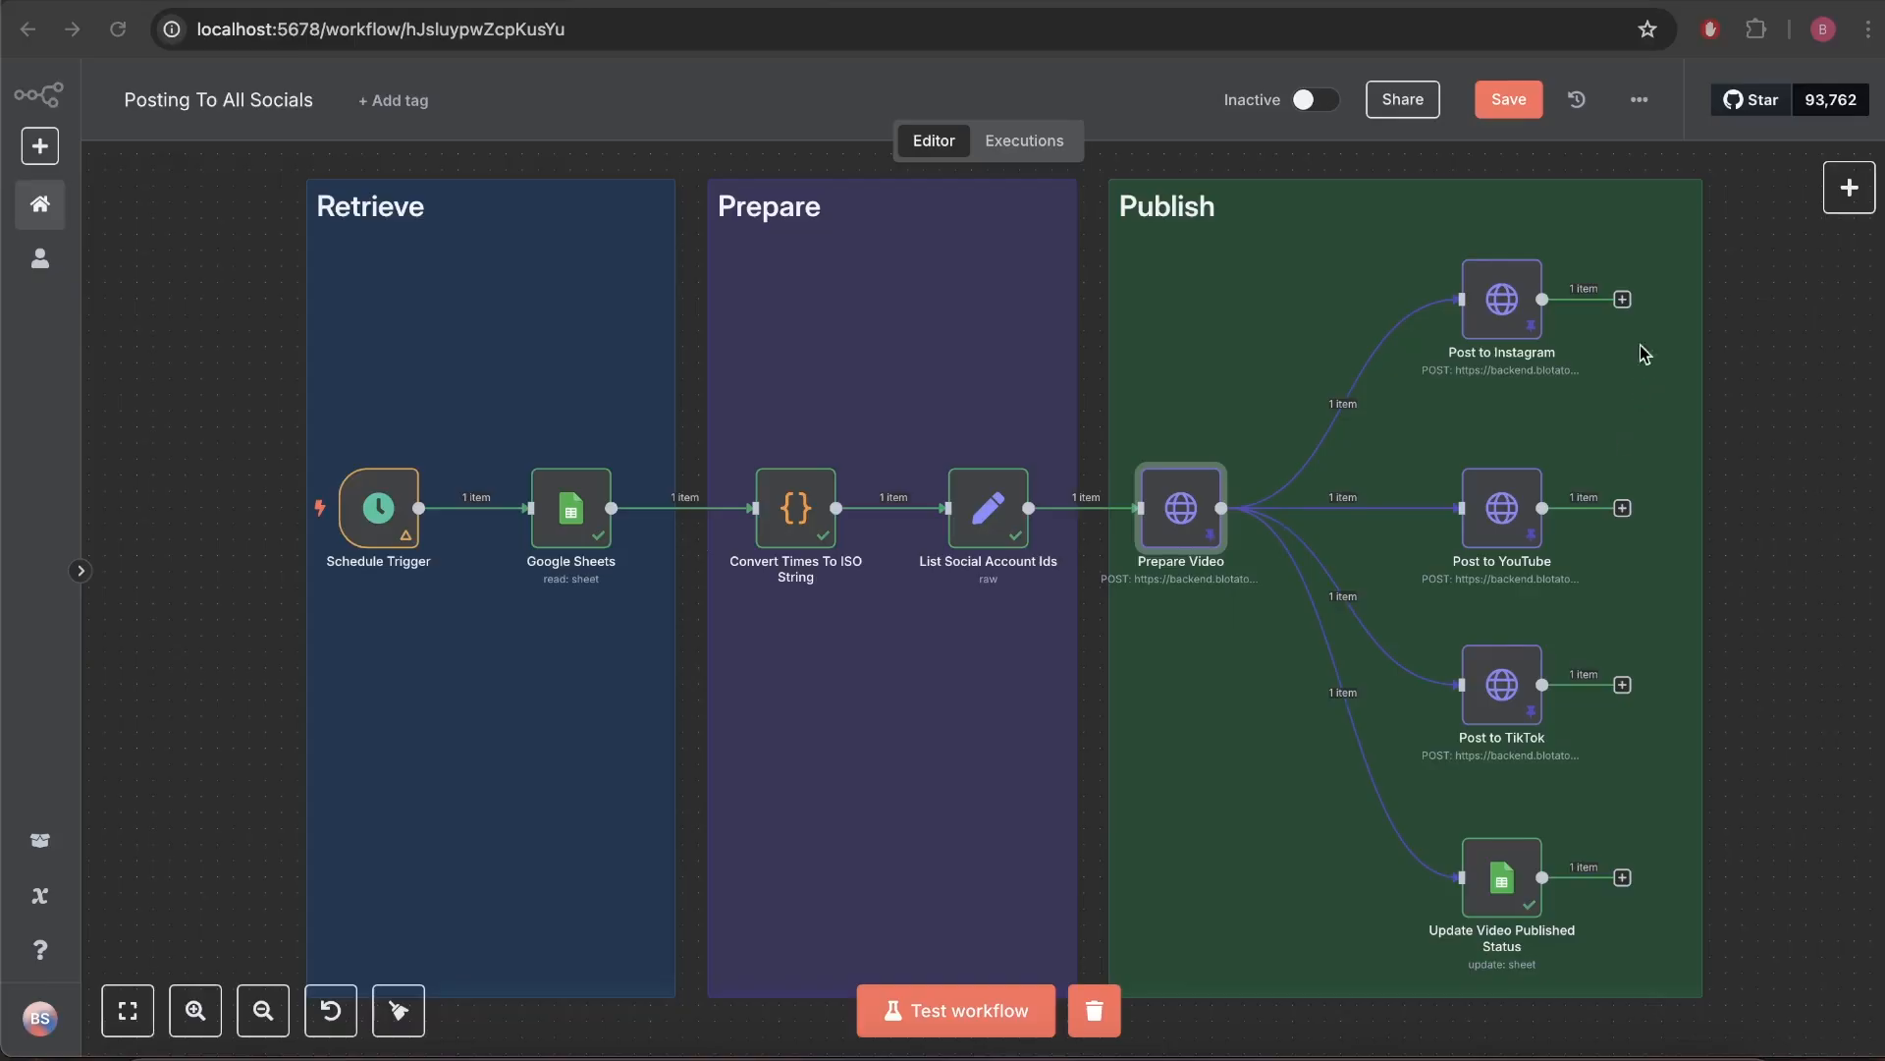
pyautogui.moveTo(582, 318)
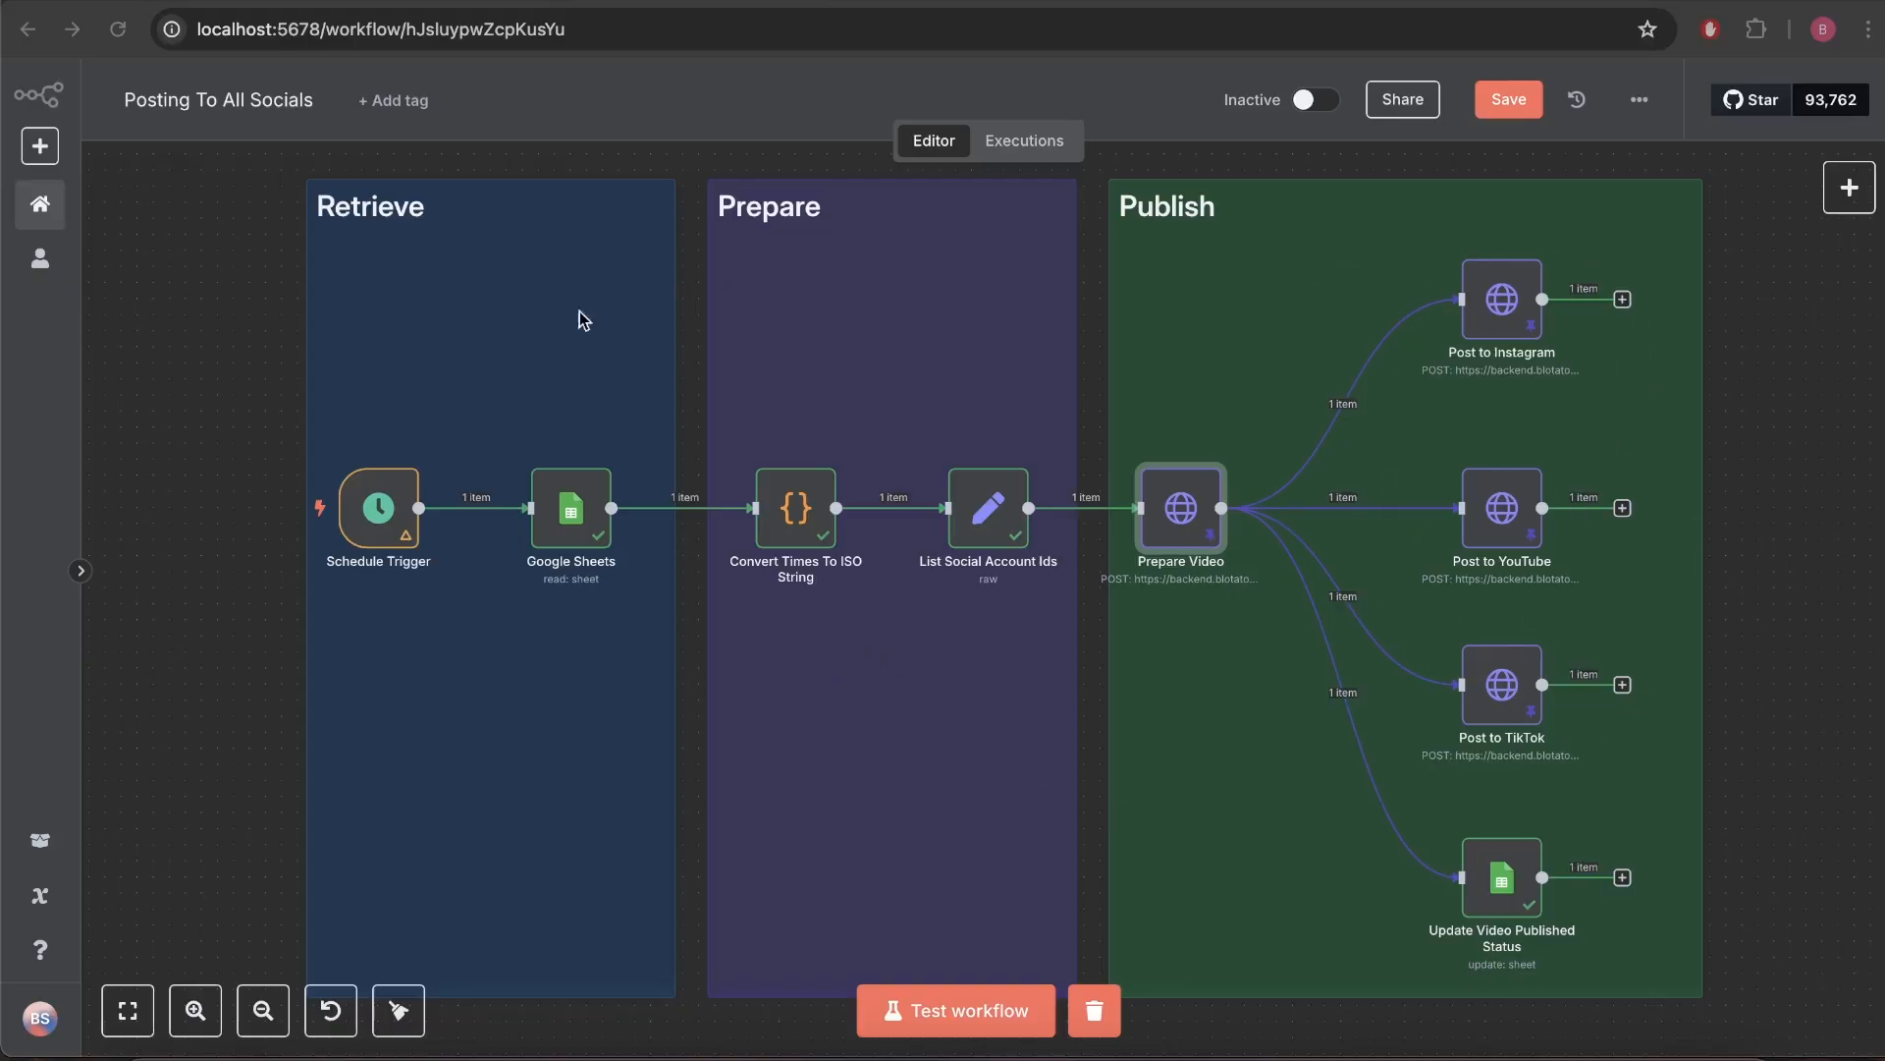
pyautogui.moveTo(1518, 597)
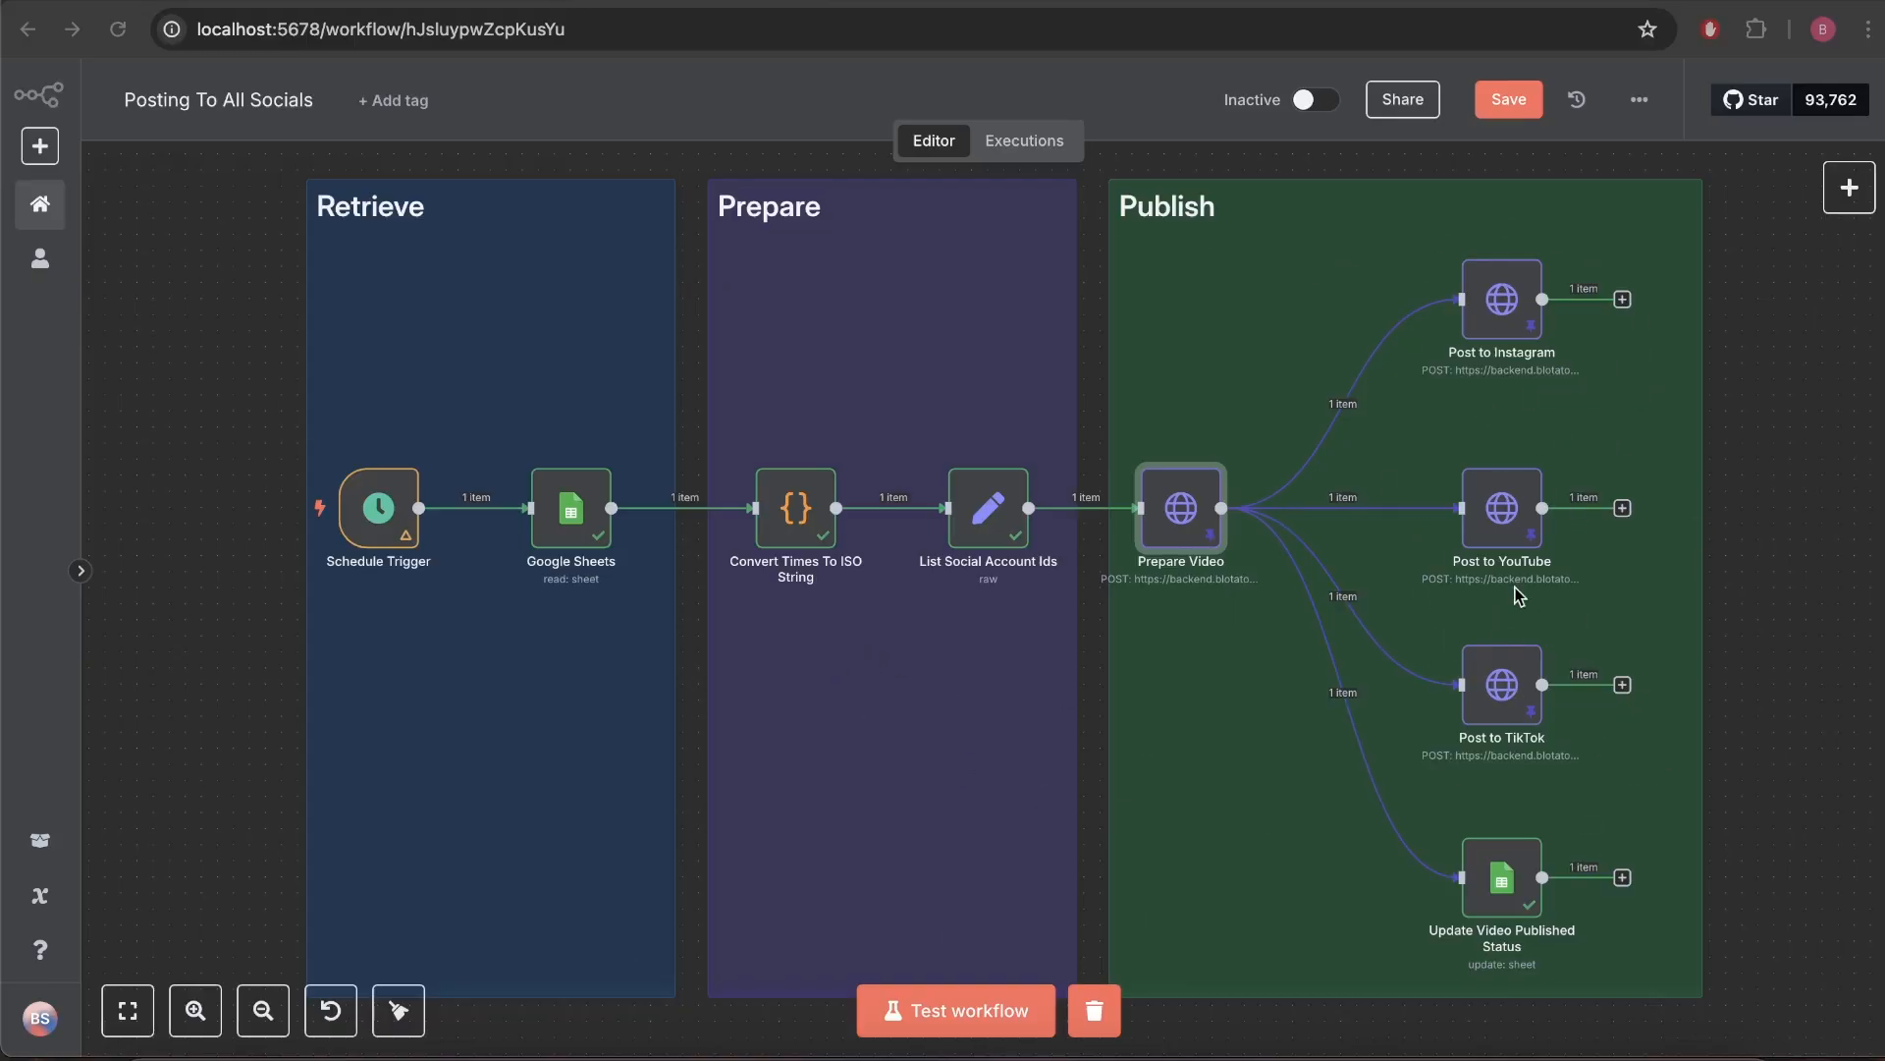
pyautogui.moveTo(1473, 399)
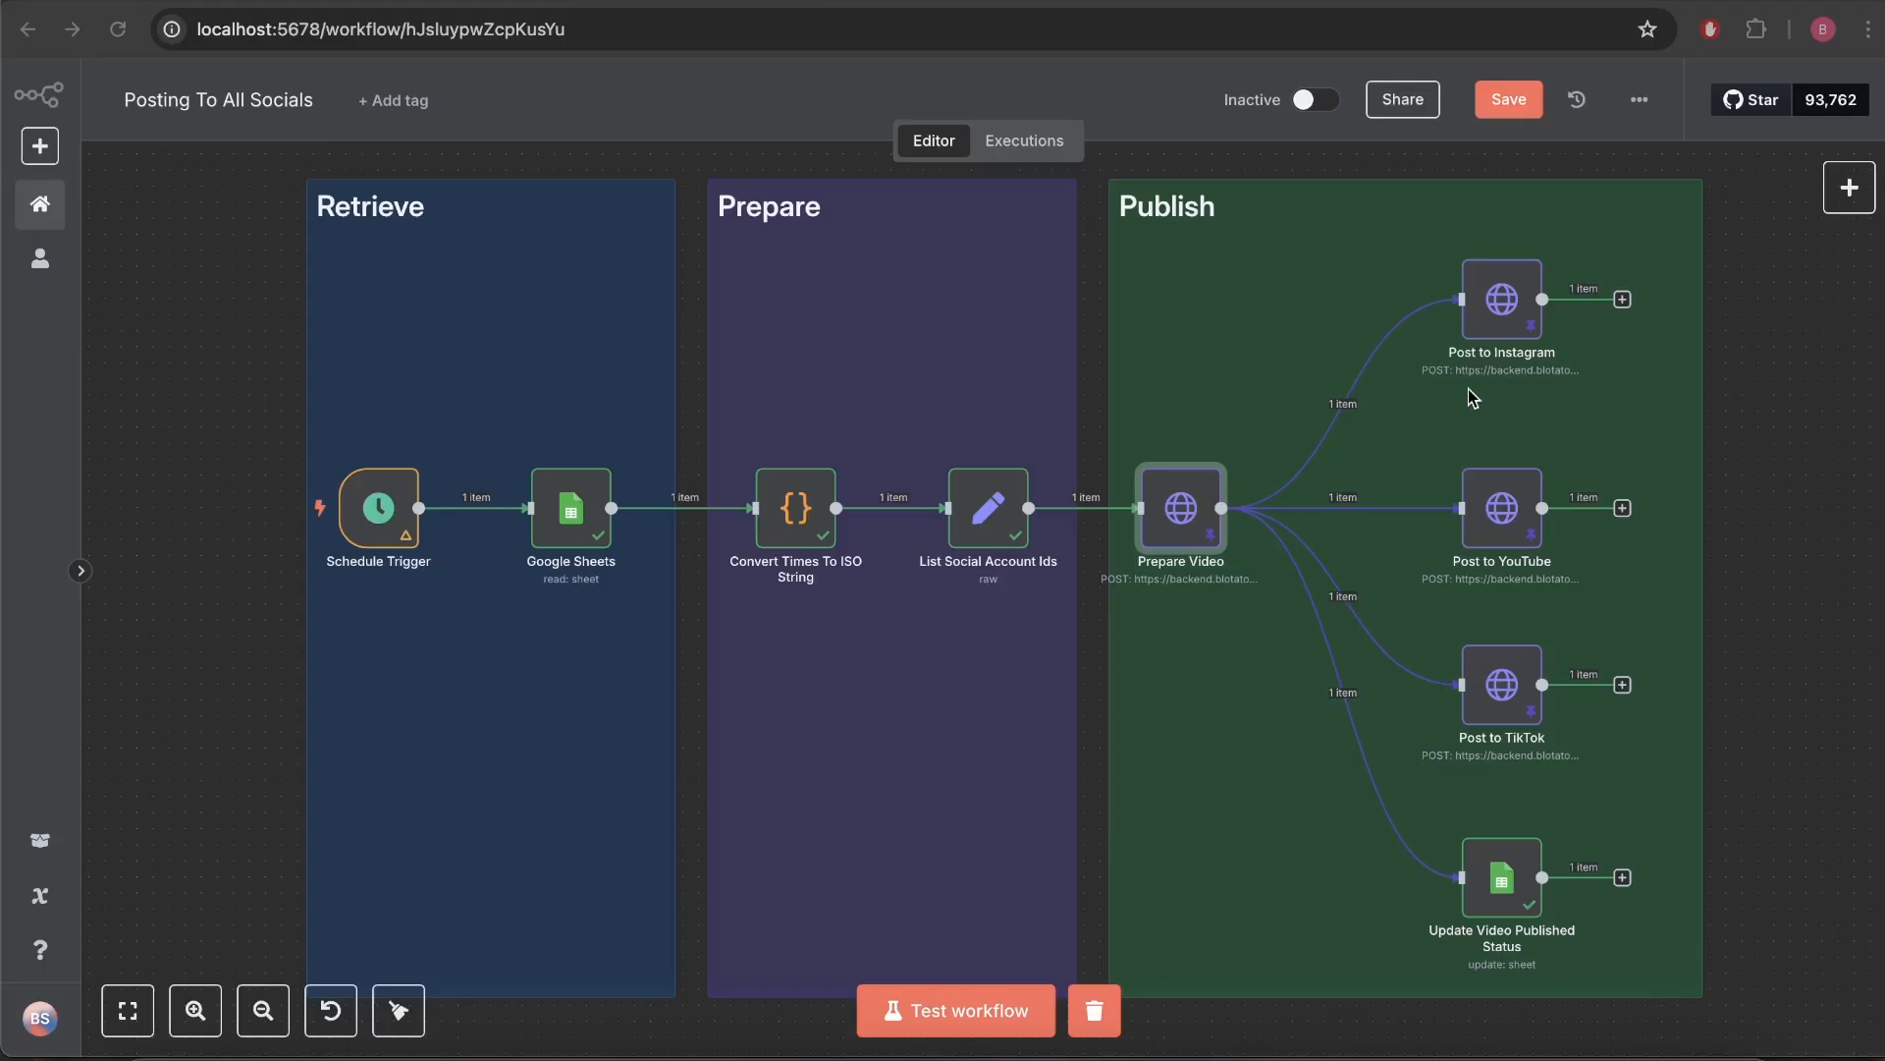
pyautogui.moveTo(1536, 398)
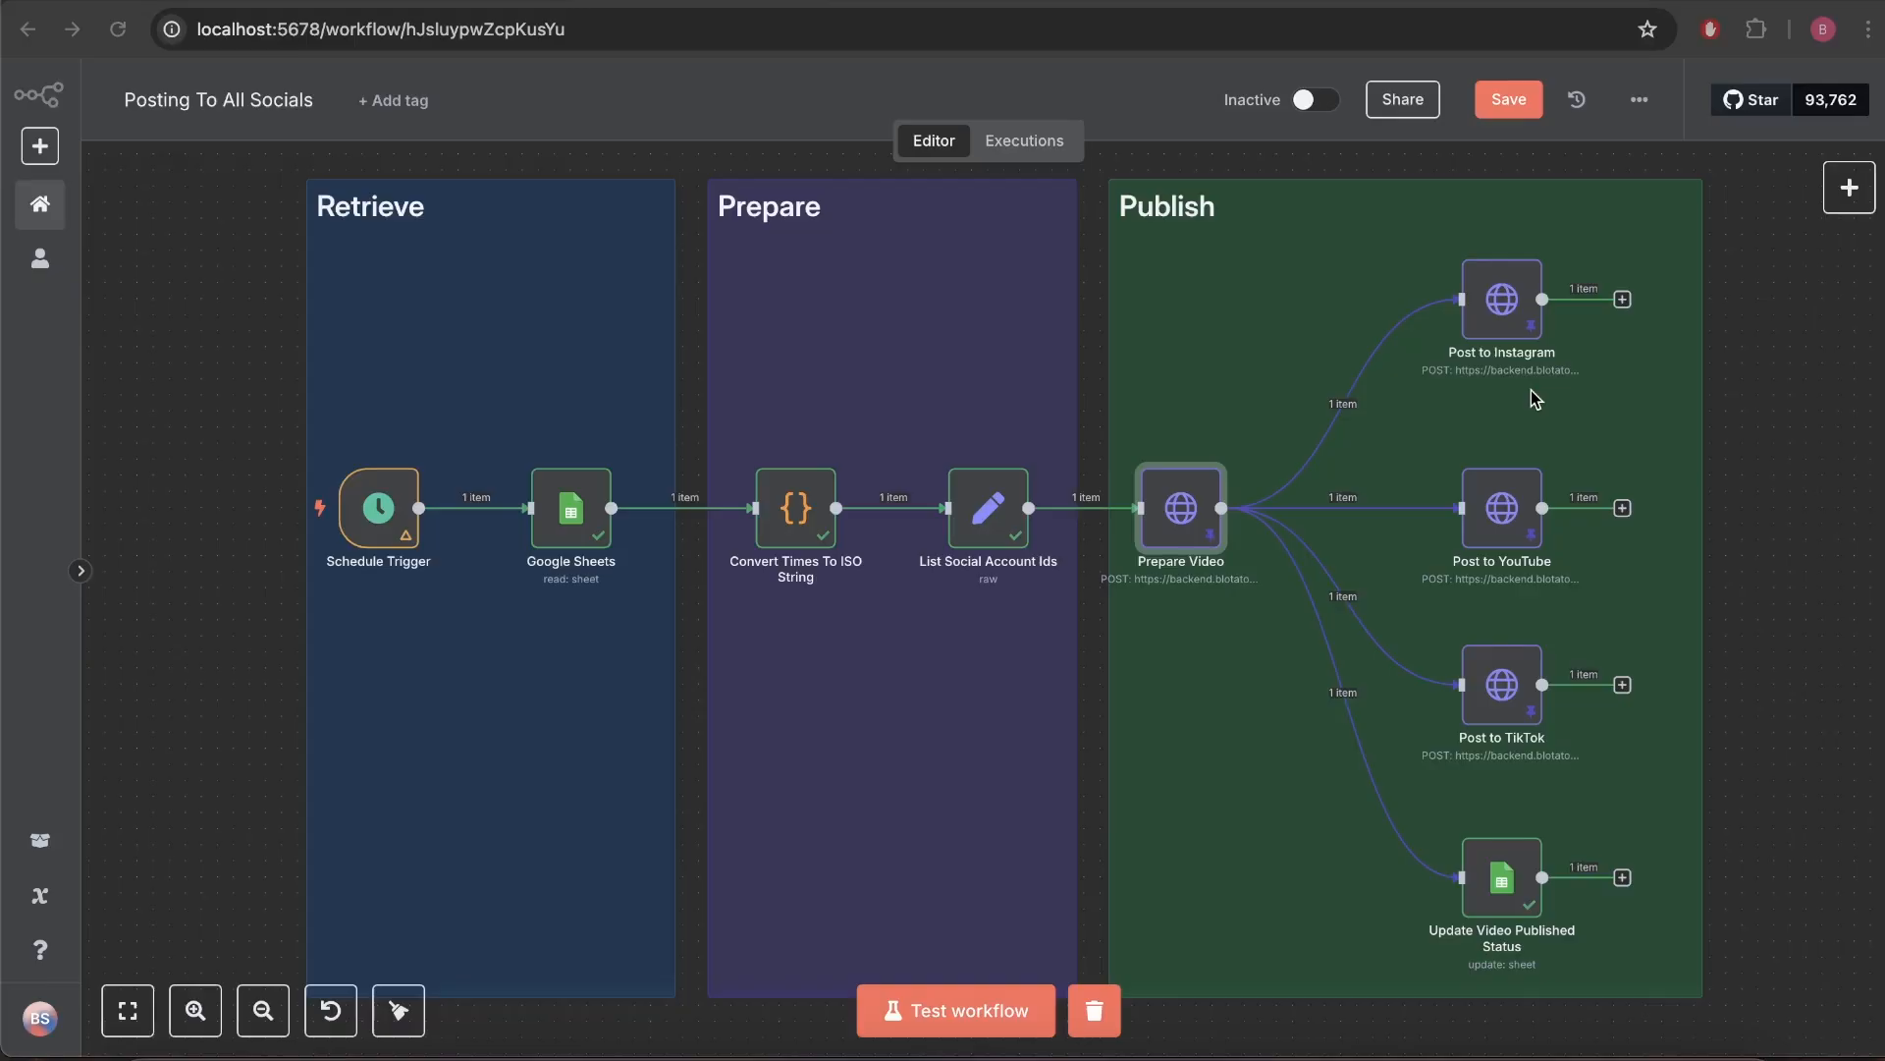
pyautogui.moveTo(1587, 587)
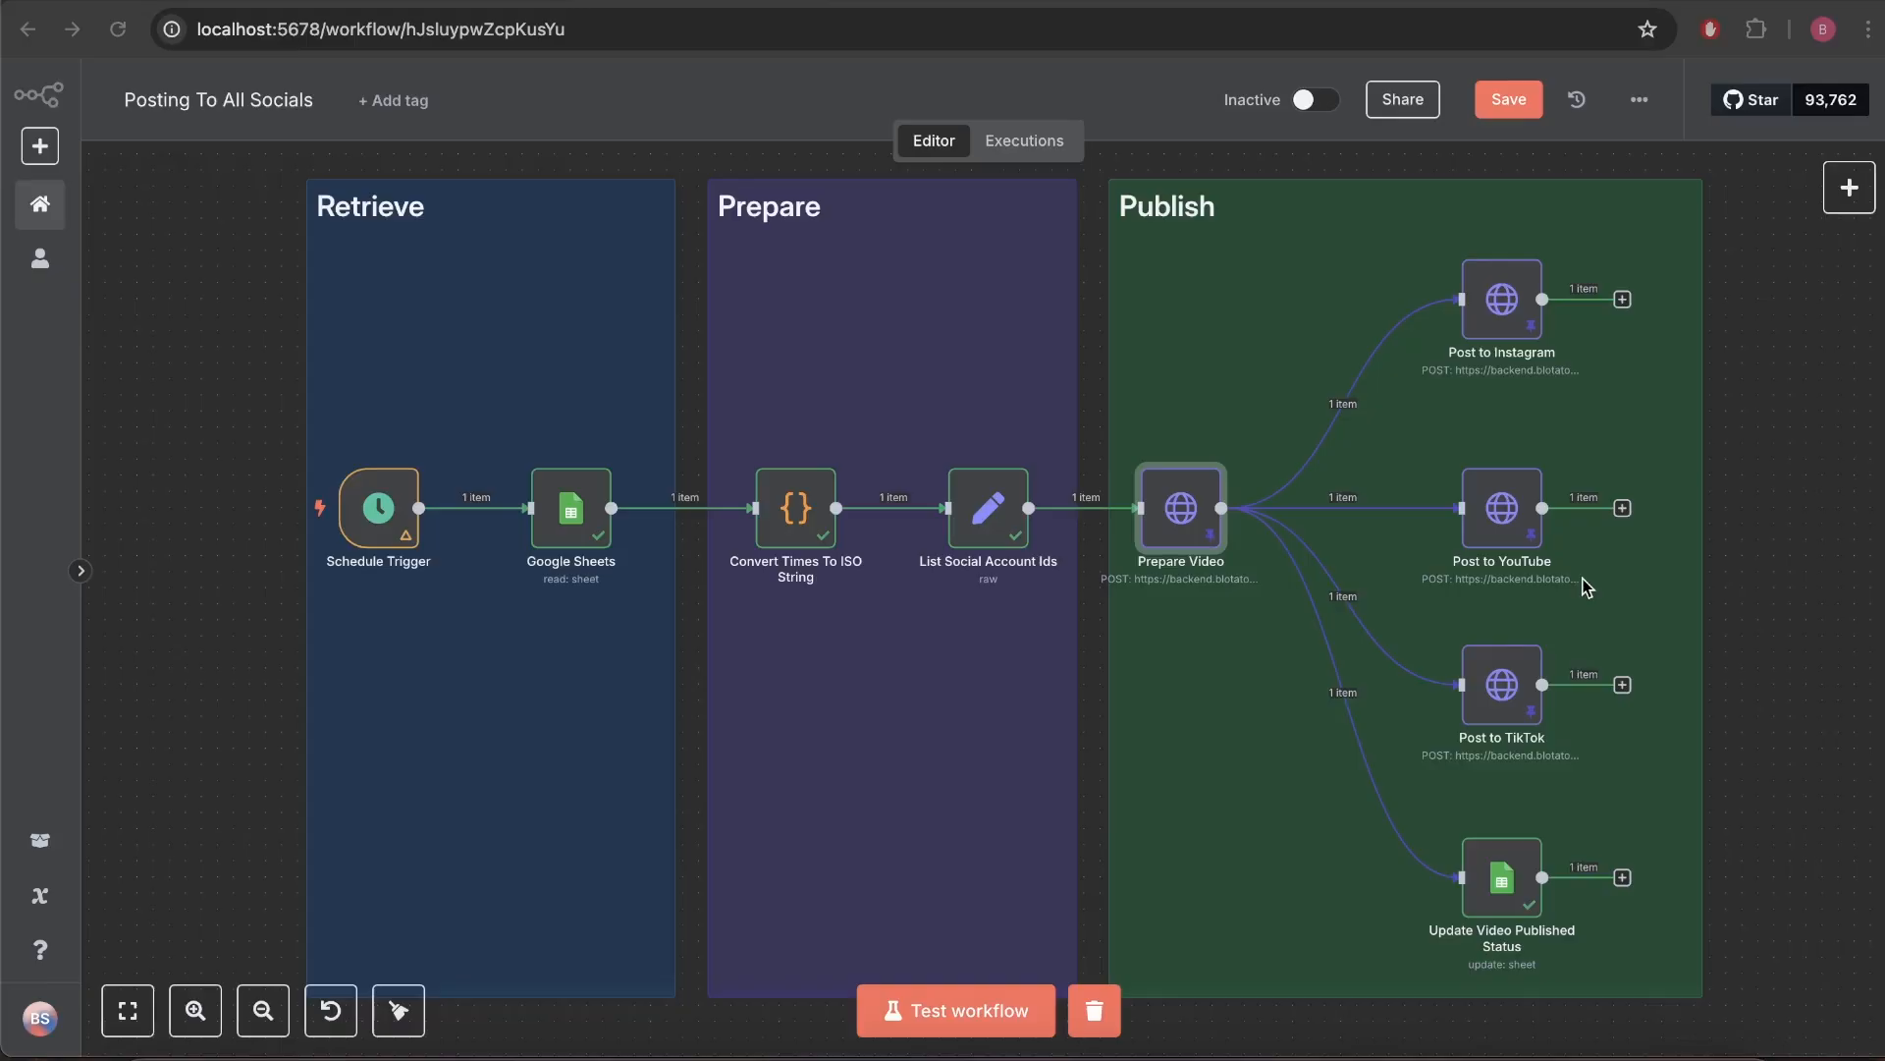
pyautogui.moveTo(1455, 619)
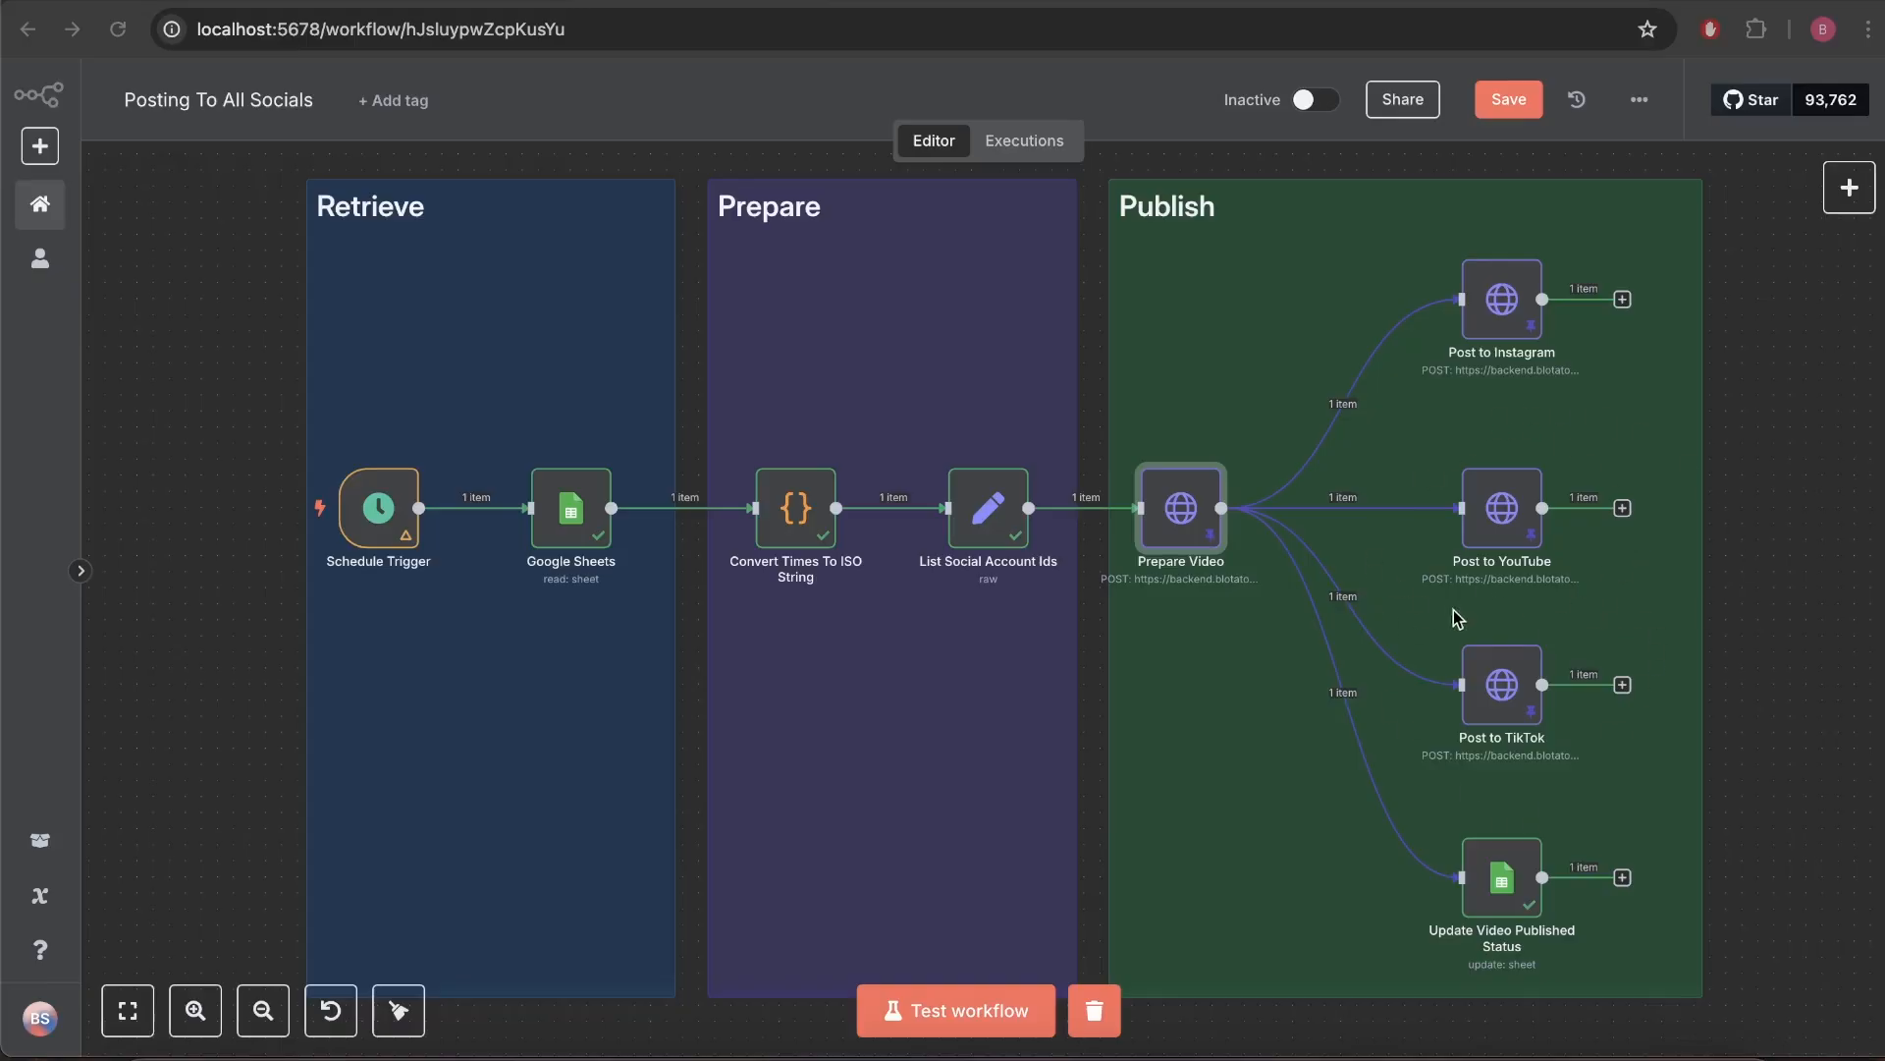
pyautogui.moveTo(1506, 715)
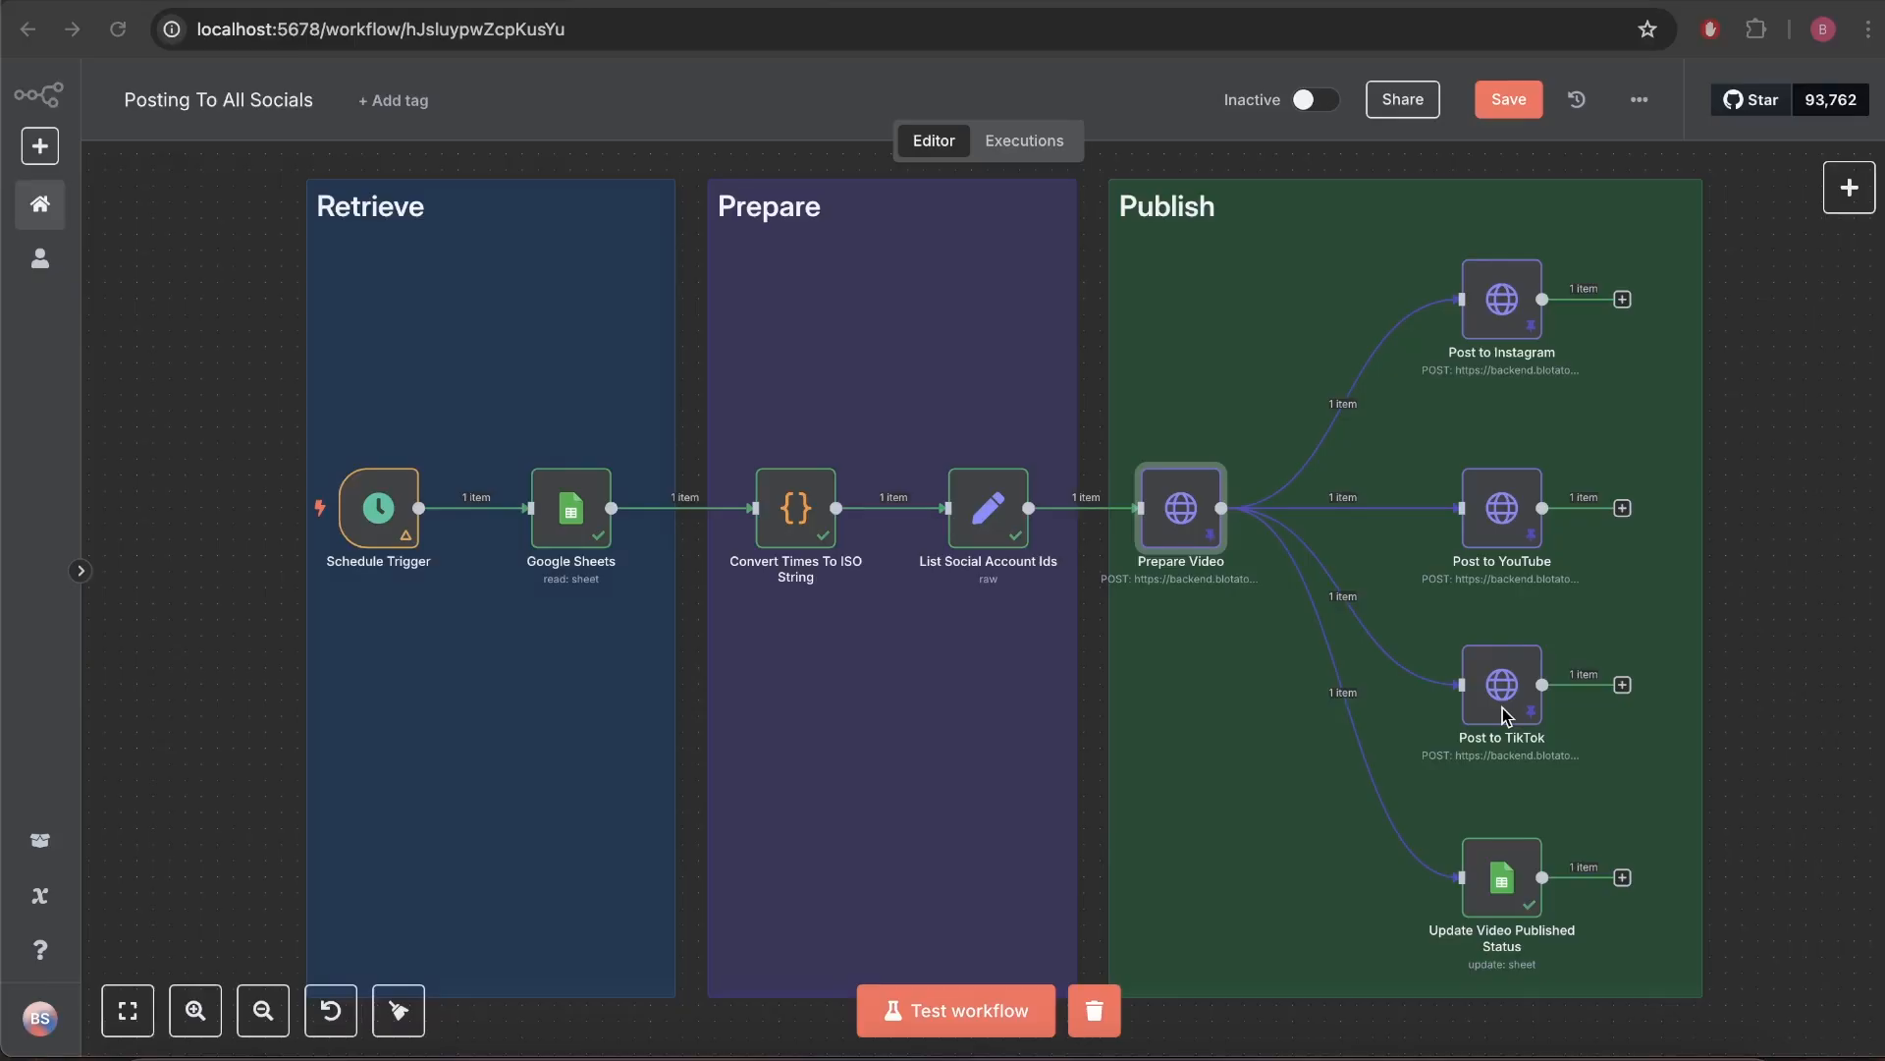
pyautogui.moveTo(1567, 818)
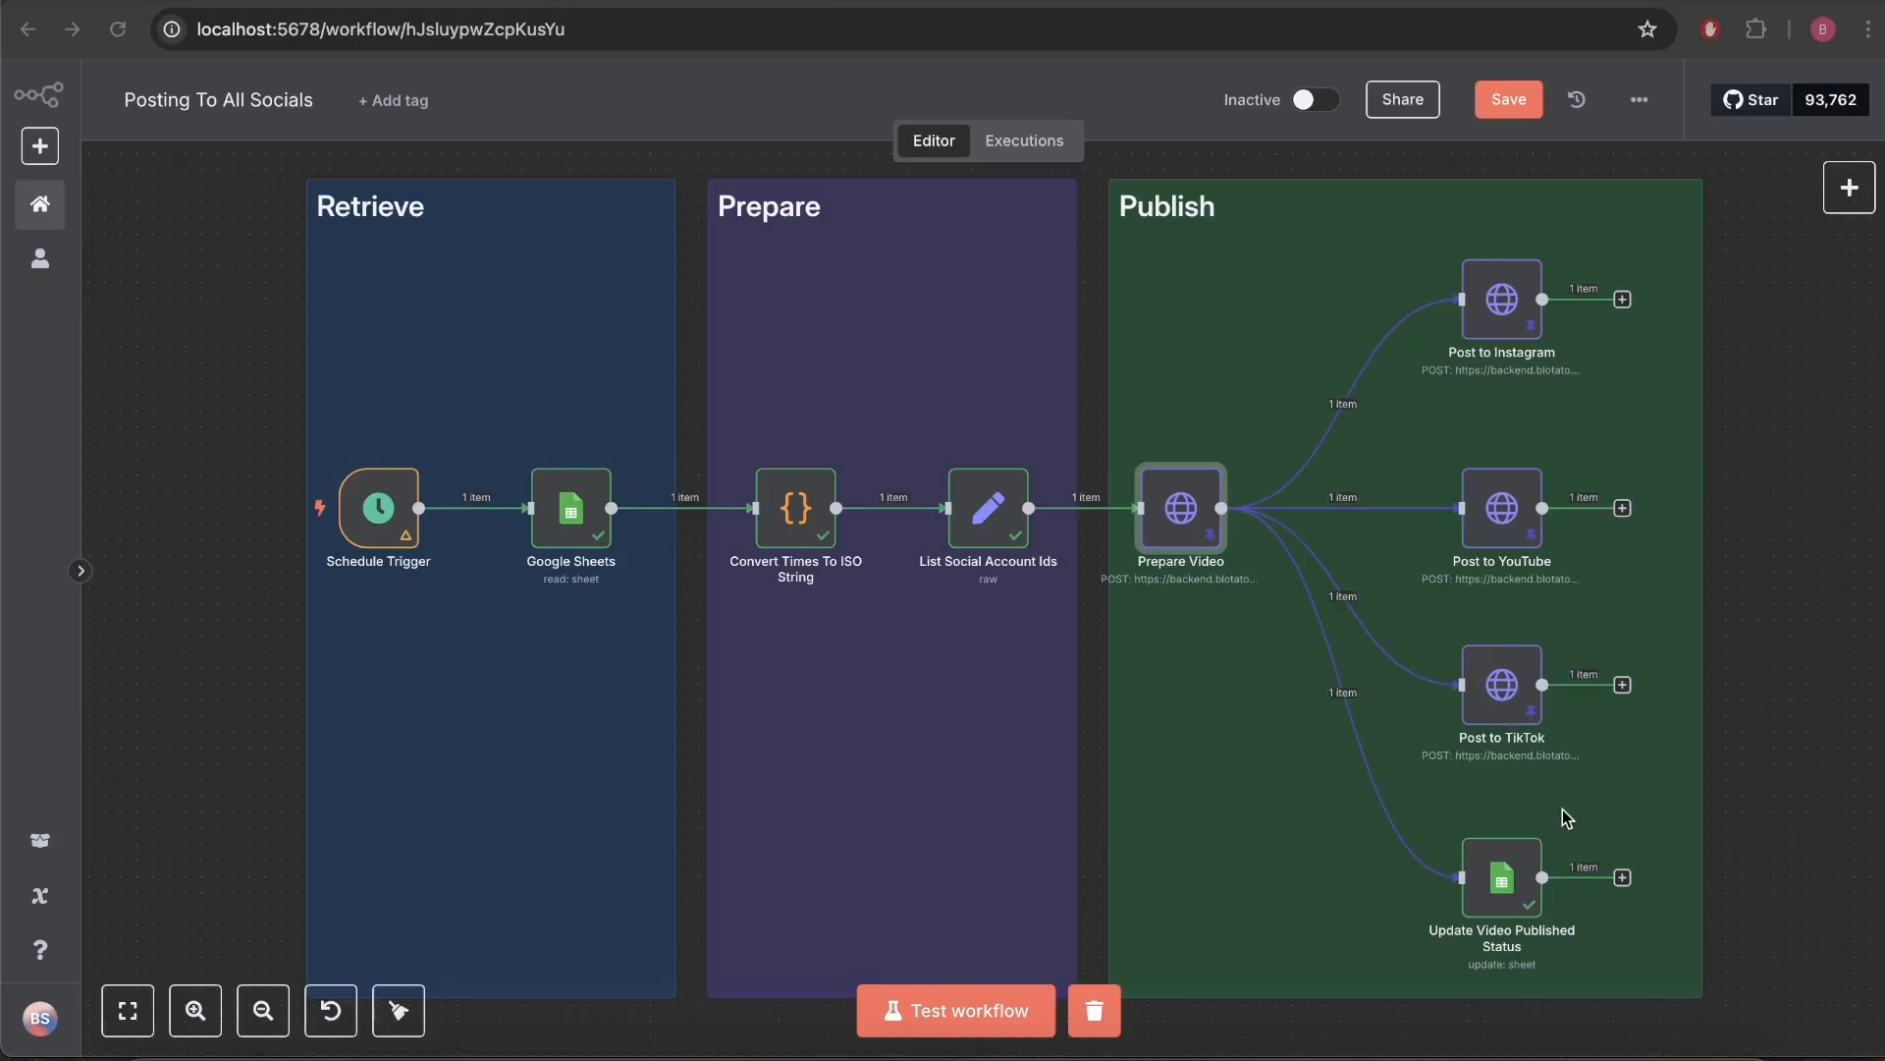
pyautogui.moveTo(397, 587)
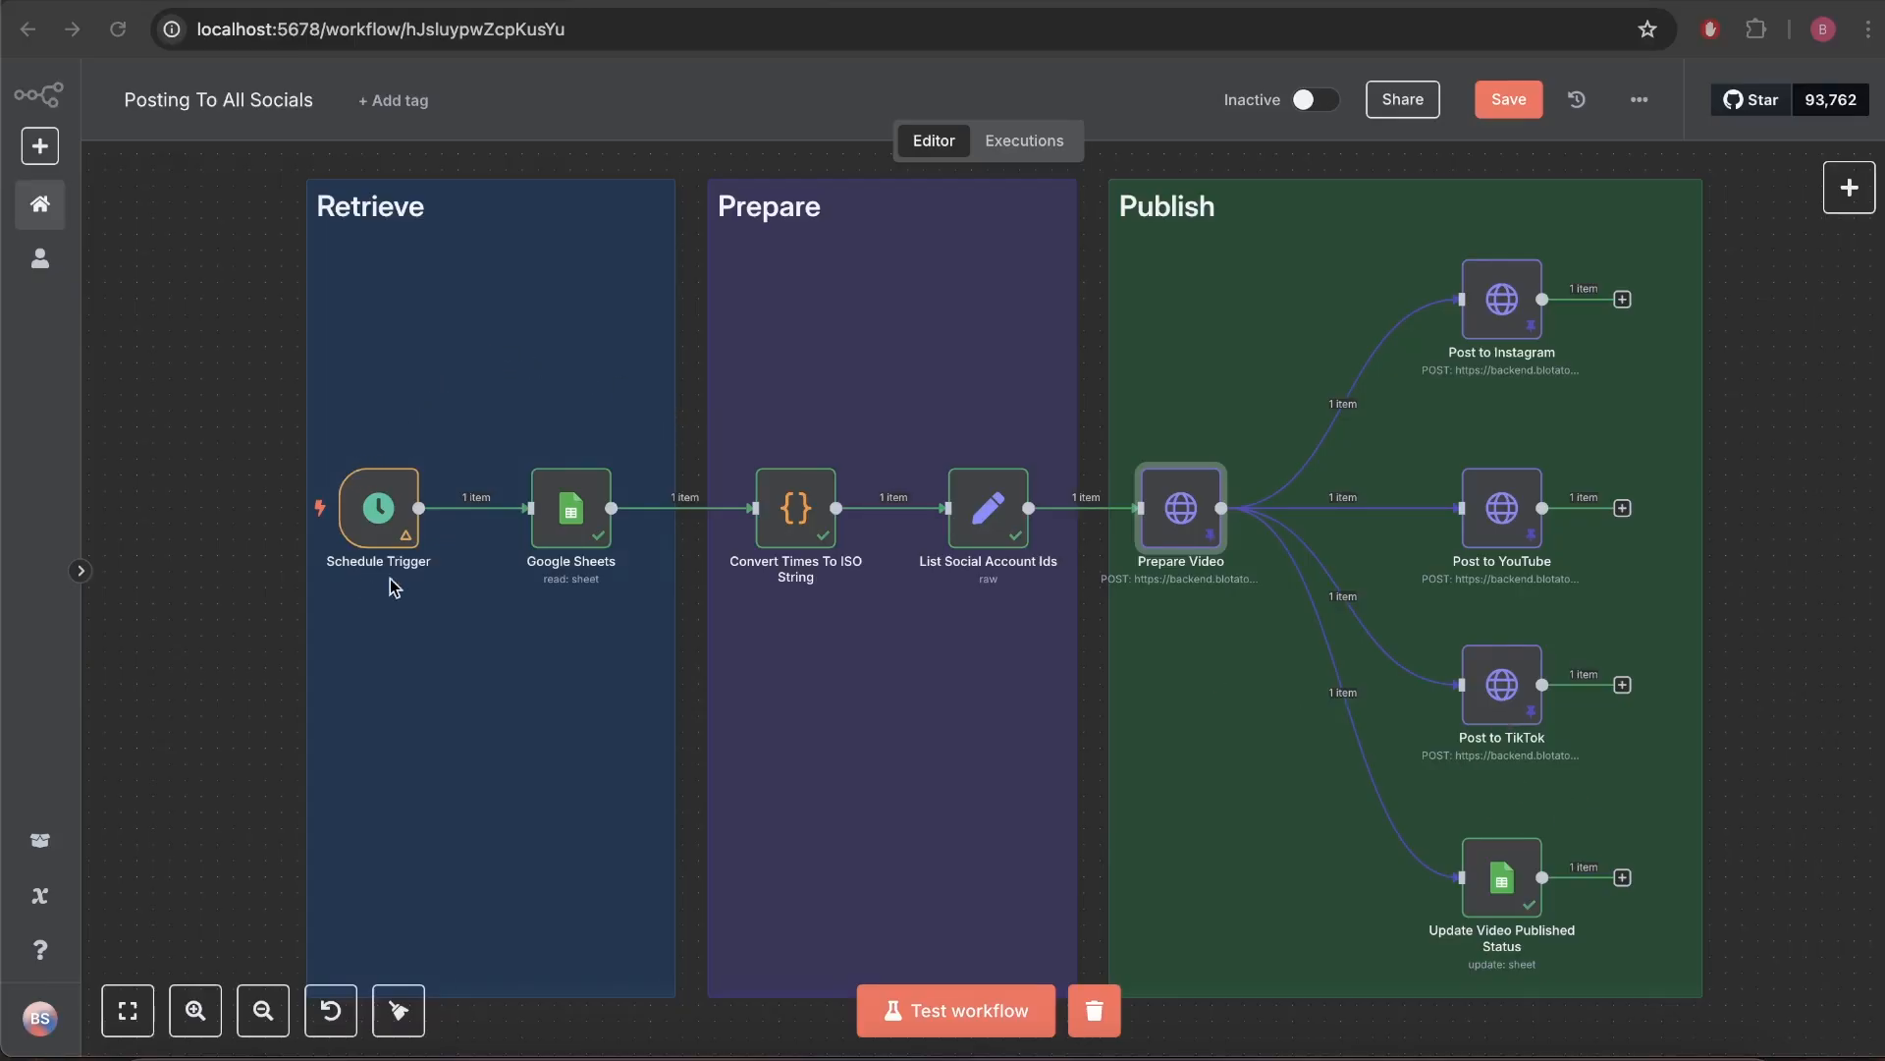
pyautogui.moveTo(1528, 503)
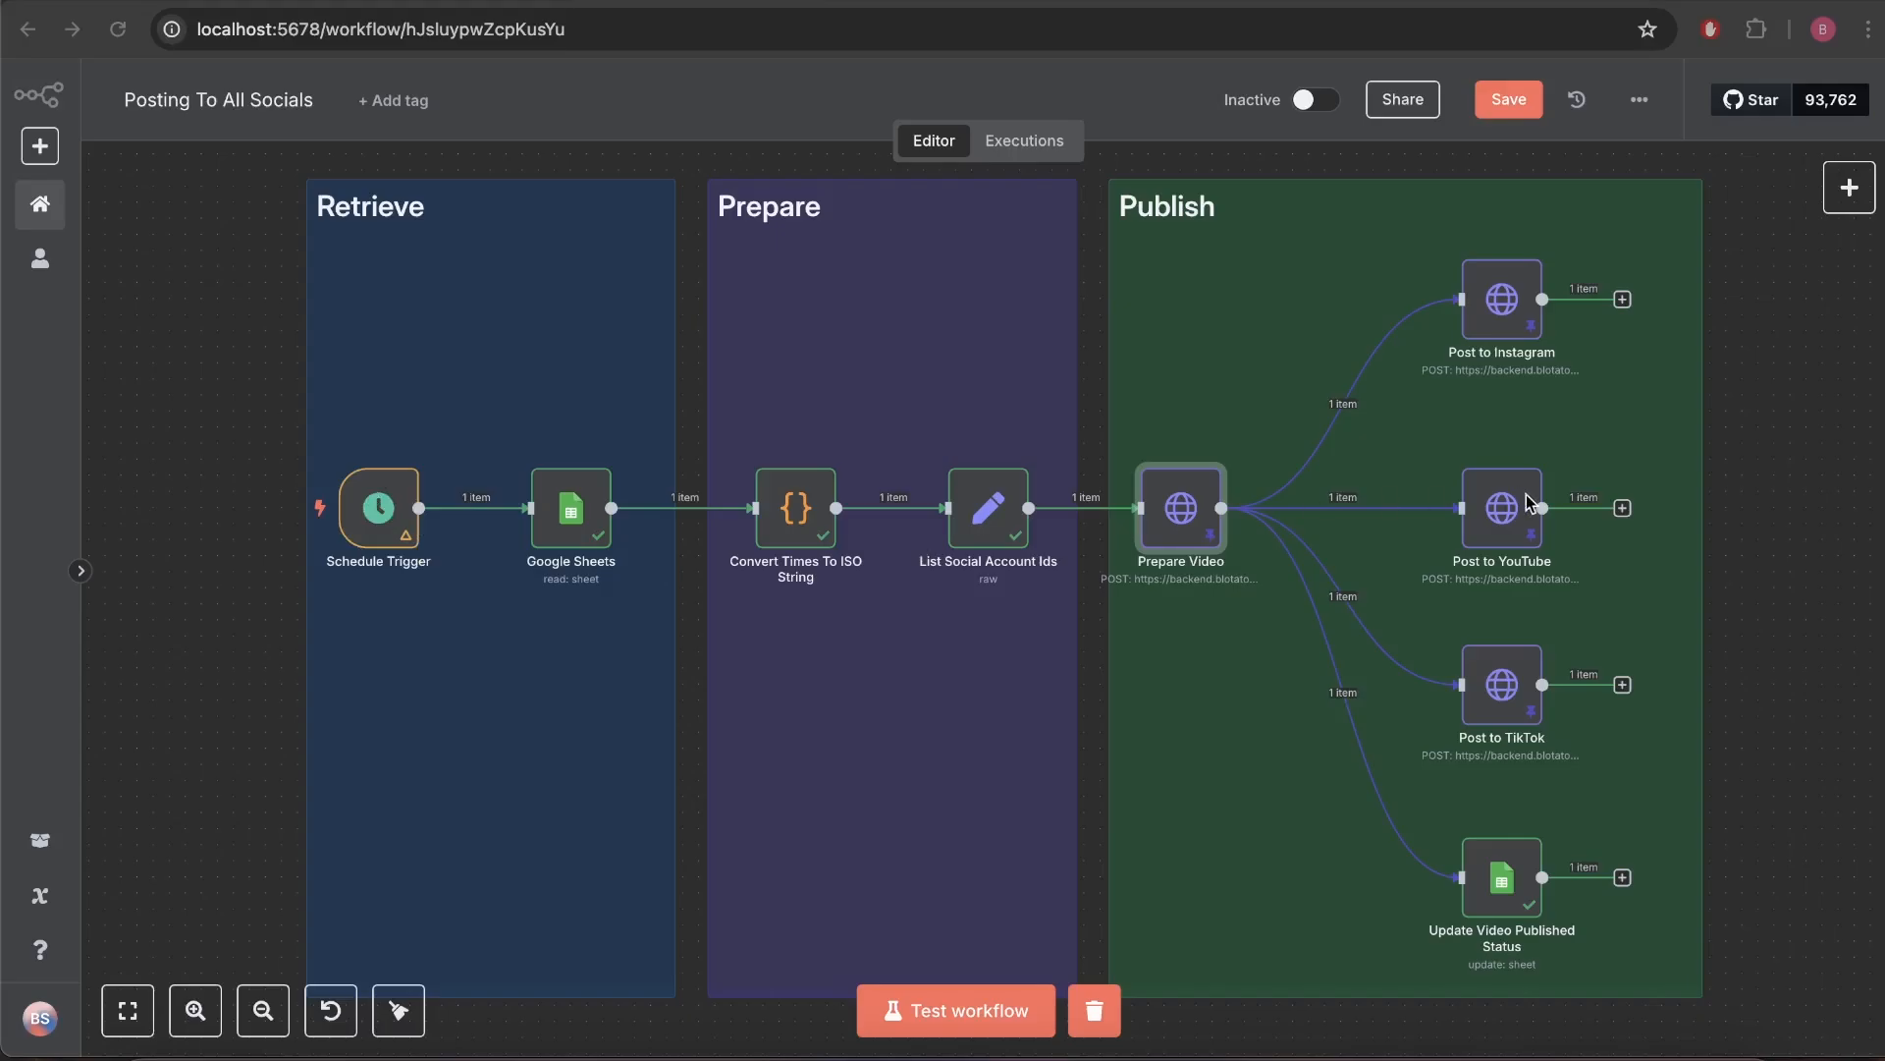
pyautogui.moveTo(1444, 799)
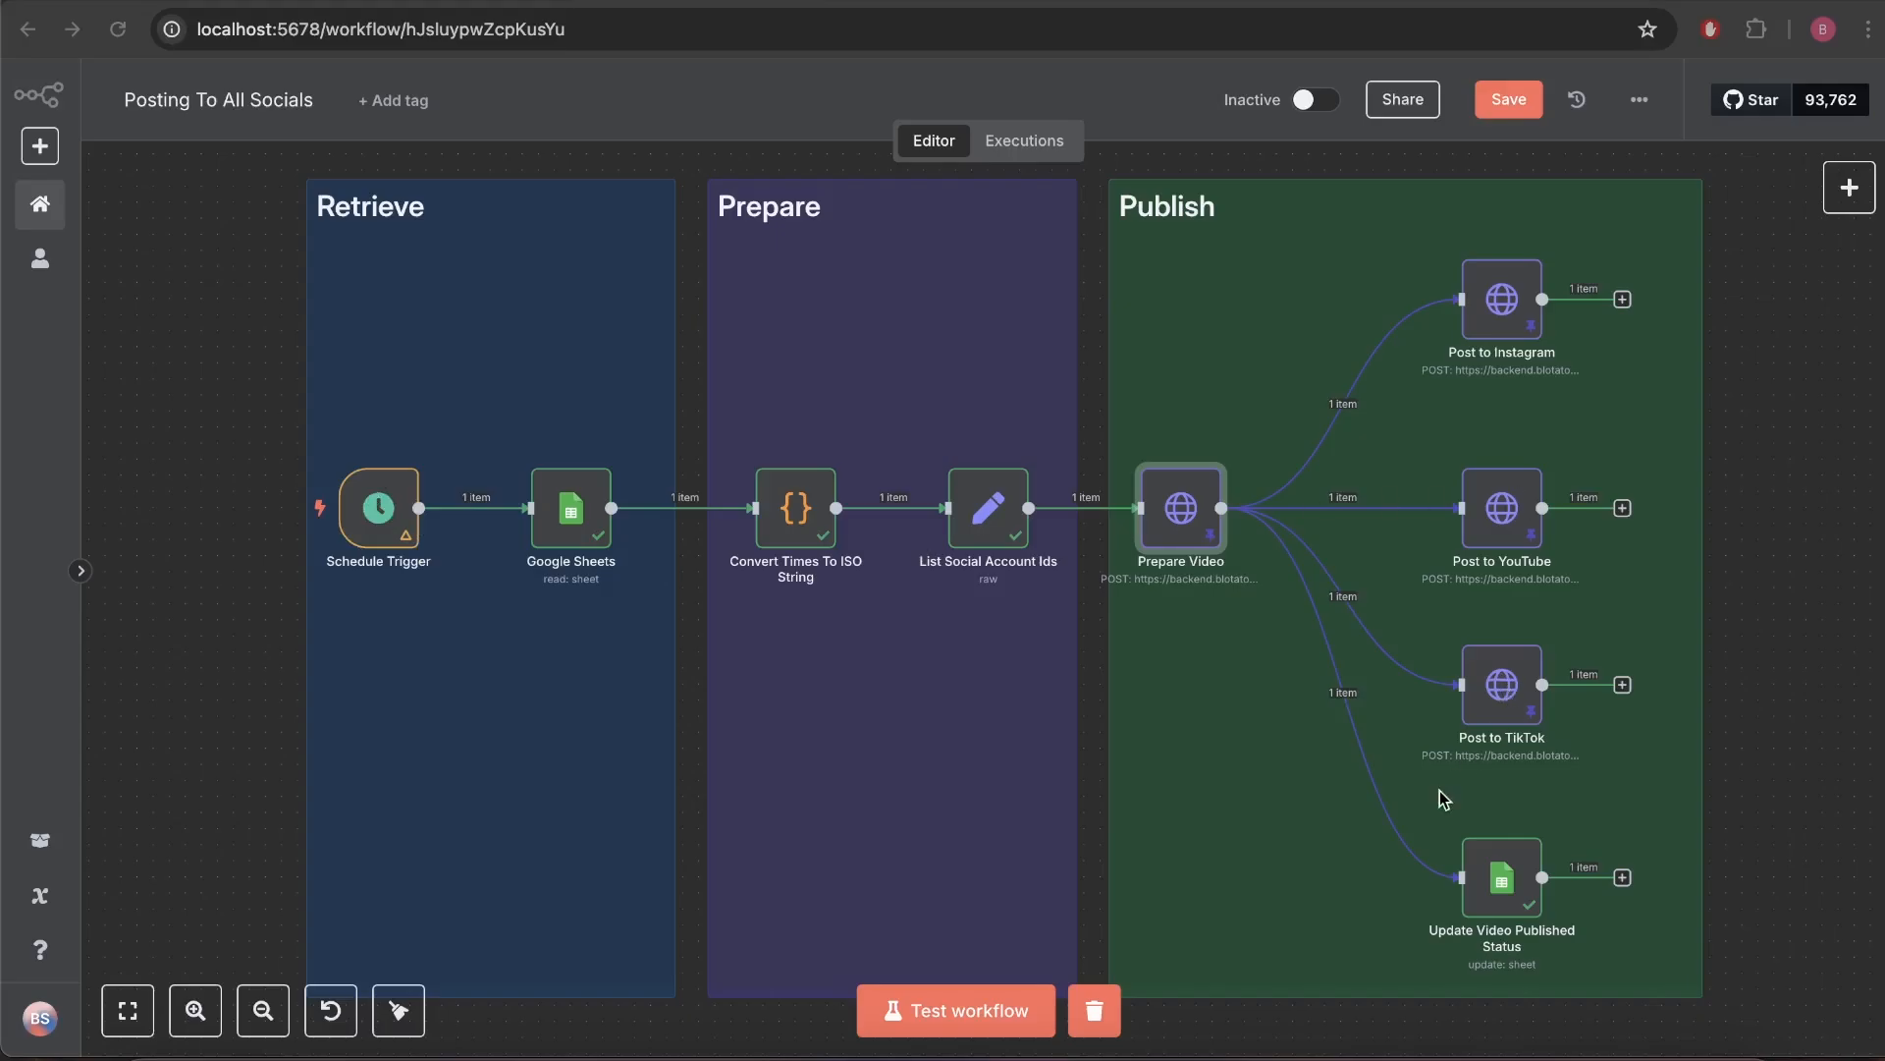
pyautogui.moveTo(1373, 686)
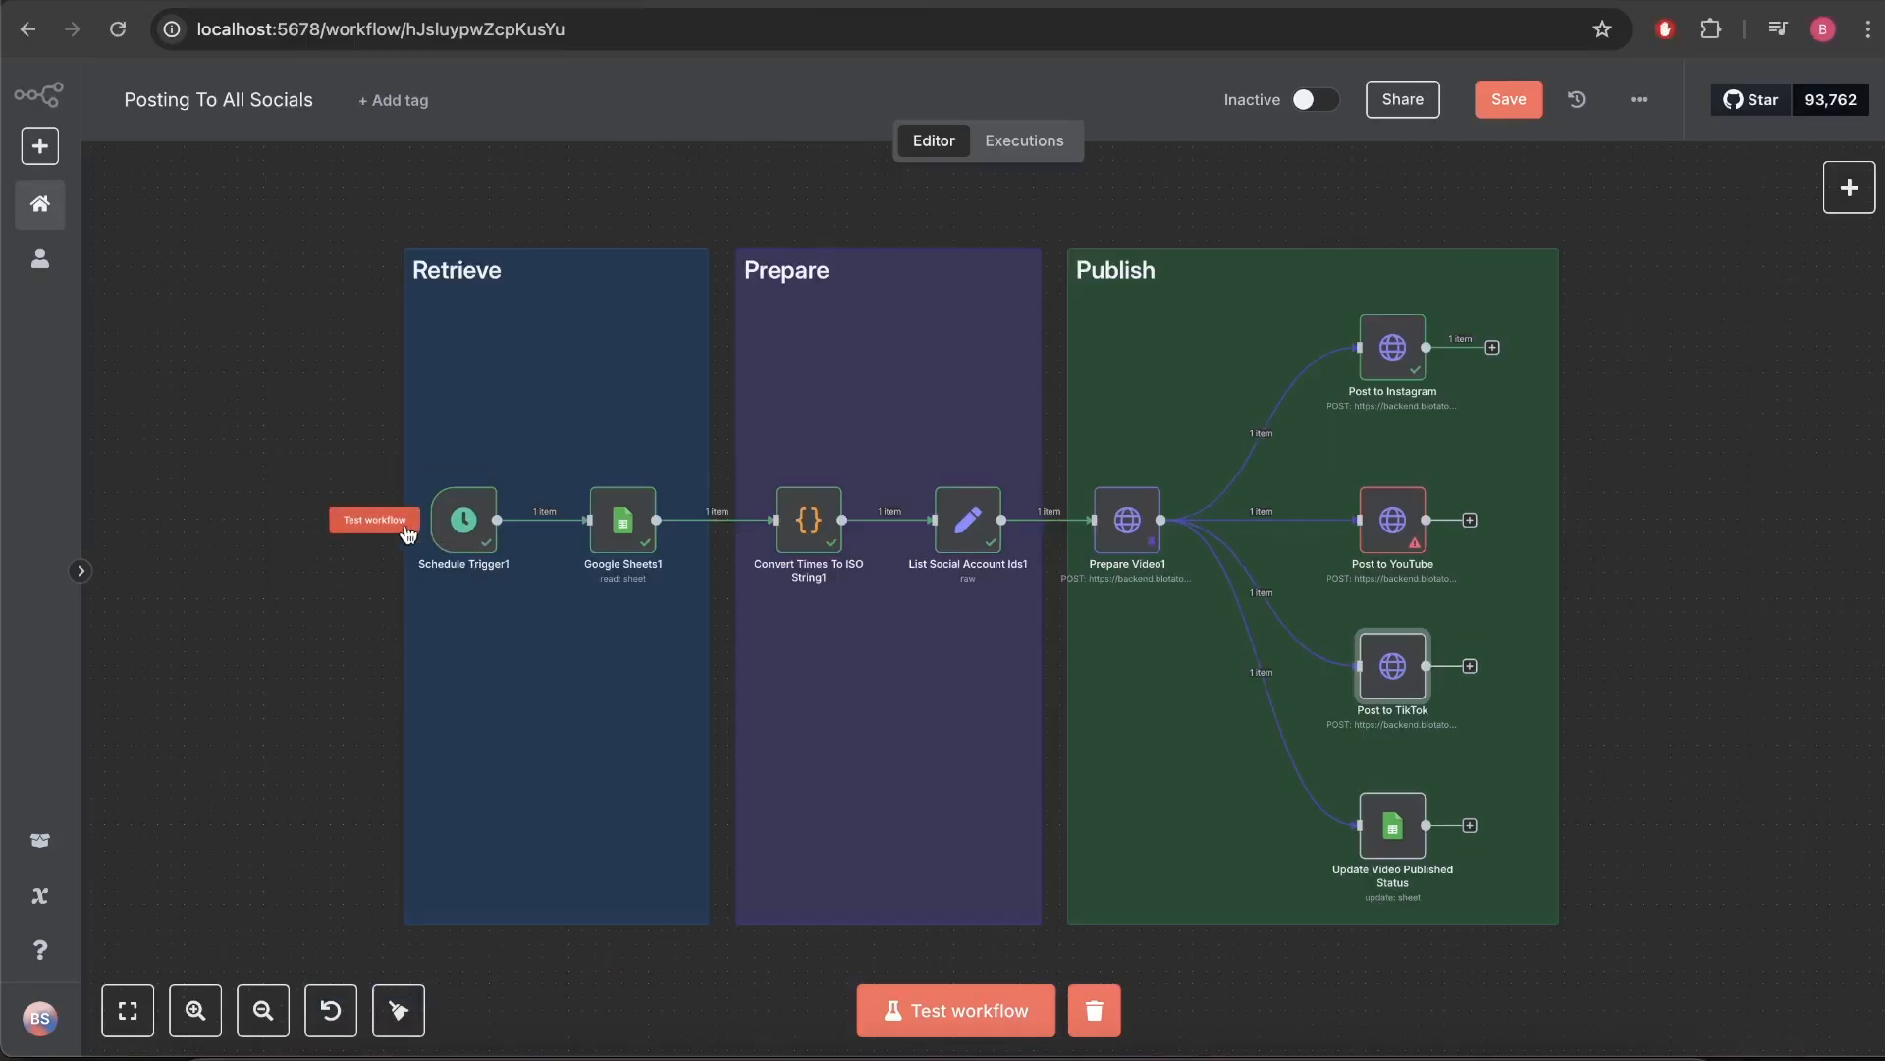
# Trigger a test execution of the Posting To All Socials workflow.
pyautogui.click(955, 1009)
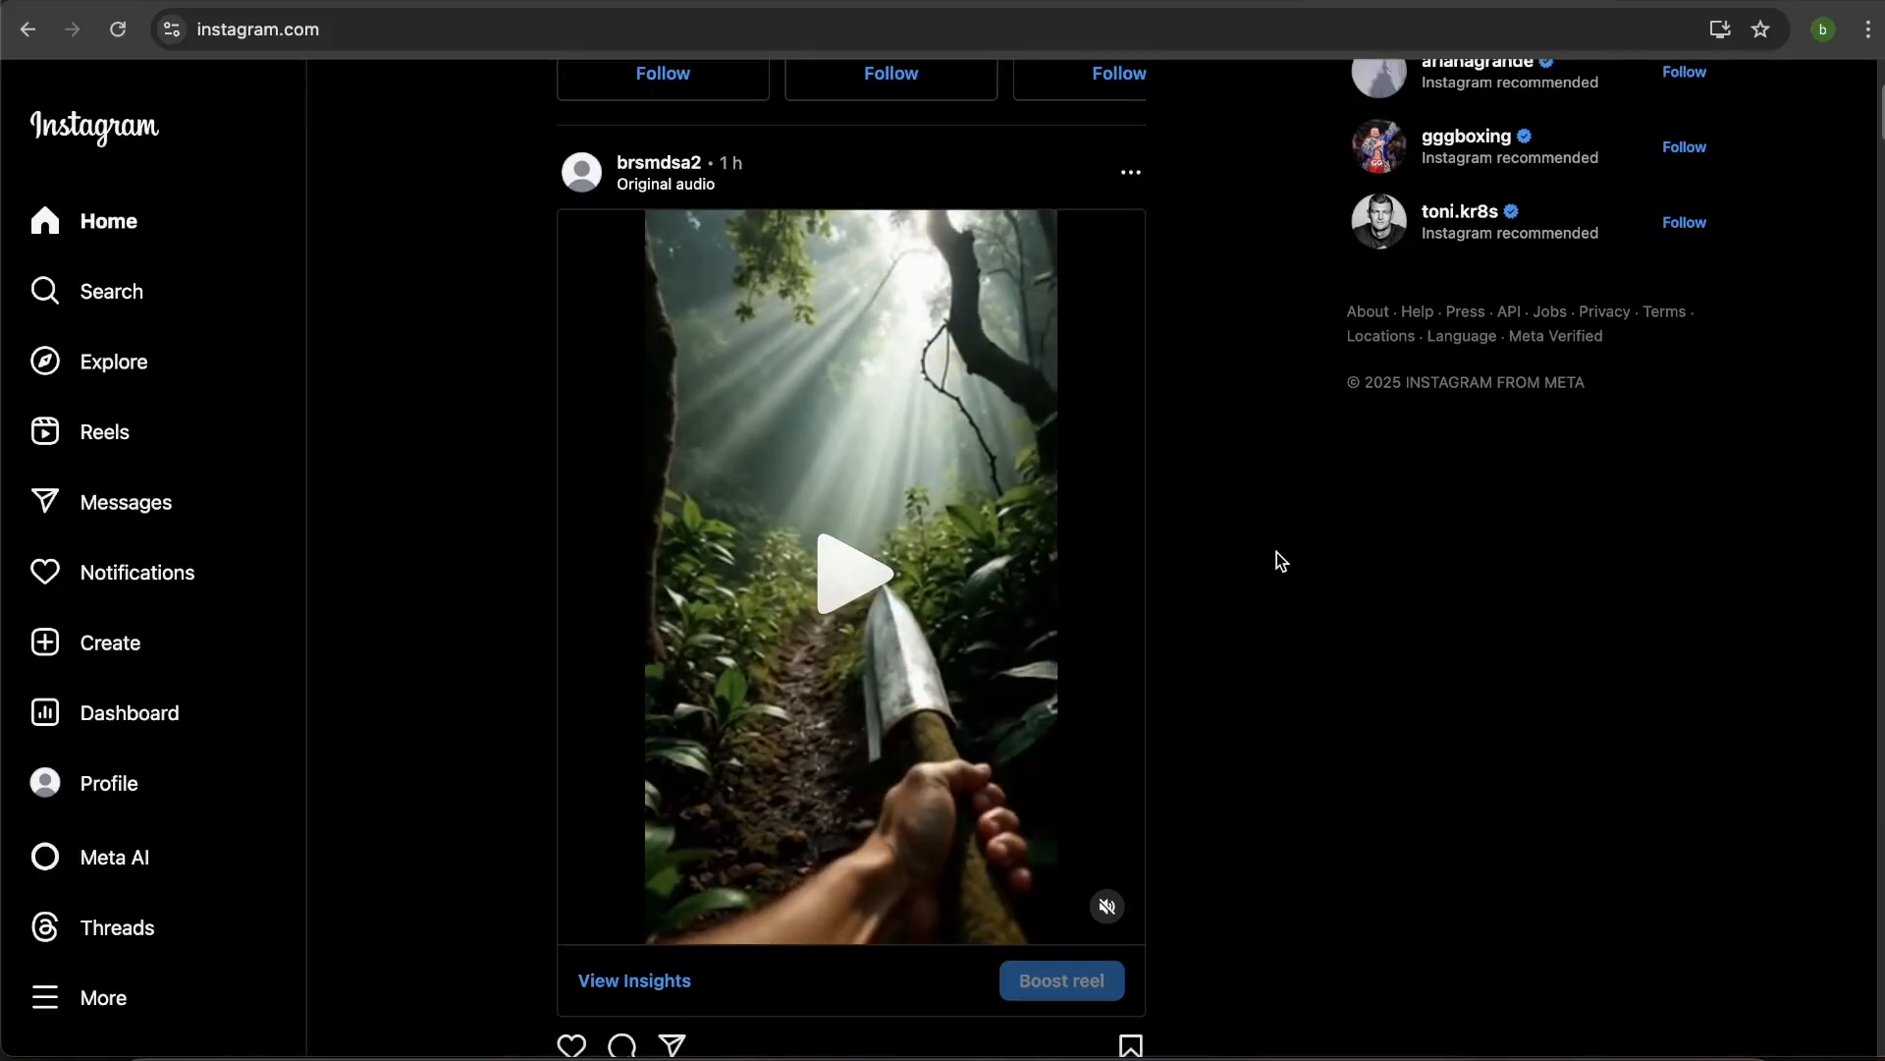
# Scroll the Instagram home feed to the newly posted forest reel and select it.
pyautogui.scroll(-3)
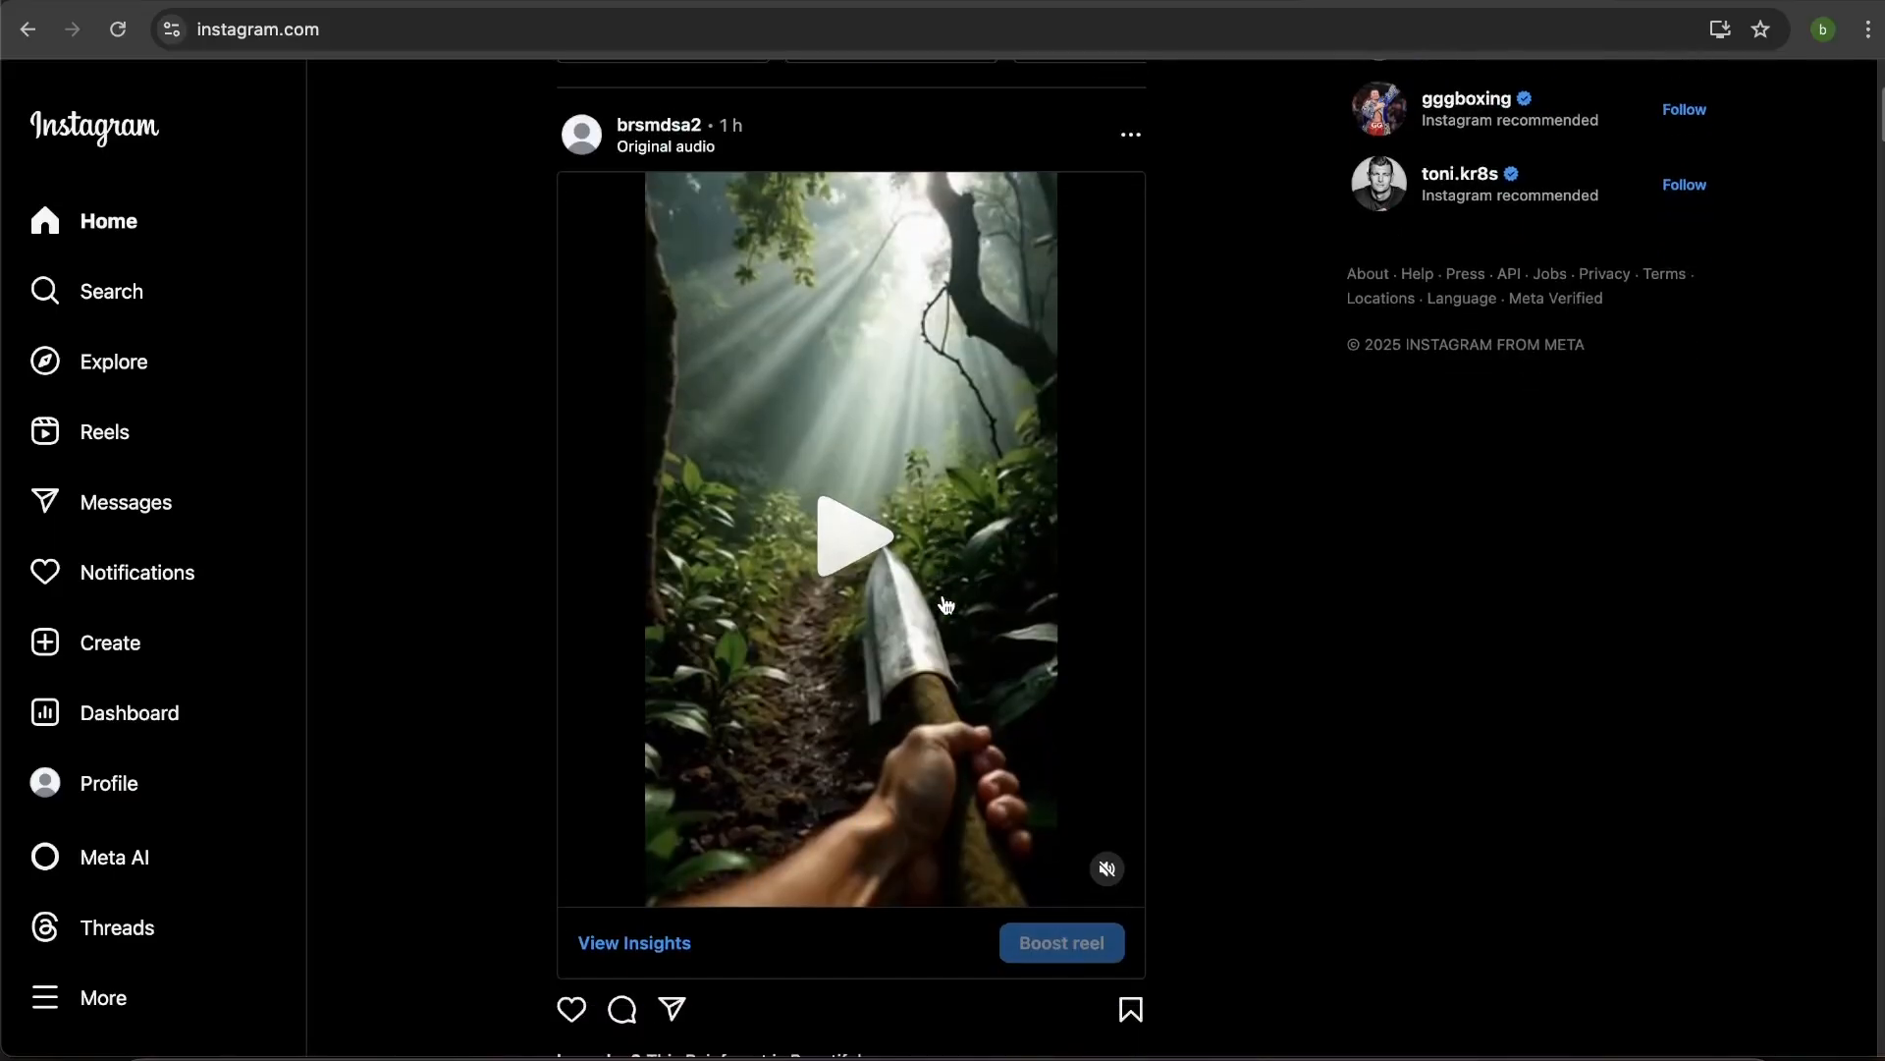
pyautogui.click(851, 537)
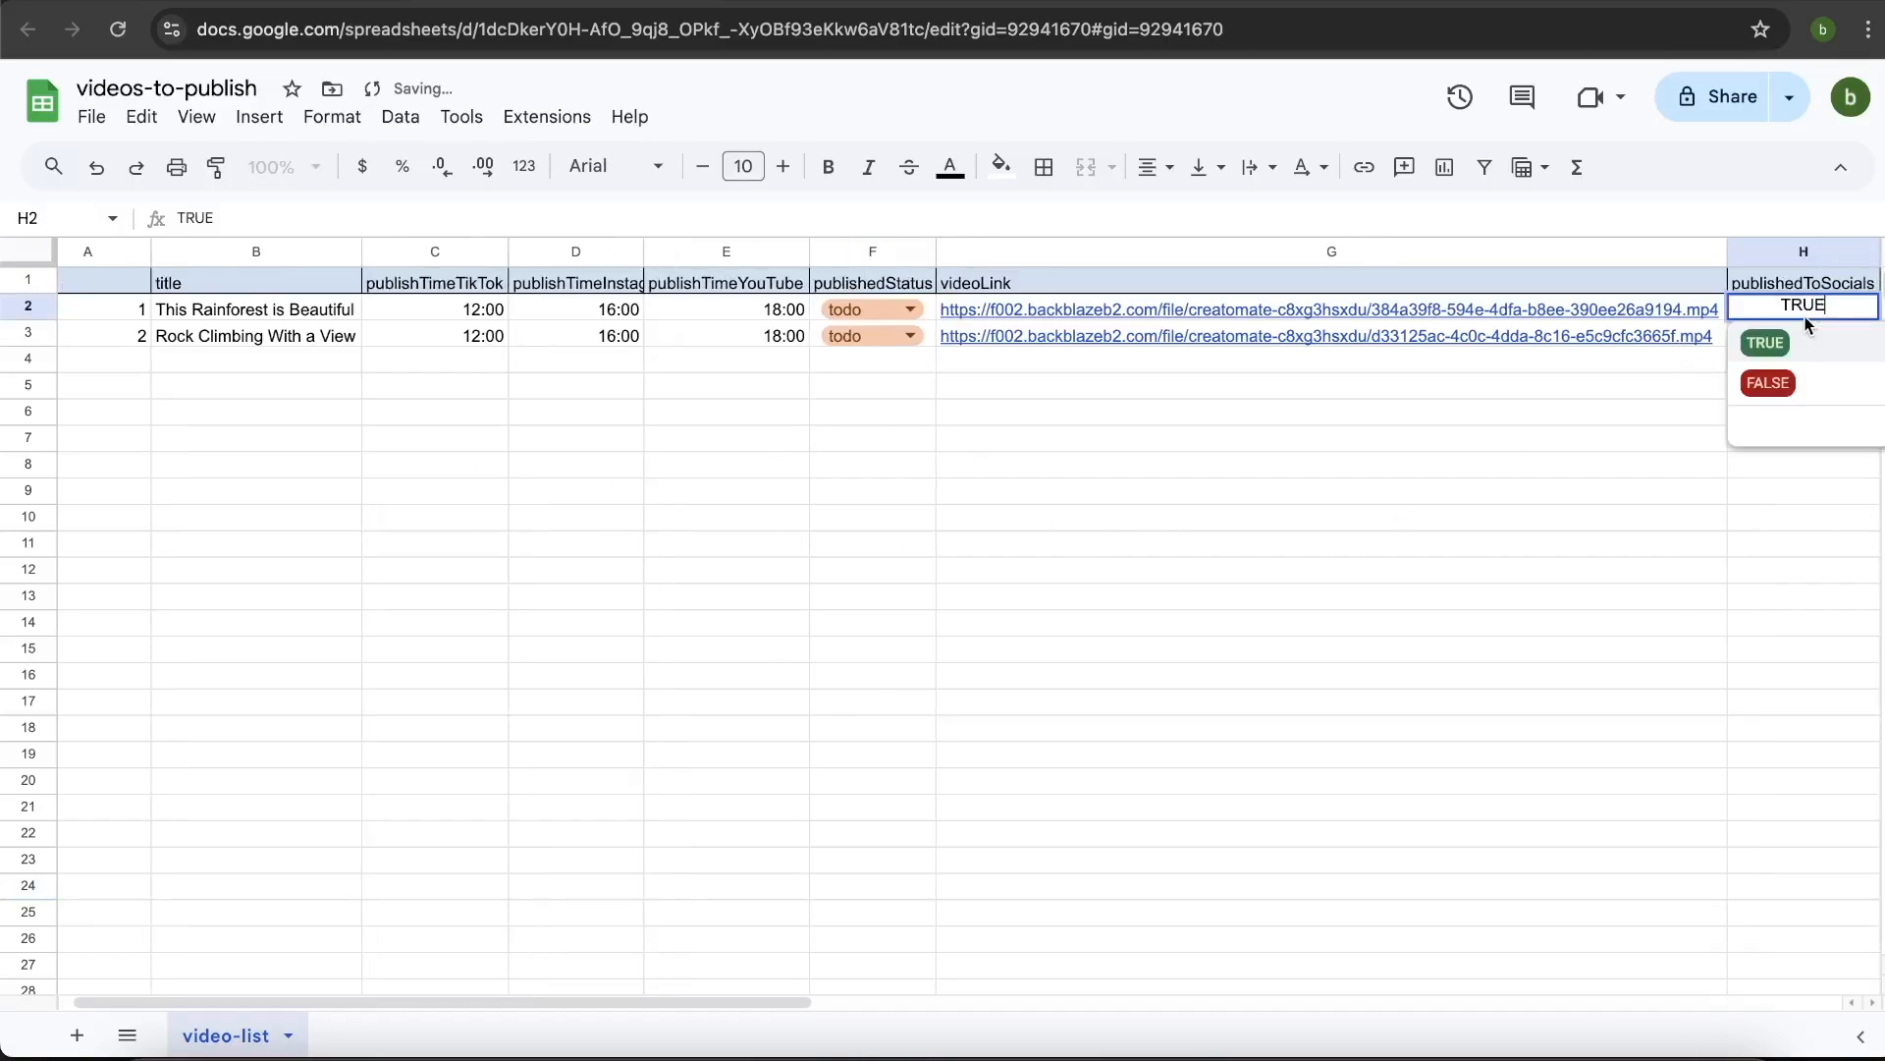
# Set the rainforest video's publishedToSocials to FALSE and review its title, 18:00 YouTube time, todo status and flag.
pyautogui.click(1765, 383)
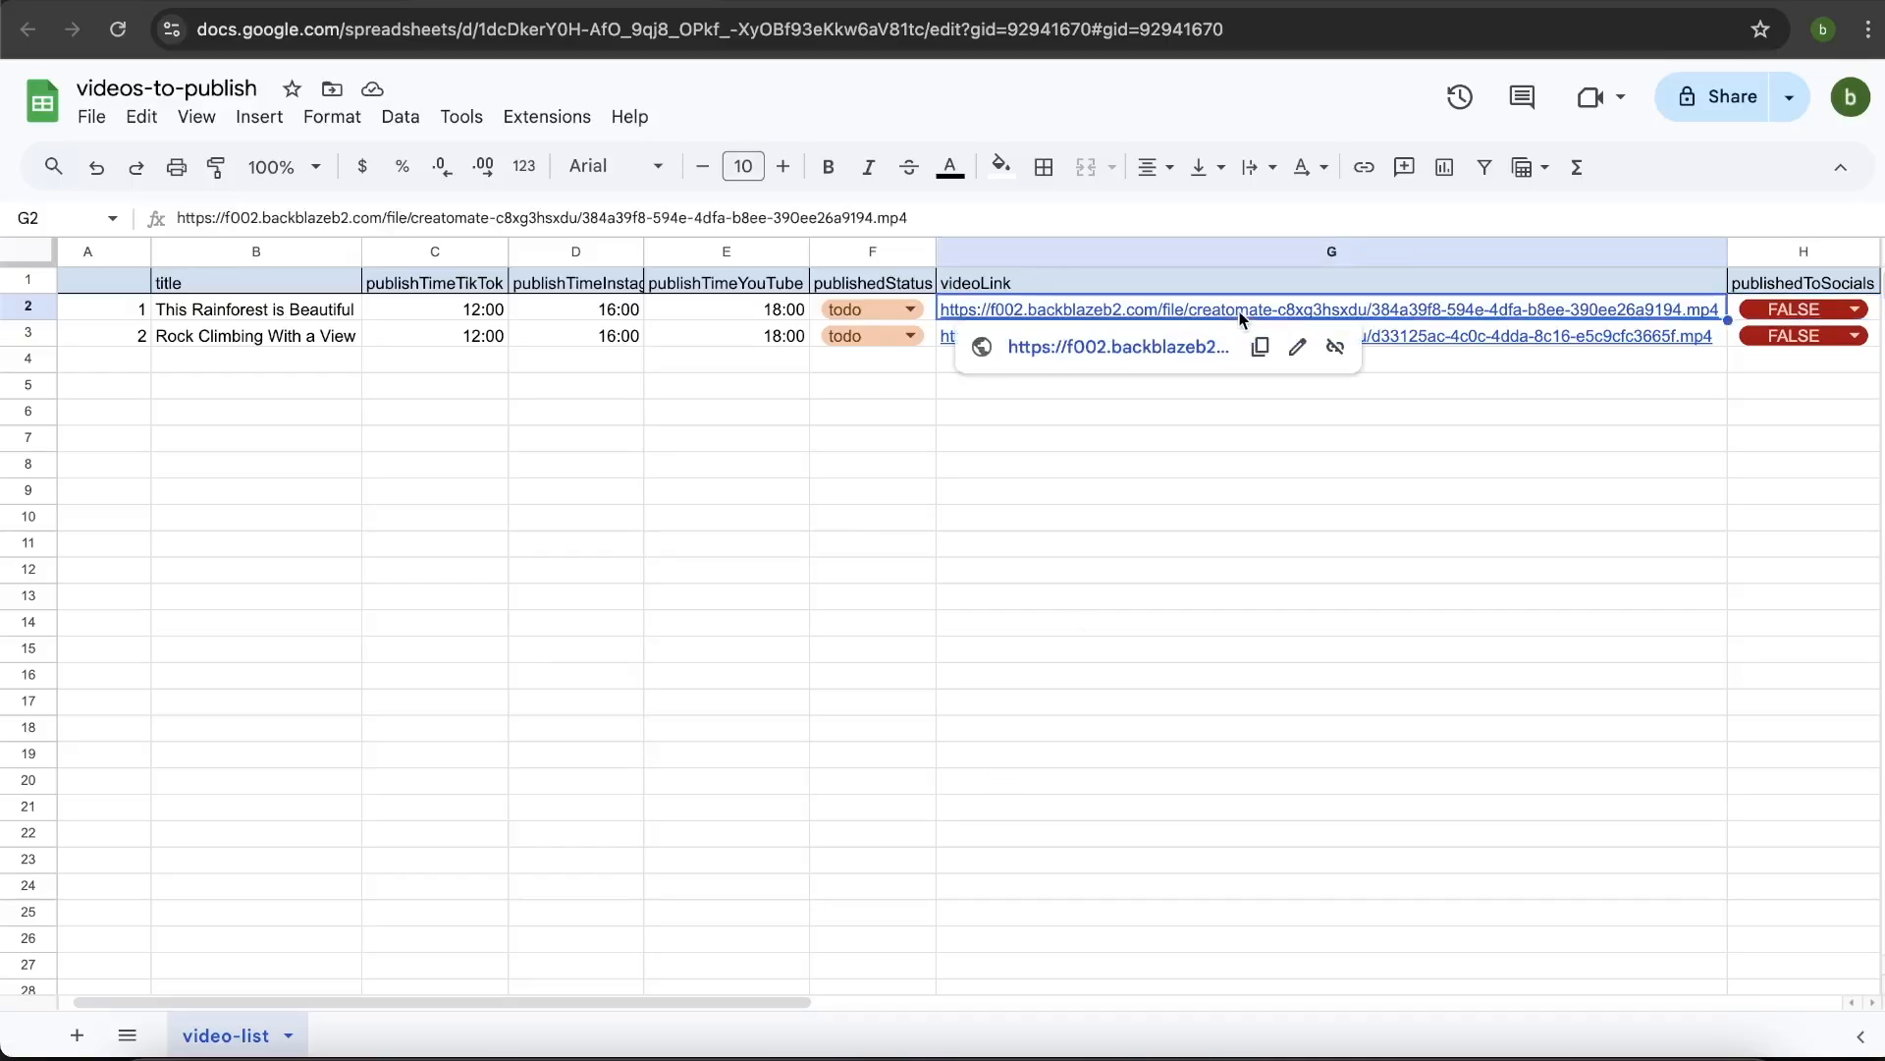
pyautogui.click(255, 309)
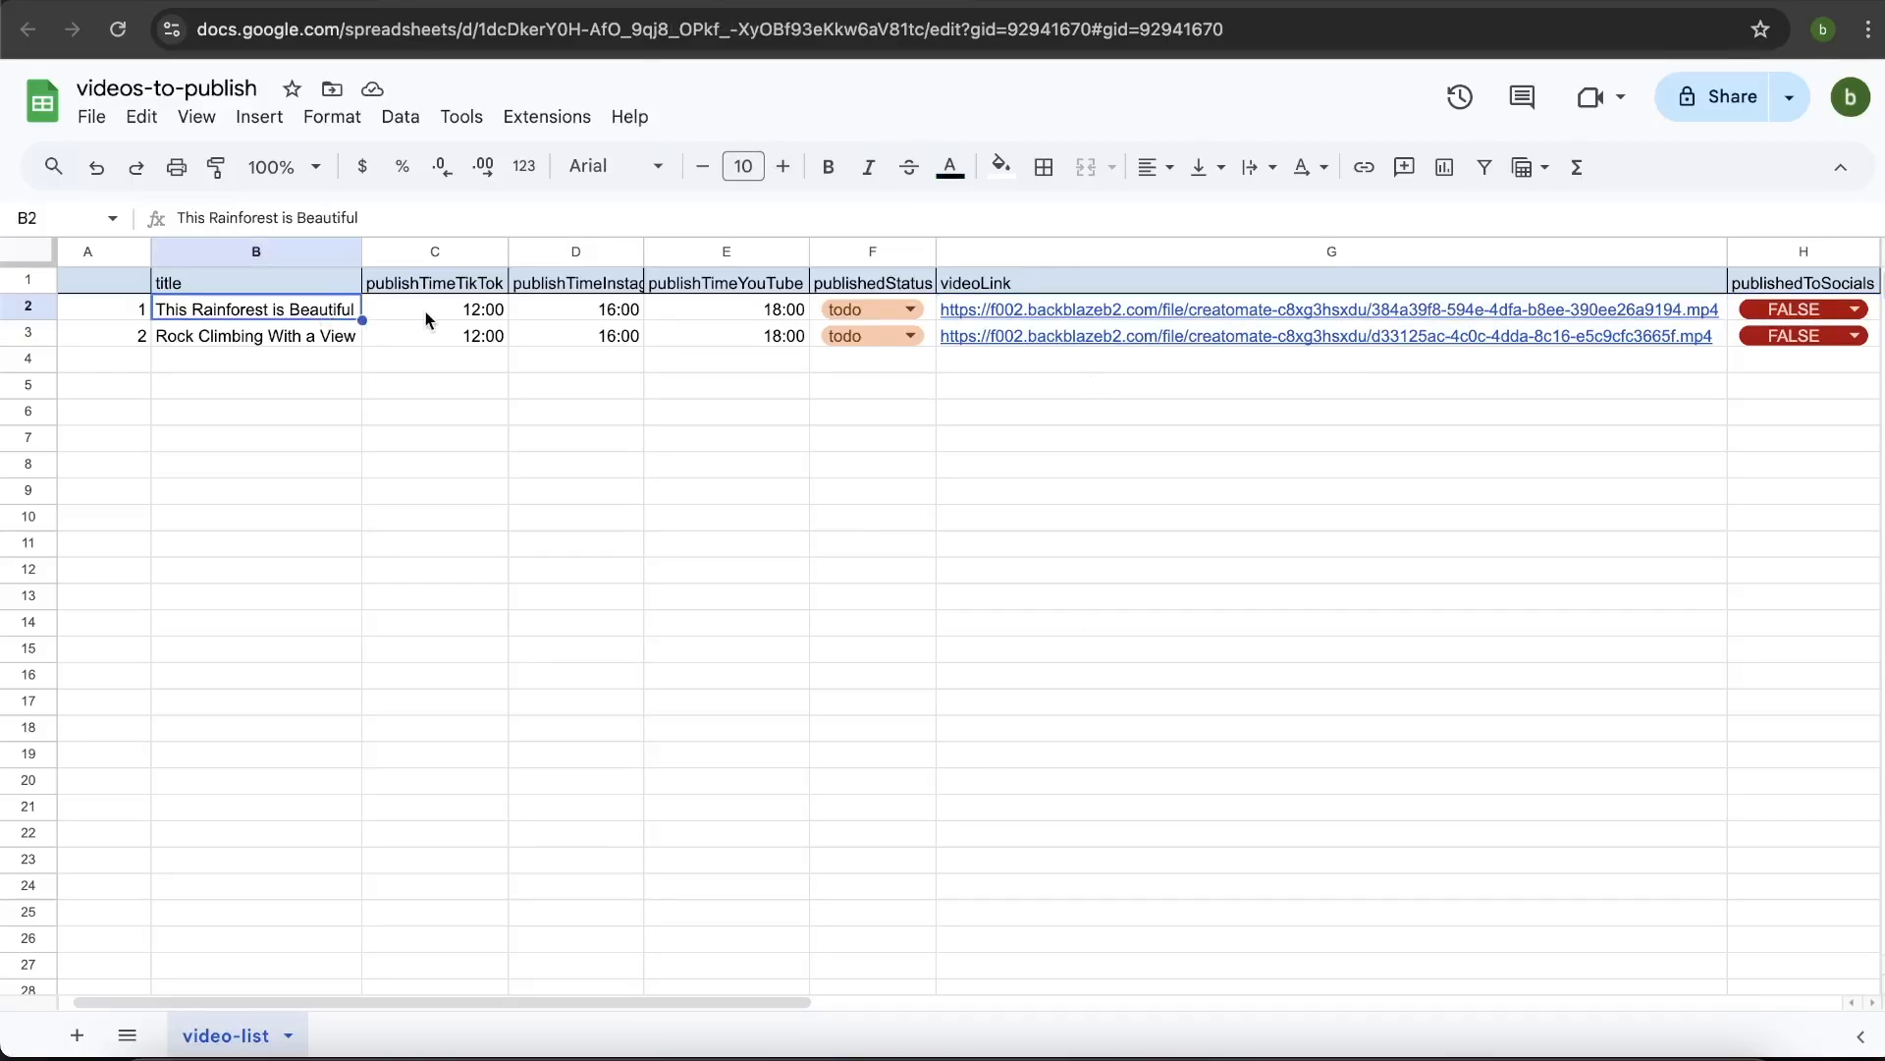
pyautogui.click(726, 308)
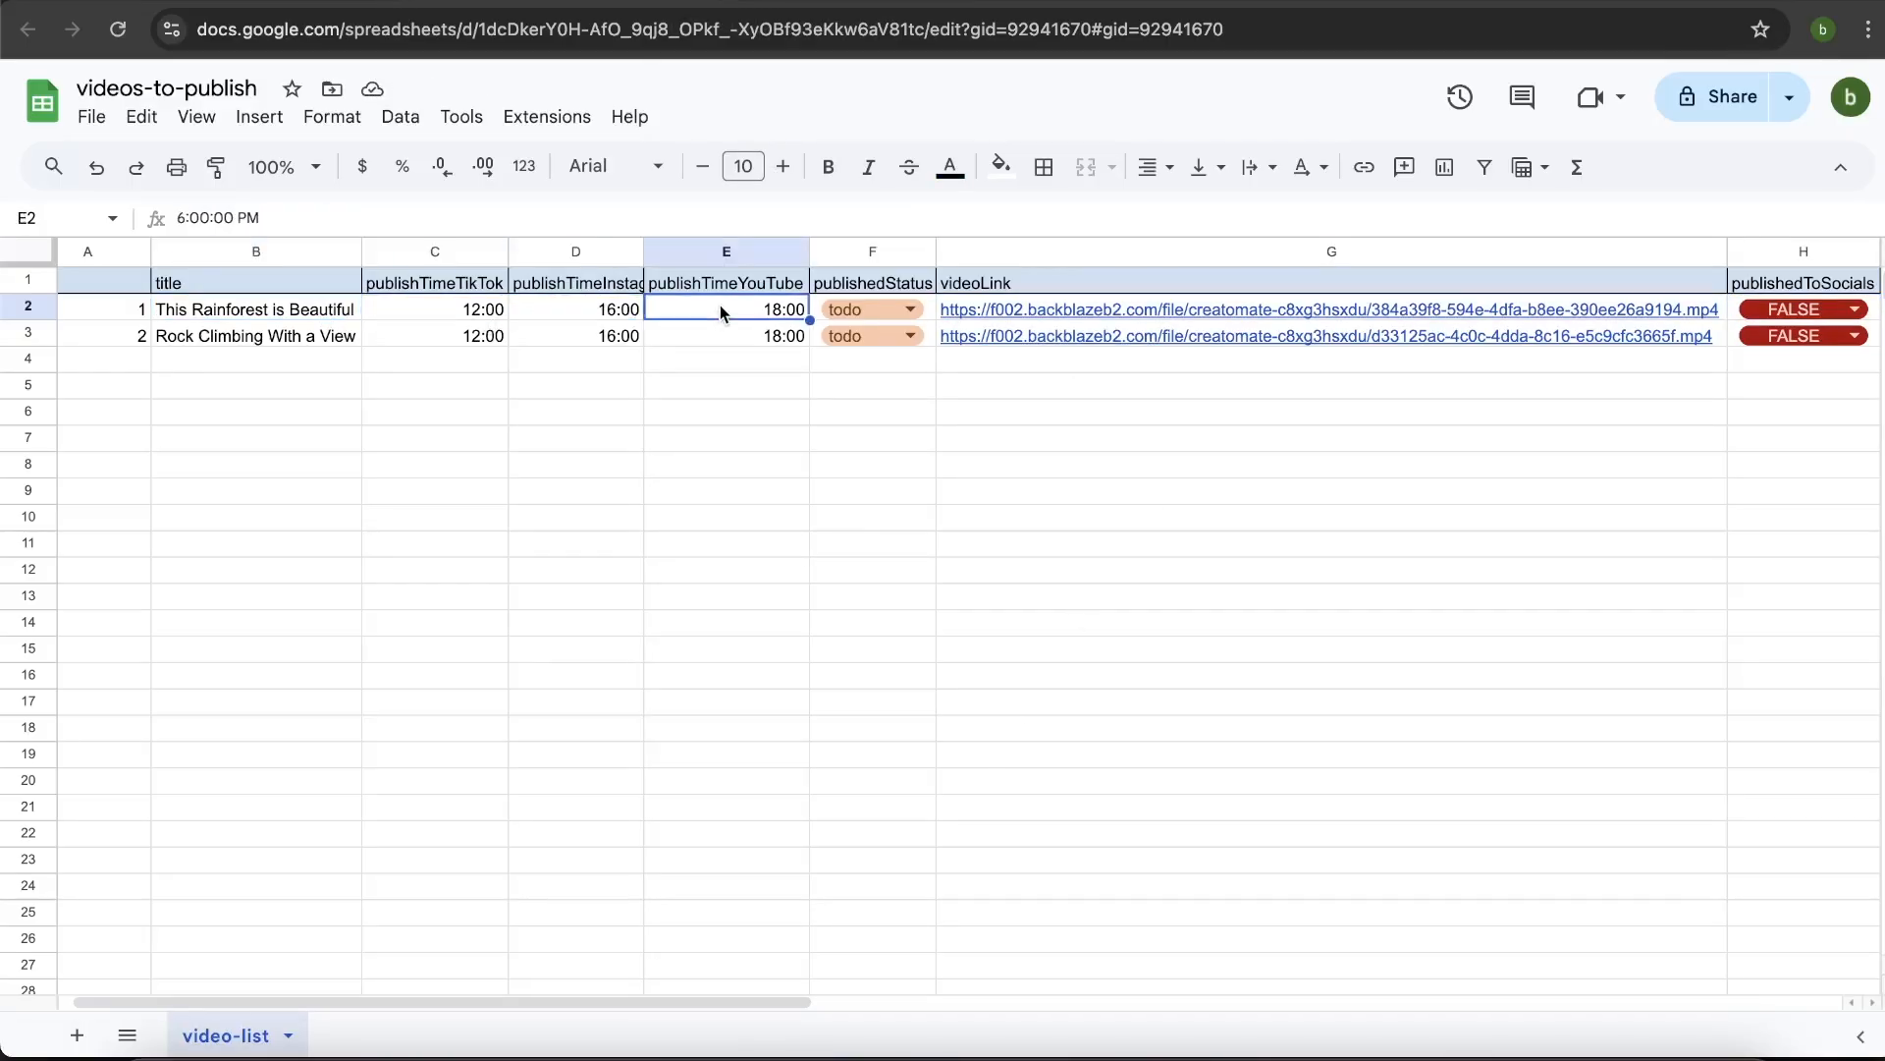
pyautogui.click(870, 308)
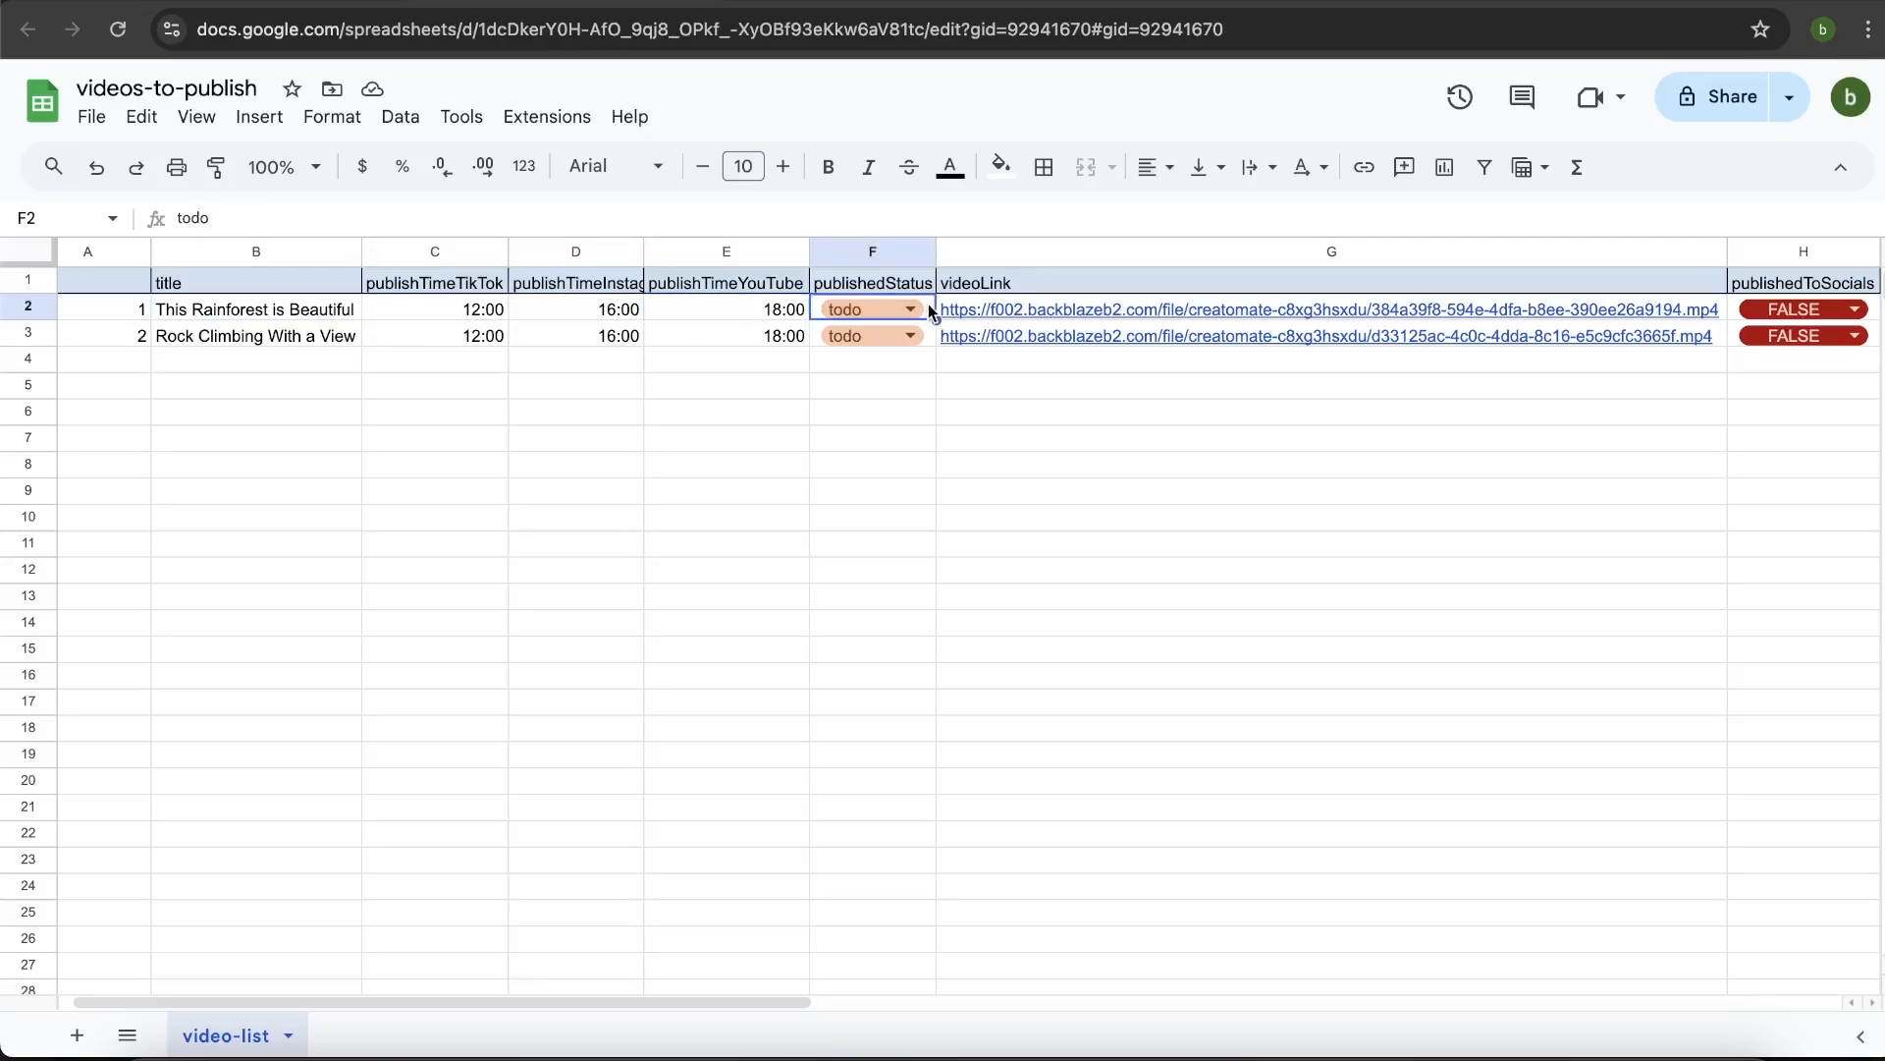
pyautogui.click(1801, 308)
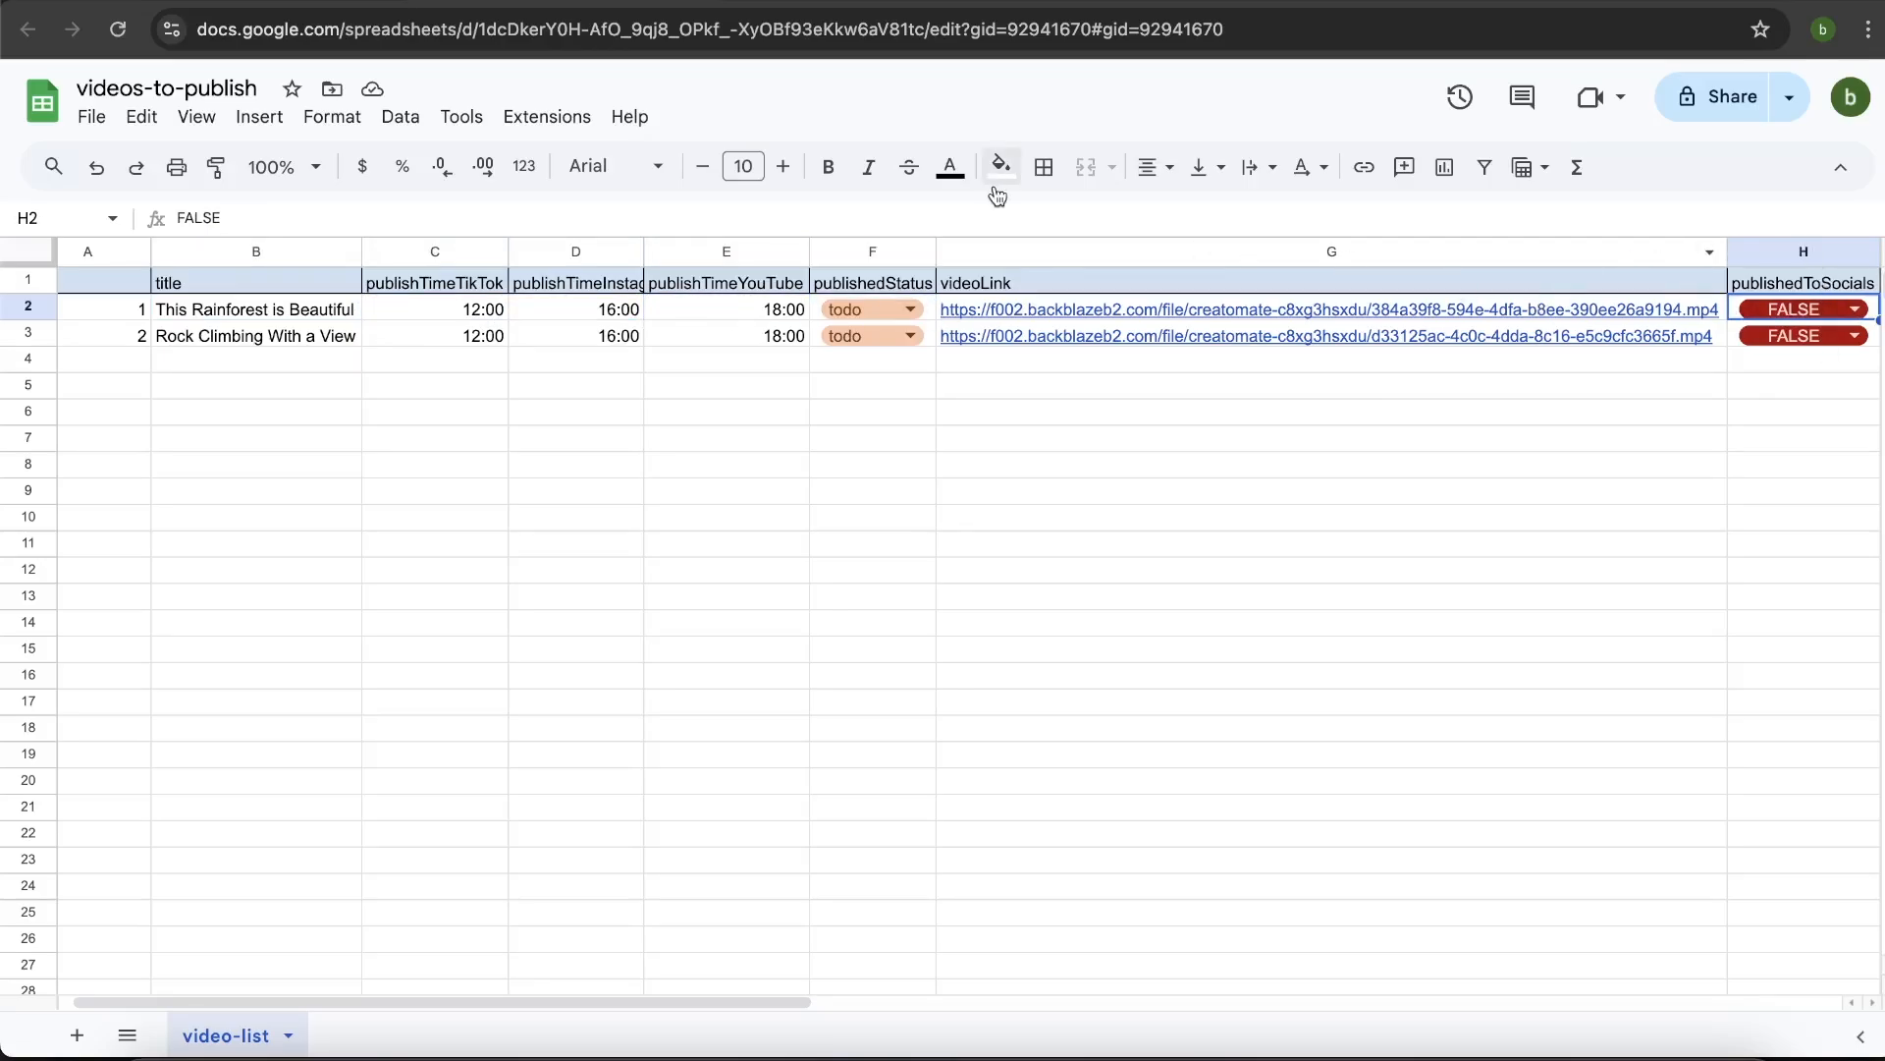
pyautogui.moveTo(854, 404)
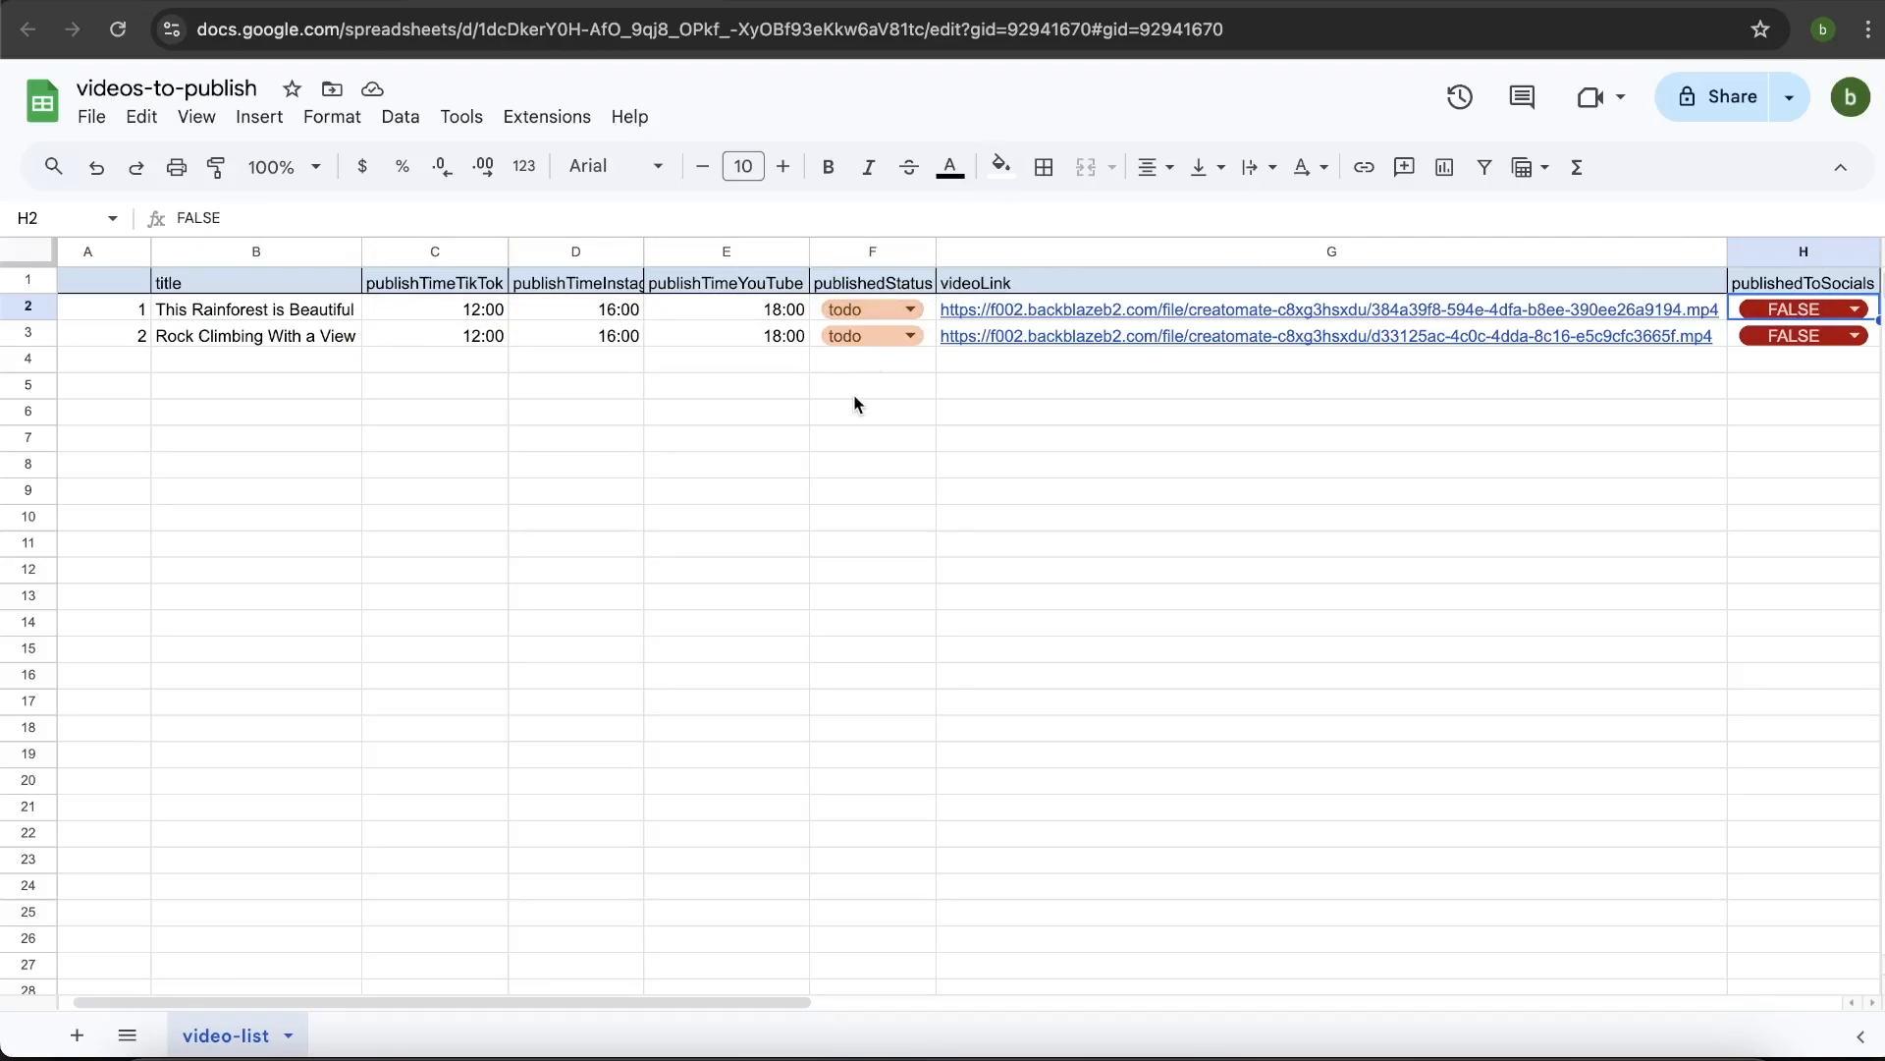
pyautogui.moveTo(963, 495)
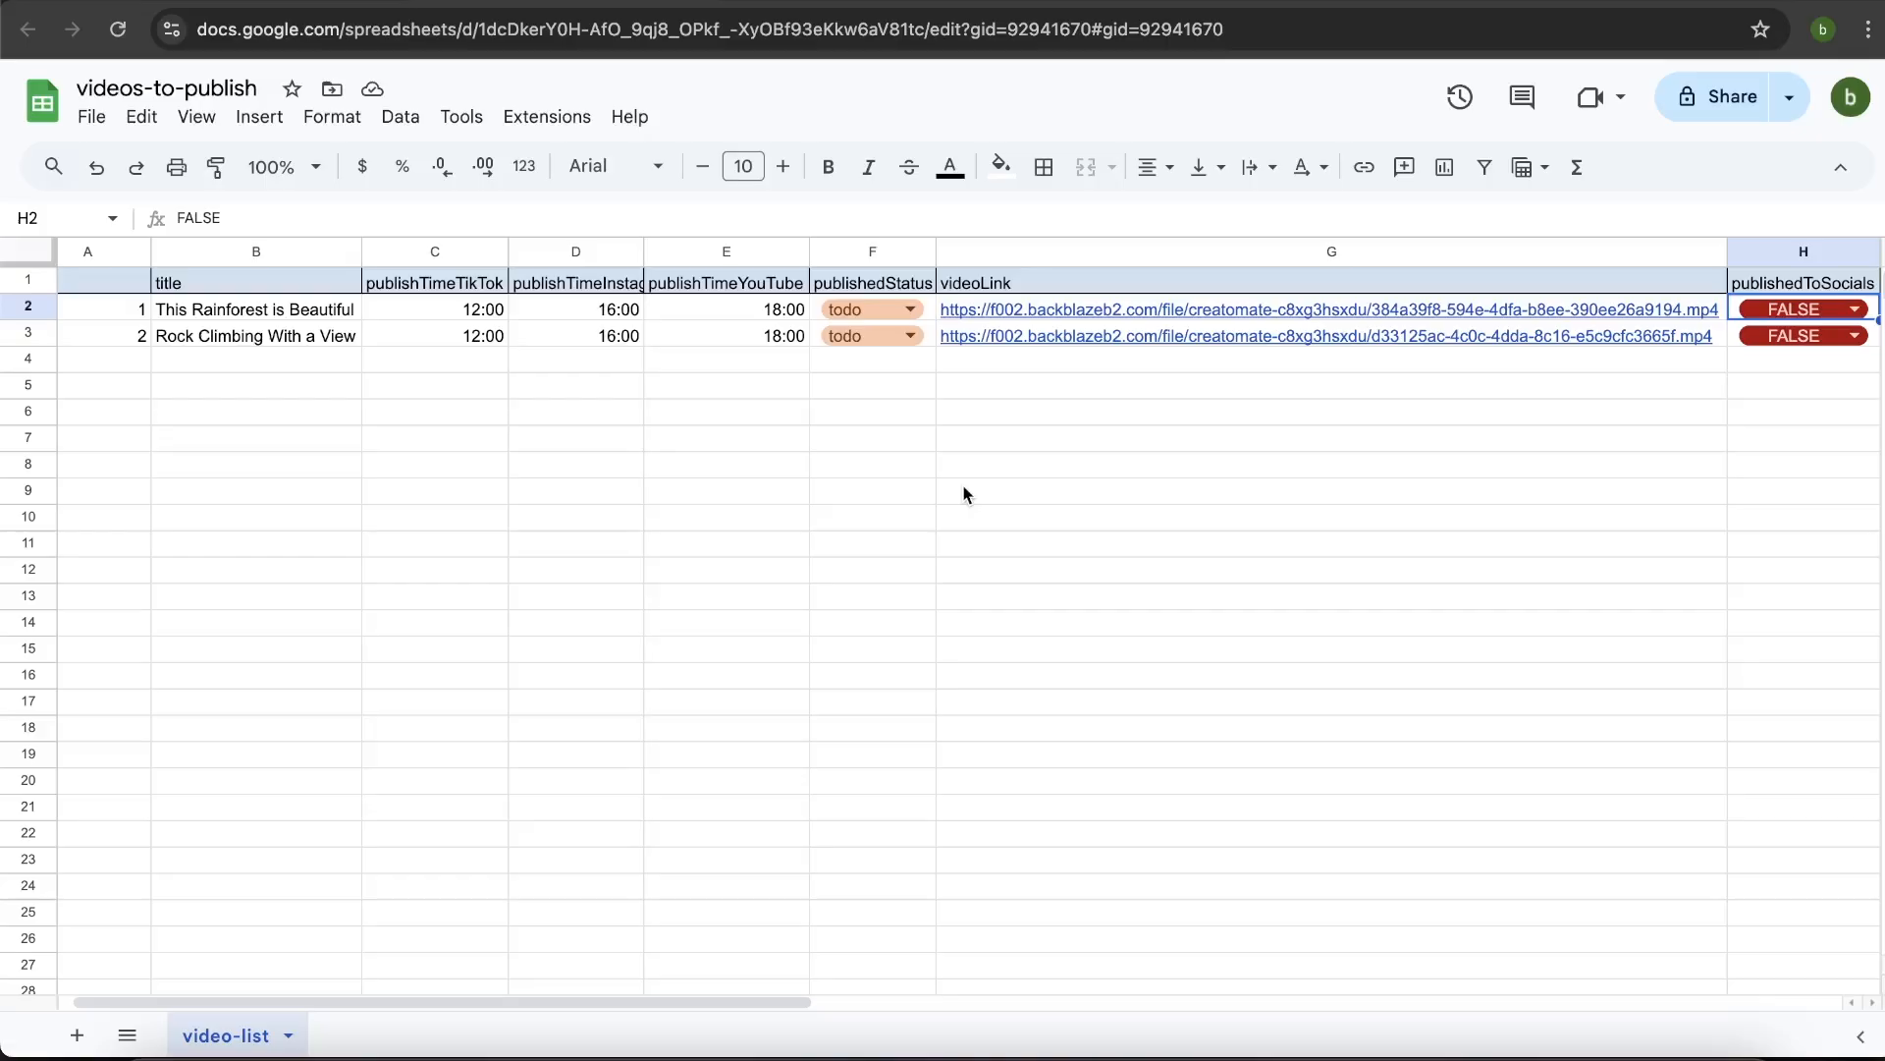
pyautogui.moveTo(957, 479)
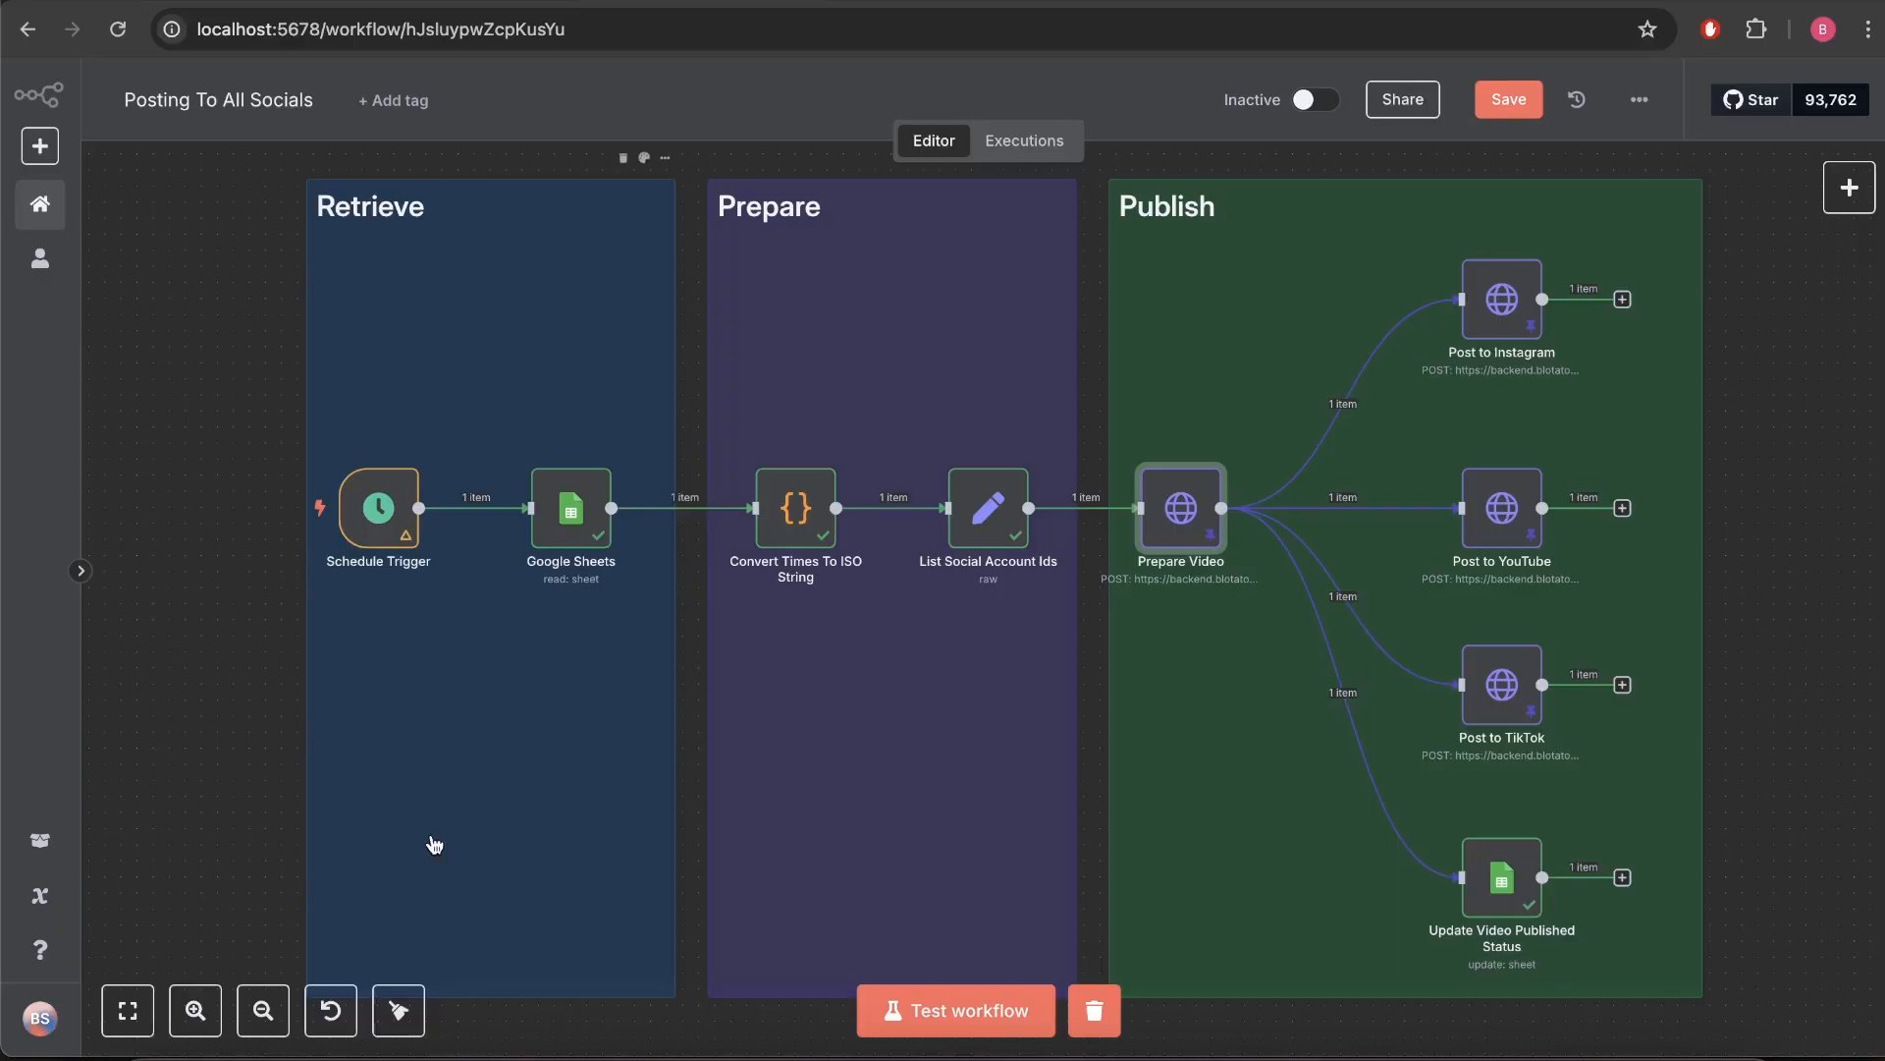
pyautogui.moveTo(754, 507)
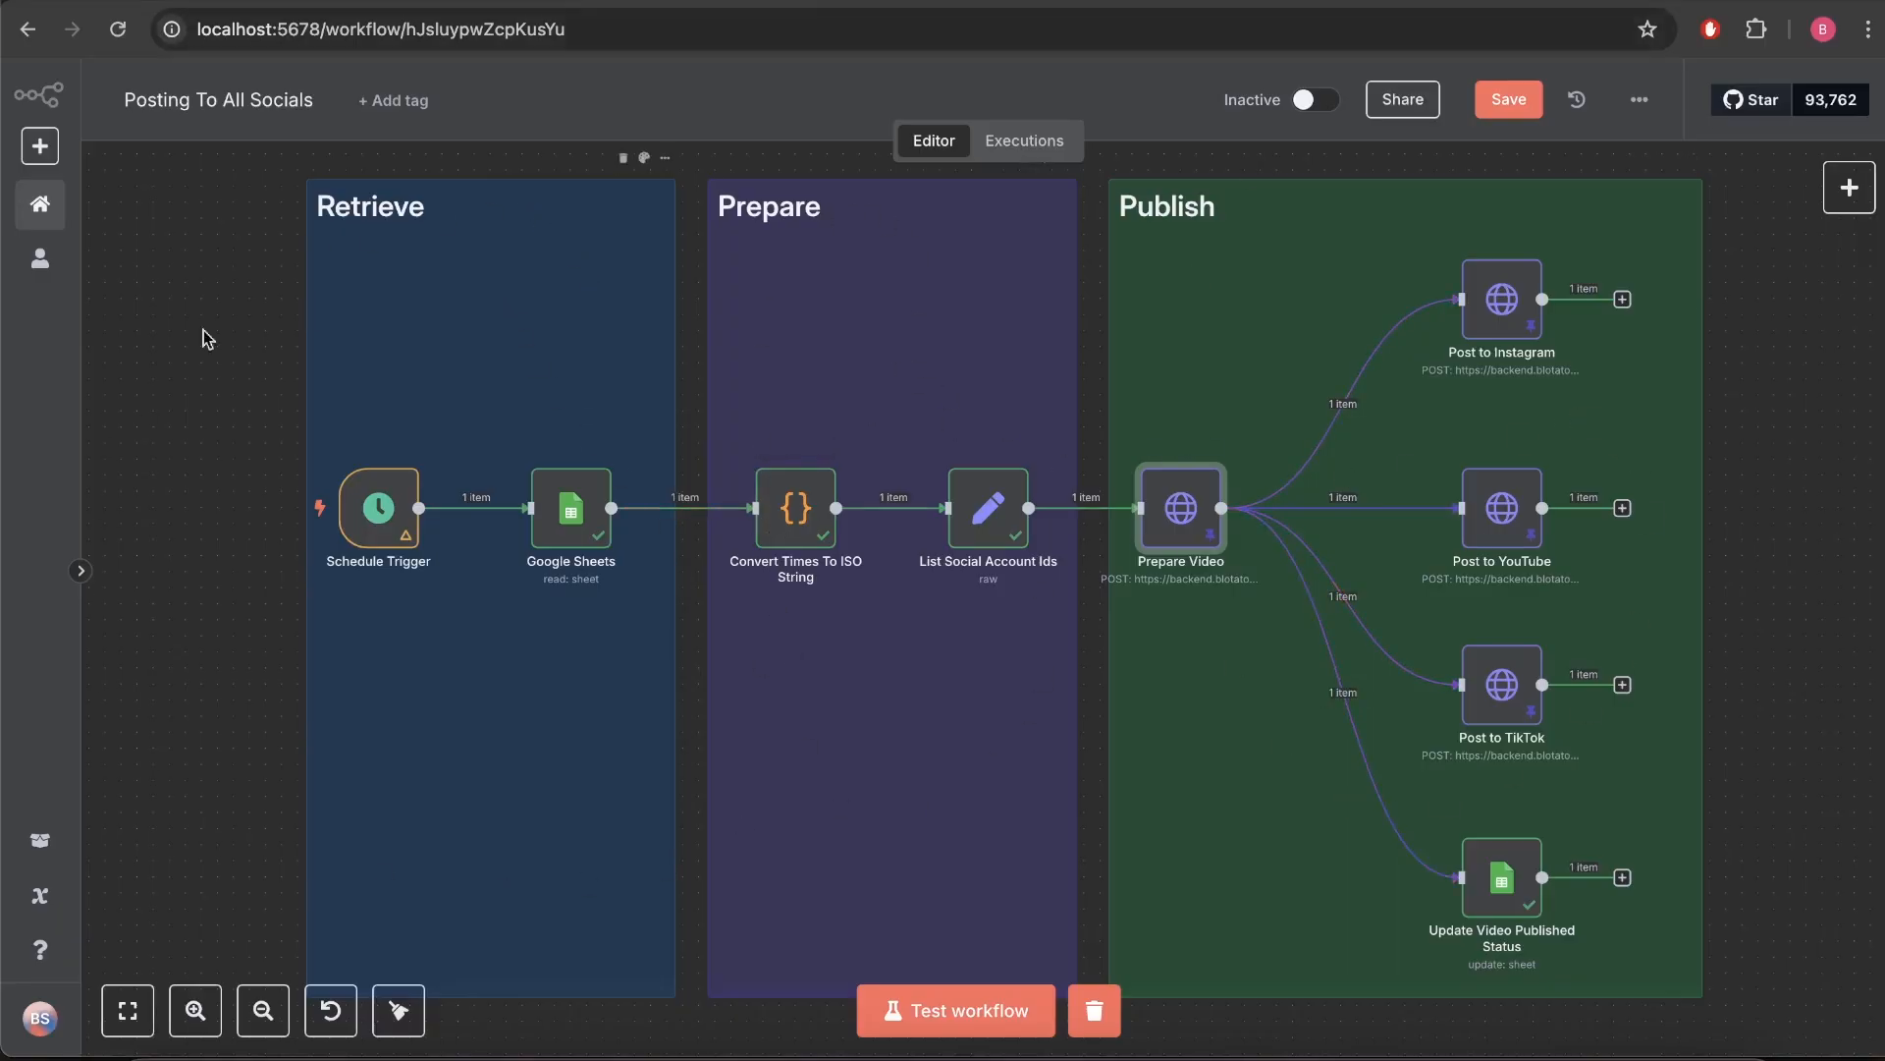
pyautogui.moveTo(1061, 407)
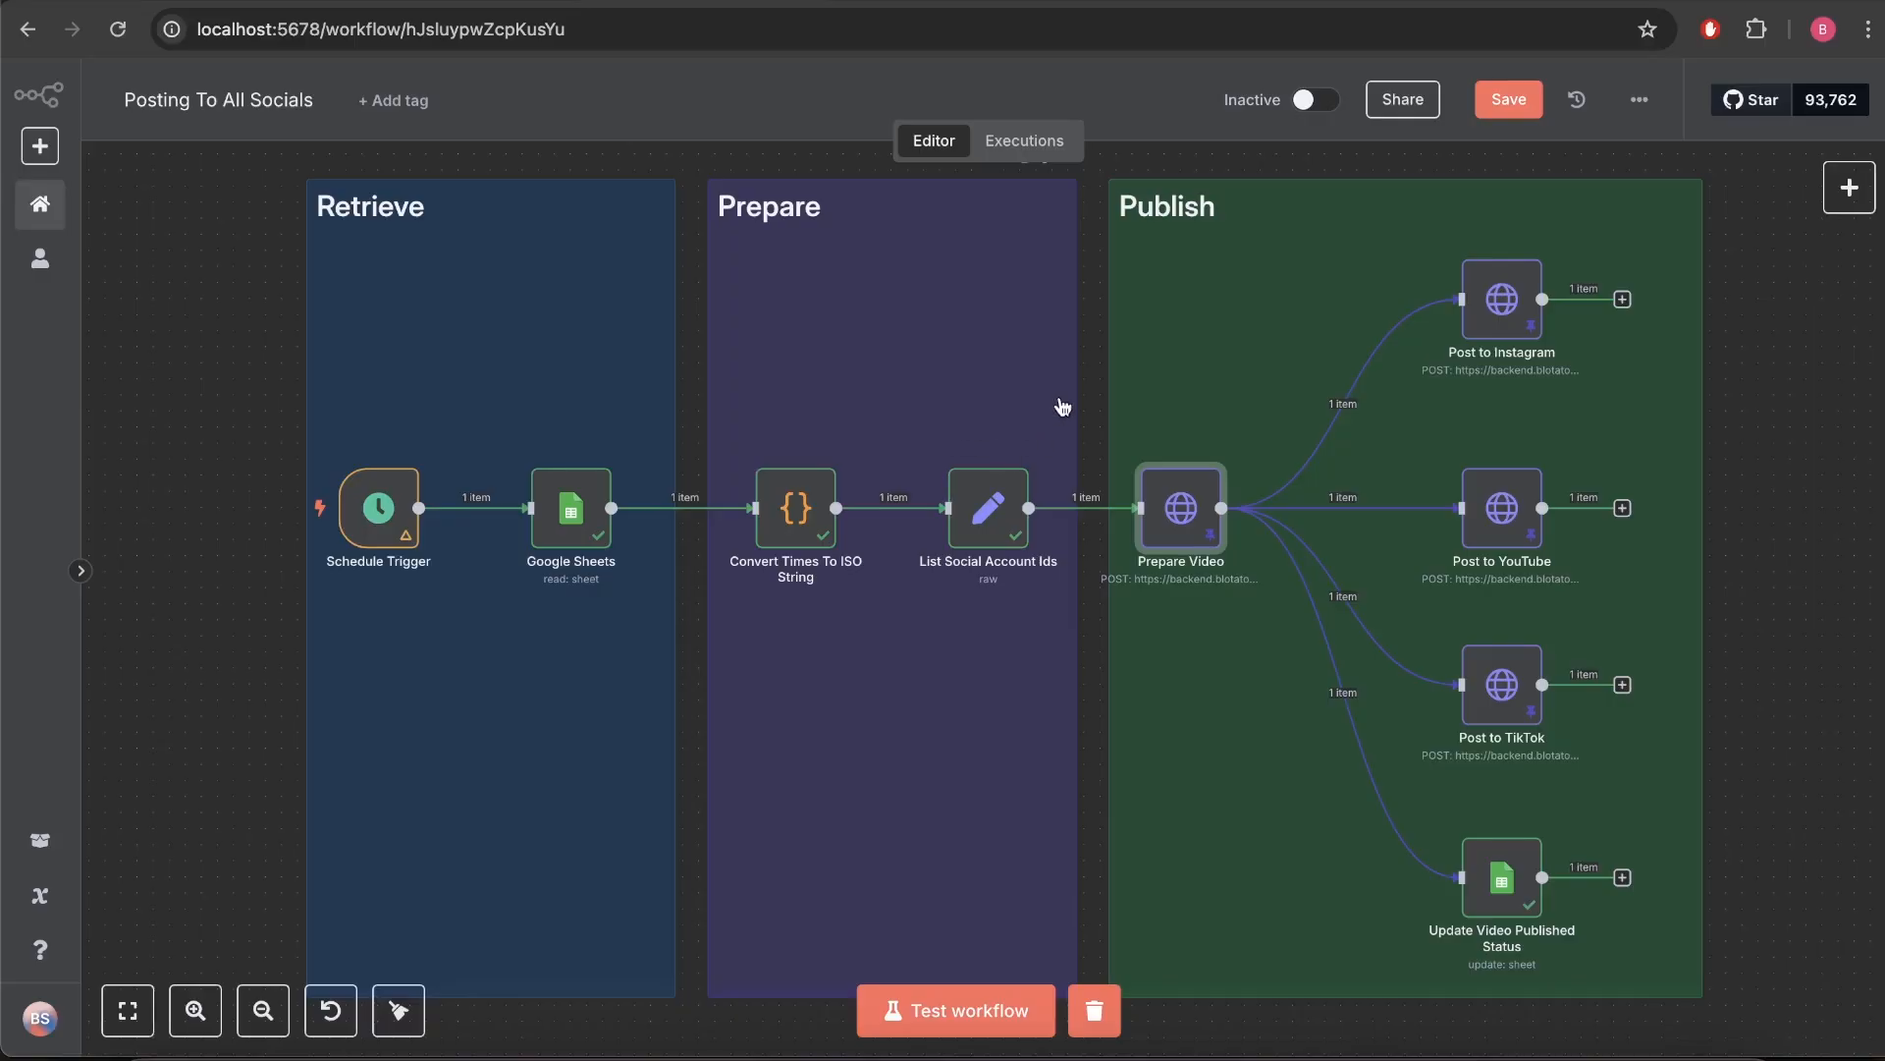
pyautogui.moveTo(896, 409)
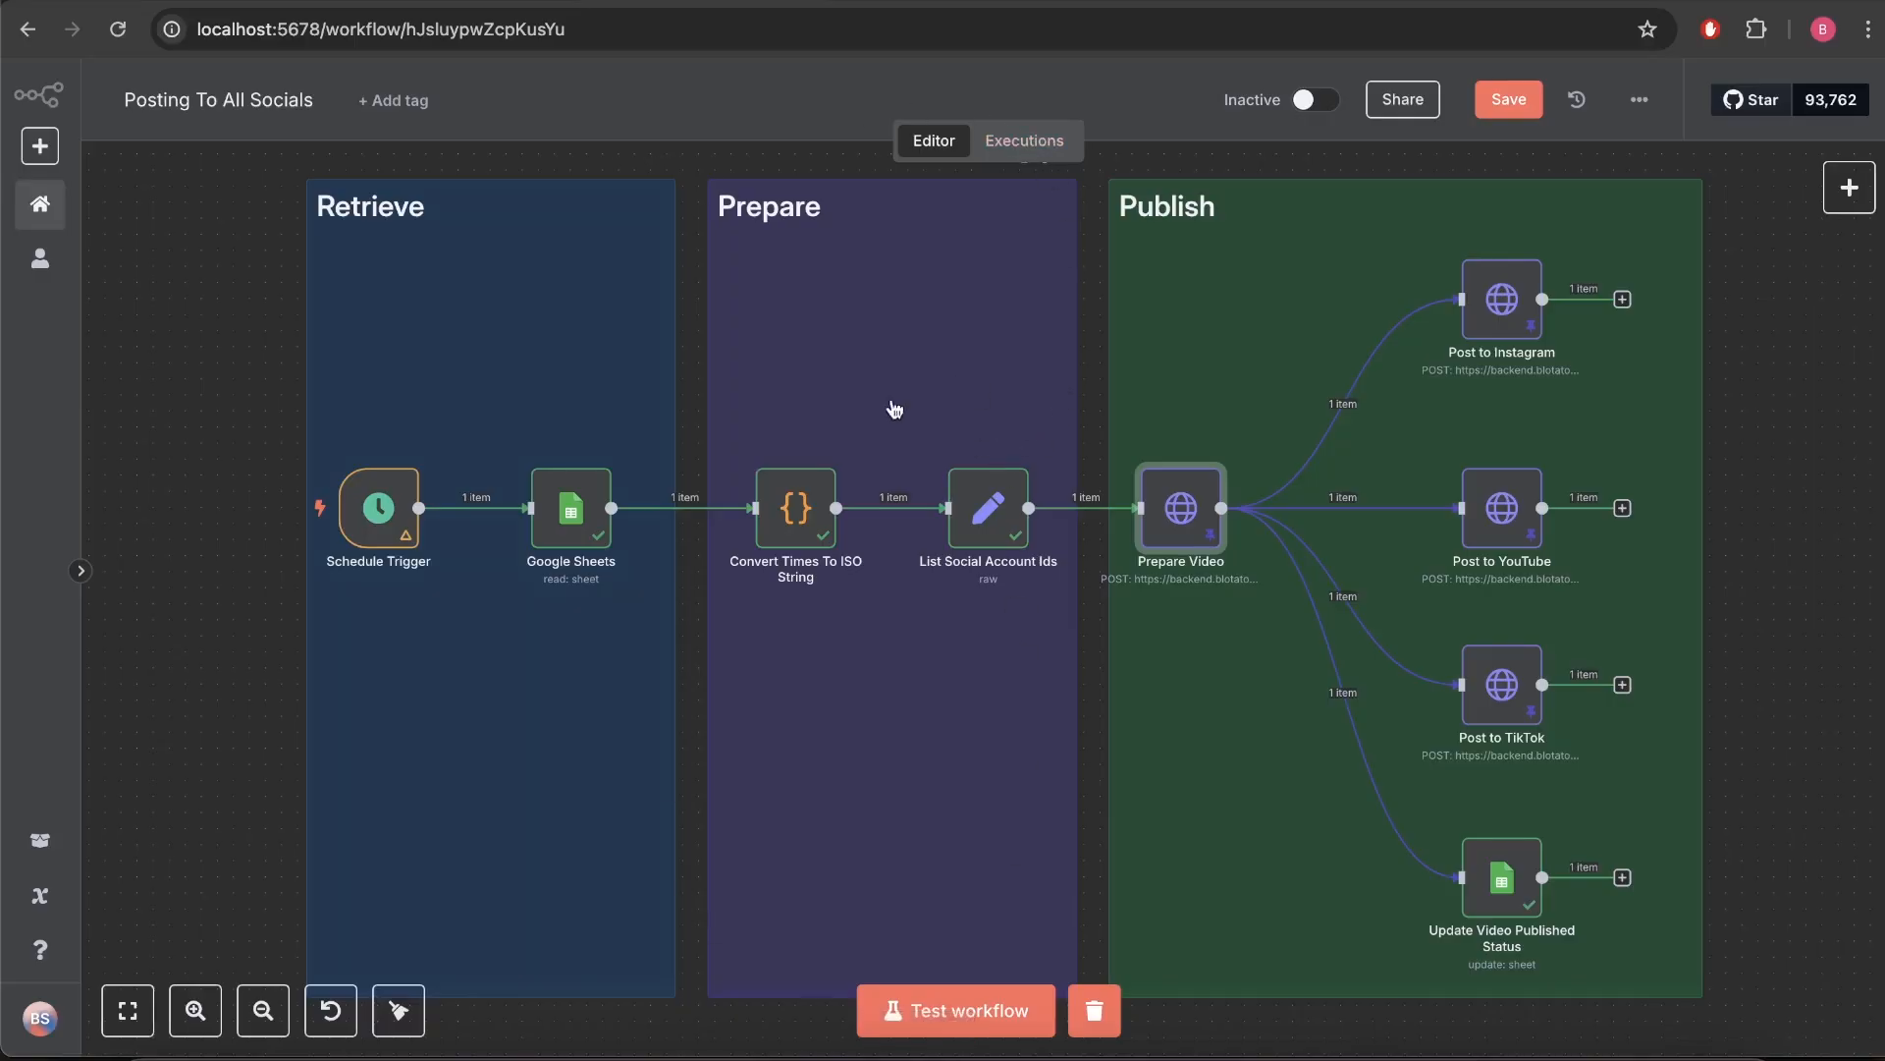
pyautogui.moveTo(1284, 838)
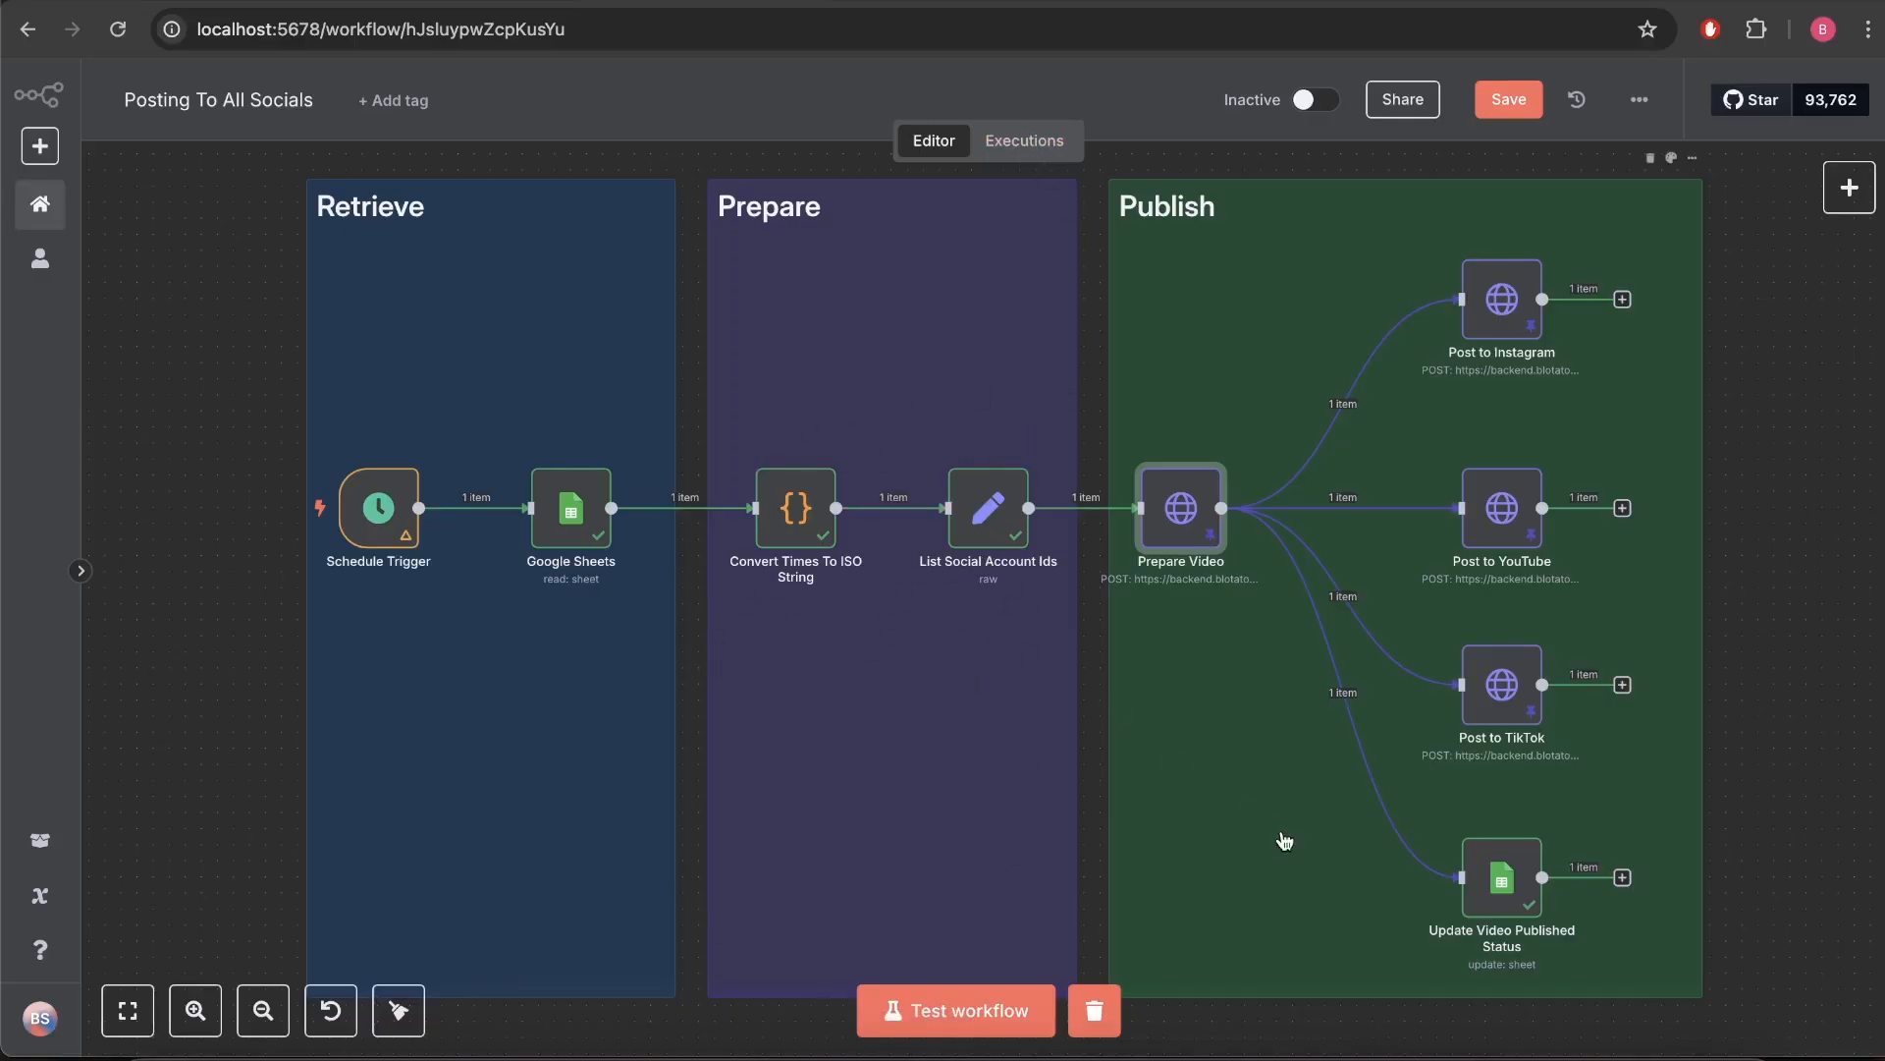
pyautogui.moveTo(1278, 625)
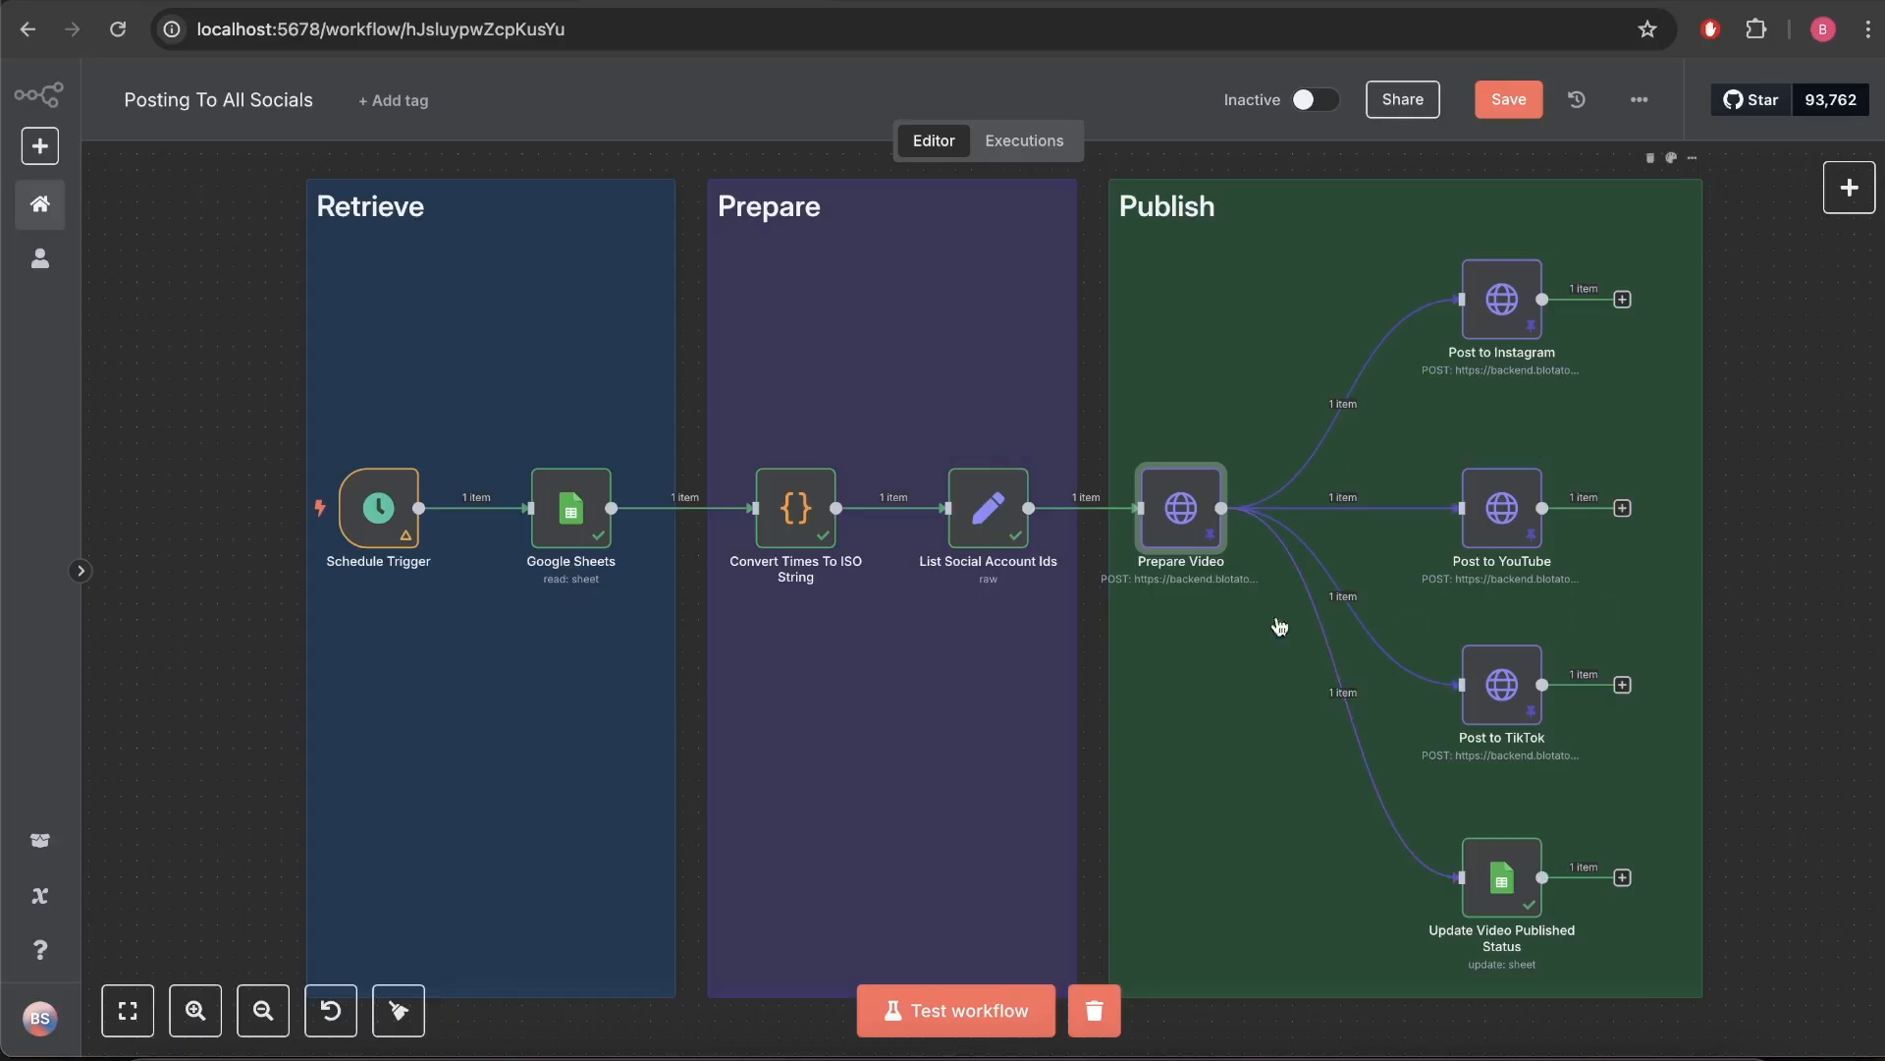
pyautogui.moveTo(377, 506)
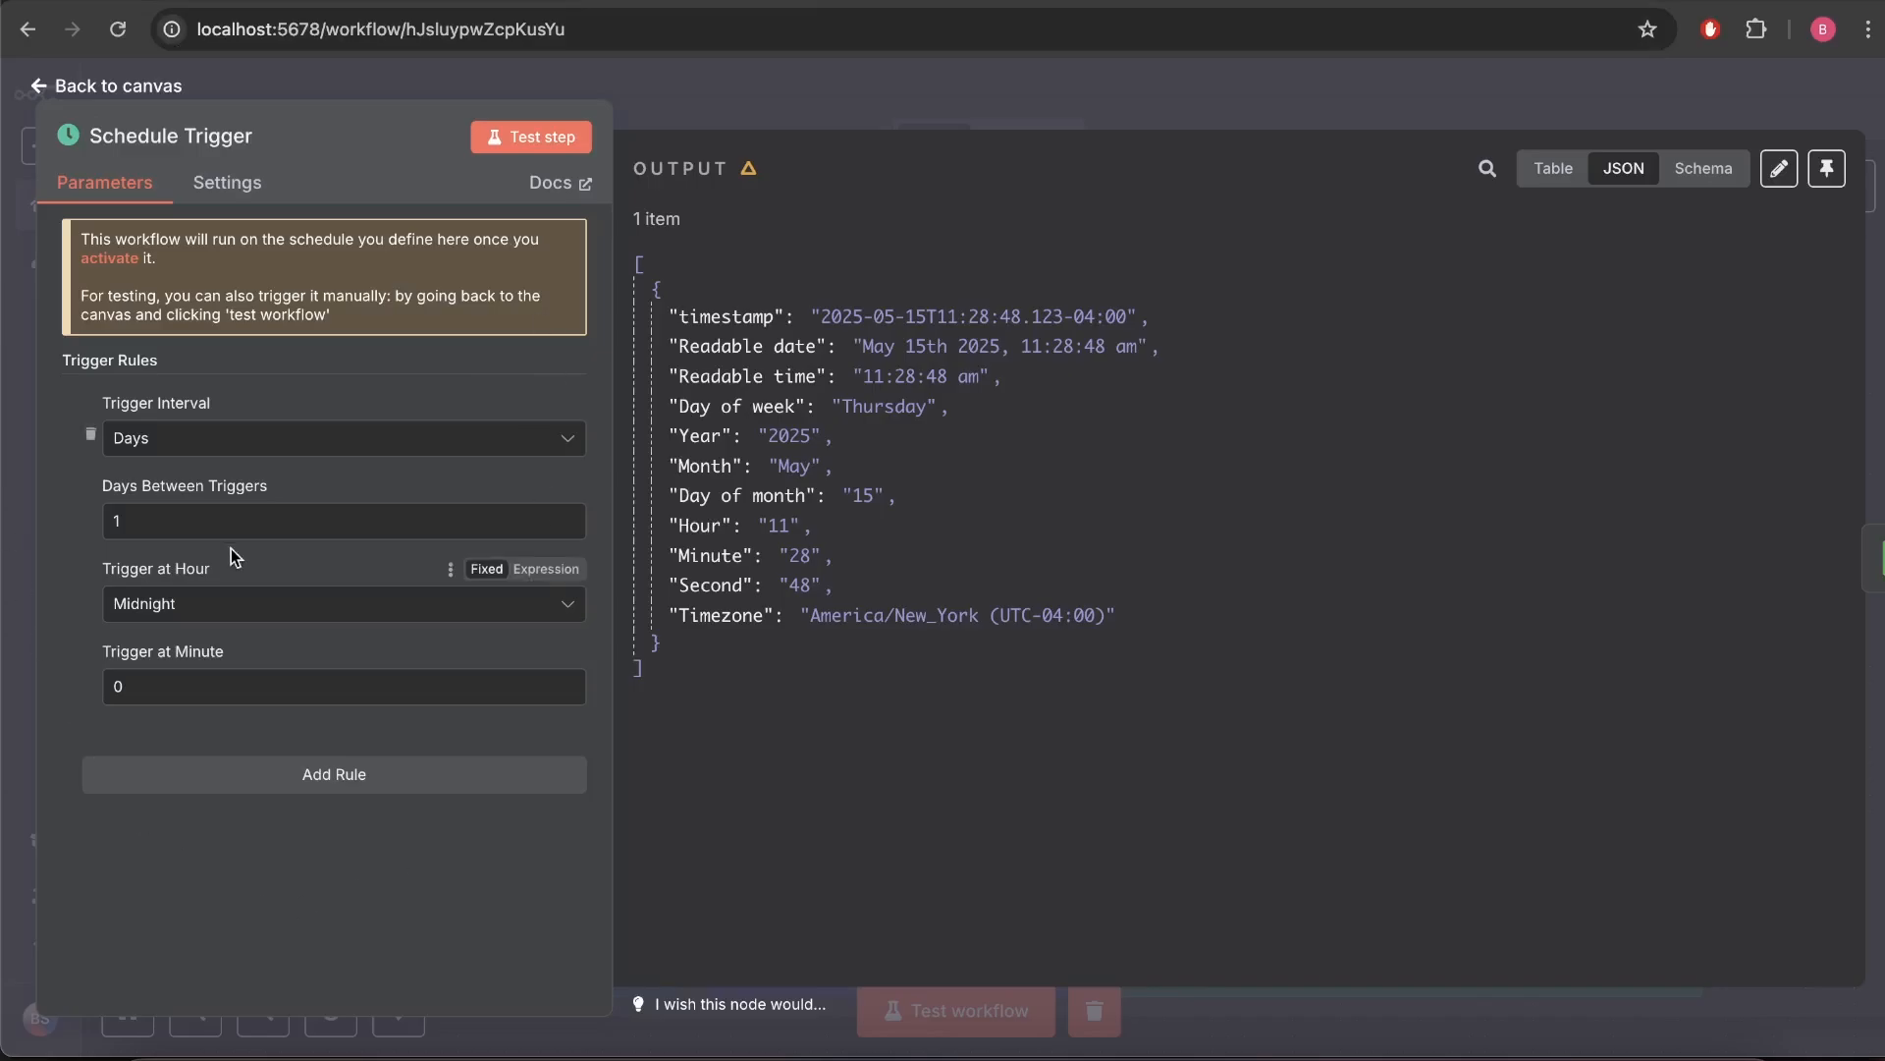
pyautogui.moveTo(356, 534)
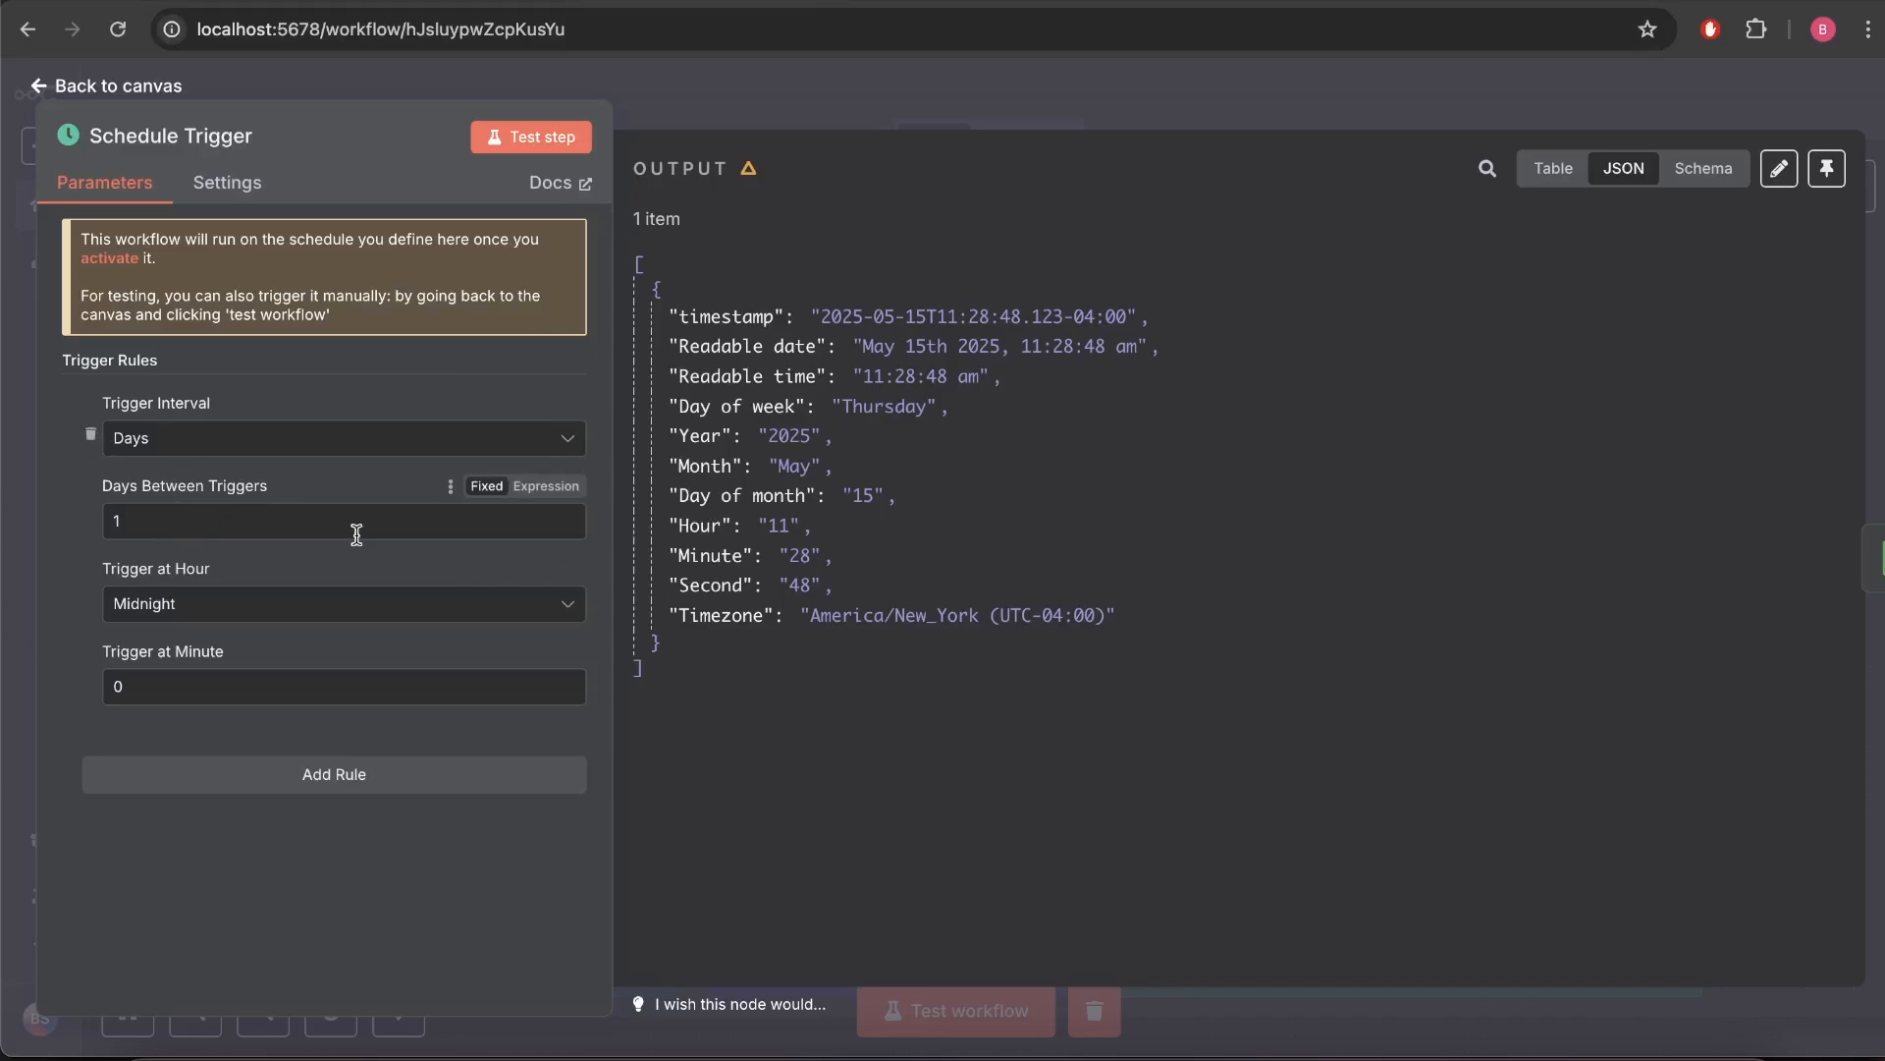
pyautogui.moveTo(277, 845)
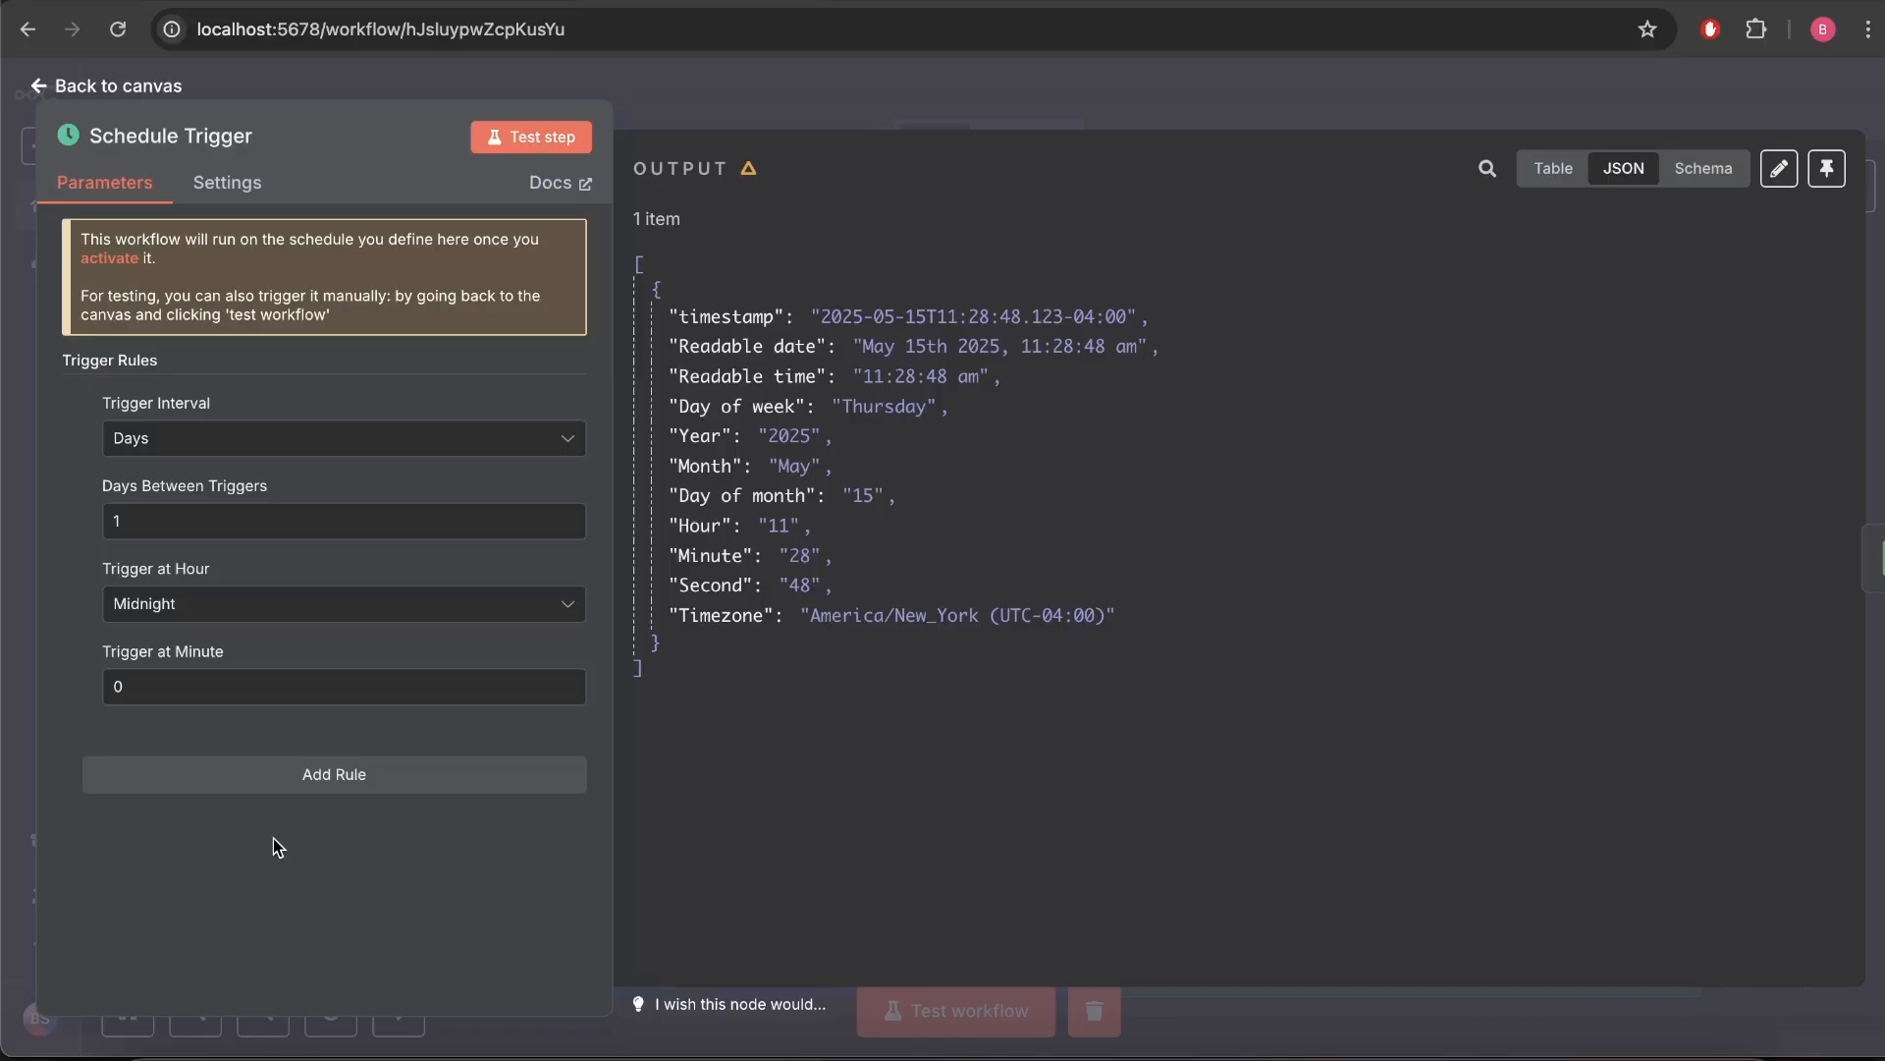
pyautogui.click(116, 85)
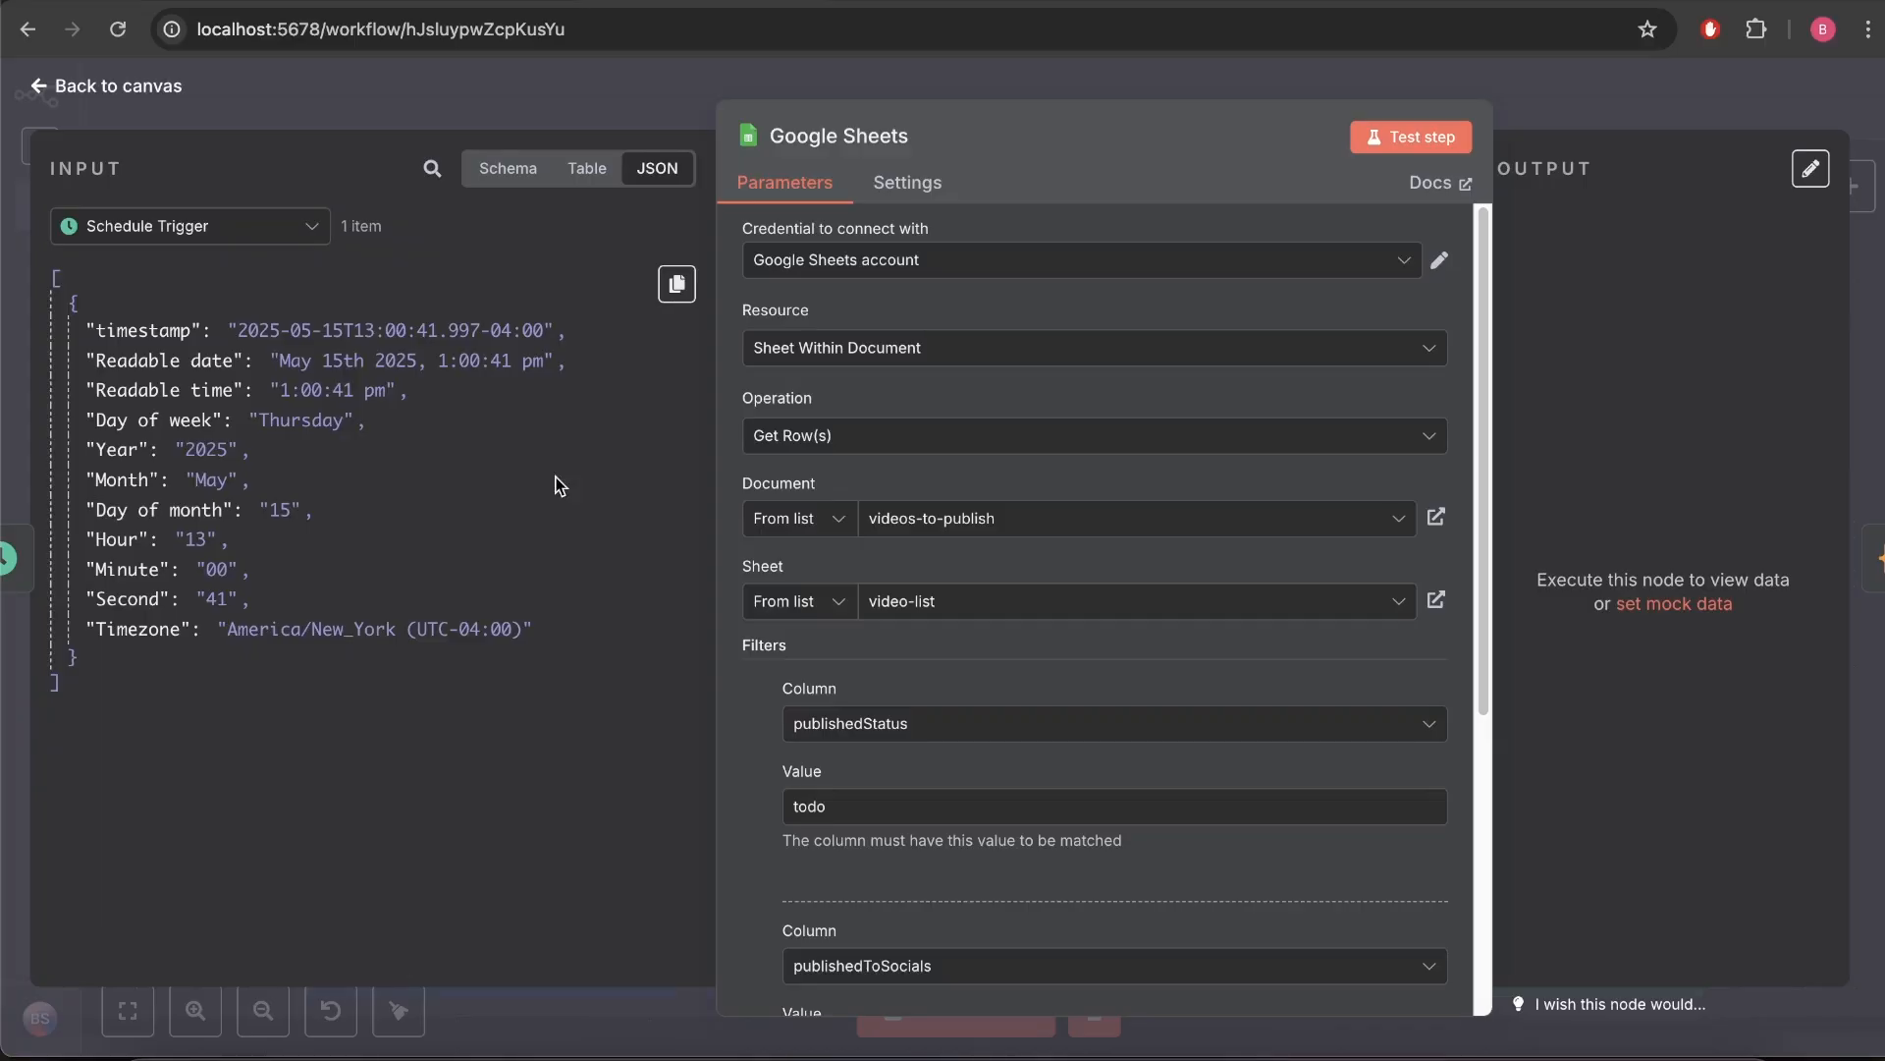
# Review the Get Row(s) parameters and filters, then edit the Google Sheets credential.
pyautogui.scroll(-3)
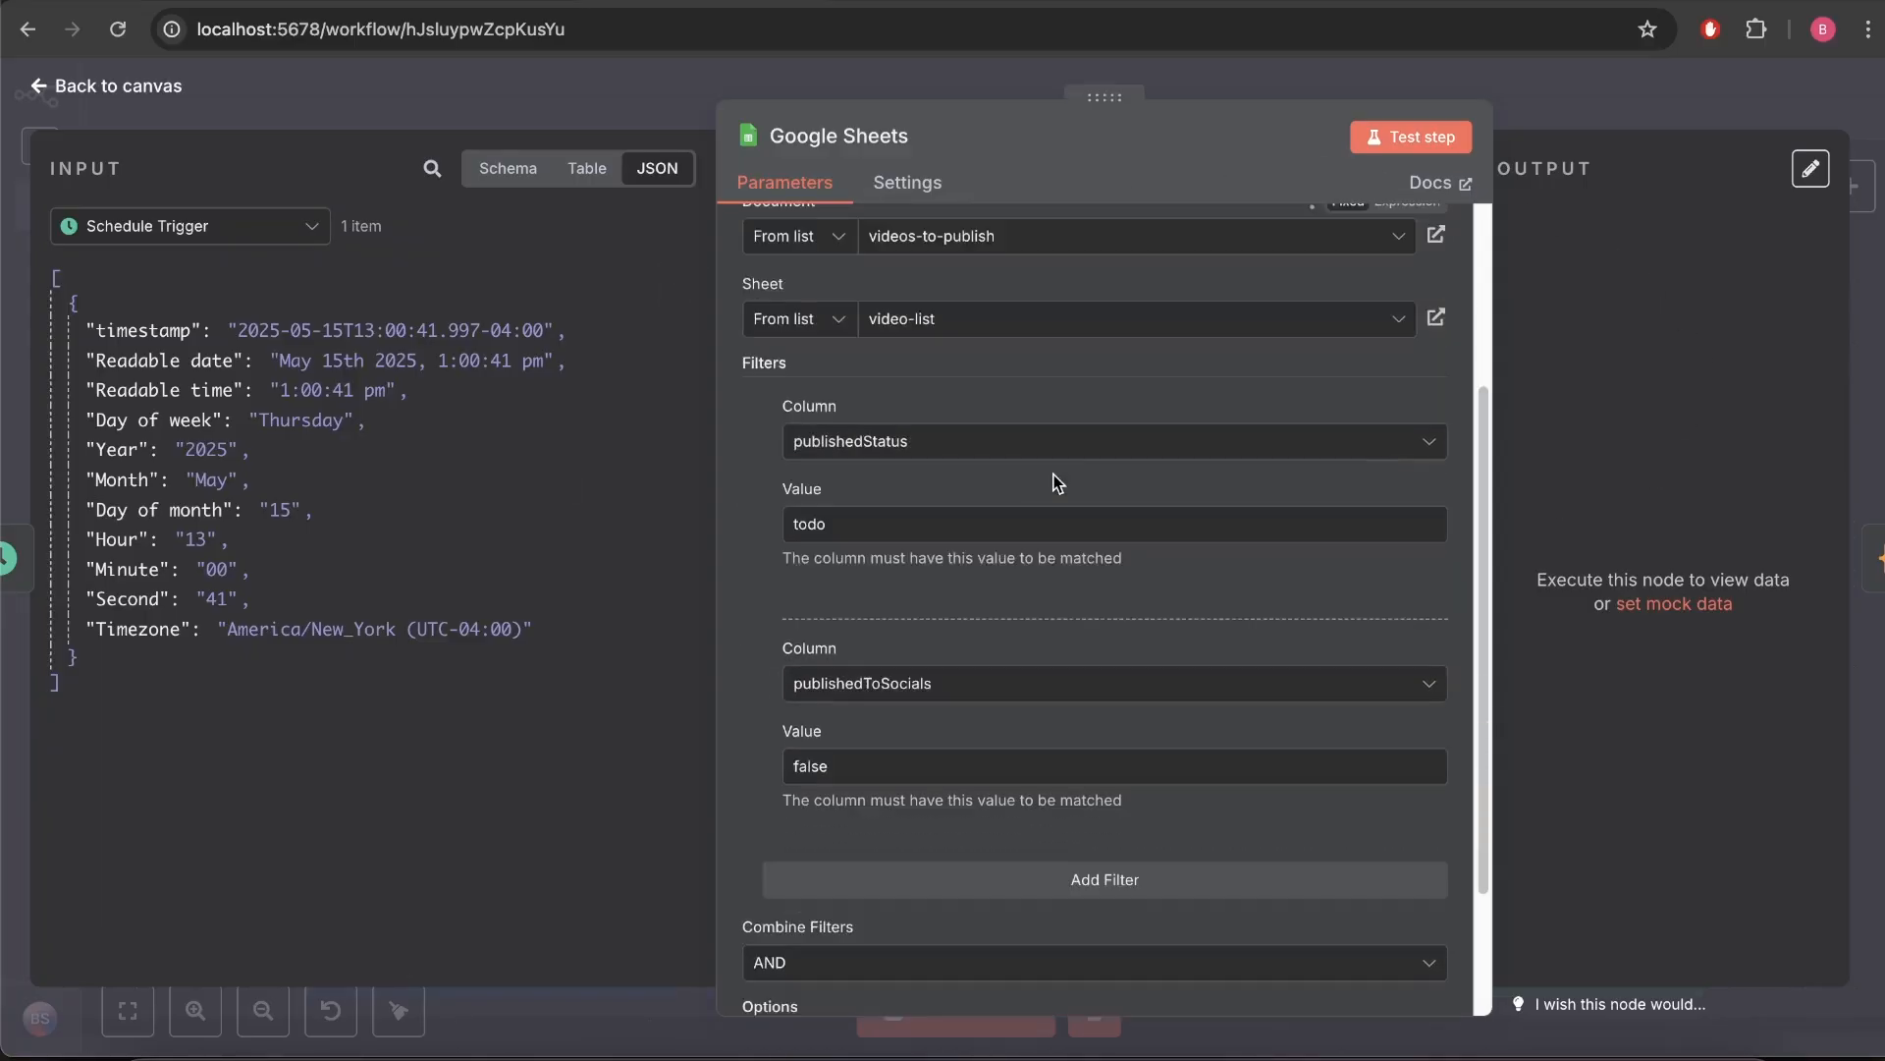
pyautogui.scroll(3)
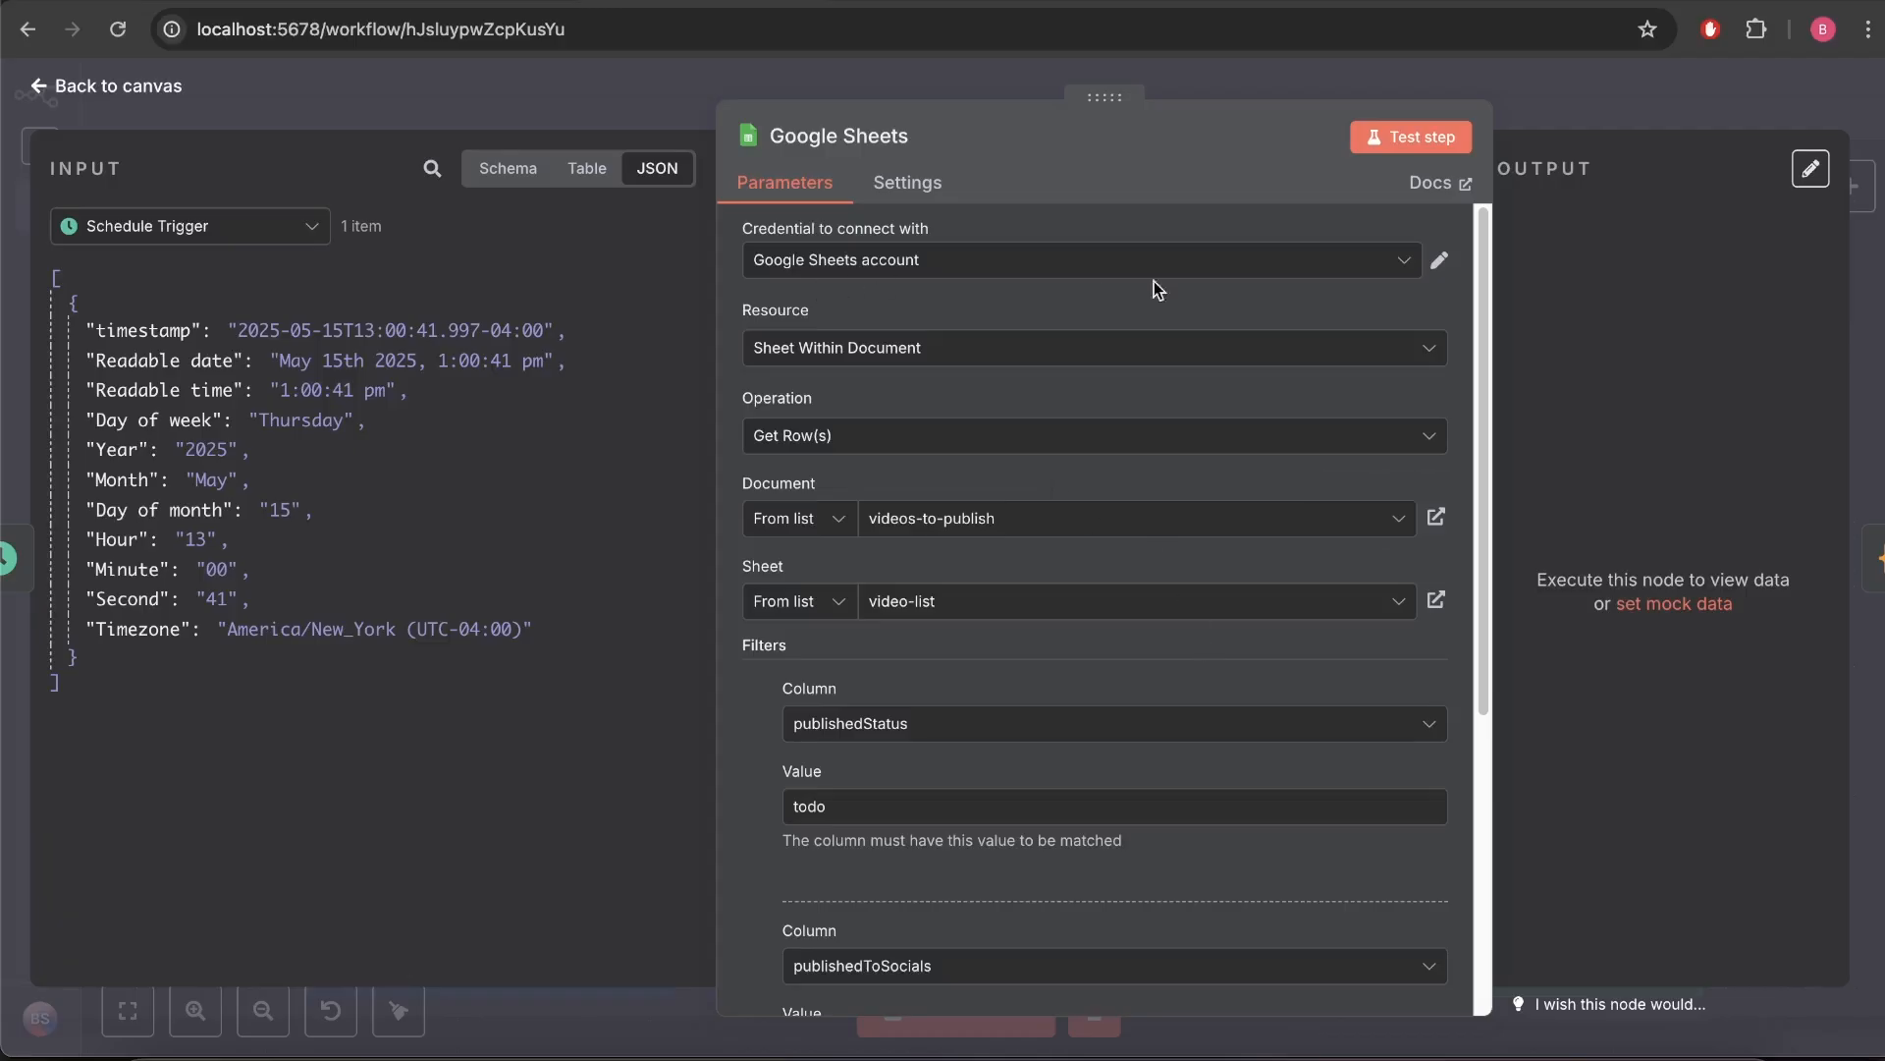
pyautogui.moveTo(1465, 279)
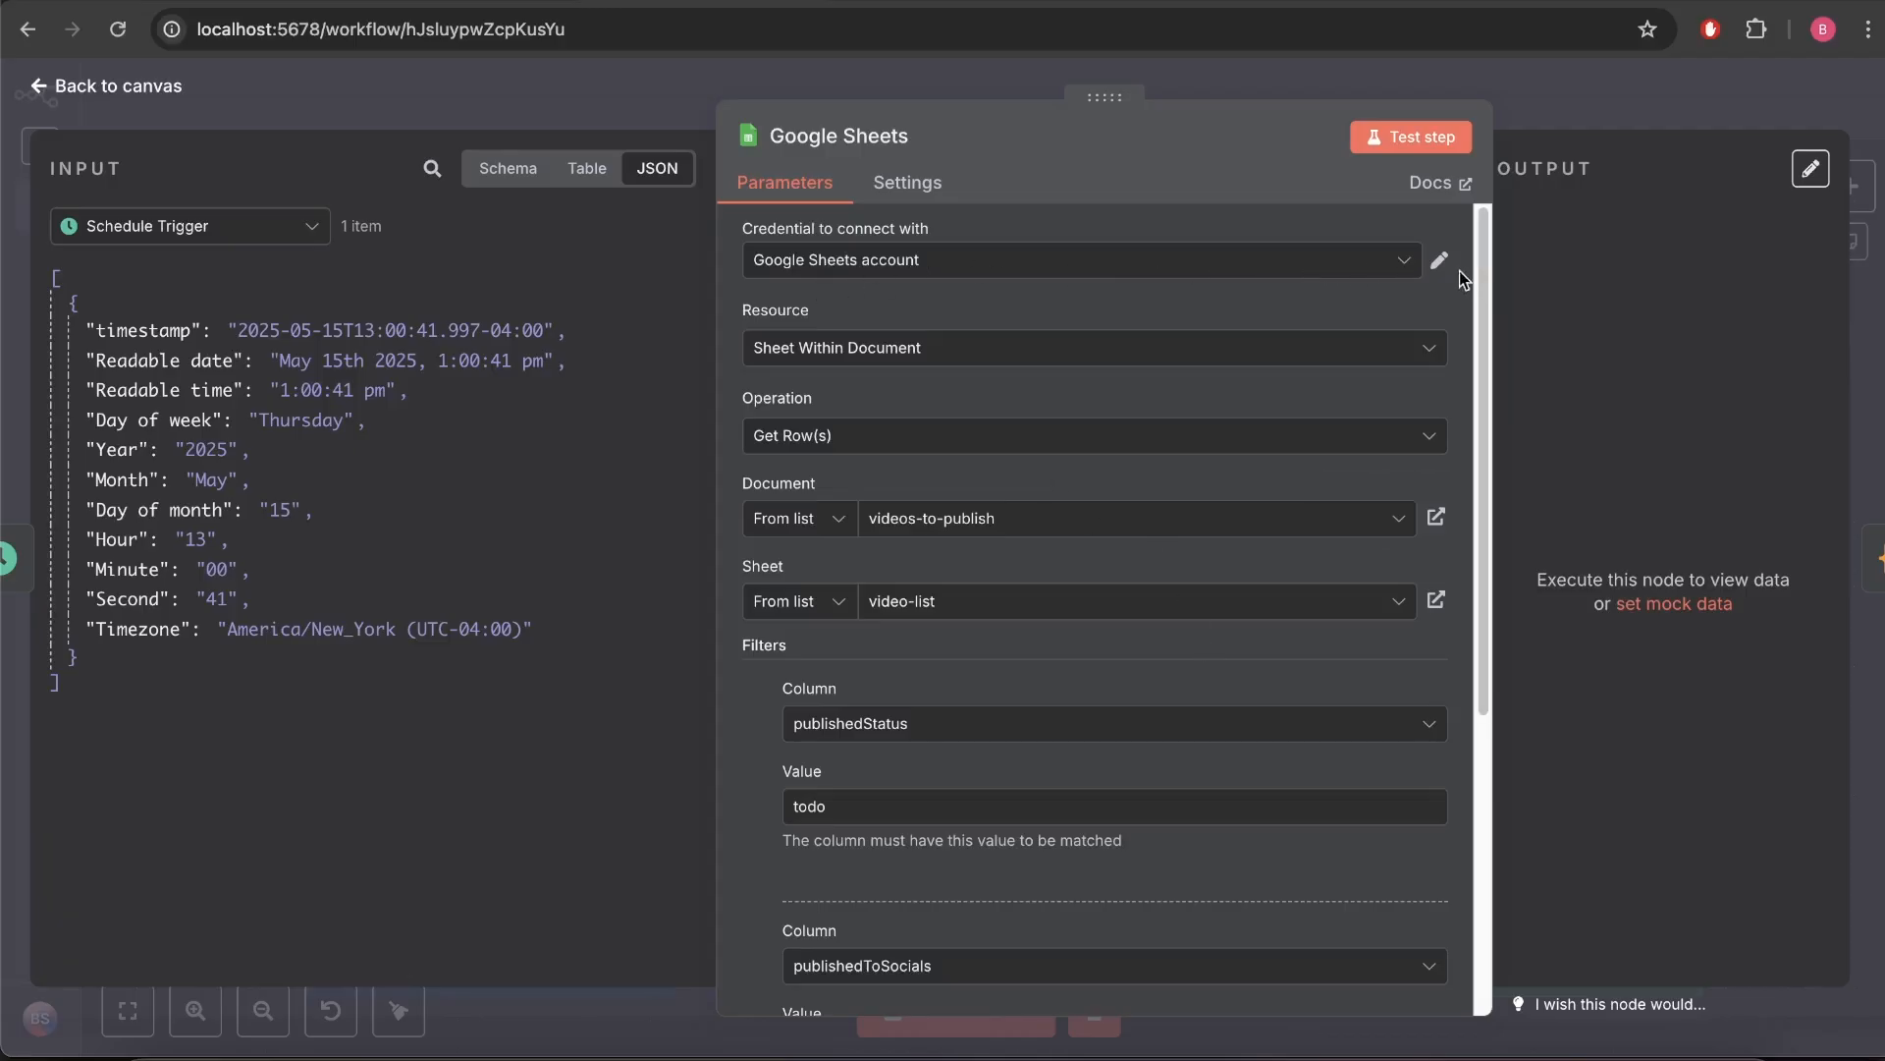
pyautogui.click(1077, 259)
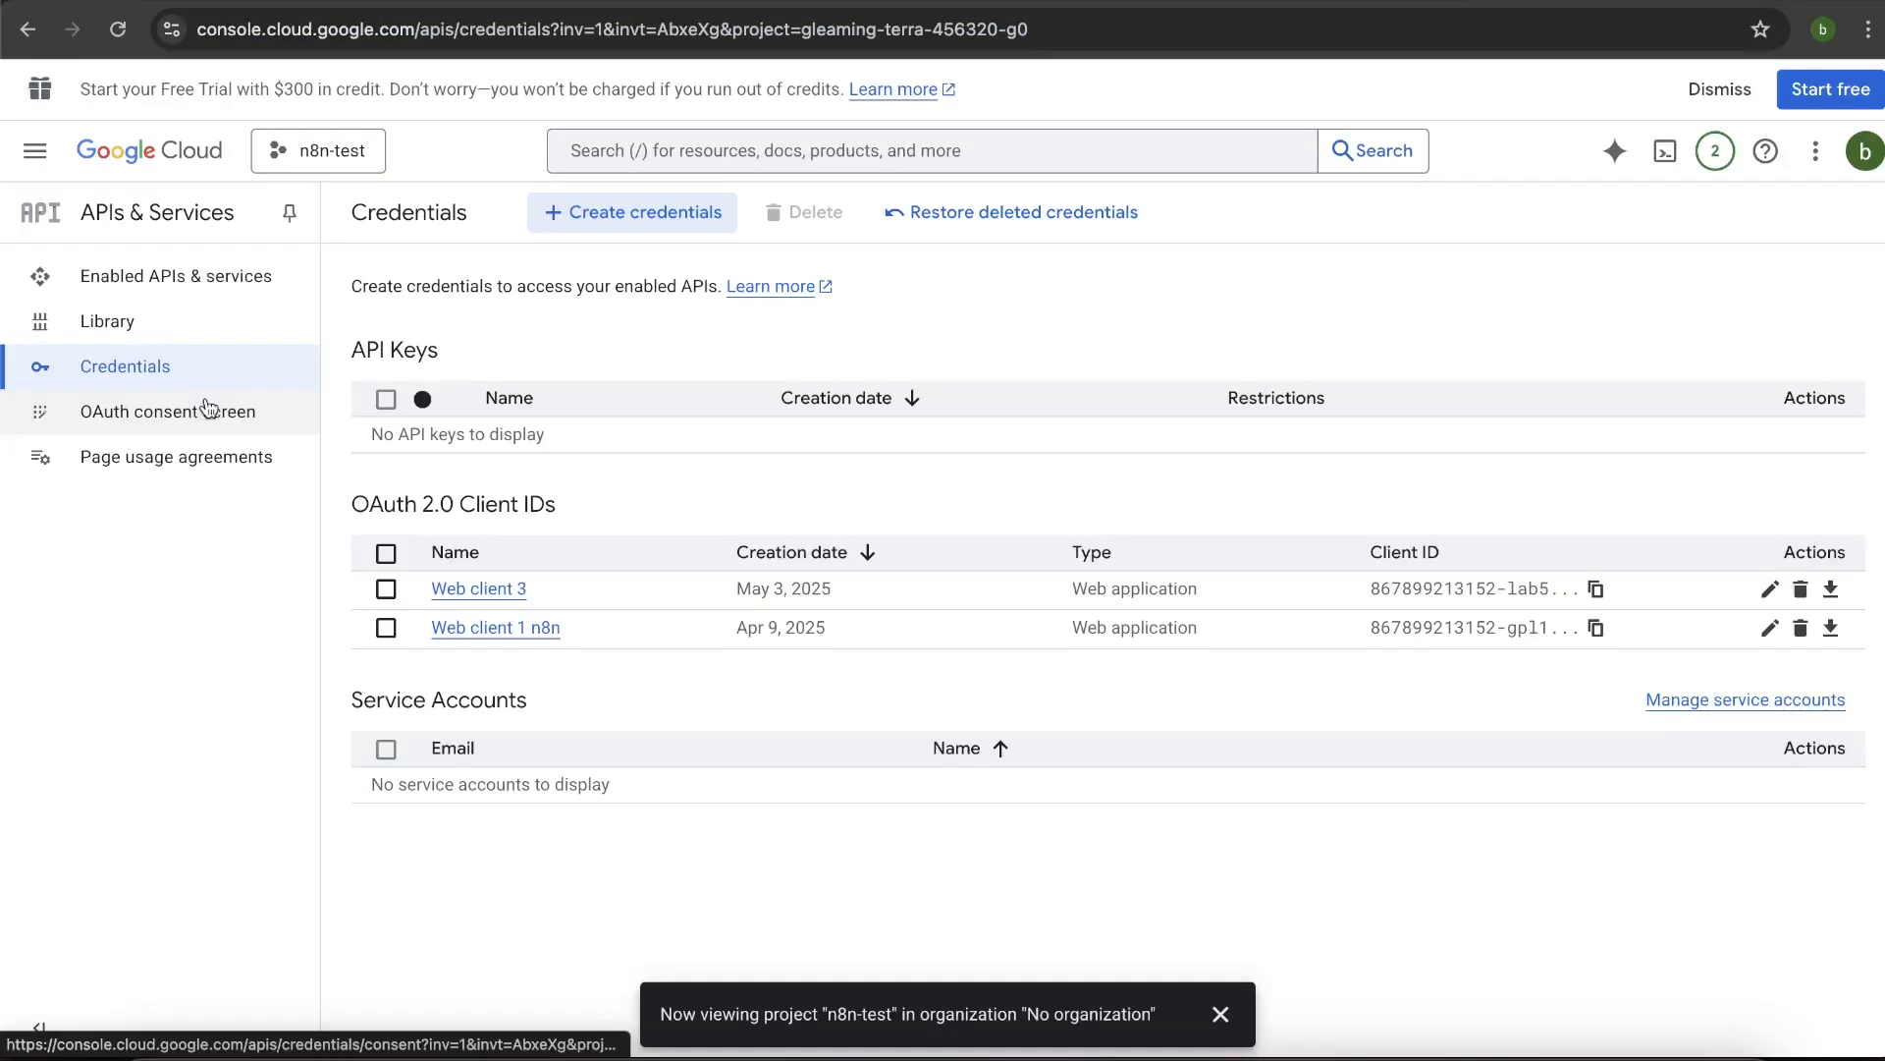
# Start creating a new OAuth client from the consent screen's Clients page.
pyautogui.click(169, 411)
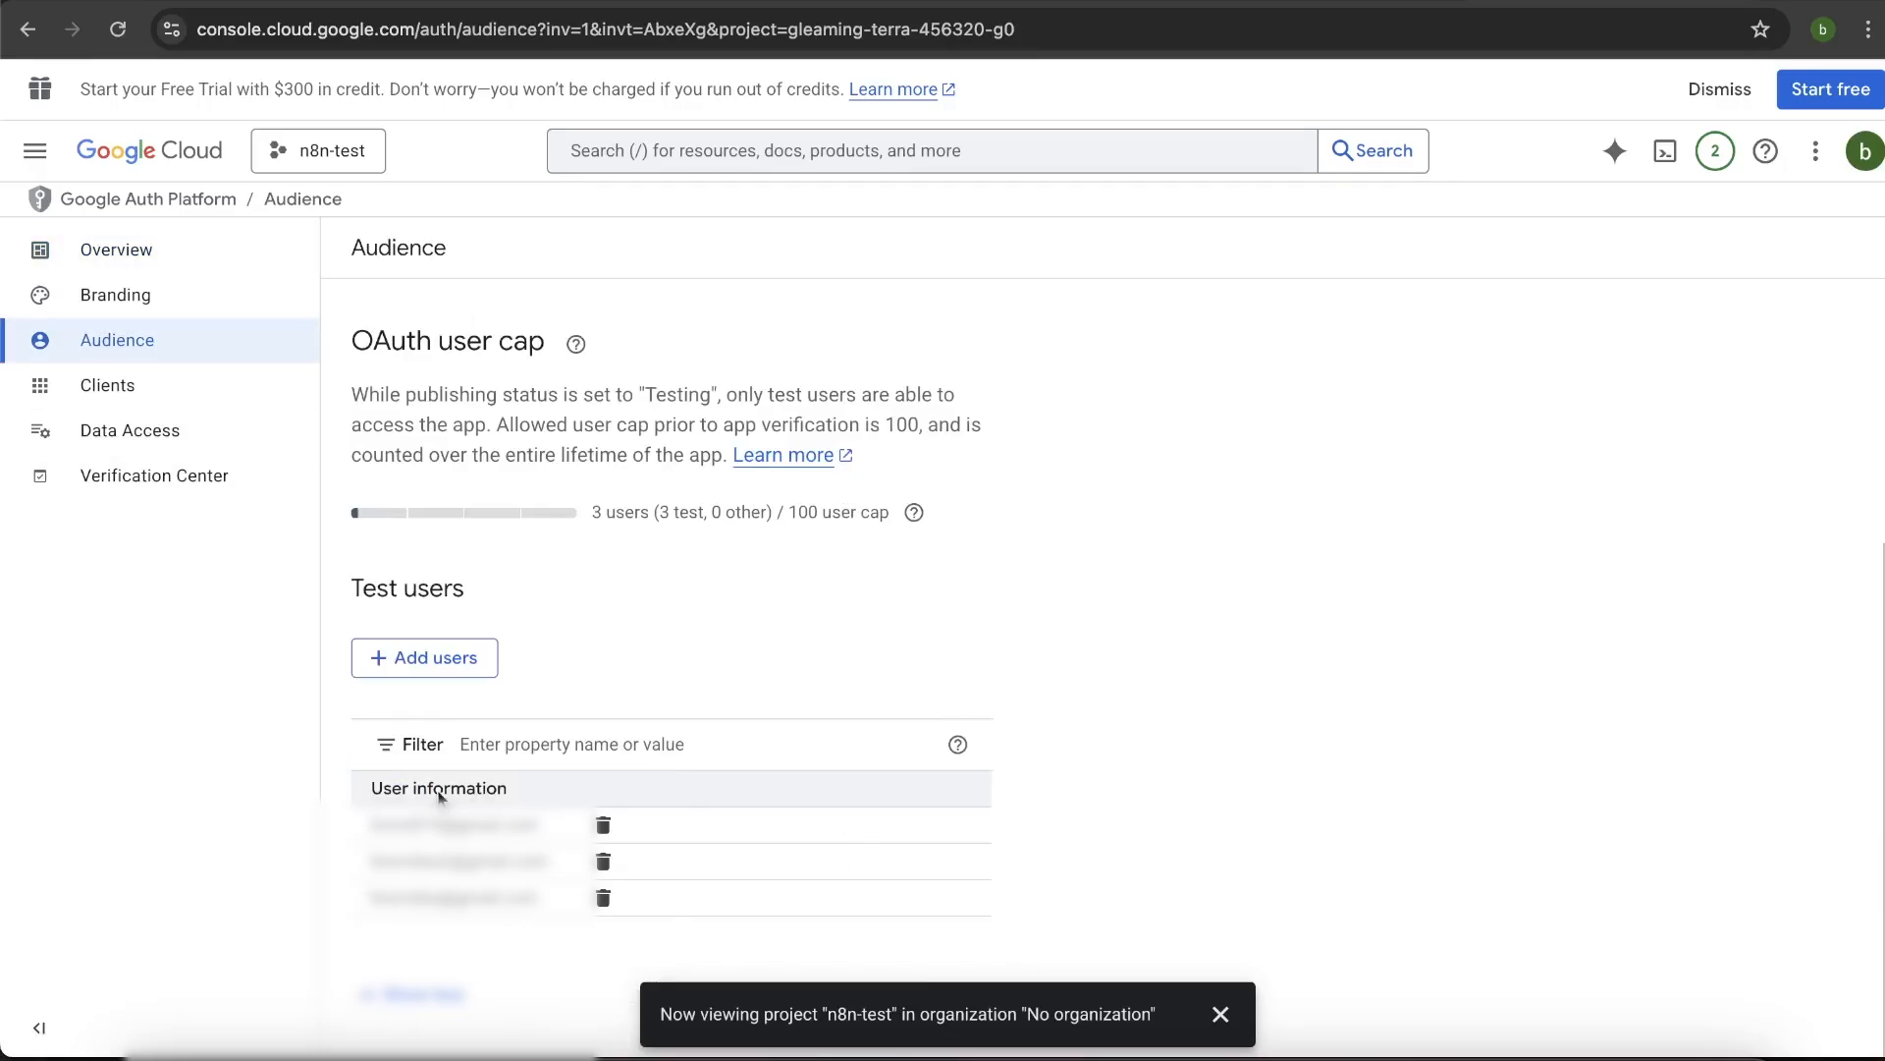
pyautogui.moveTo(623, 887)
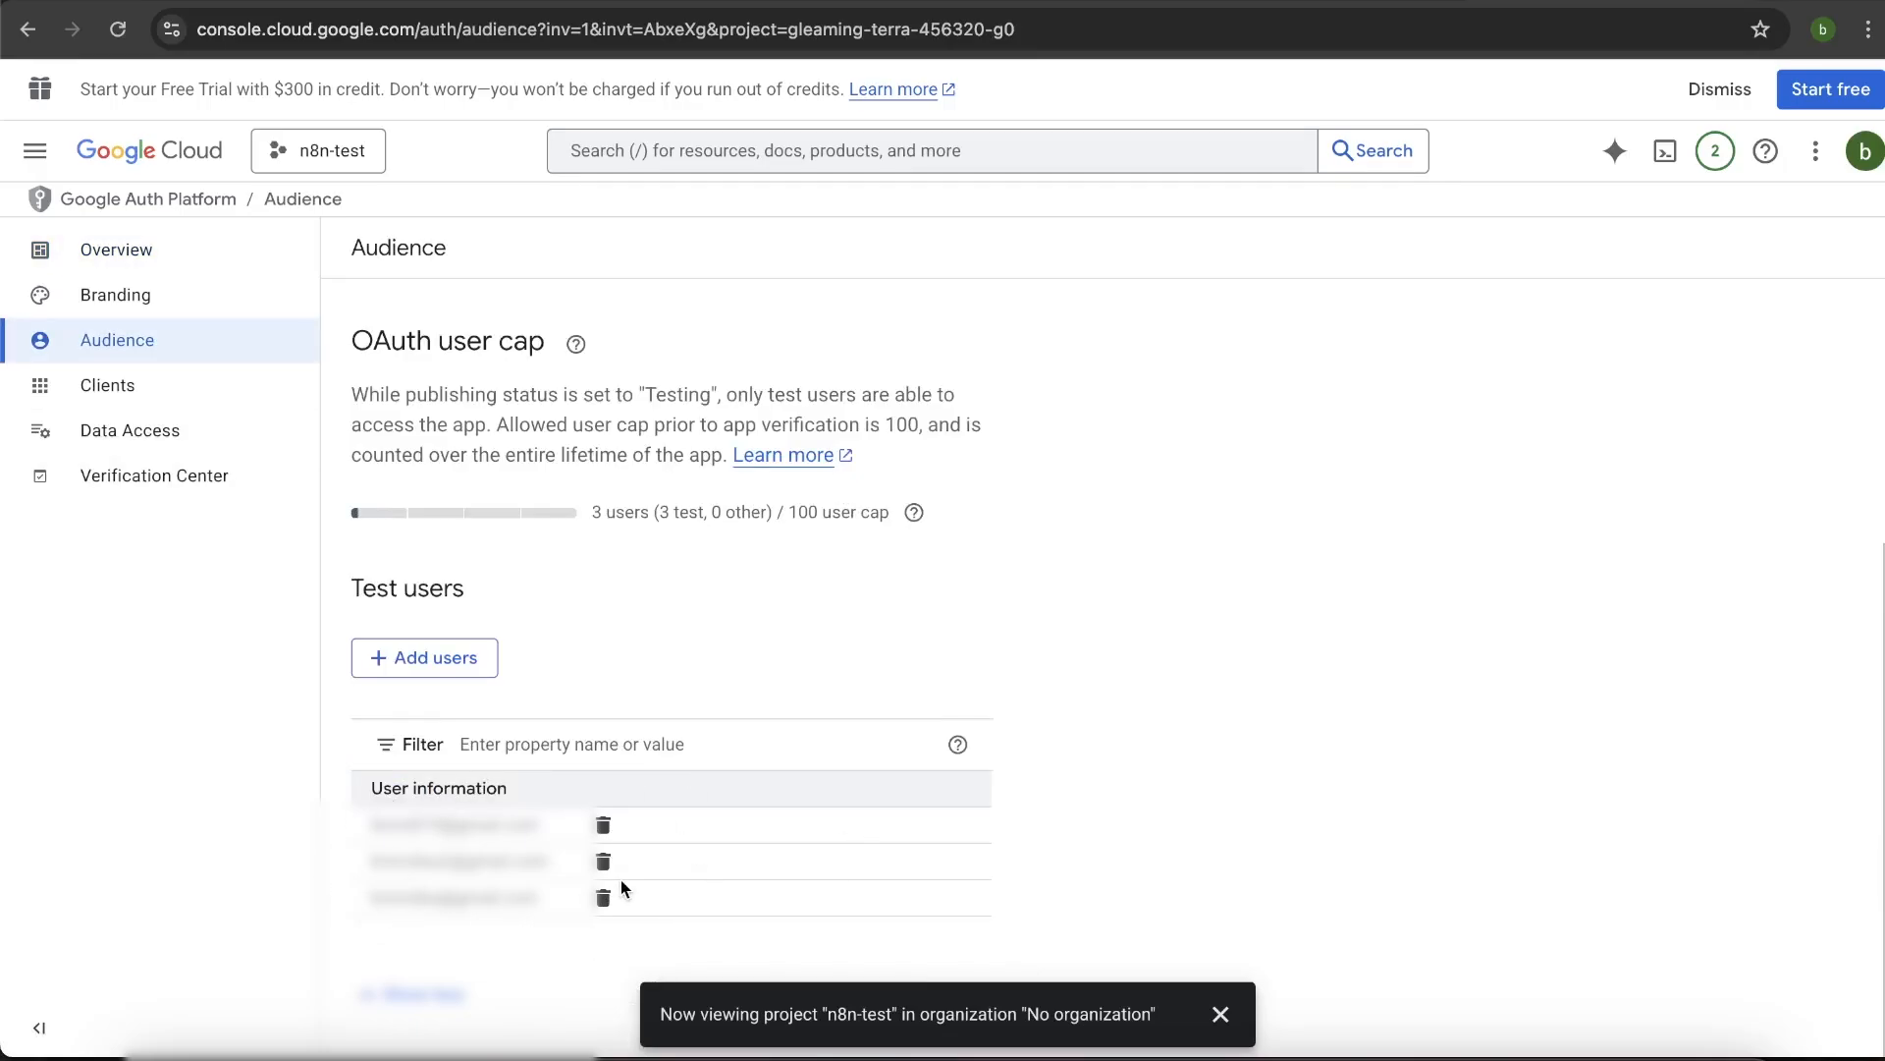
pyautogui.click(106, 385)
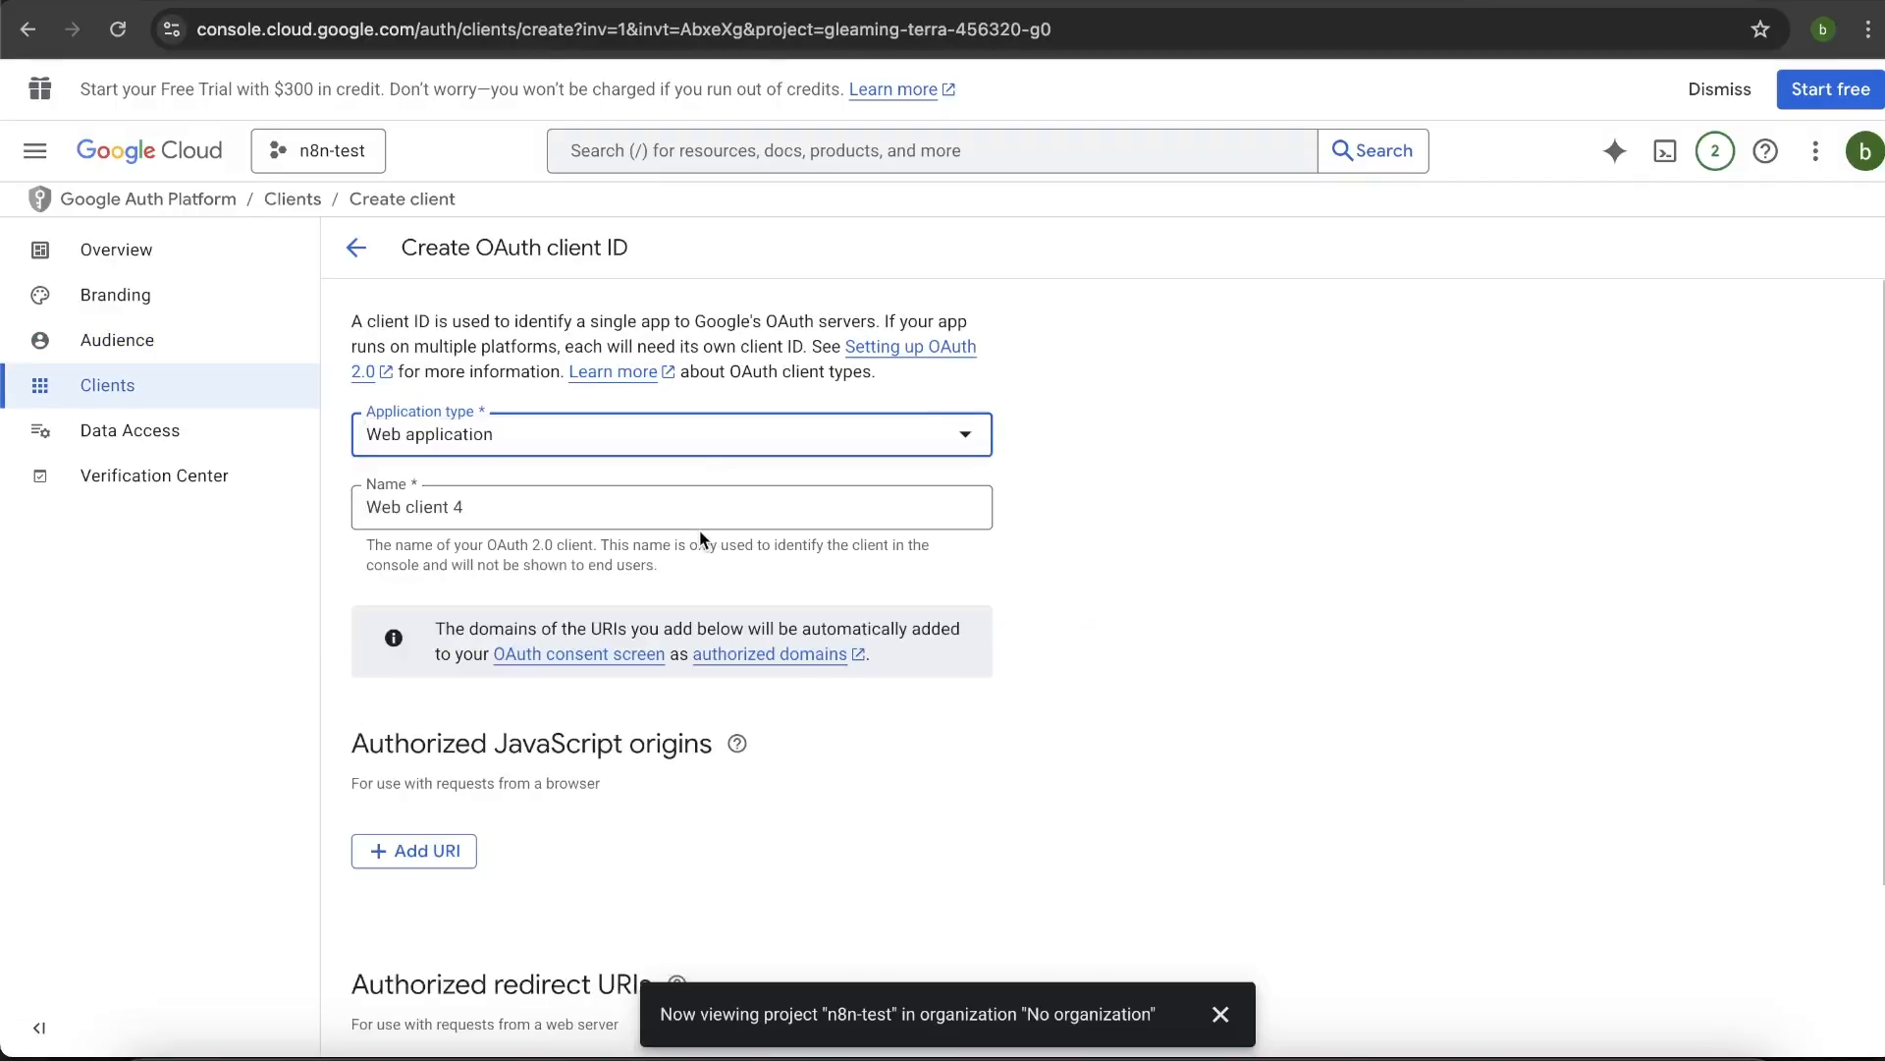
pyautogui.scroll(-3)
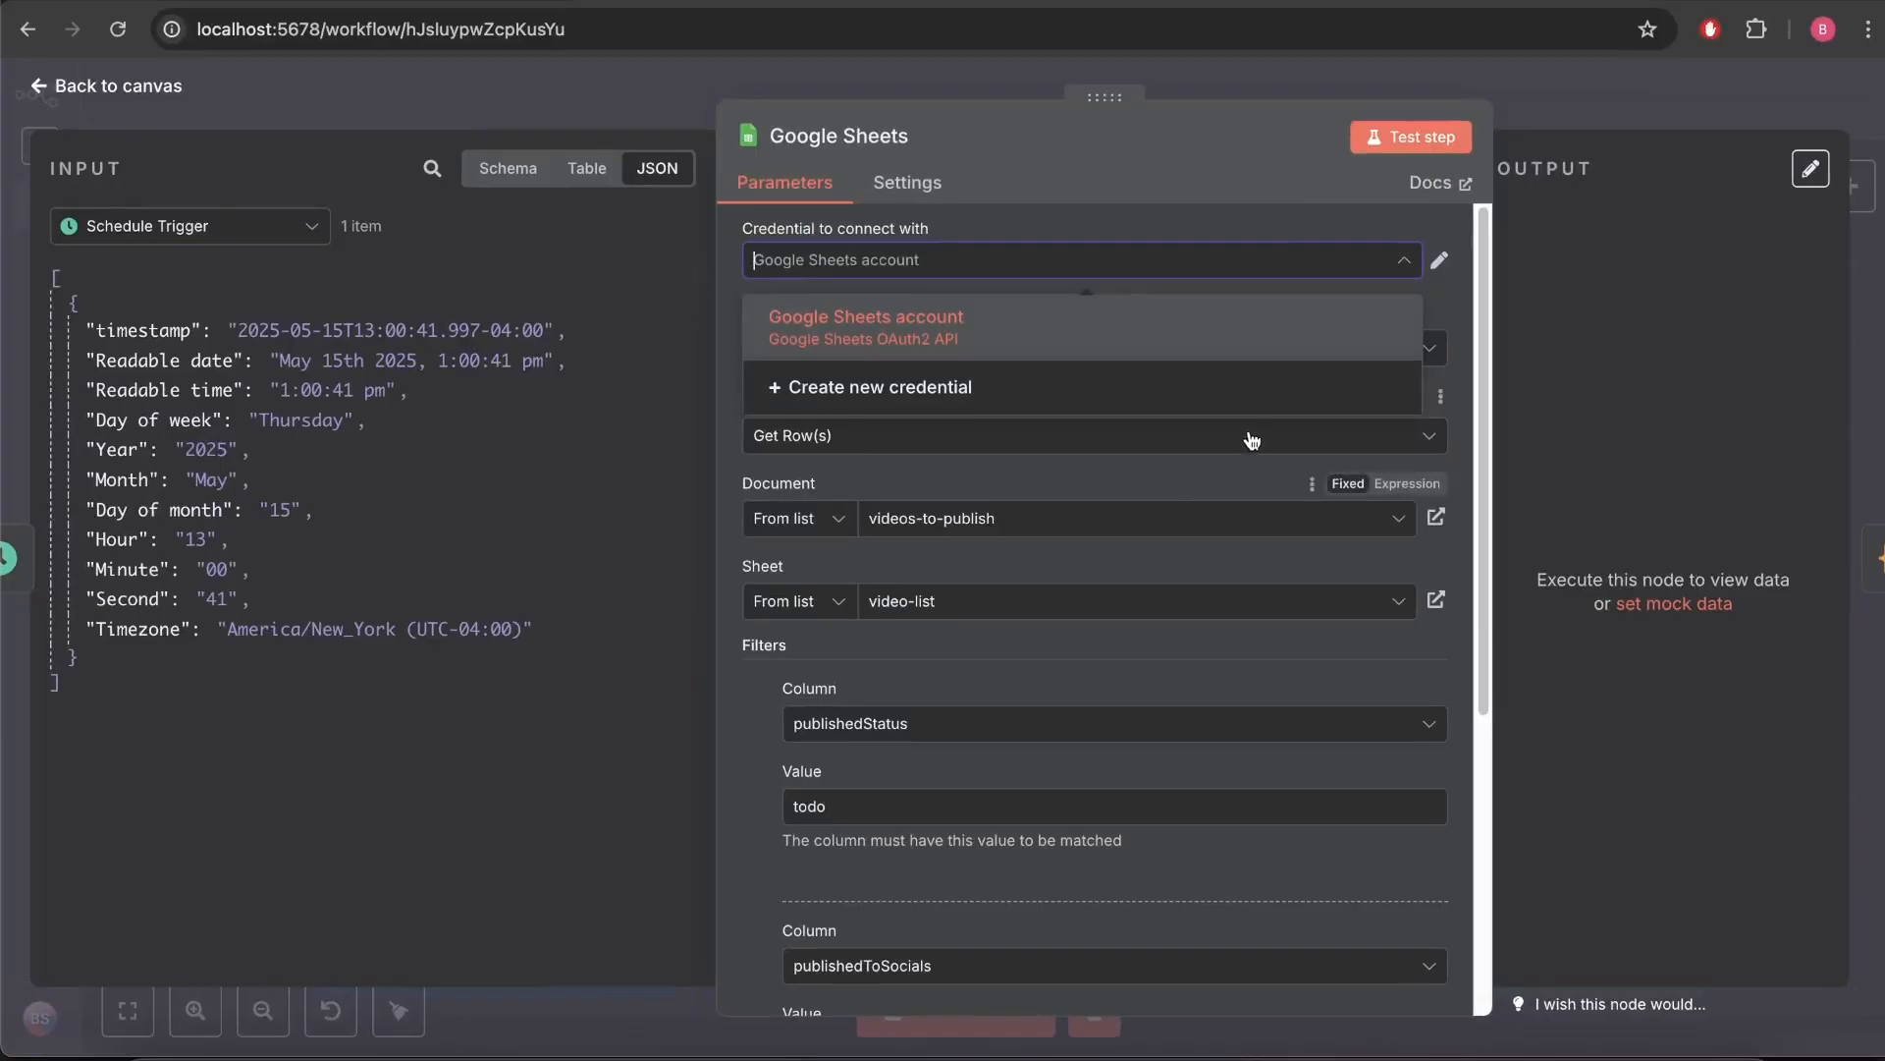
# Add the local n8n callback as authorized redirect URI and create Web client 4.
pyautogui.click(880, 387)
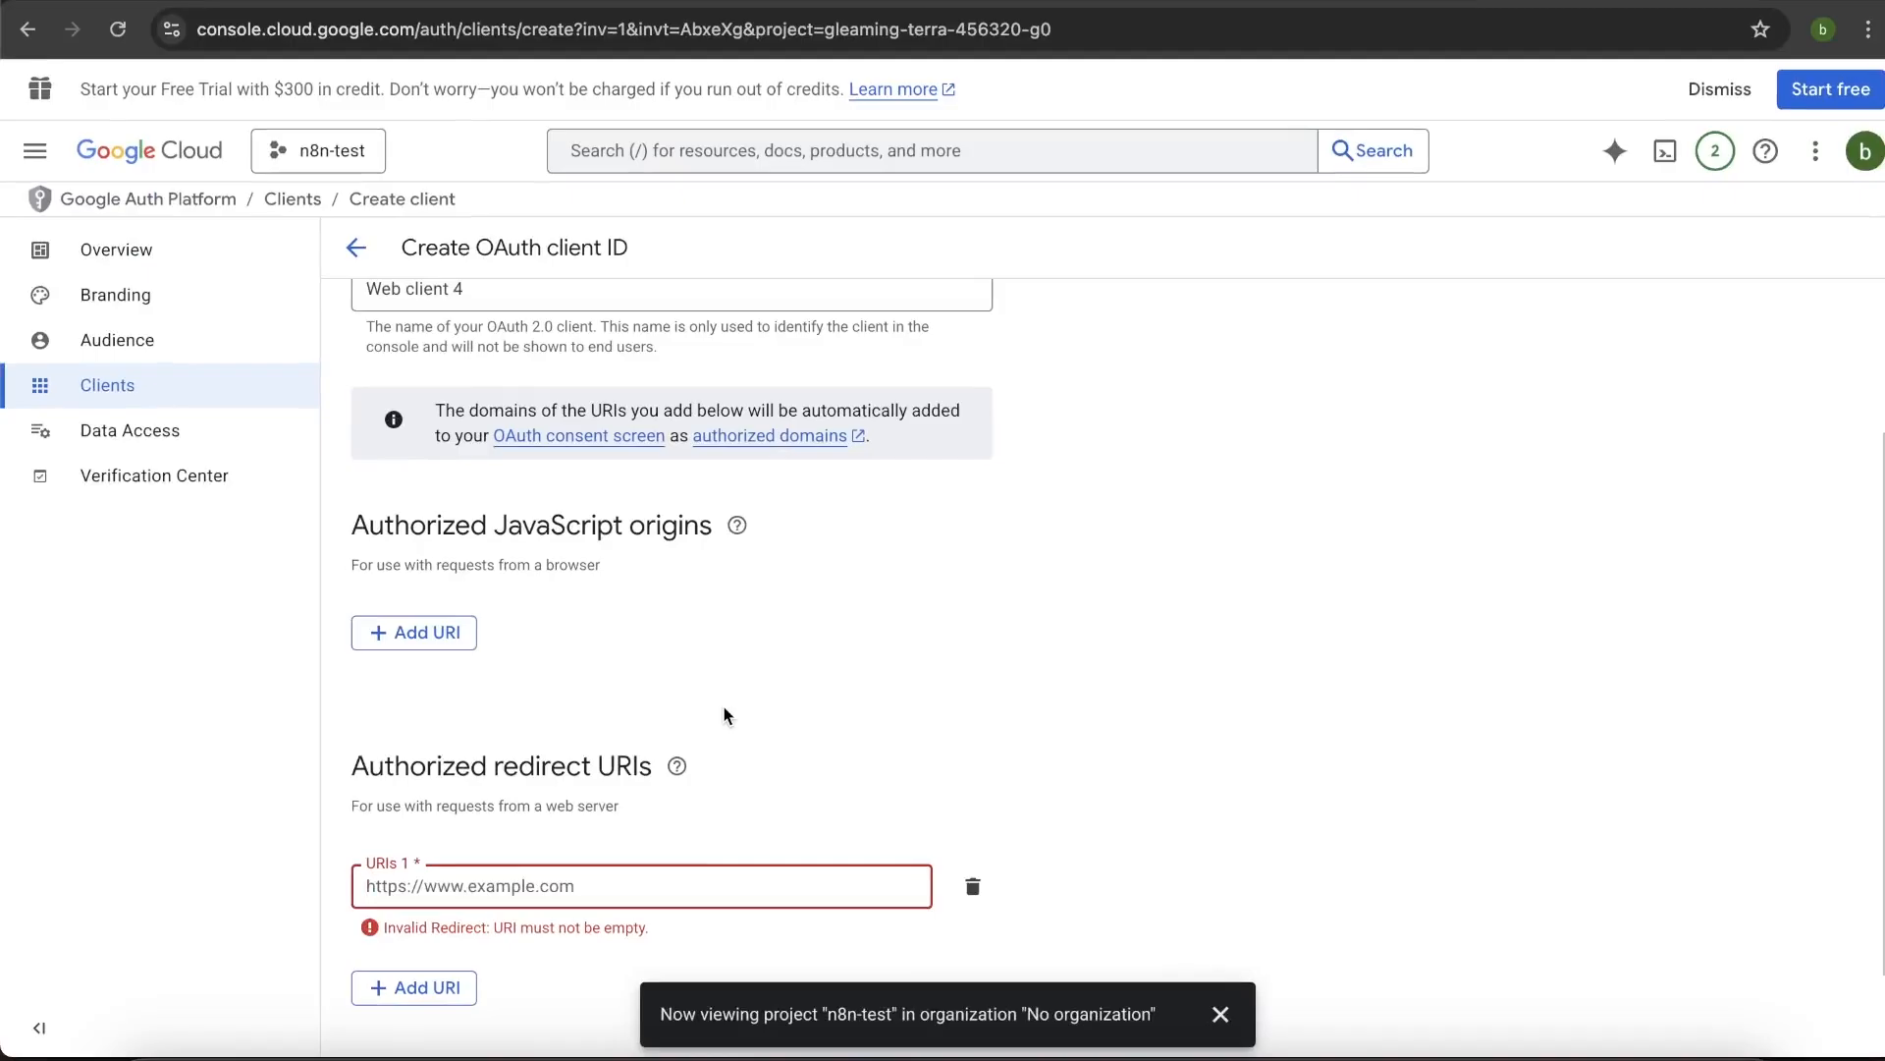
pyautogui.click(678, 766)
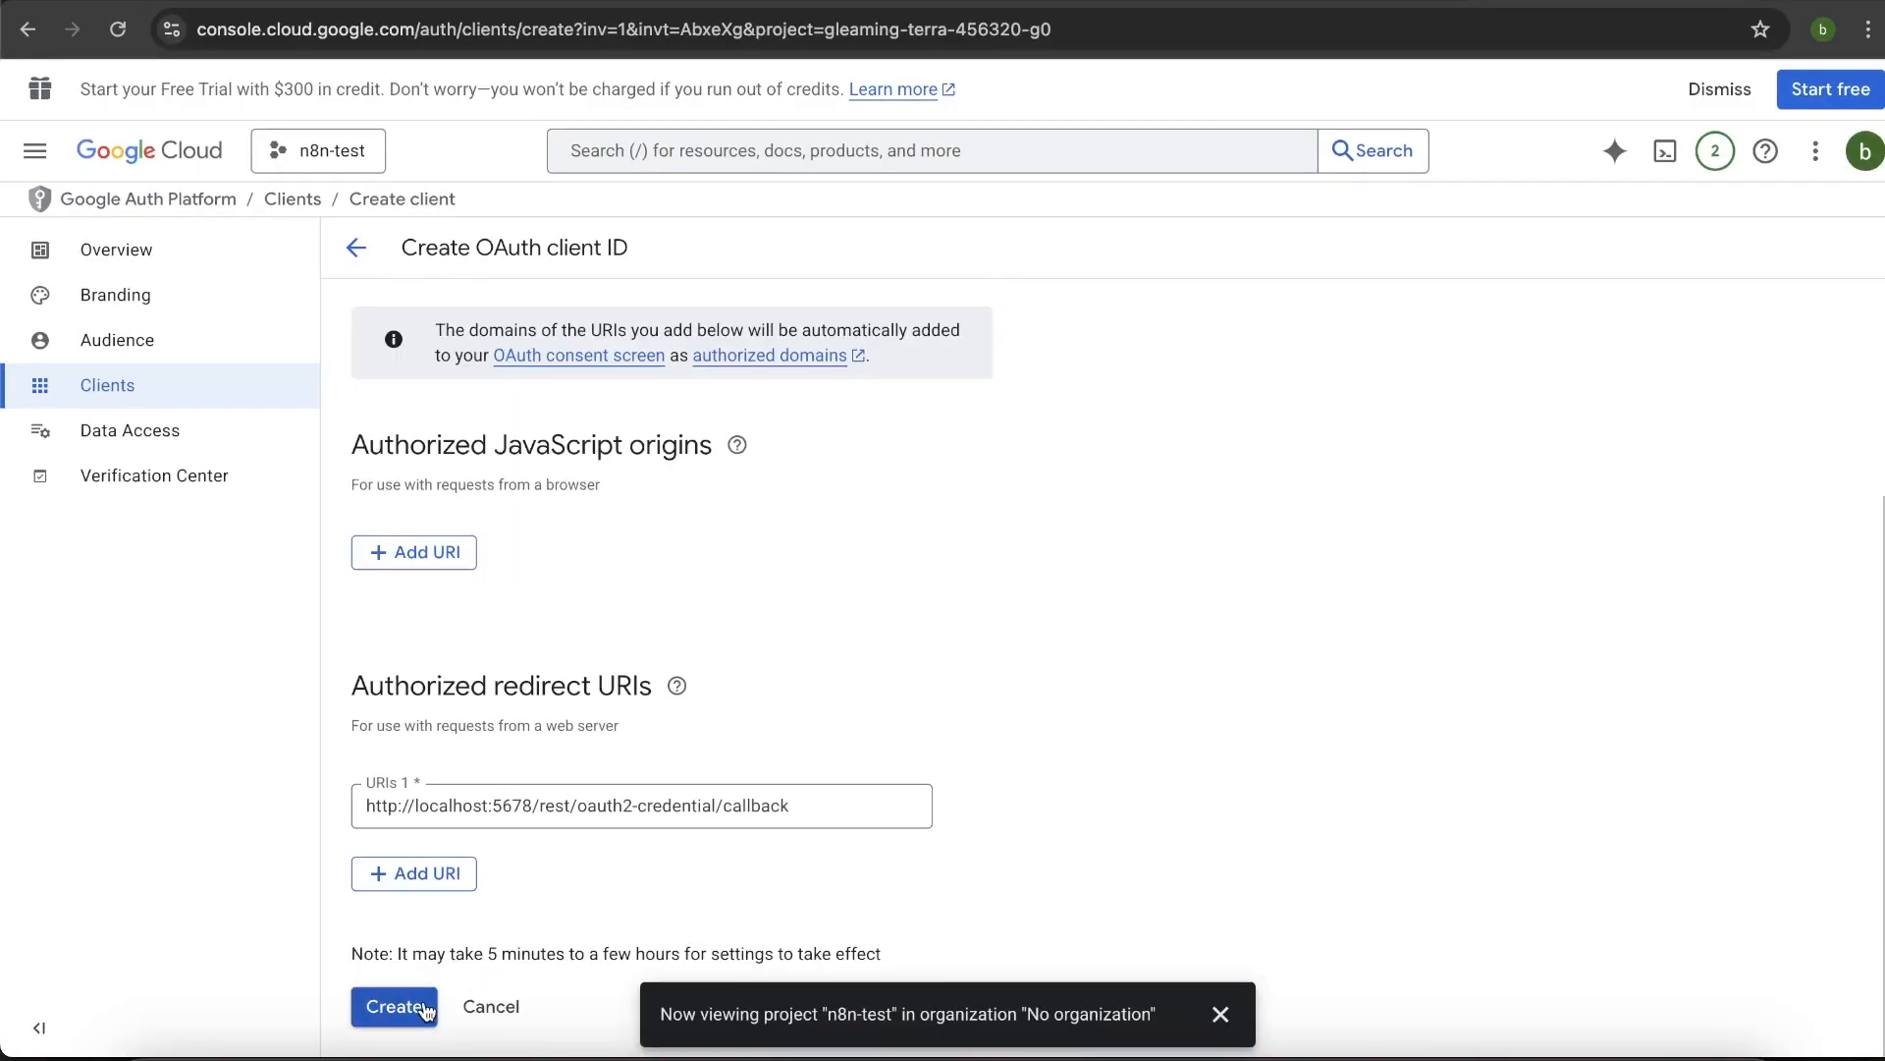
pyautogui.click(395, 1005)
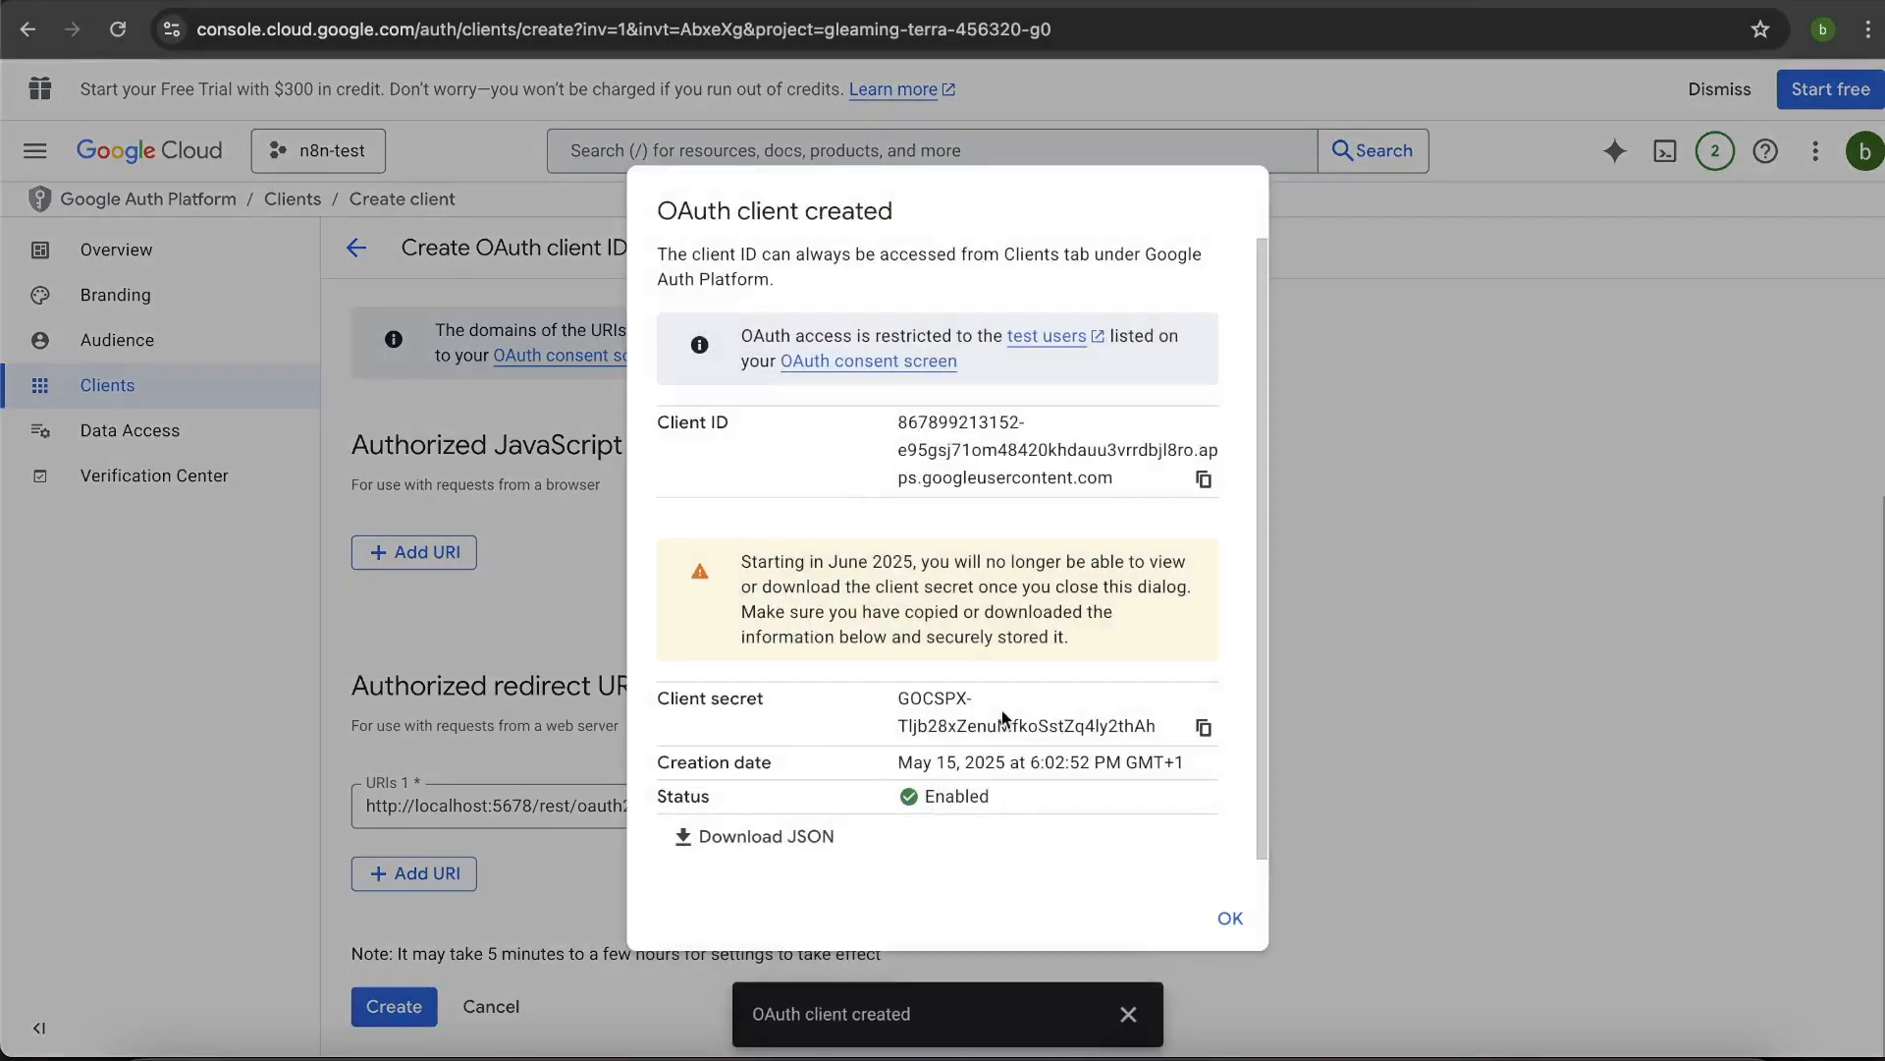
pyautogui.click(1228, 917)
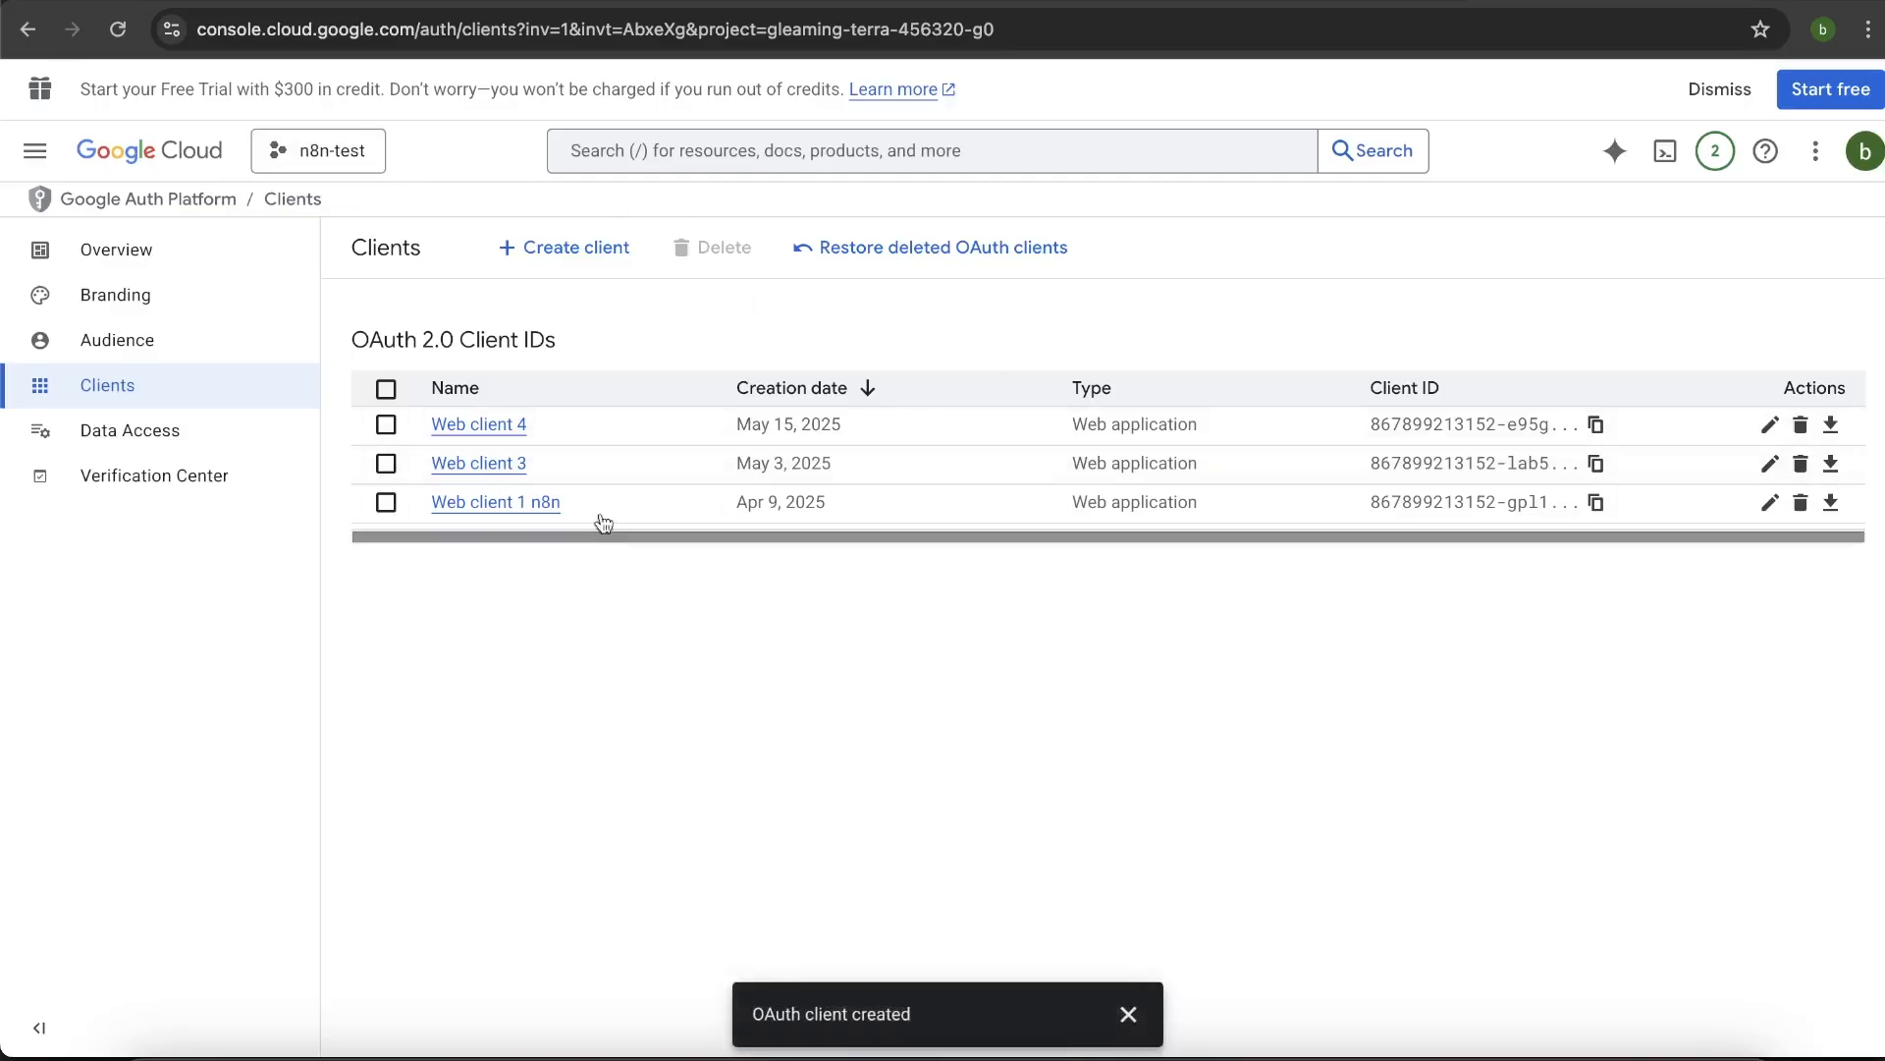
# Review the Google Sheets node parameters, keeping Return only First Matching Row enabled.
pyautogui.click(318, 151)
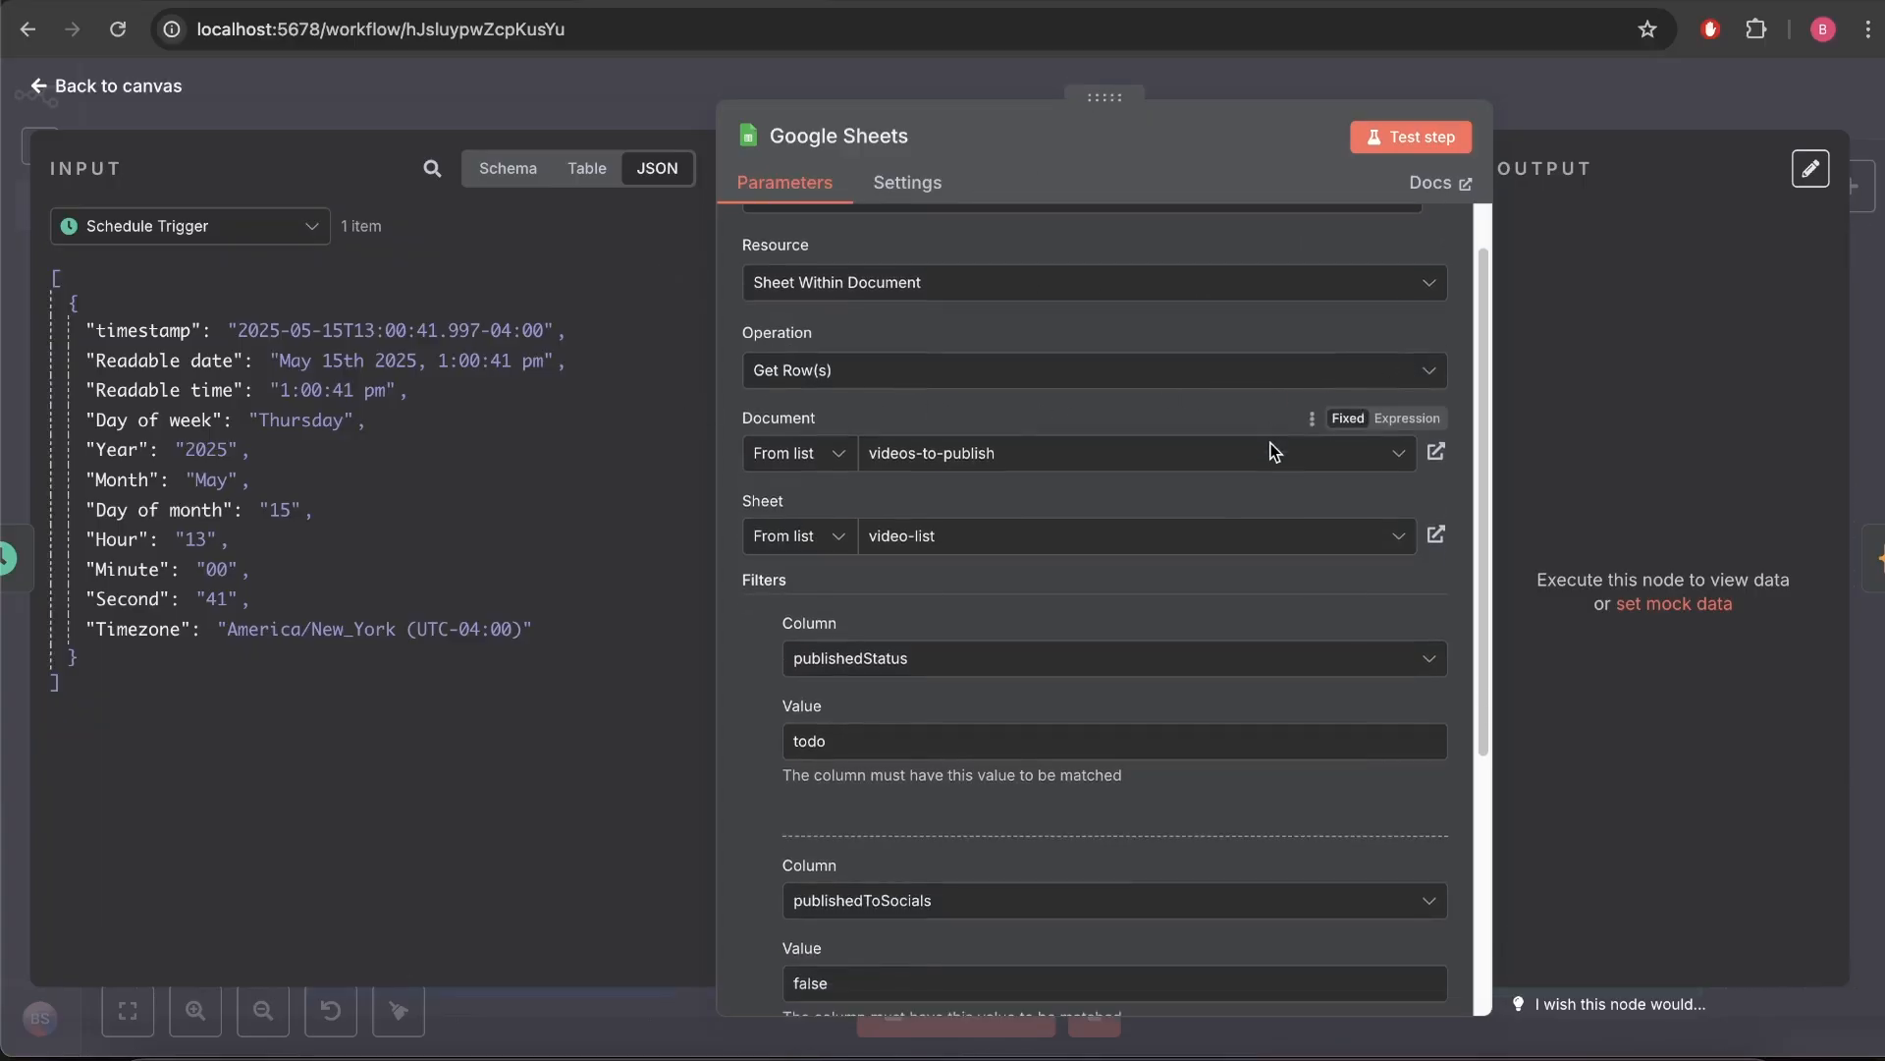
pyautogui.scroll(-3)
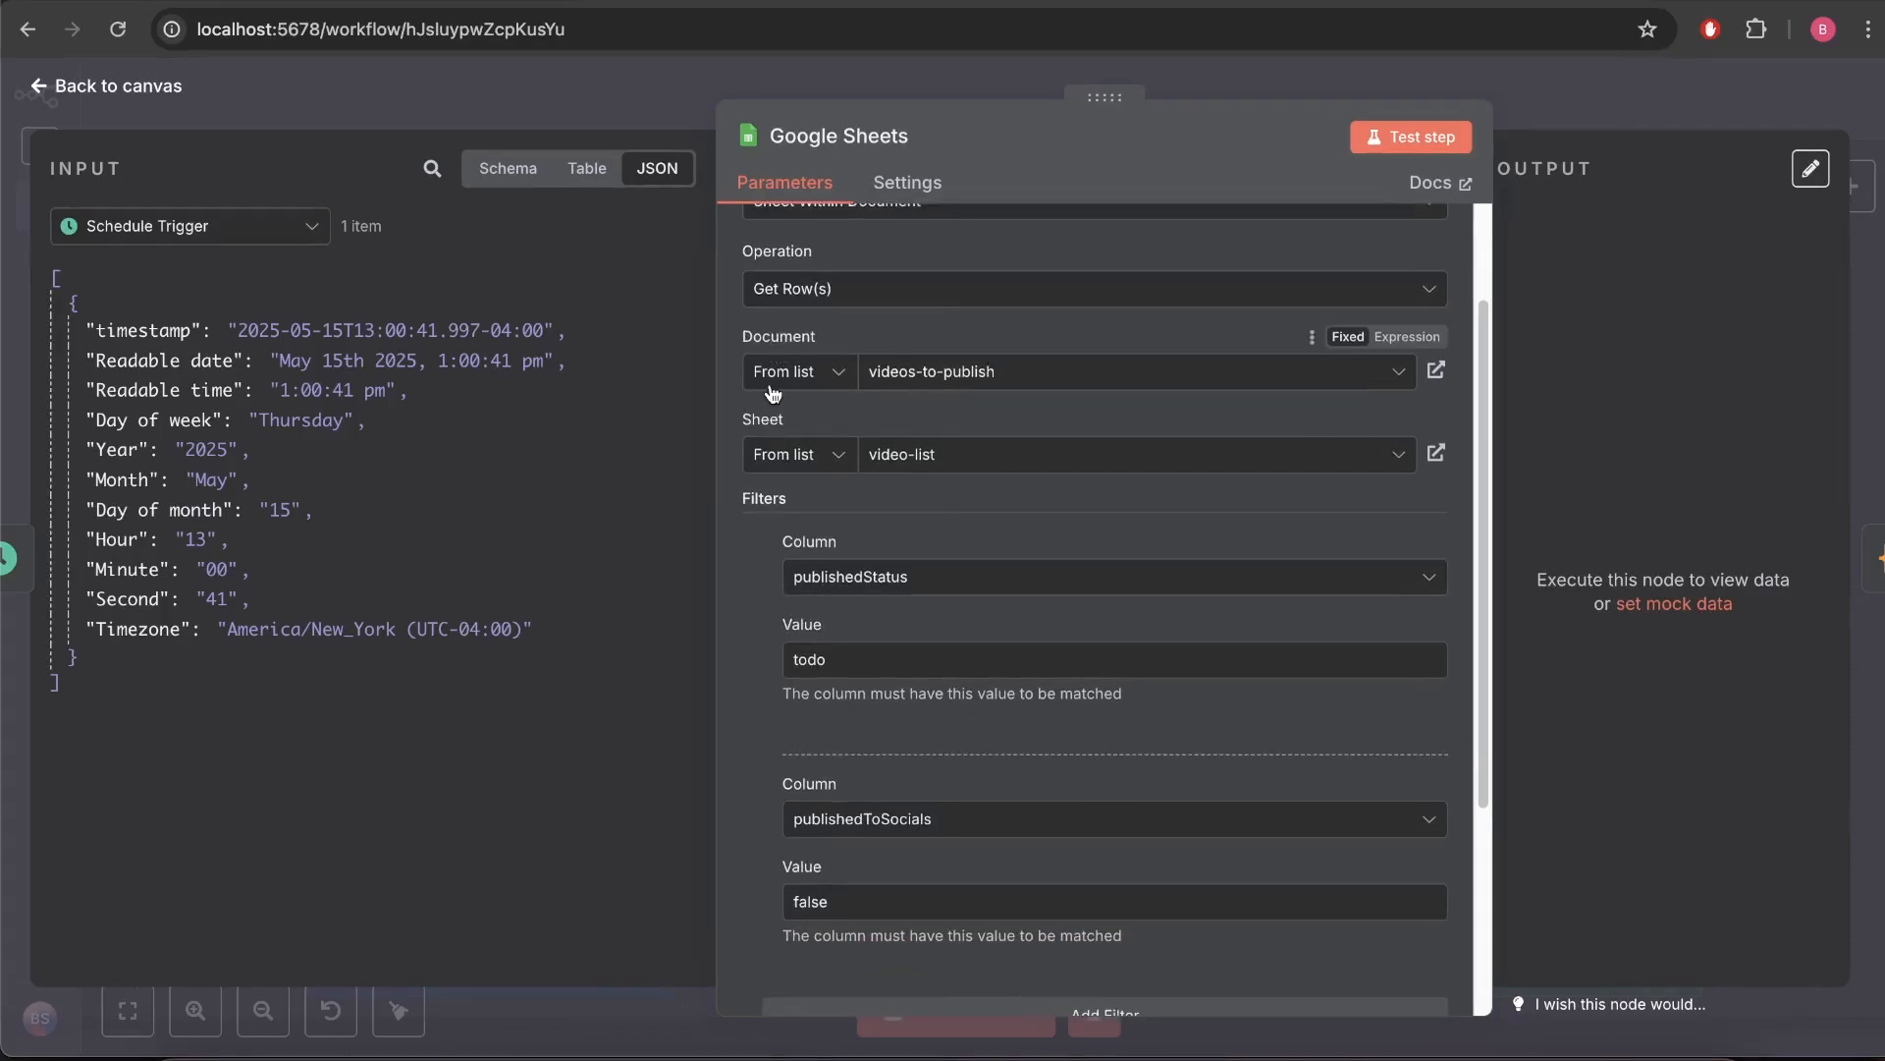
pyautogui.moveTo(980, 397)
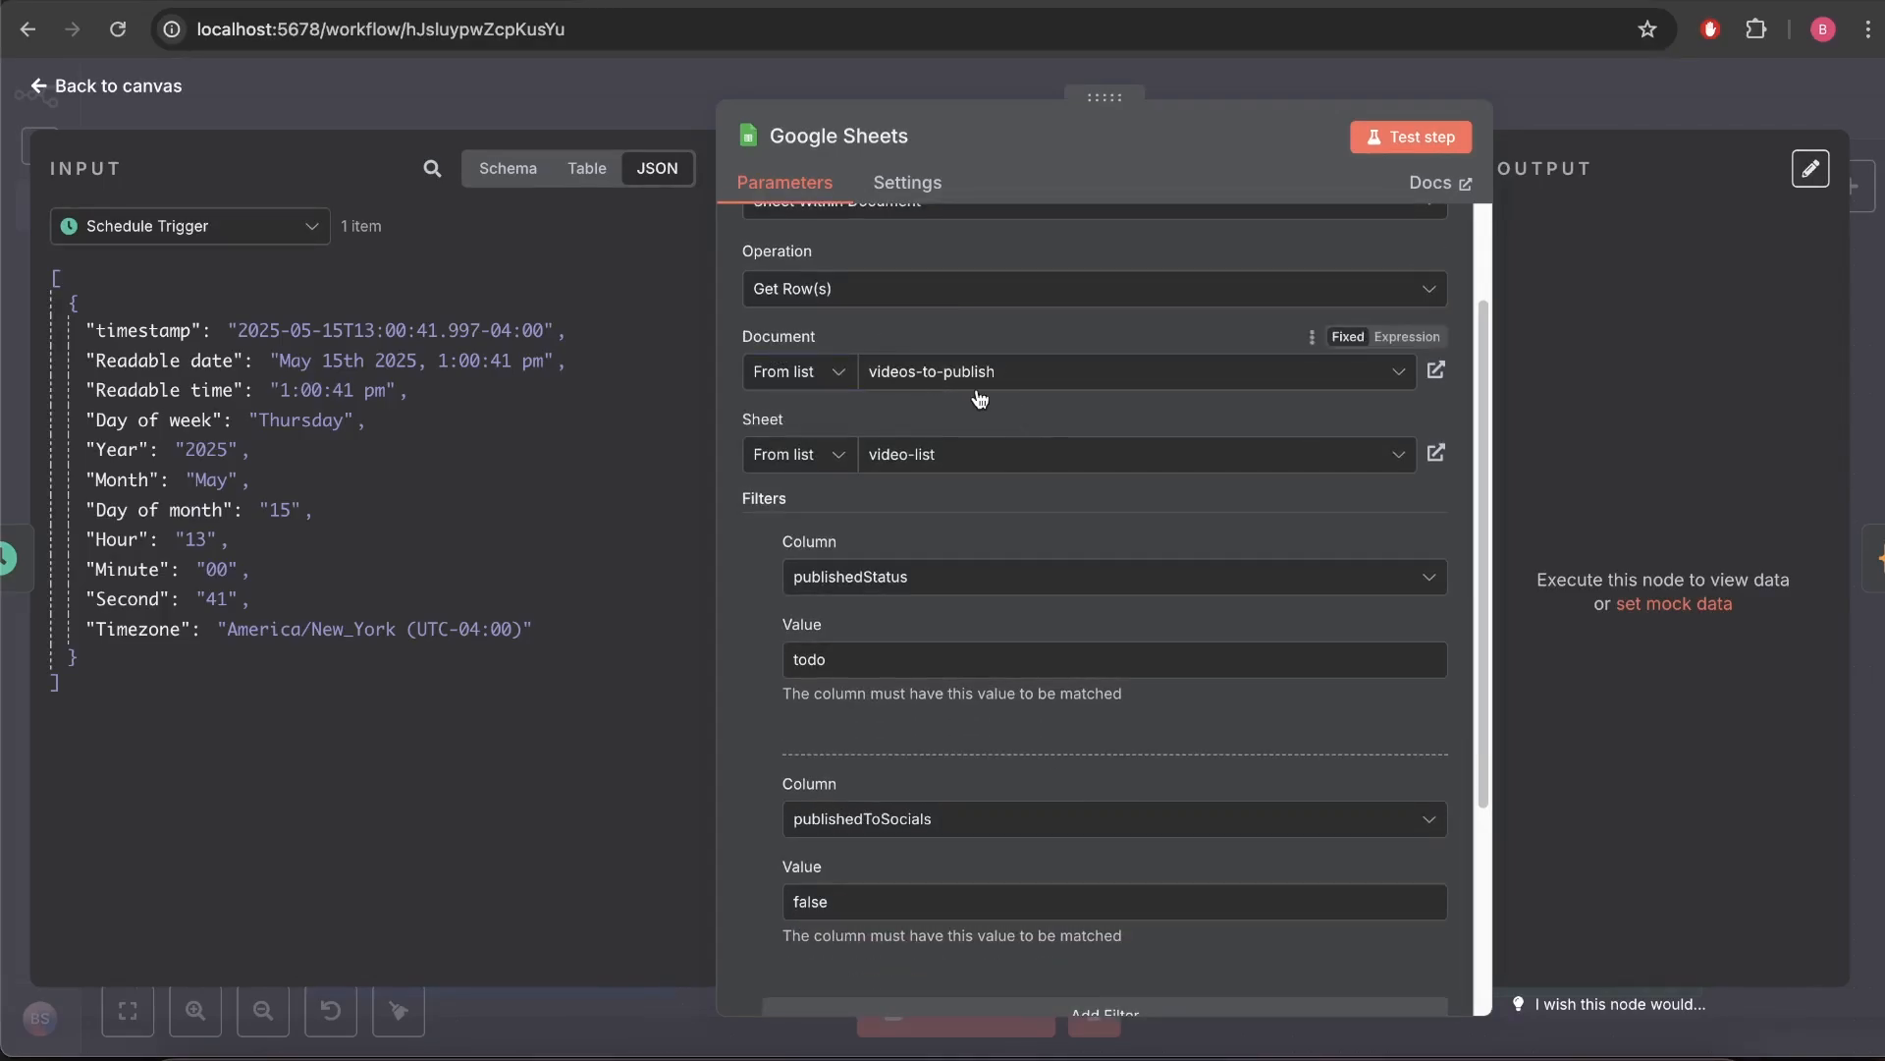
pyautogui.click(1434, 369)
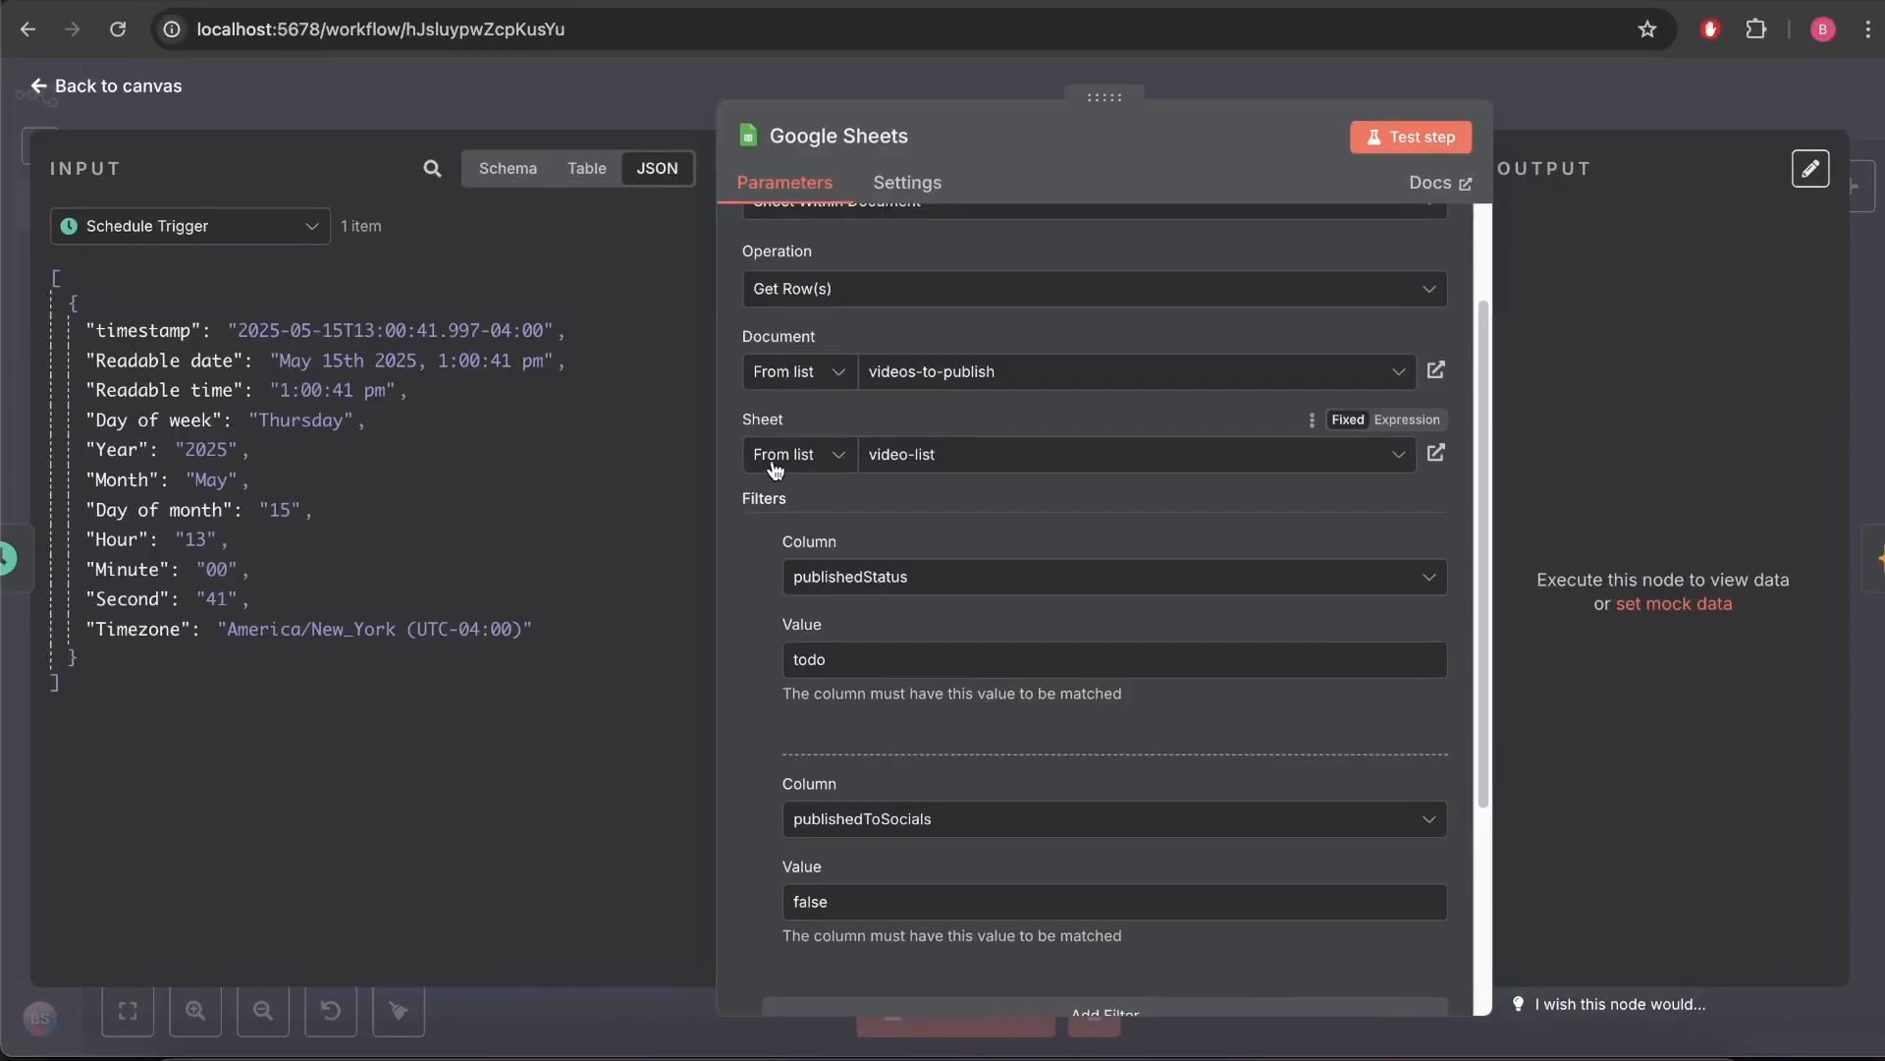
pyautogui.moveTo(1000, 473)
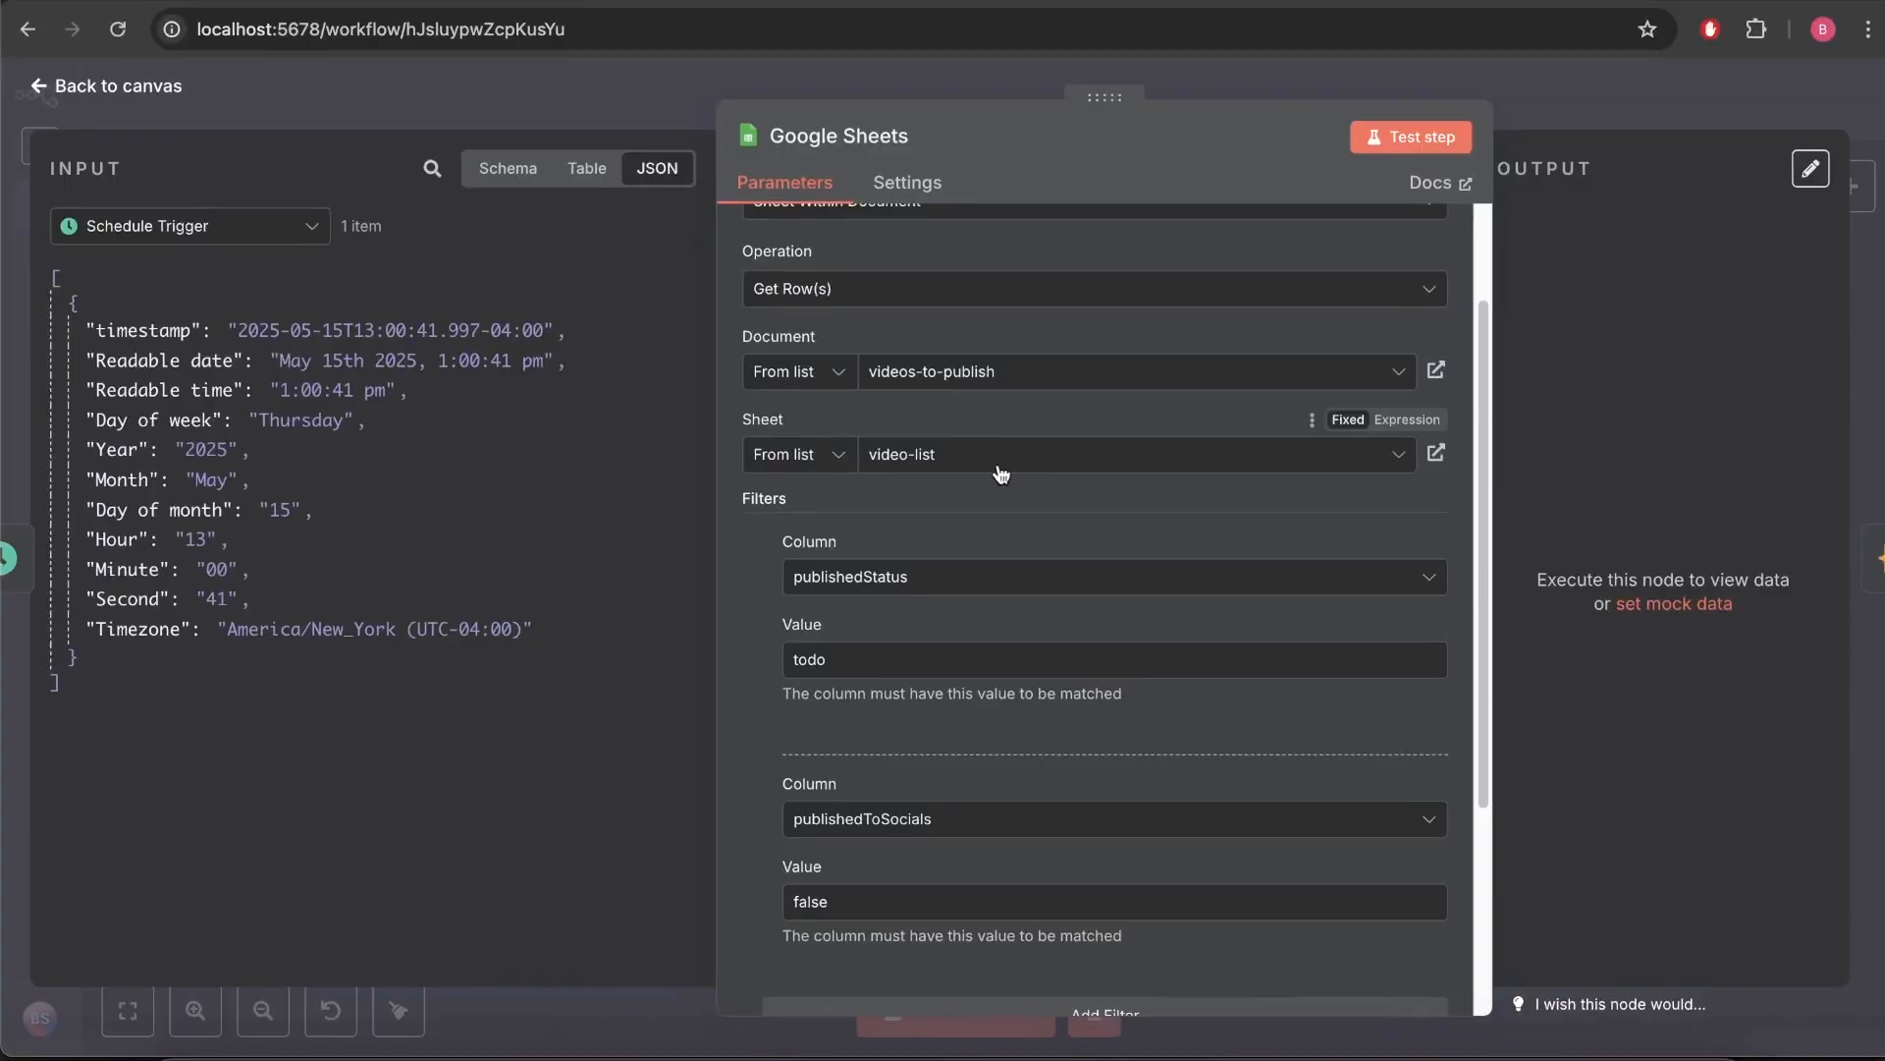
pyautogui.scroll(-3)
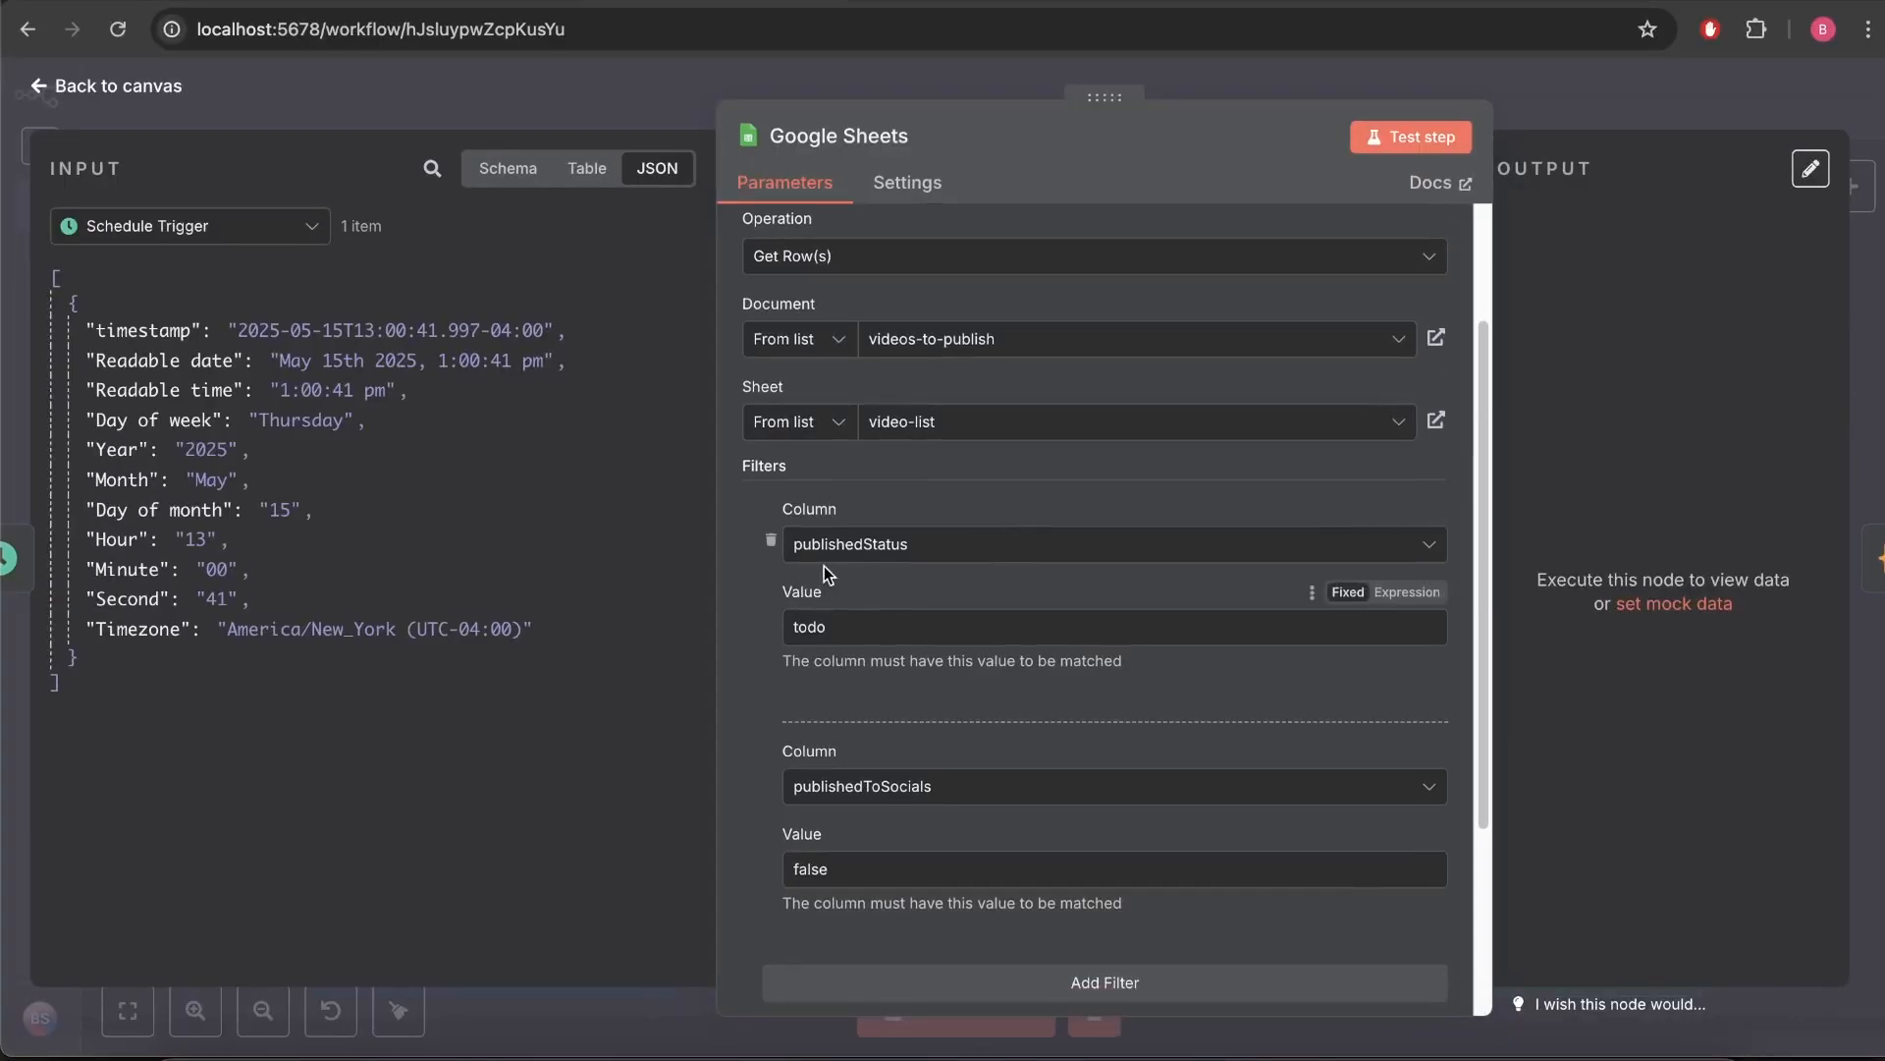
pyautogui.scroll(-3)
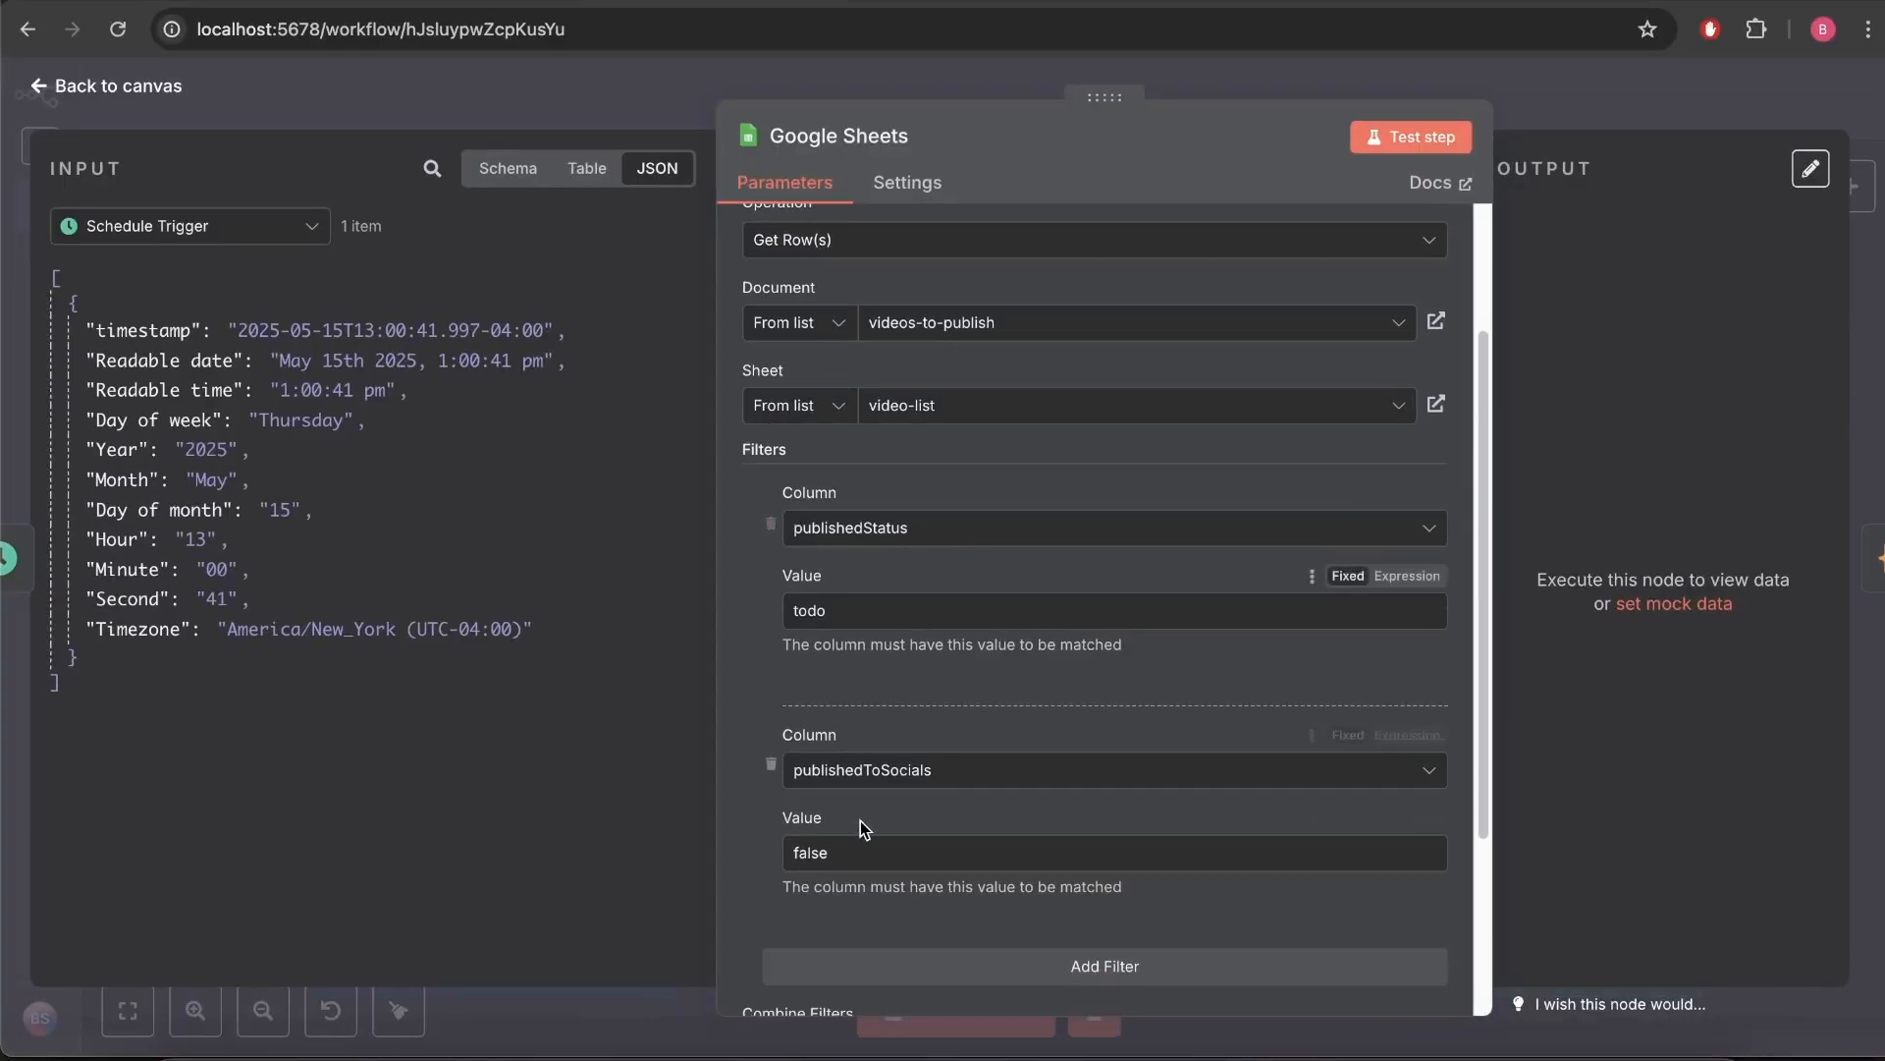
pyautogui.moveTo(949, 774)
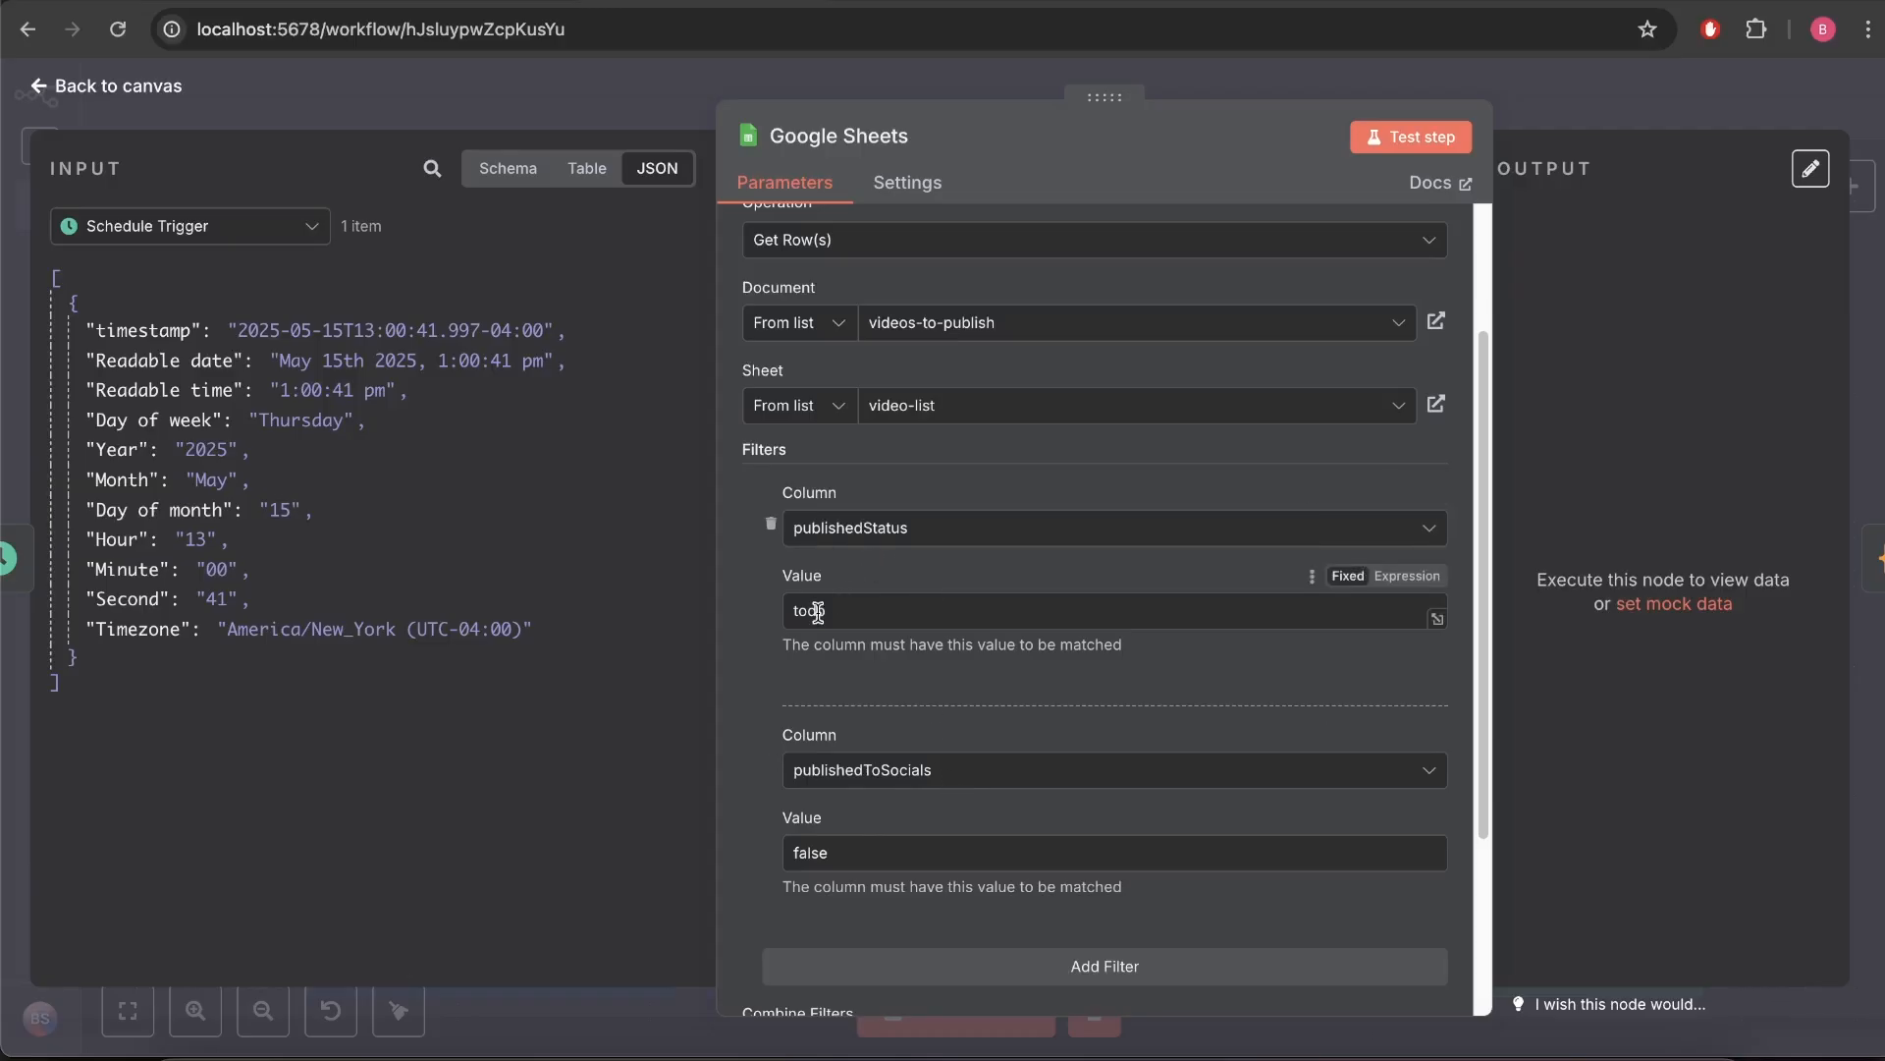
pyautogui.click(809, 853)
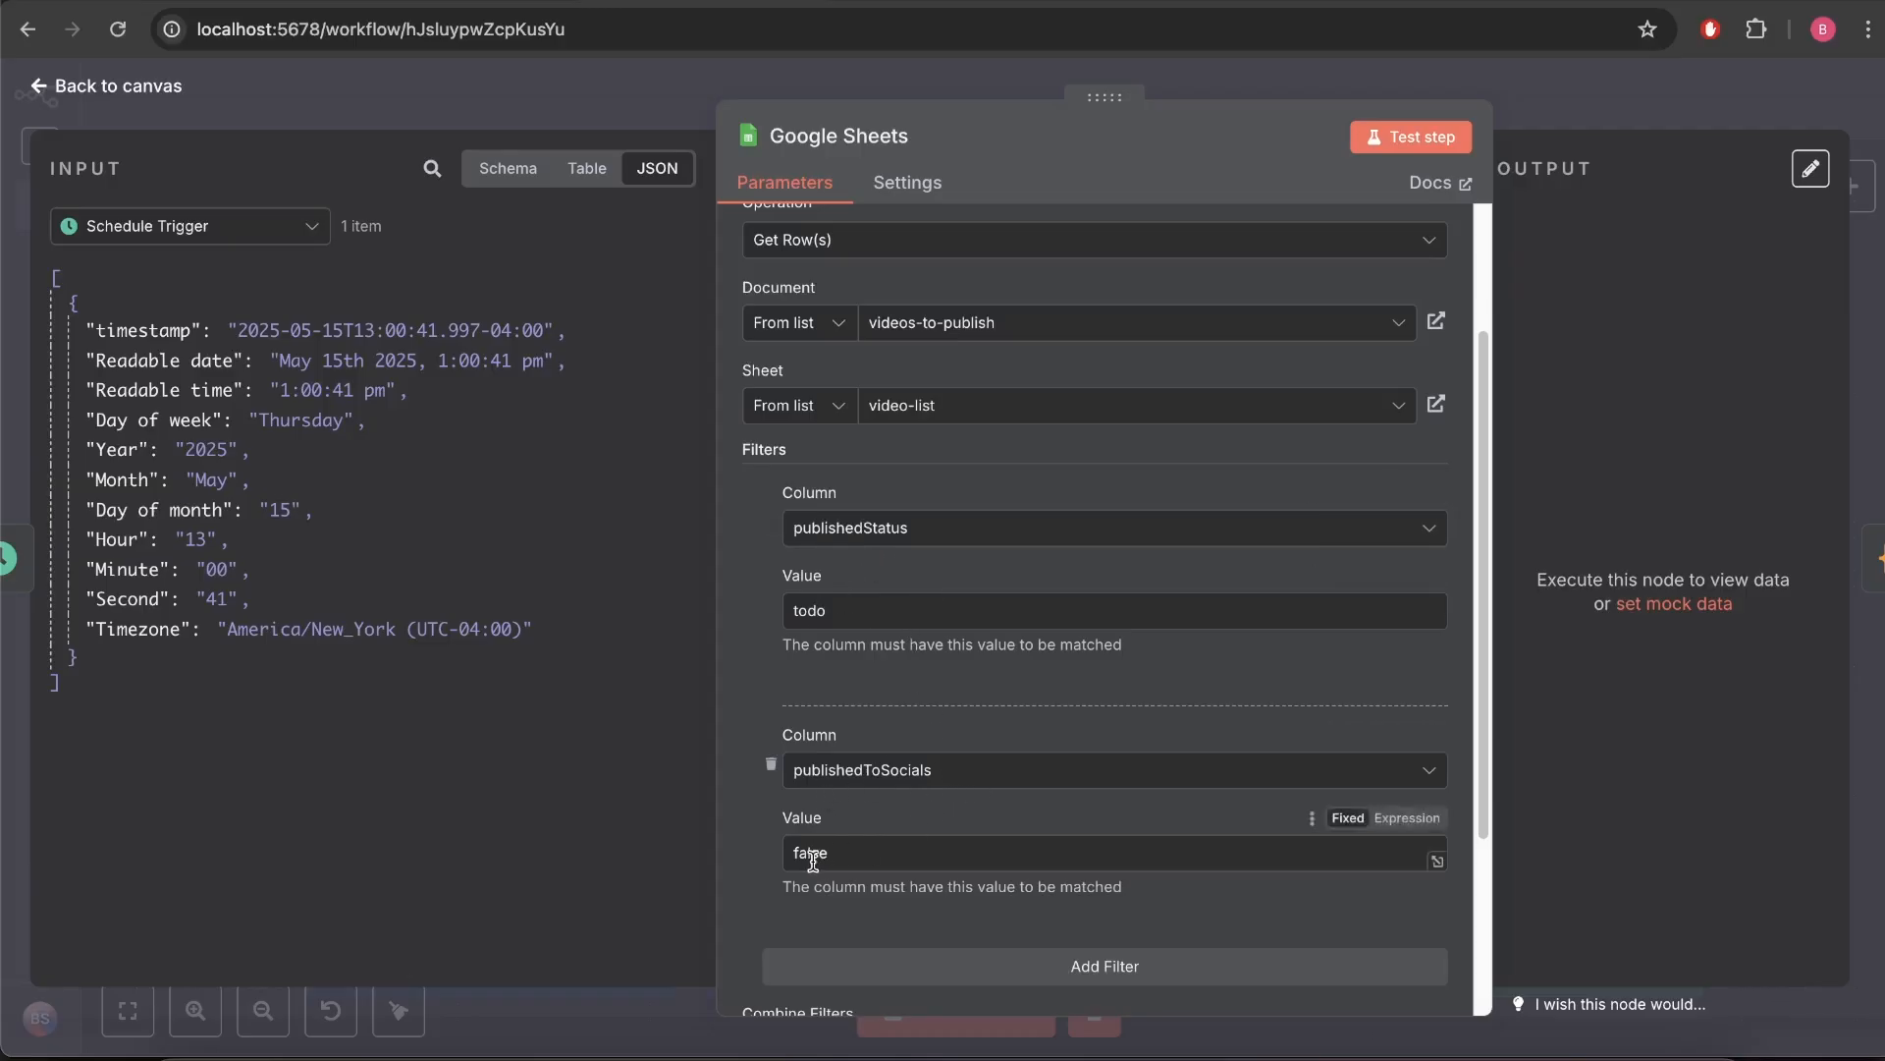
pyautogui.moveTo(1087, 731)
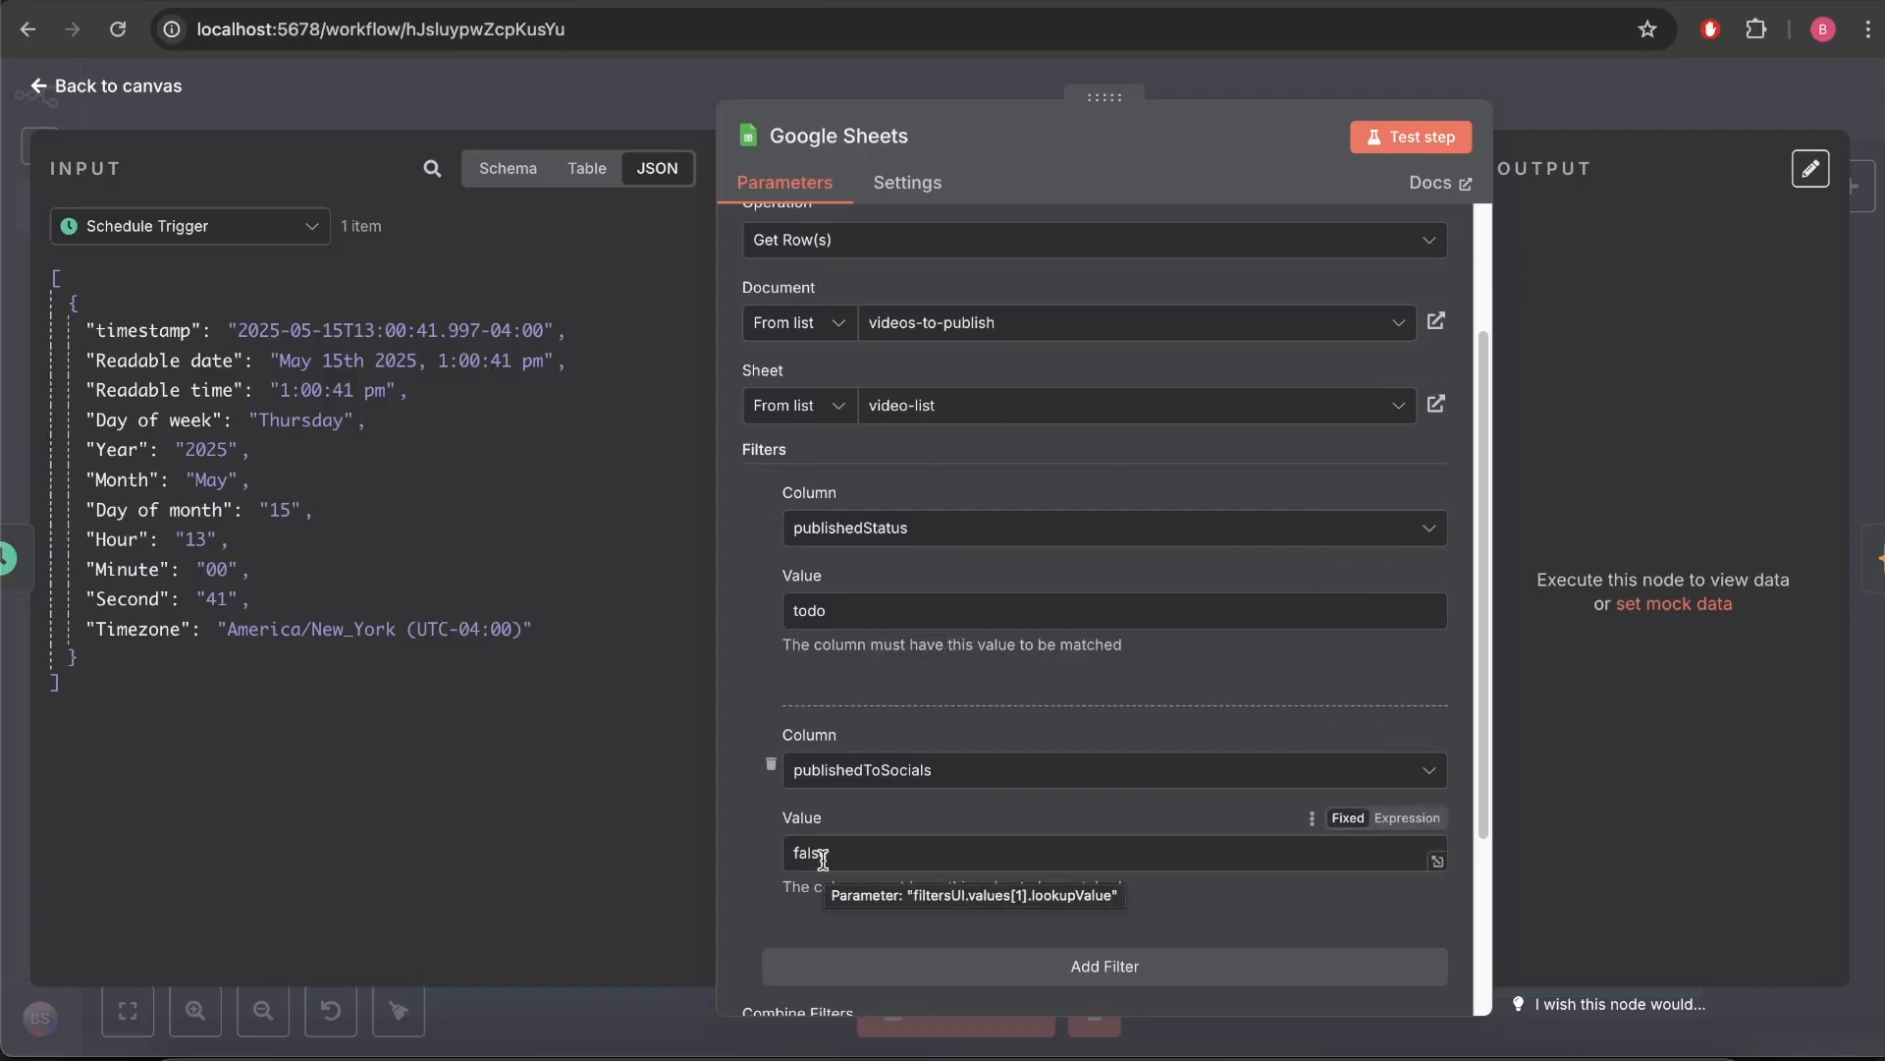
pyautogui.scroll(-3)
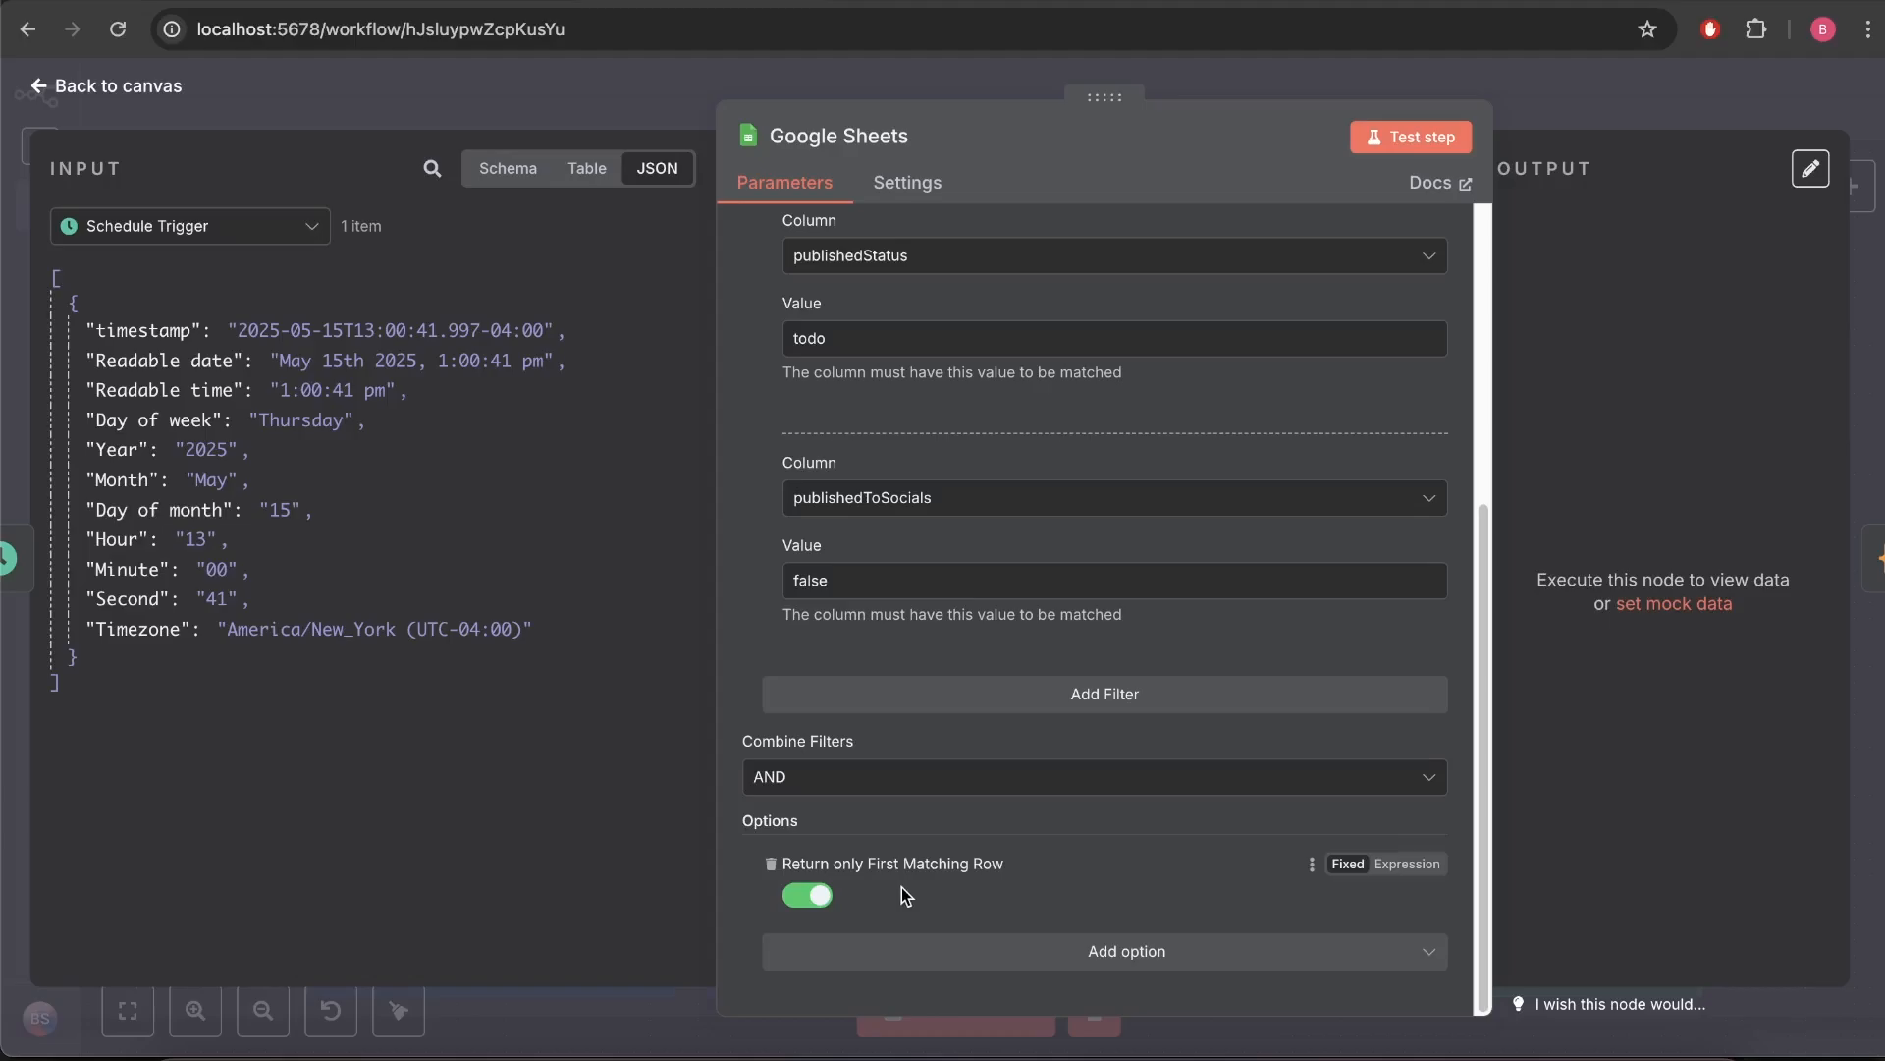
# Test the step so it returns the rainforest row and highlight its three publish time fields.
pyautogui.click(1410, 136)
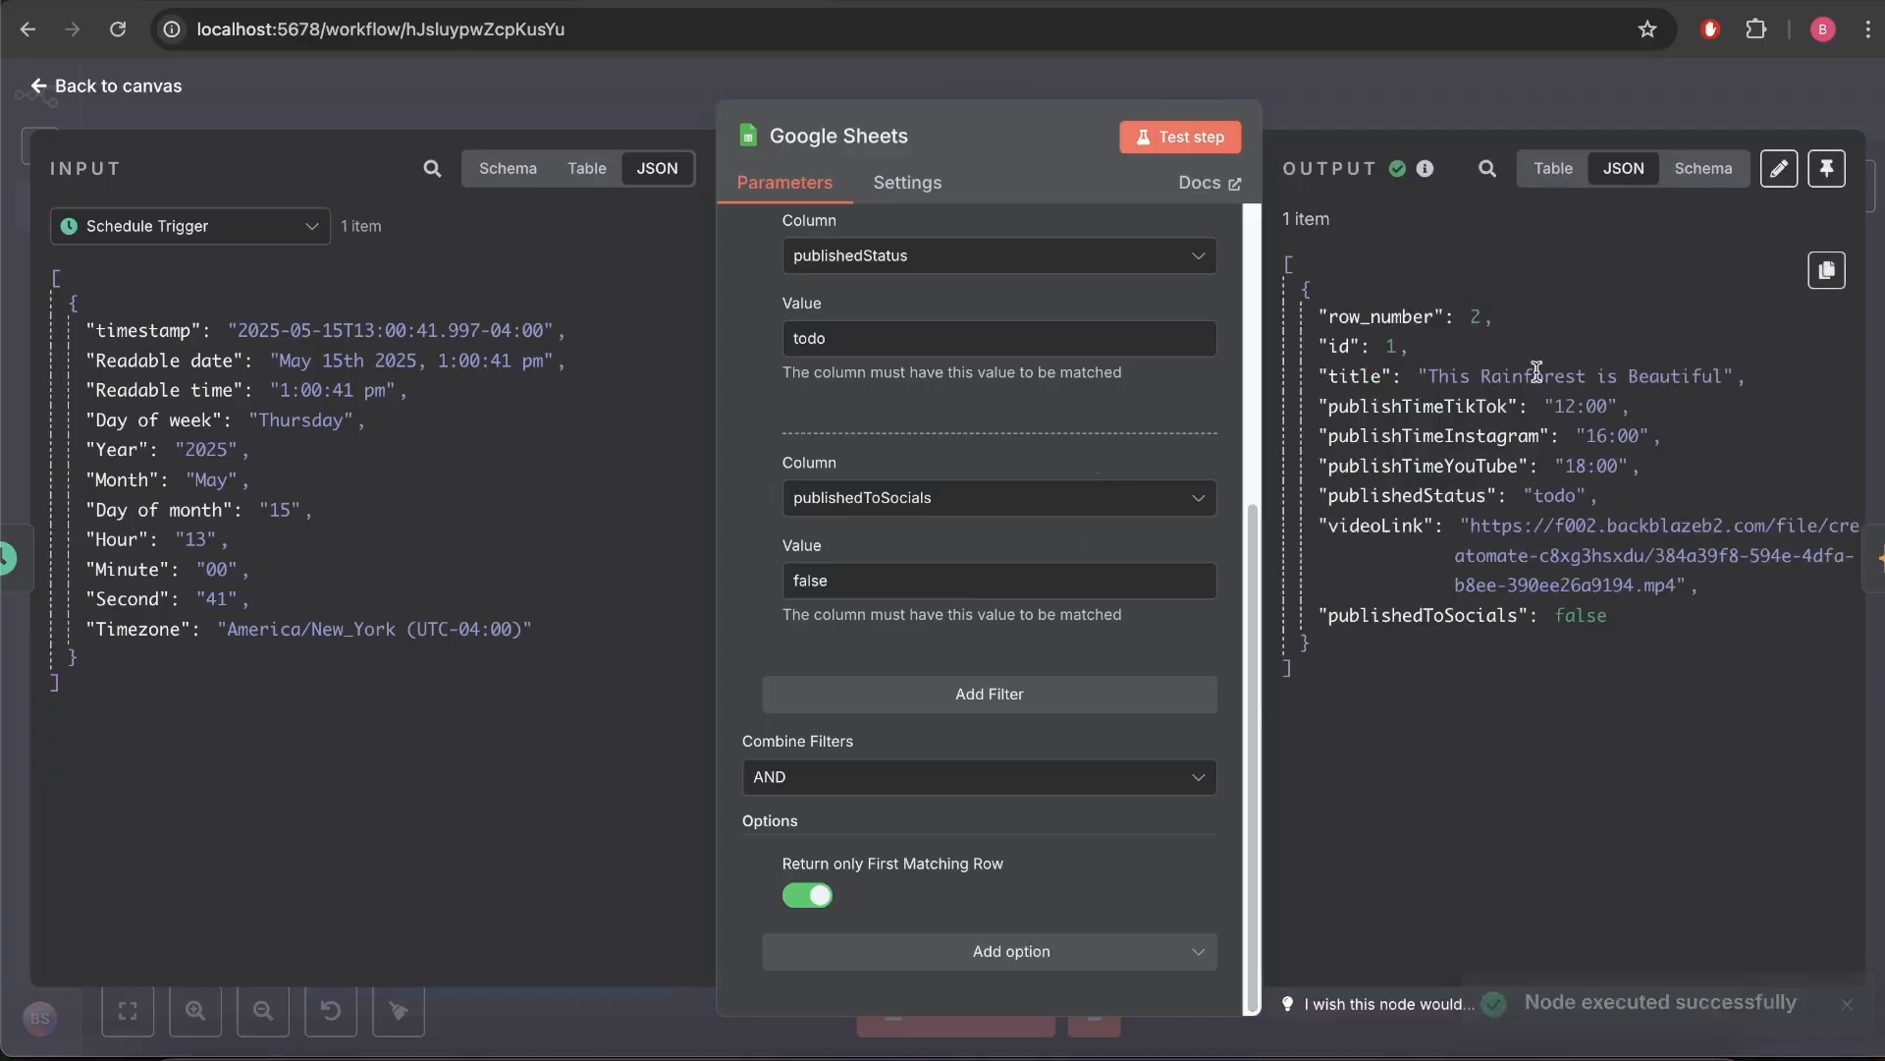
pyautogui.doubleClick(1575, 375)
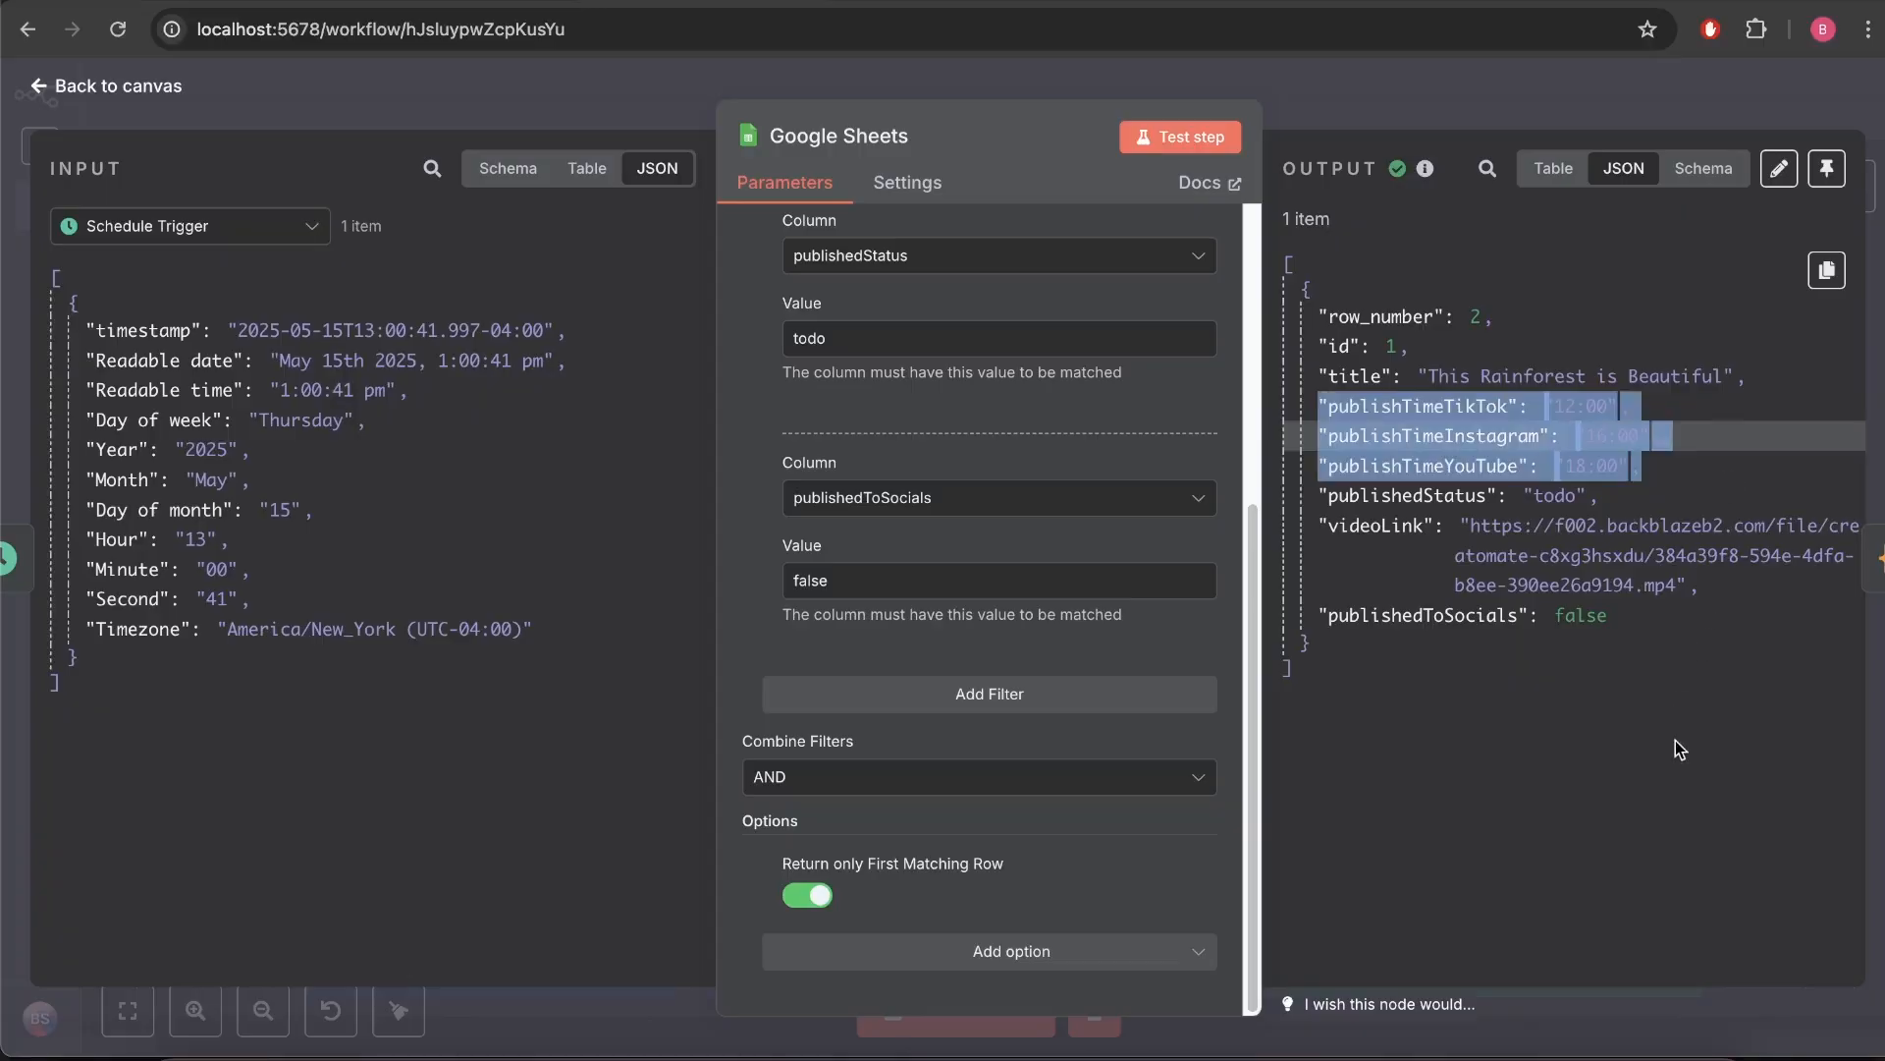
pyautogui.click(106, 85)
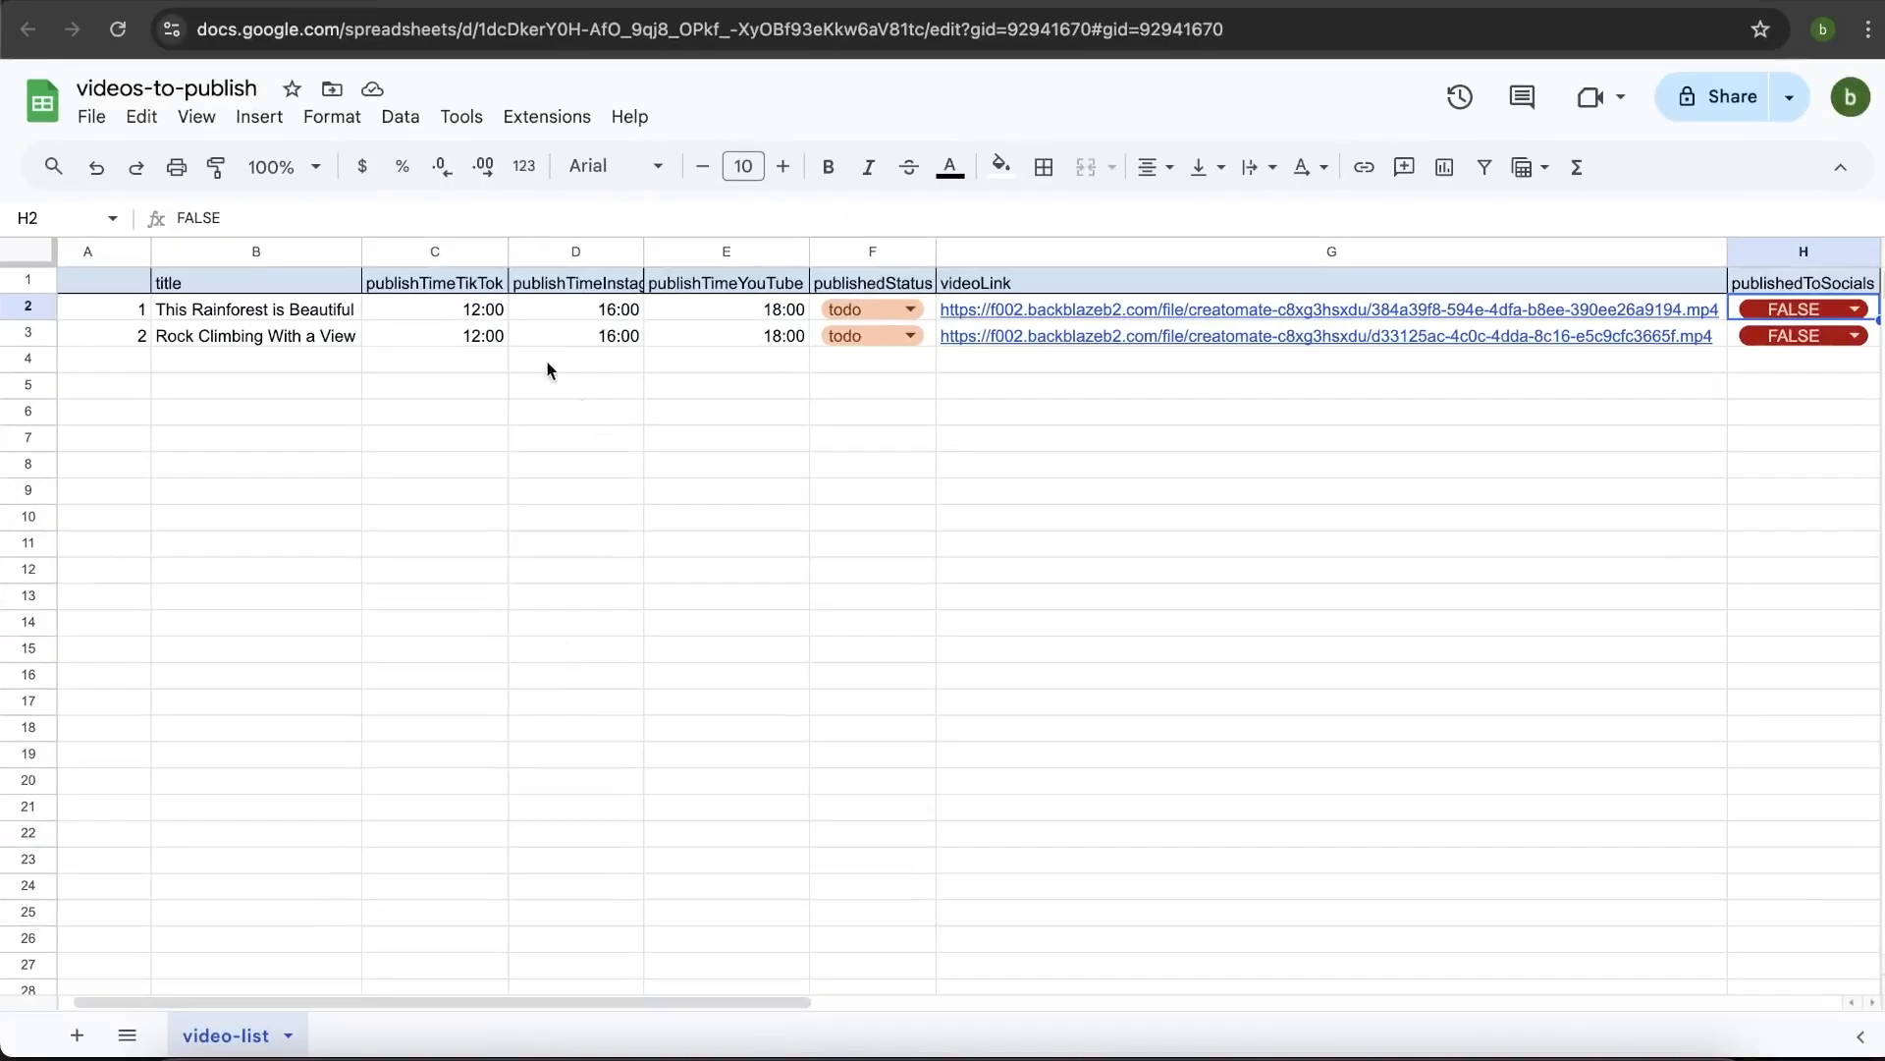
pyautogui.moveTo(459, 314)
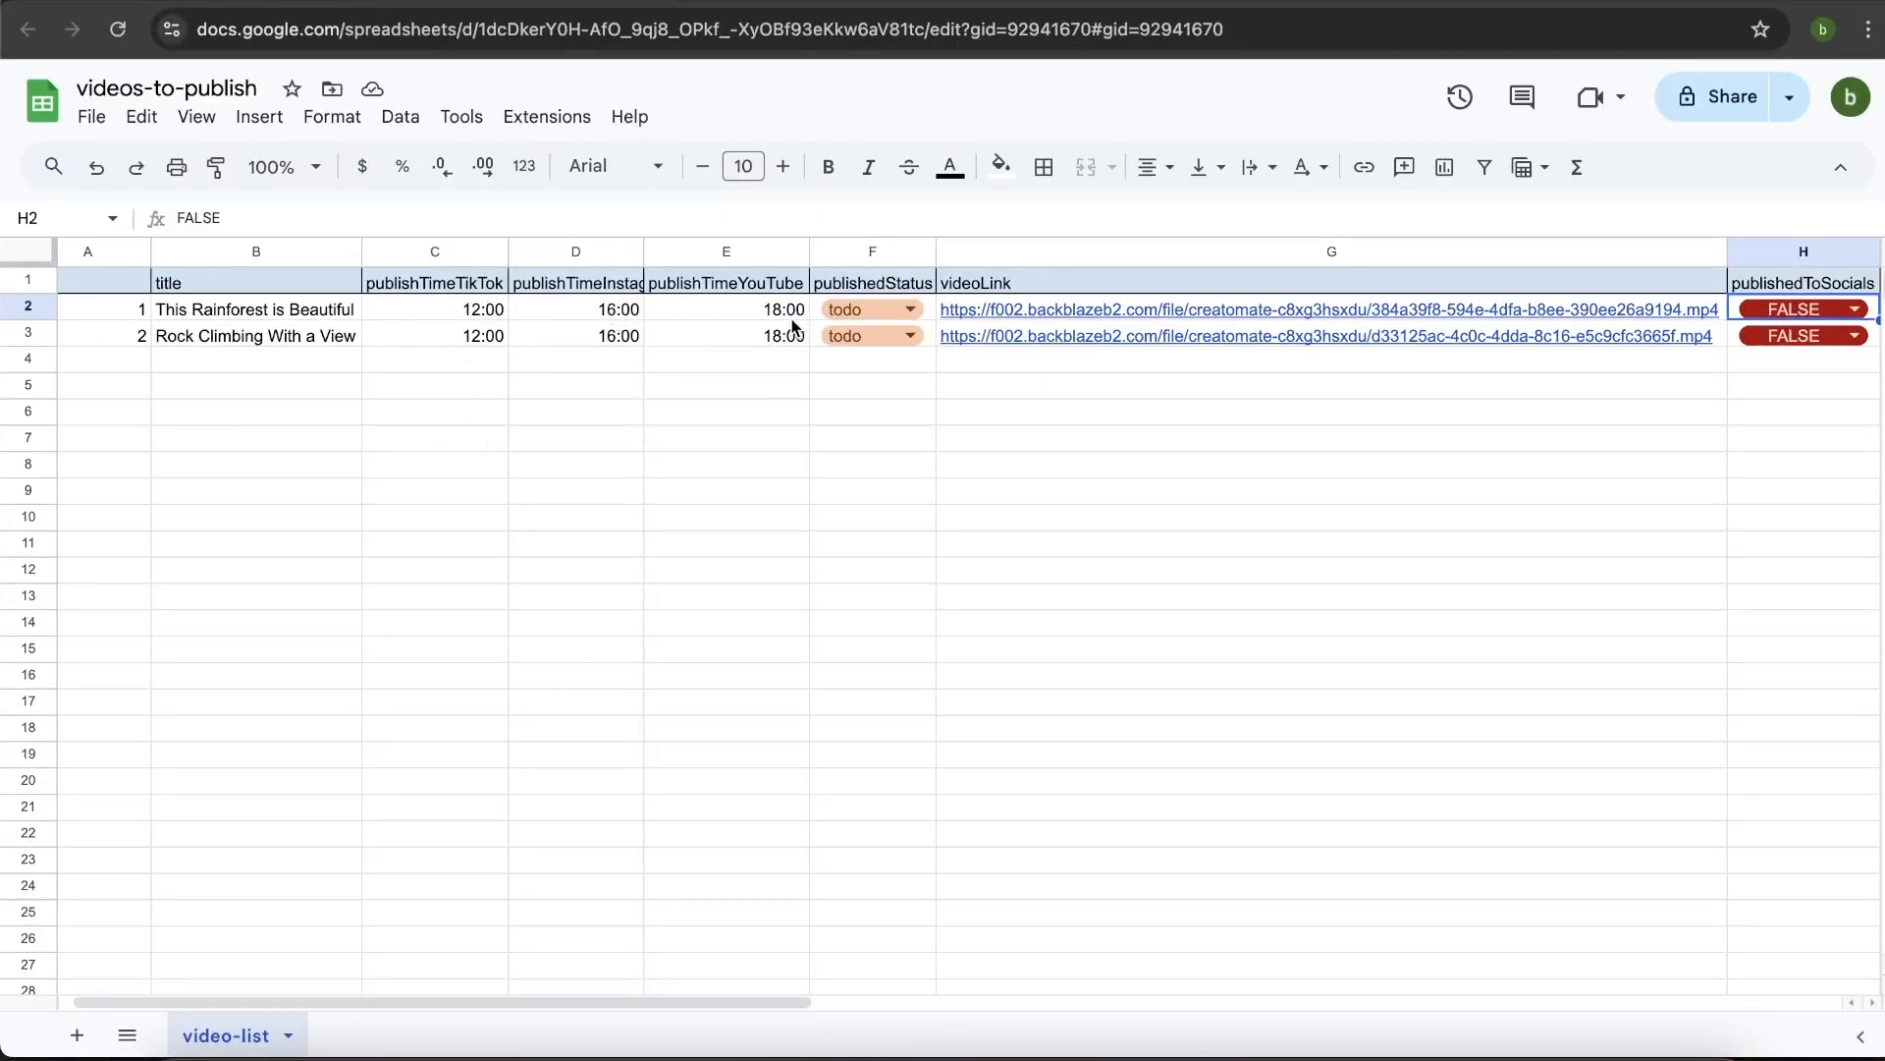
pyautogui.moveTo(768, 328)
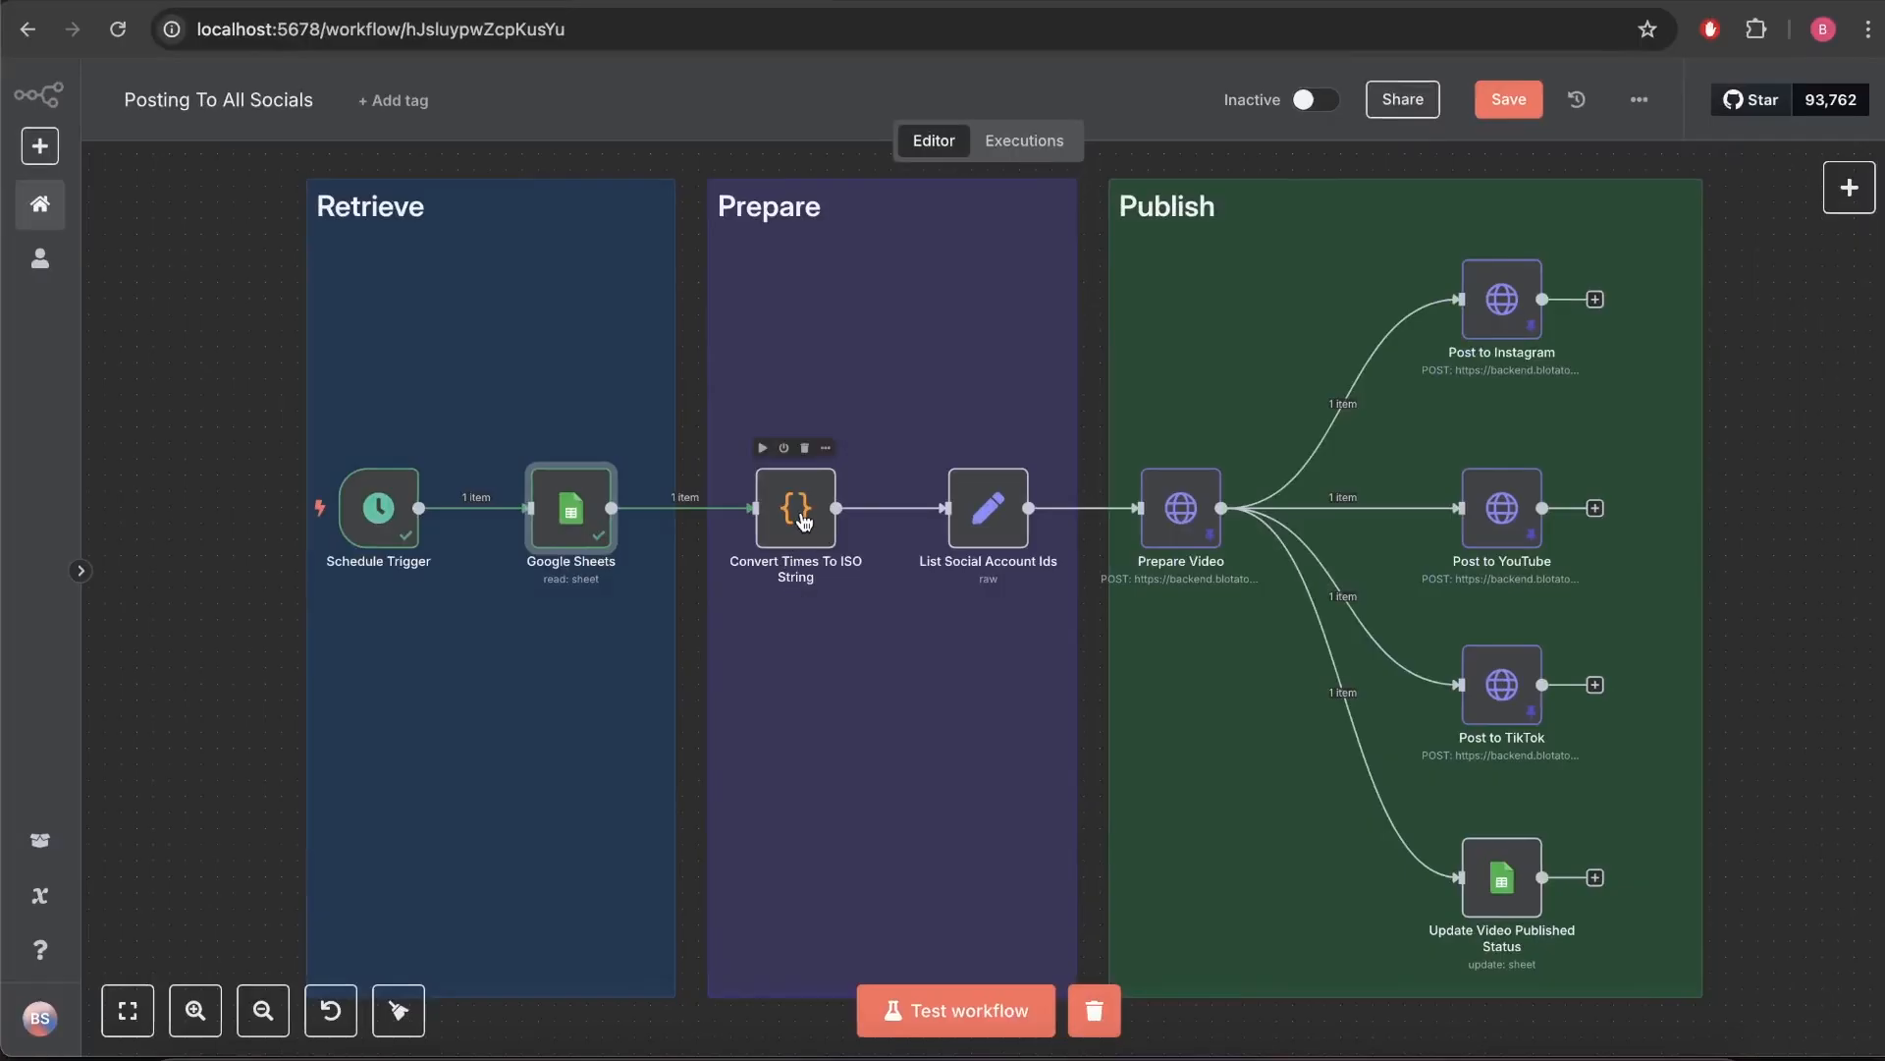
# View the Convert Times To ISO String node's JavaScript in the full-size editor.
pyautogui.doubleClick(796, 506)
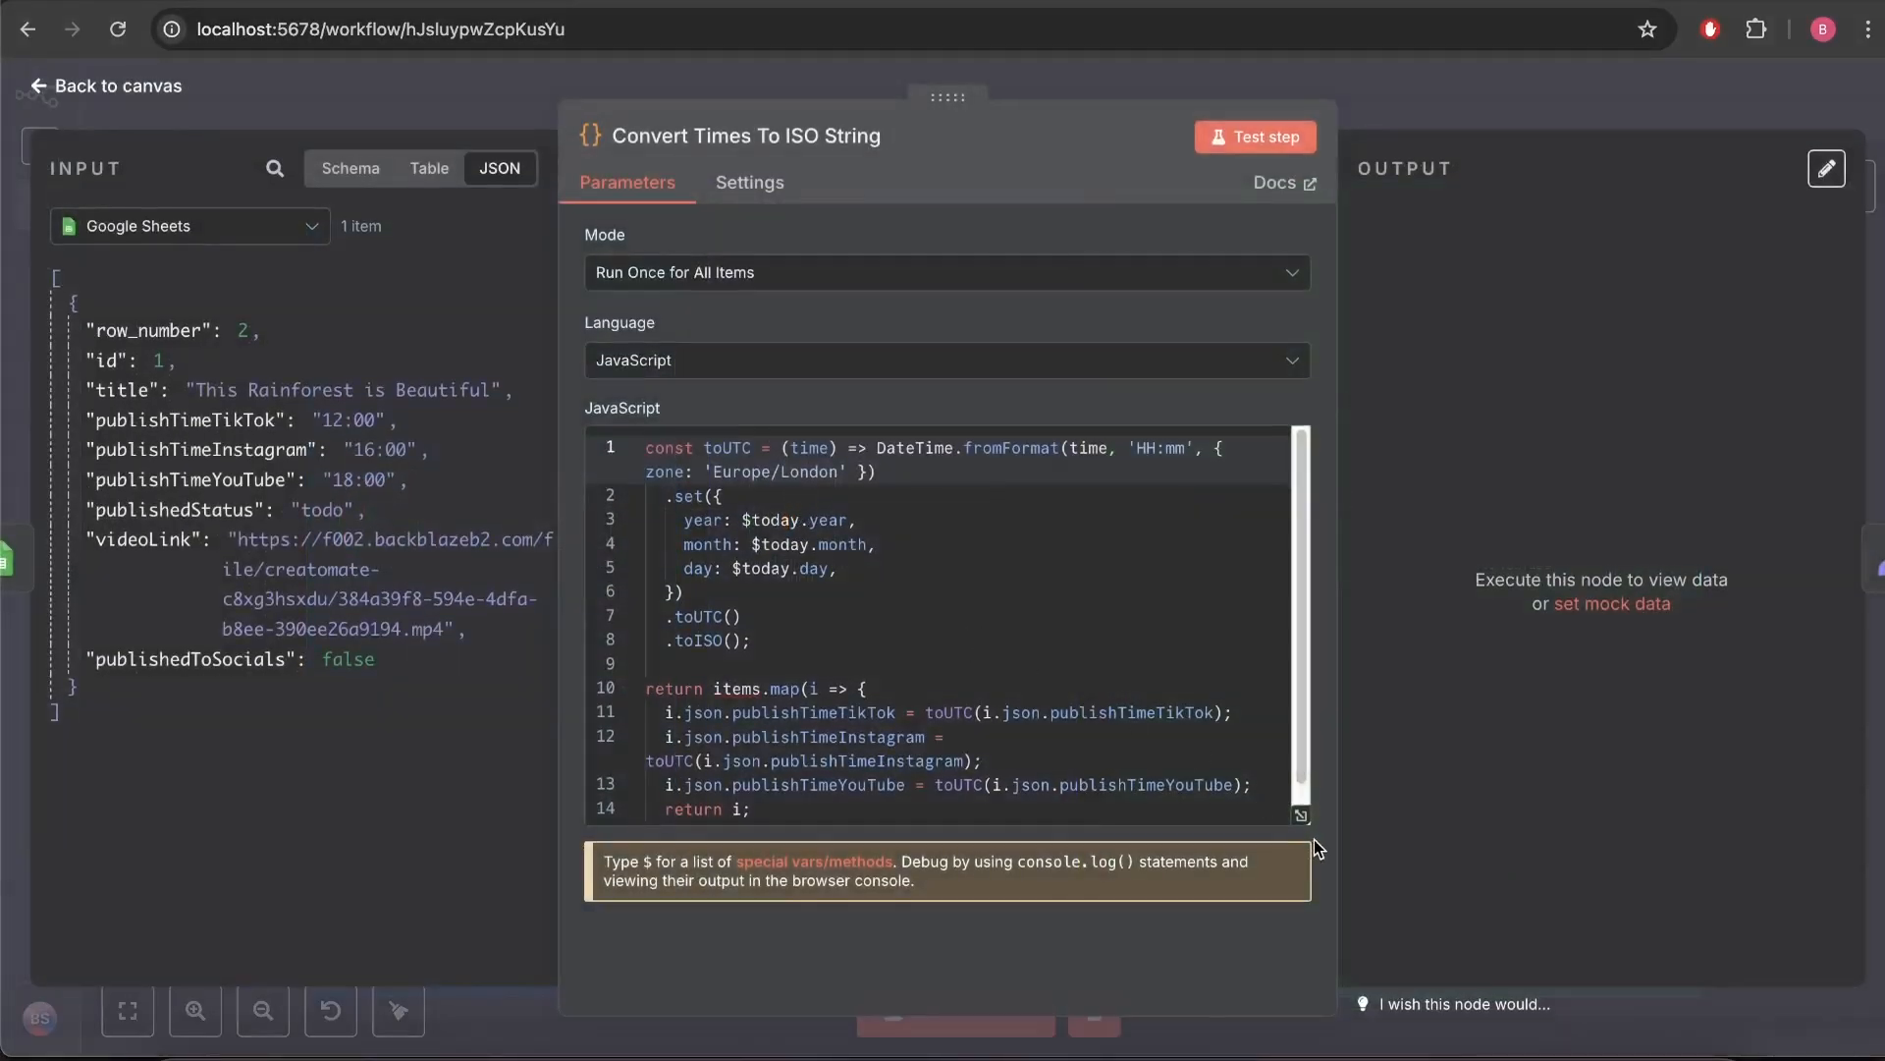
pyautogui.click(1300, 815)
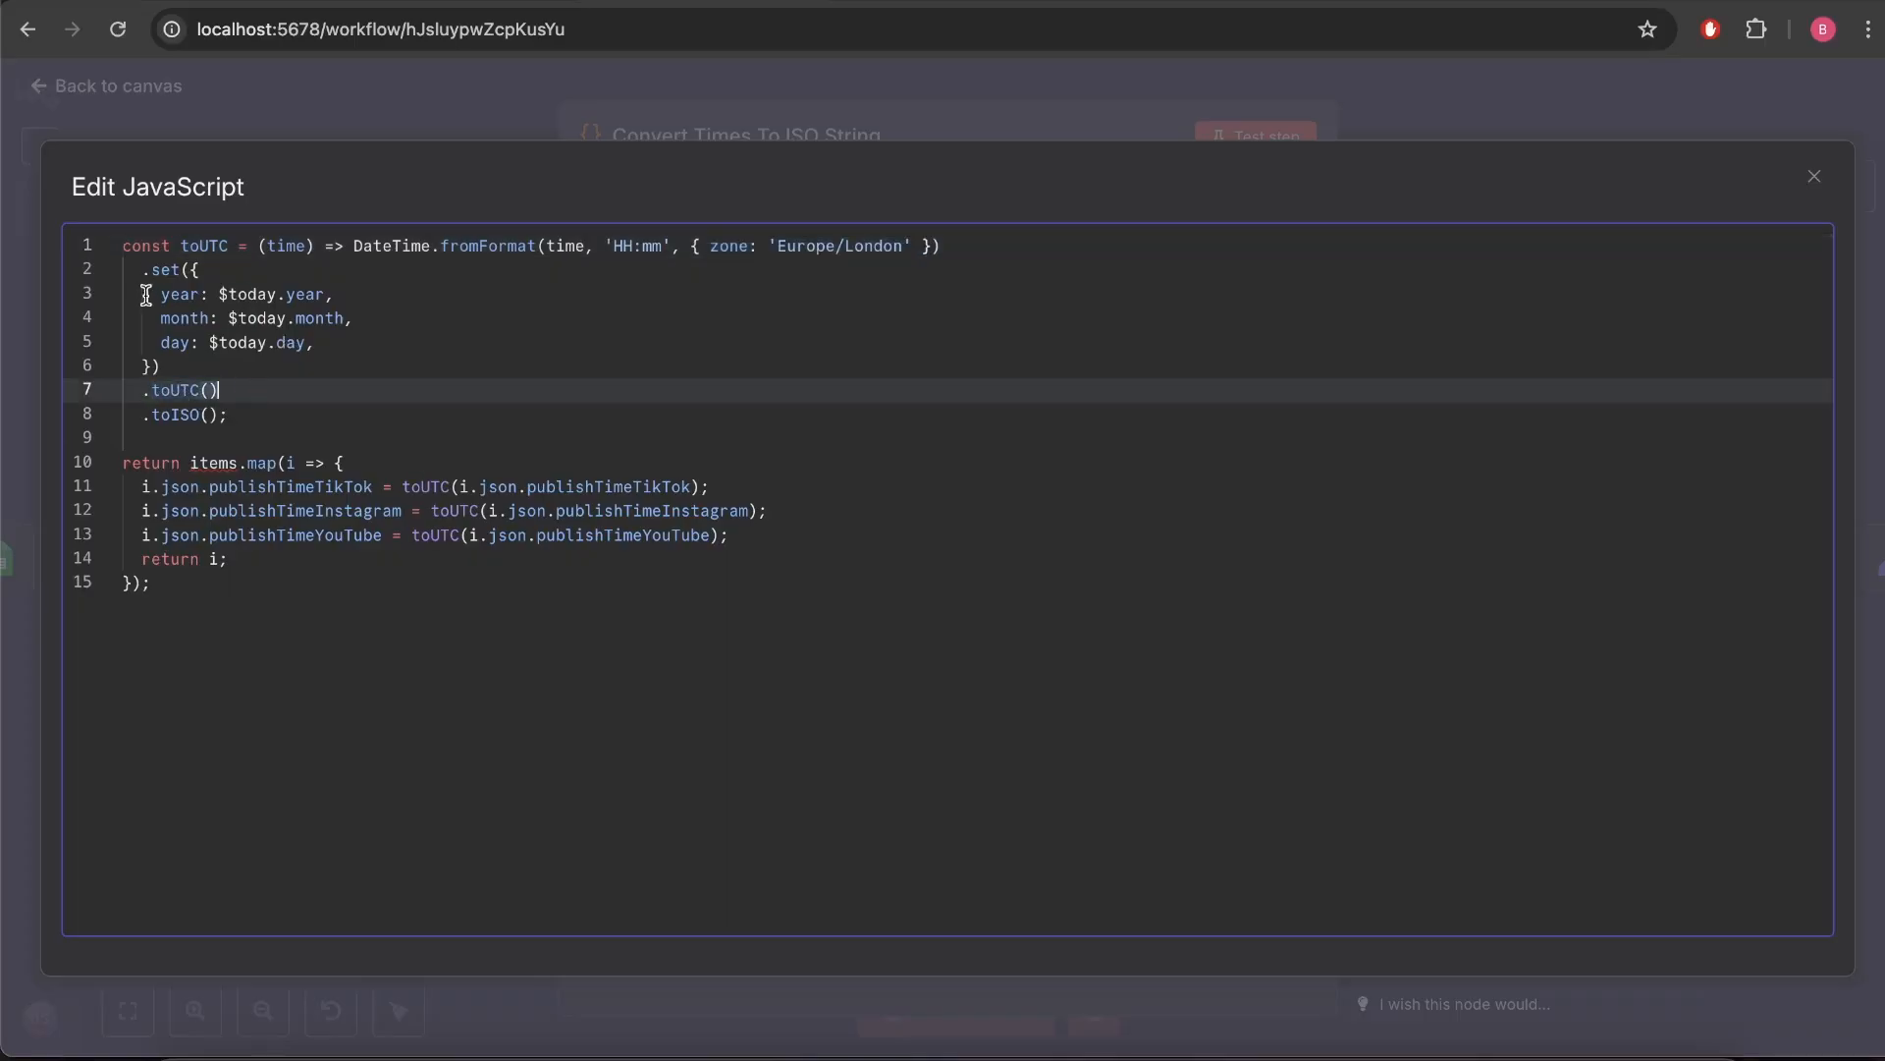
pyautogui.click(255, 293)
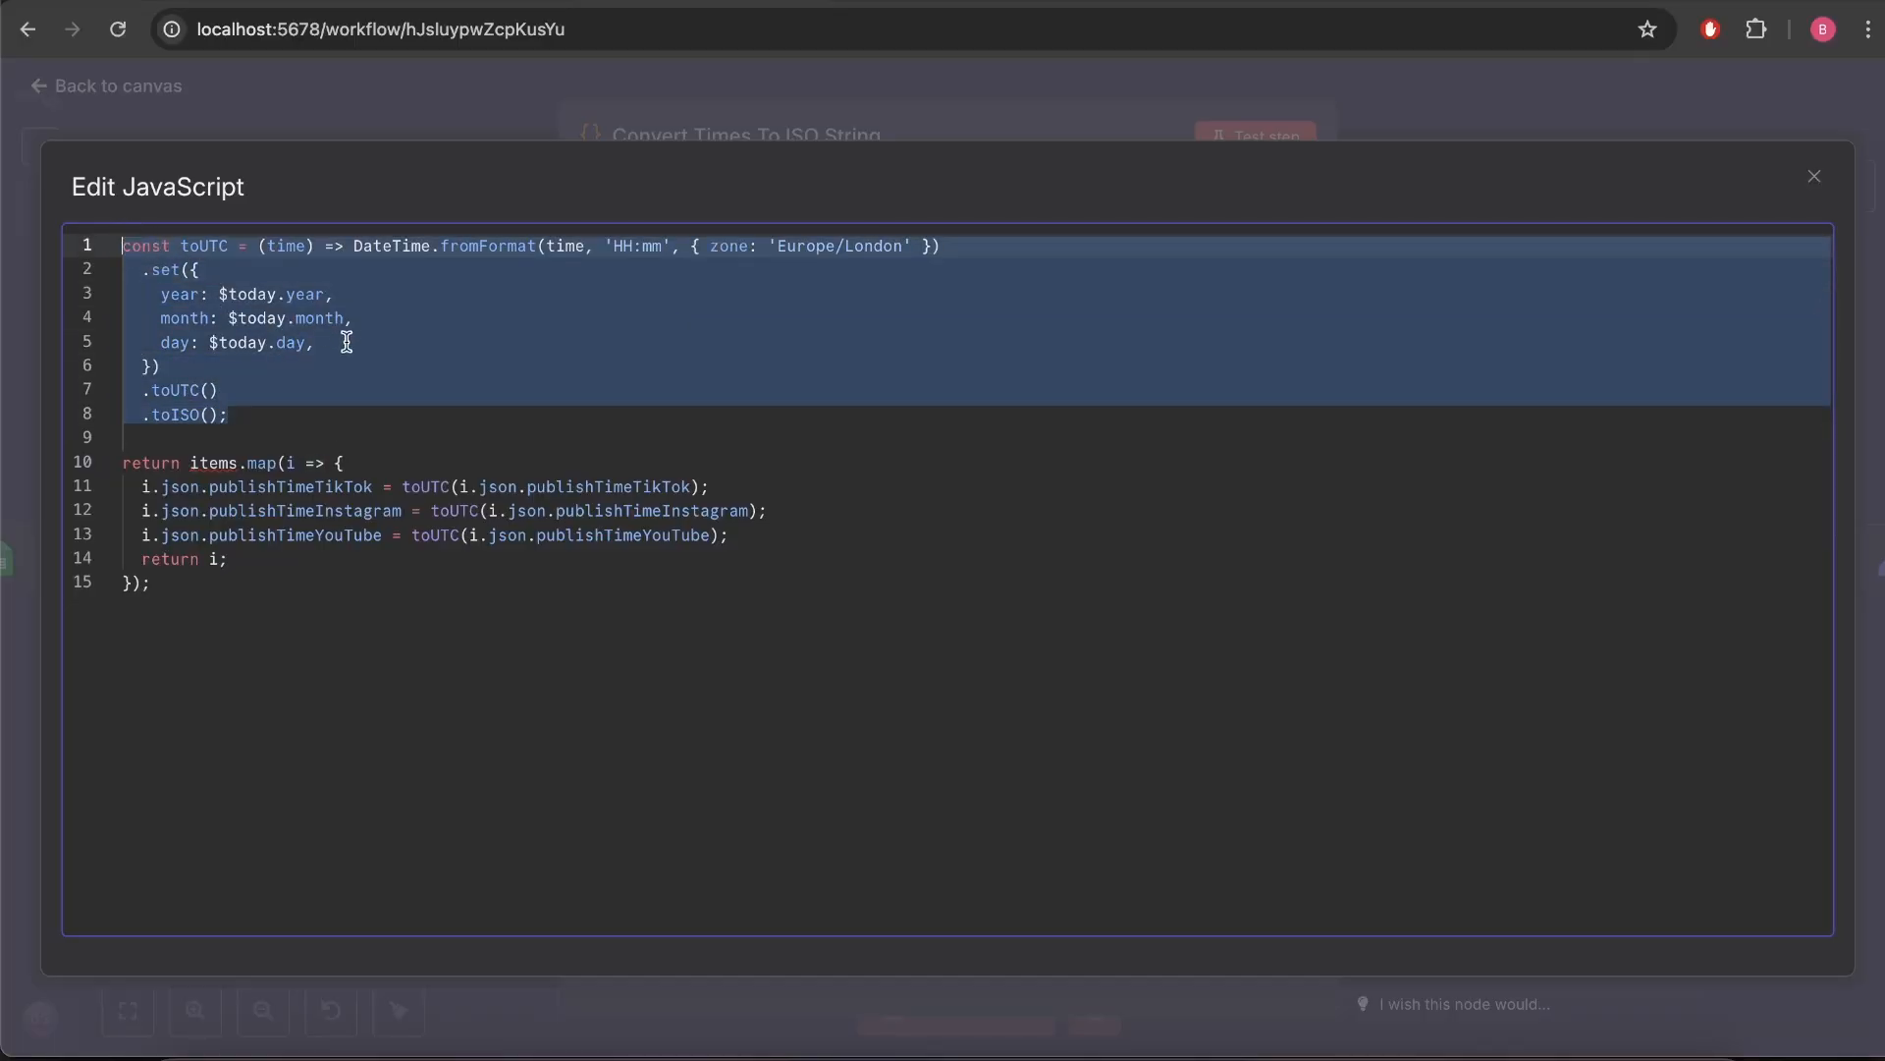
pyautogui.click(324, 467)
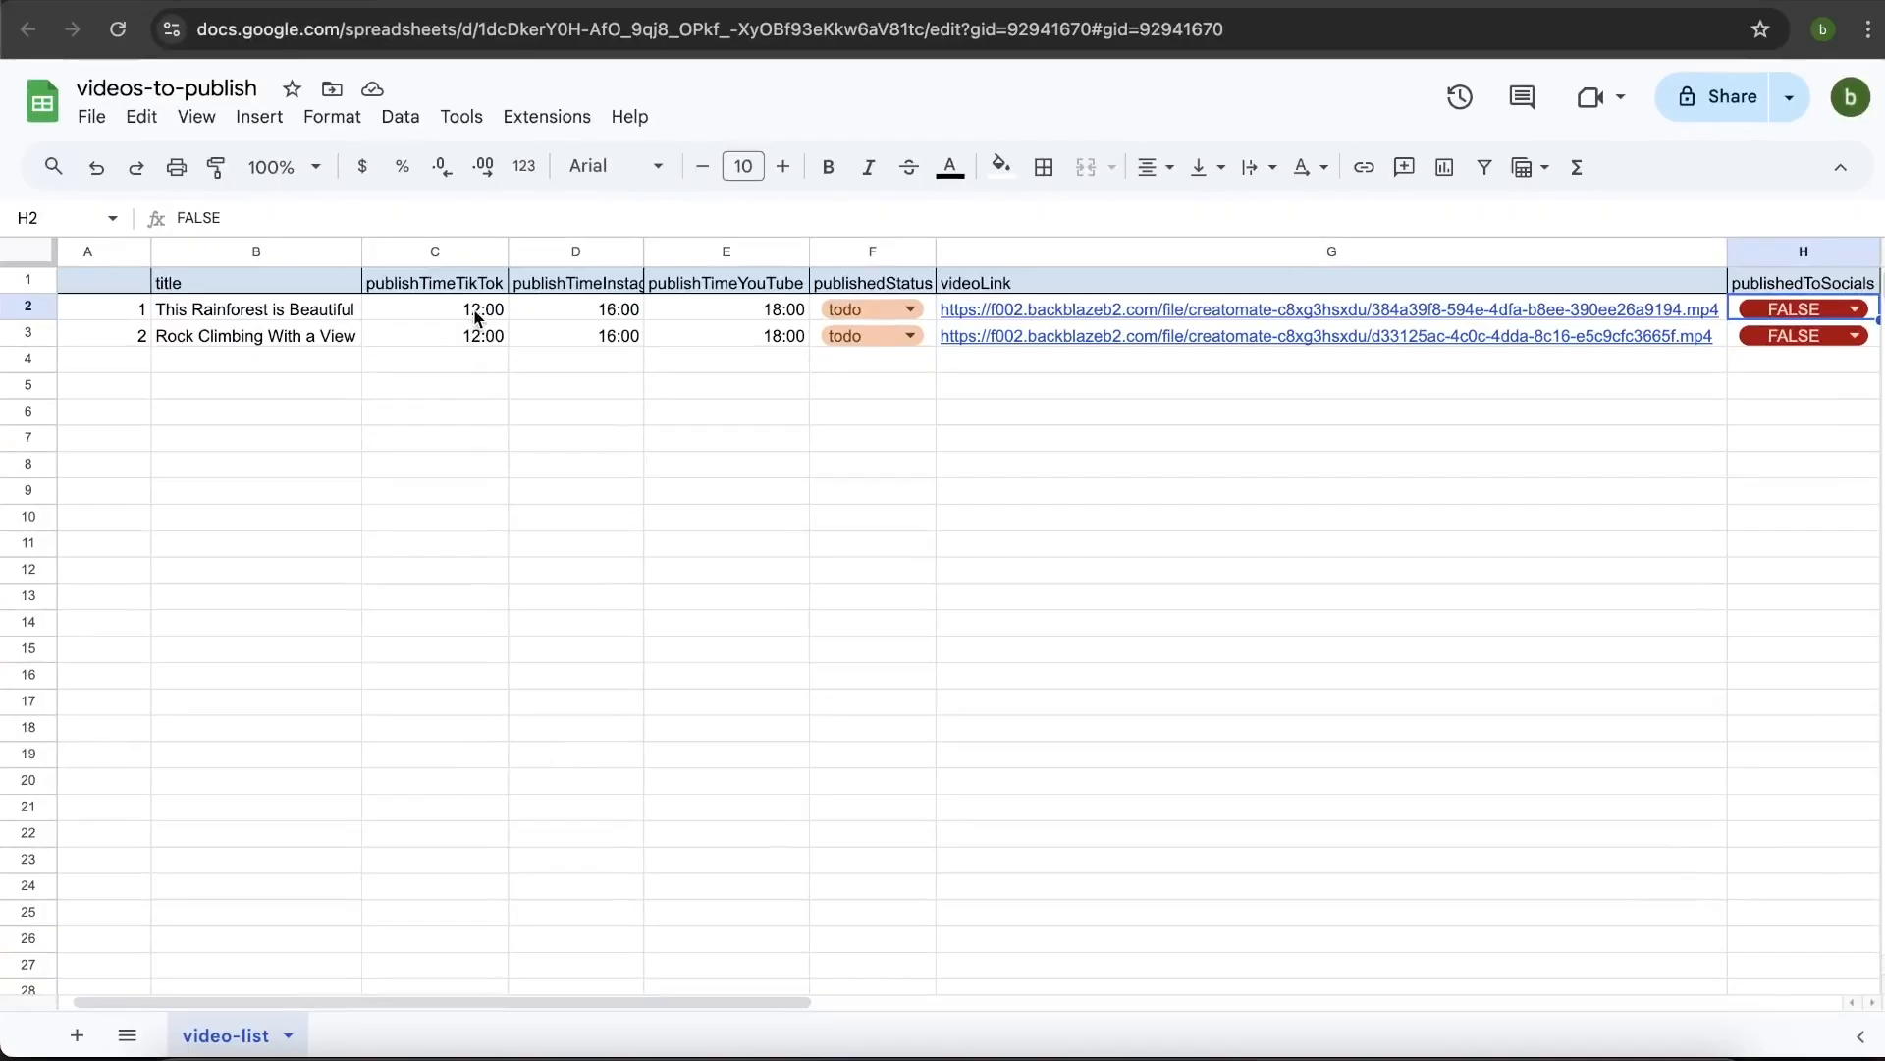
pyautogui.click(379, 29)
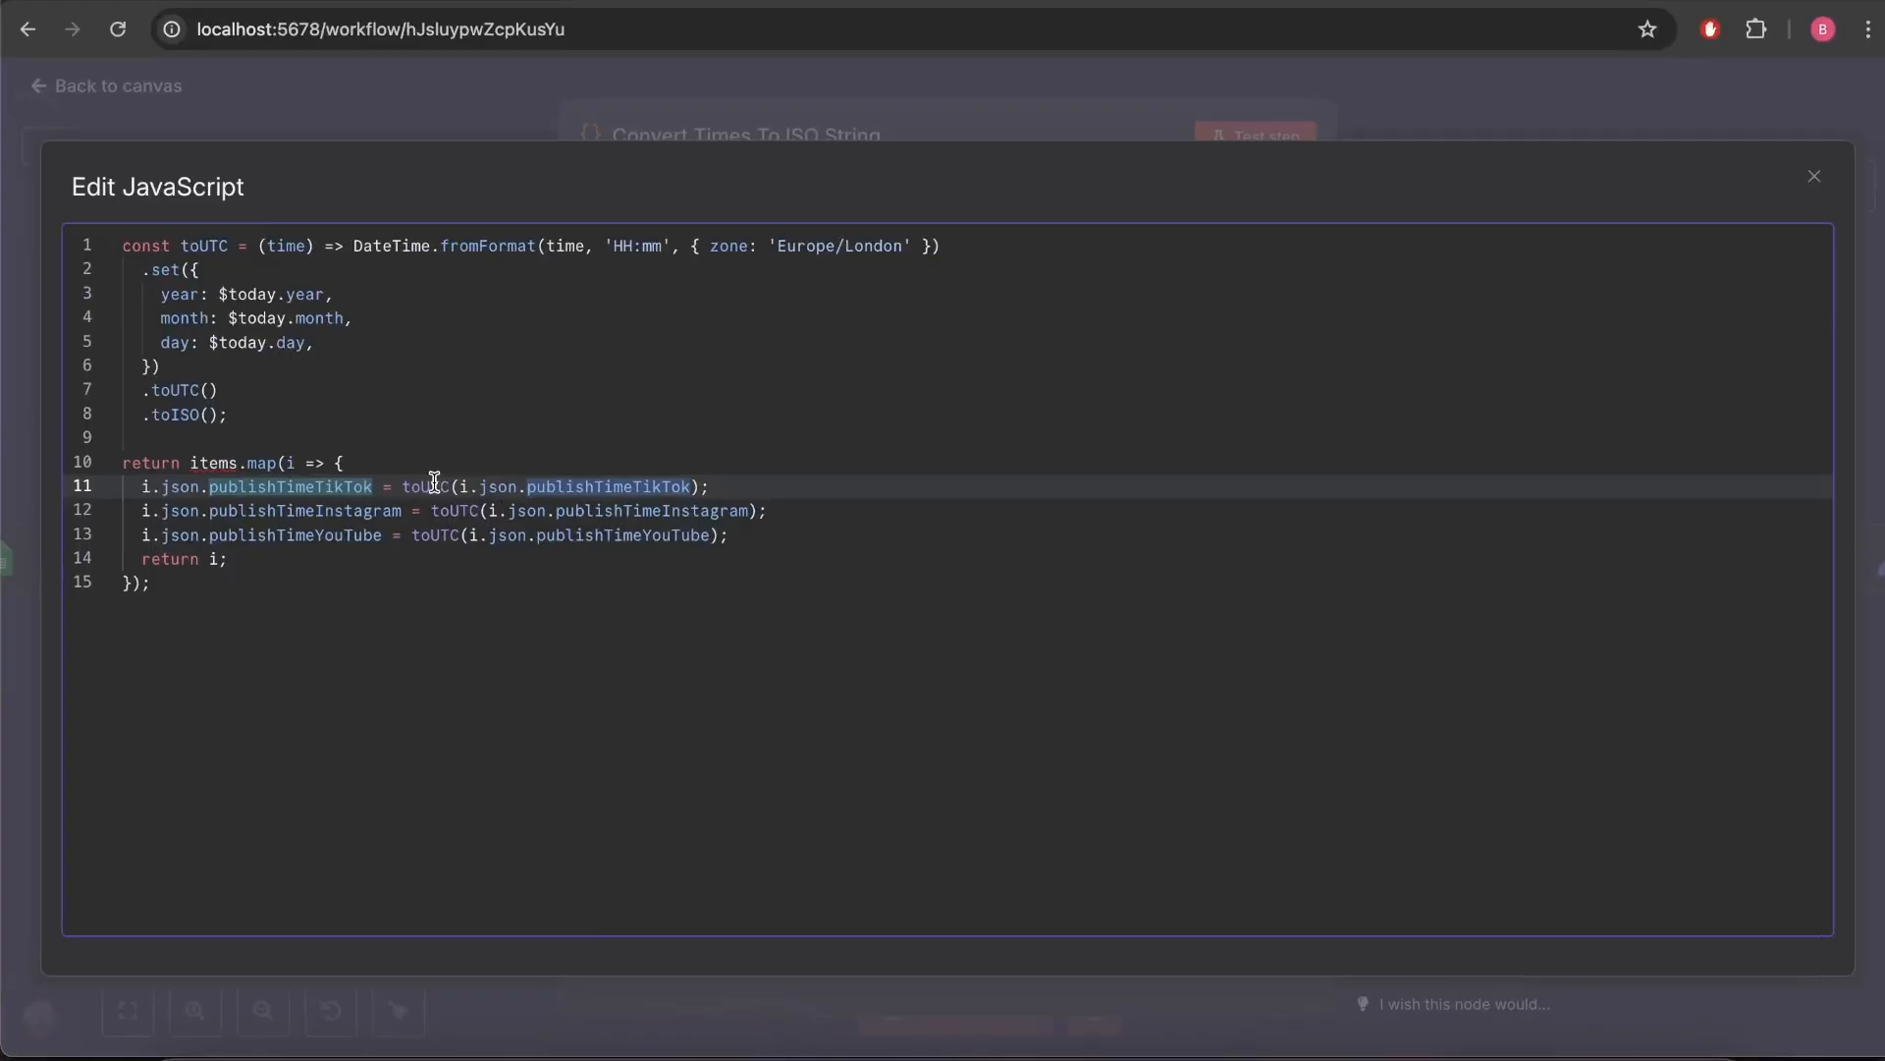
pyautogui.moveTo(430, 485)
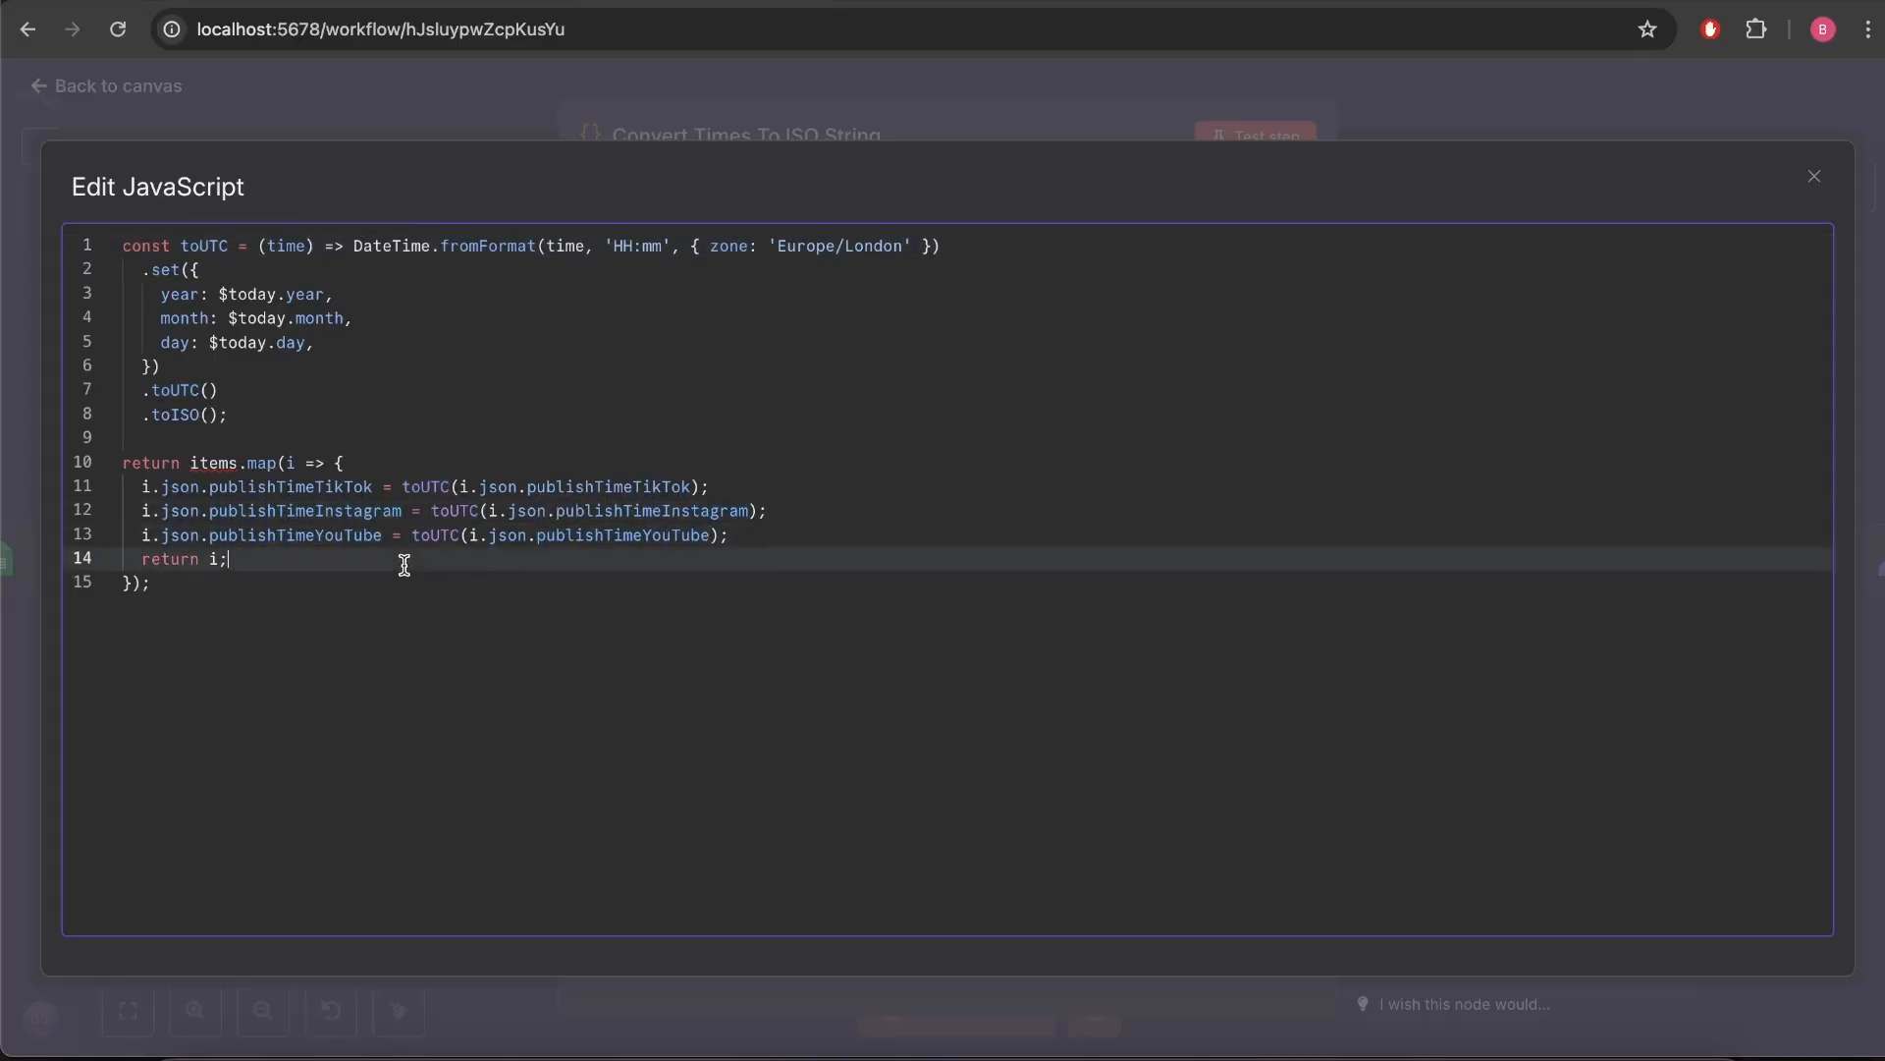
pyautogui.moveTo(1813, 177)
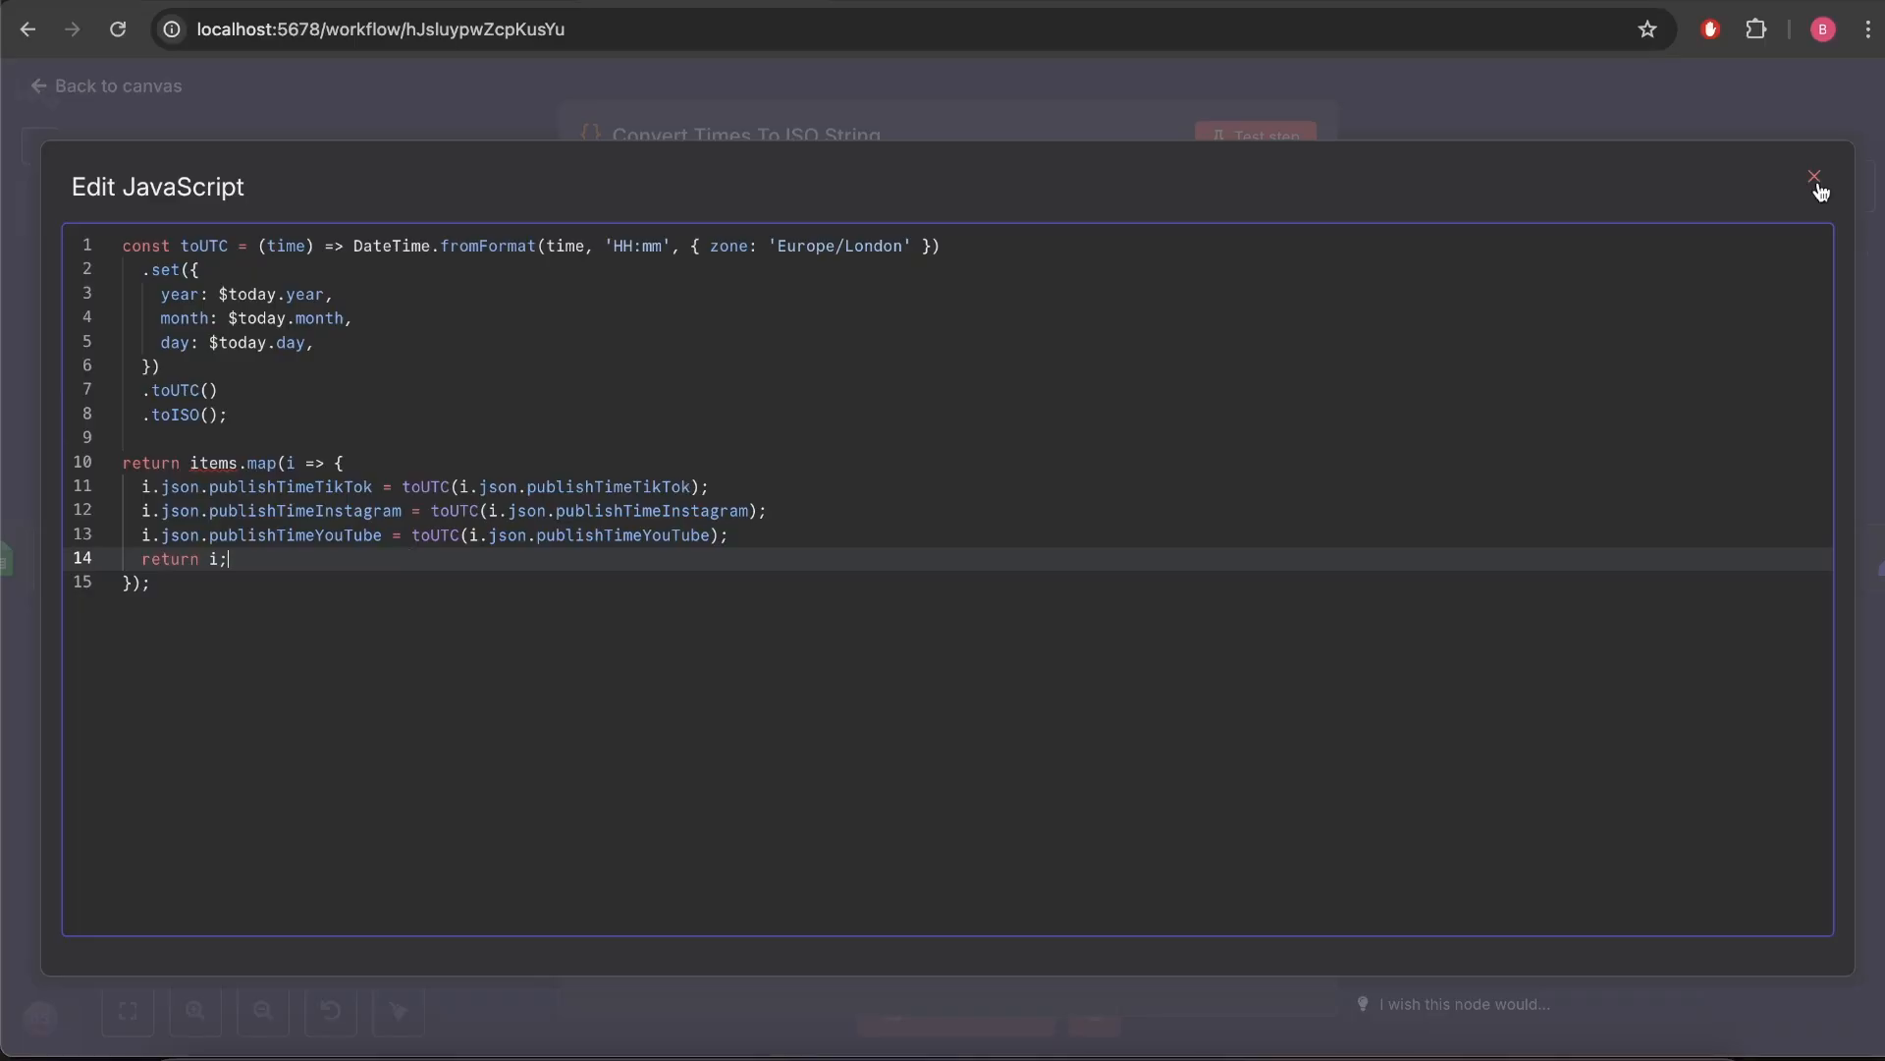
# Test the code step to show TikTok, Instagram and YouTube publish times as UTC ISO timestamps.
pyautogui.click(1813, 176)
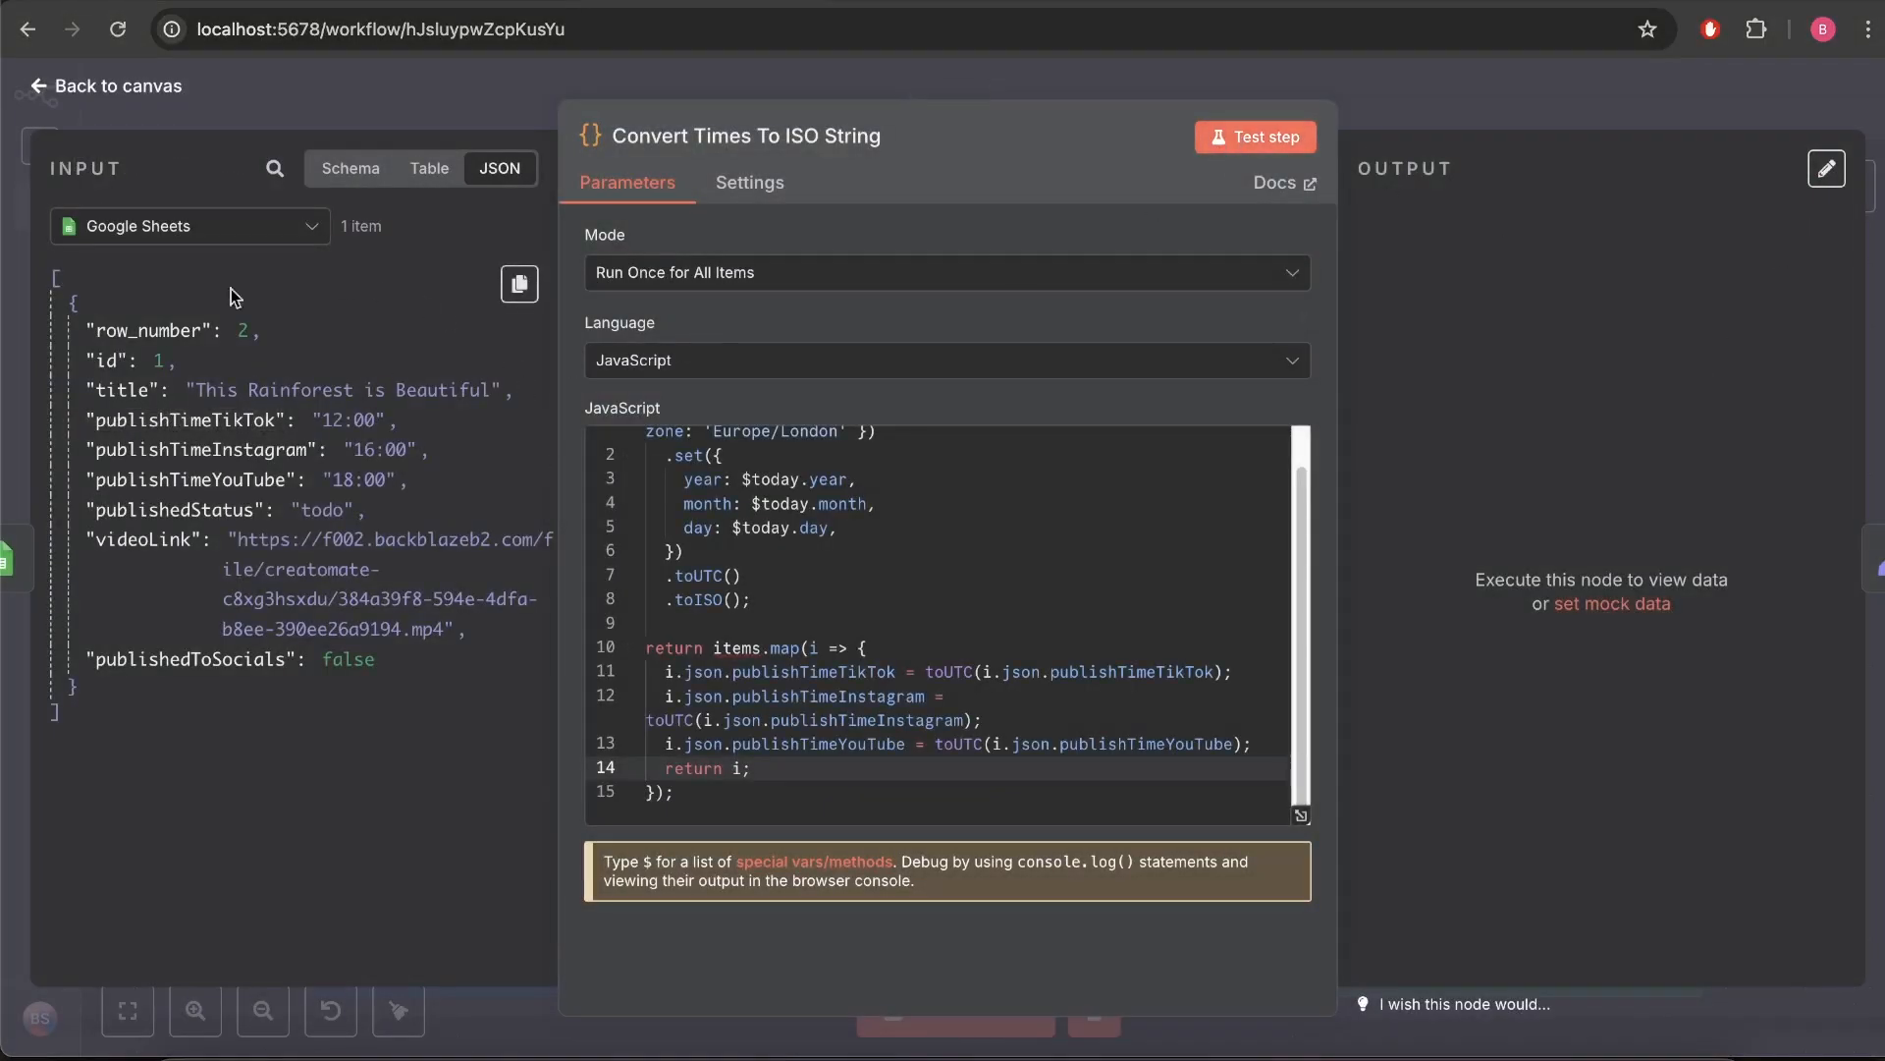
pyautogui.moveTo(289, 415)
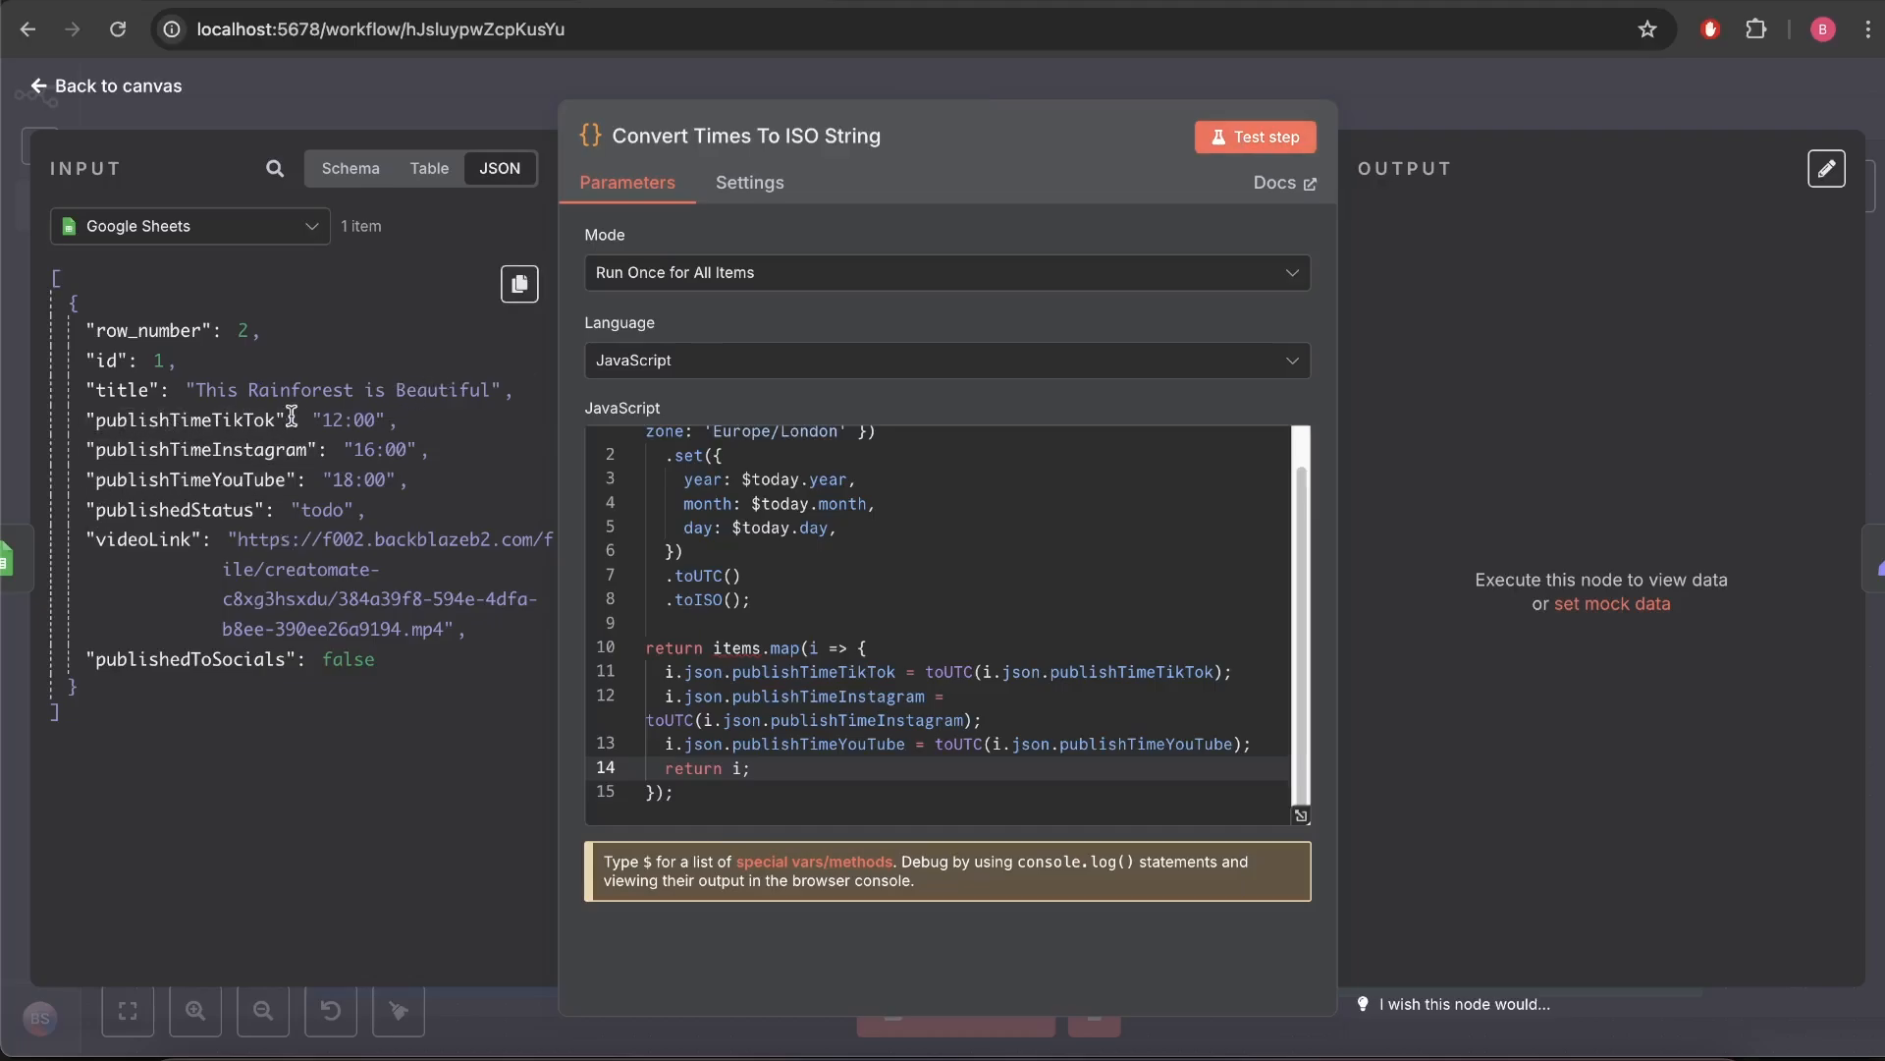
pyautogui.click(1255, 135)
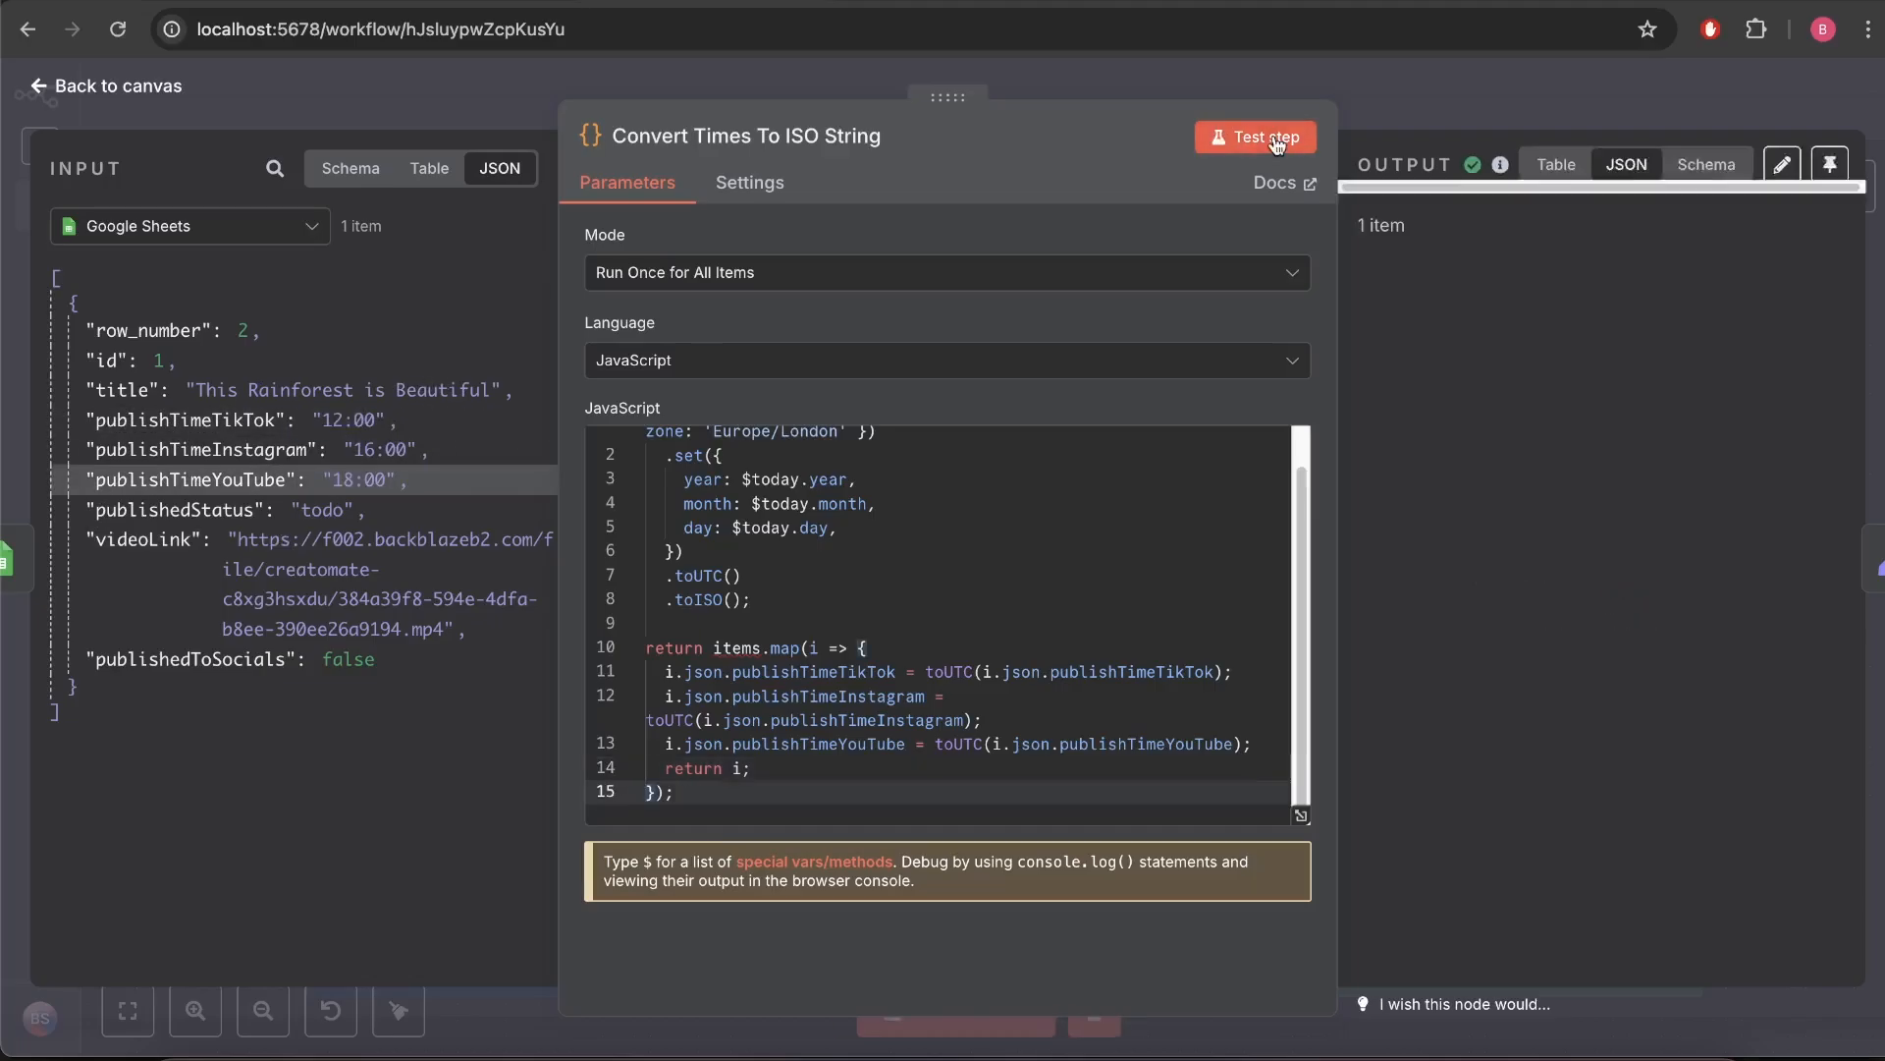
pyautogui.click(1255, 136)
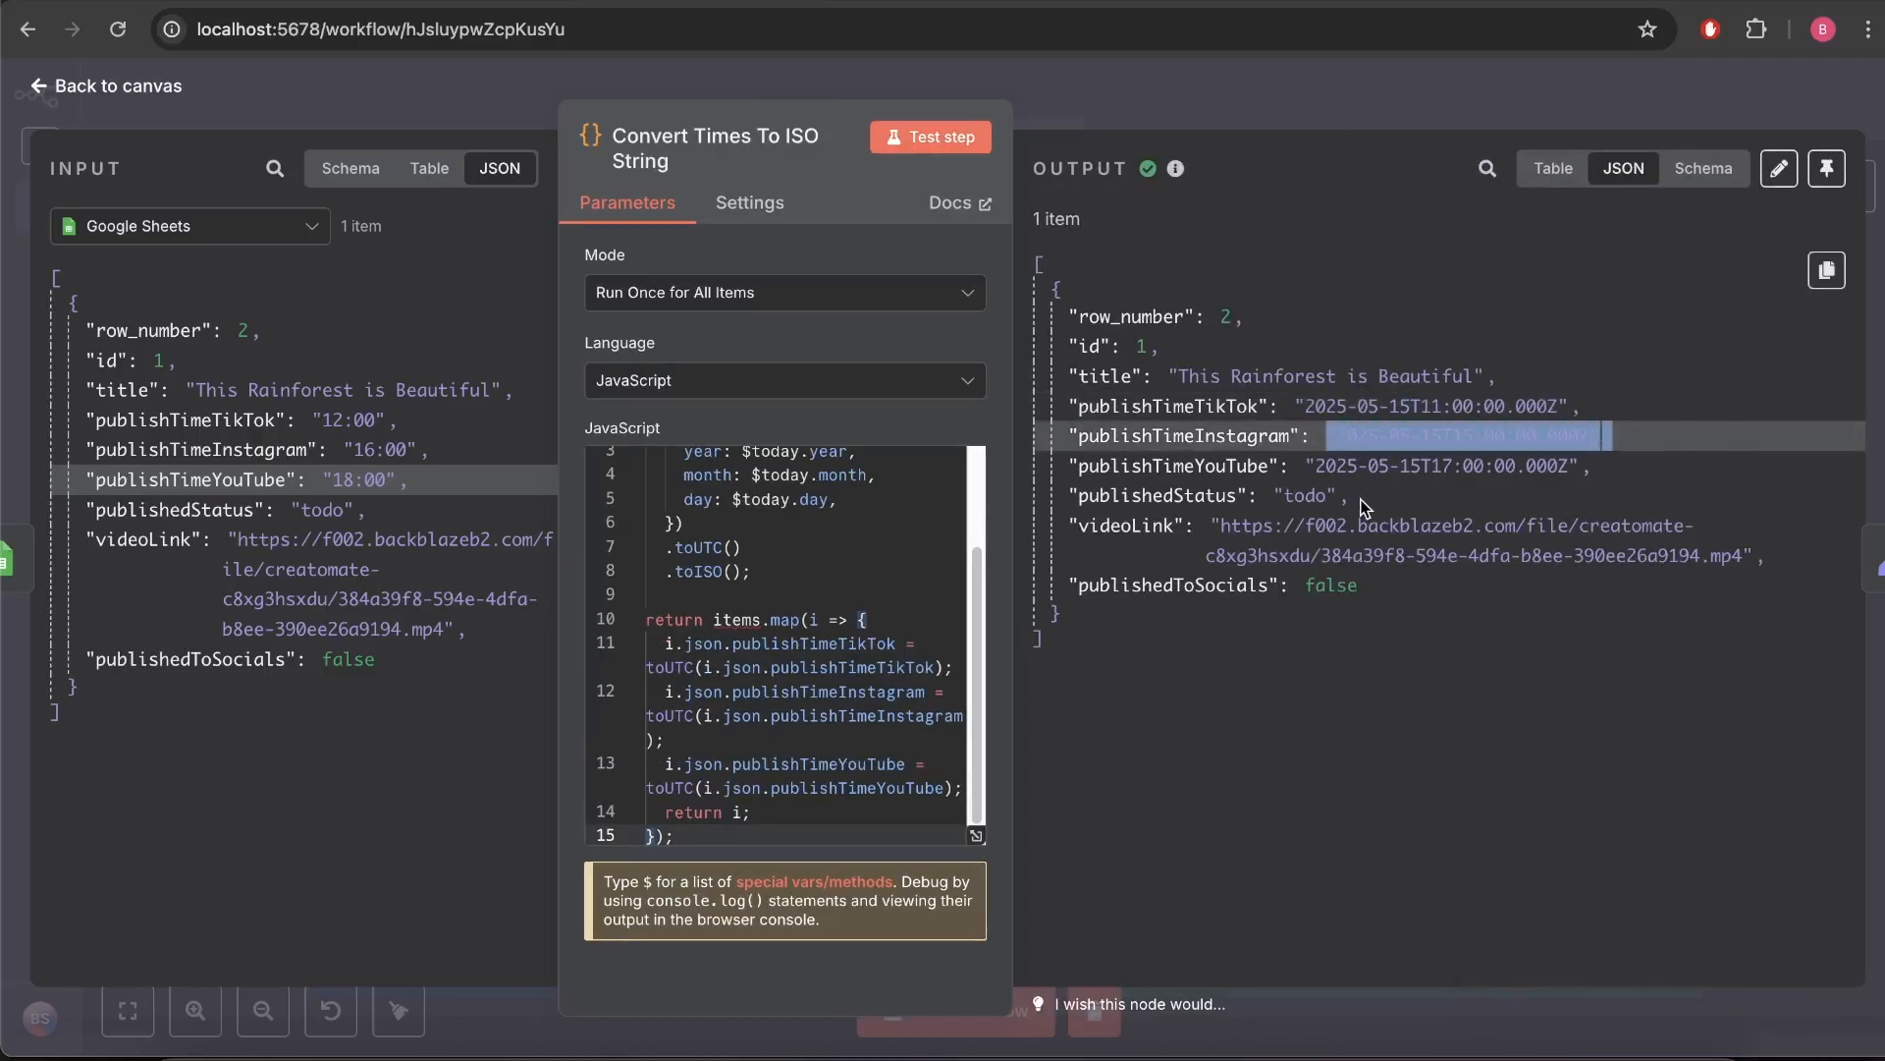
pyautogui.click(104, 85)
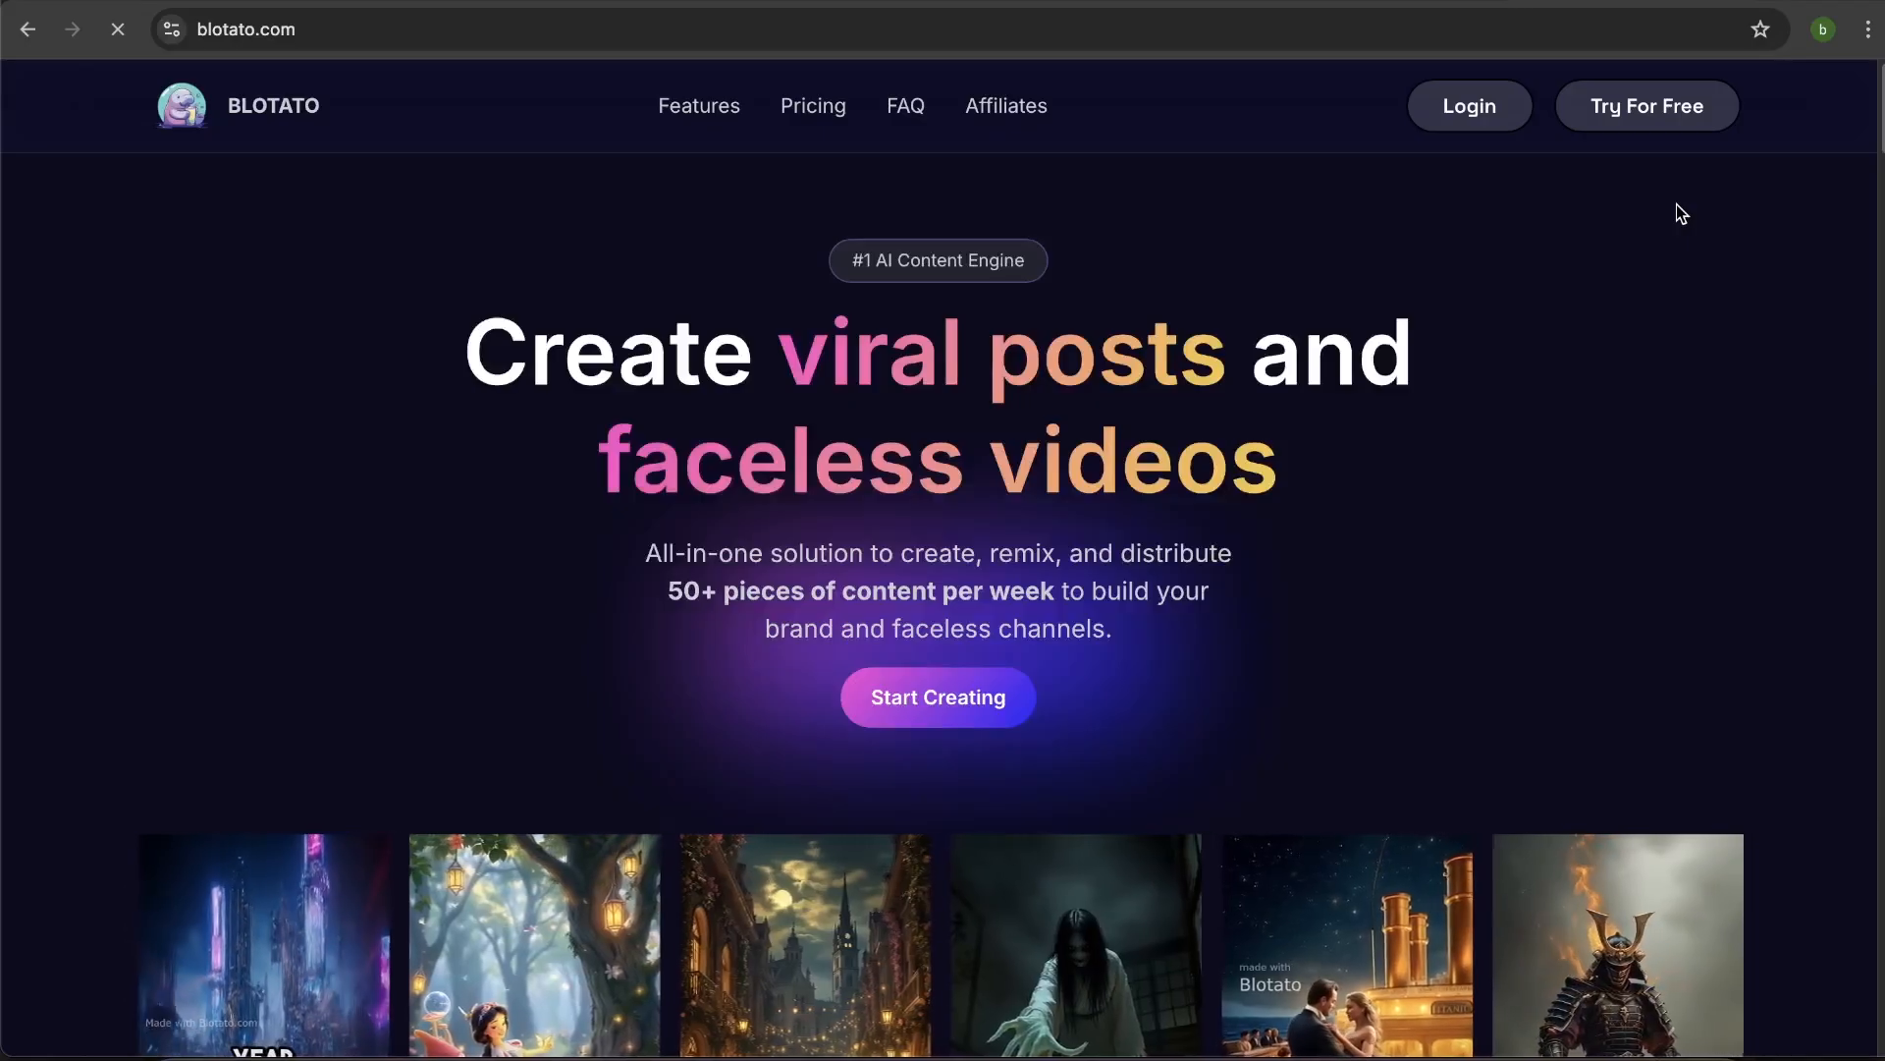
# Scroll through Blotato's API Quickstart covering API keys, headers and connecting social accounts.
pyautogui.scroll(-3)
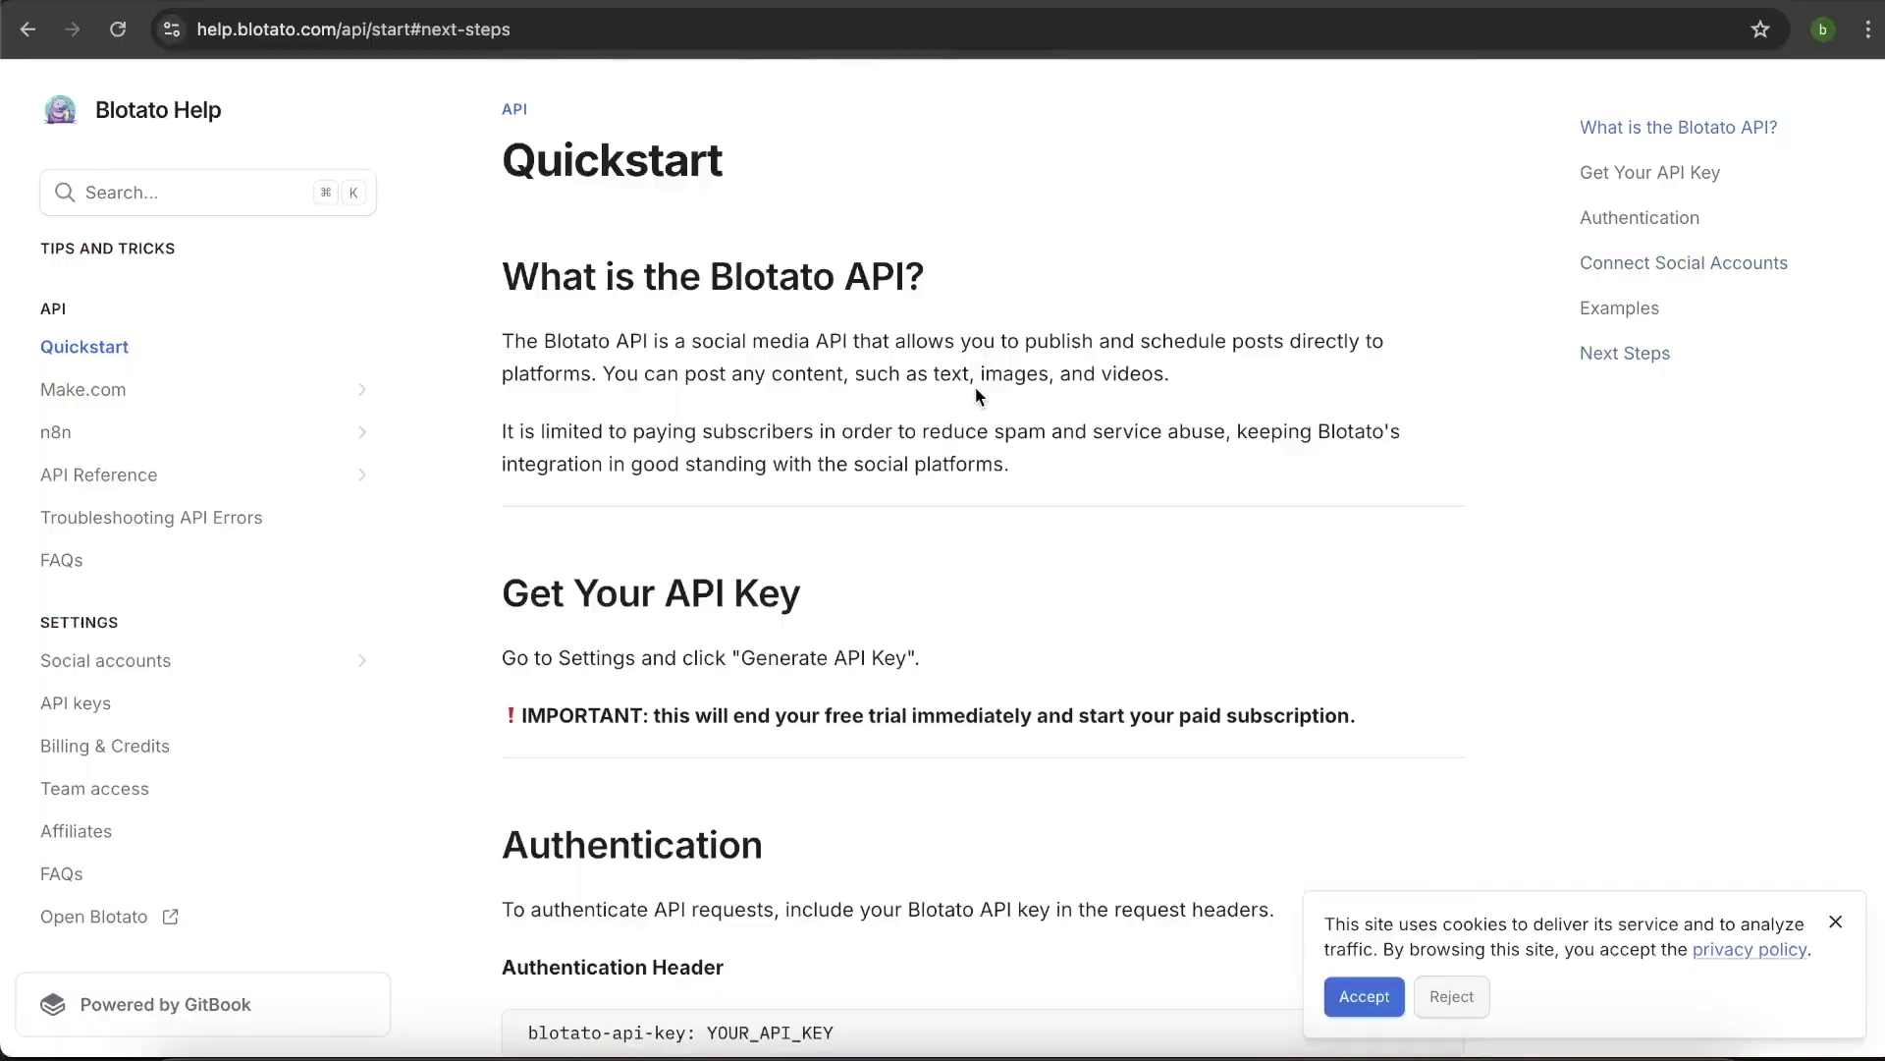
pyautogui.scroll(-3)
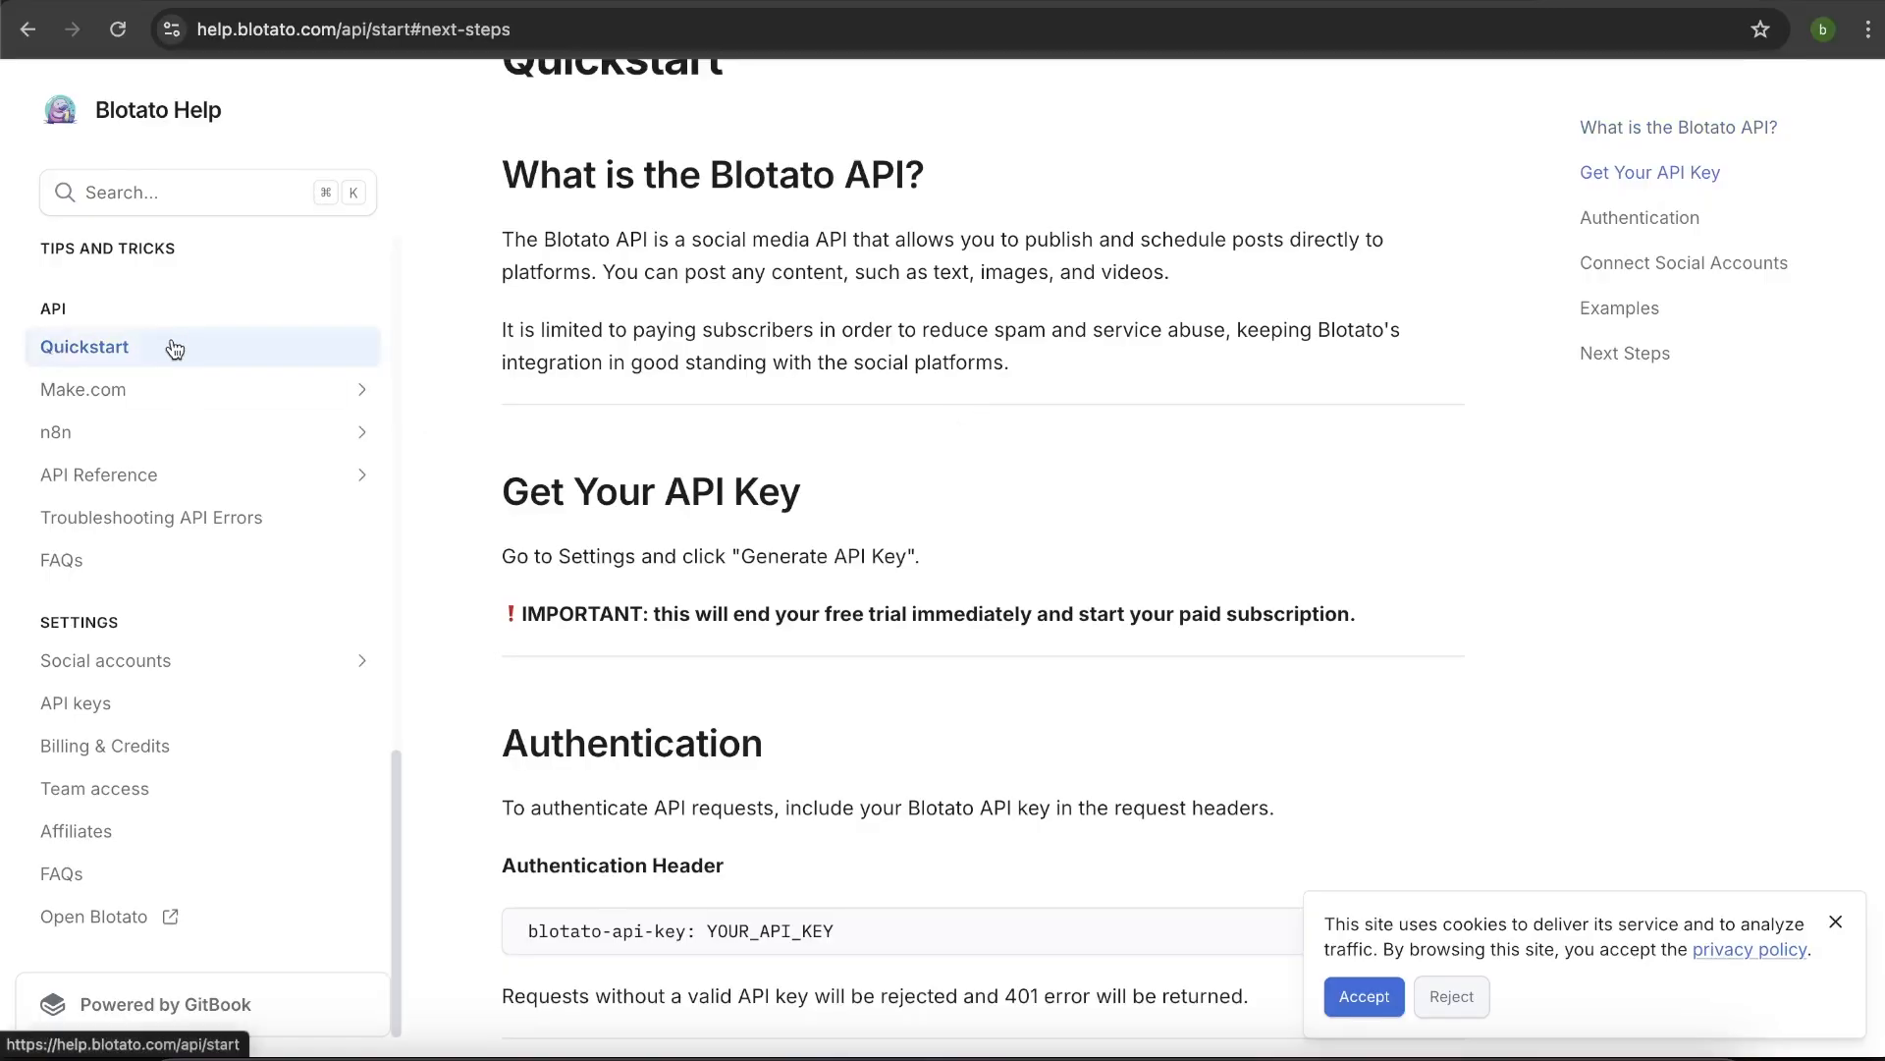
pyautogui.moveTo(1363, 432)
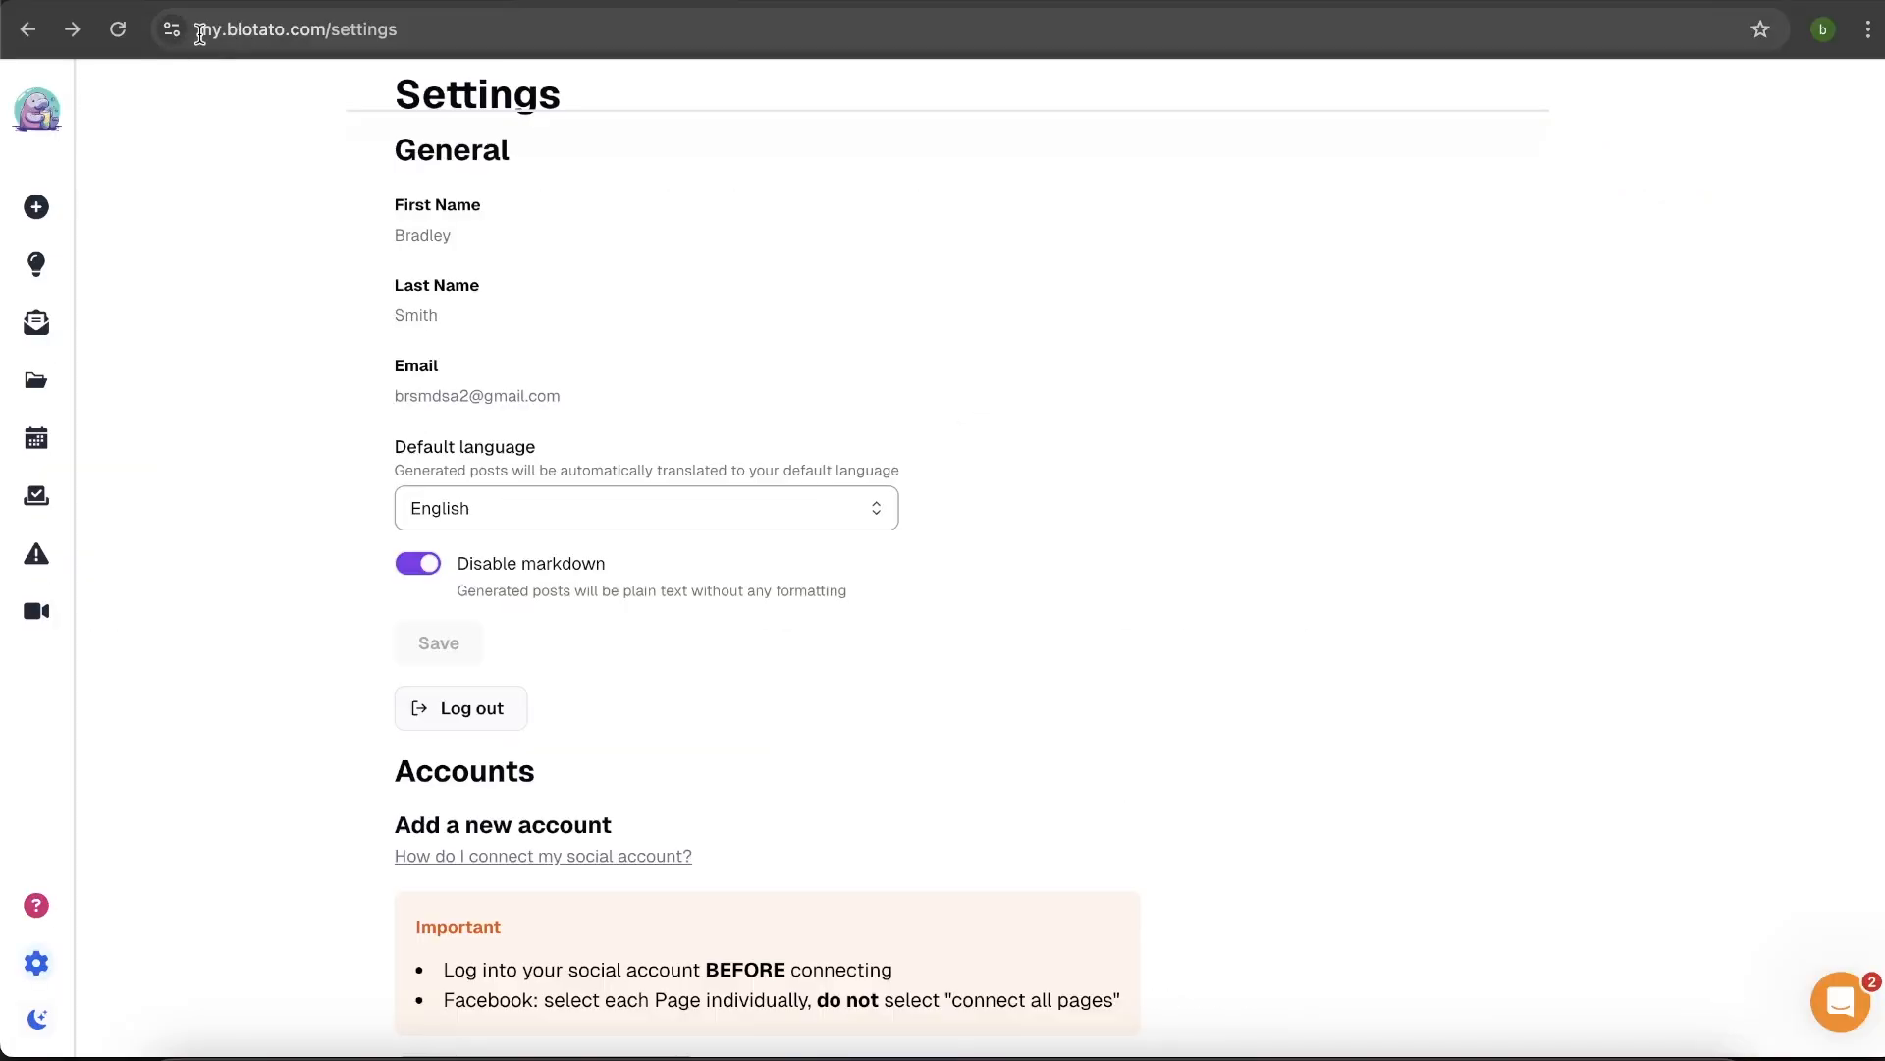
pyautogui.moveTo(426, 30)
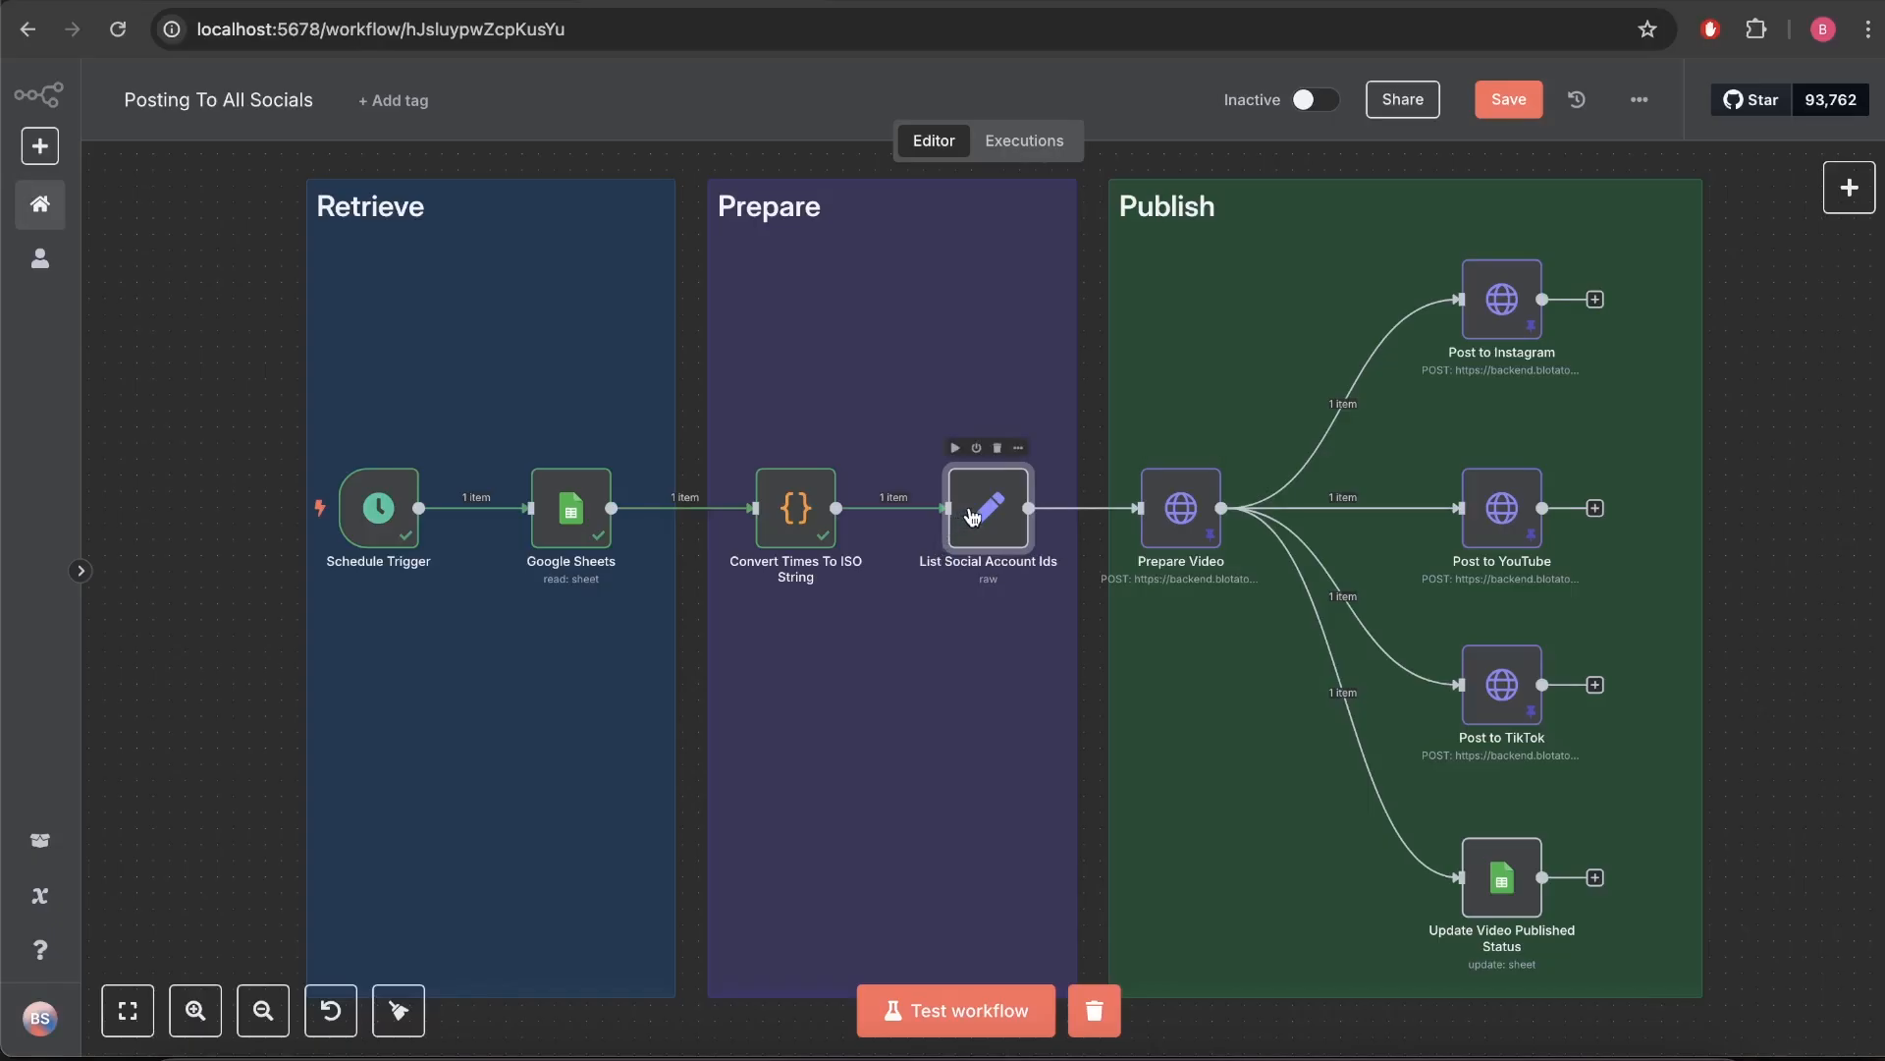
# Inspect the List Social Account Ids JSON and mark the video title in its input data.
pyautogui.doubleClick(988, 506)
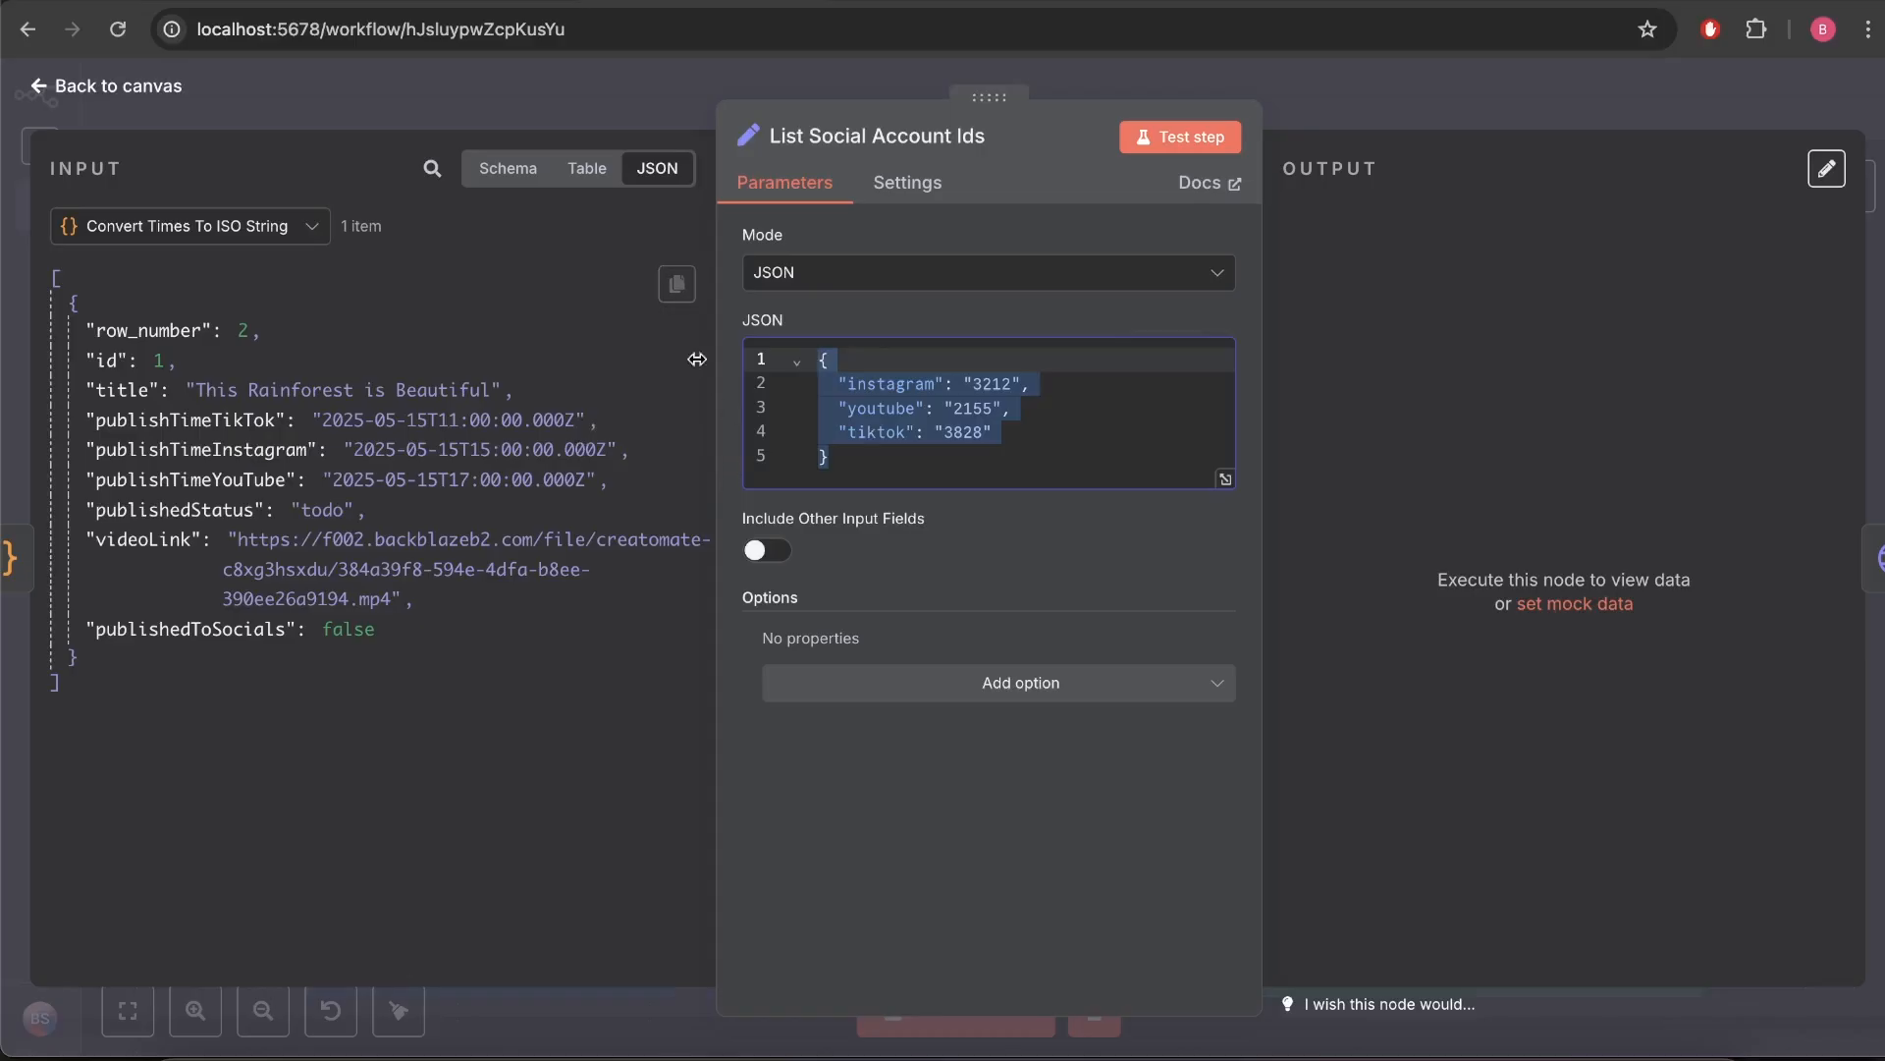
pyautogui.moveTo(228, 544)
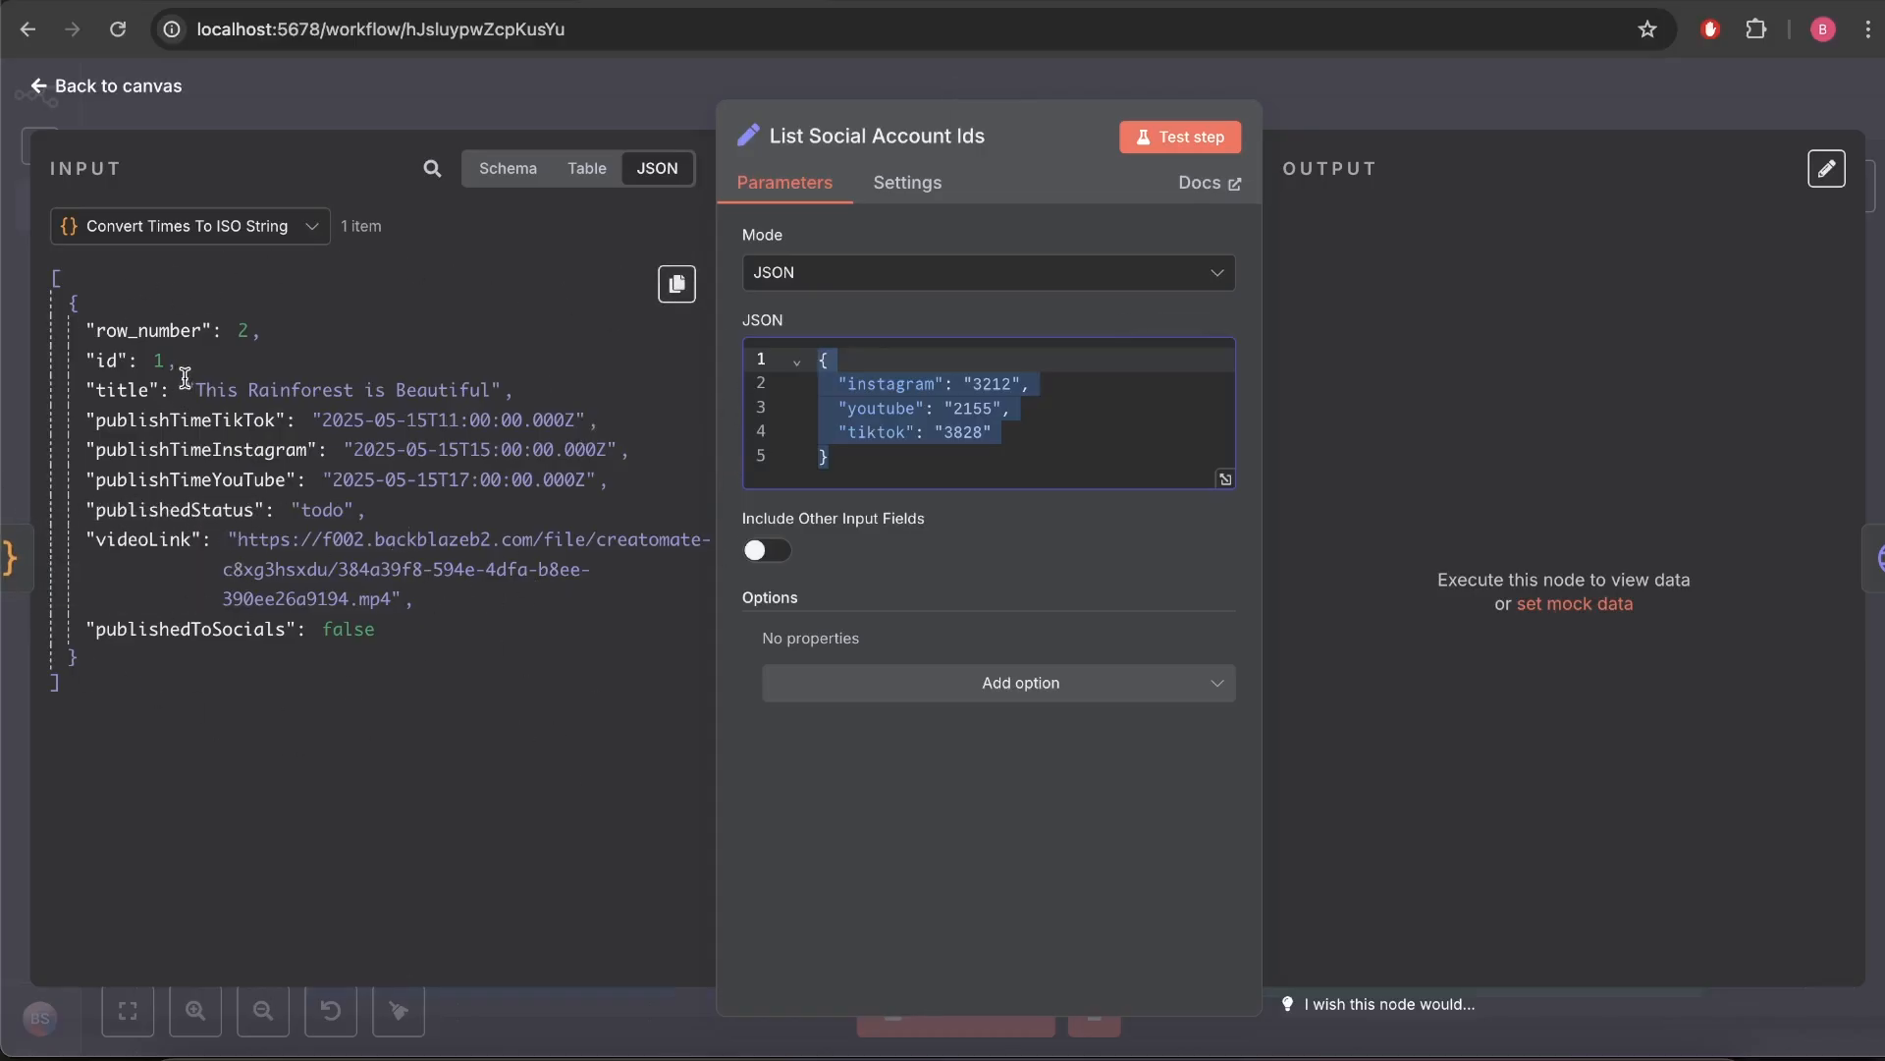
pyautogui.doubleClick(350, 388)
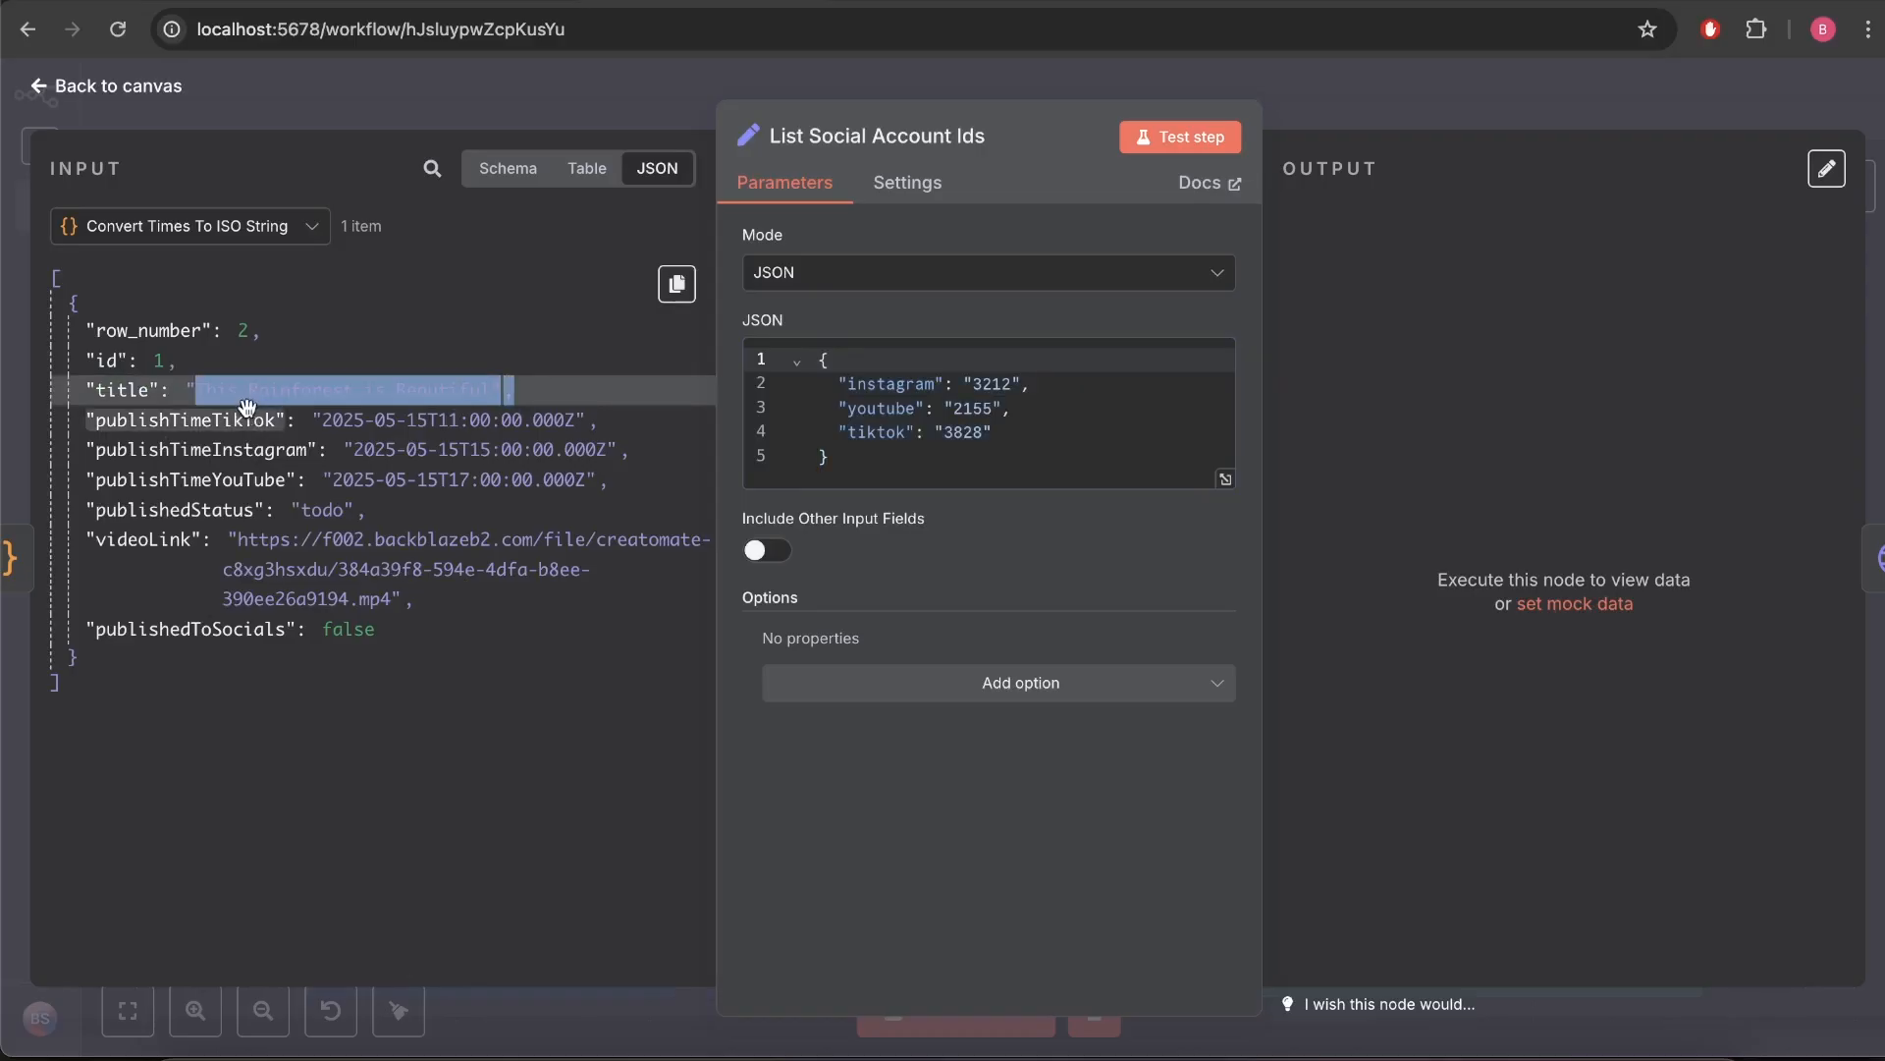
pyautogui.click(114, 84)
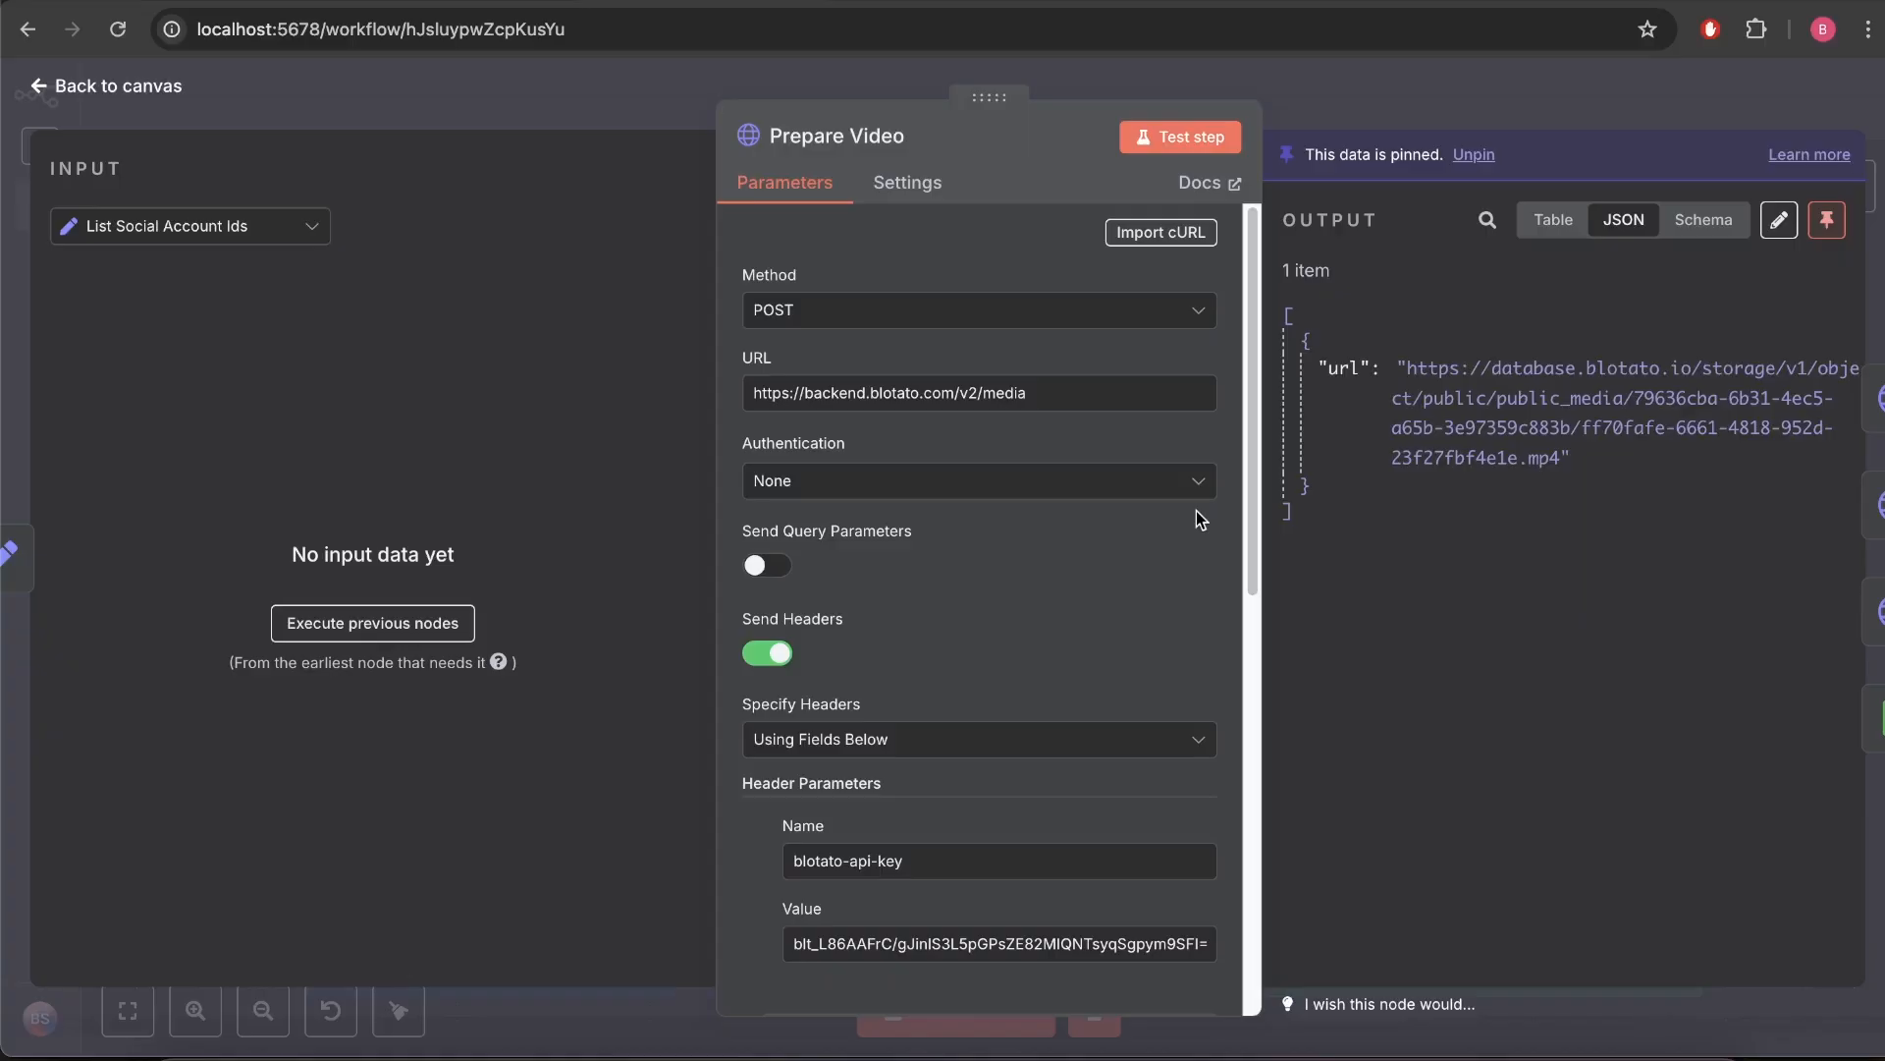
pyautogui.moveTo(1422, 615)
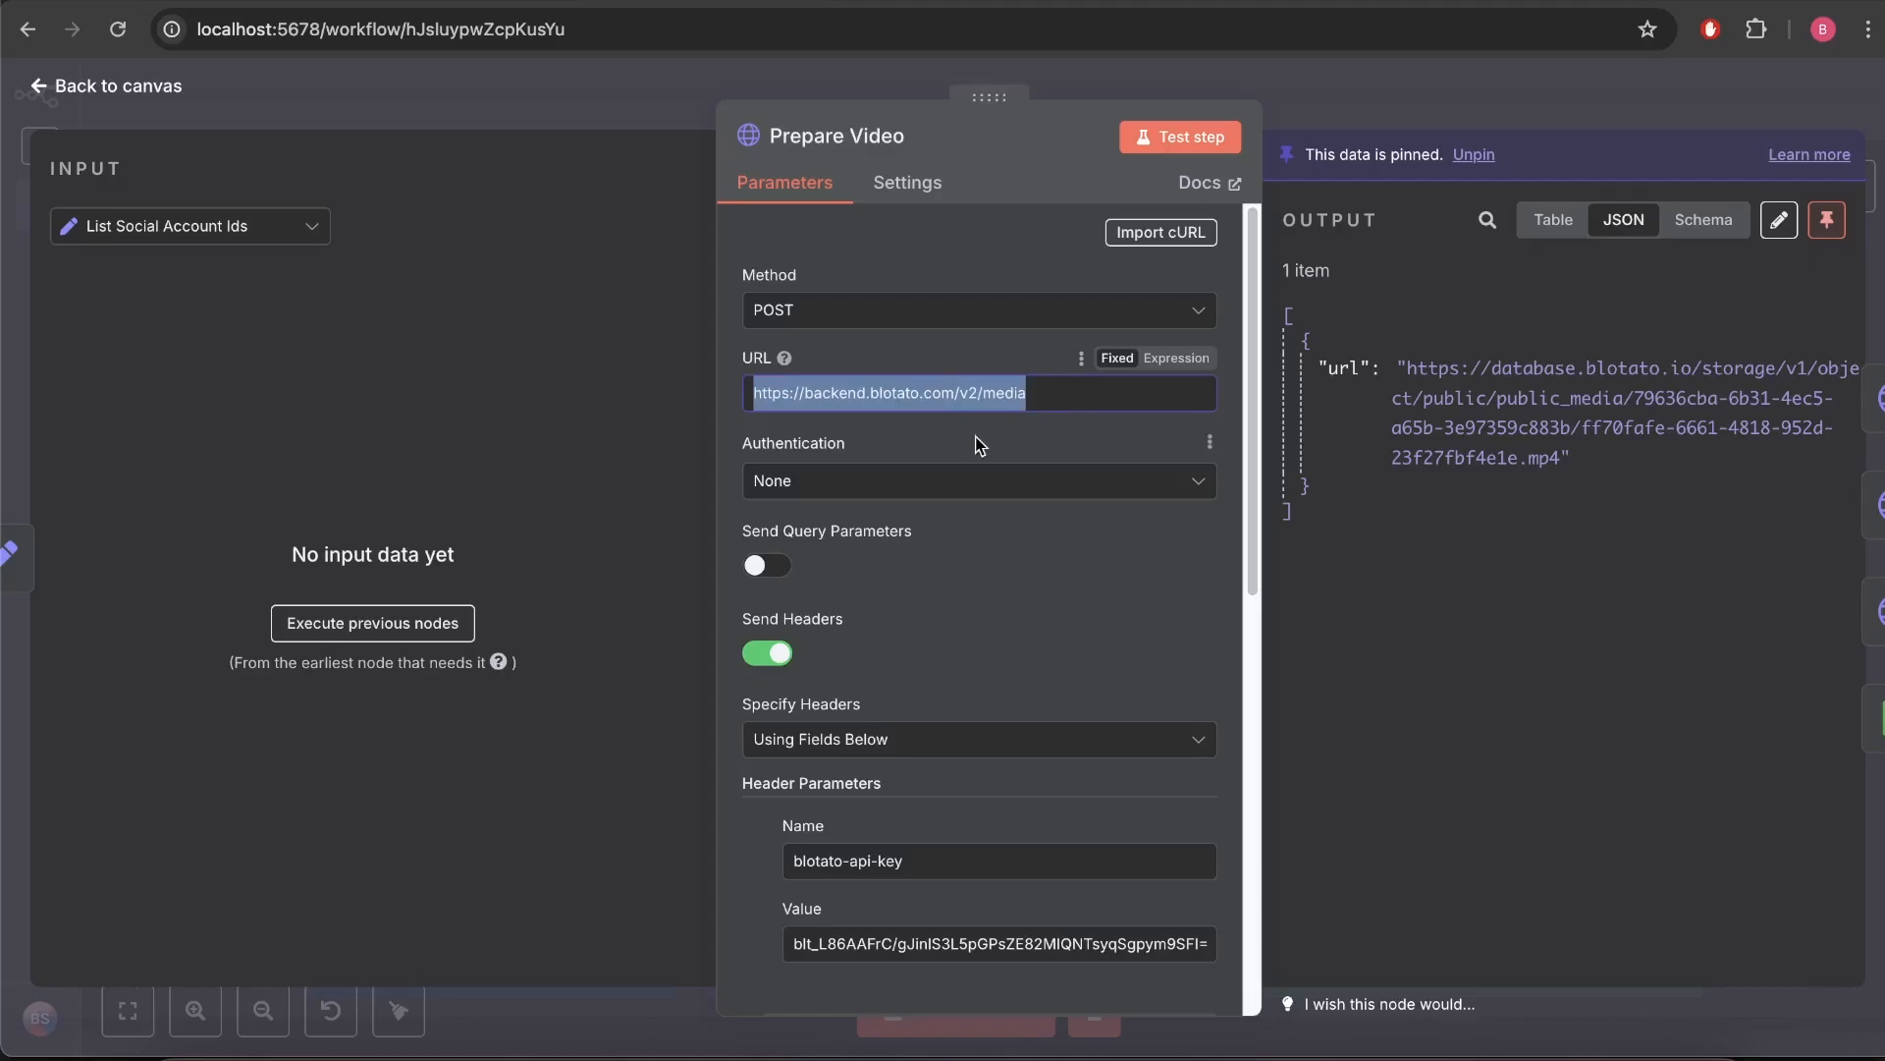
# Review the Prepare Video media upload request settings down to the video link expression.
pyautogui.scroll(-3)
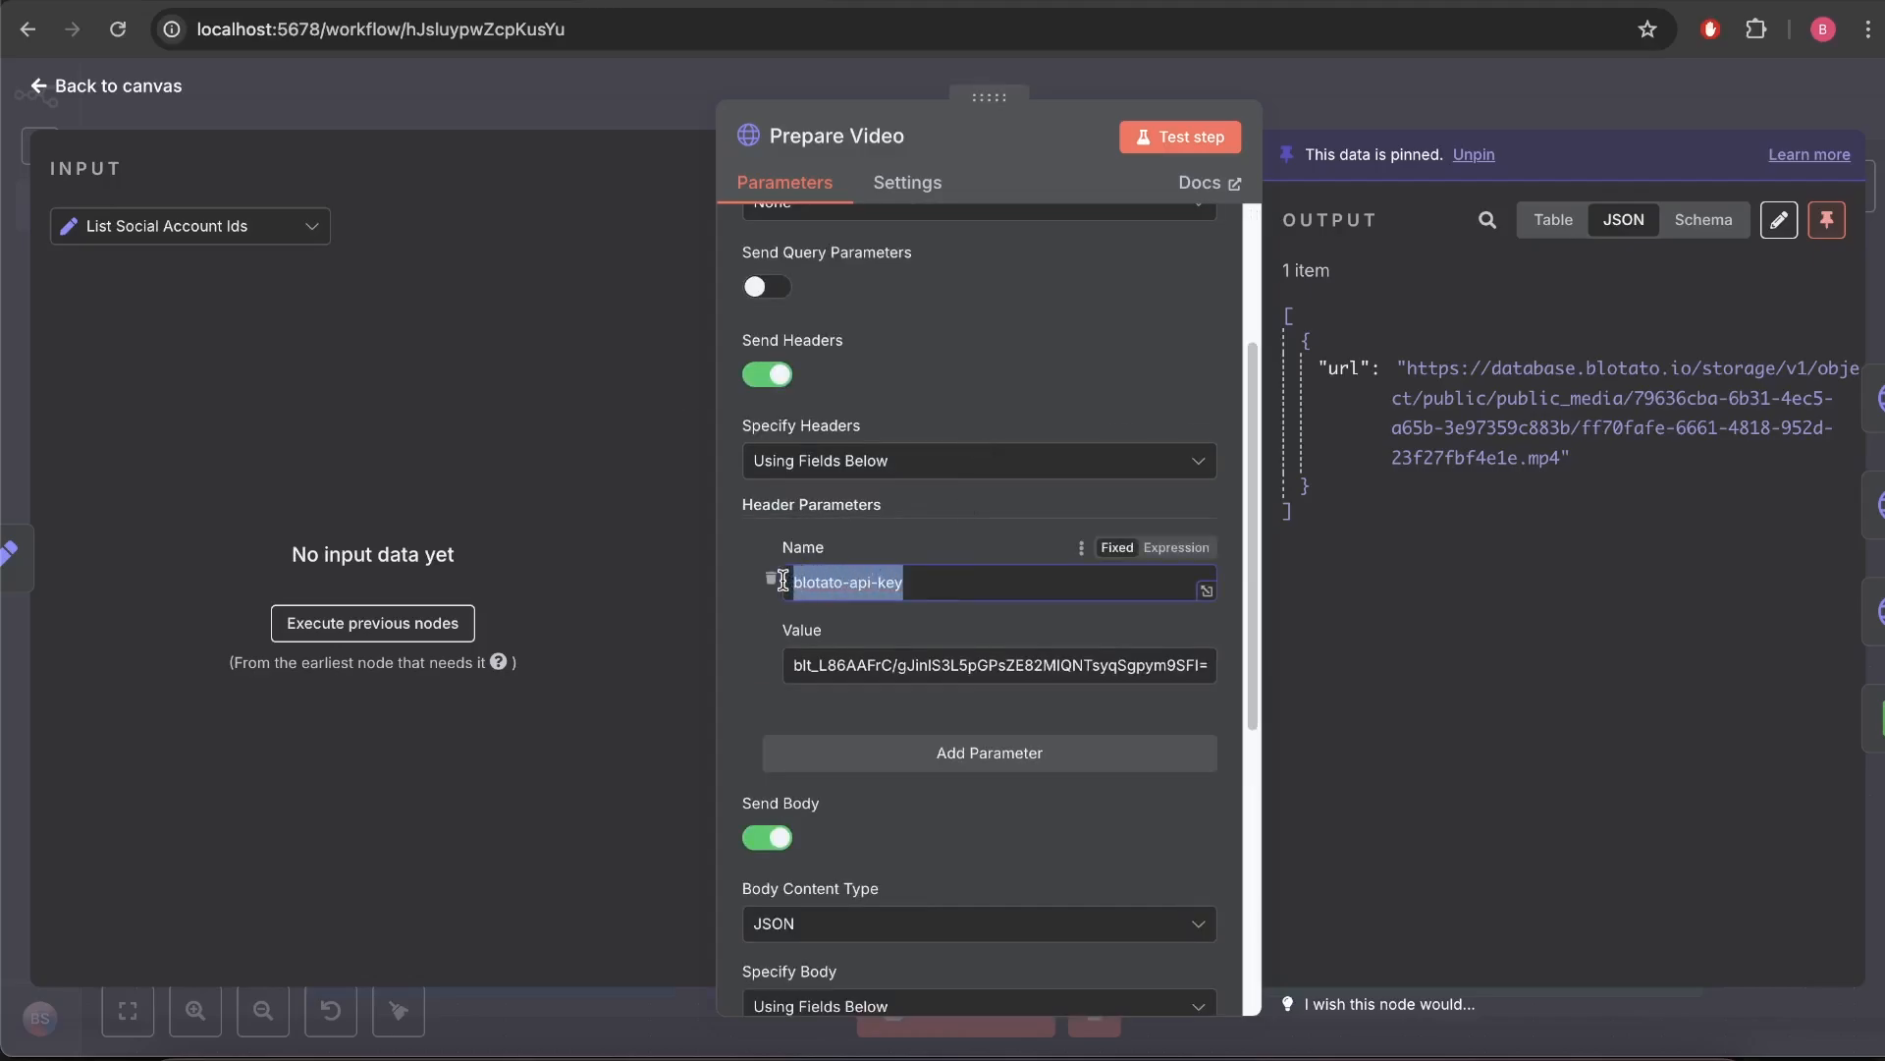
pyautogui.moveTo(917, 528)
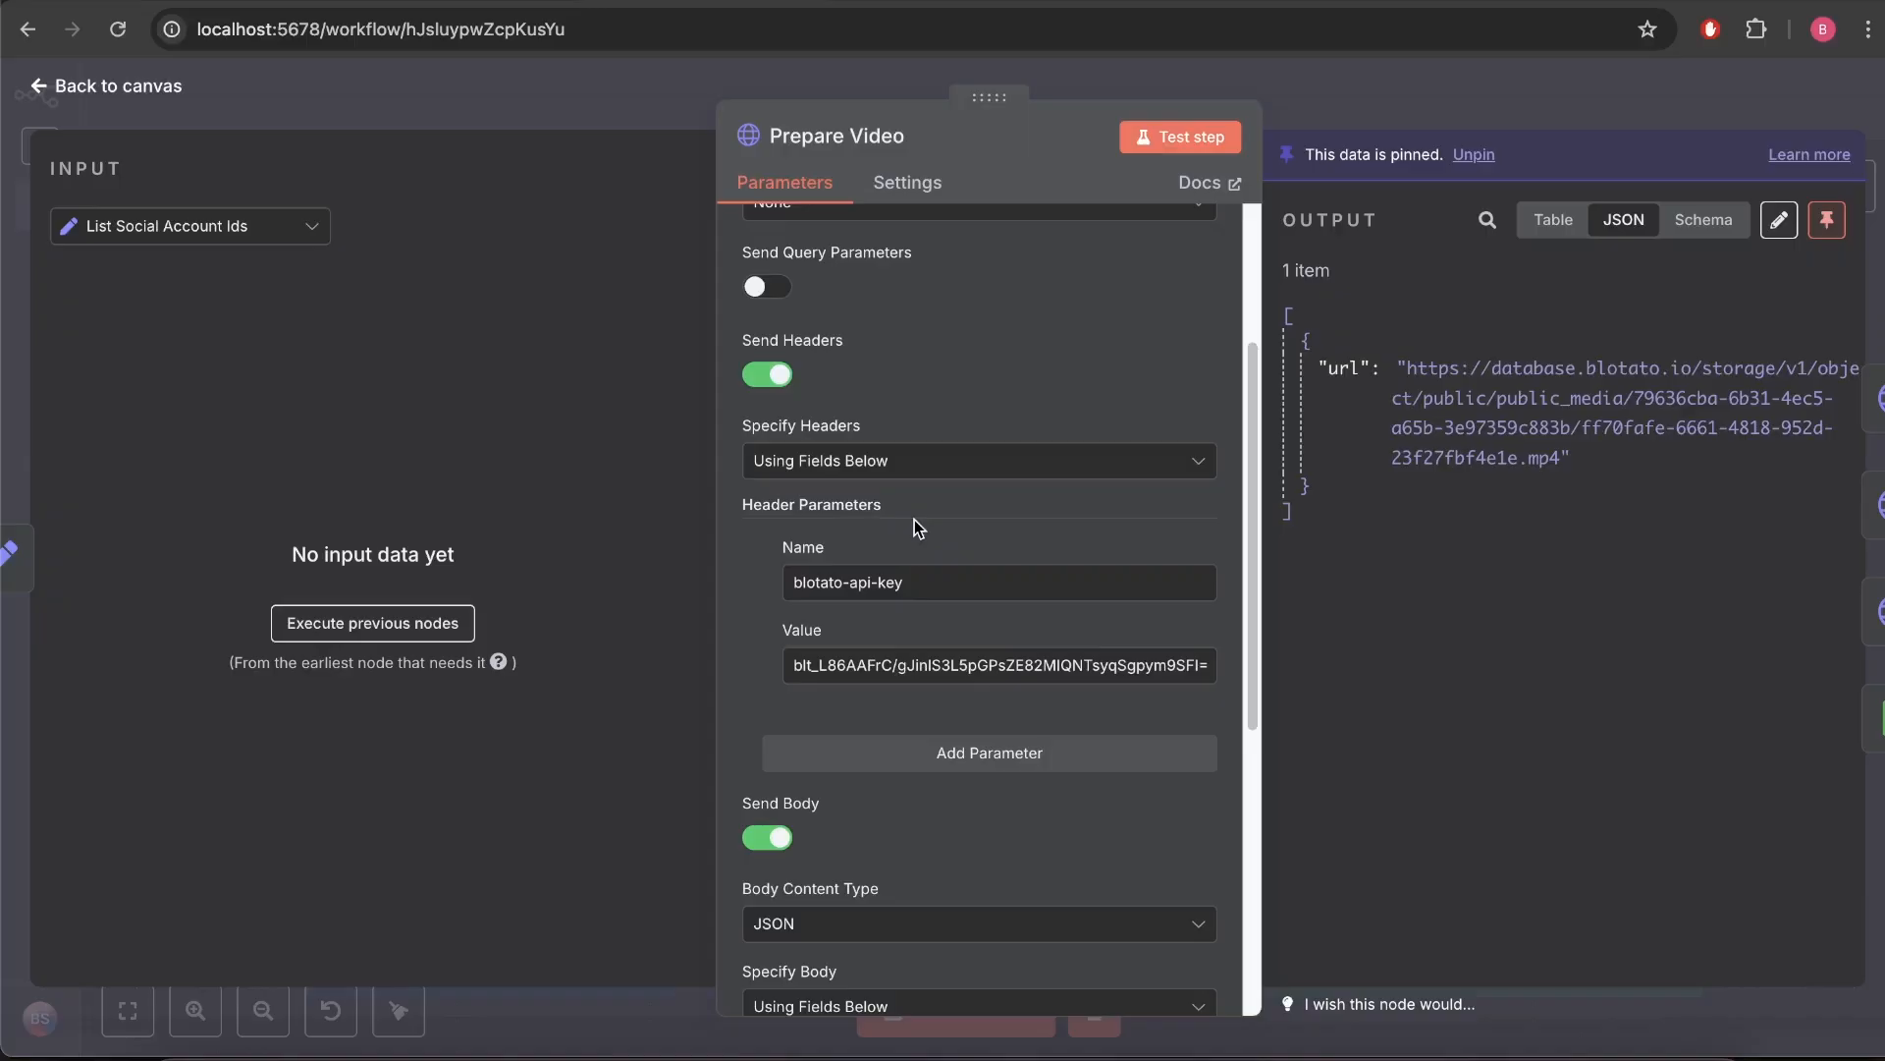
pyautogui.scroll(-3)
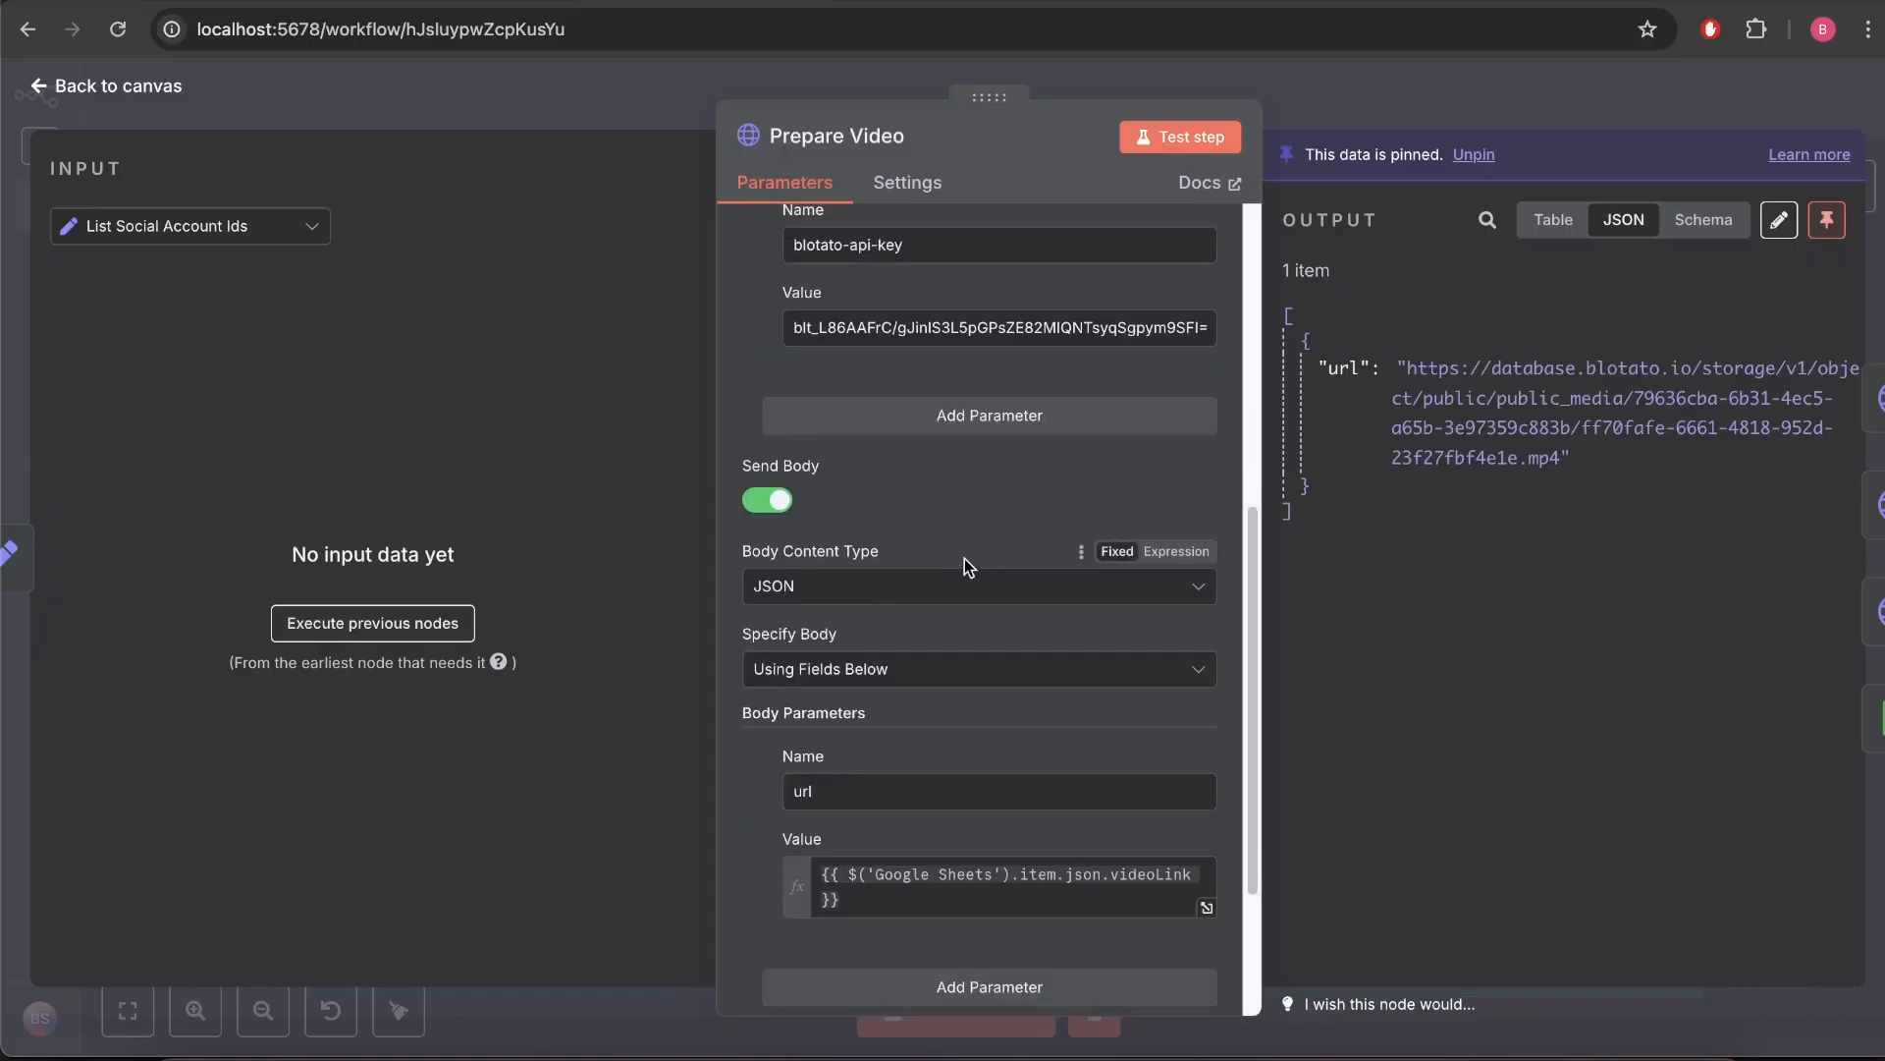
pyautogui.scroll(3)
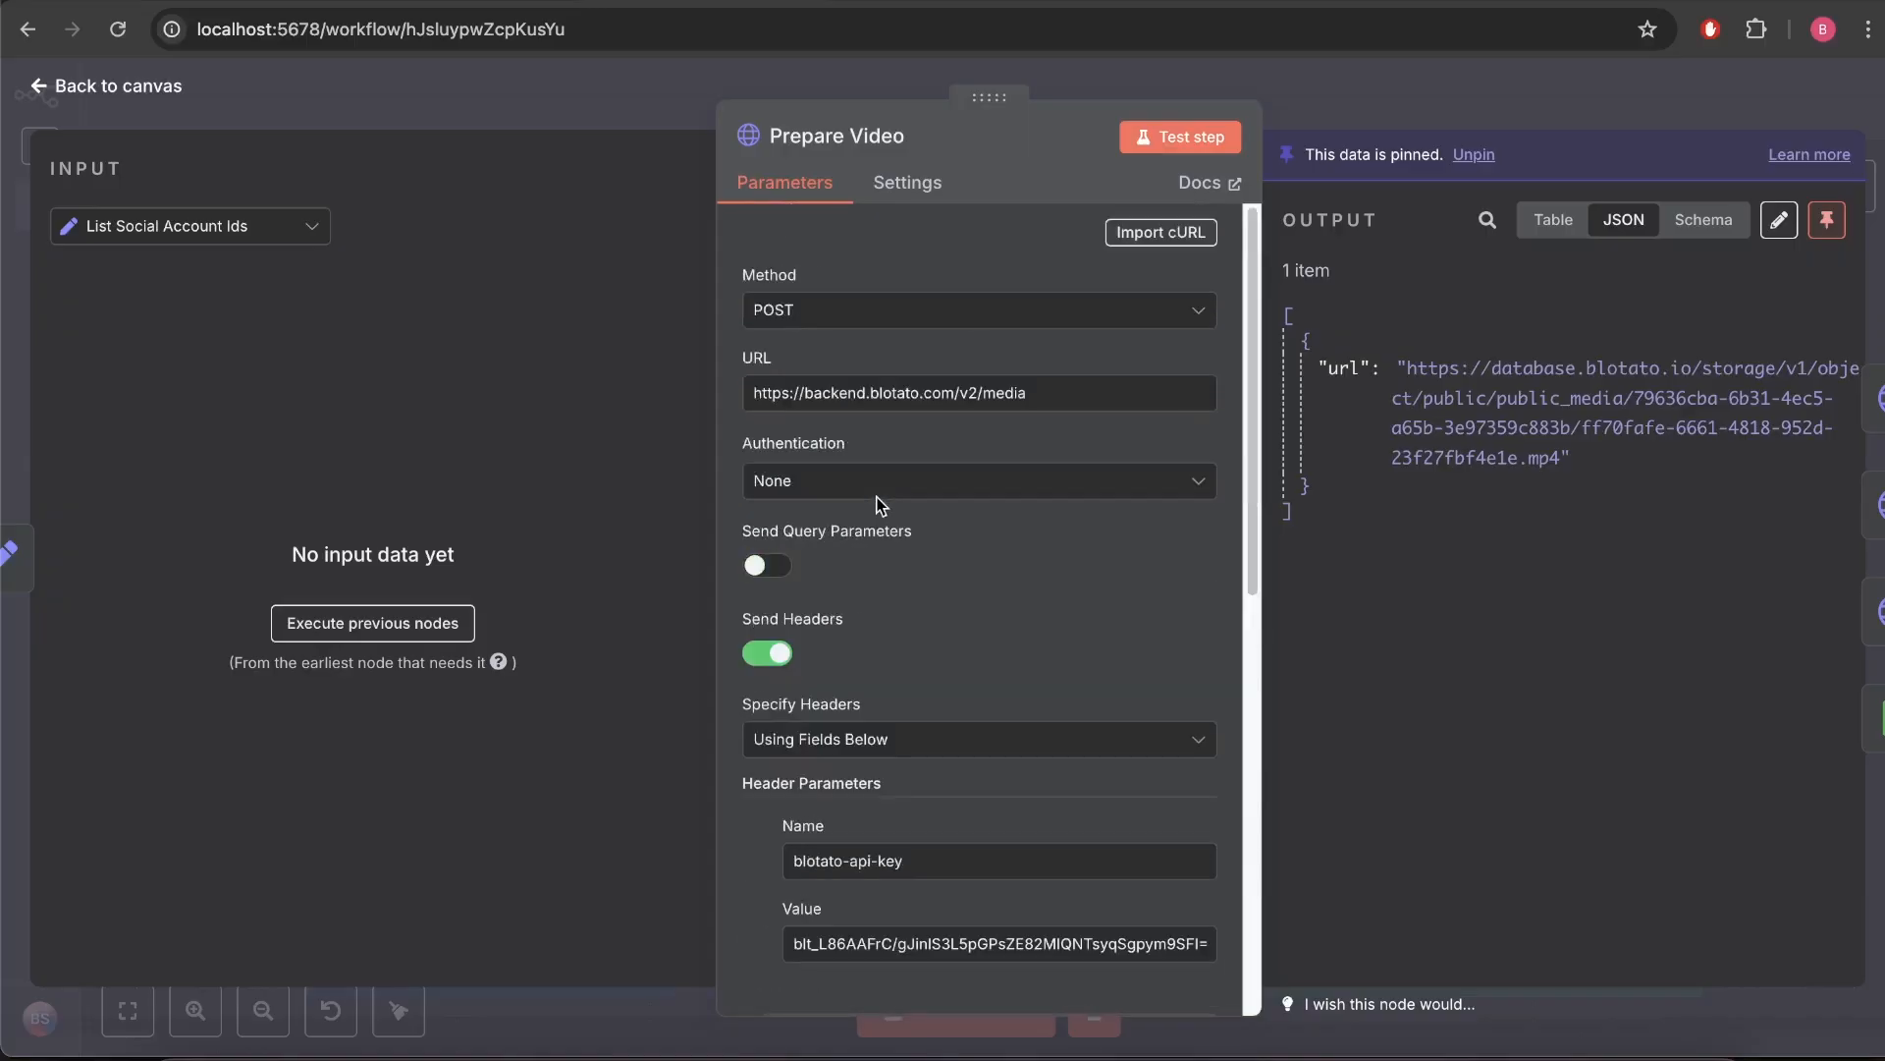
pyautogui.scroll(-3)
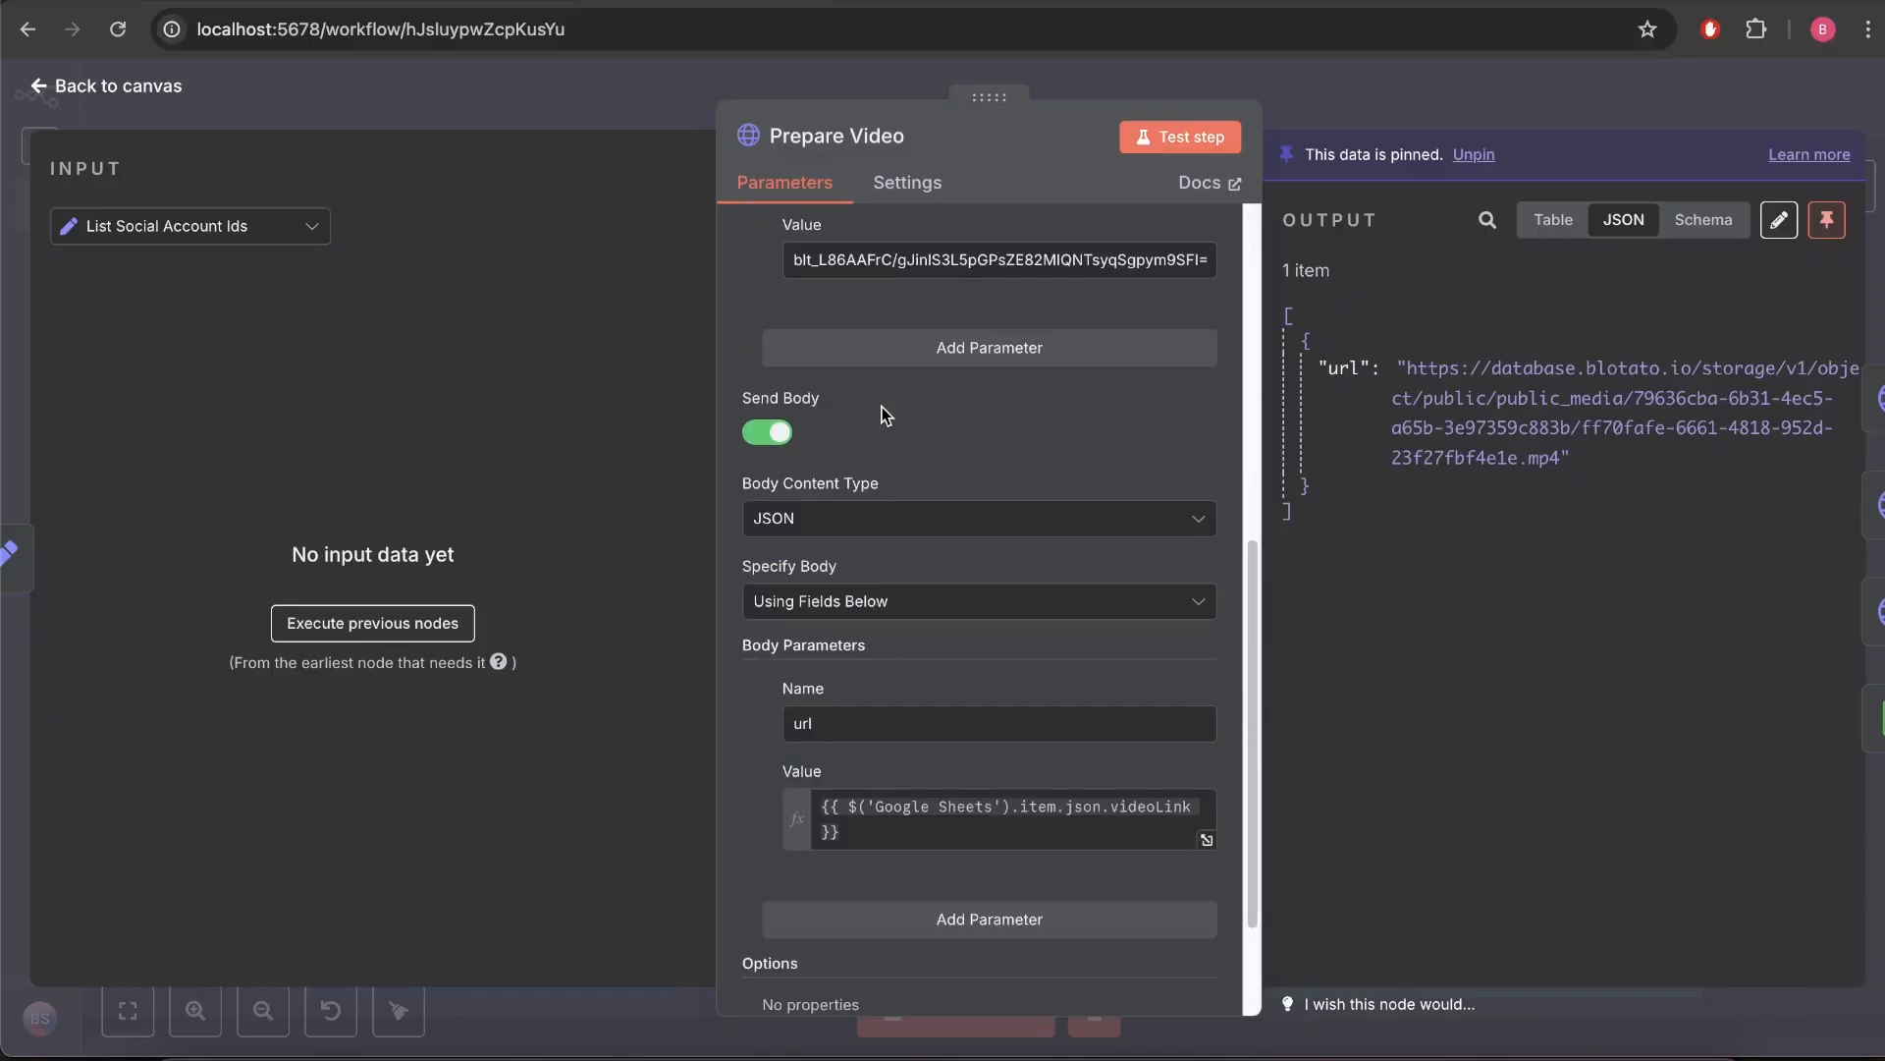
pyautogui.scroll(-3)
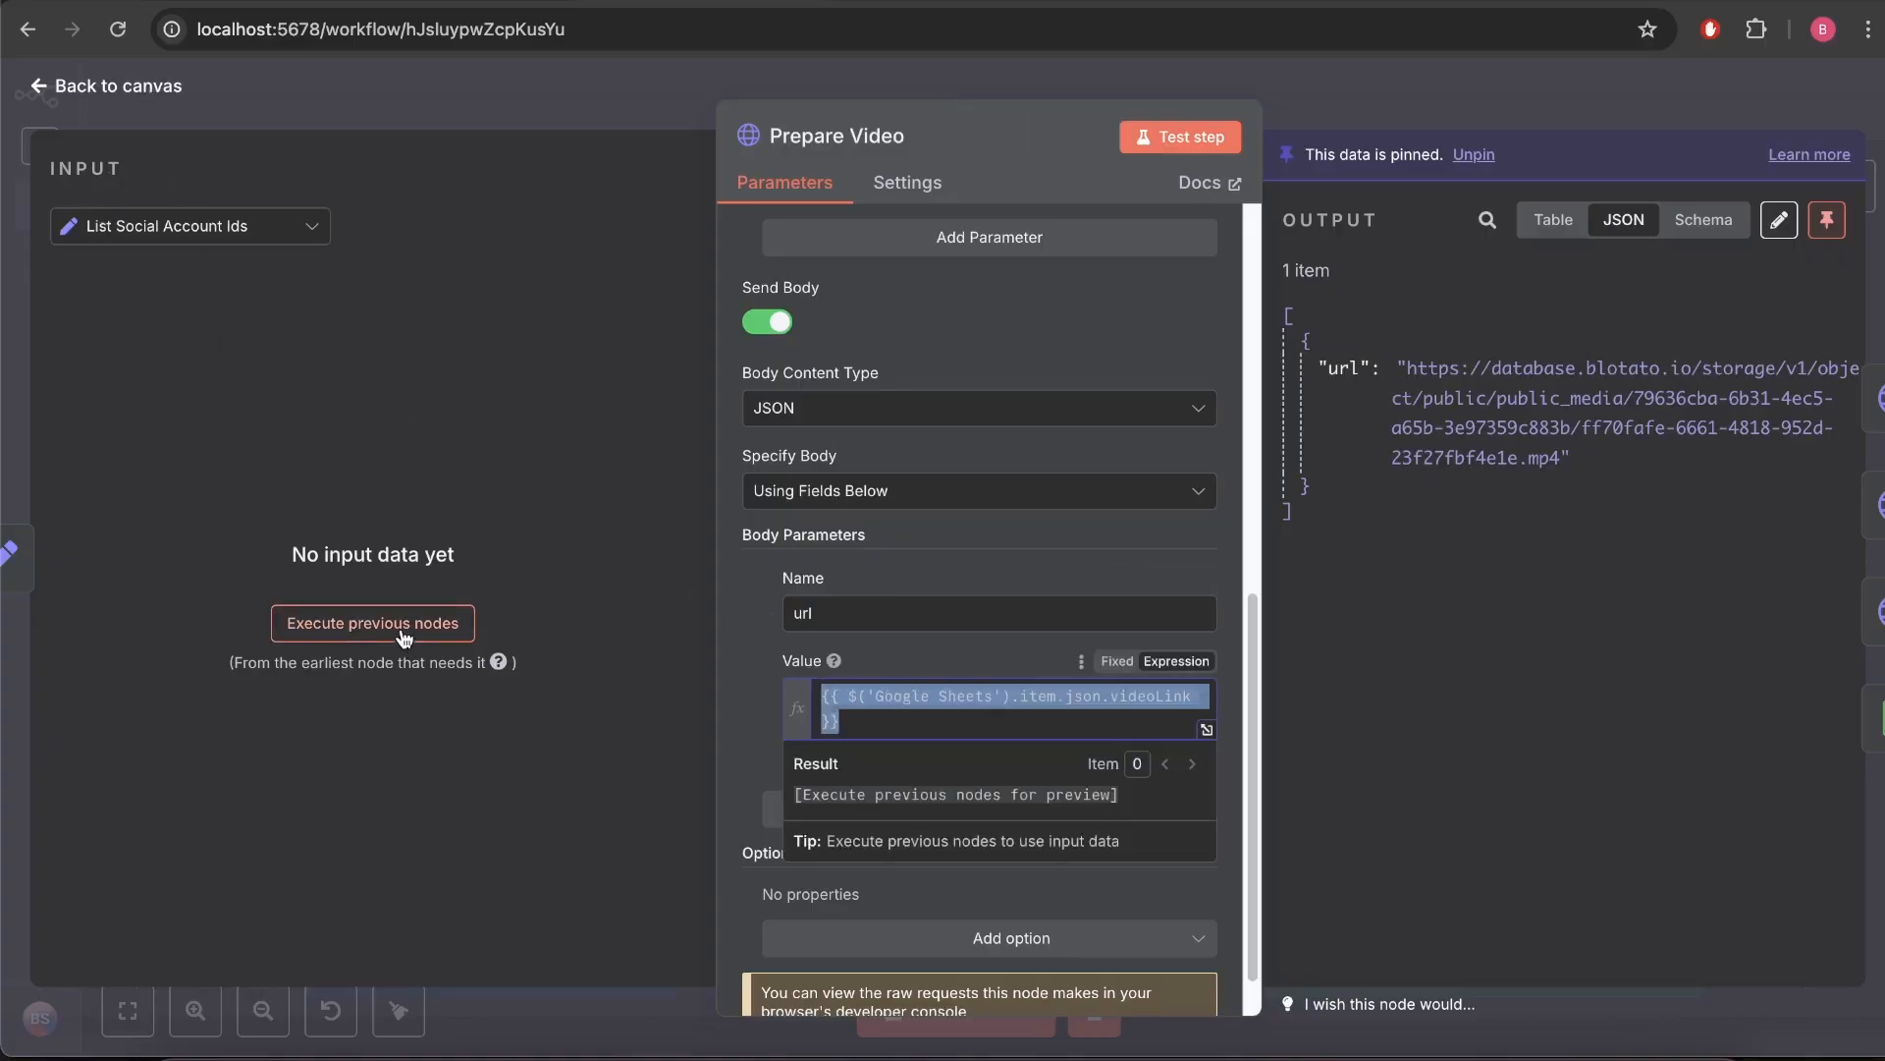
# Execute previous nodes and choose the Google Sheets data as input so the video URL resolves.
pyautogui.click(373, 623)
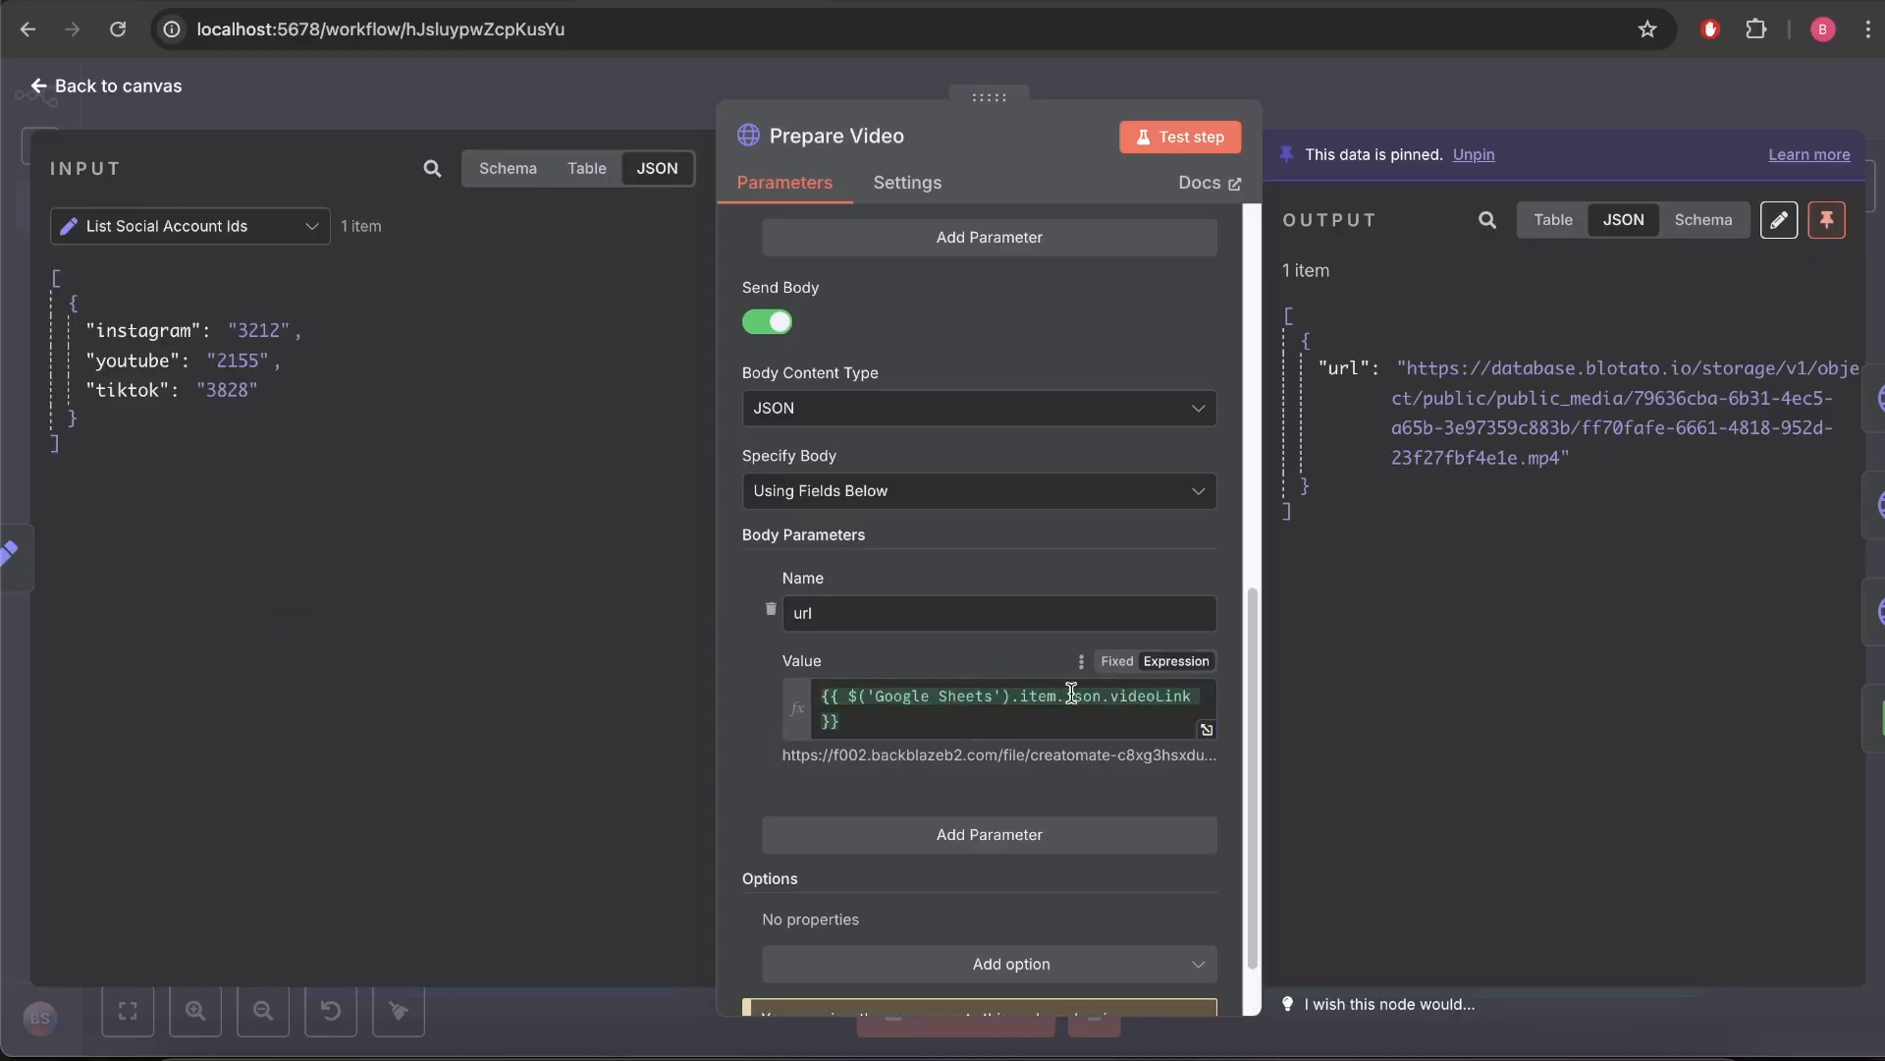
pyautogui.click(310, 226)
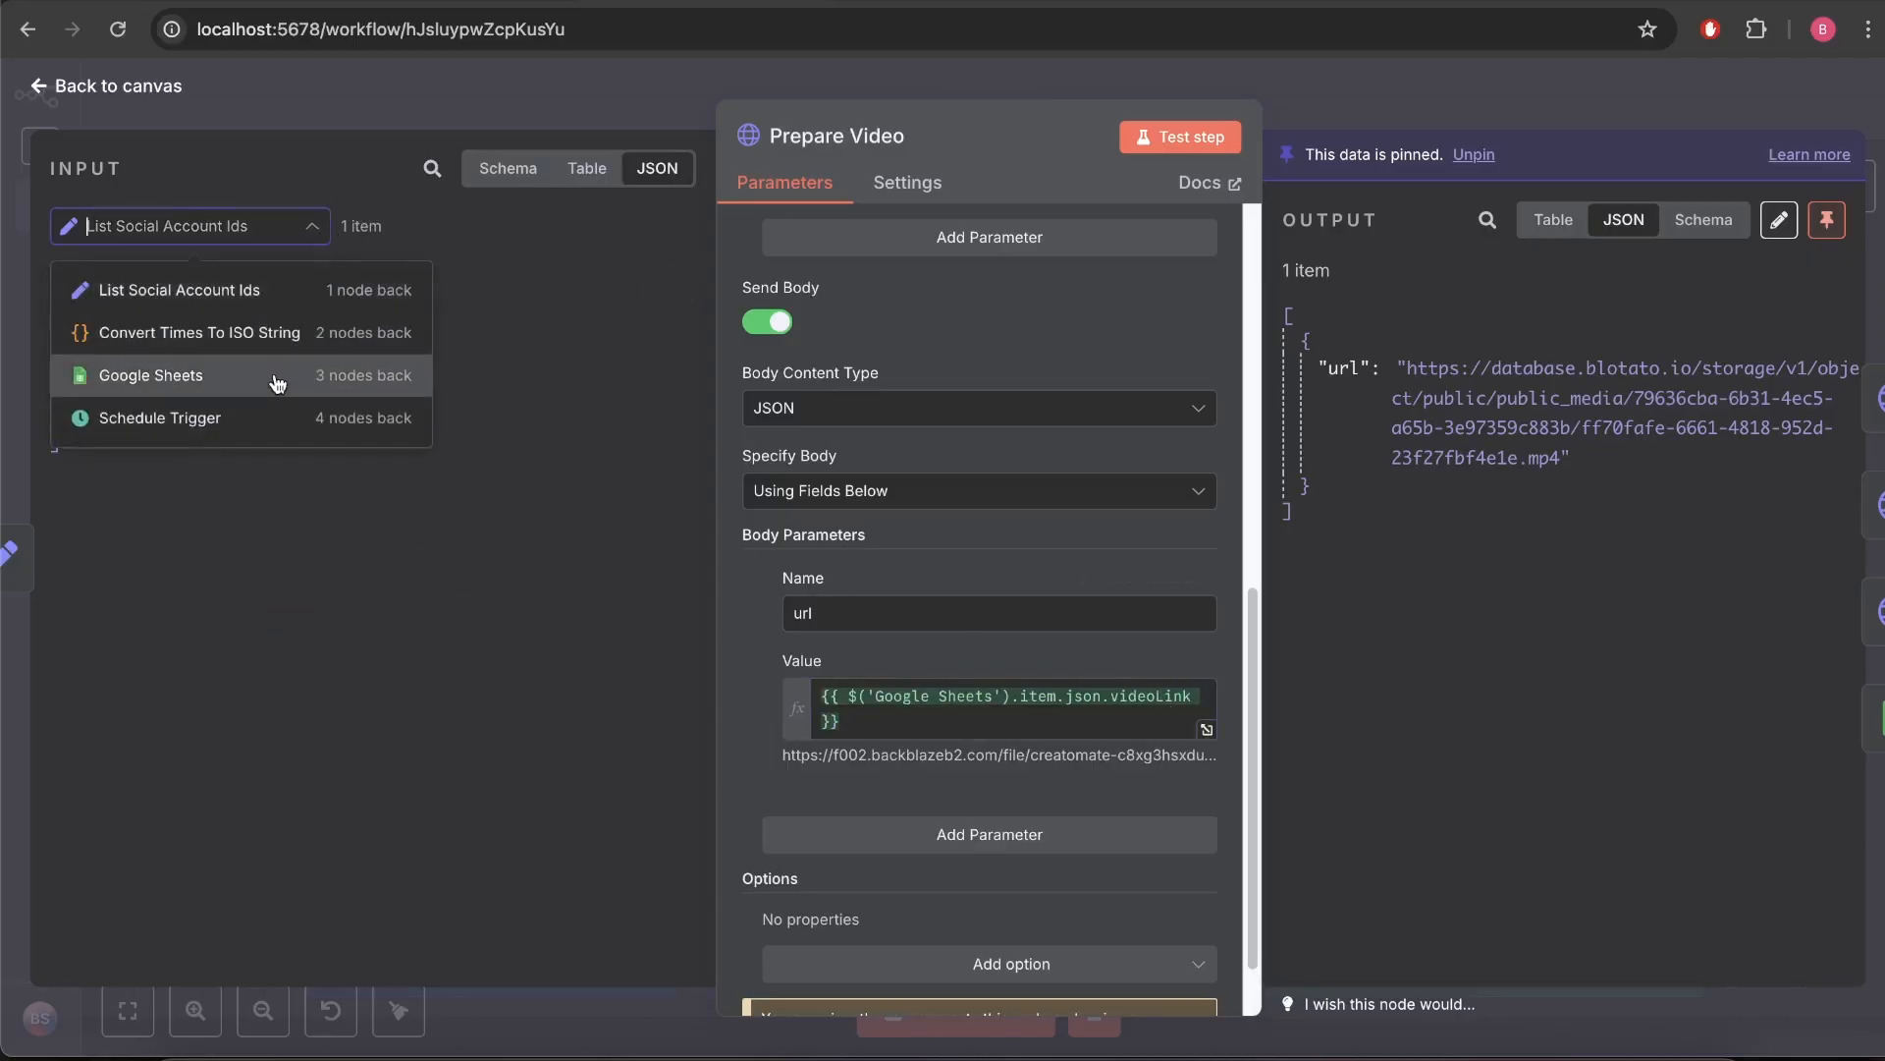
pyautogui.click(151, 373)
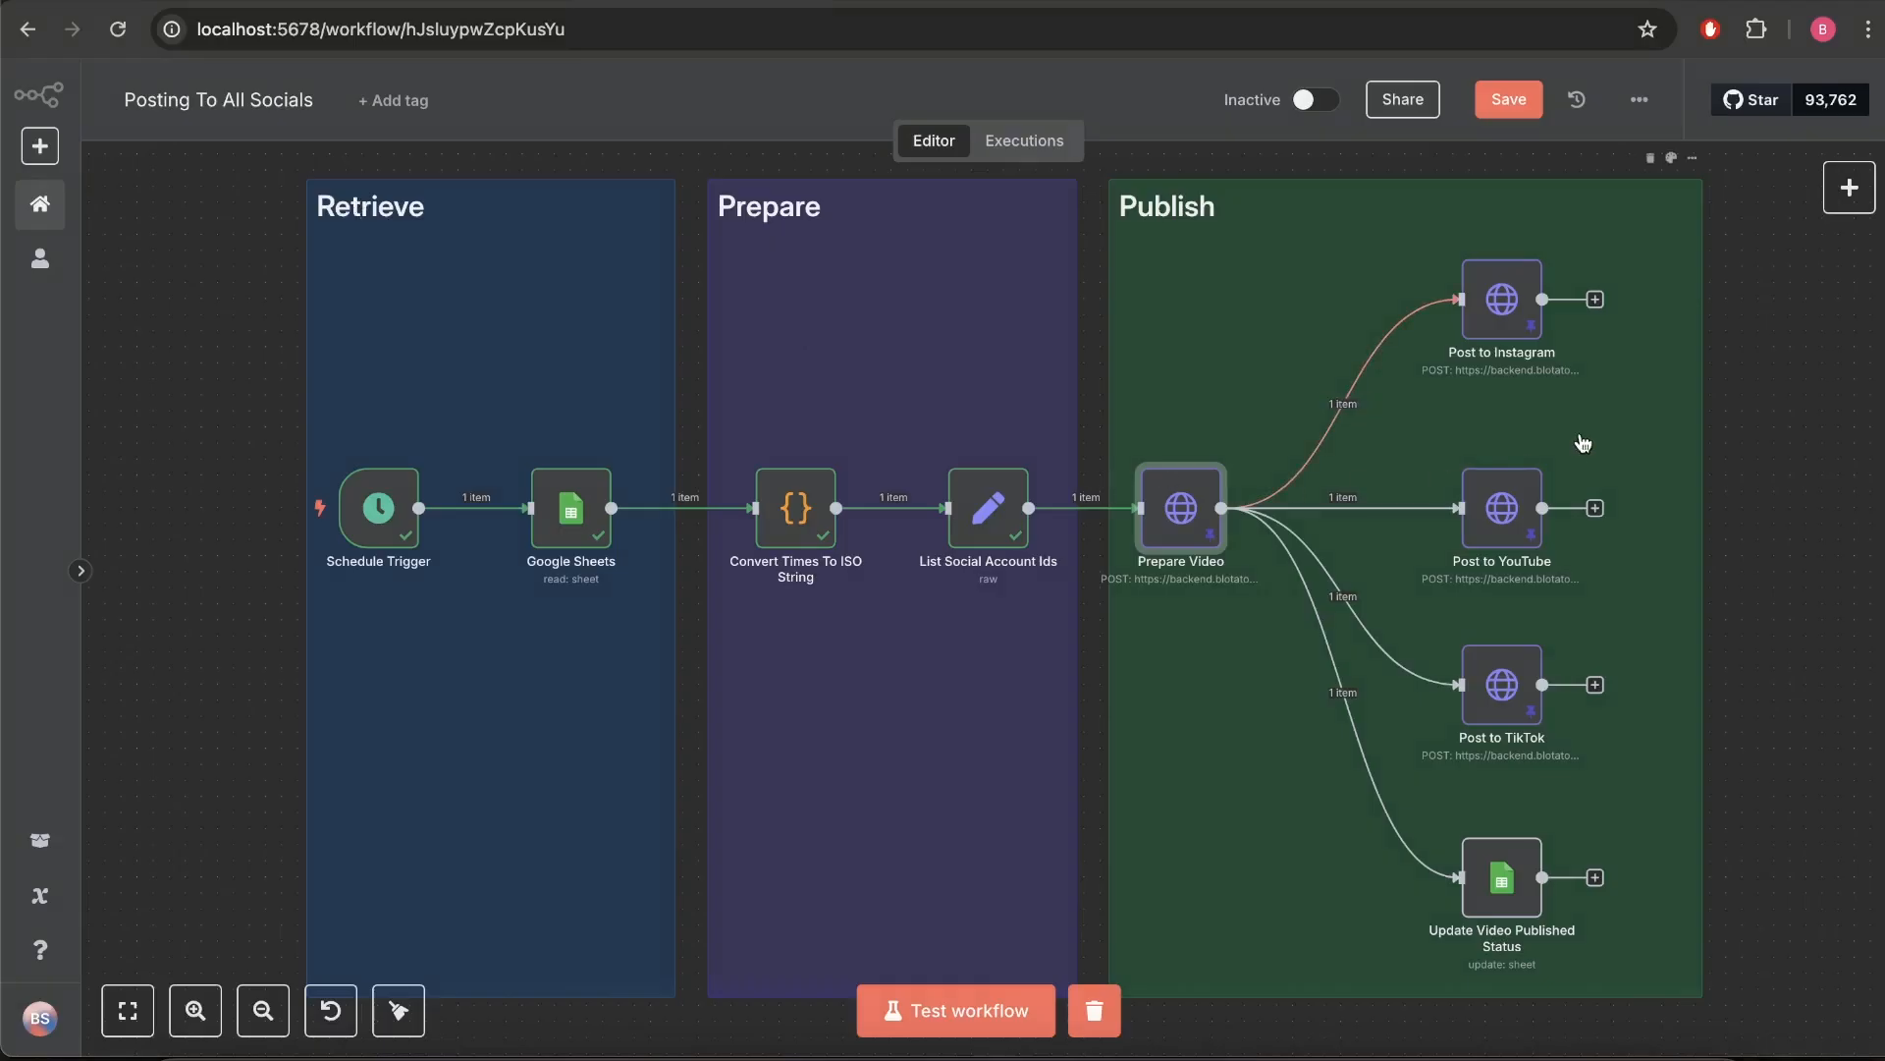
pyautogui.moveTo(1514, 666)
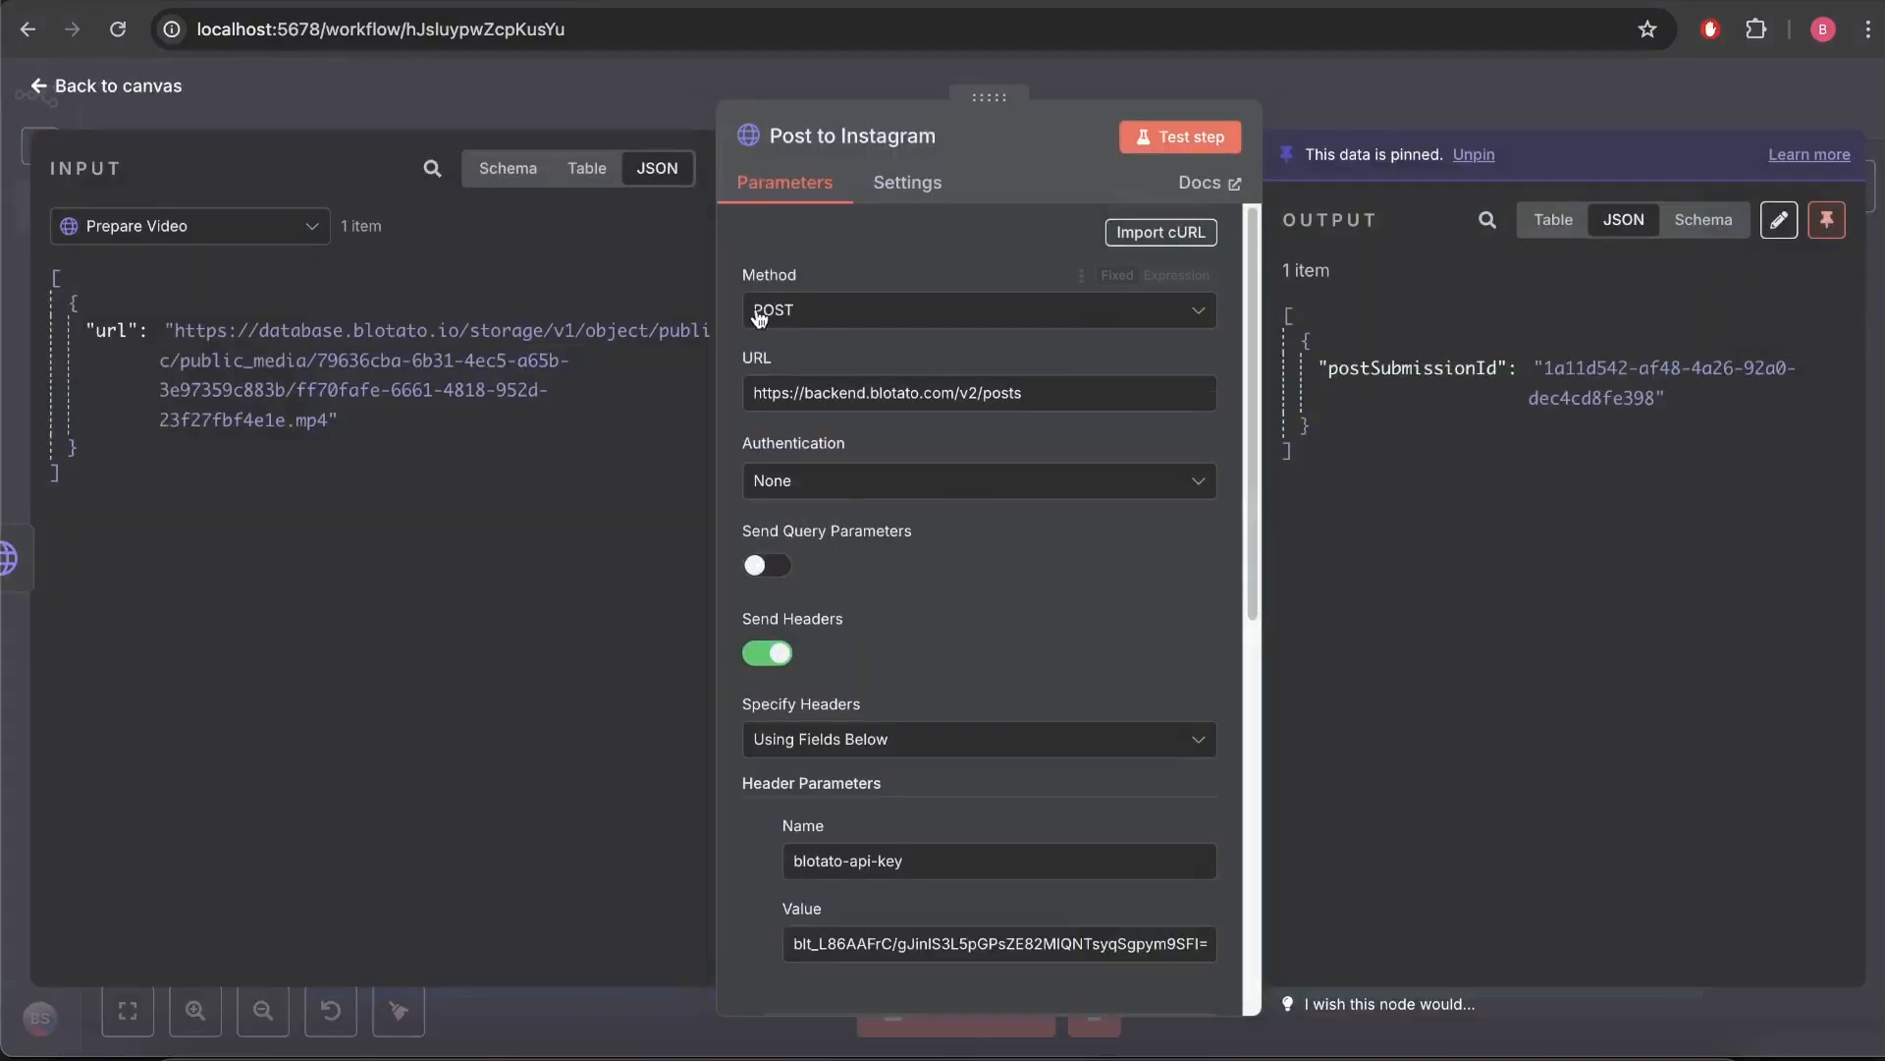
pyautogui.moveTo(1005, 315)
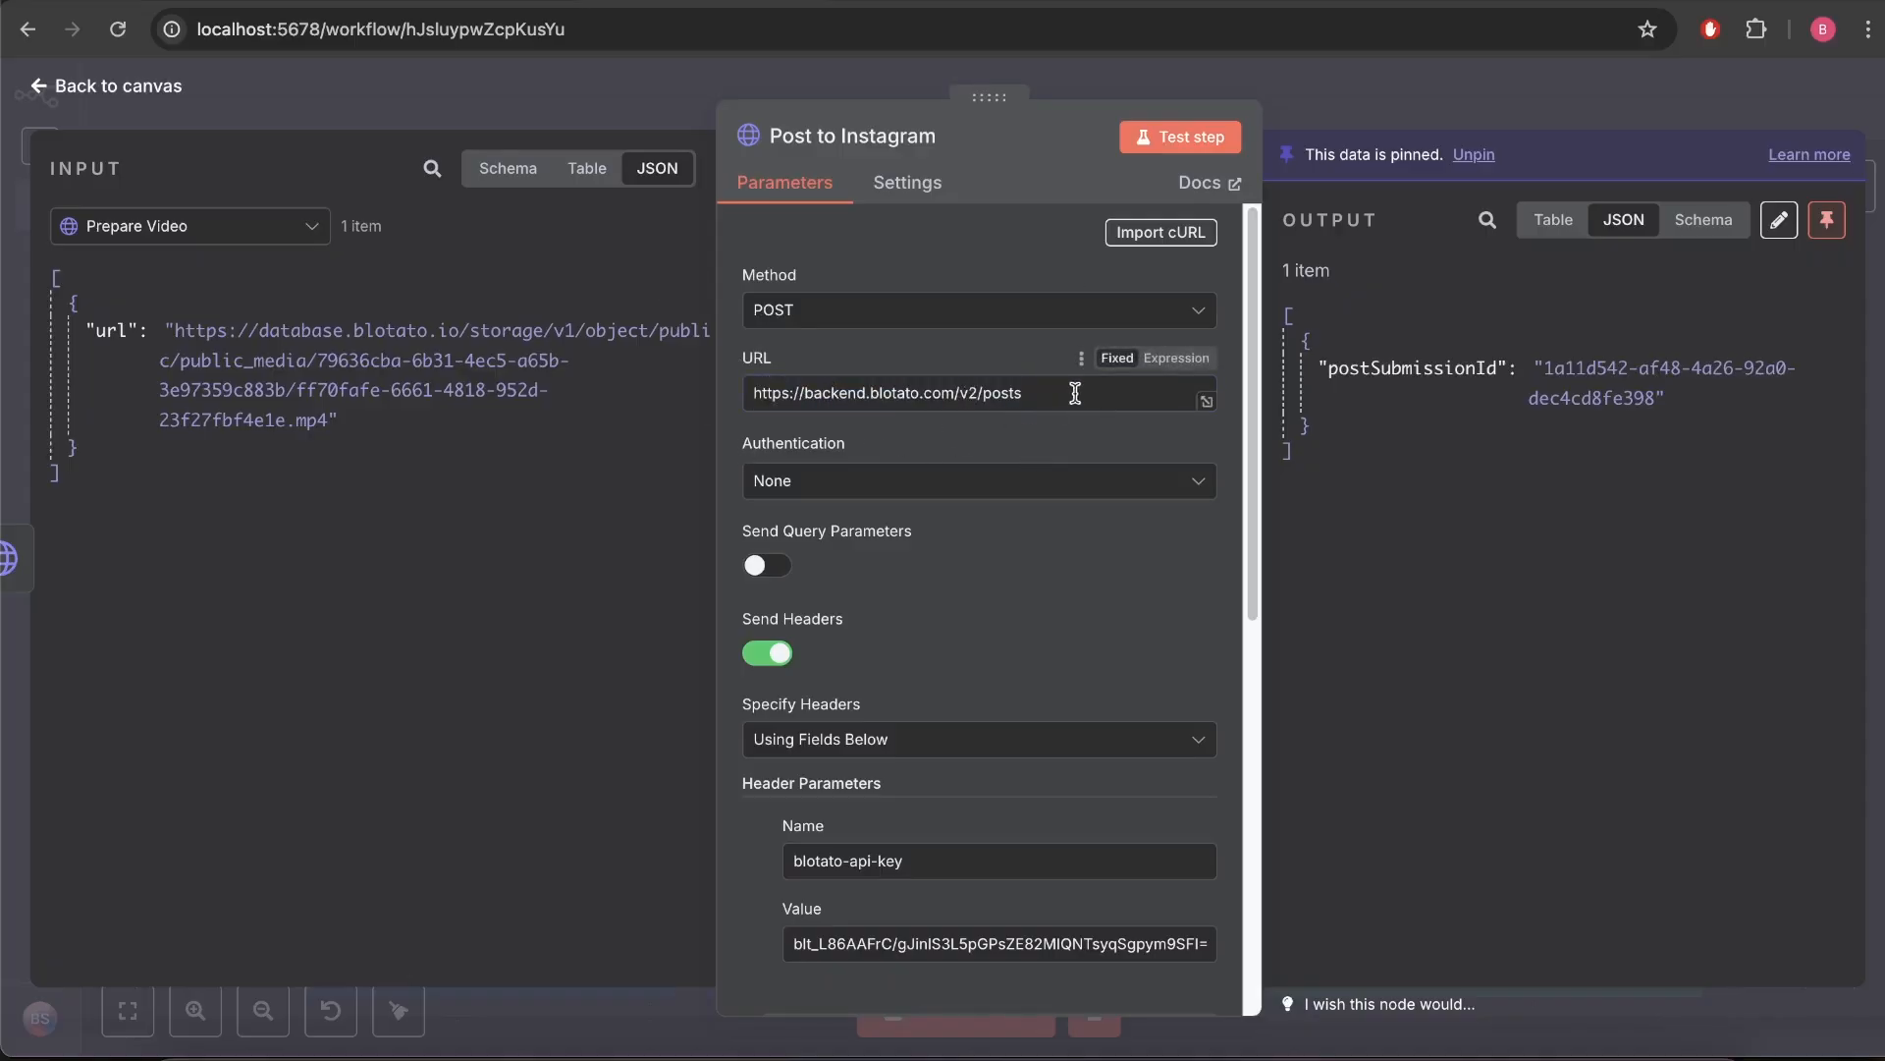
# Move through the Post to Instagram parameters down to the Blotato API key header and JSON body.
pyautogui.scroll(-3)
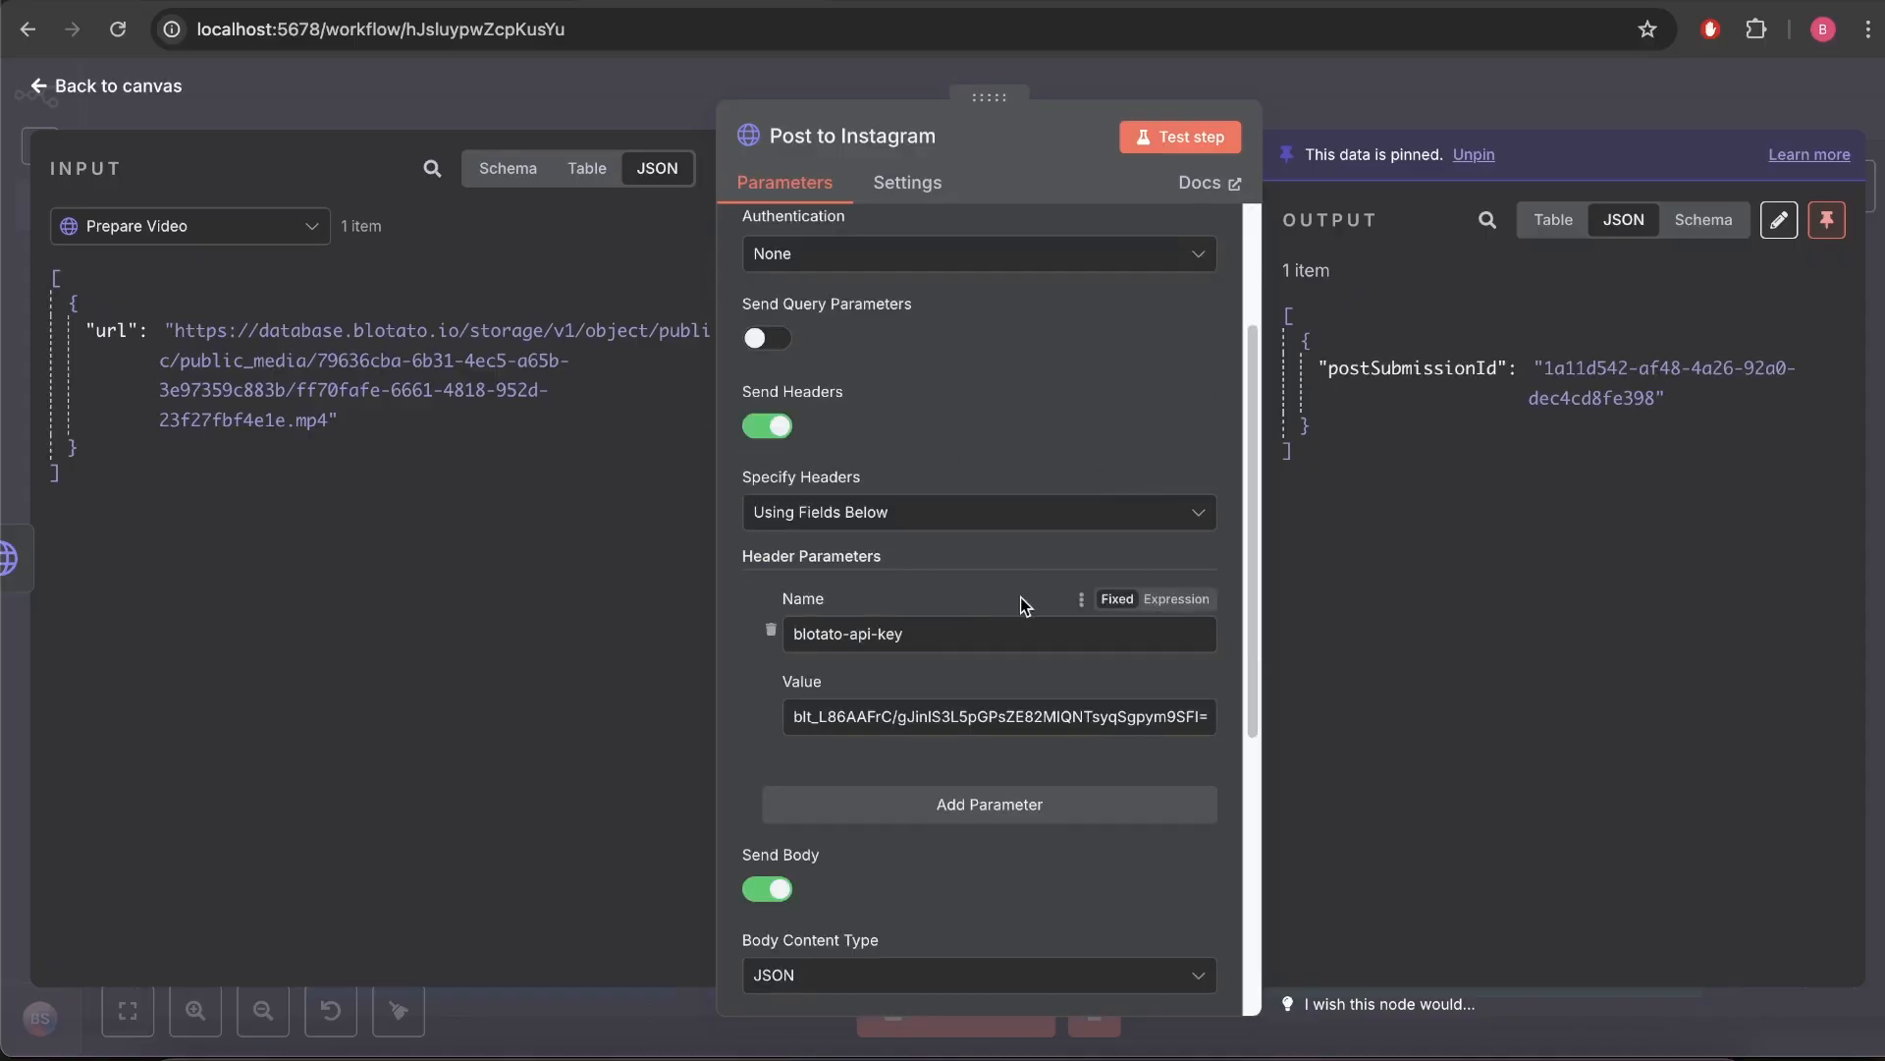
pyautogui.scroll(-3)
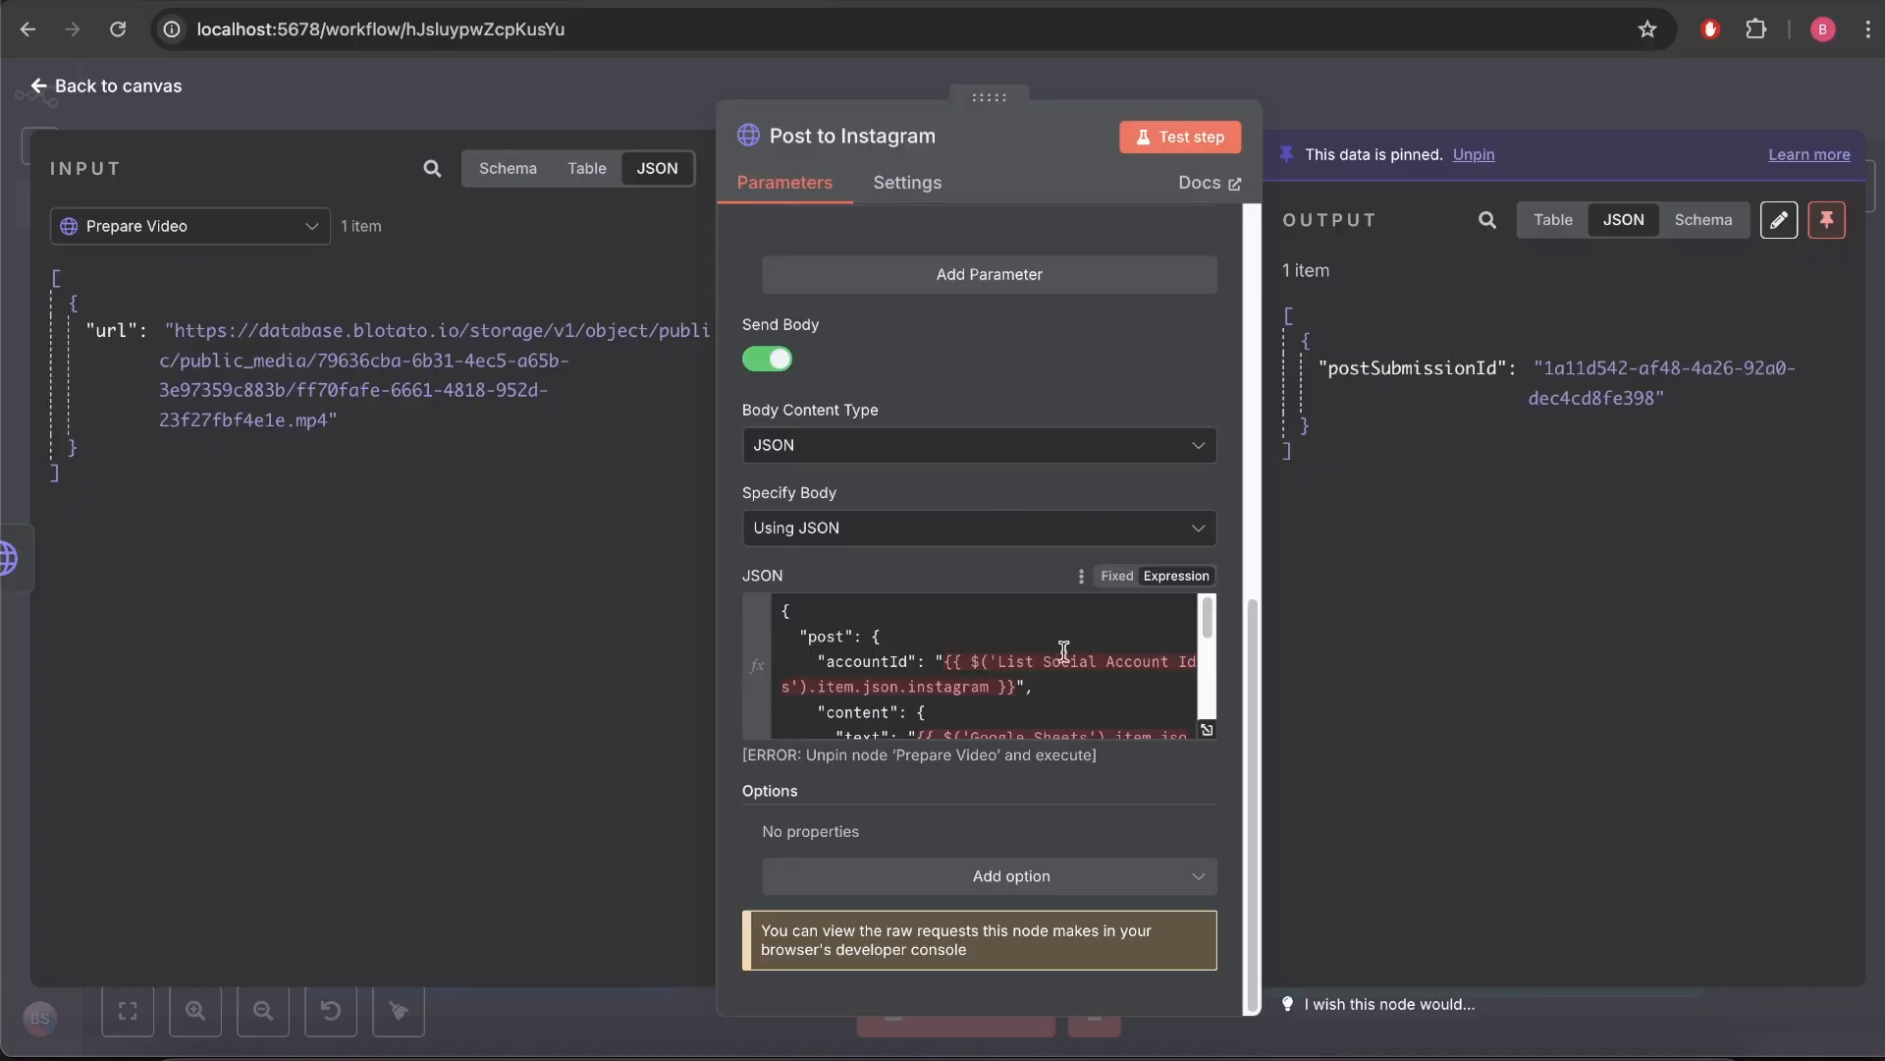
pyautogui.moveTo(1206, 732)
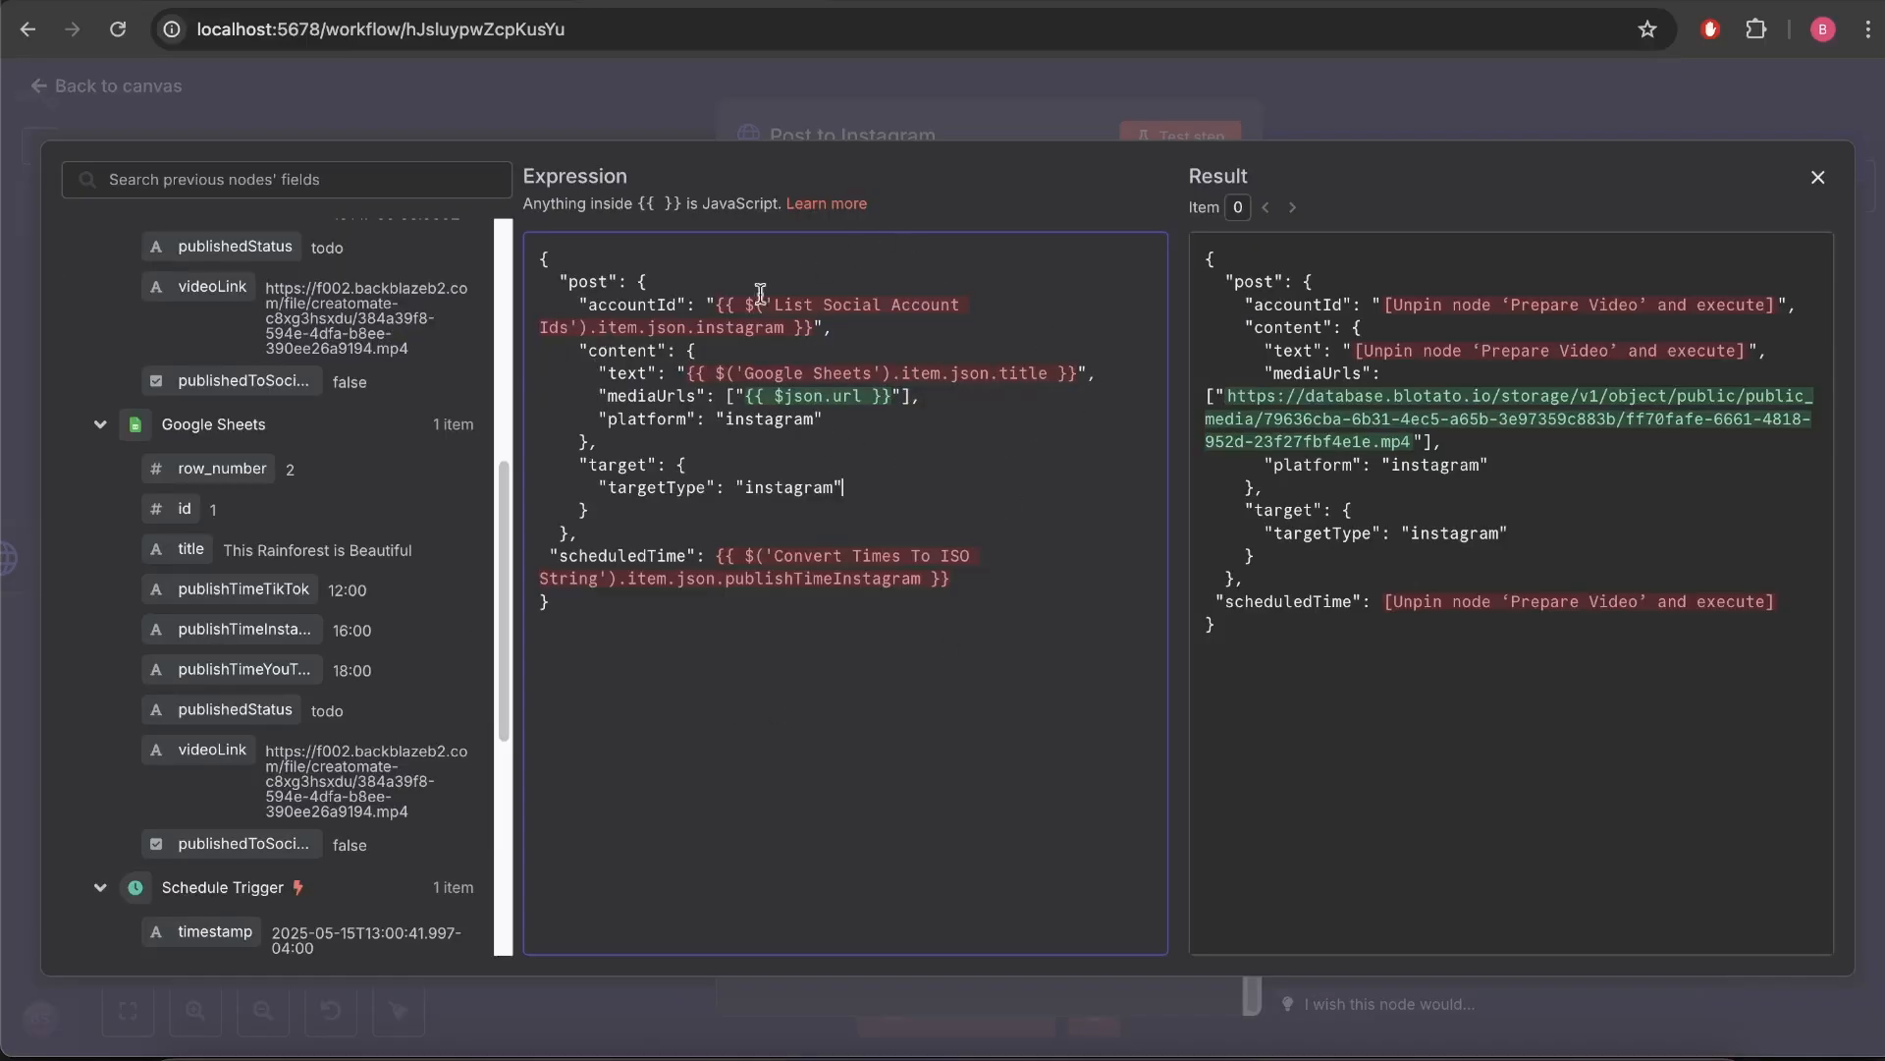
pyautogui.moveTo(975, 412)
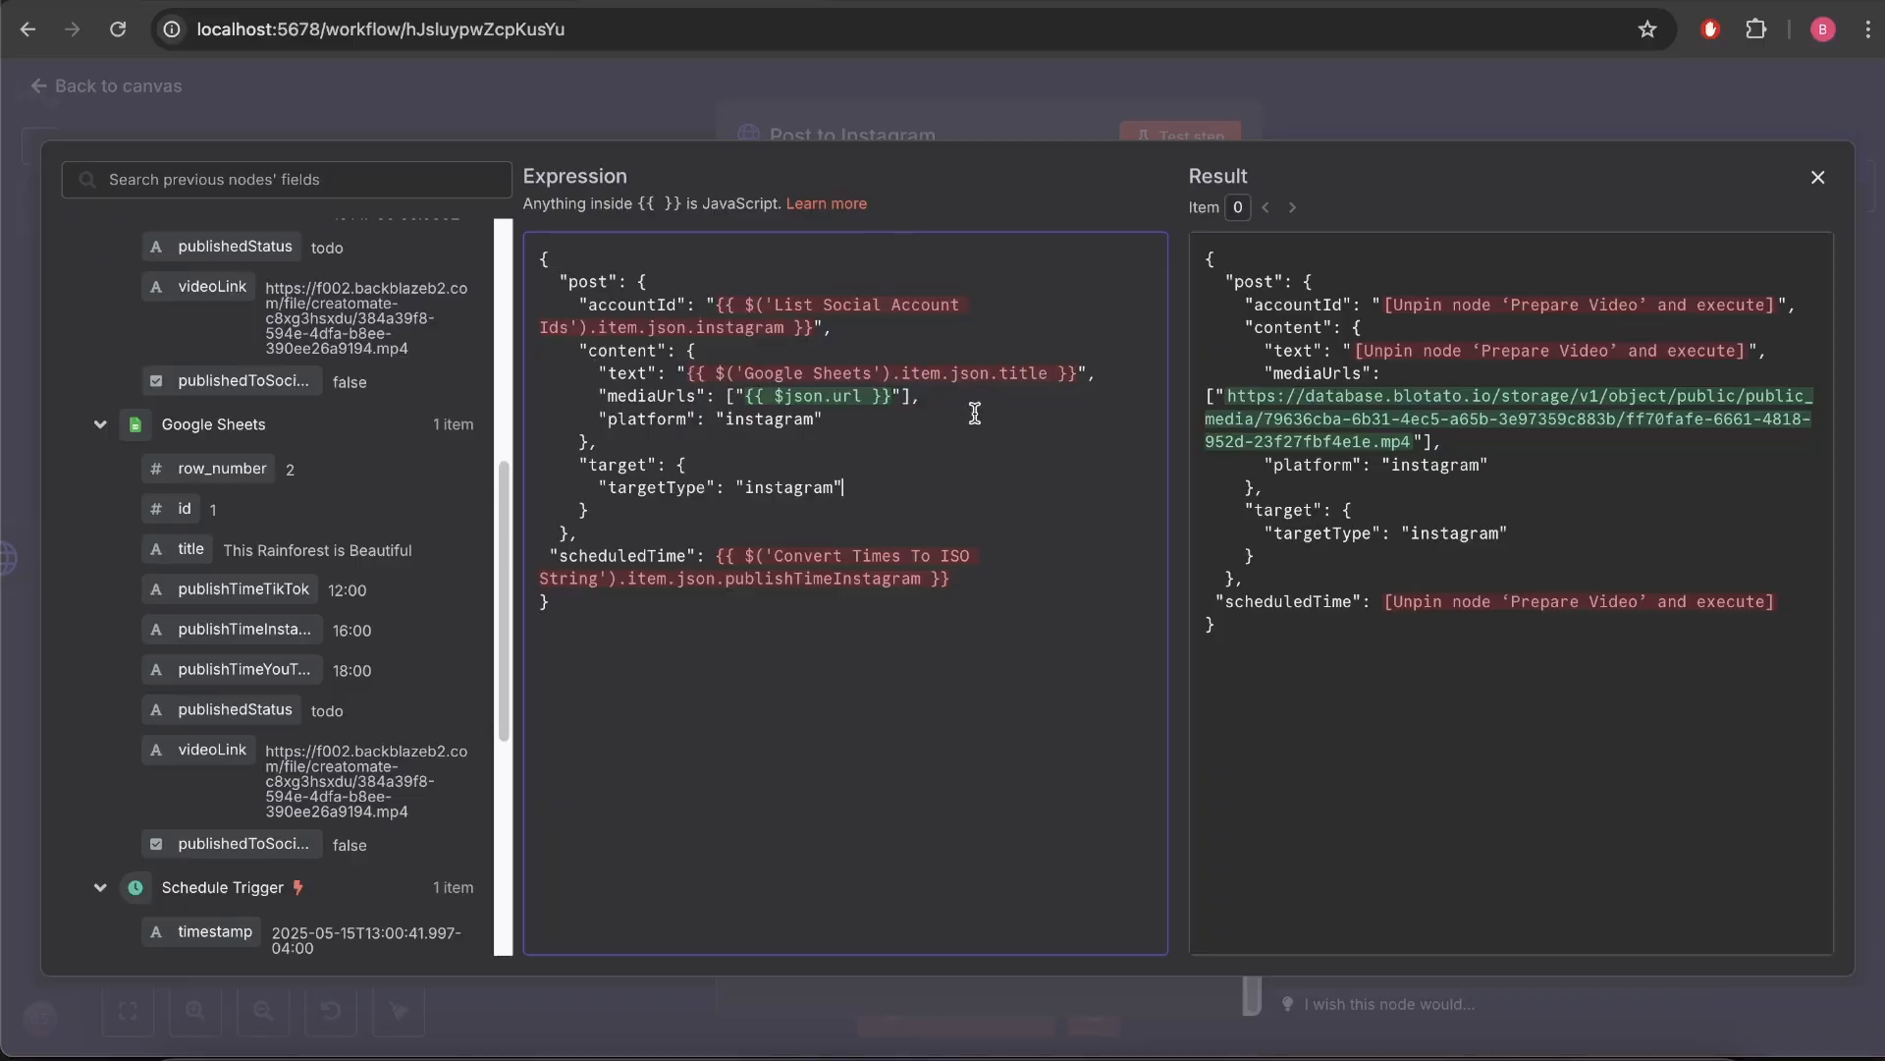
pyautogui.click(1817, 177)
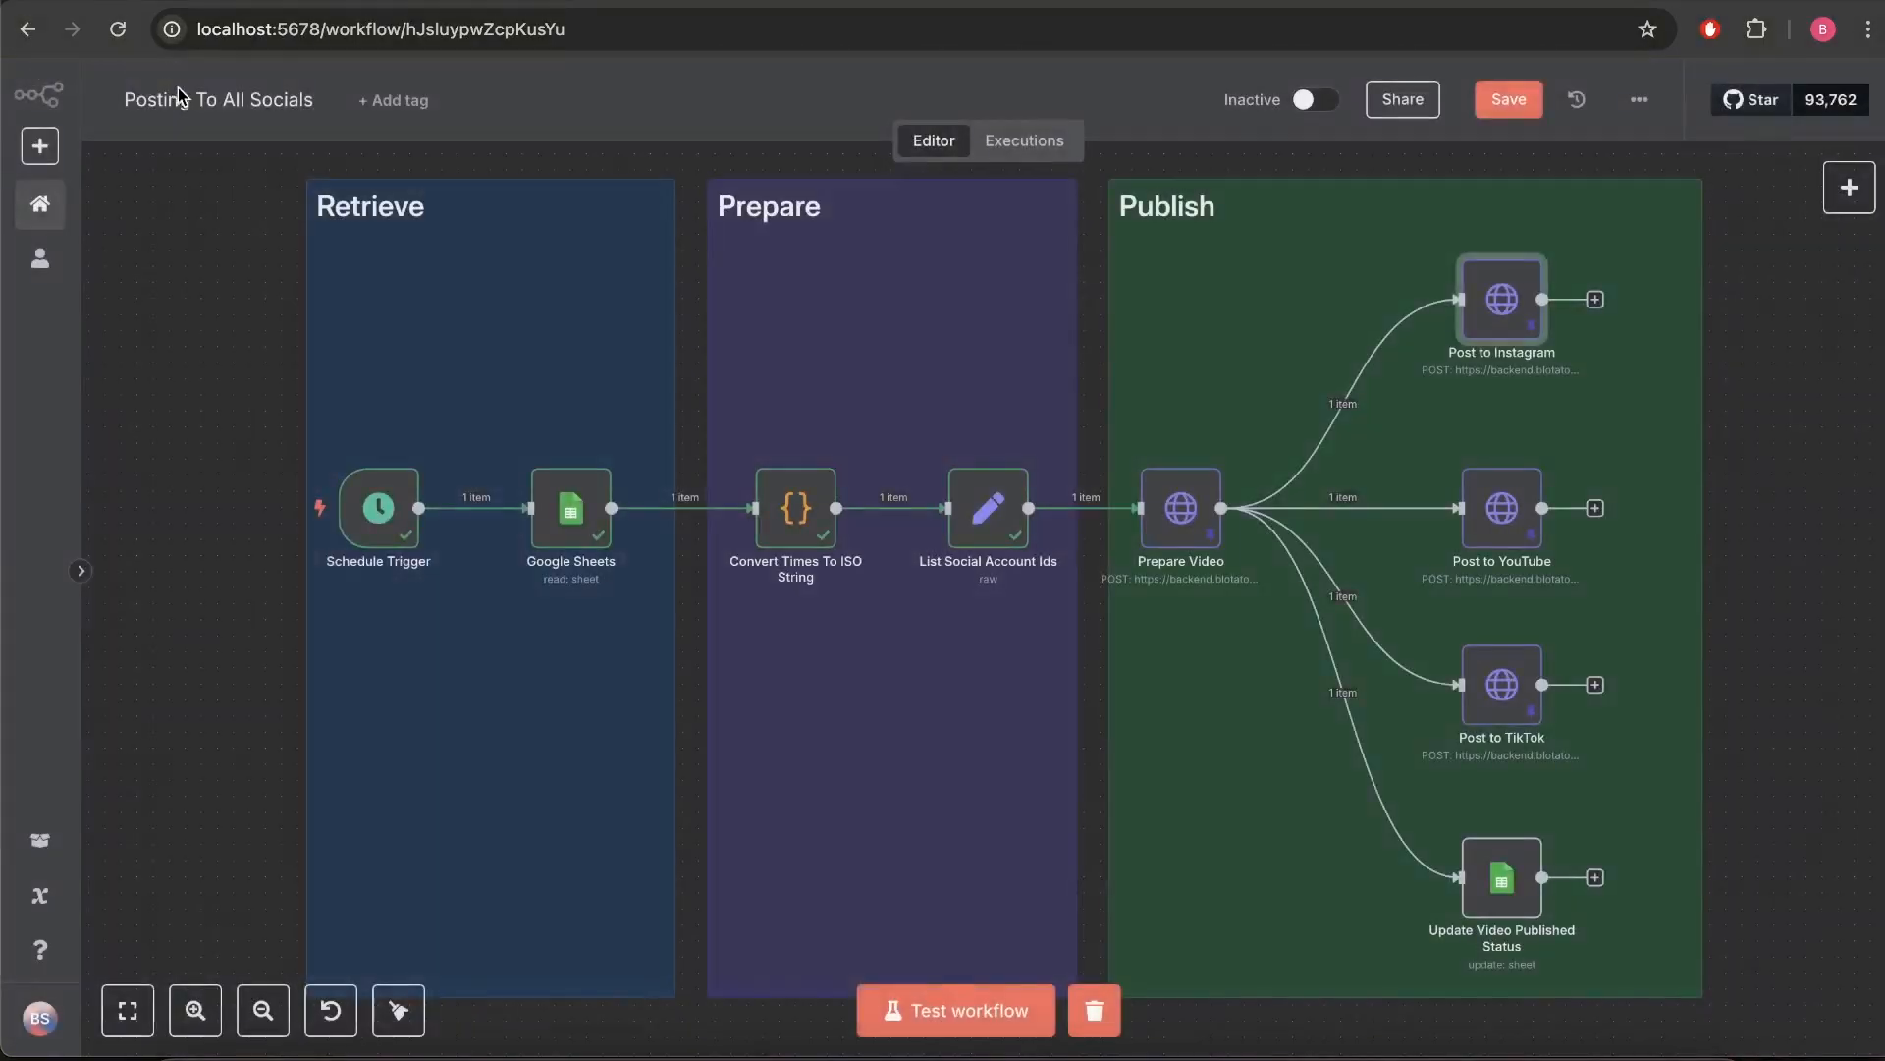
pyautogui.moveTo(1184, 506)
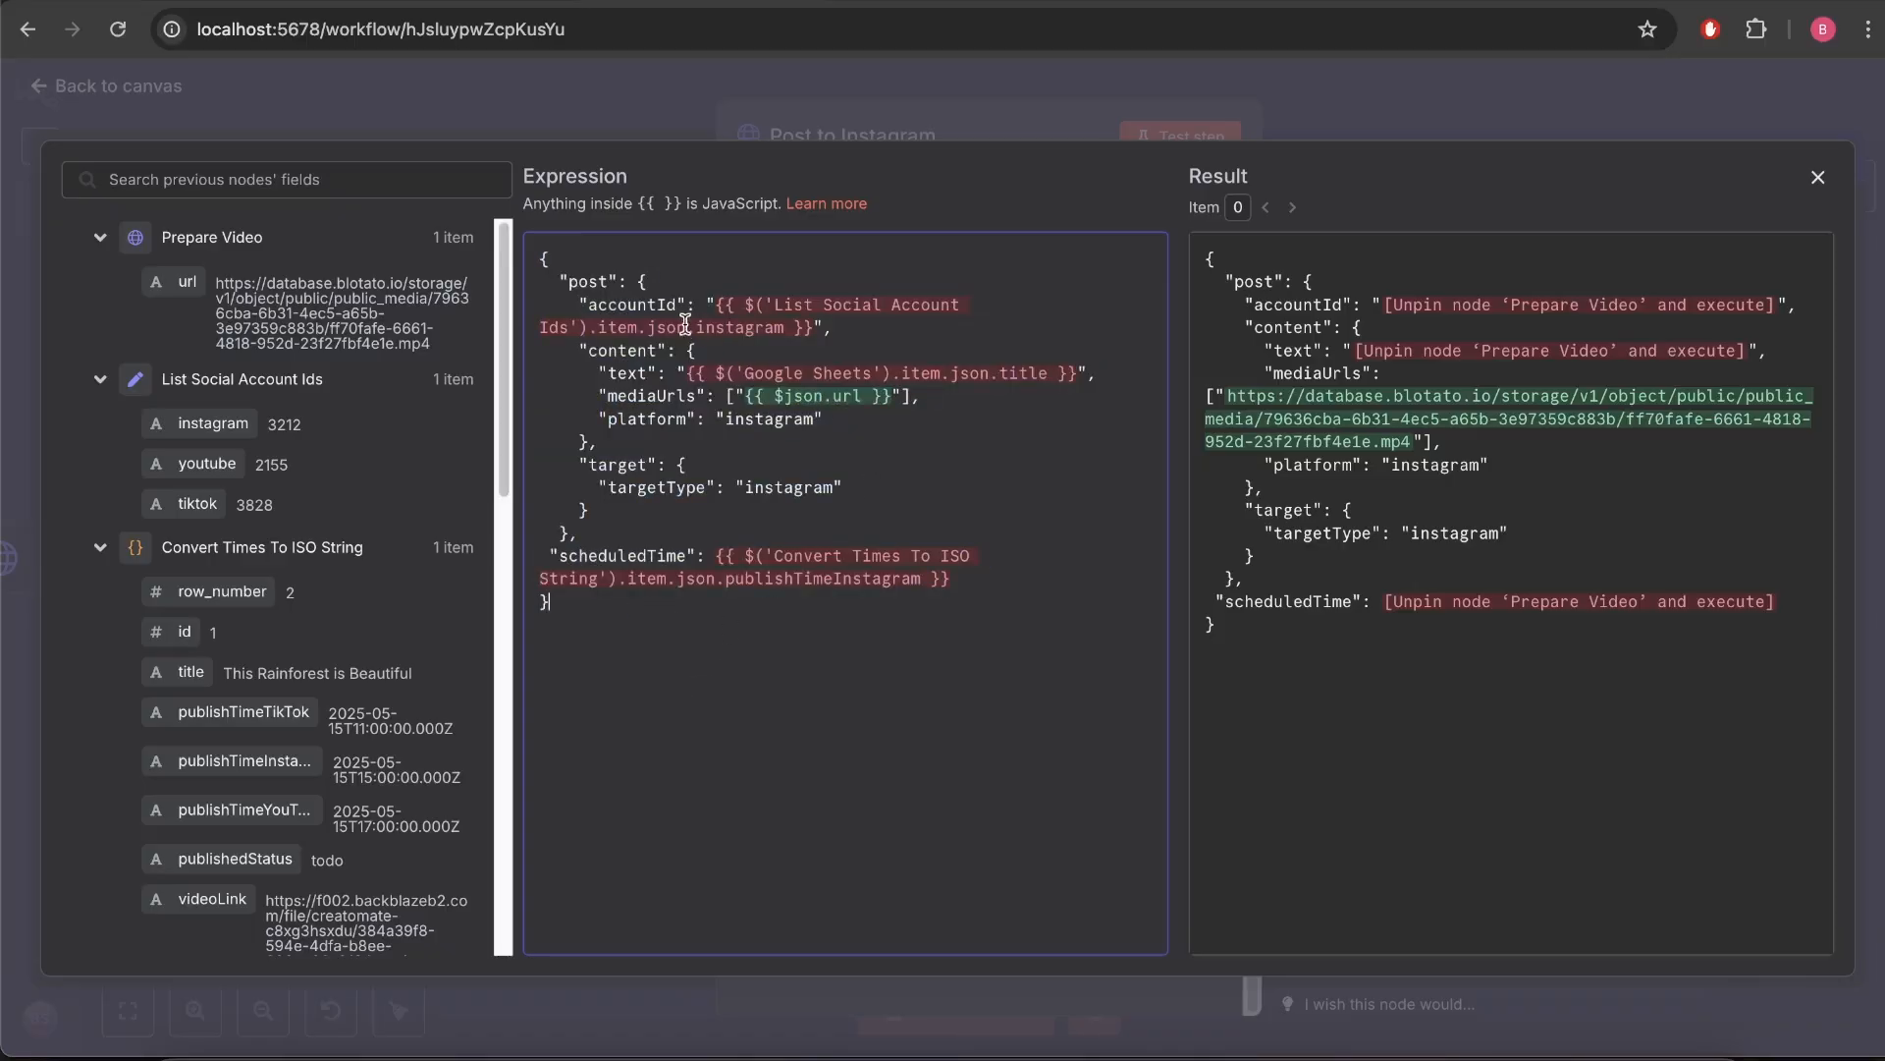
pyautogui.doubleClick(631, 304)
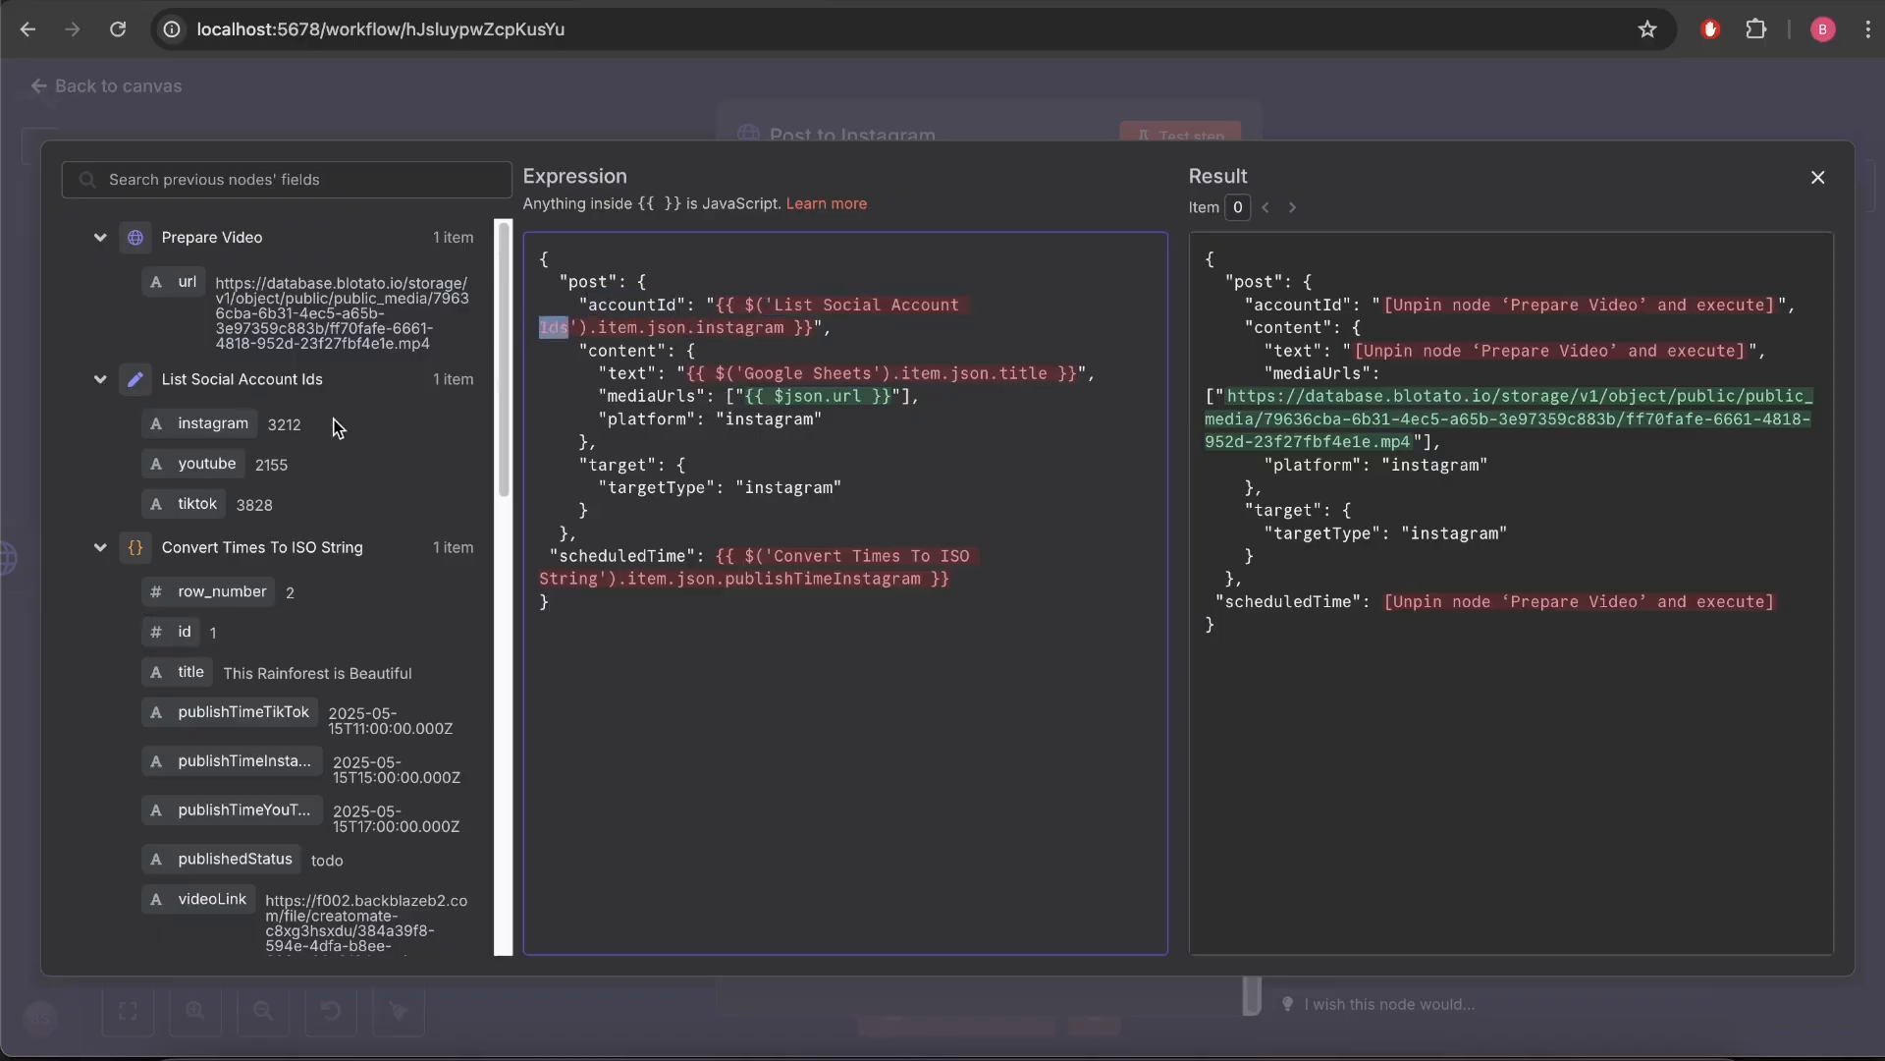
pyautogui.moveTo(302, 452)
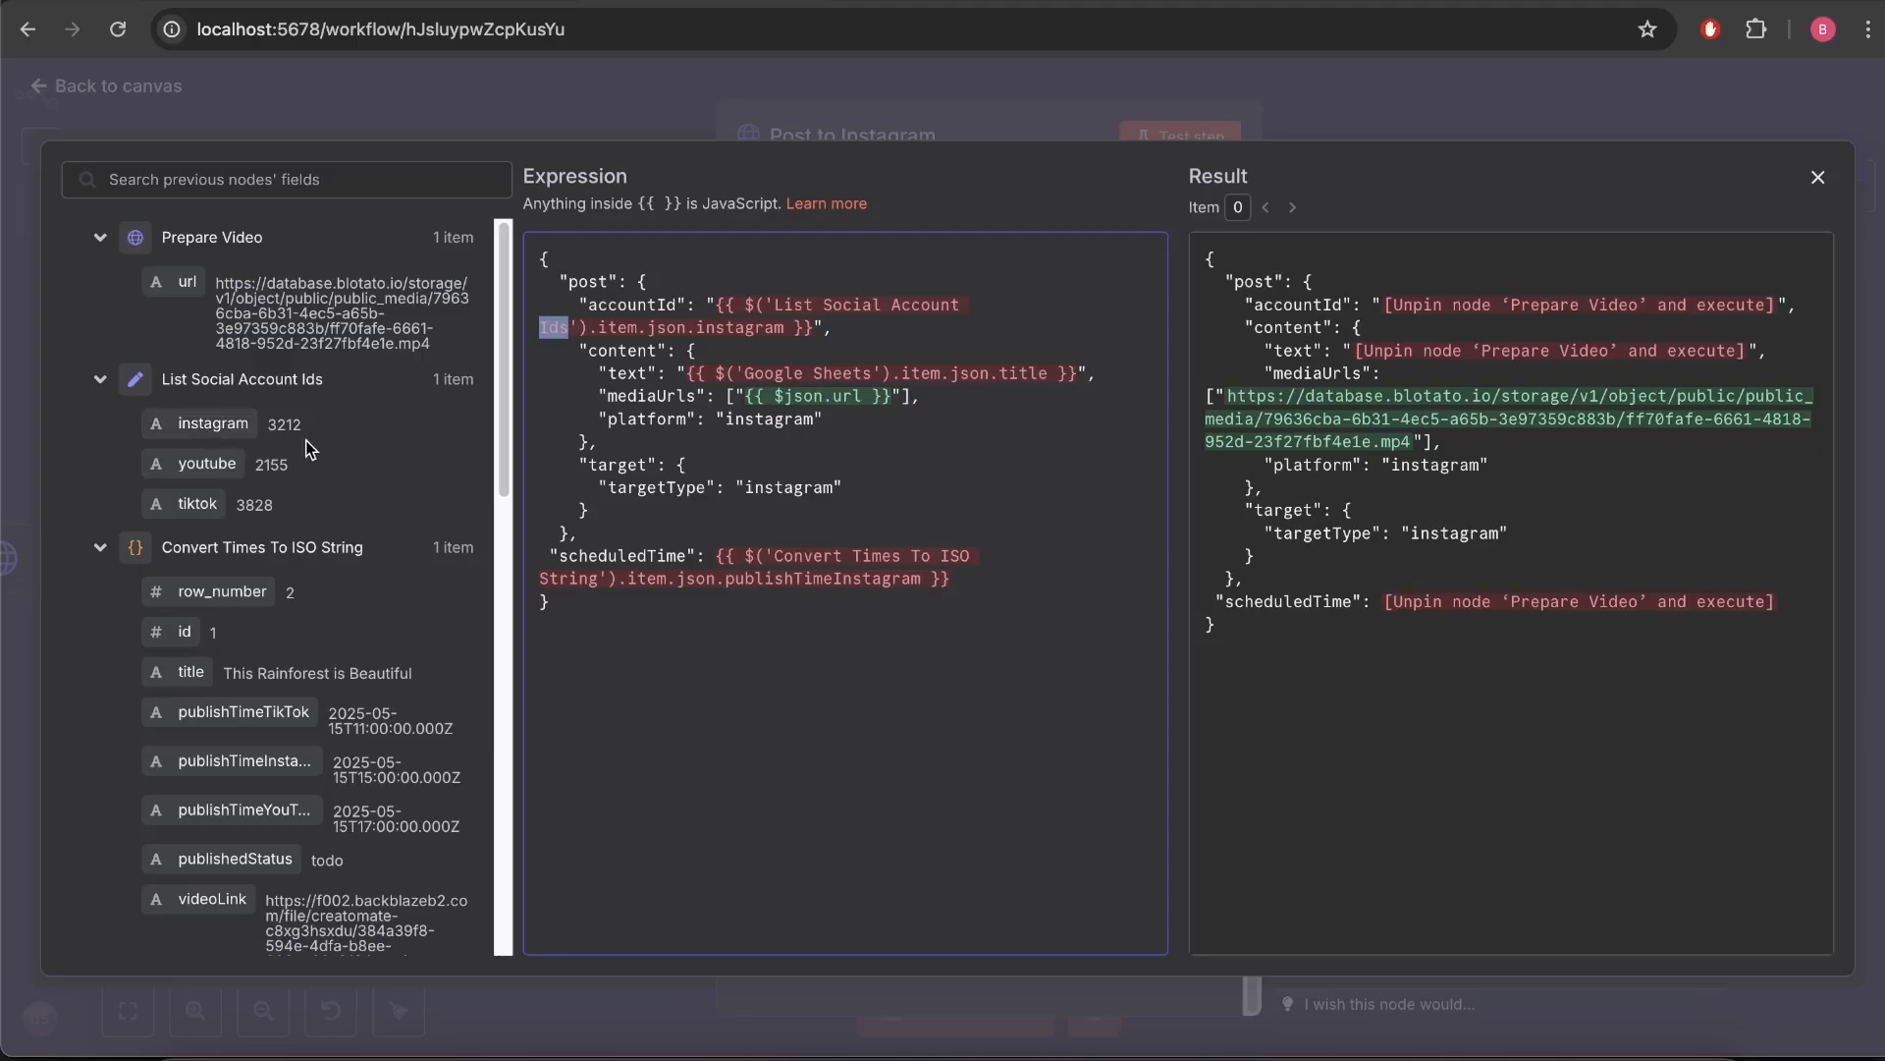
pyautogui.doubleClick(285, 425)
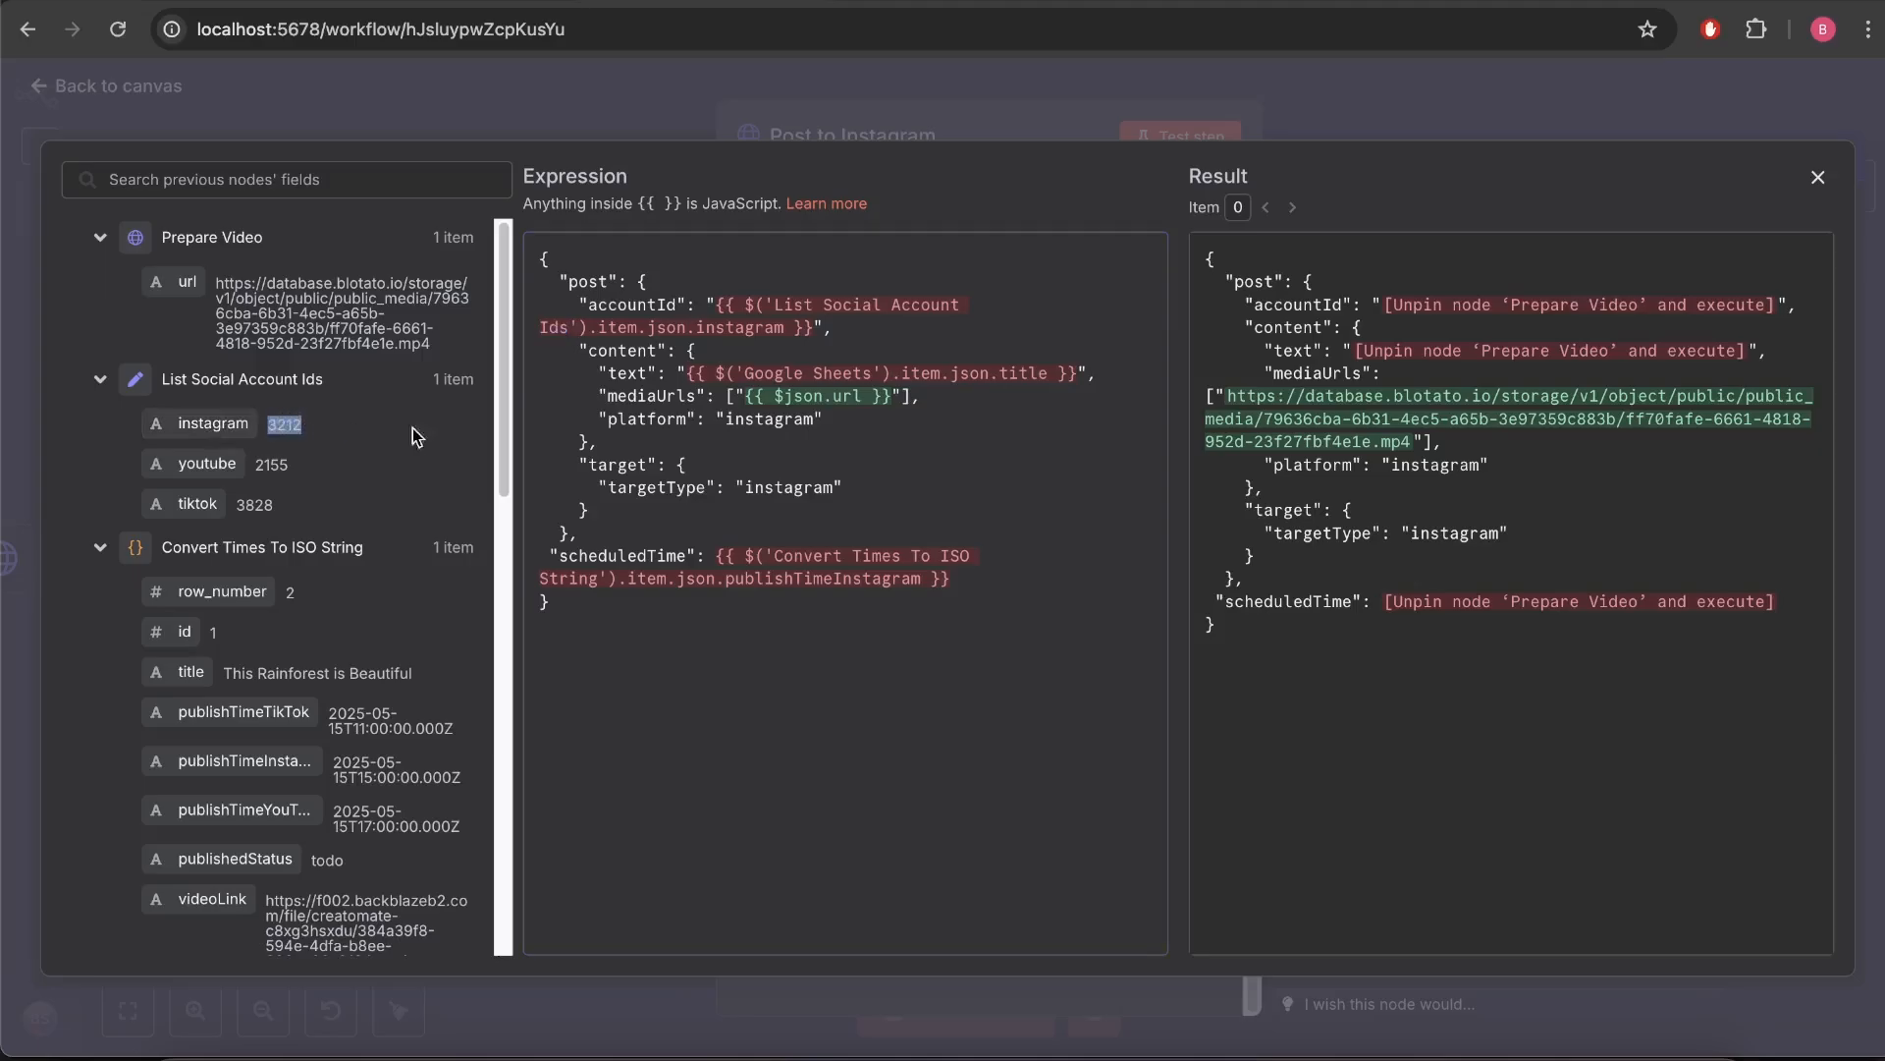
pyautogui.click(1041, 395)
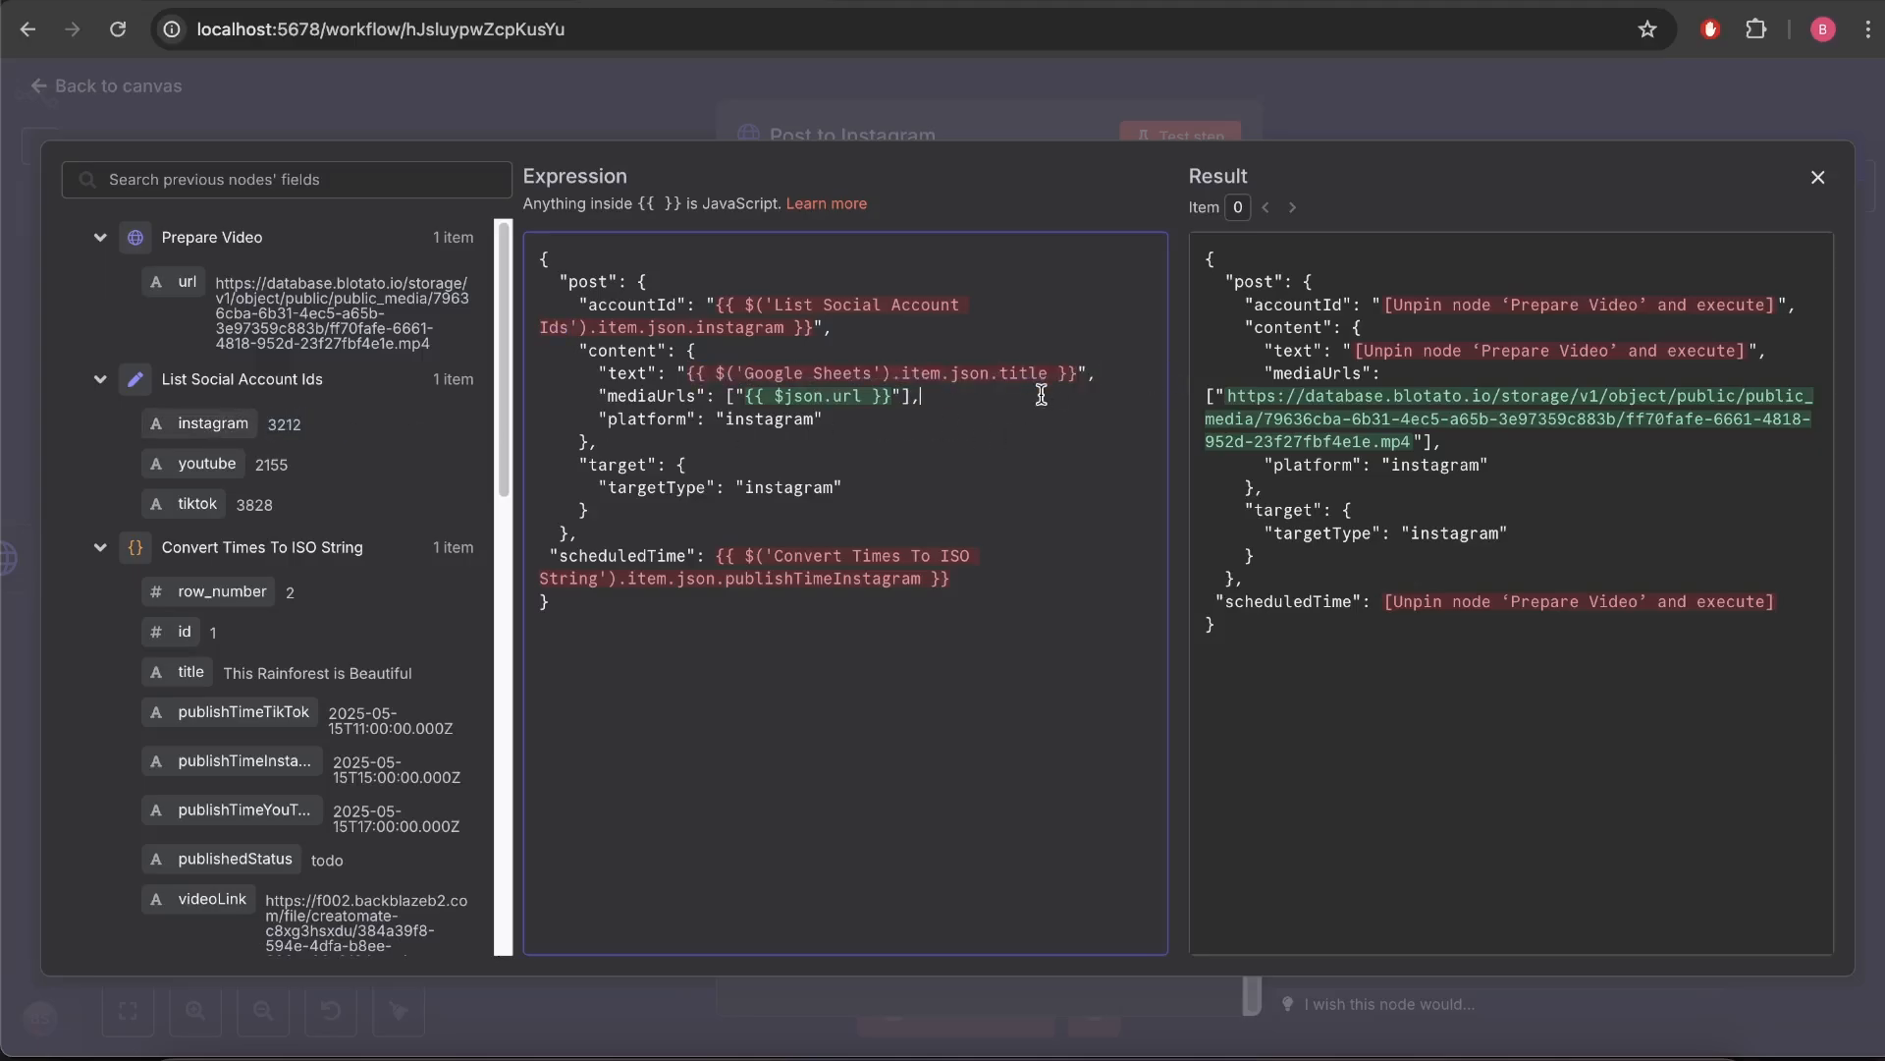
pyautogui.doubleClick(800, 394)
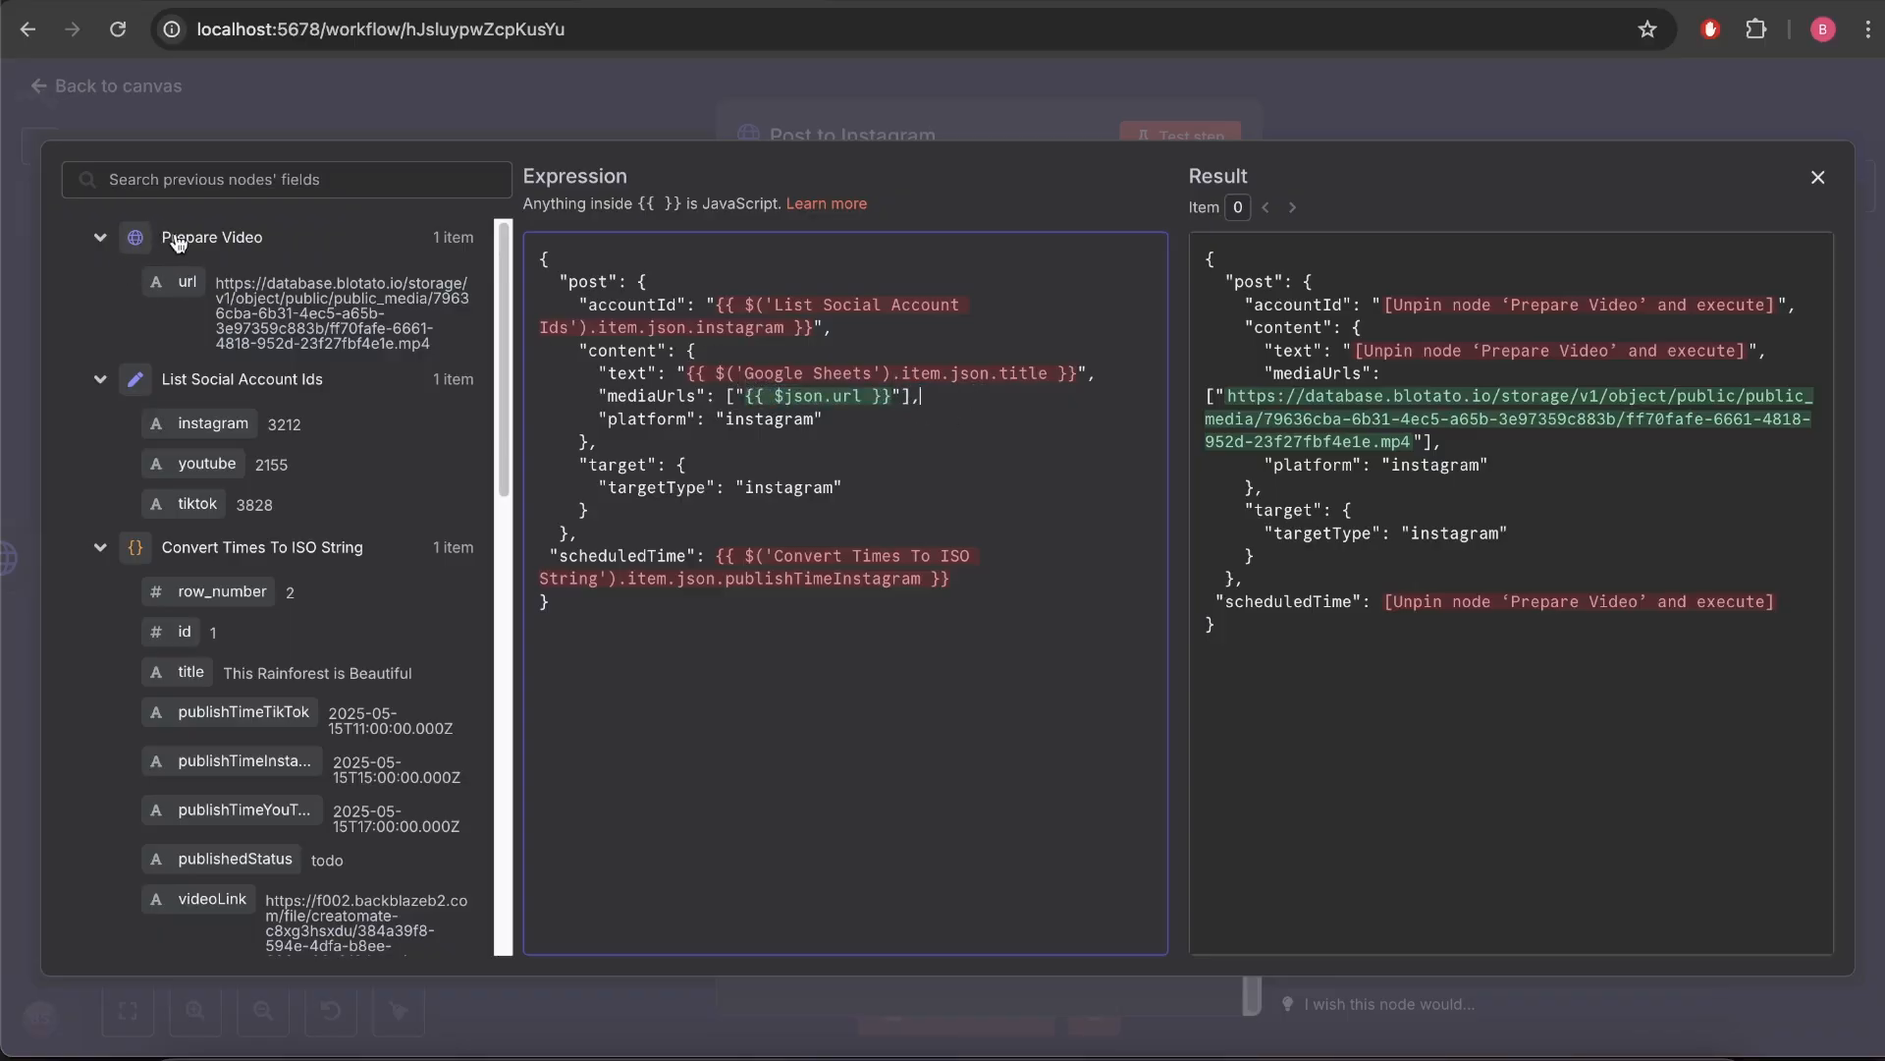
pyautogui.doubleClick(336, 298)
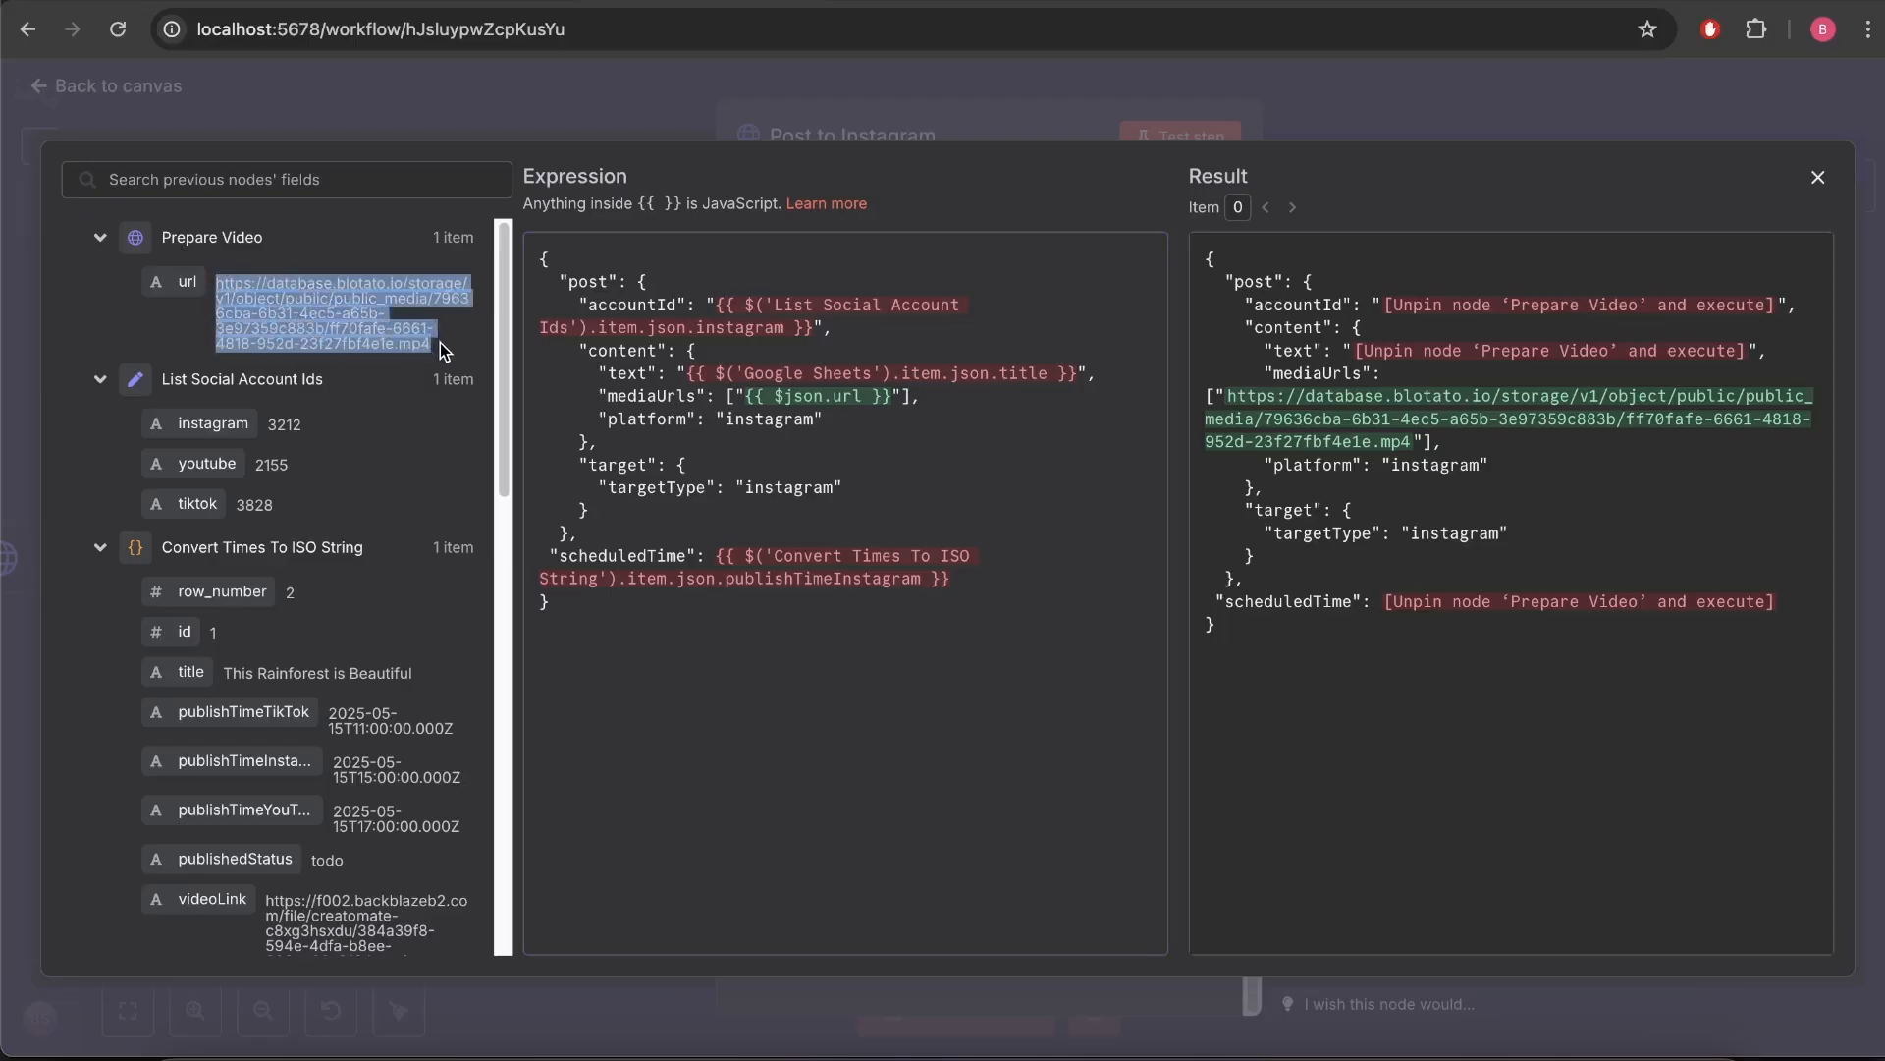
pyautogui.click(754, 418)
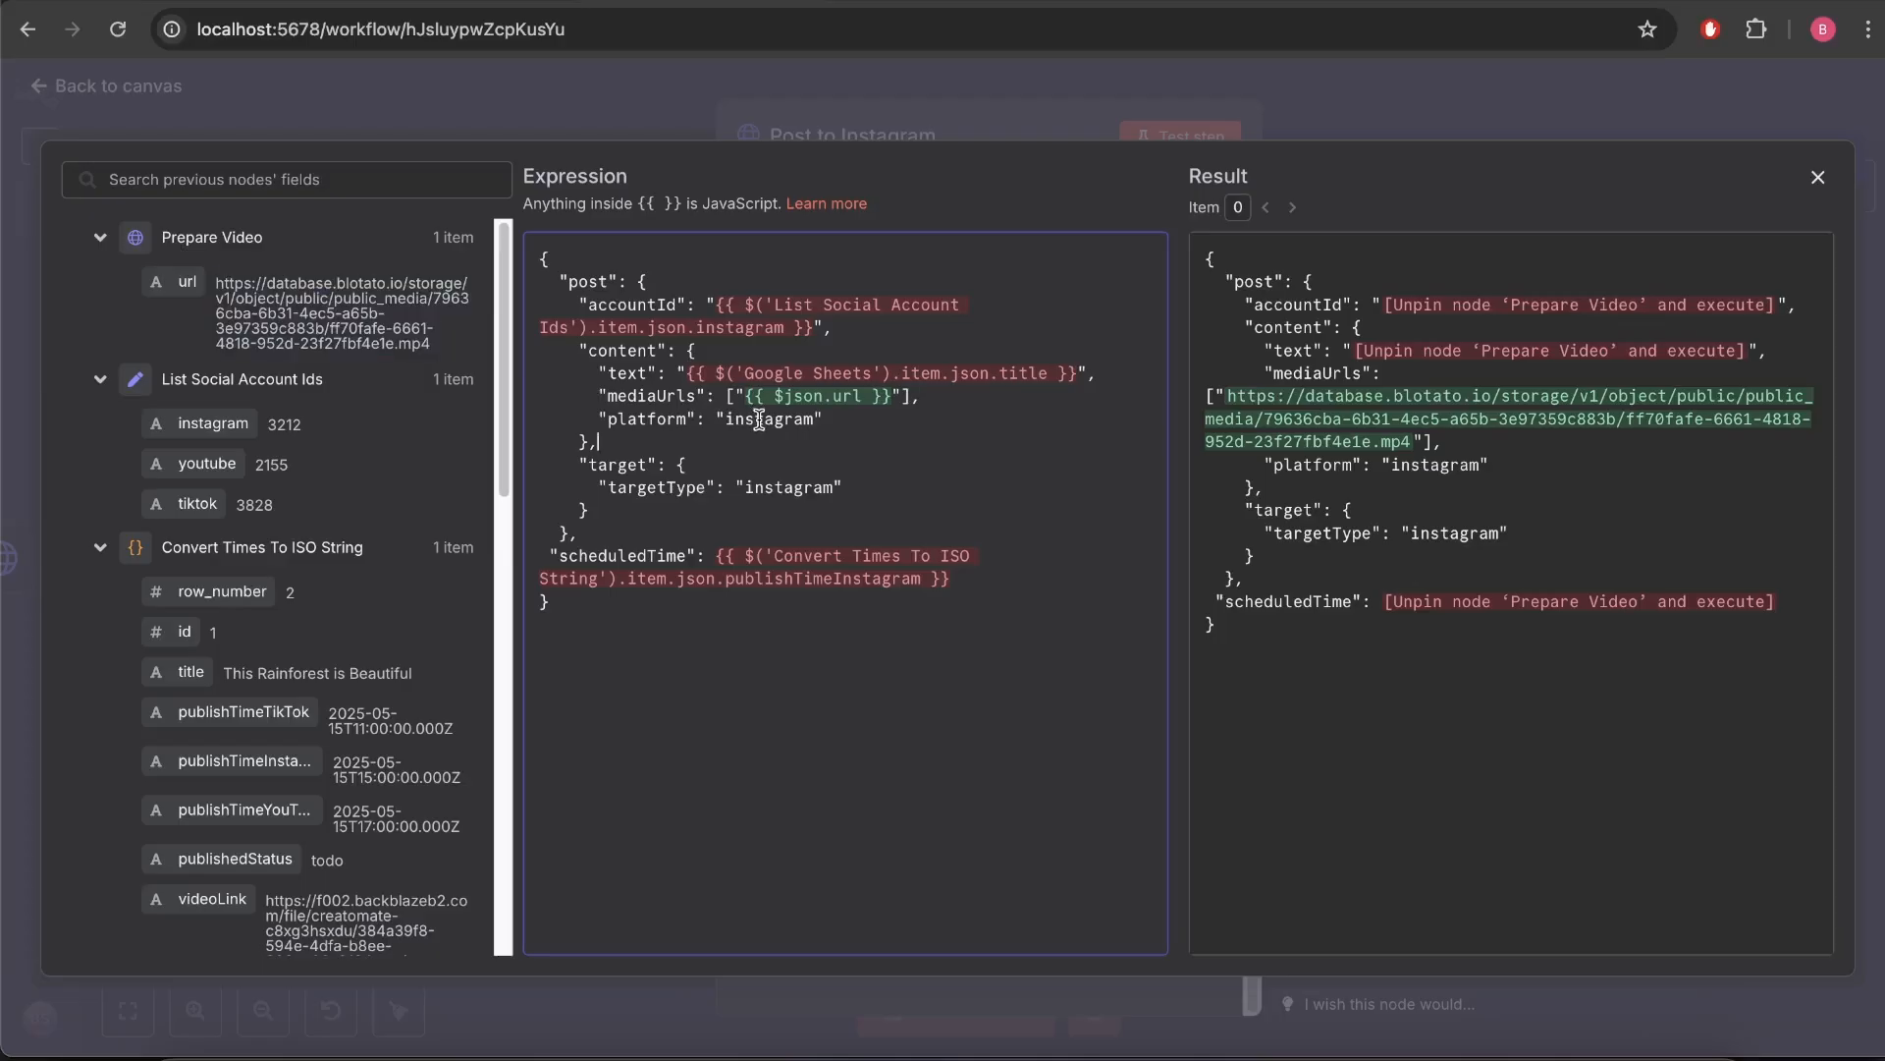
pyautogui.doubleClick(788, 487)
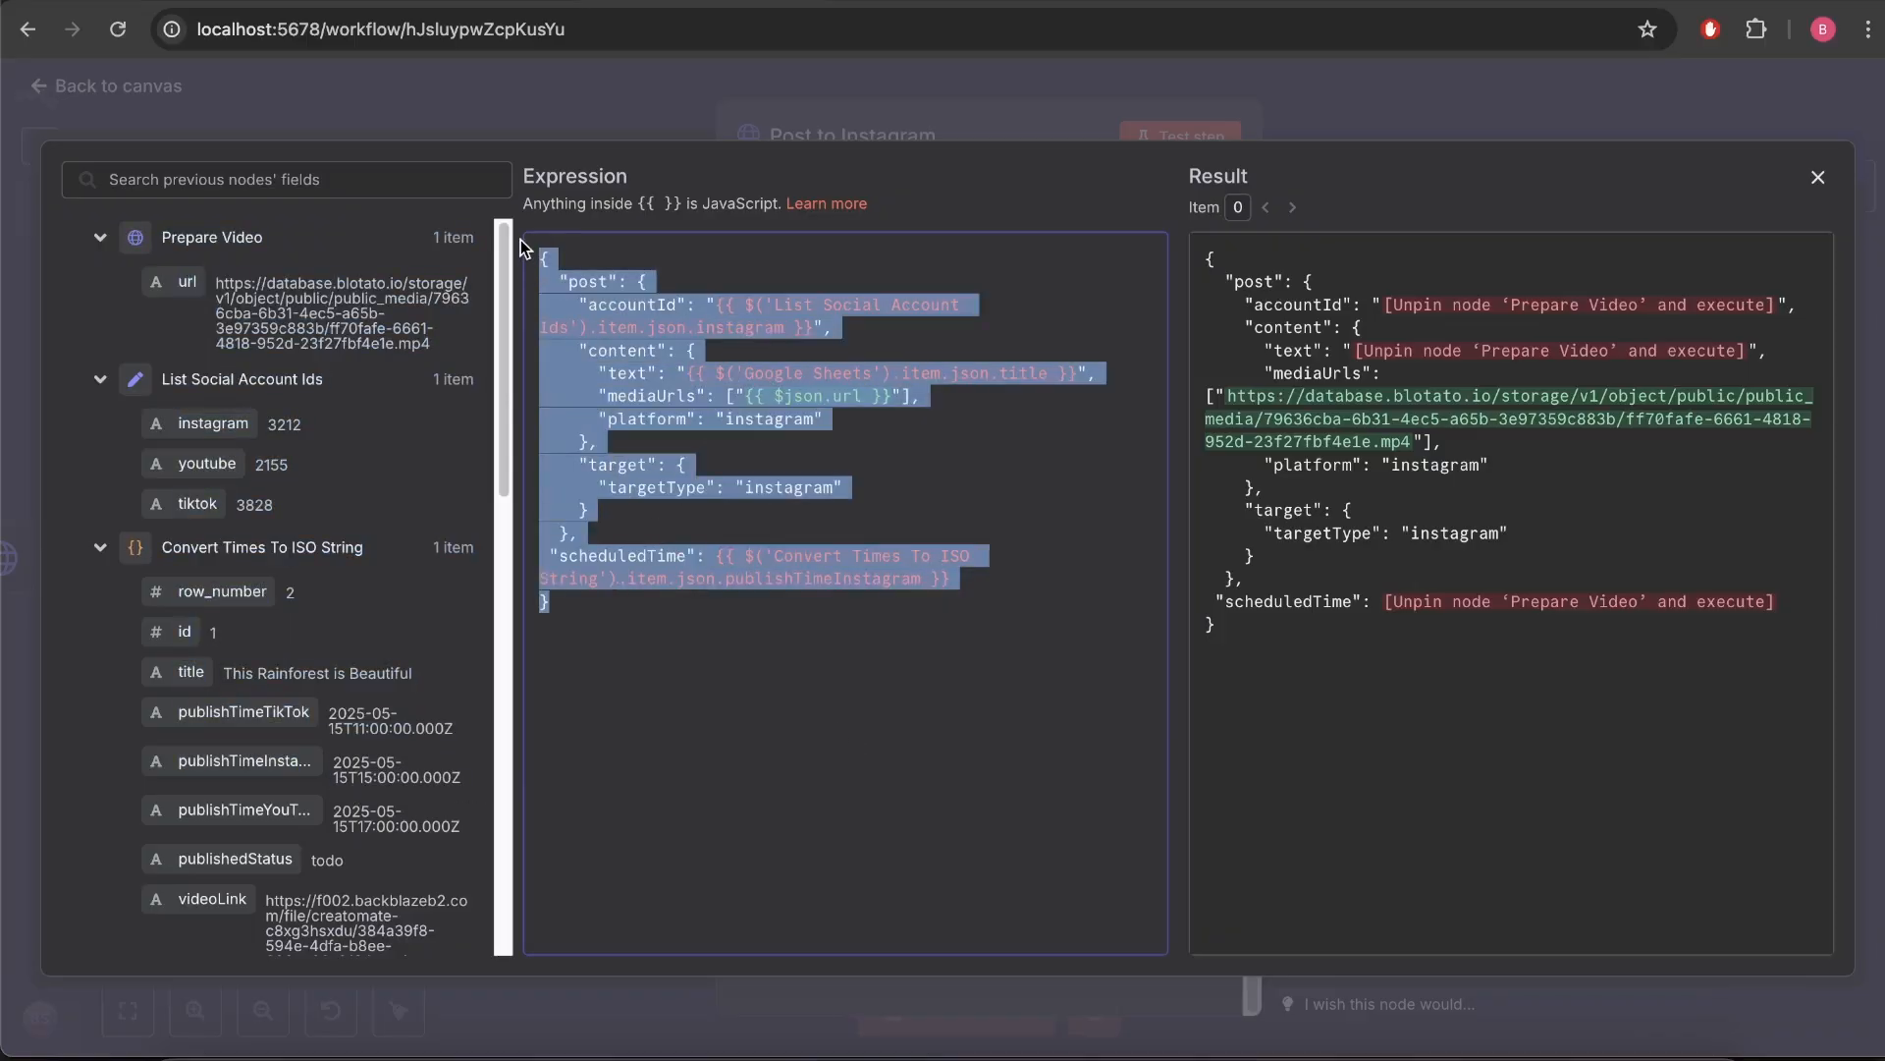
pyautogui.click(811, 693)
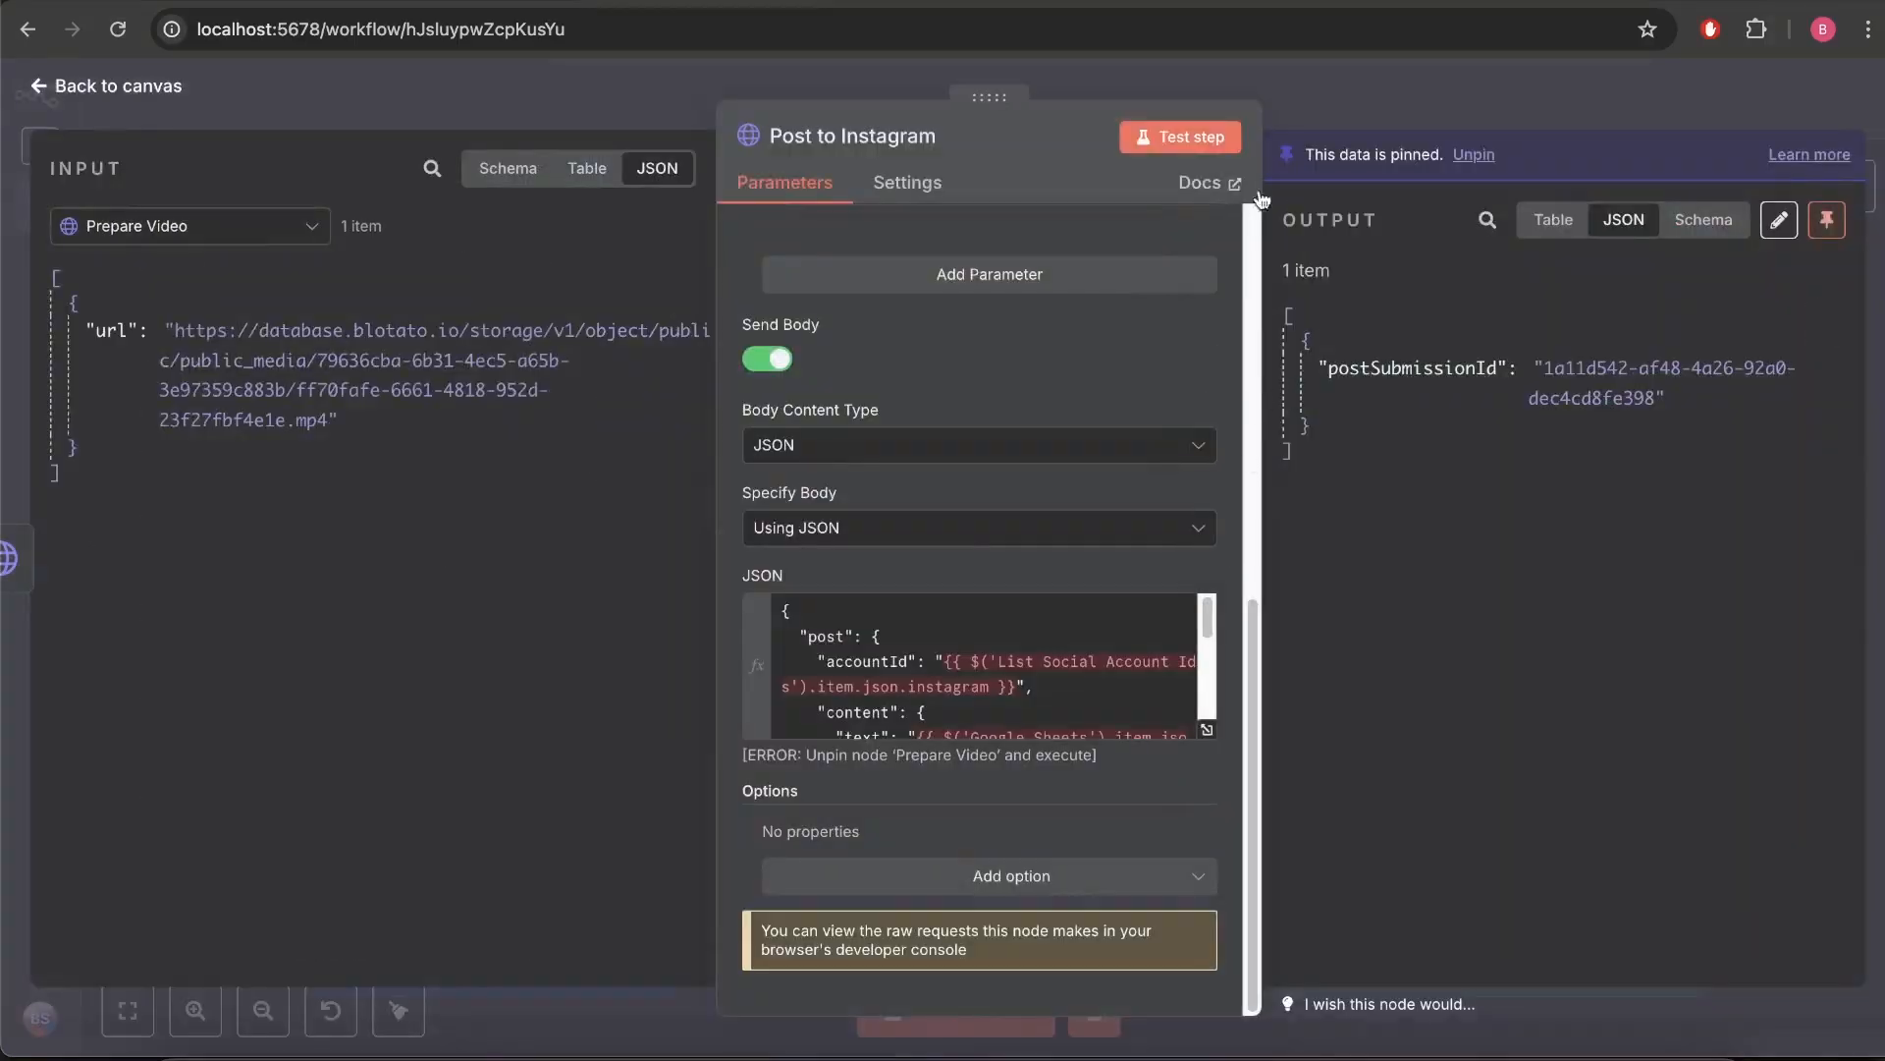
# Inspect the Post to YouTube step's Blotato posts request URL and reach its JSON body.
pyautogui.doubleClick(1410, 367)
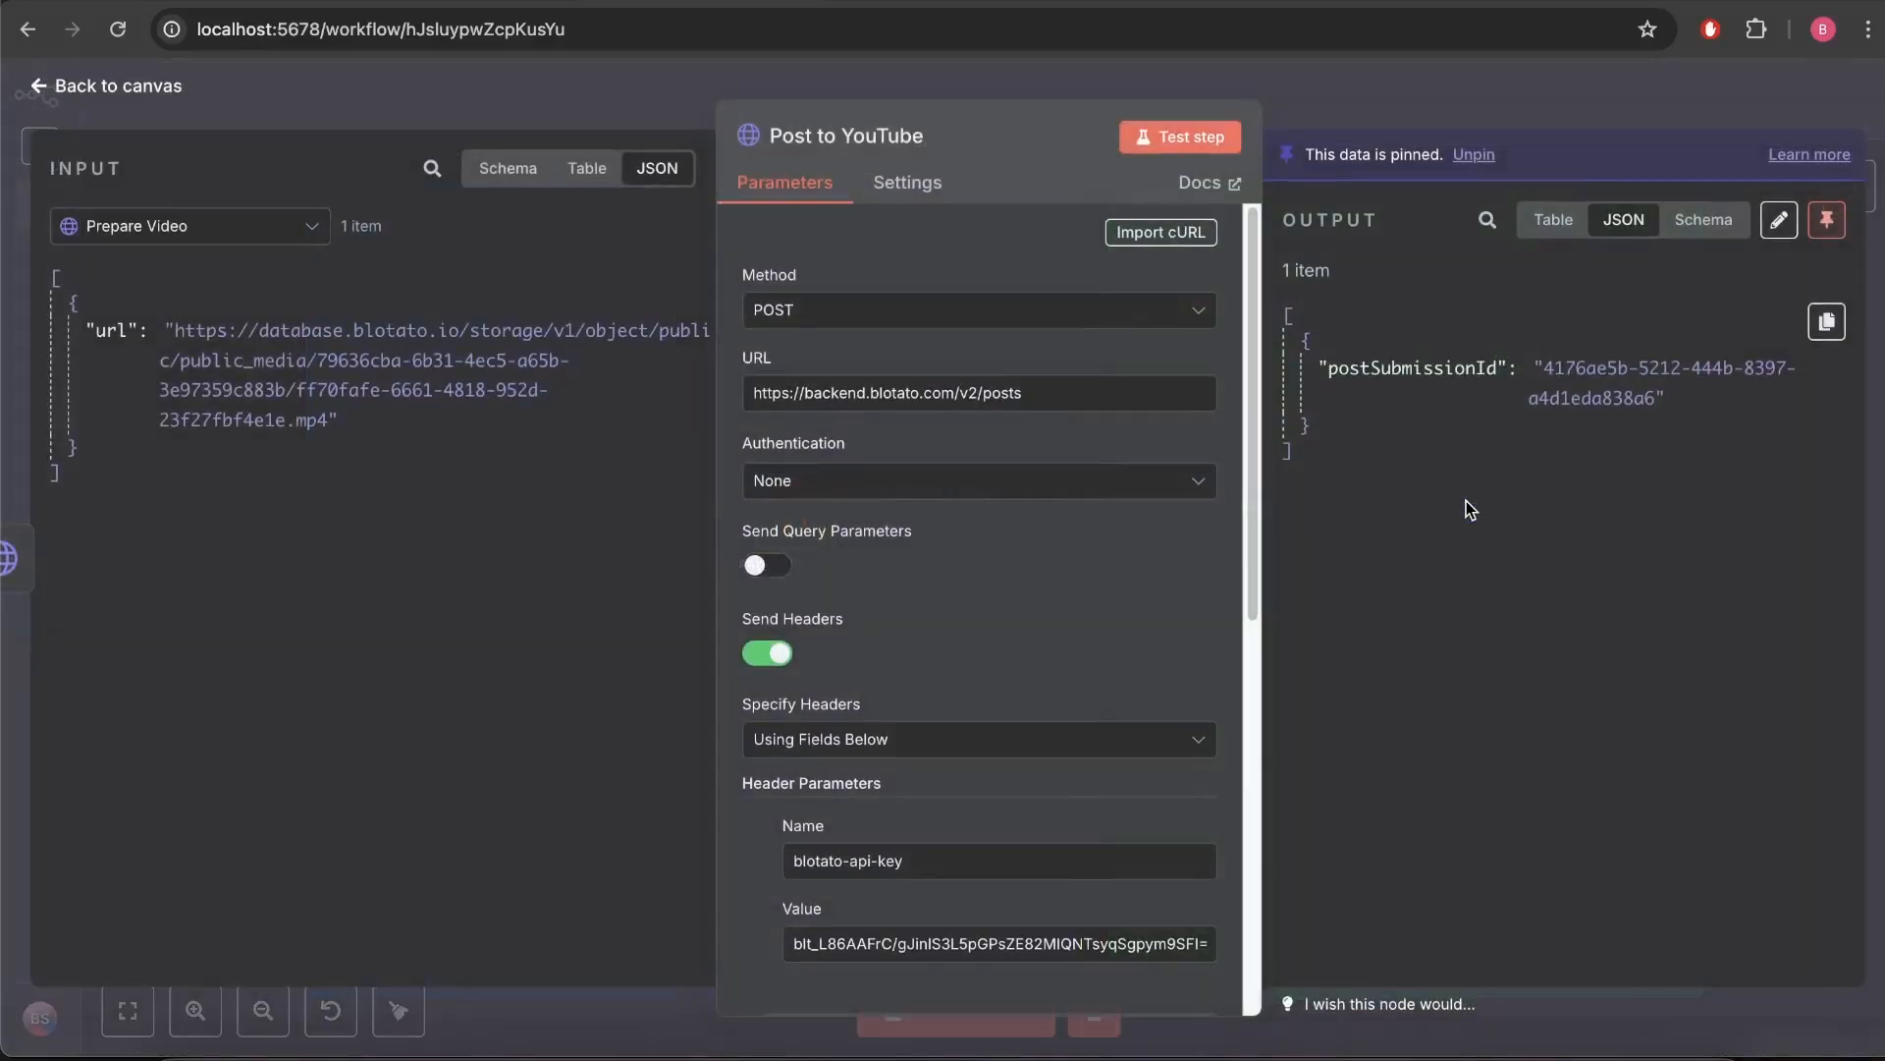
pyautogui.click(978, 393)
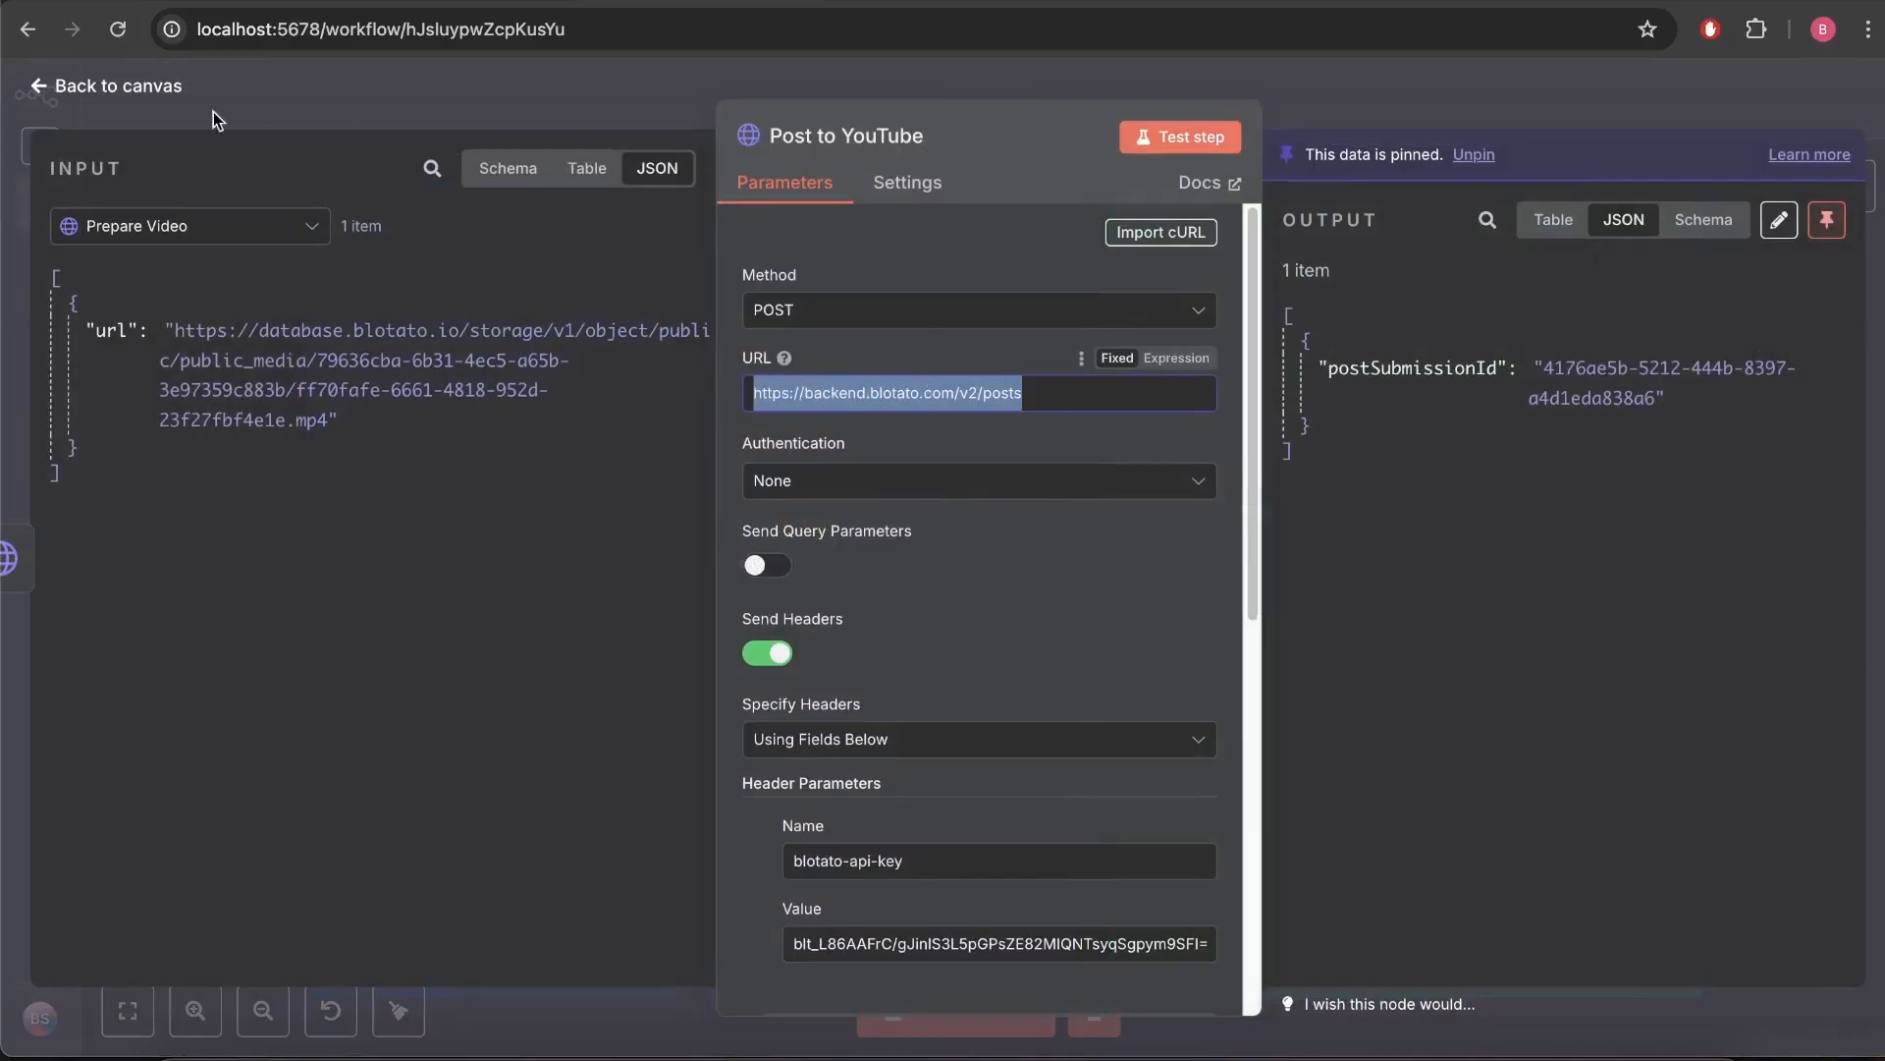
pyautogui.click(116, 84)
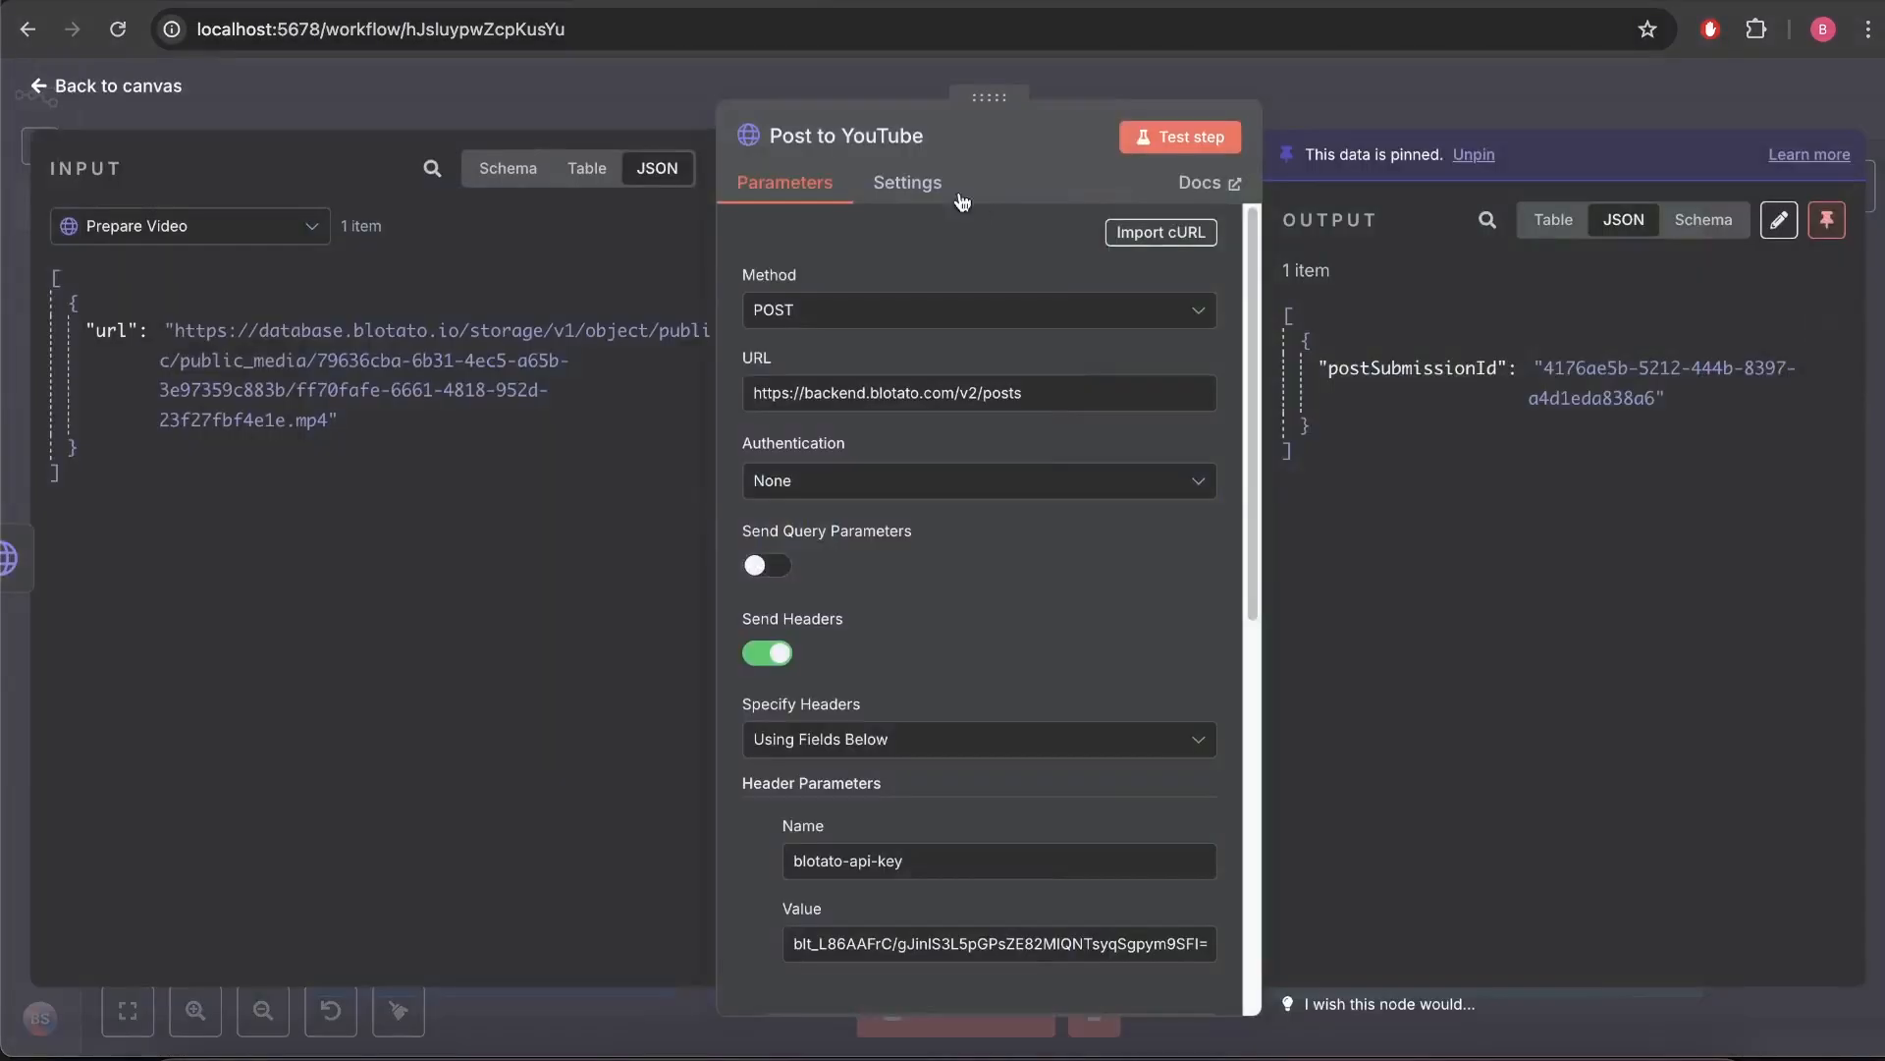
pyautogui.scroll(-3)
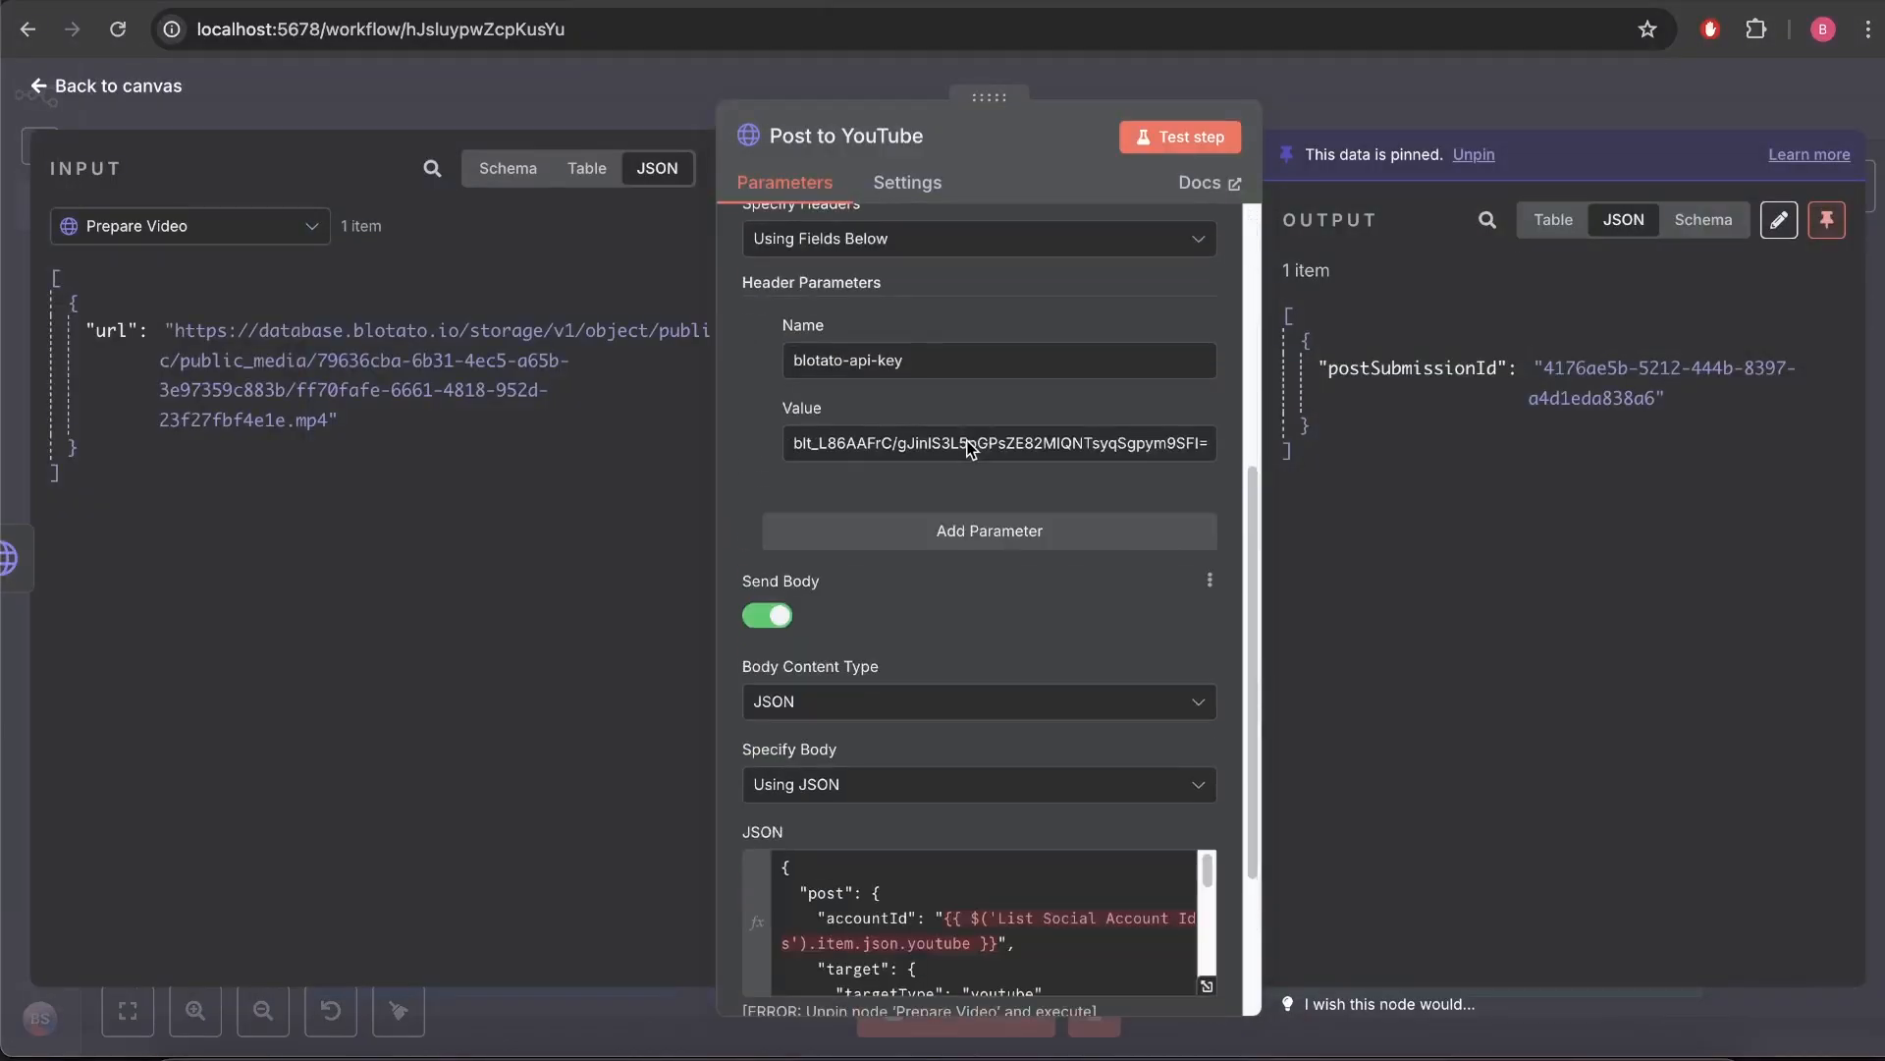
pyautogui.scroll(-3)
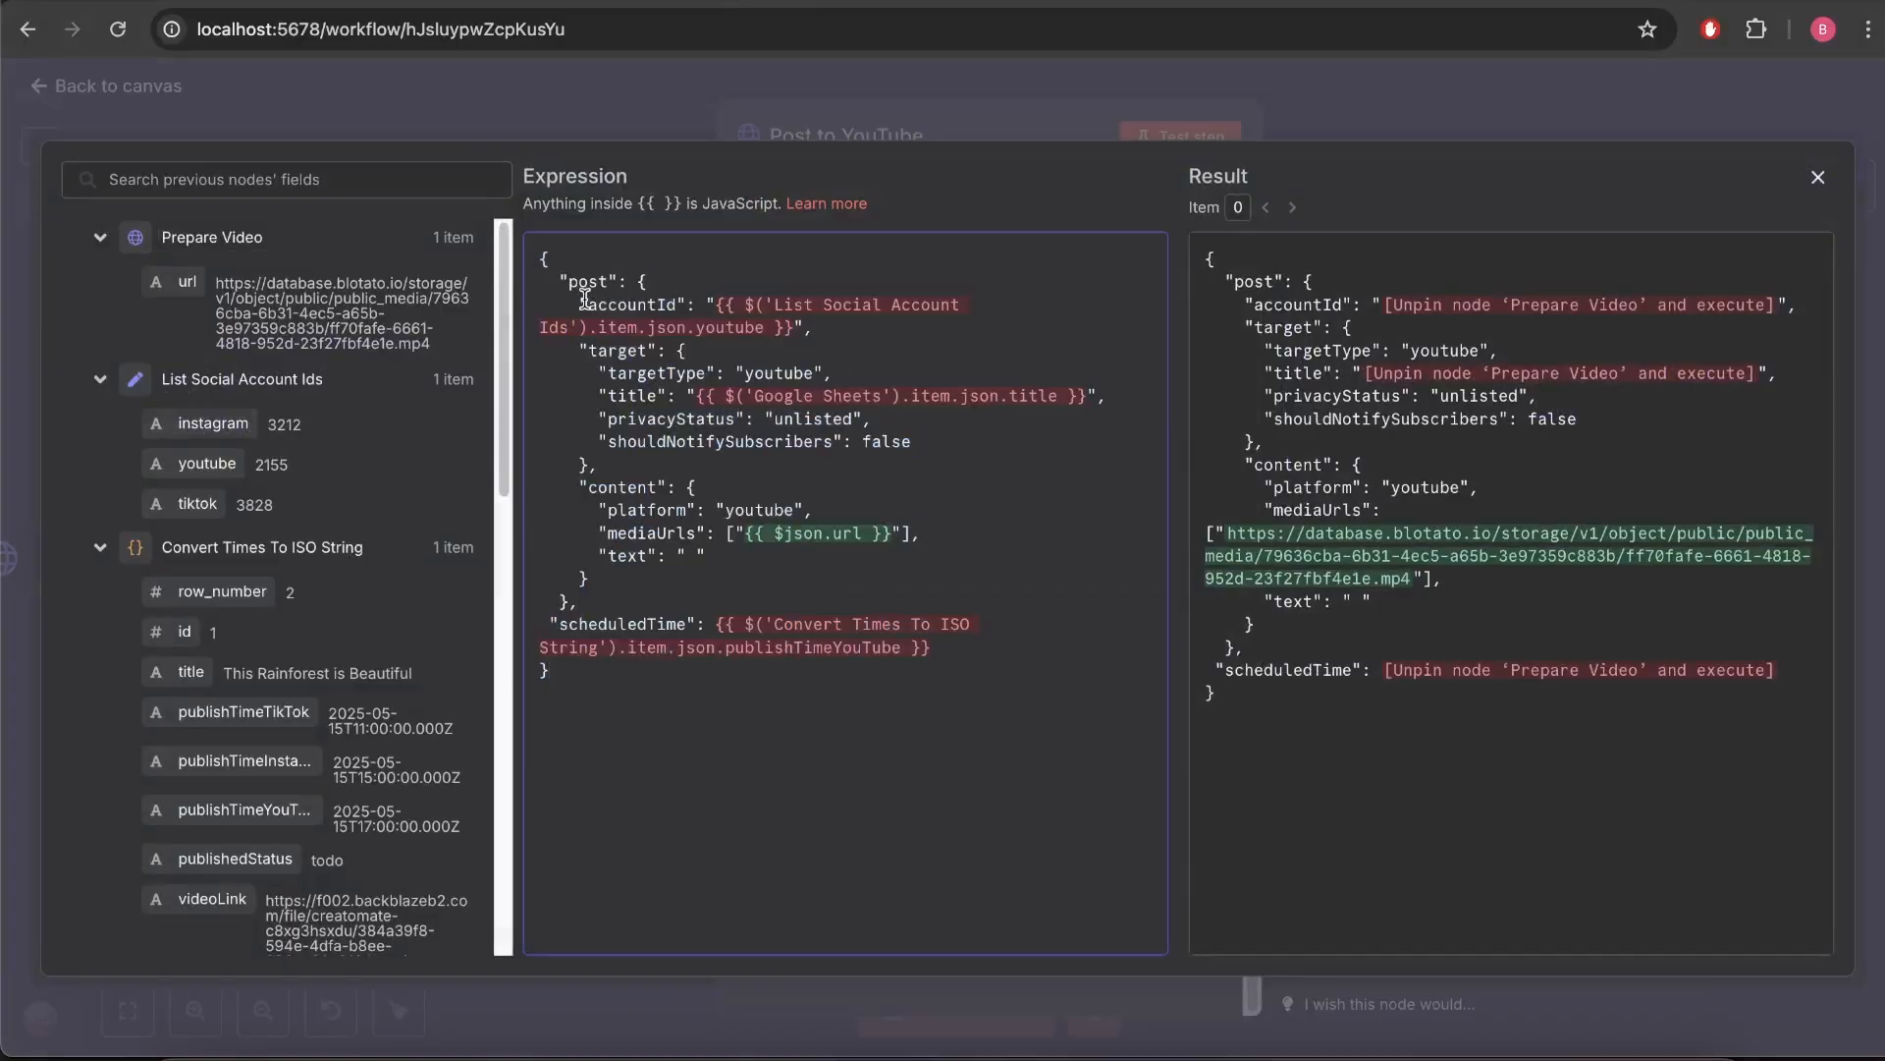
# Review the YouTube body's target section: unlisted privacy status, shouldNotifySubscribers false and publish time.
pyautogui.doubleClick(630, 305)
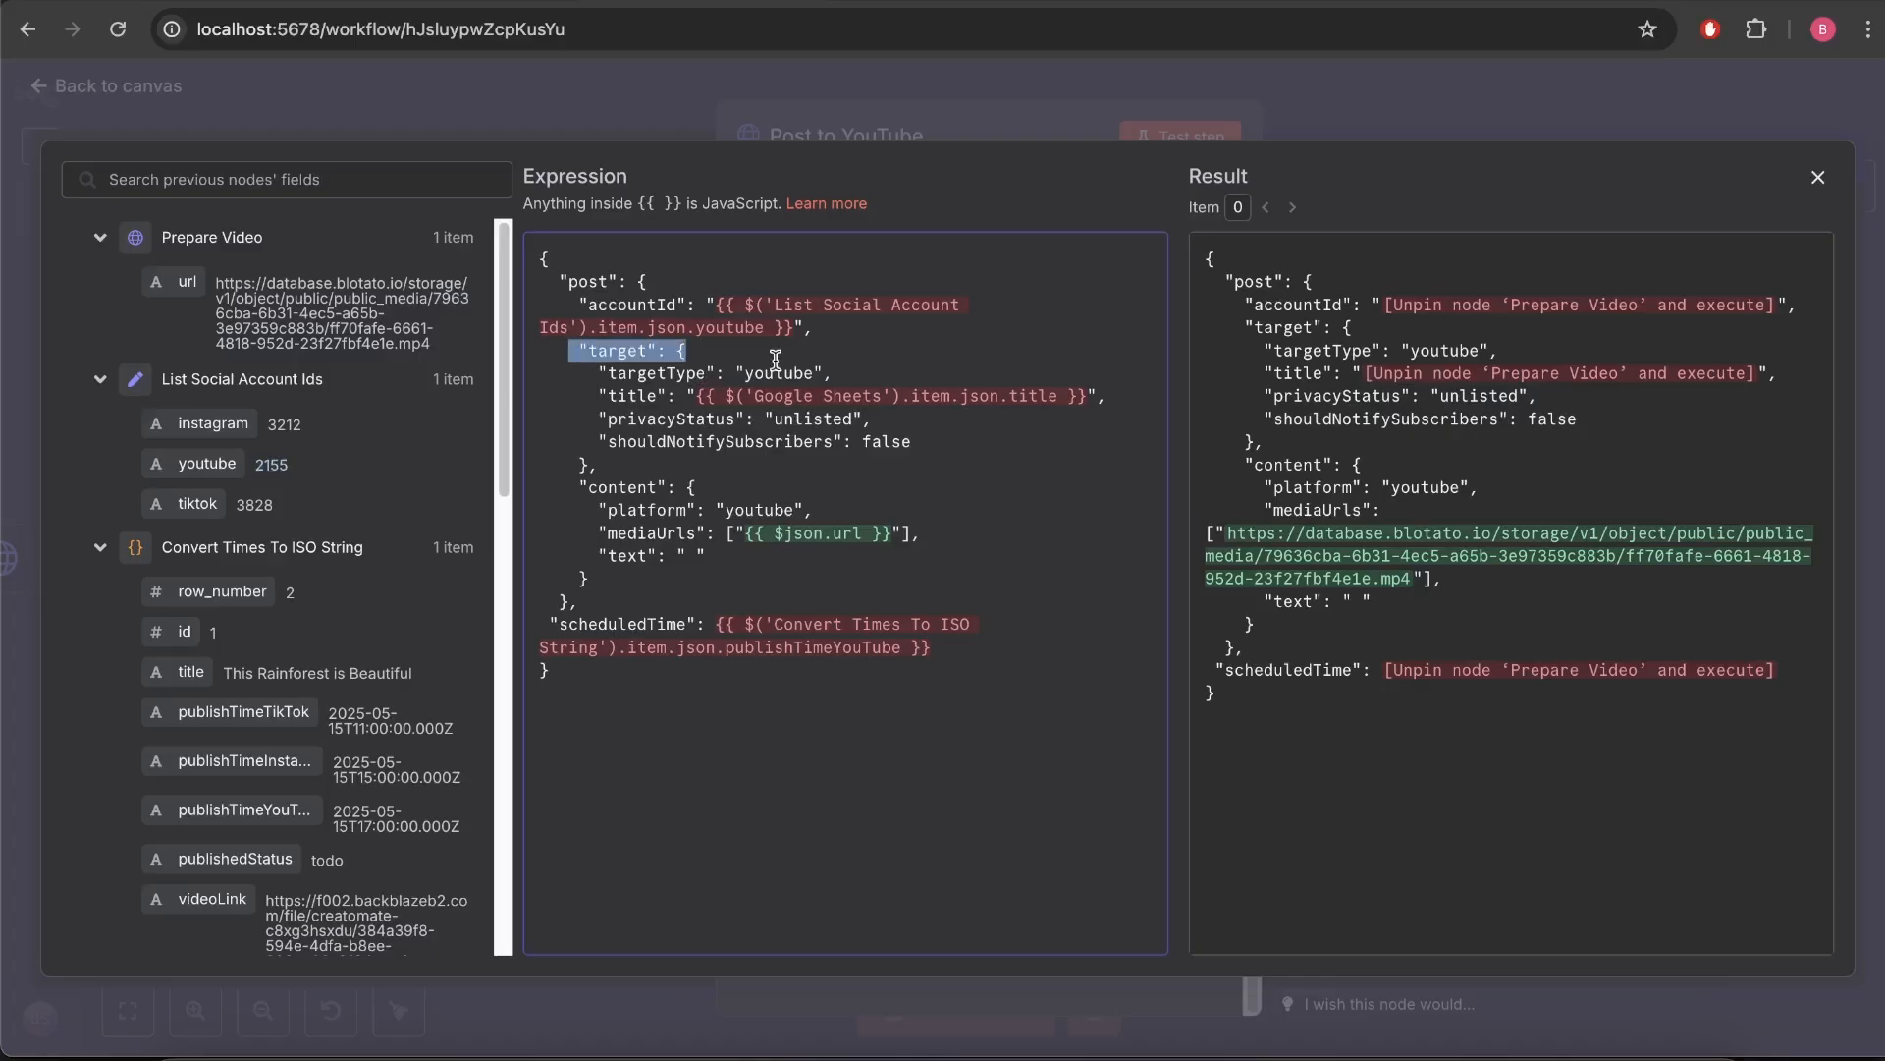
pyautogui.doubleClick(780, 373)
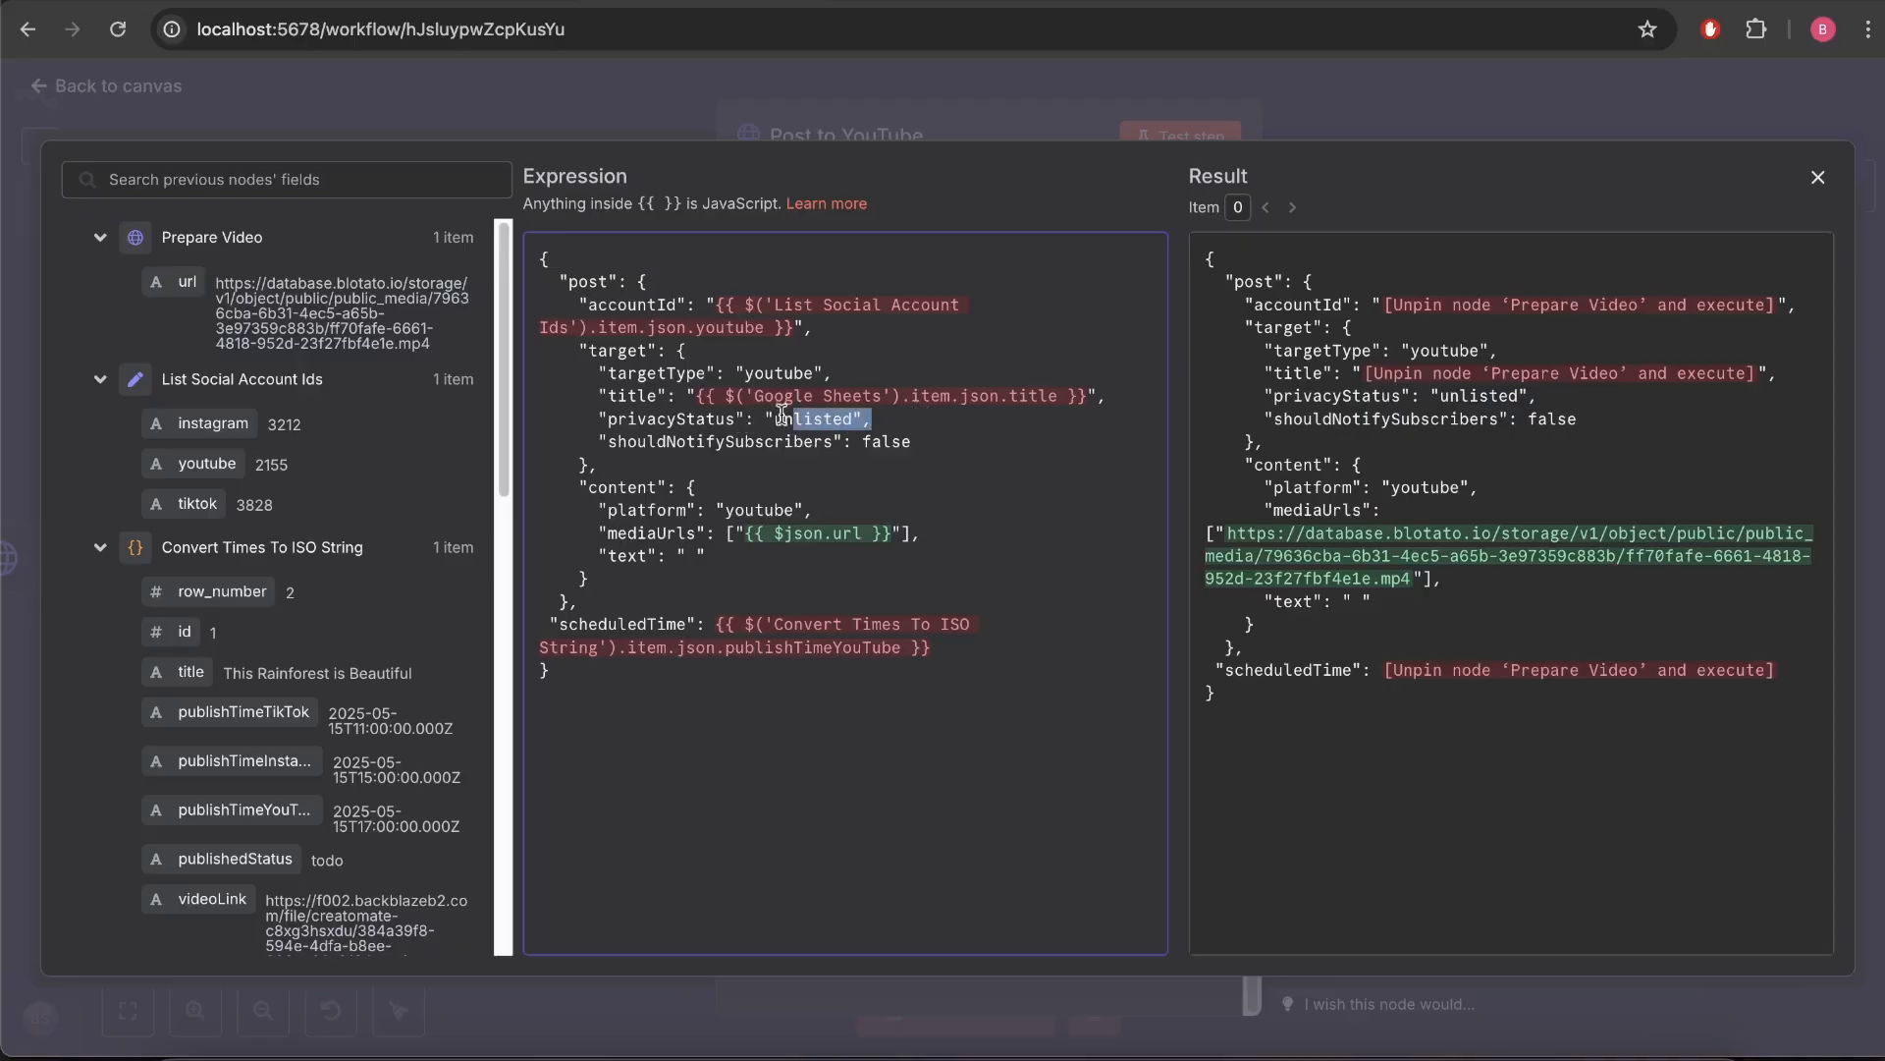
pyautogui.click(911, 442)
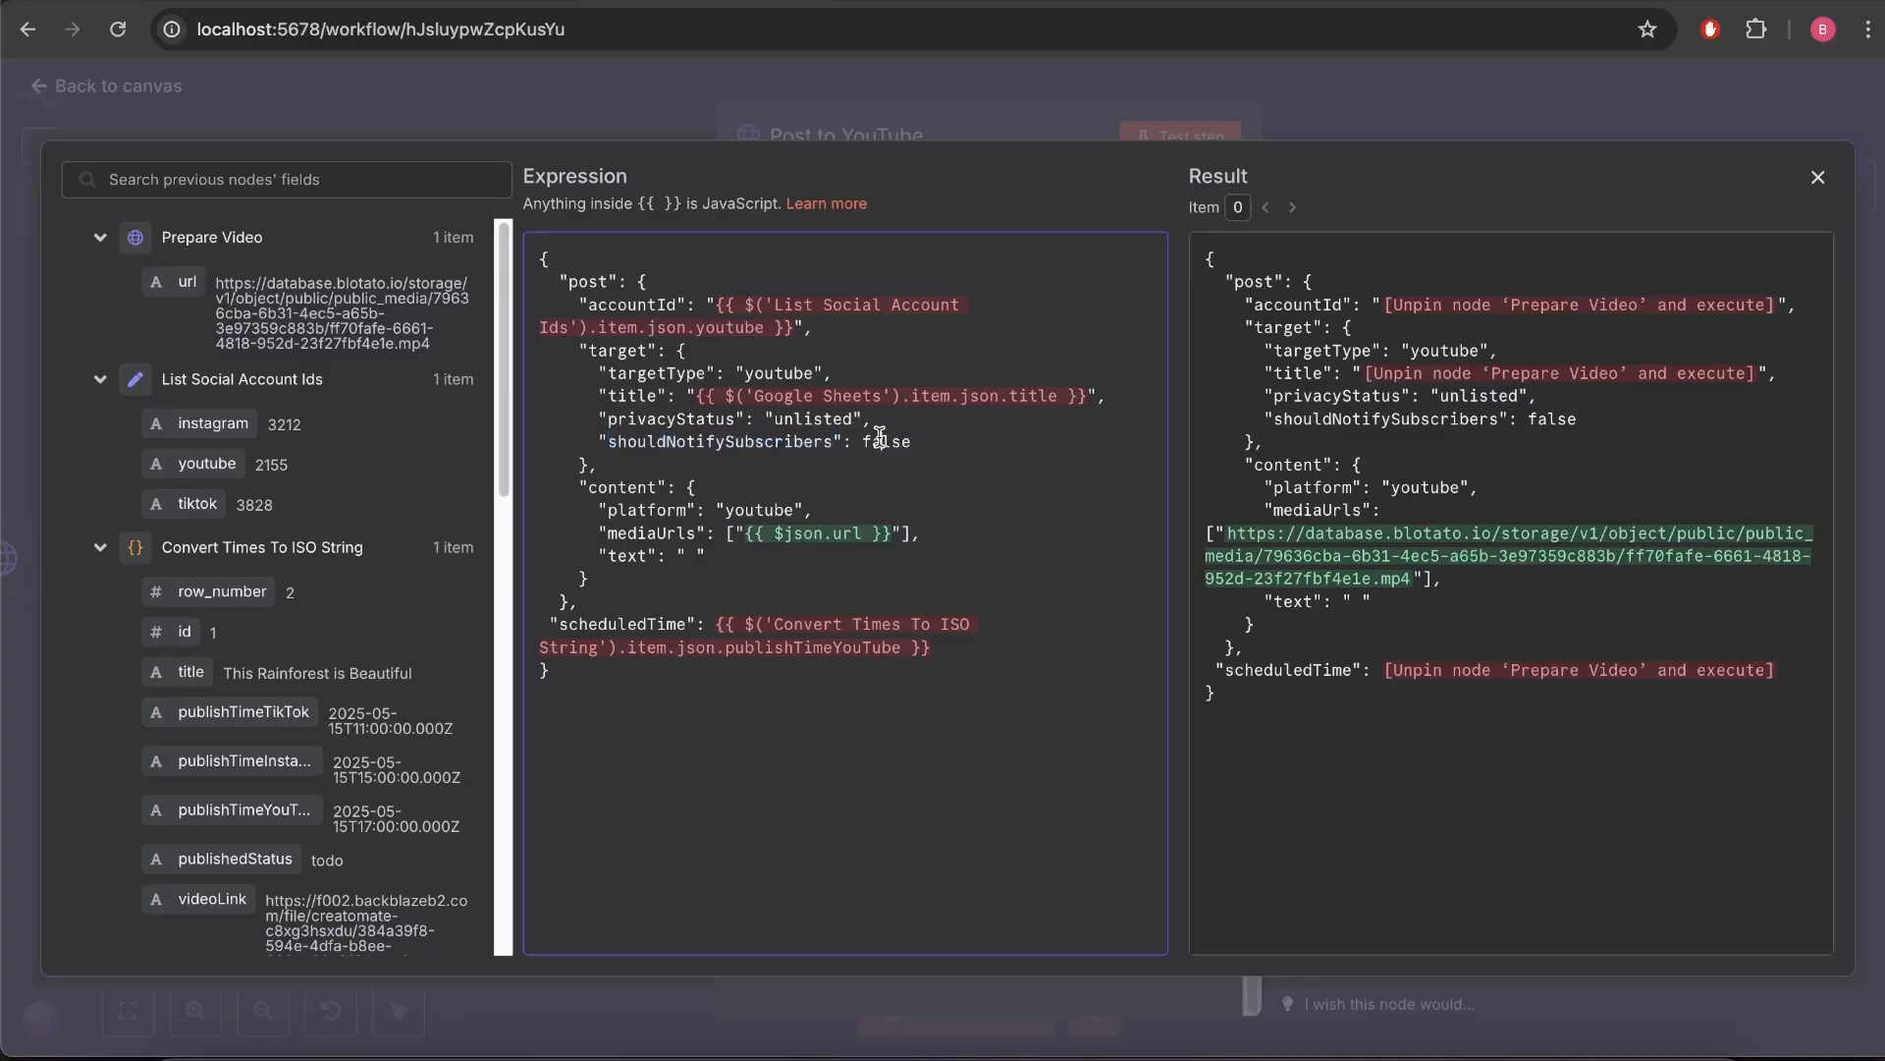
pyautogui.doubleClick(888, 442)
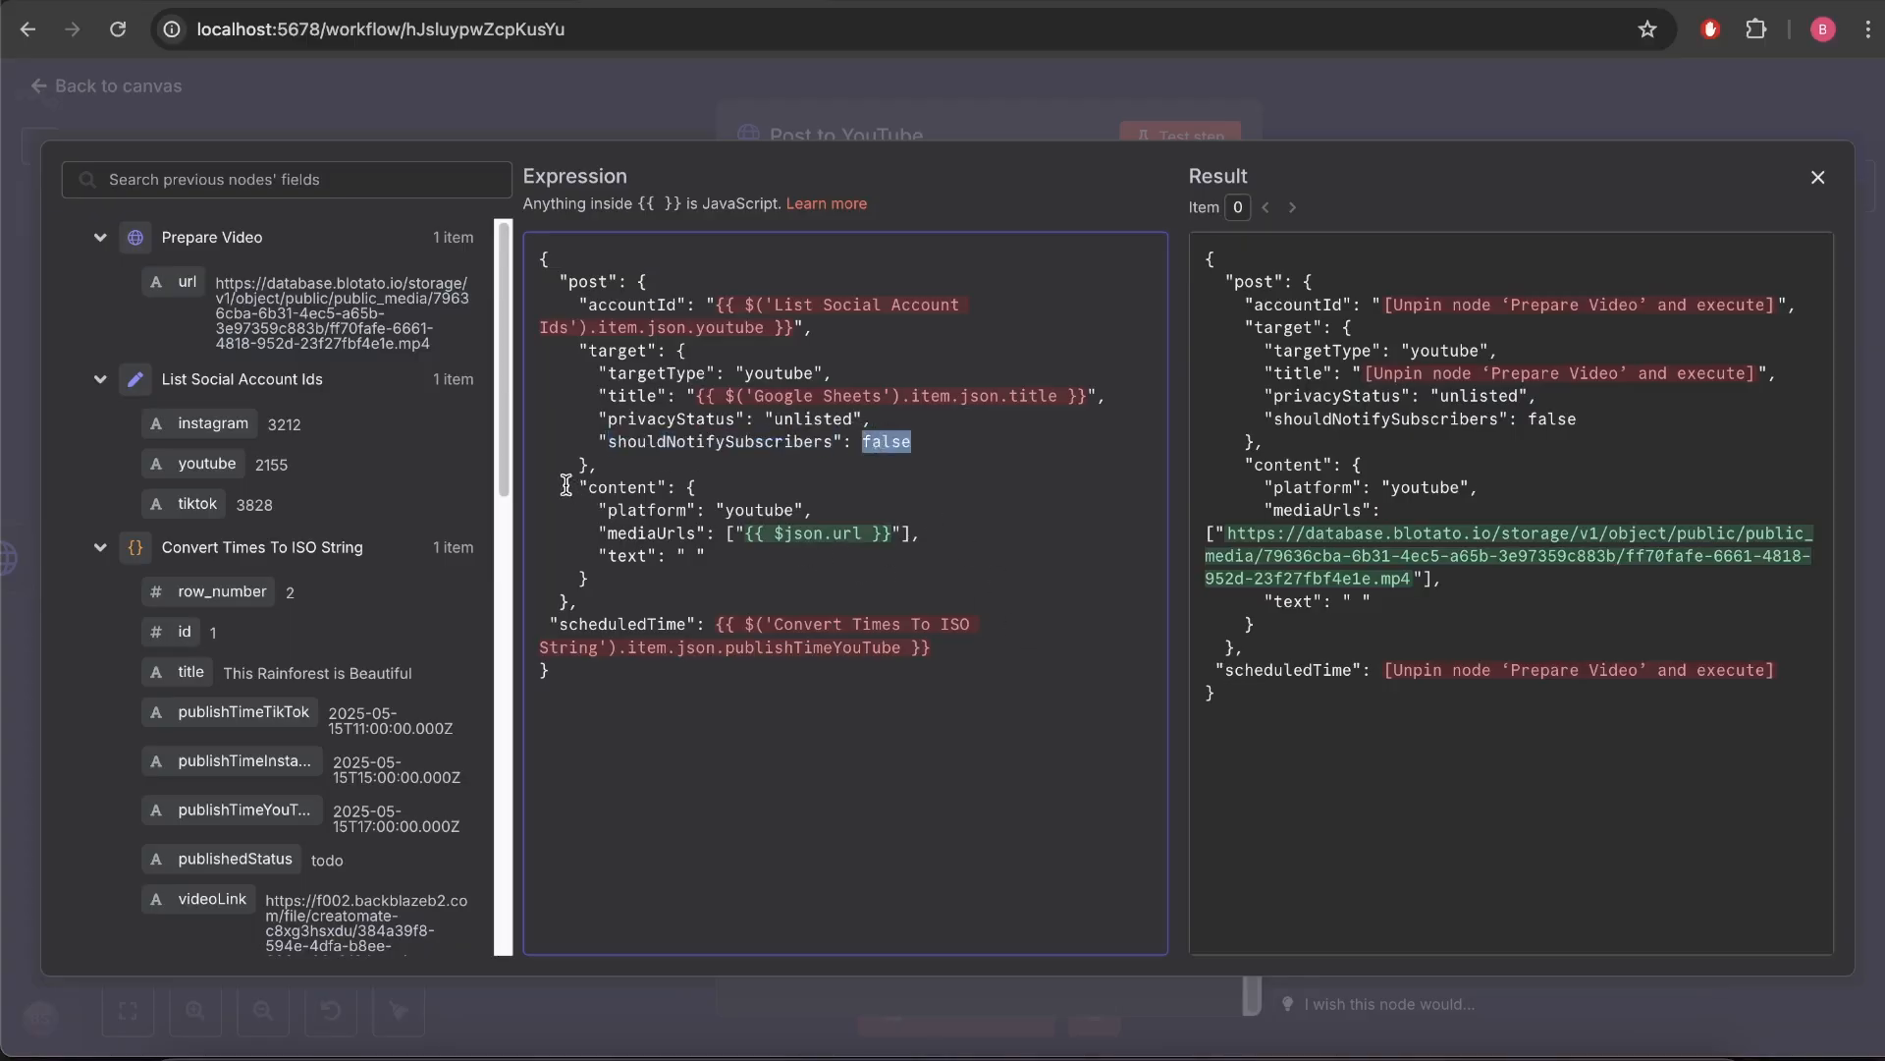
pyautogui.doubleClick(758, 511)
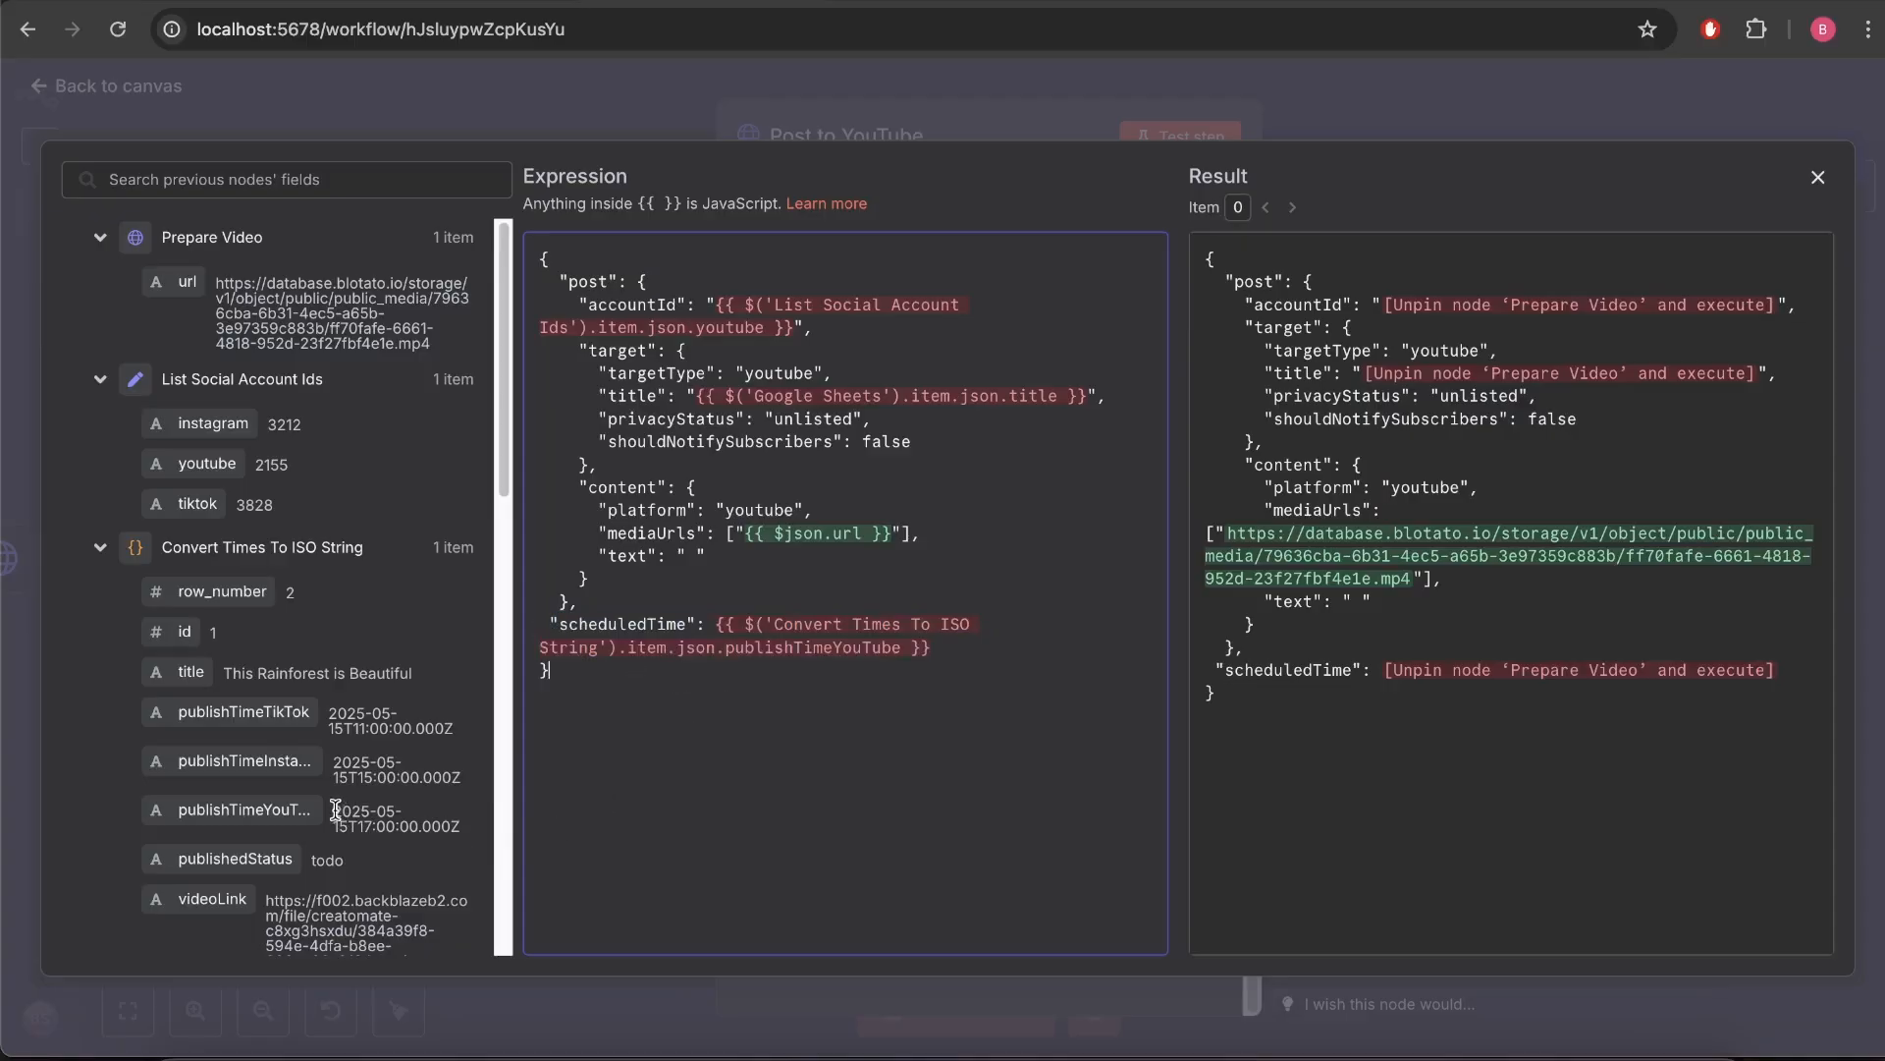
pyautogui.doubleClick(366, 817)
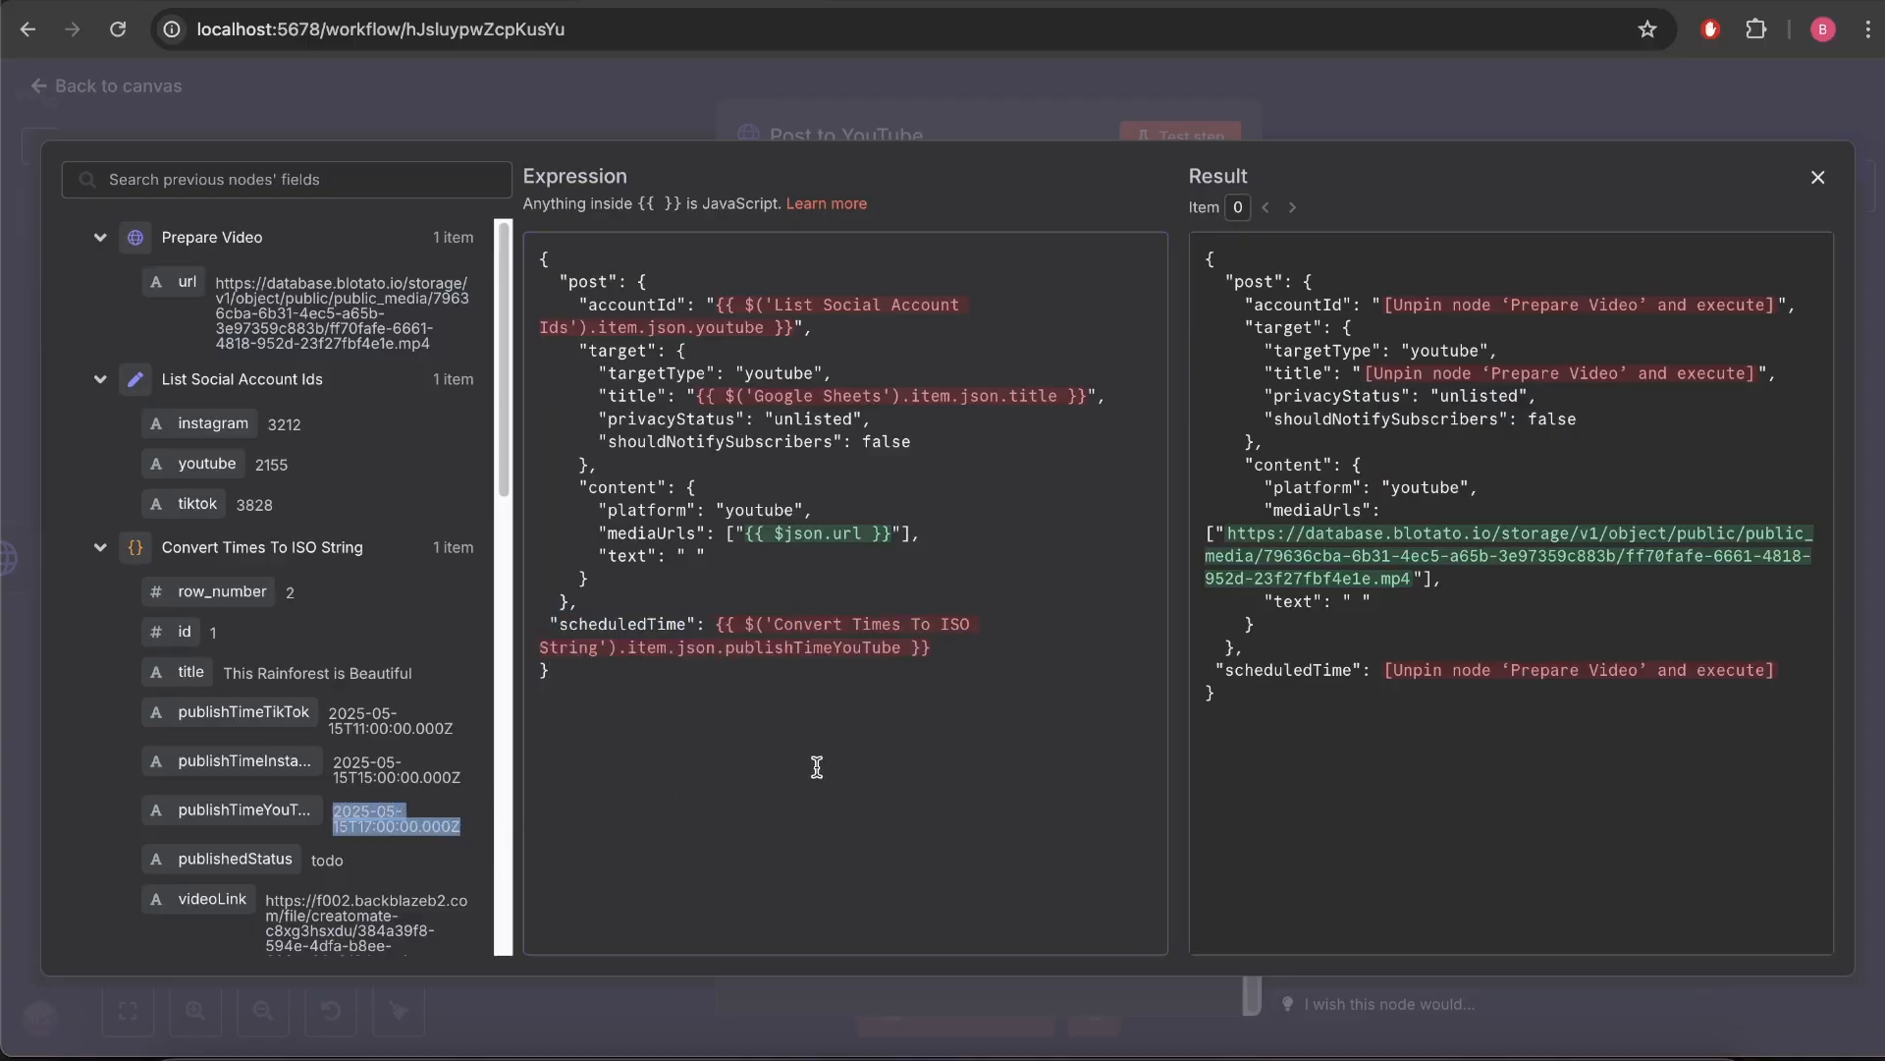
pyautogui.click(1817, 177)
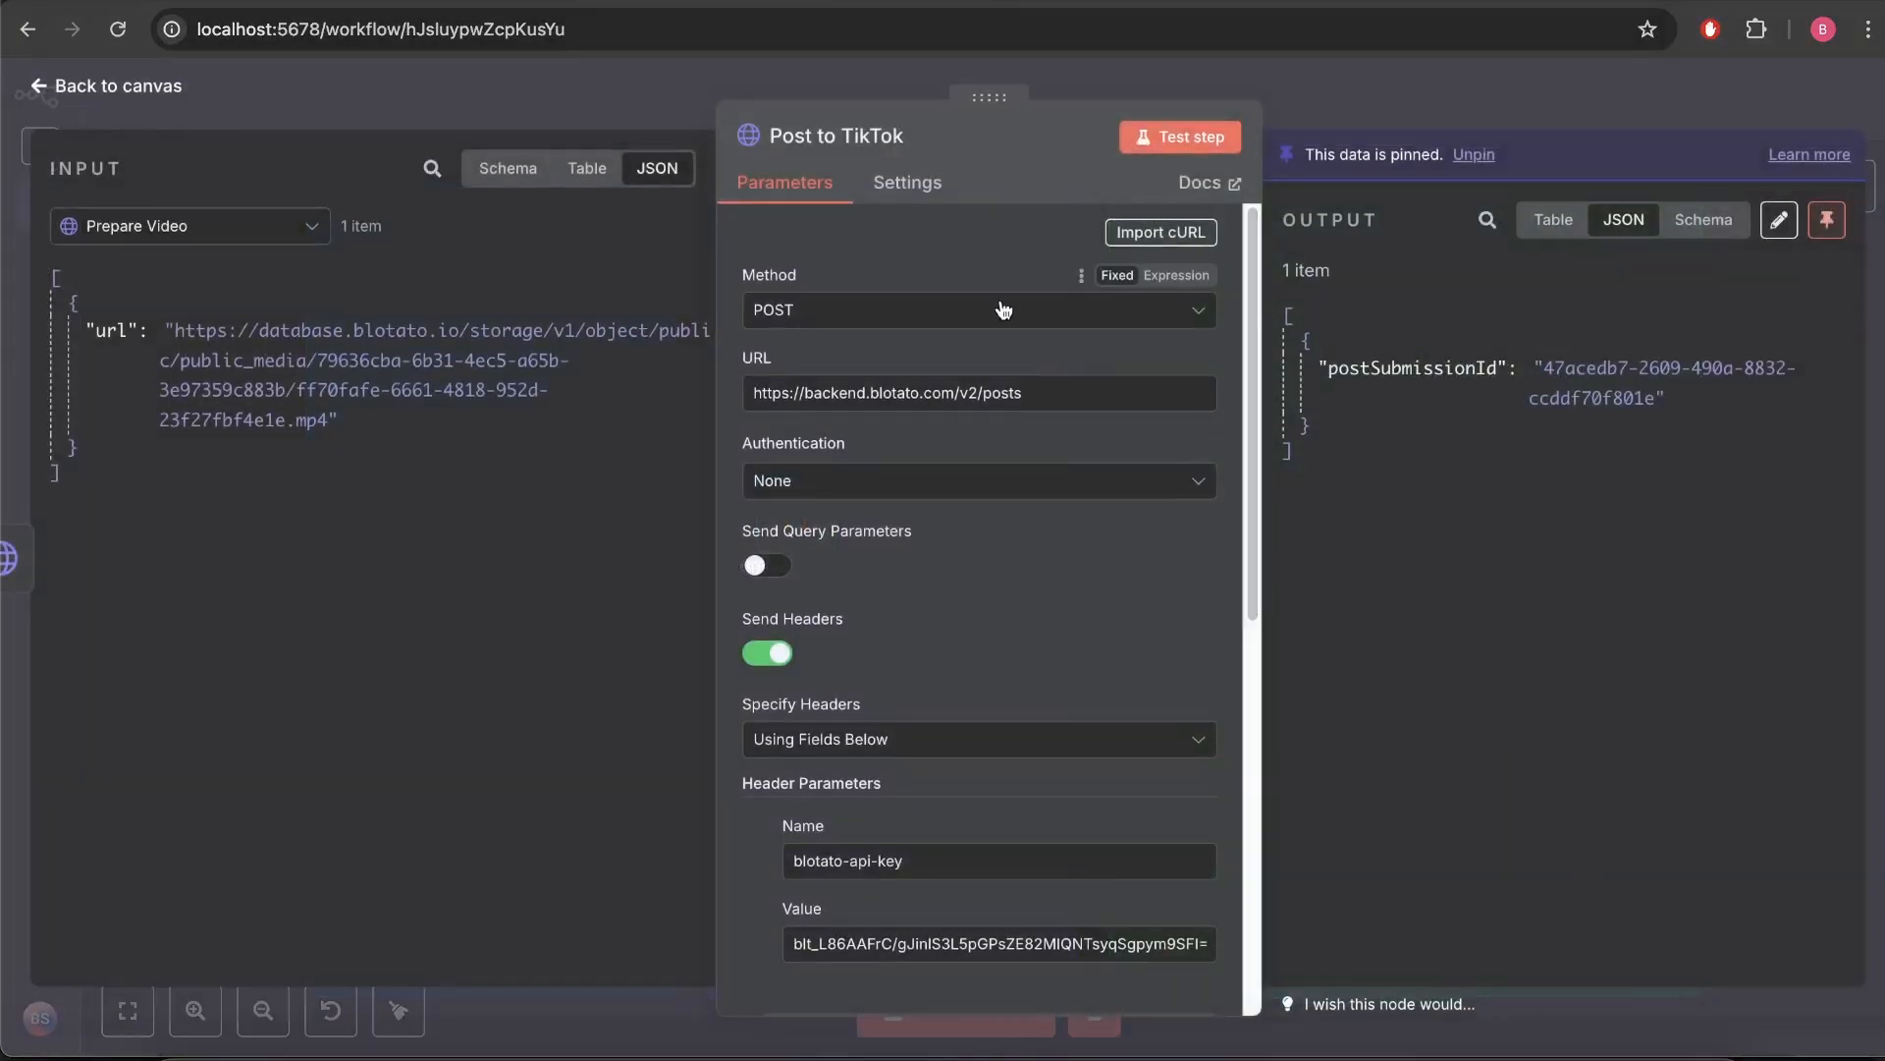
# Review the TikTok body's target type, disabled comments and platform field, then return to the canvas.
pyautogui.scroll(-3)
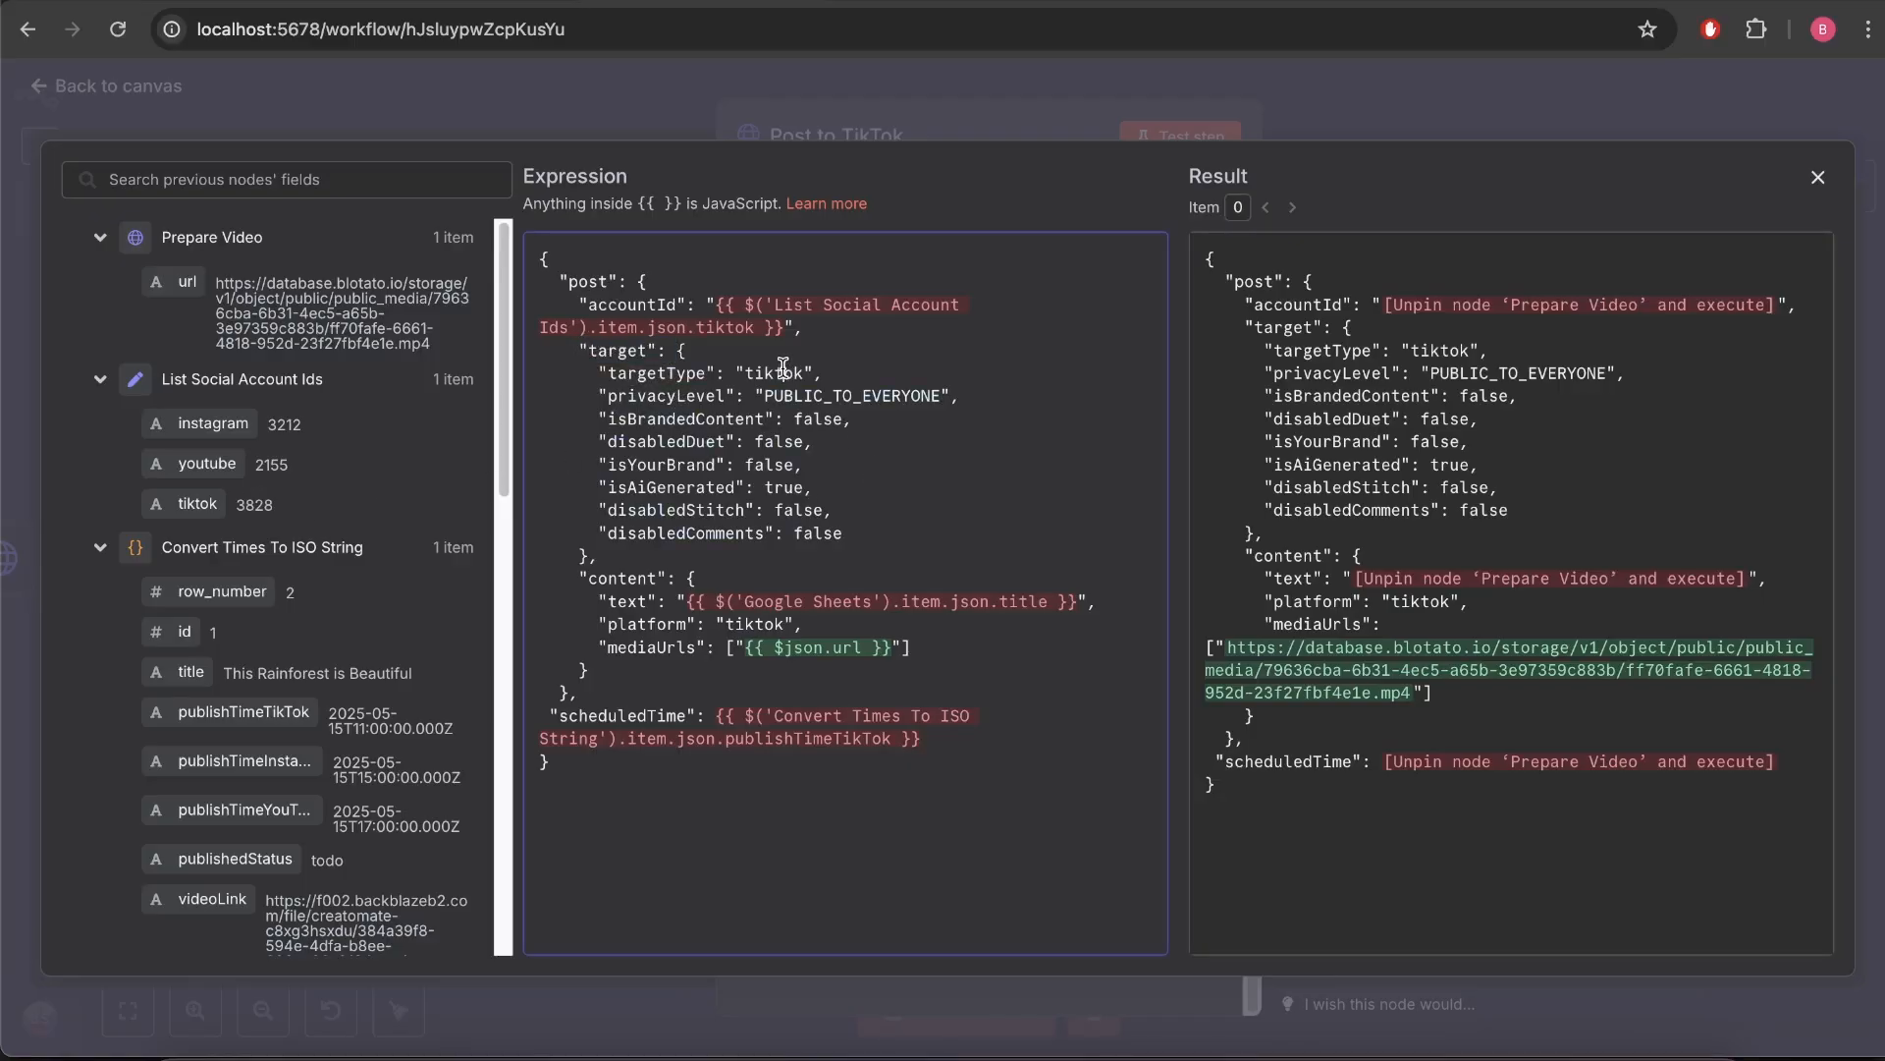
pyautogui.doubleClick(851, 395)
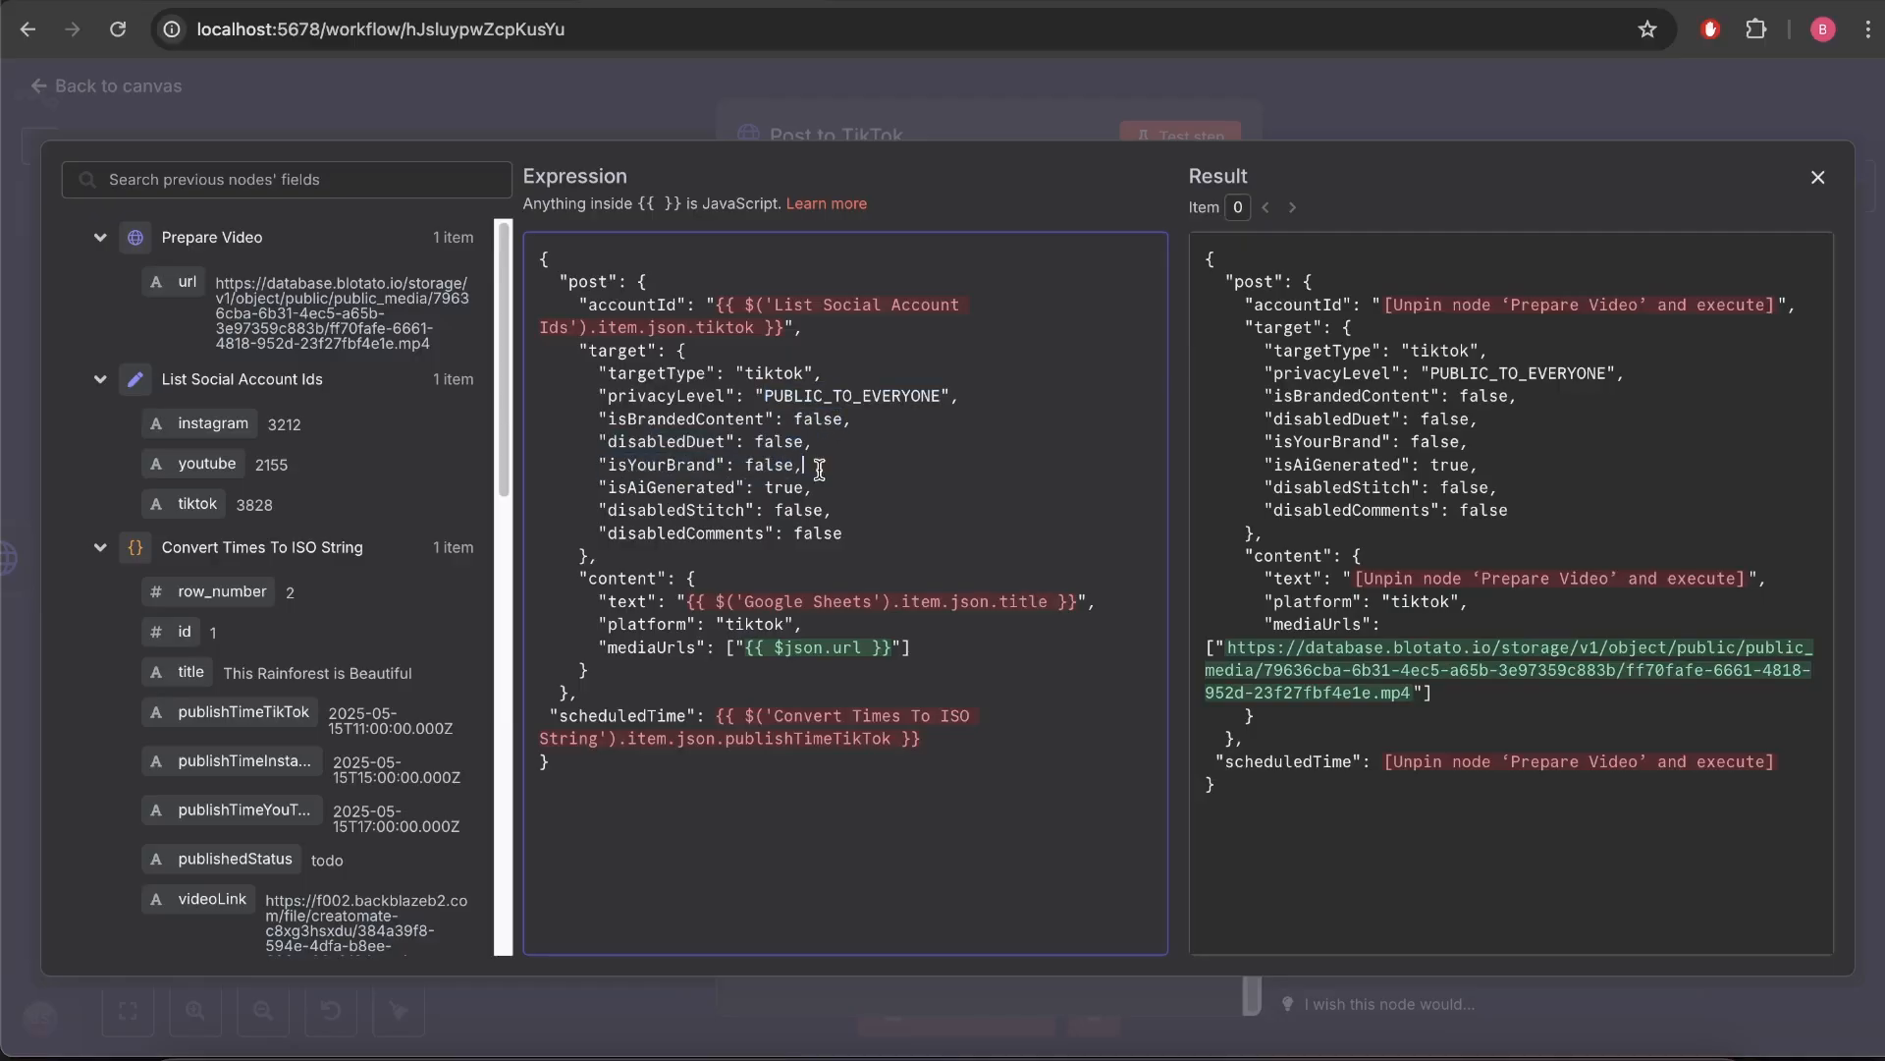
pyautogui.moveTo(776, 487)
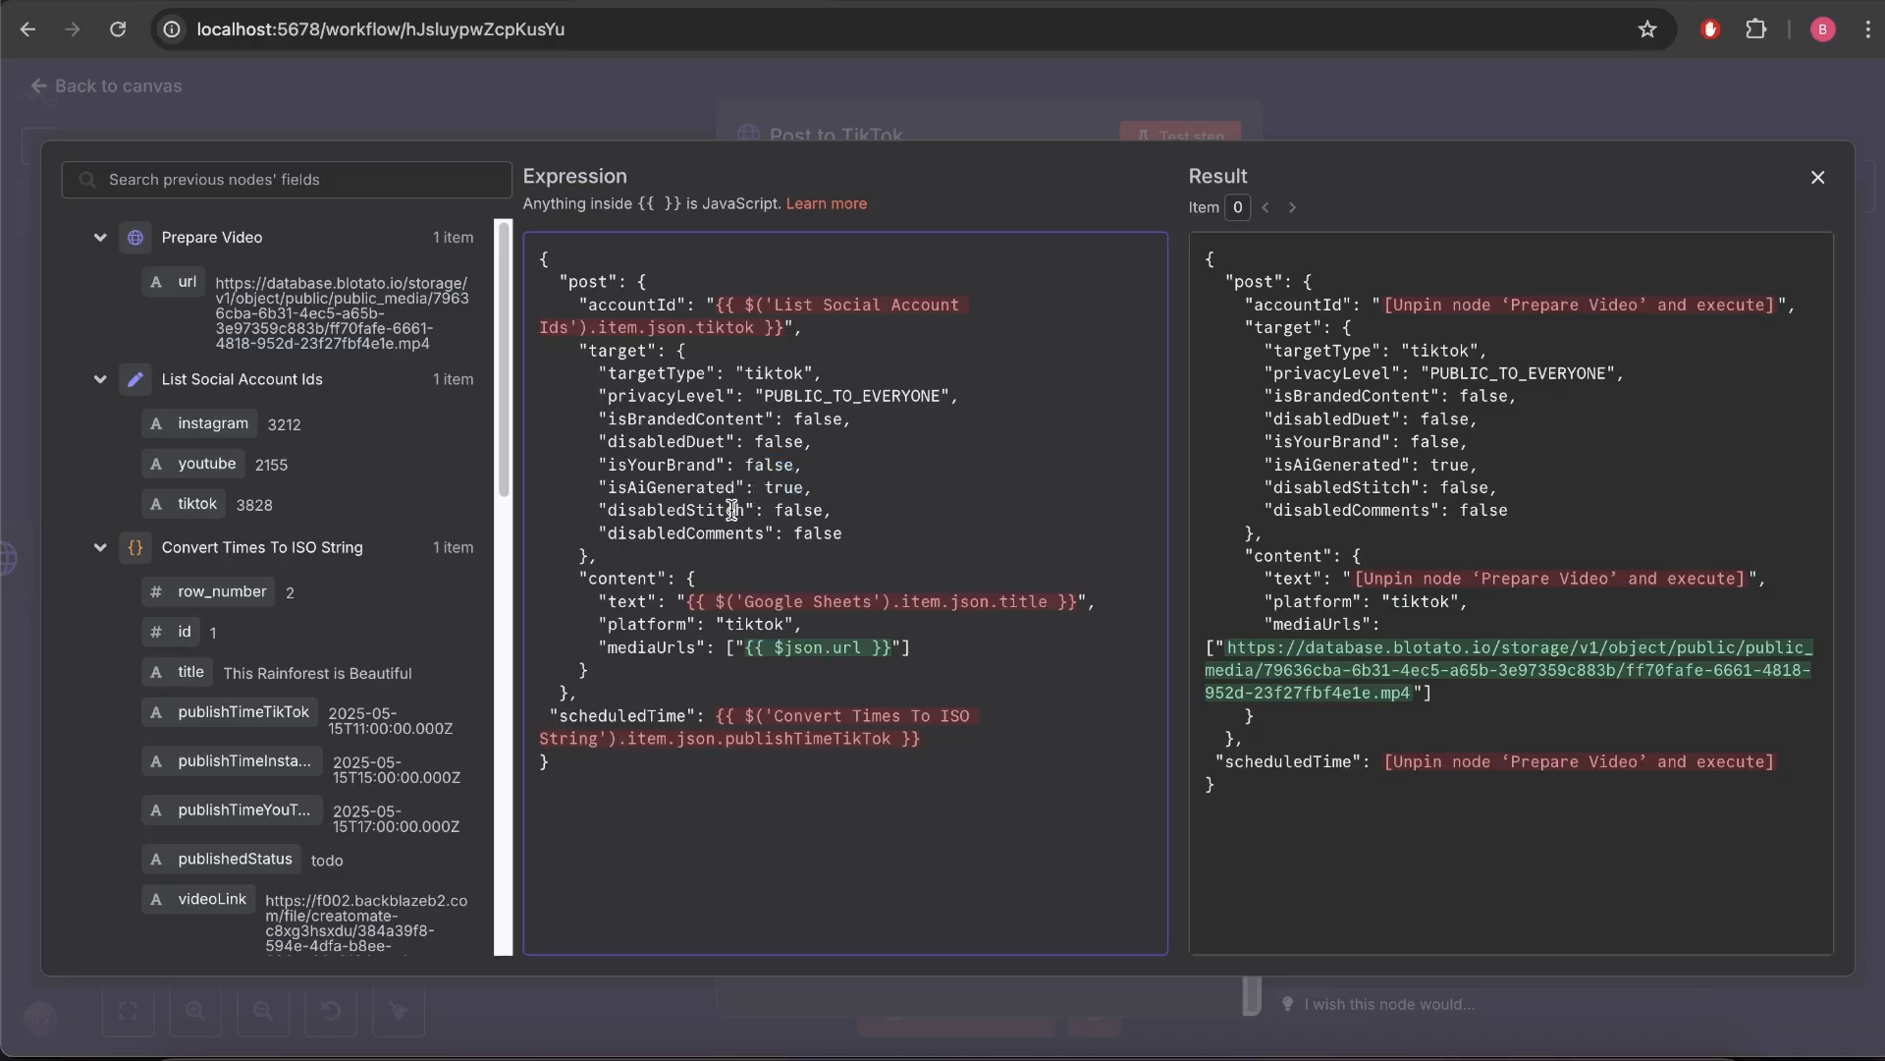
pyautogui.moveTo(815, 528)
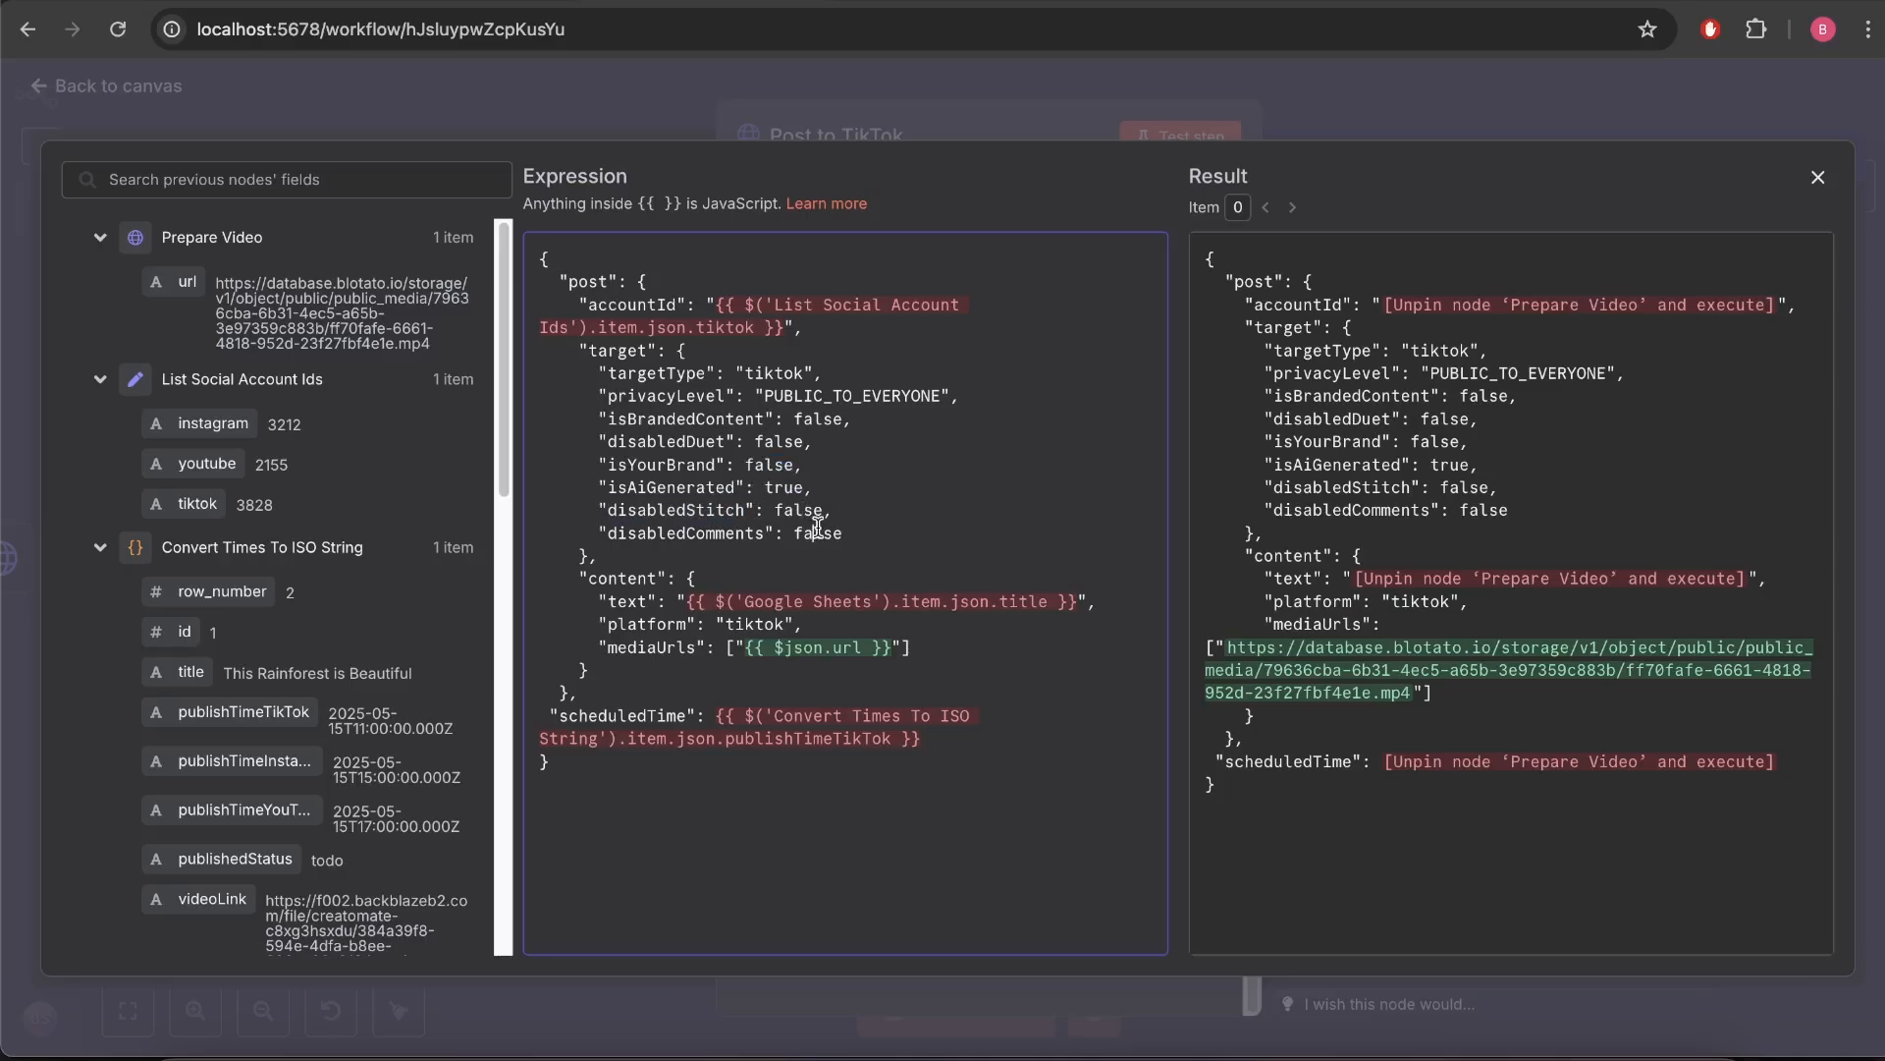
pyautogui.doubleClick(627, 601)
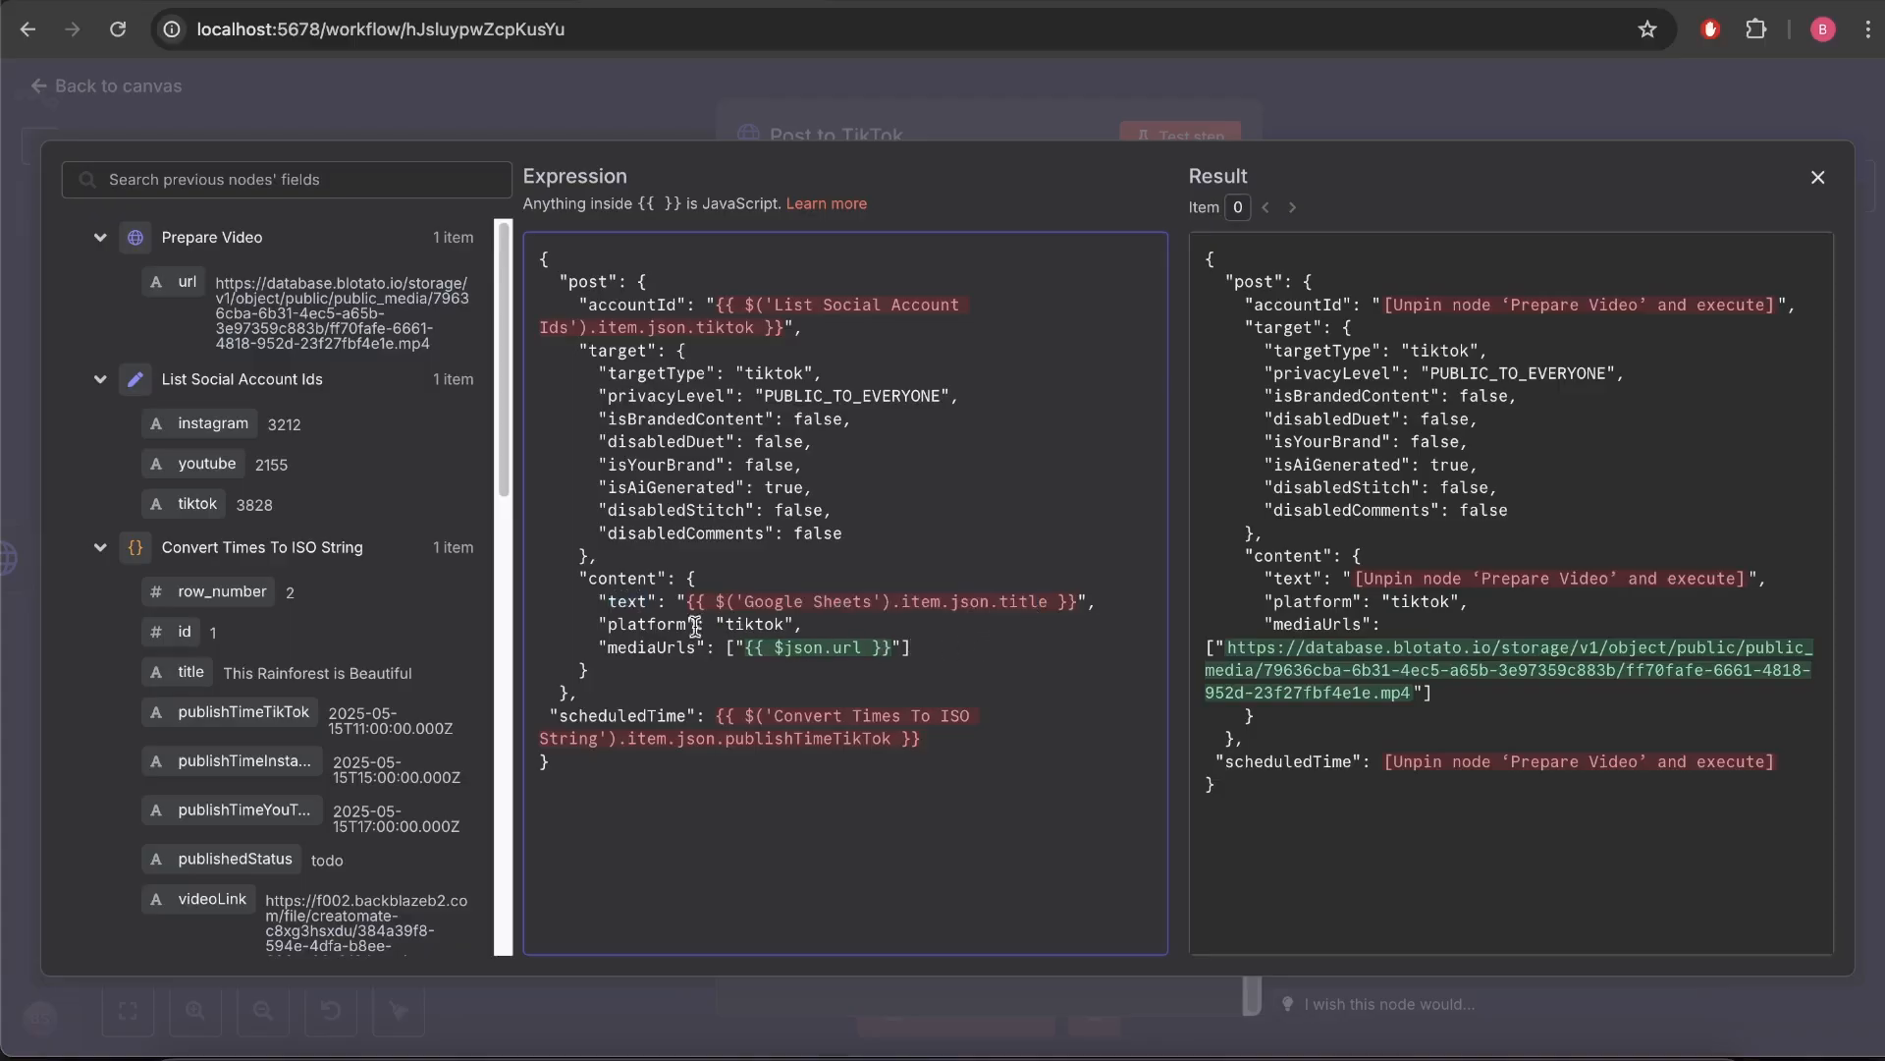
pyautogui.doubleClick(752, 624)
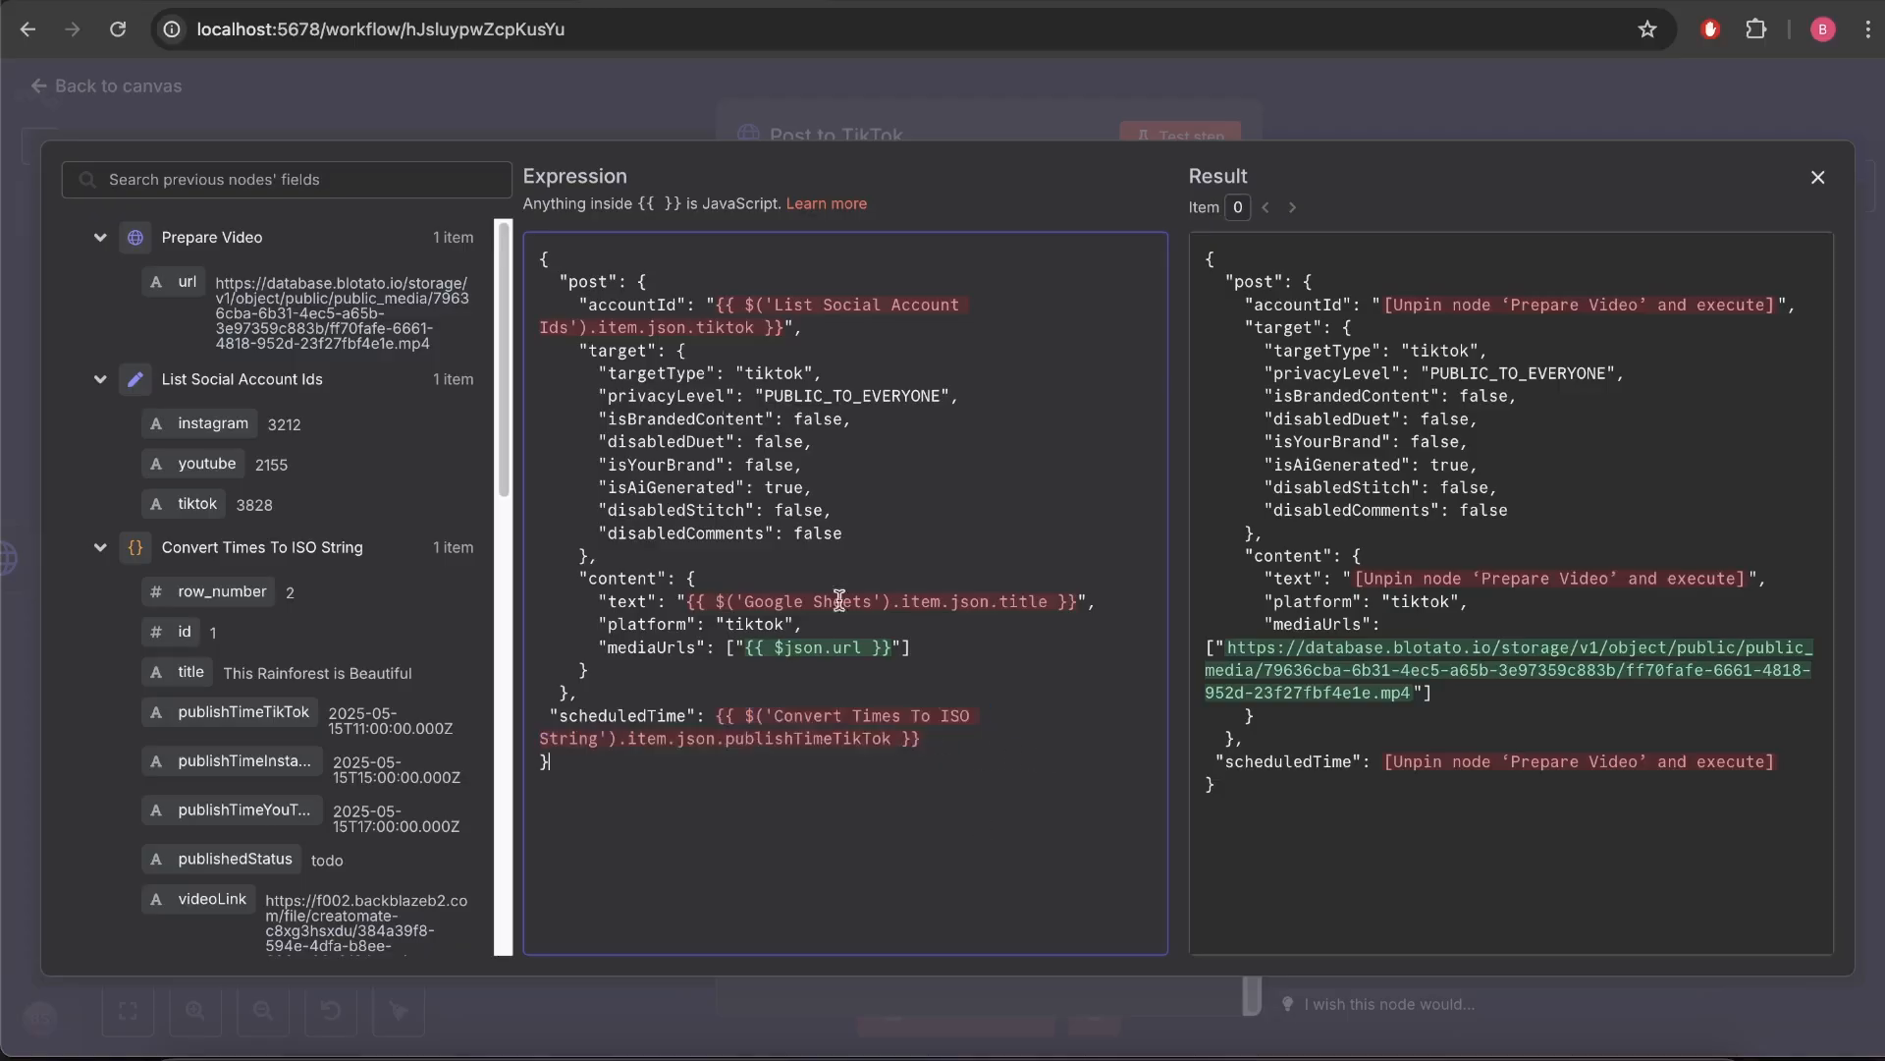
pyautogui.click(1816, 177)
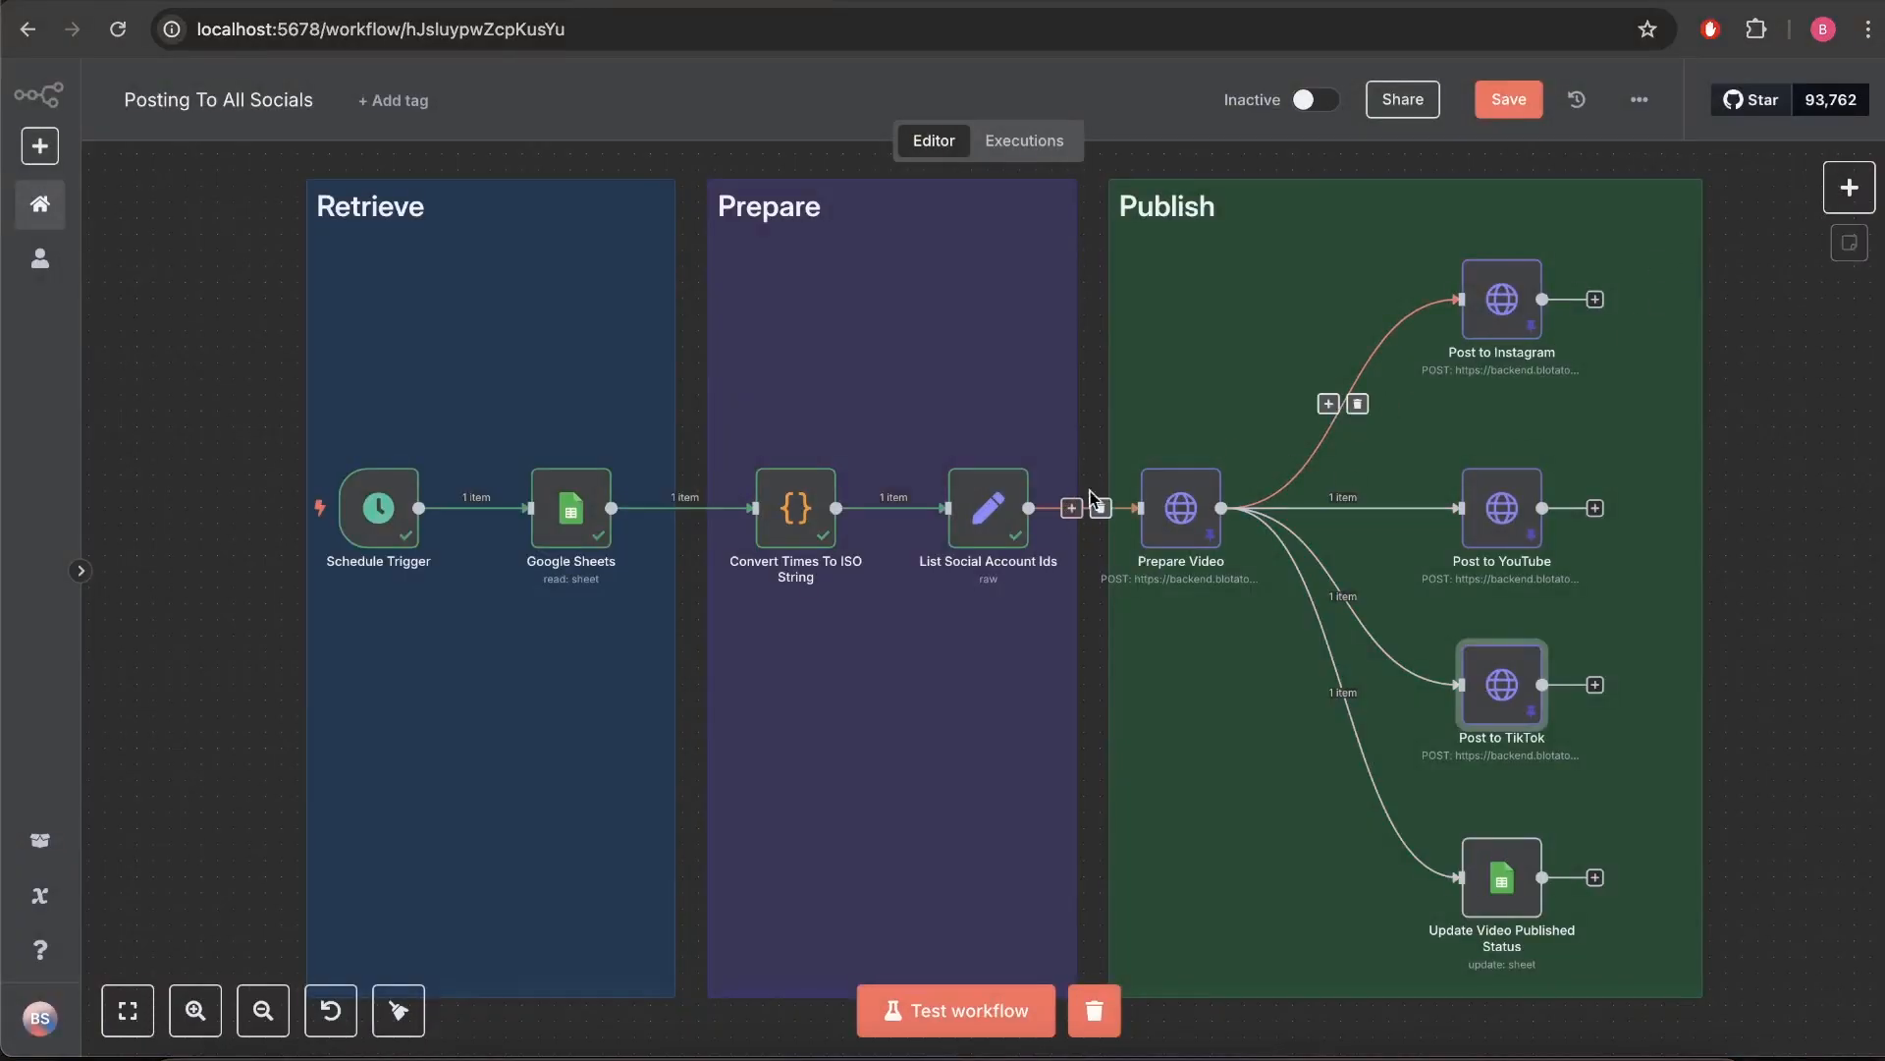
pyautogui.moveTo(1498, 685)
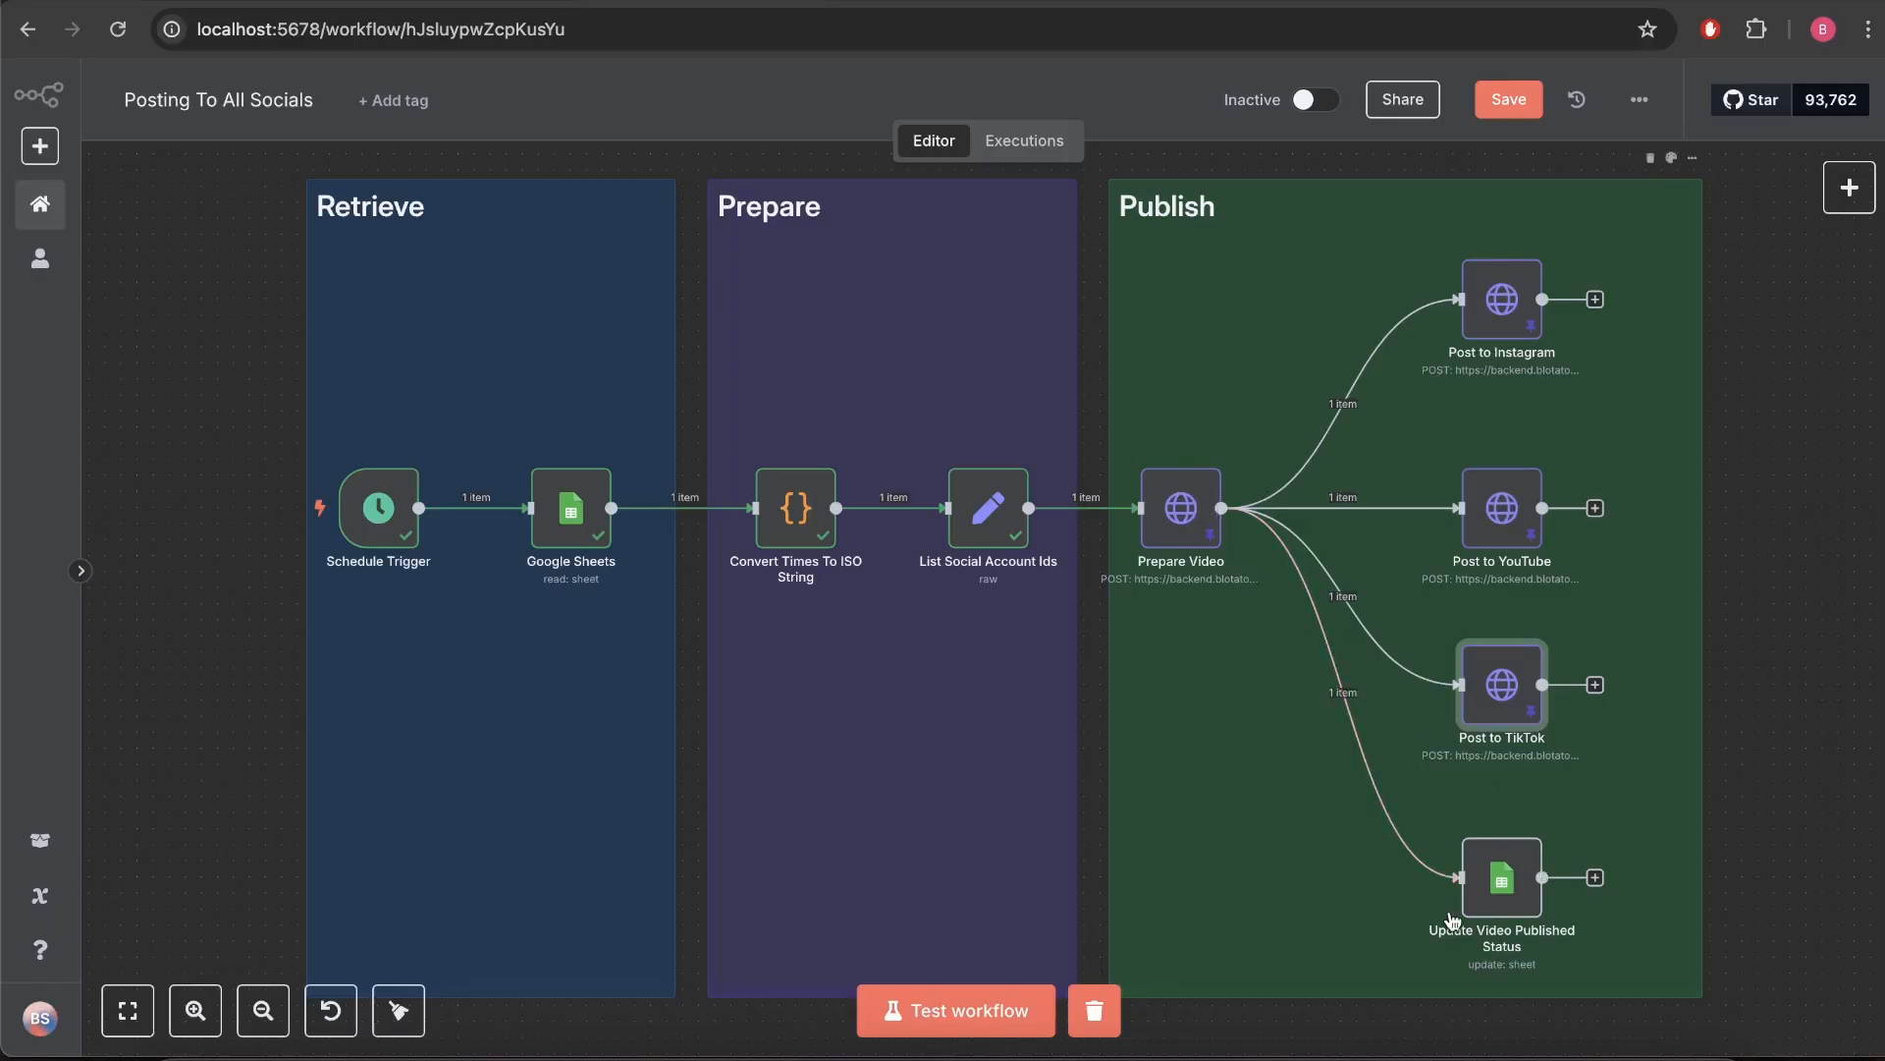
# Inspect Update Video Published Status with Google Sheets input, checking its status complete and TRUE column values.
pyautogui.doubleClick(1498, 876)
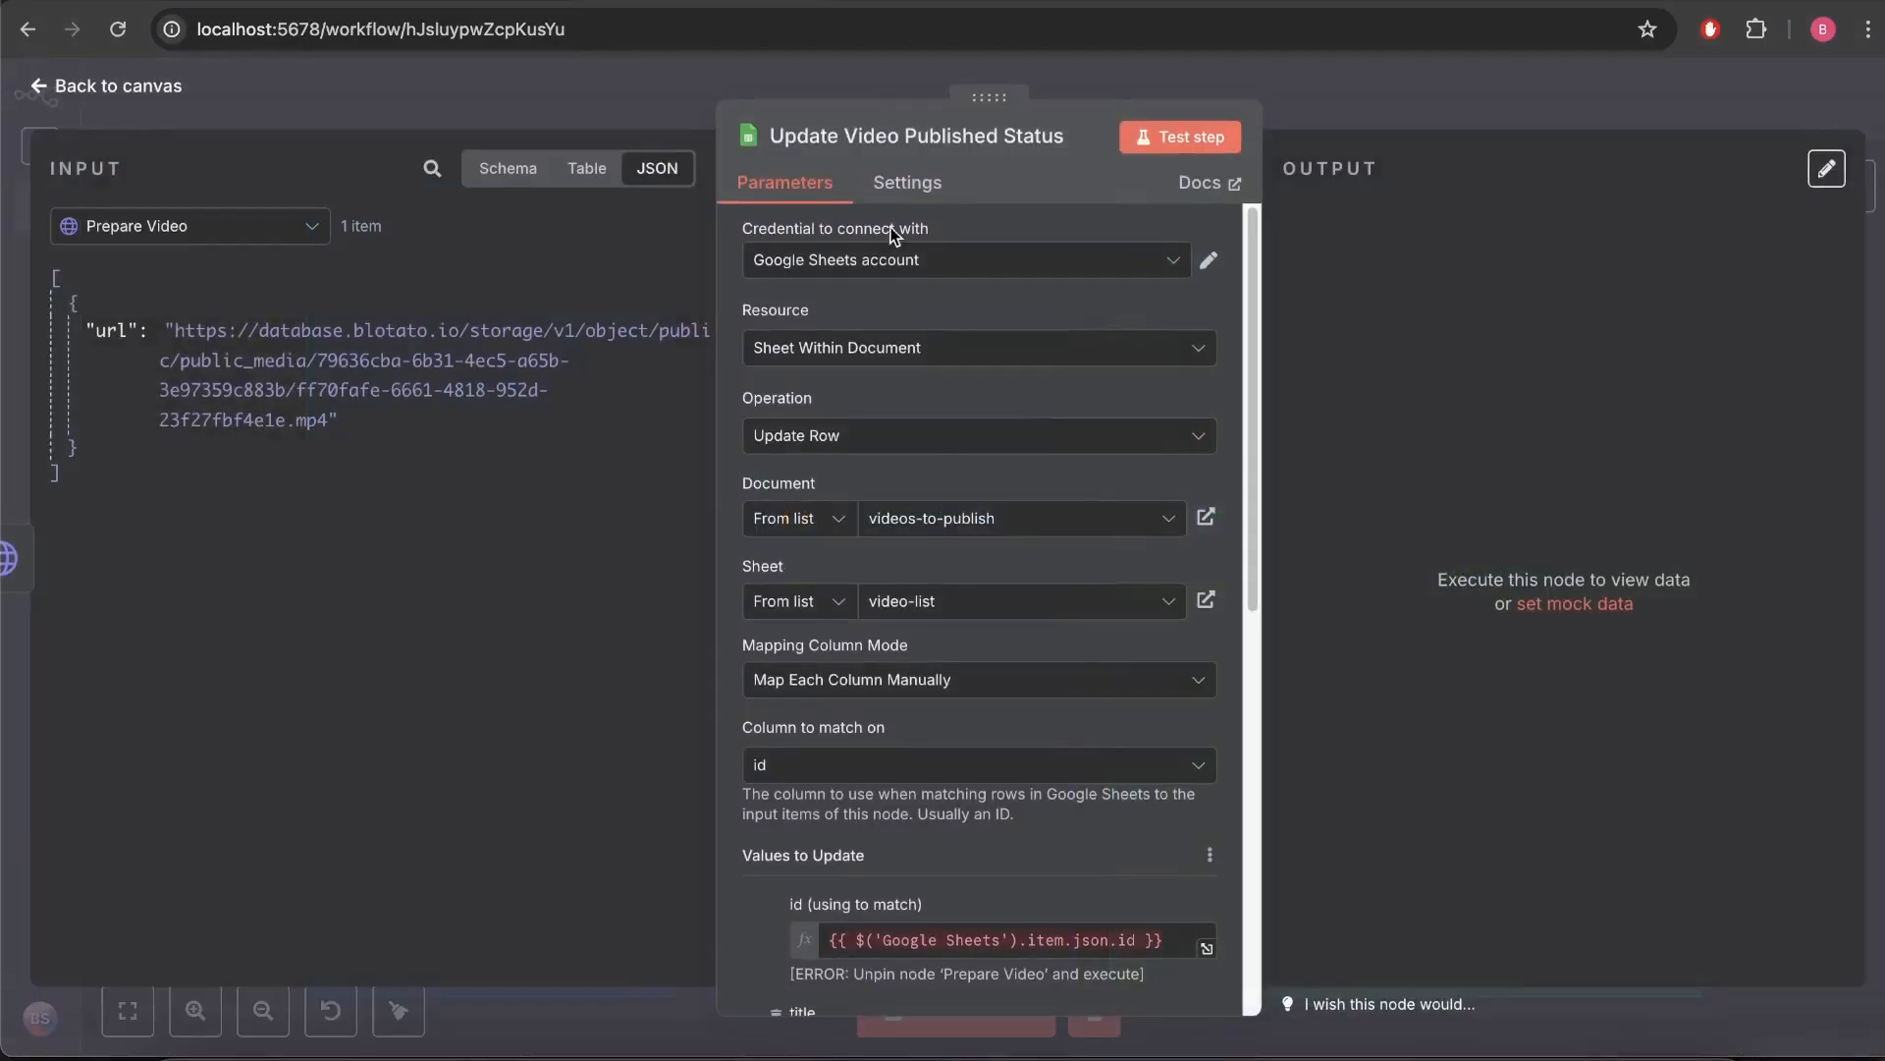
pyautogui.moveTo(1181, 267)
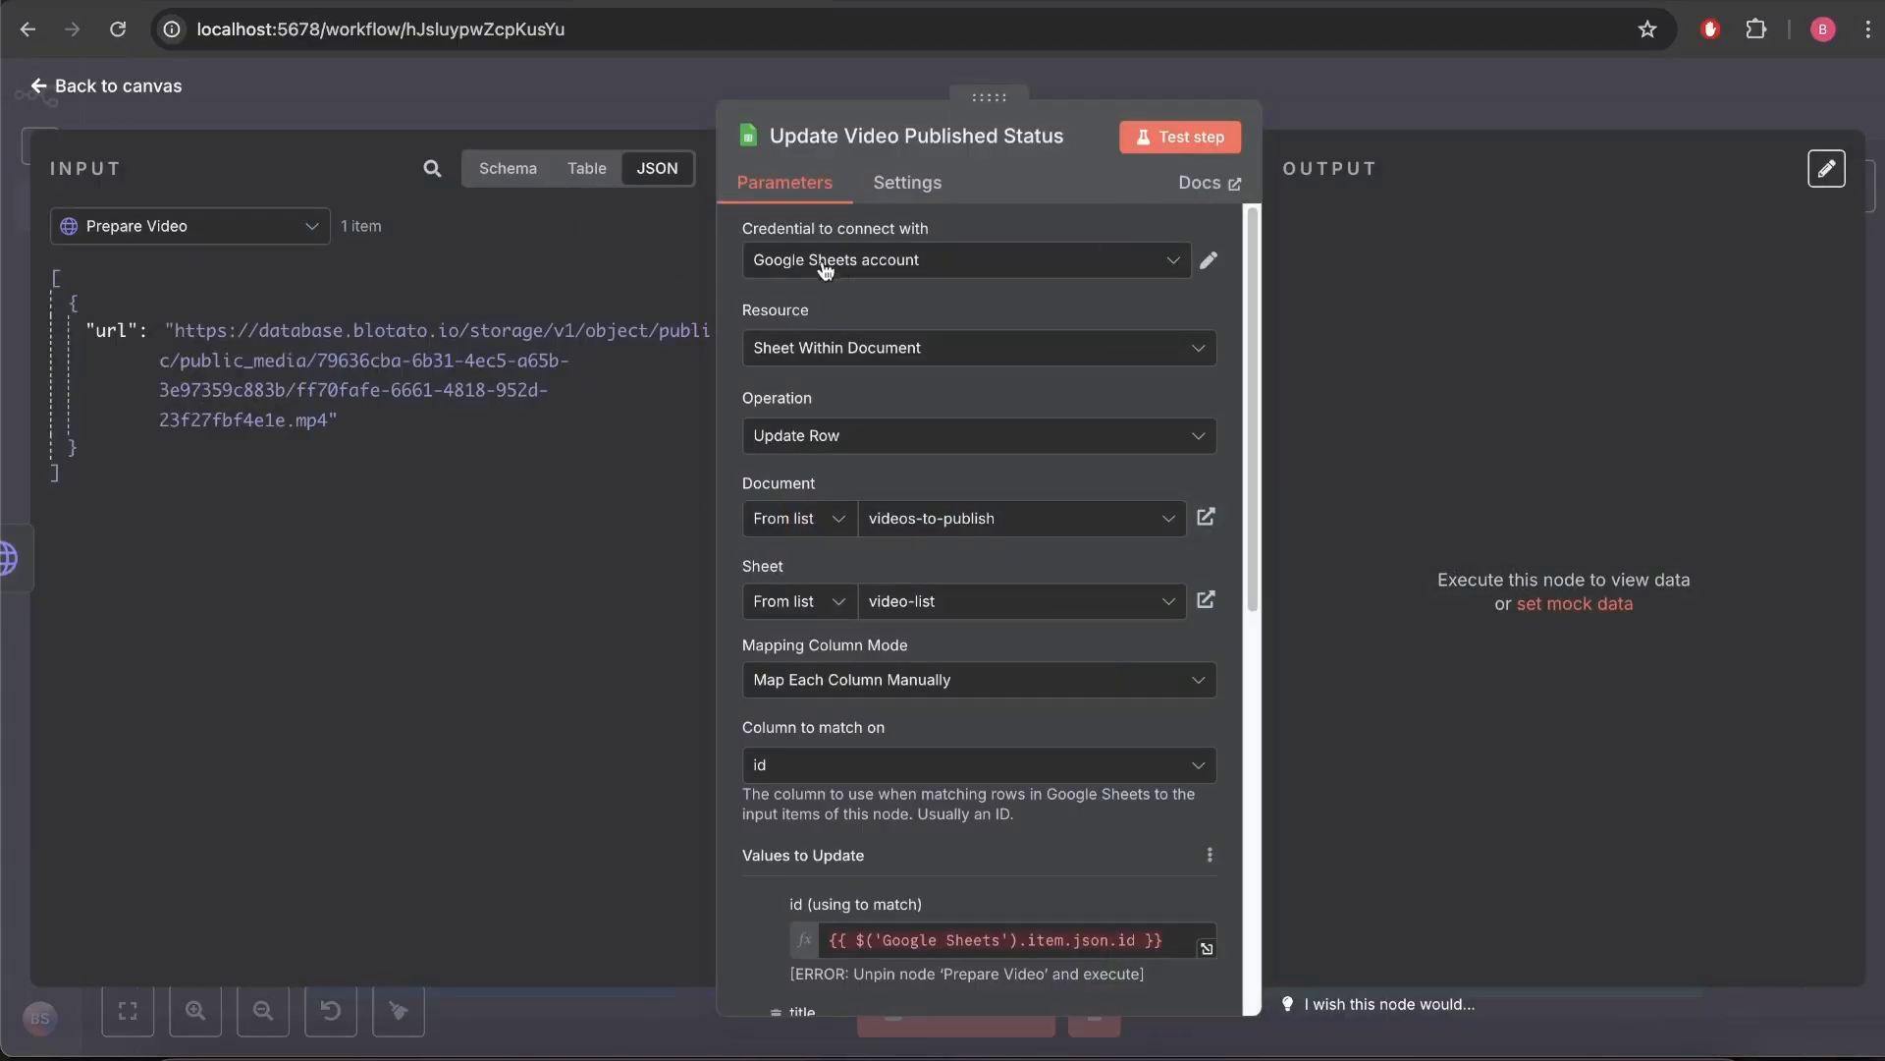
pyautogui.moveTo(752, 432)
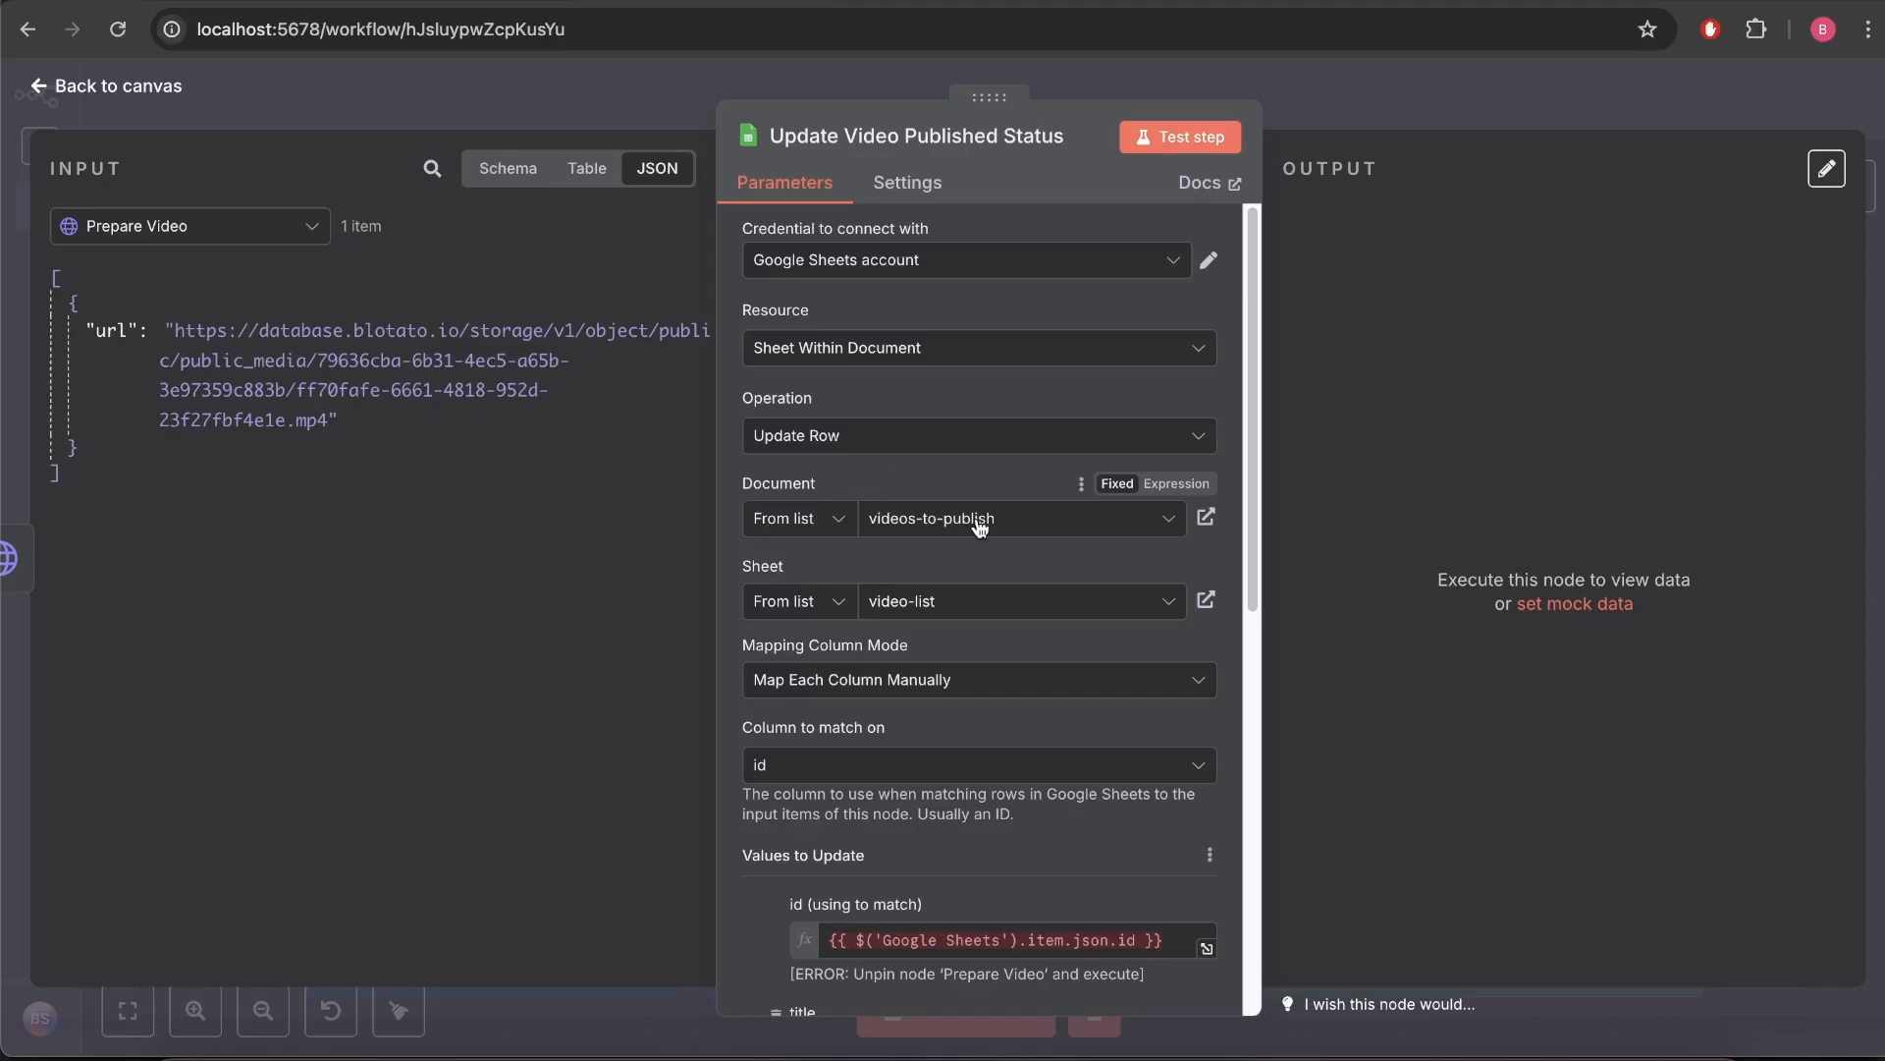
pyautogui.moveTo(904, 619)
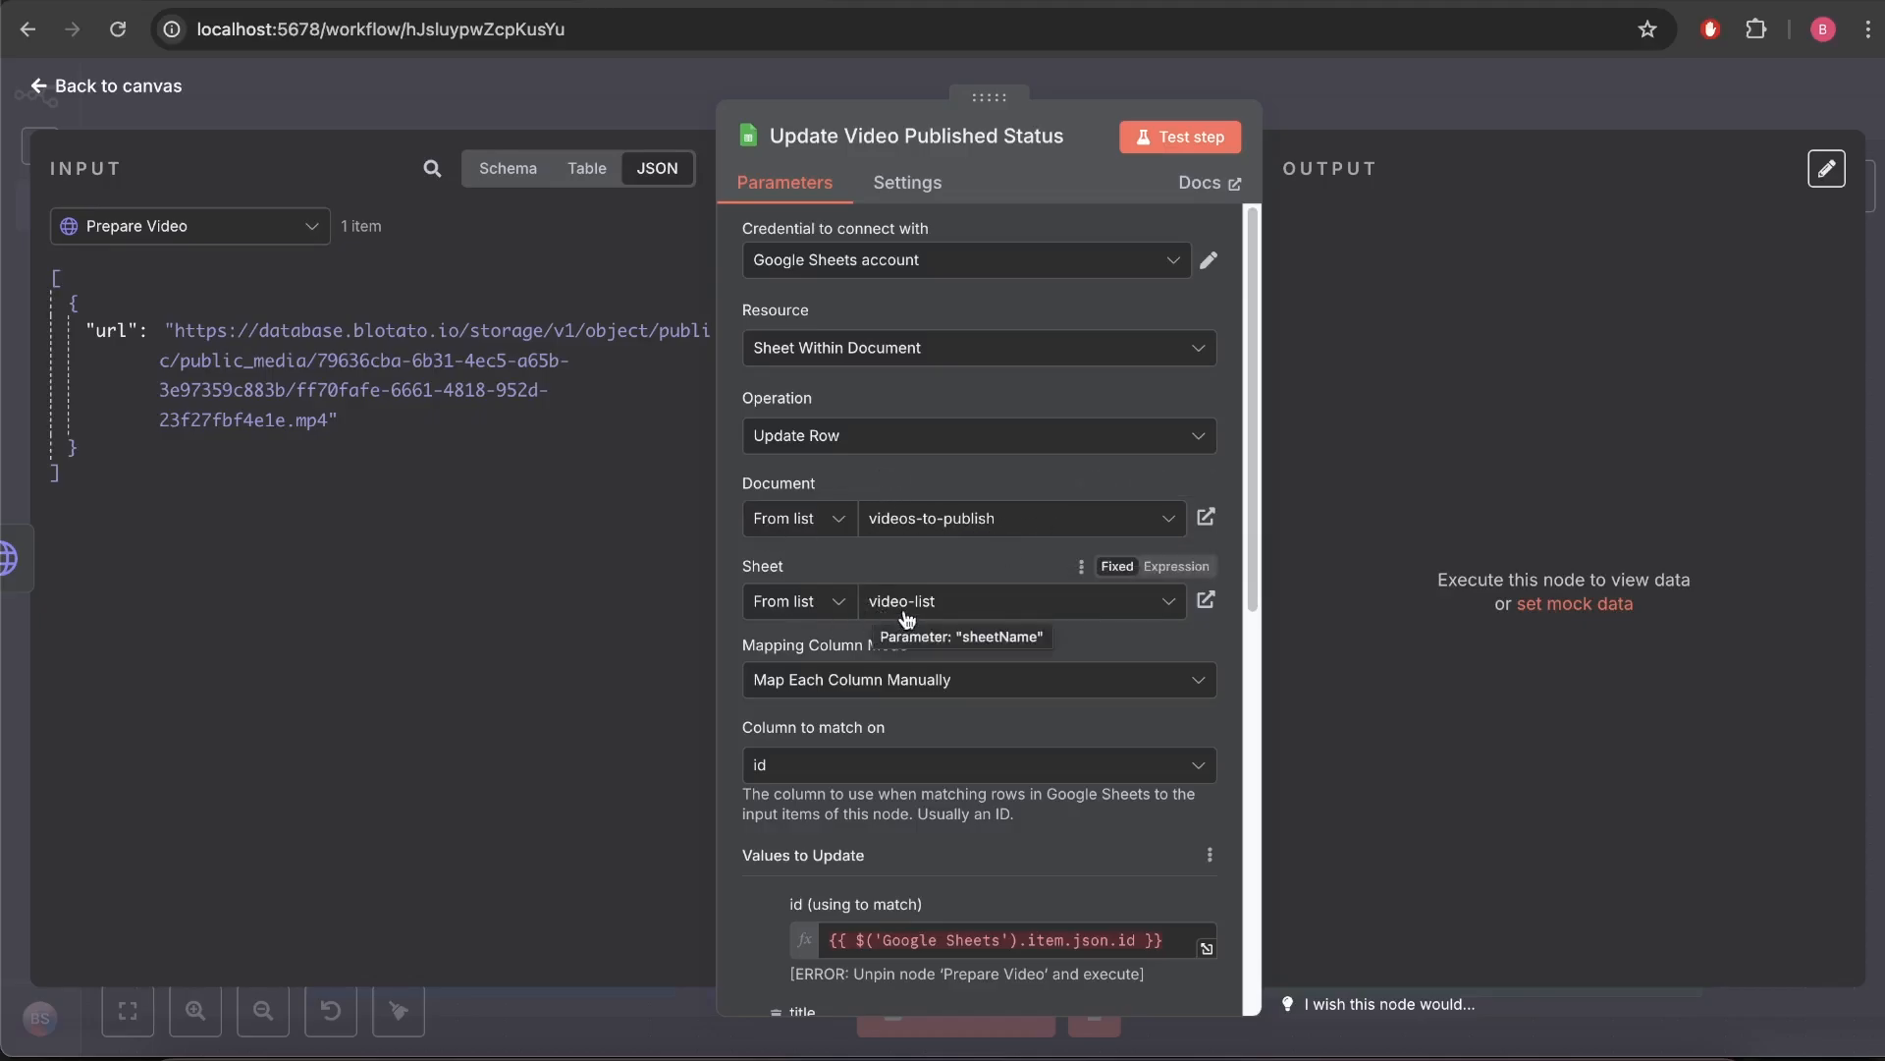
pyautogui.moveTo(951, 613)
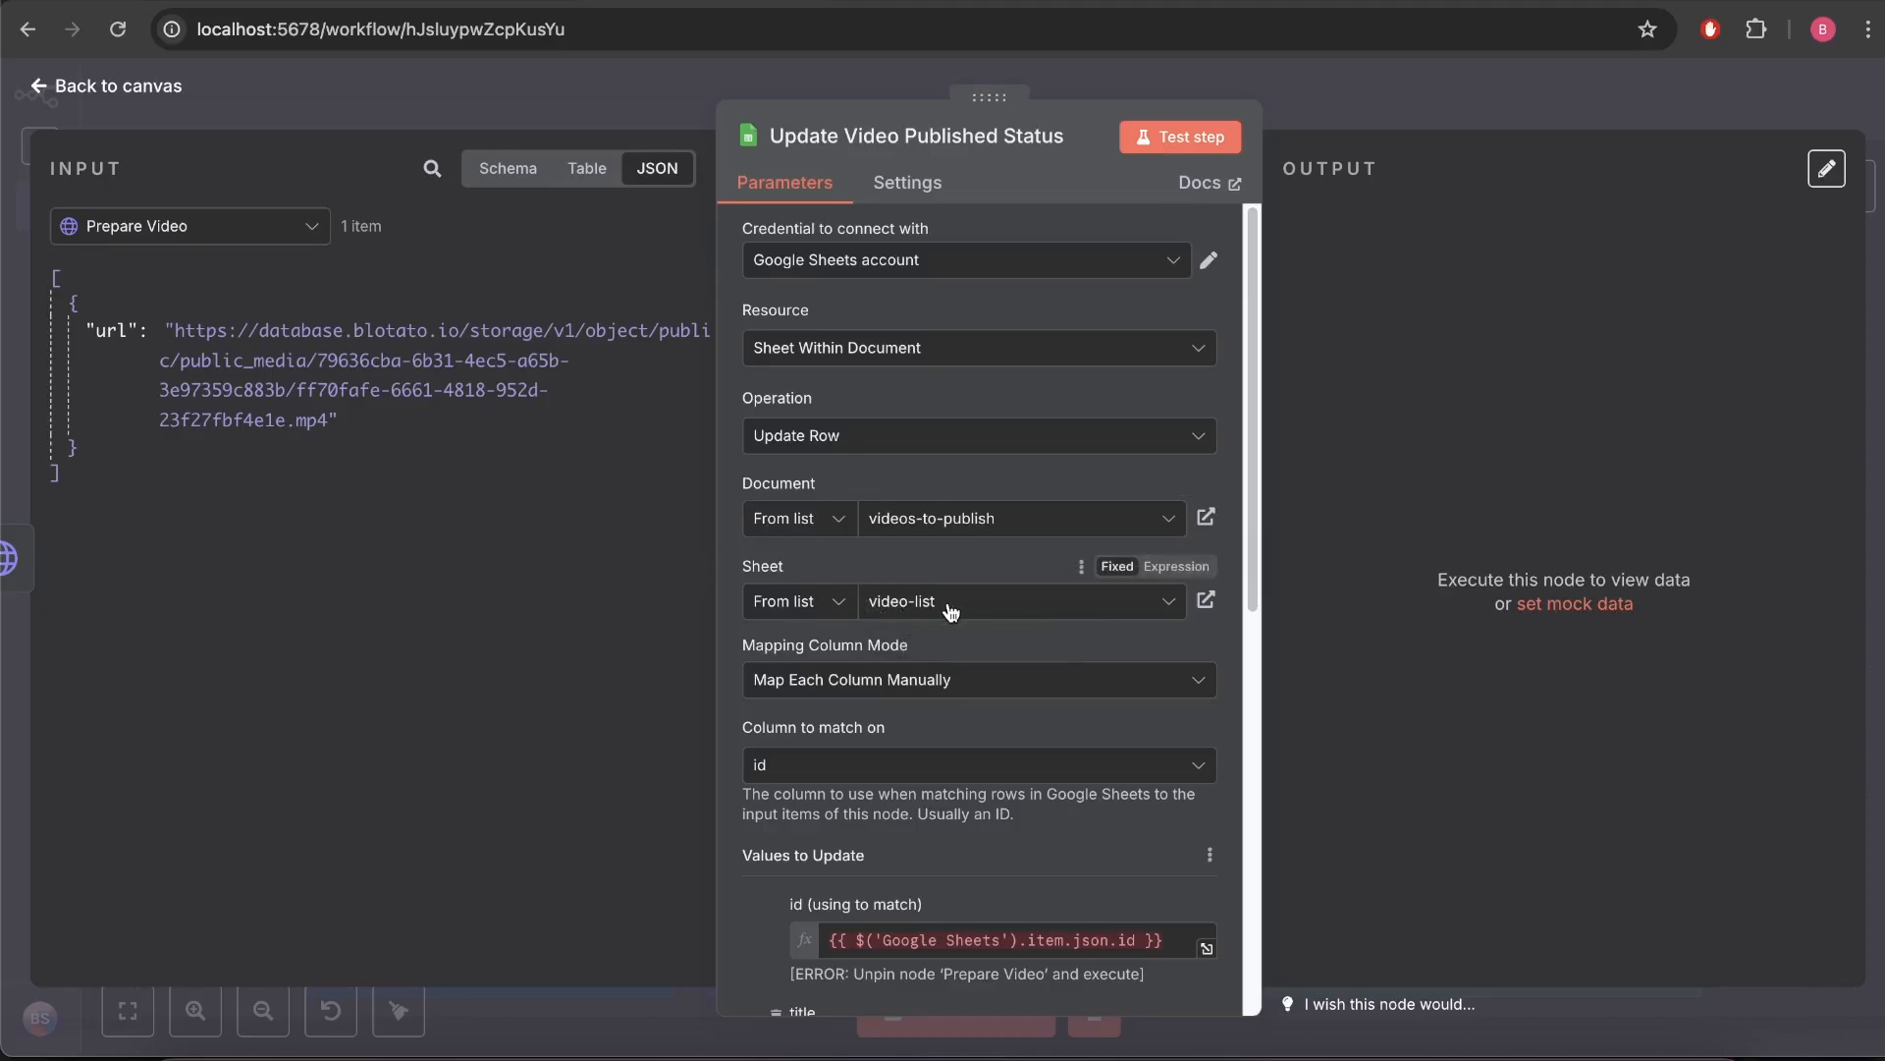
pyautogui.scroll(-3)
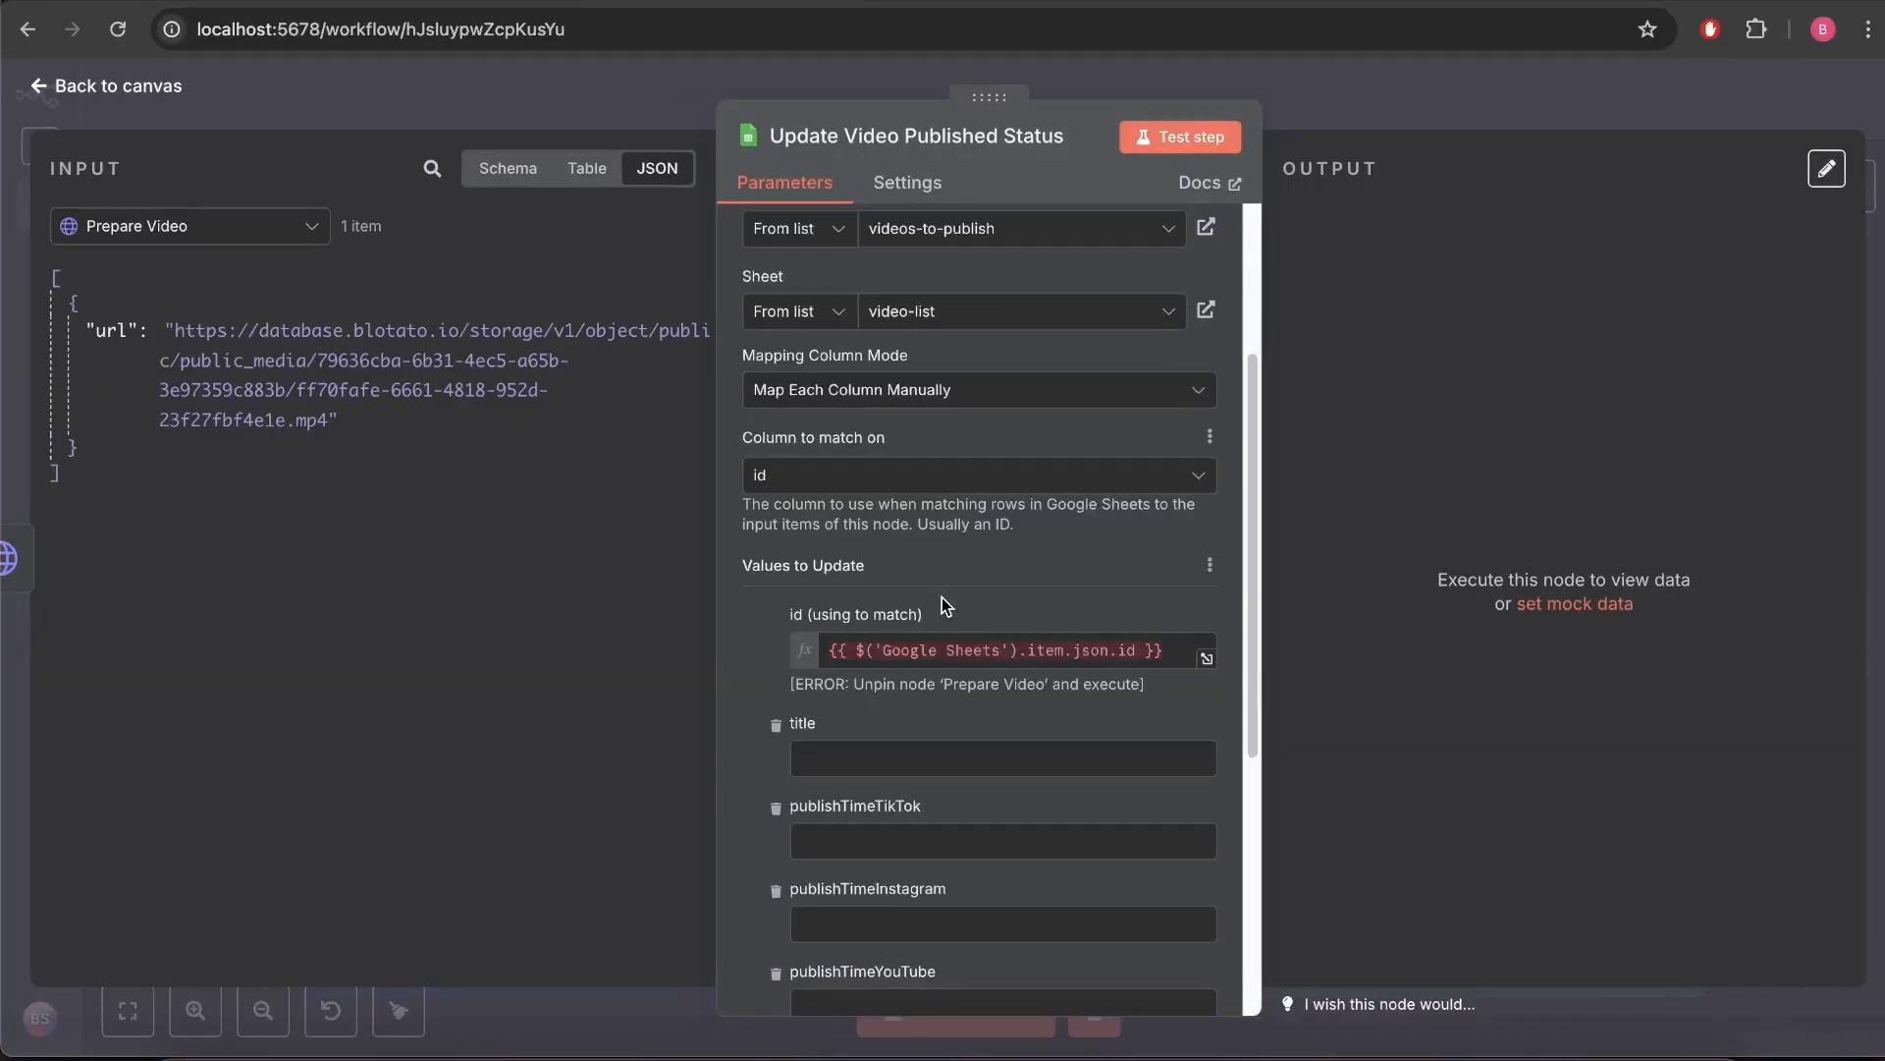
pyautogui.moveTo(902, 474)
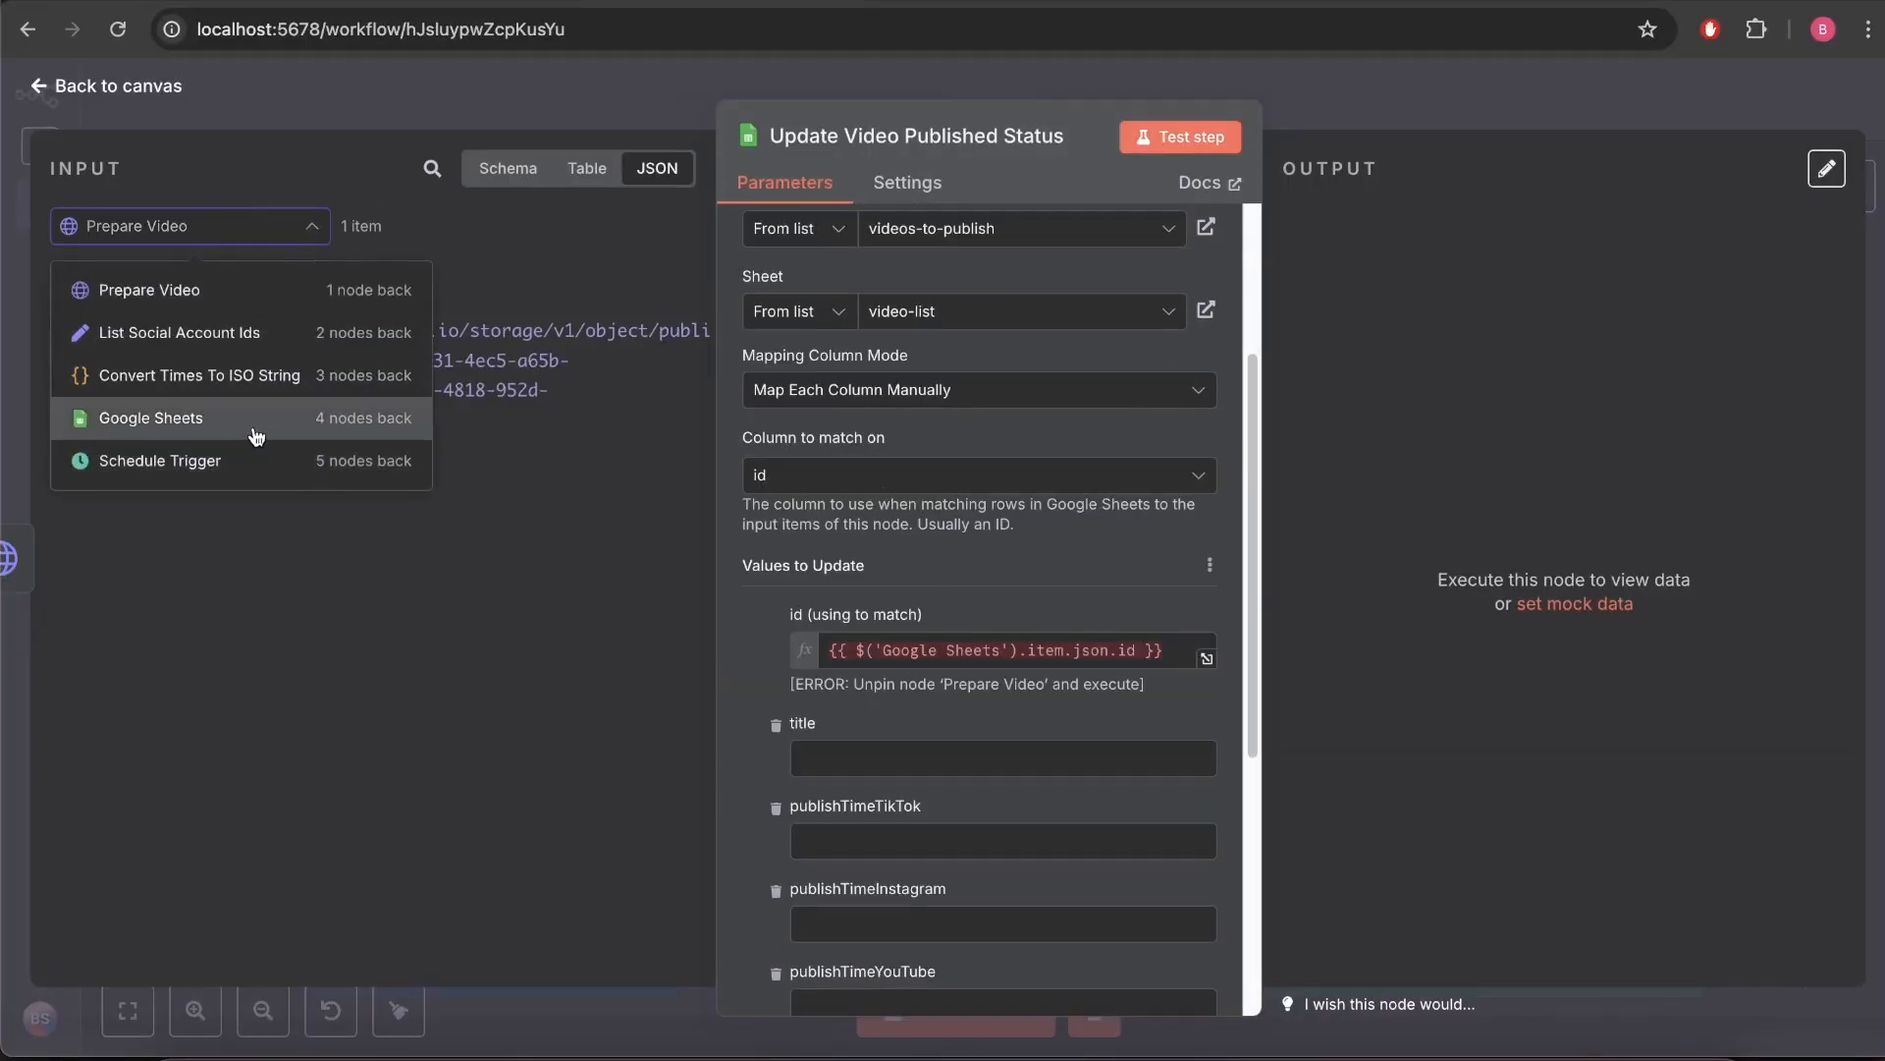
pyautogui.click(151, 416)
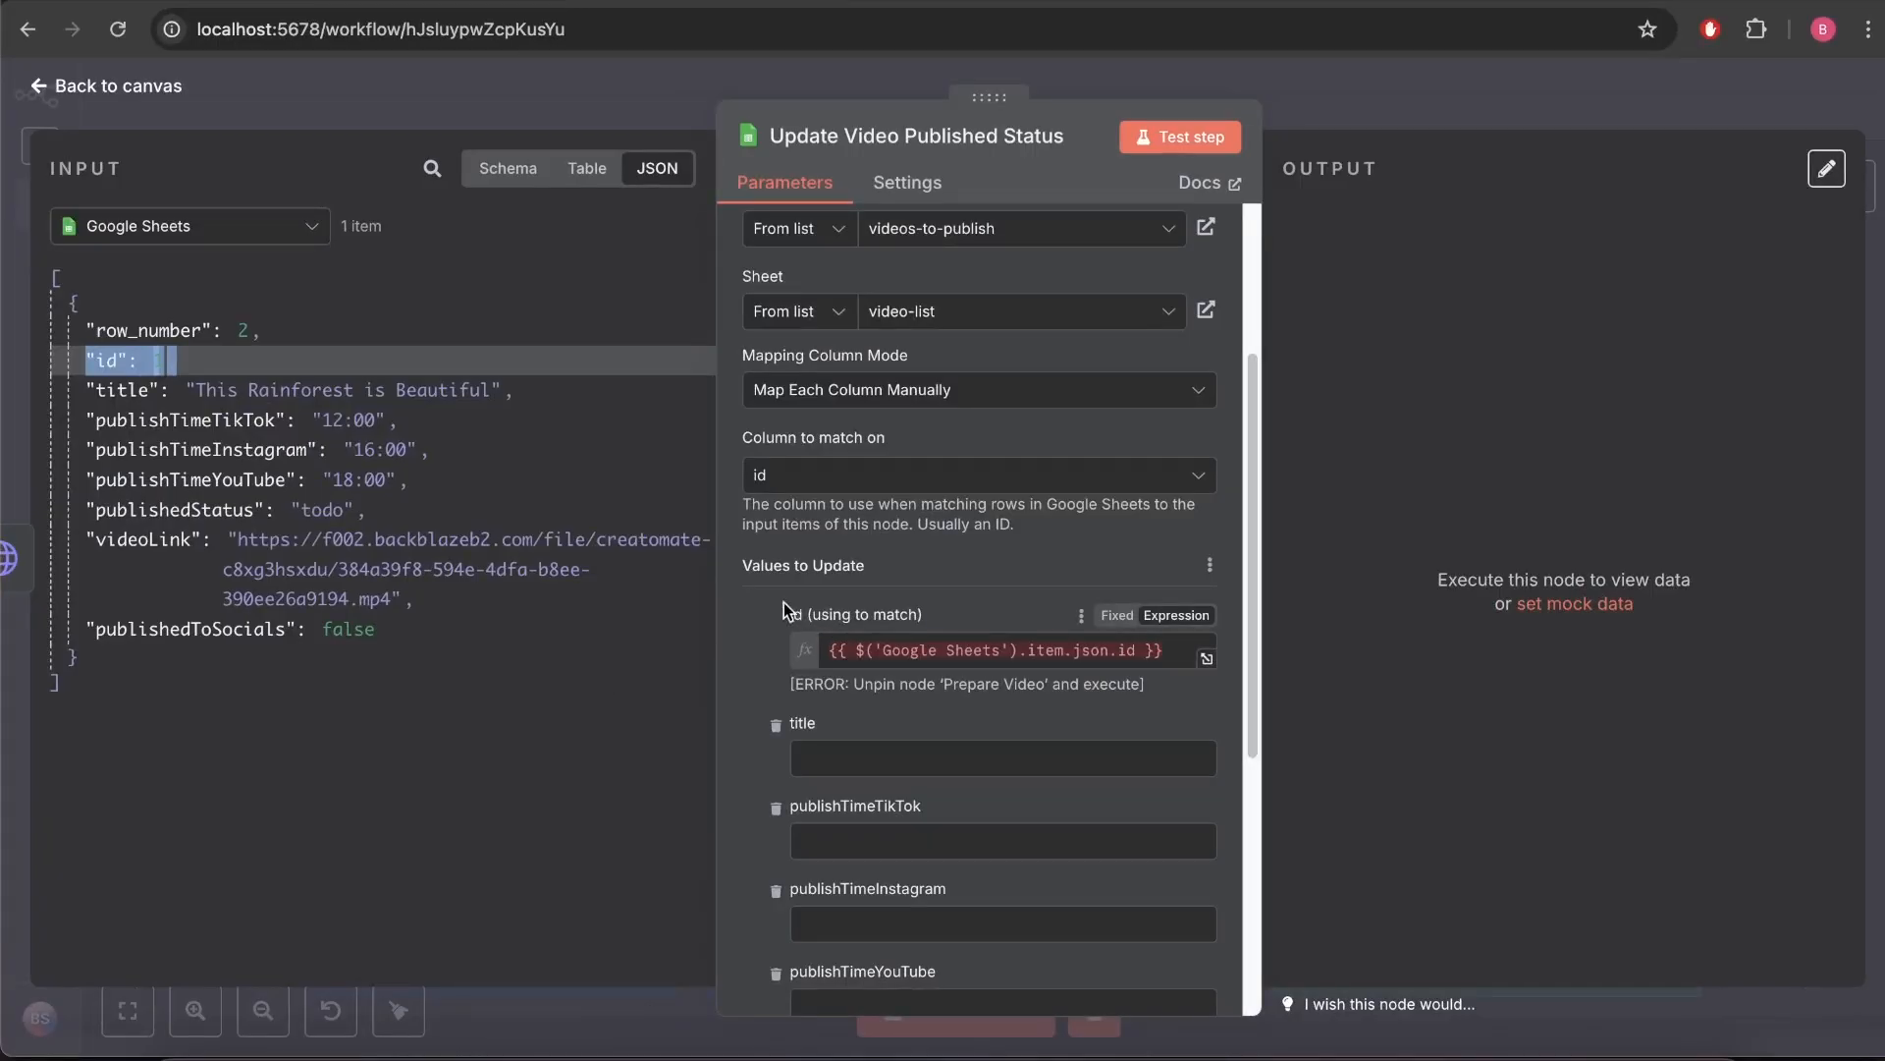
pyautogui.scroll(-3)
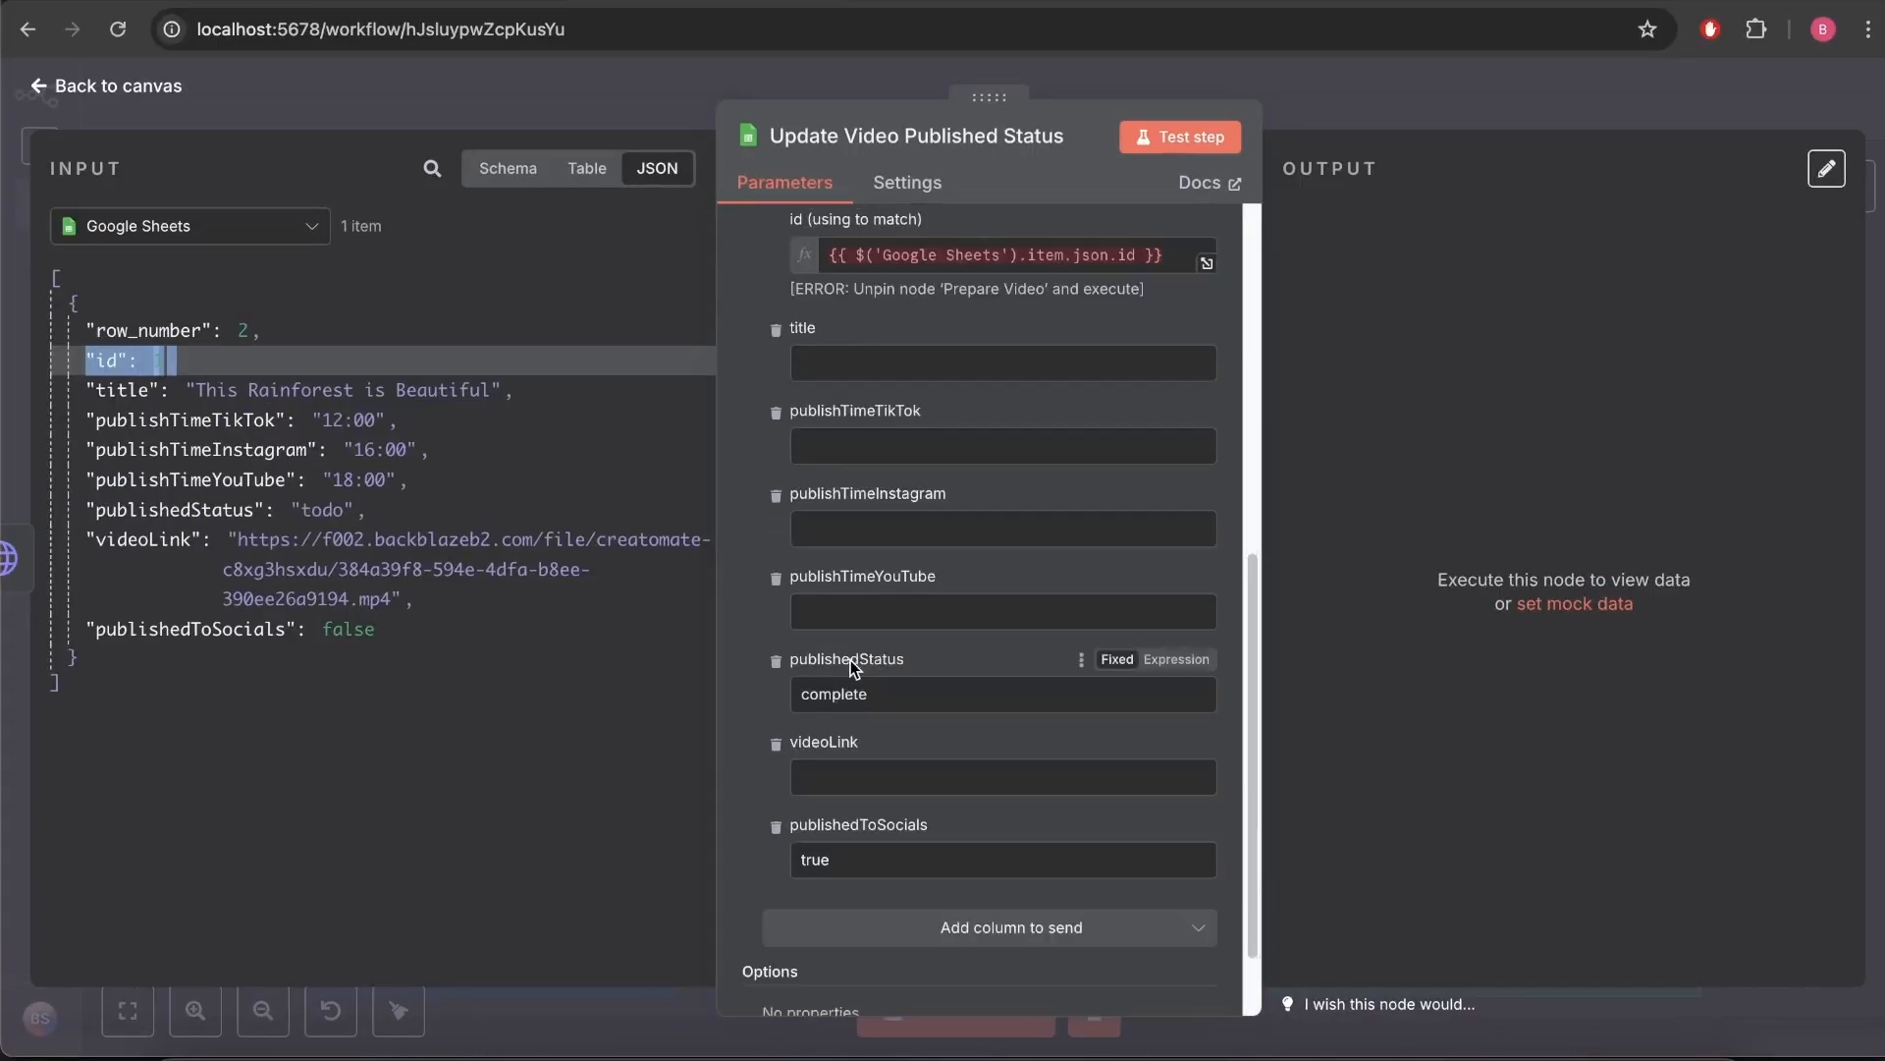
pyautogui.moveTo(827, 809)
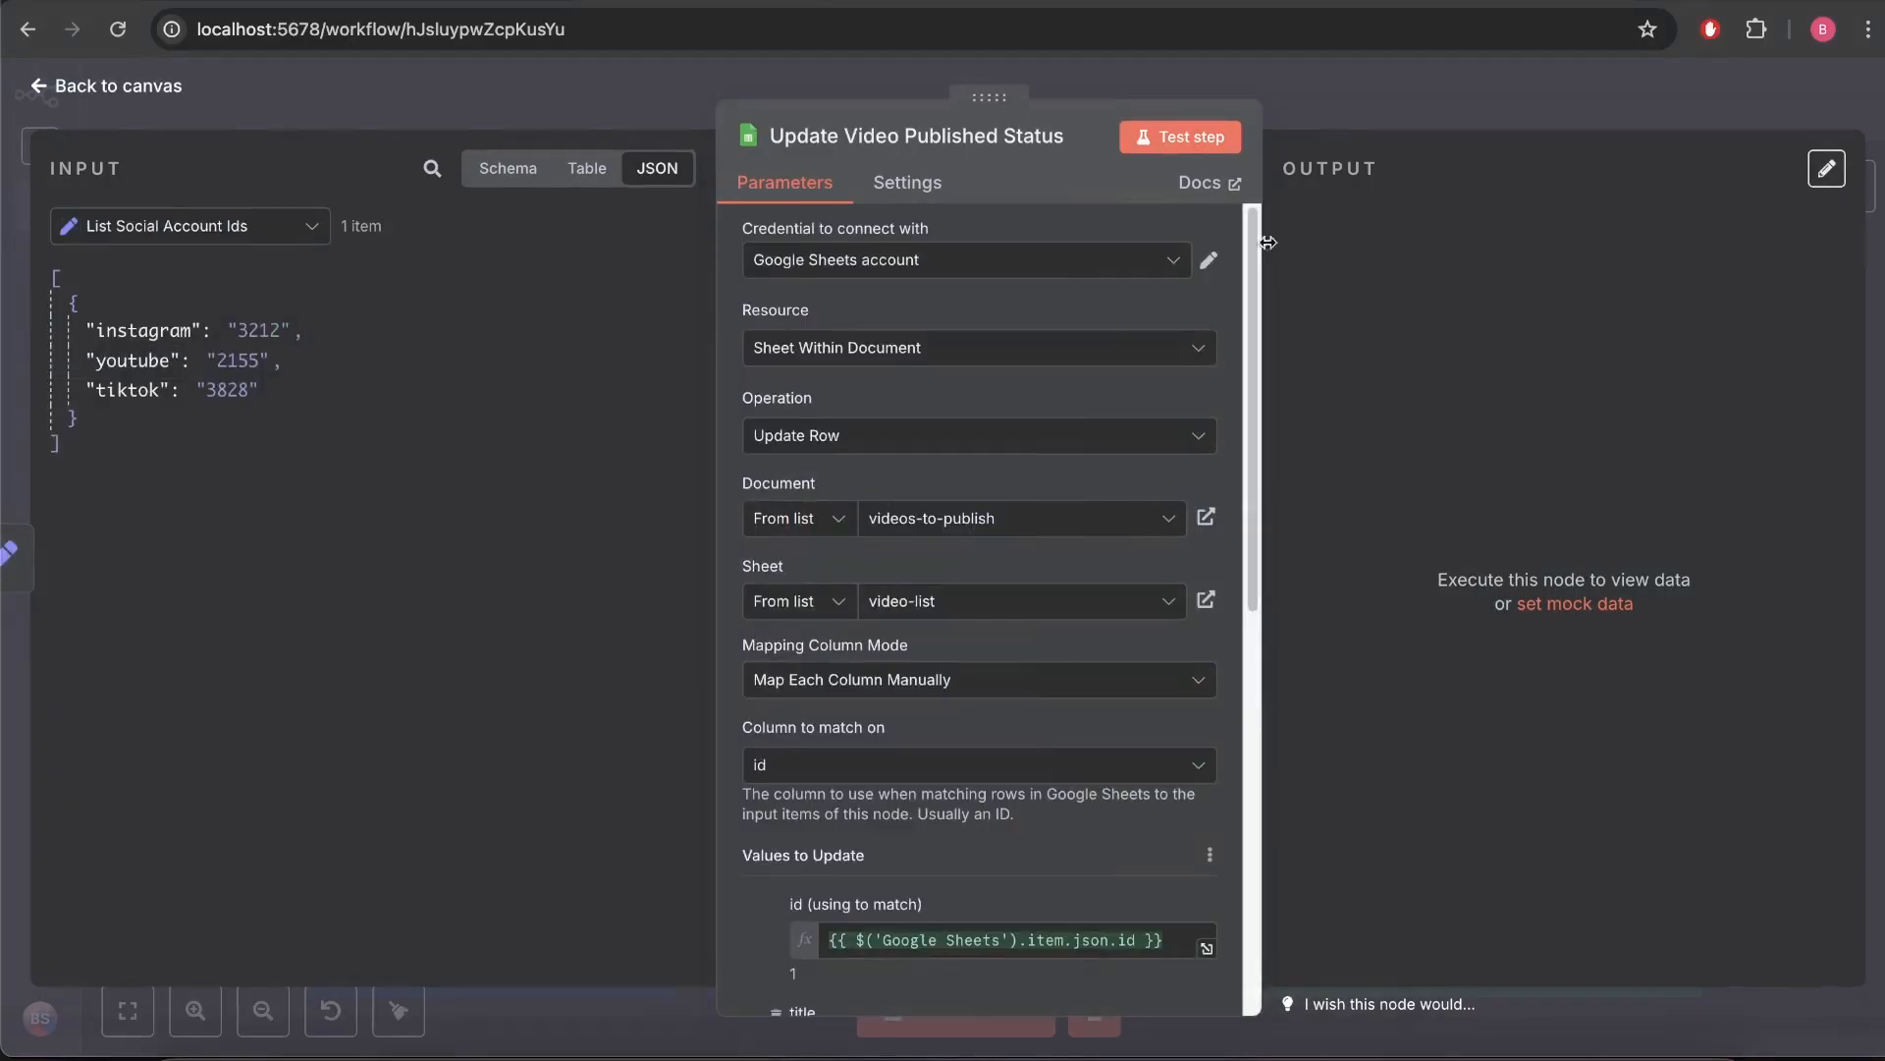
# Test the step to mark video id 1 complete, then switch to the spreadsheet to verify.
pyautogui.click(1178, 136)
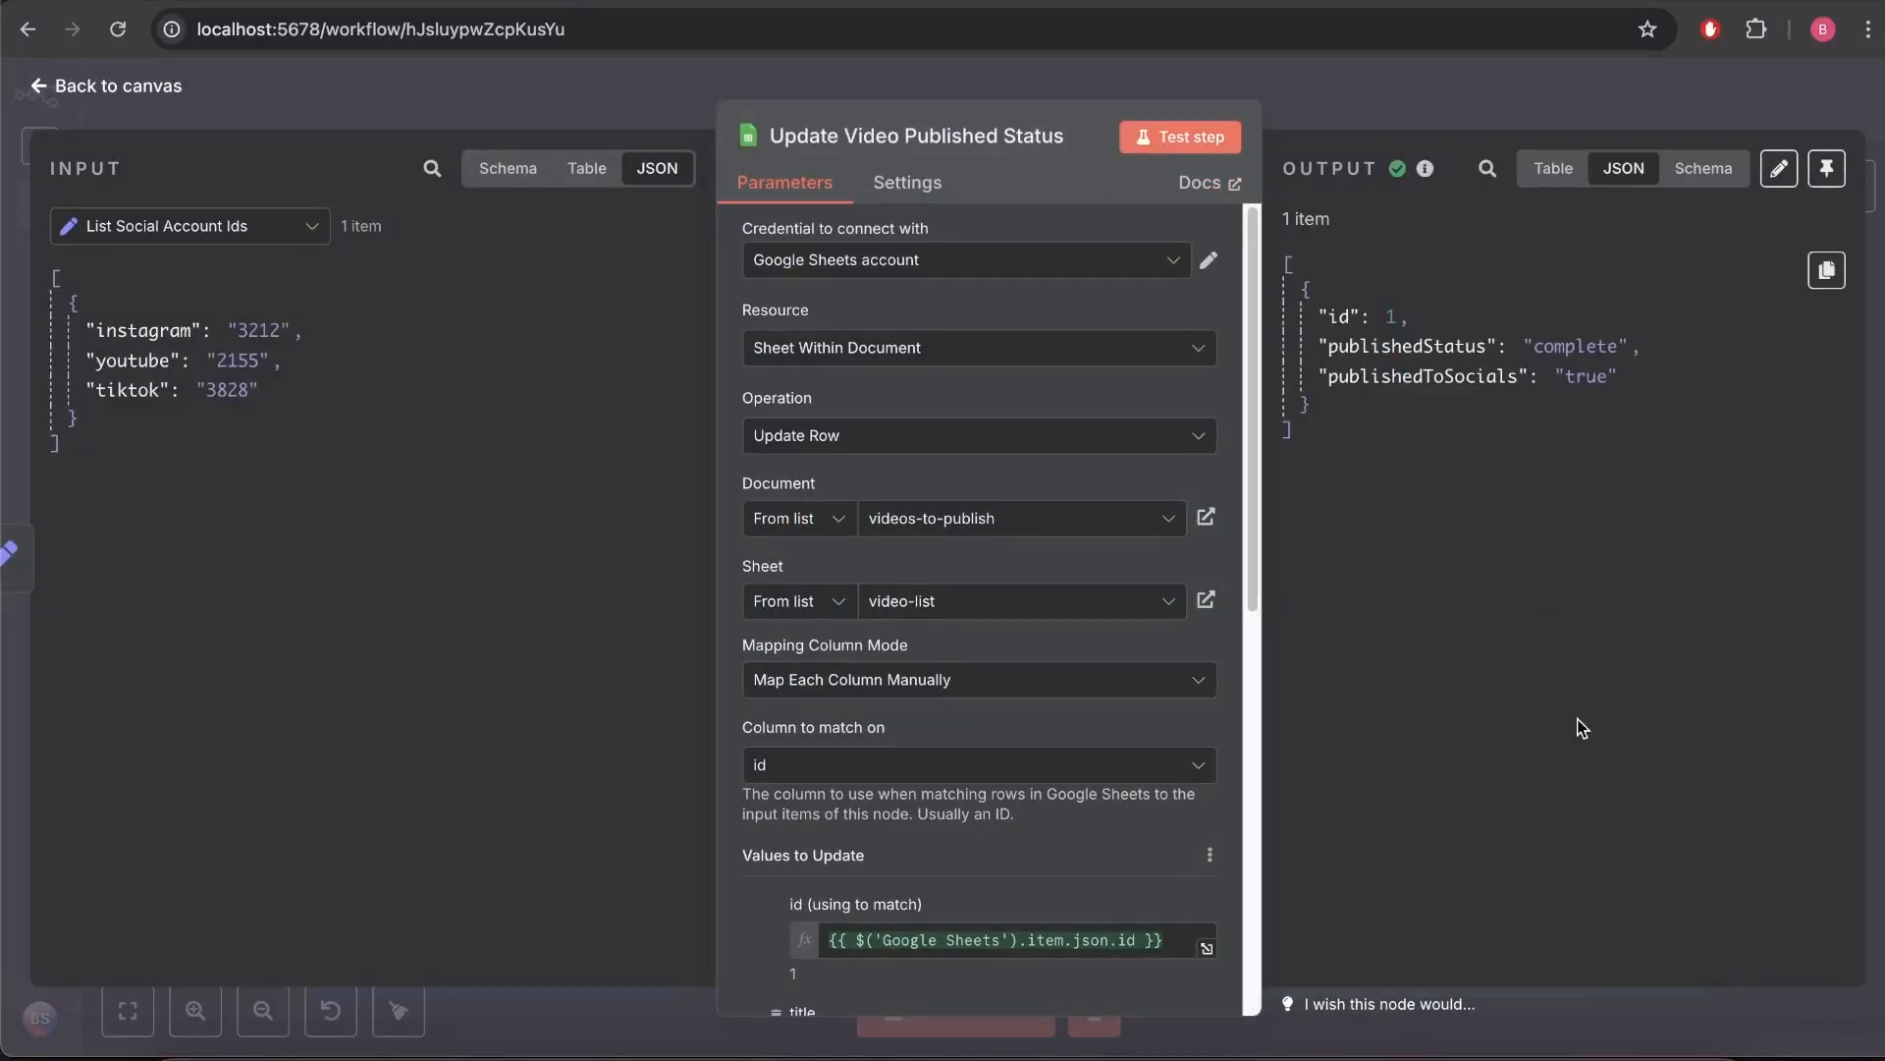
pyautogui.click(1204, 517)
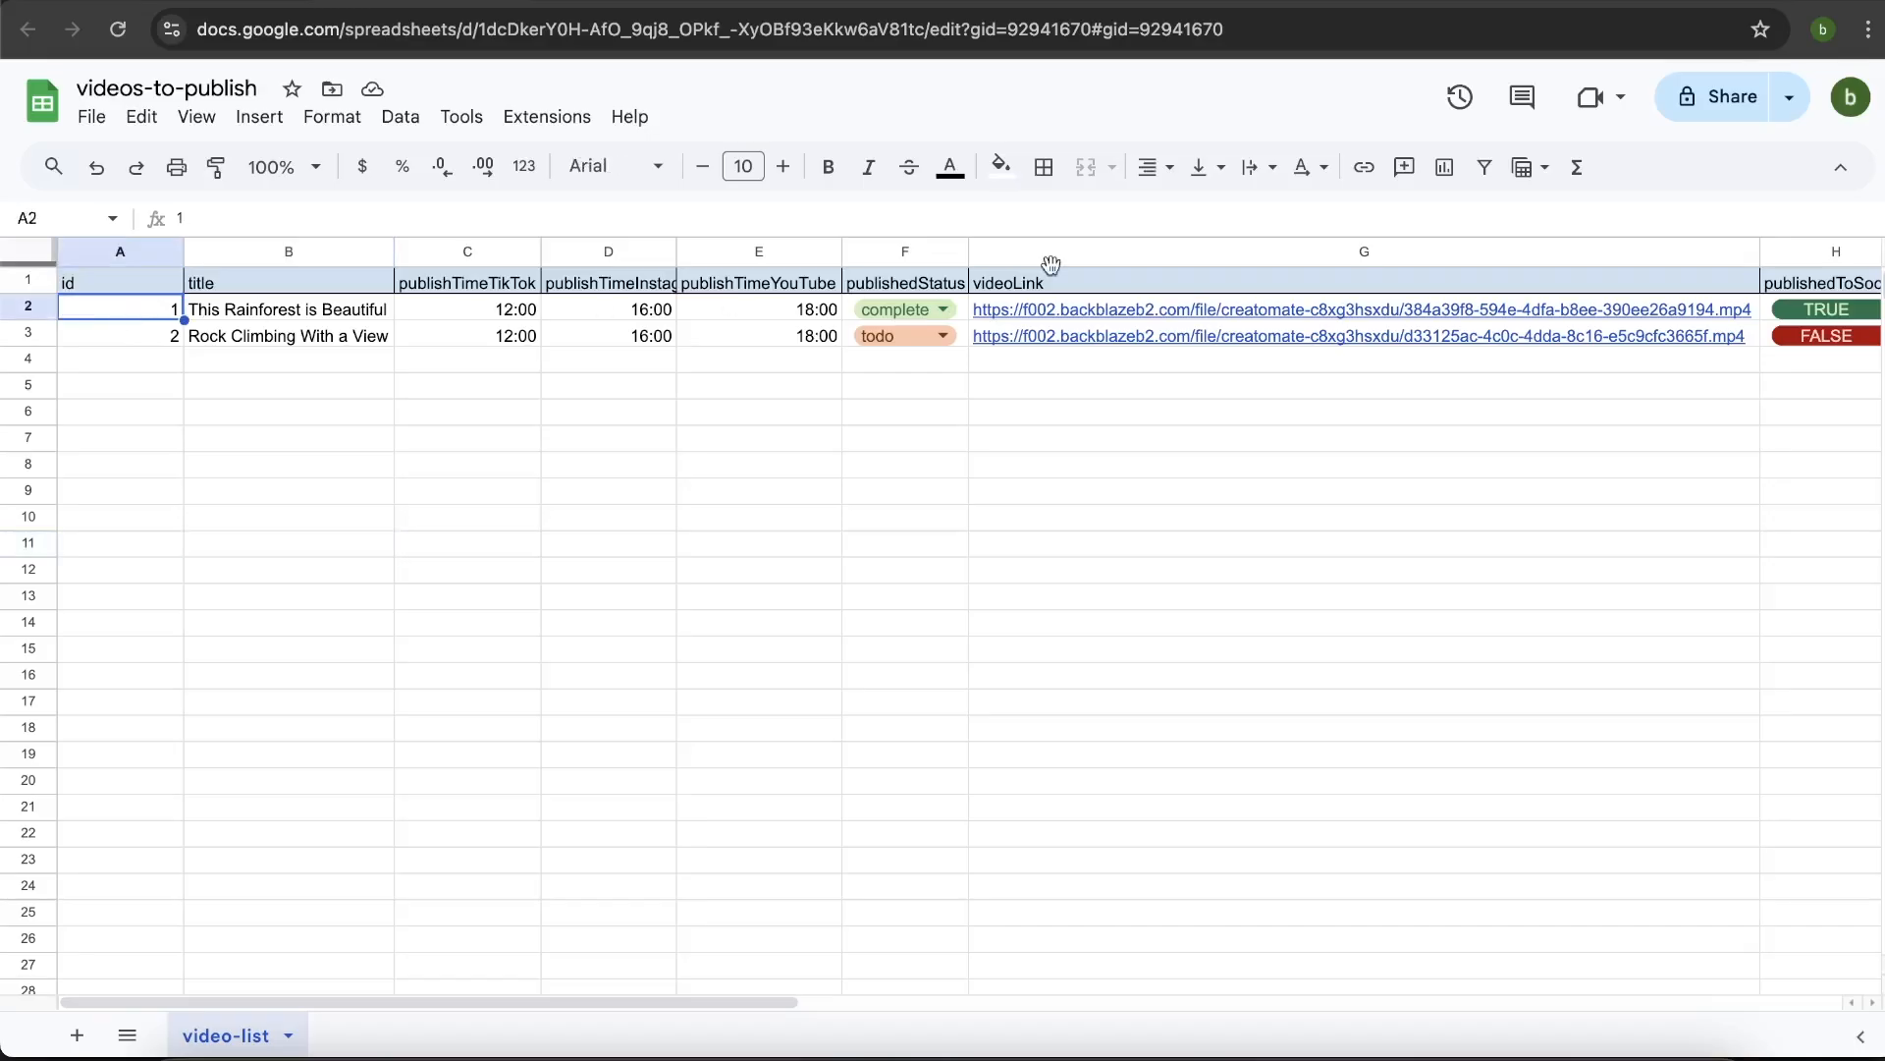
pyautogui.moveTo(1567, 281)
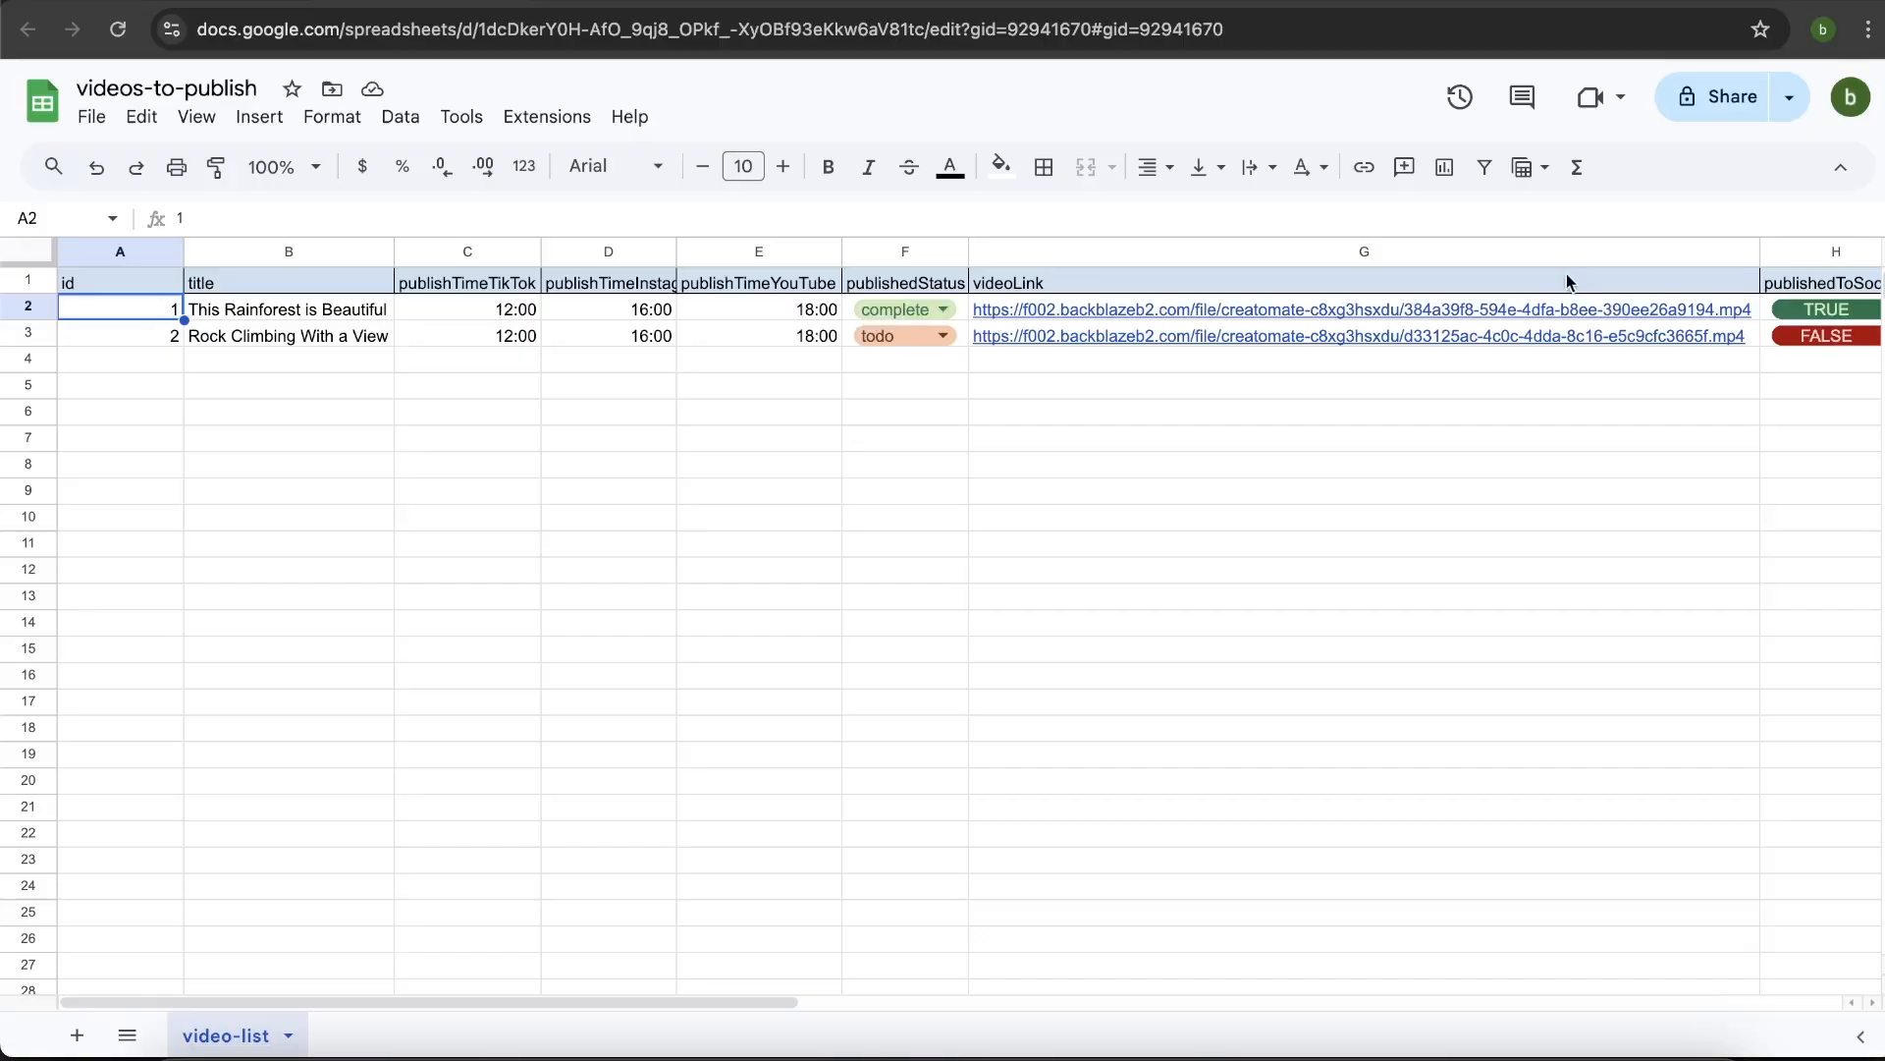
# Check the rainforest row shows complete with publishedToSocials TRUE while rock climbing stays todo.
pyautogui.hscroll(3)
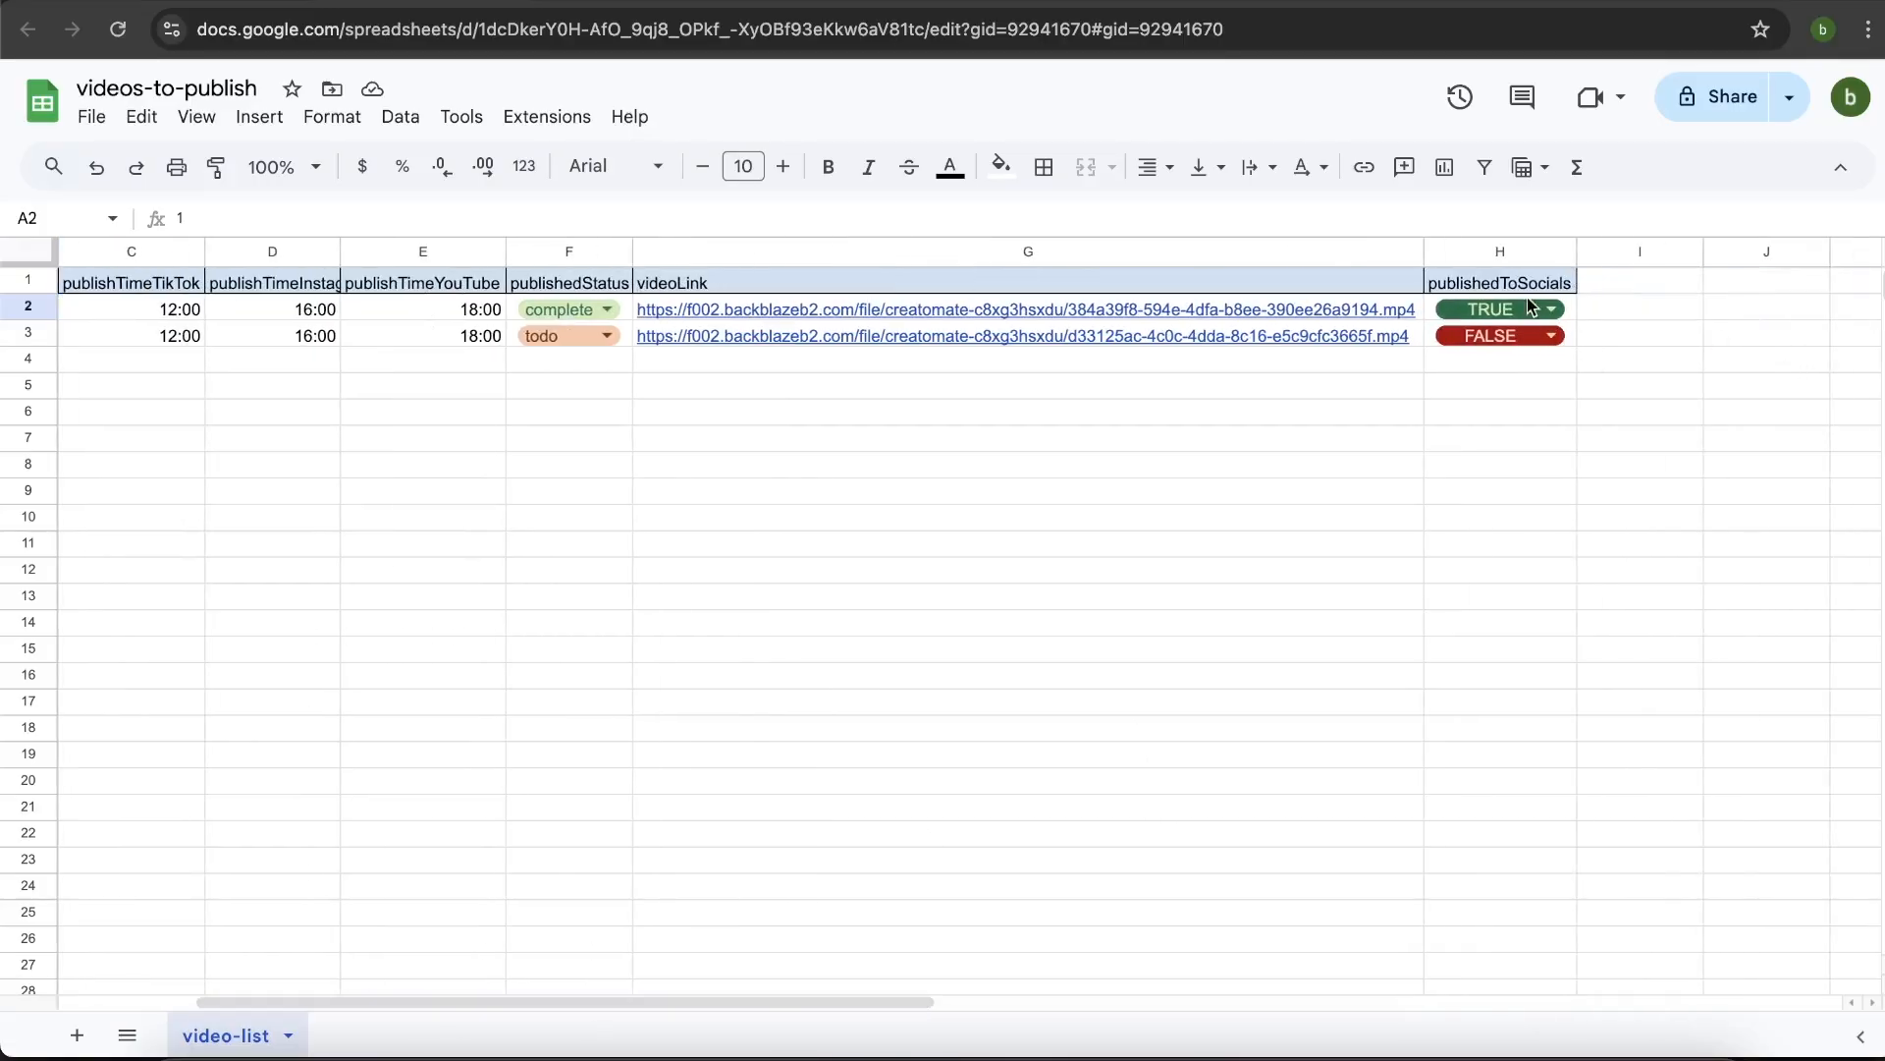
pyautogui.moveTo(1455, 624)
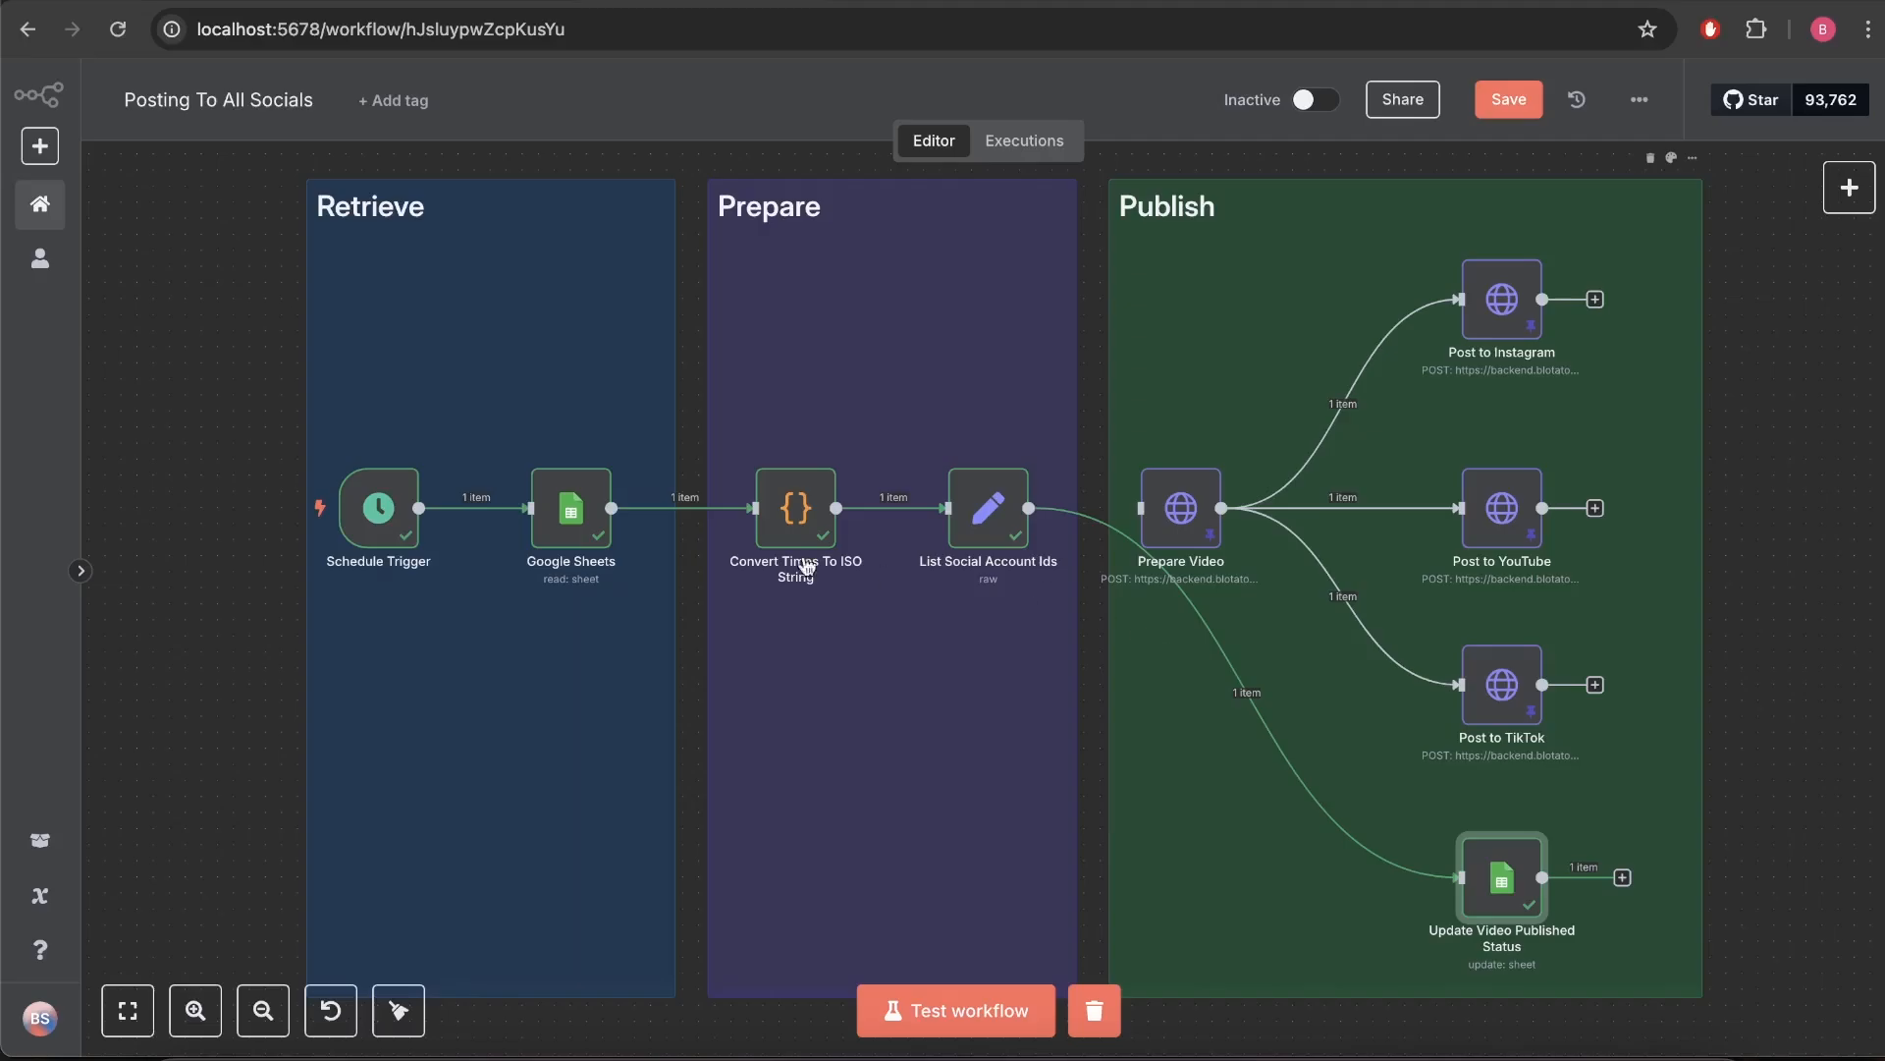
pyautogui.moveTo(1609, 379)
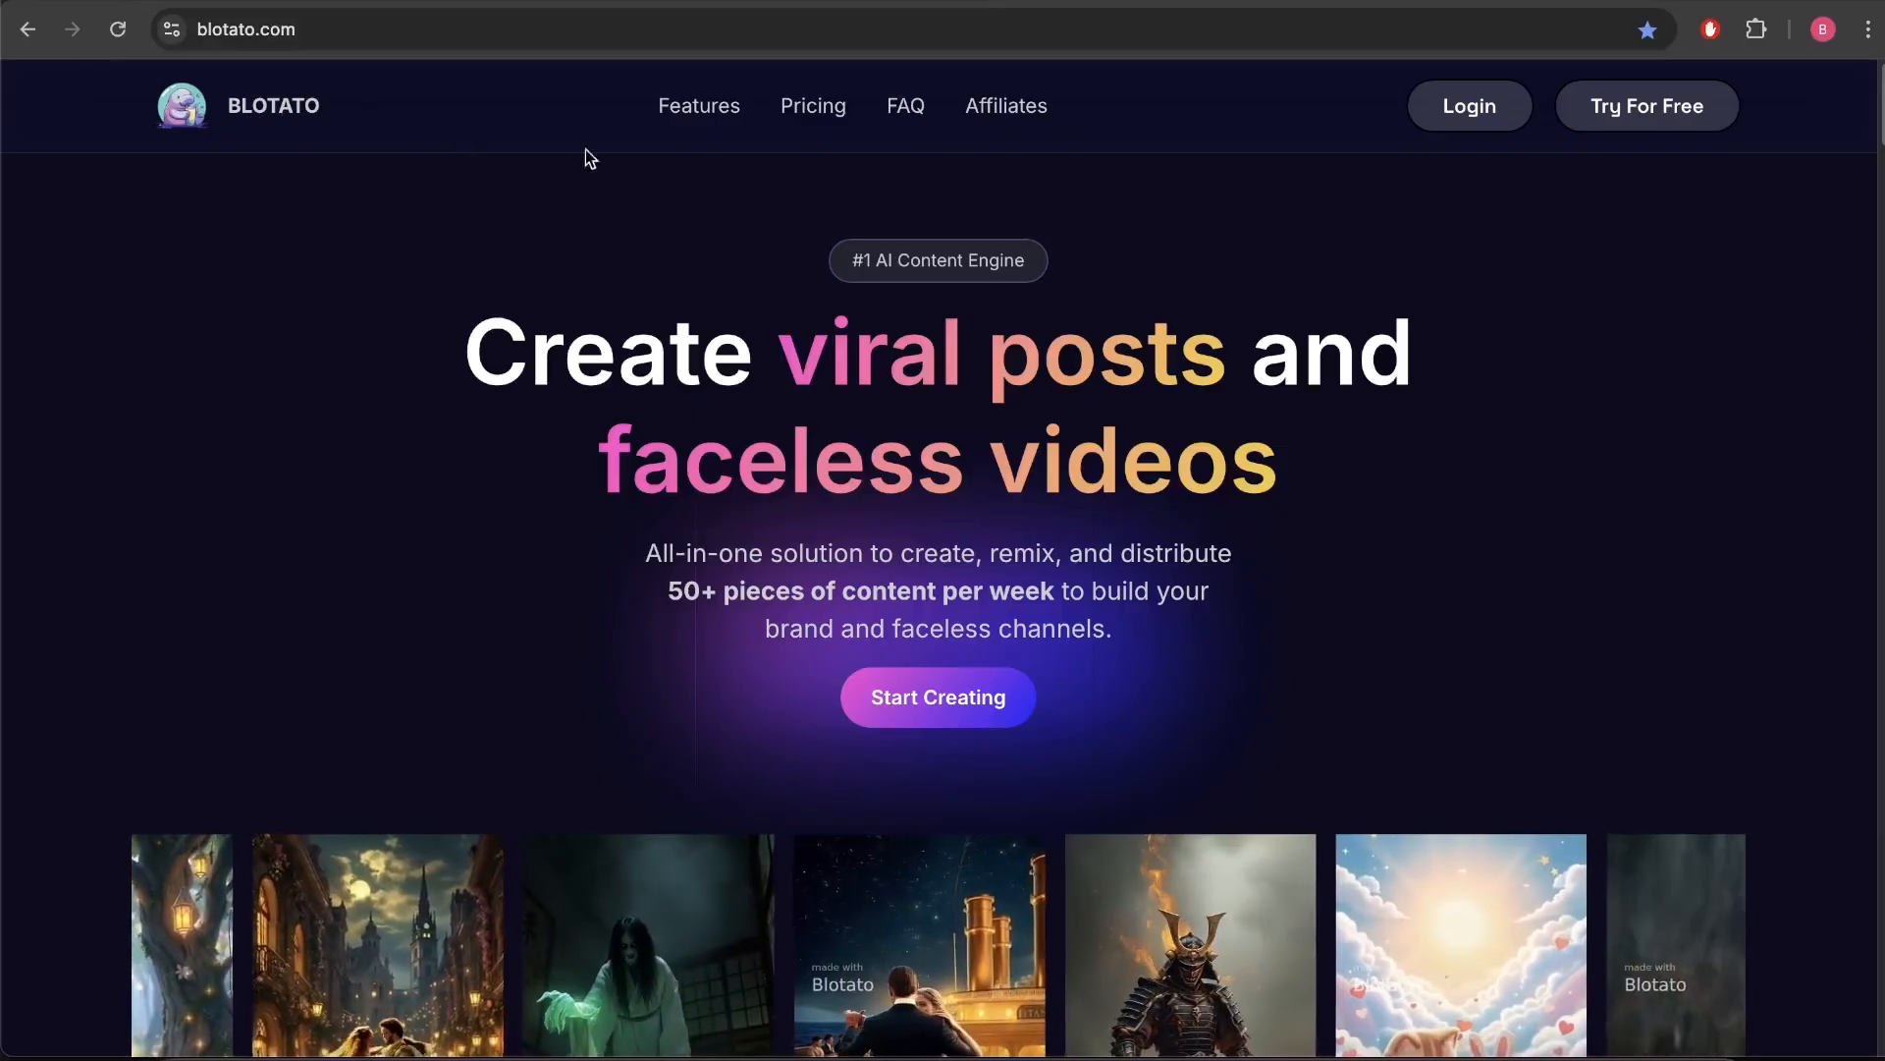
# View Blotato's pricing plans and highlight that the free 7-day trial excludes the API.
pyautogui.click(813, 106)
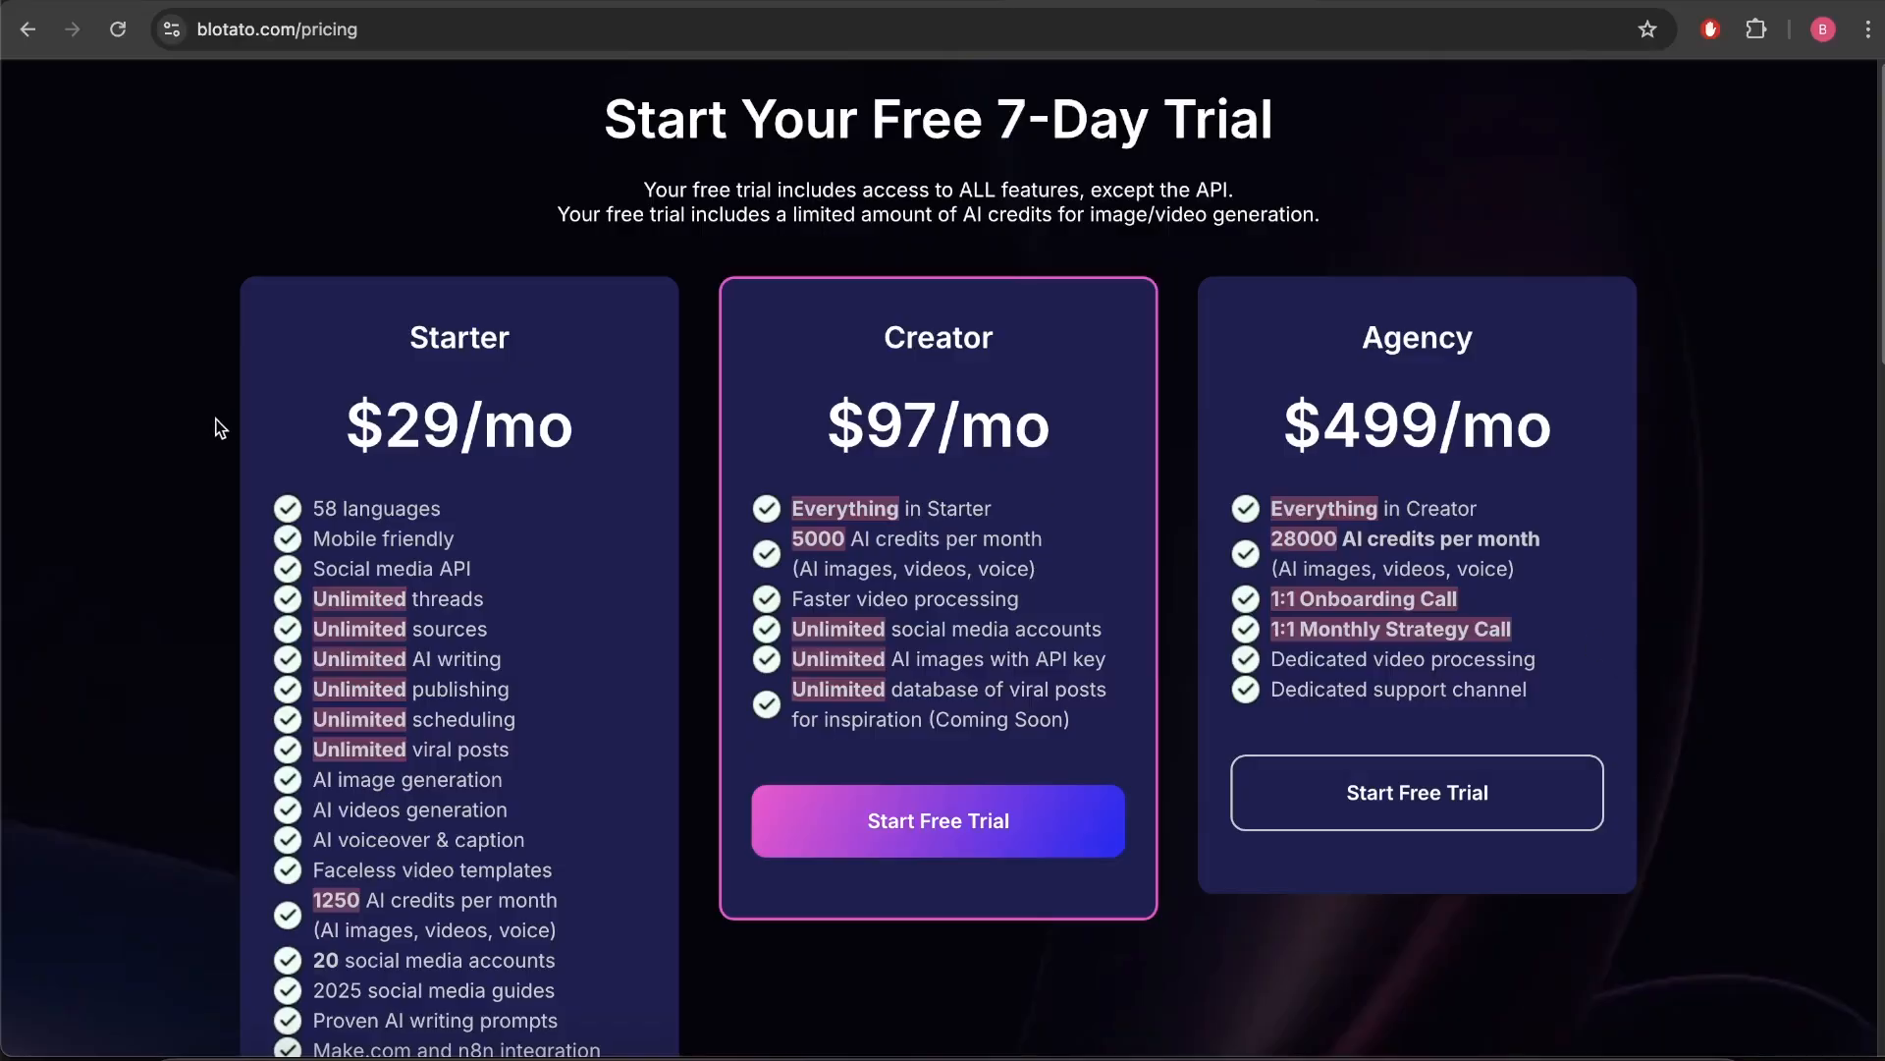
pyautogui.doubleClick(422, 424)
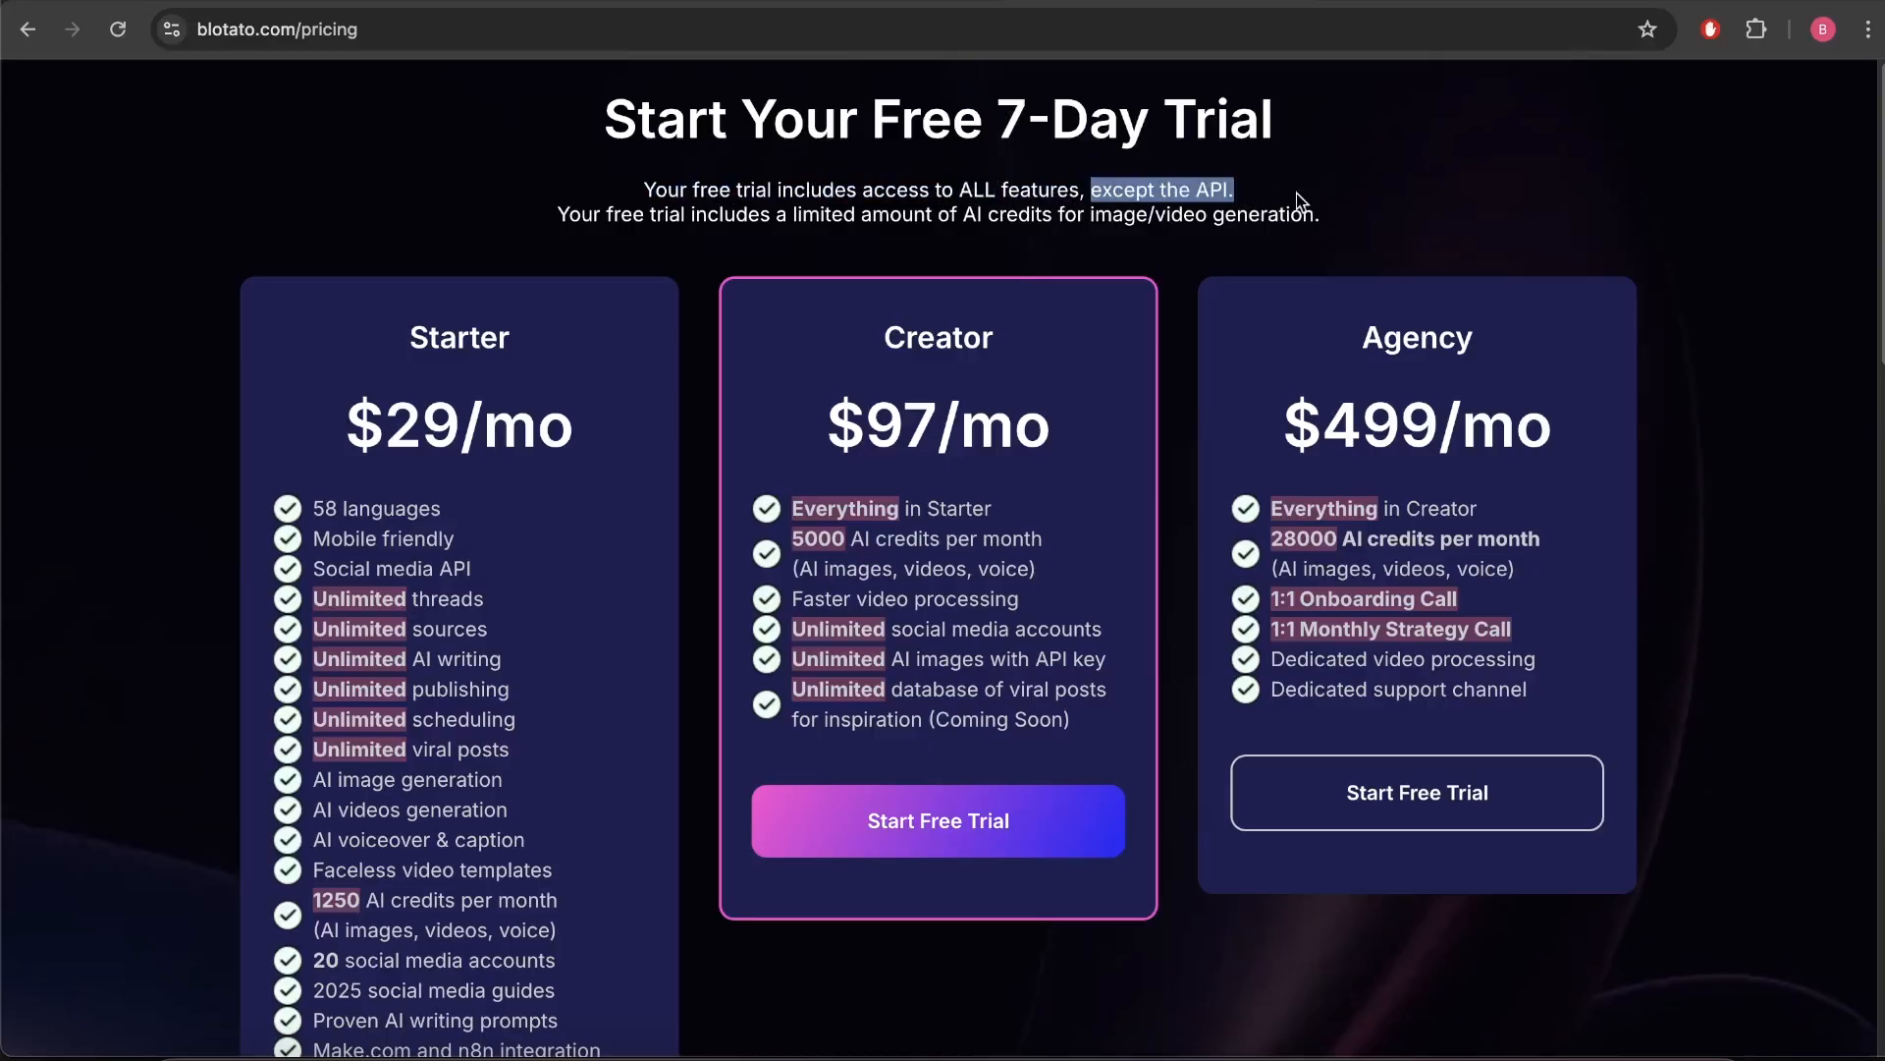
pyautogui.moveTo(1380, 175)
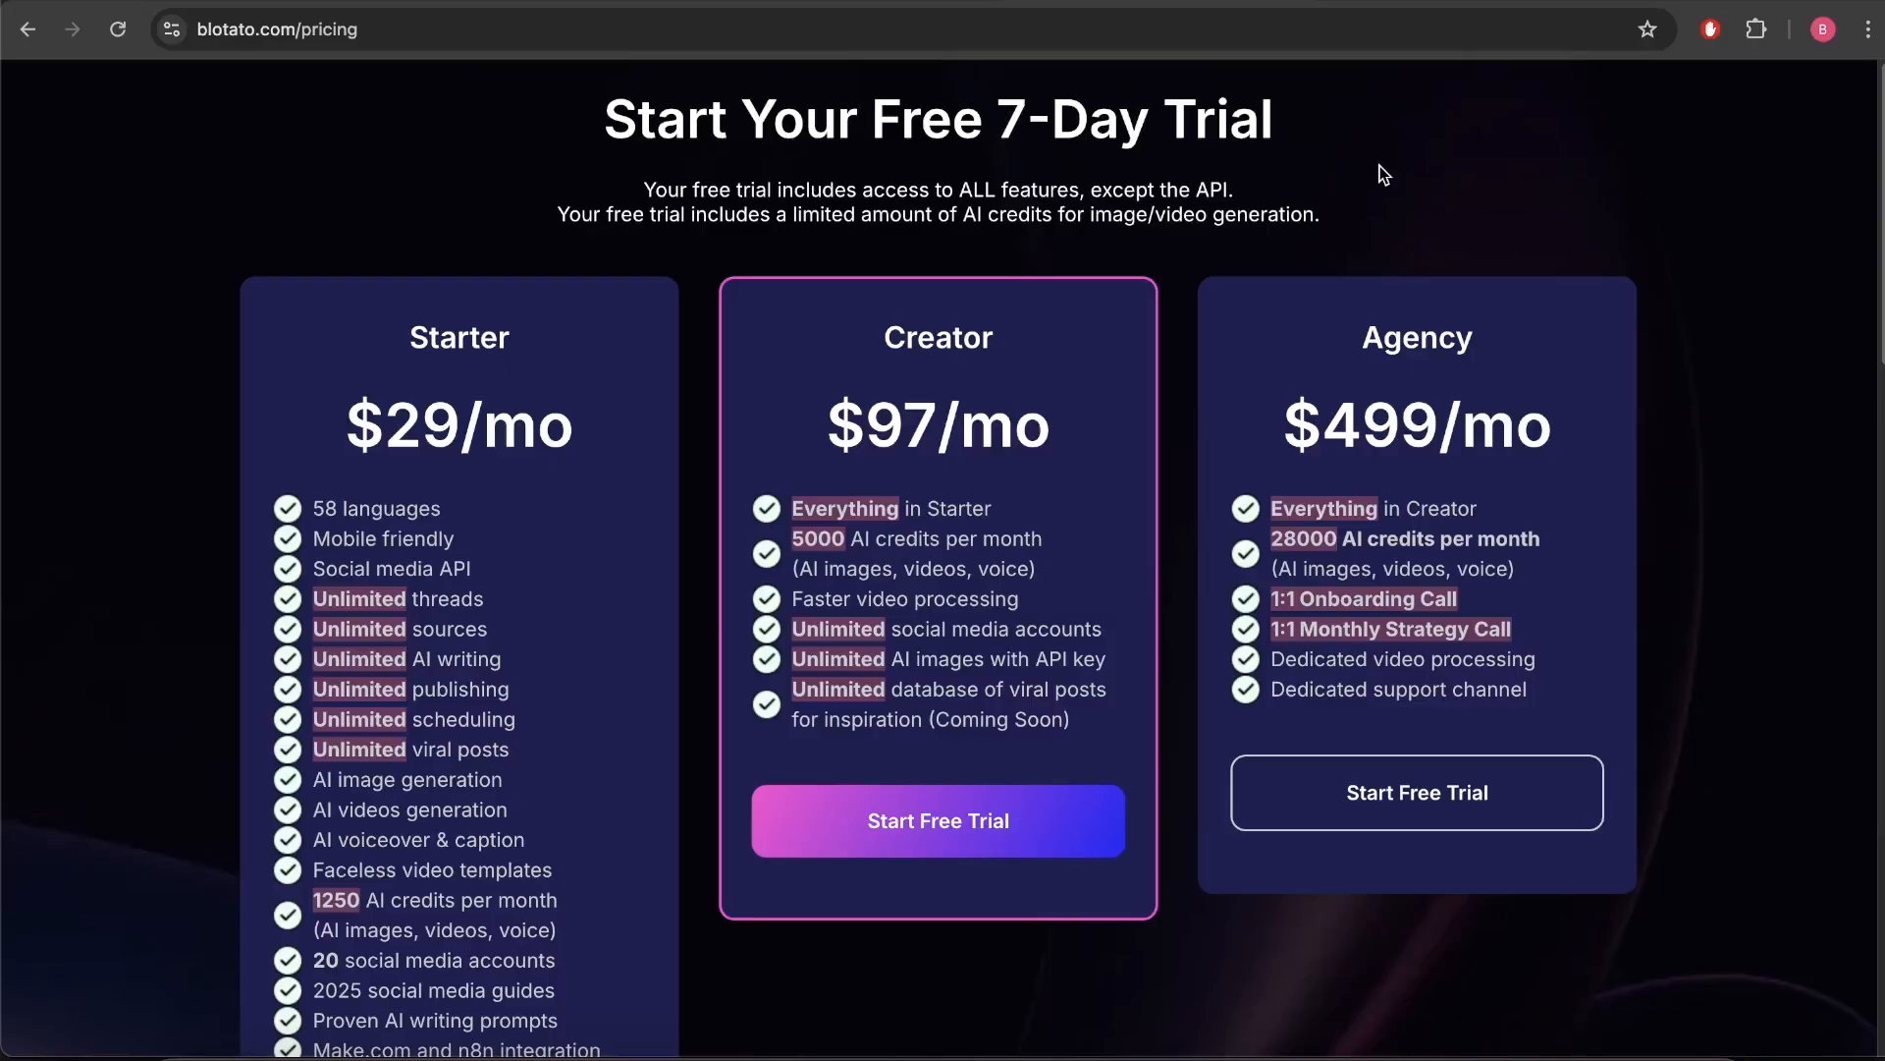
pyautogui.moveTo(1342, 209)
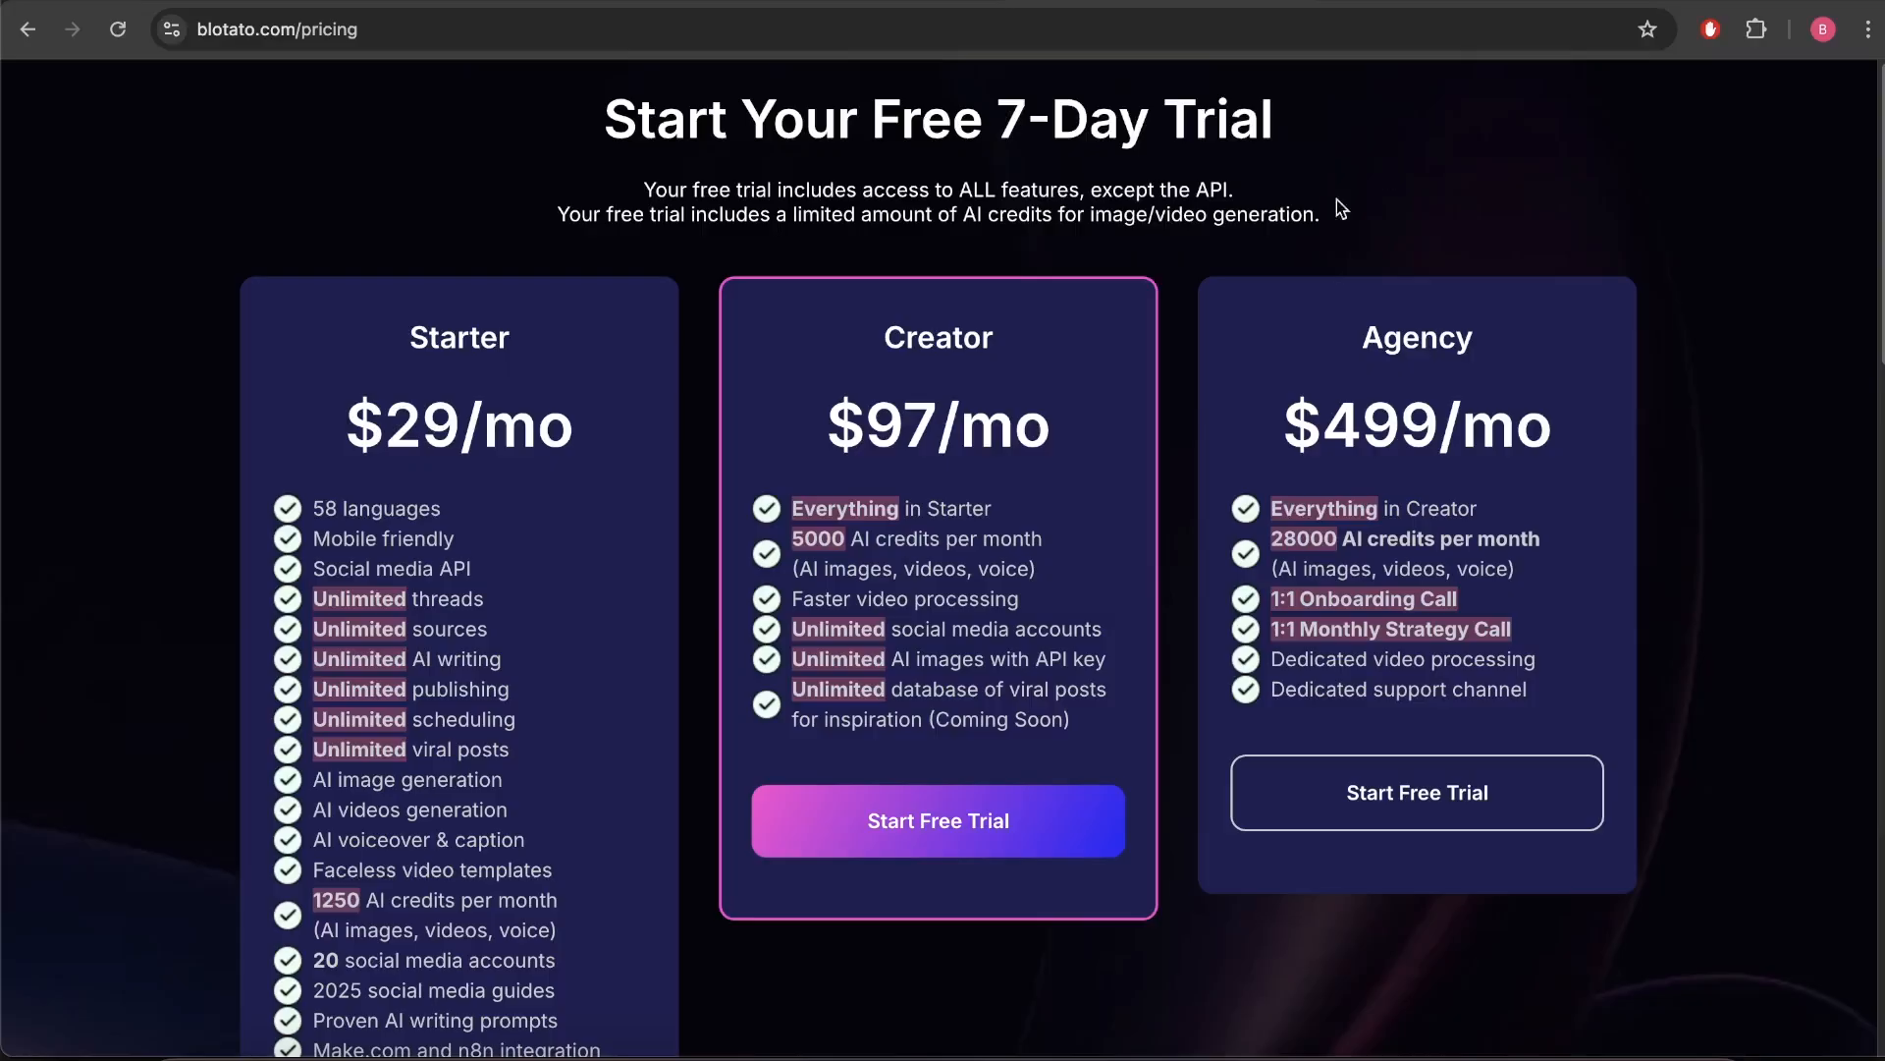